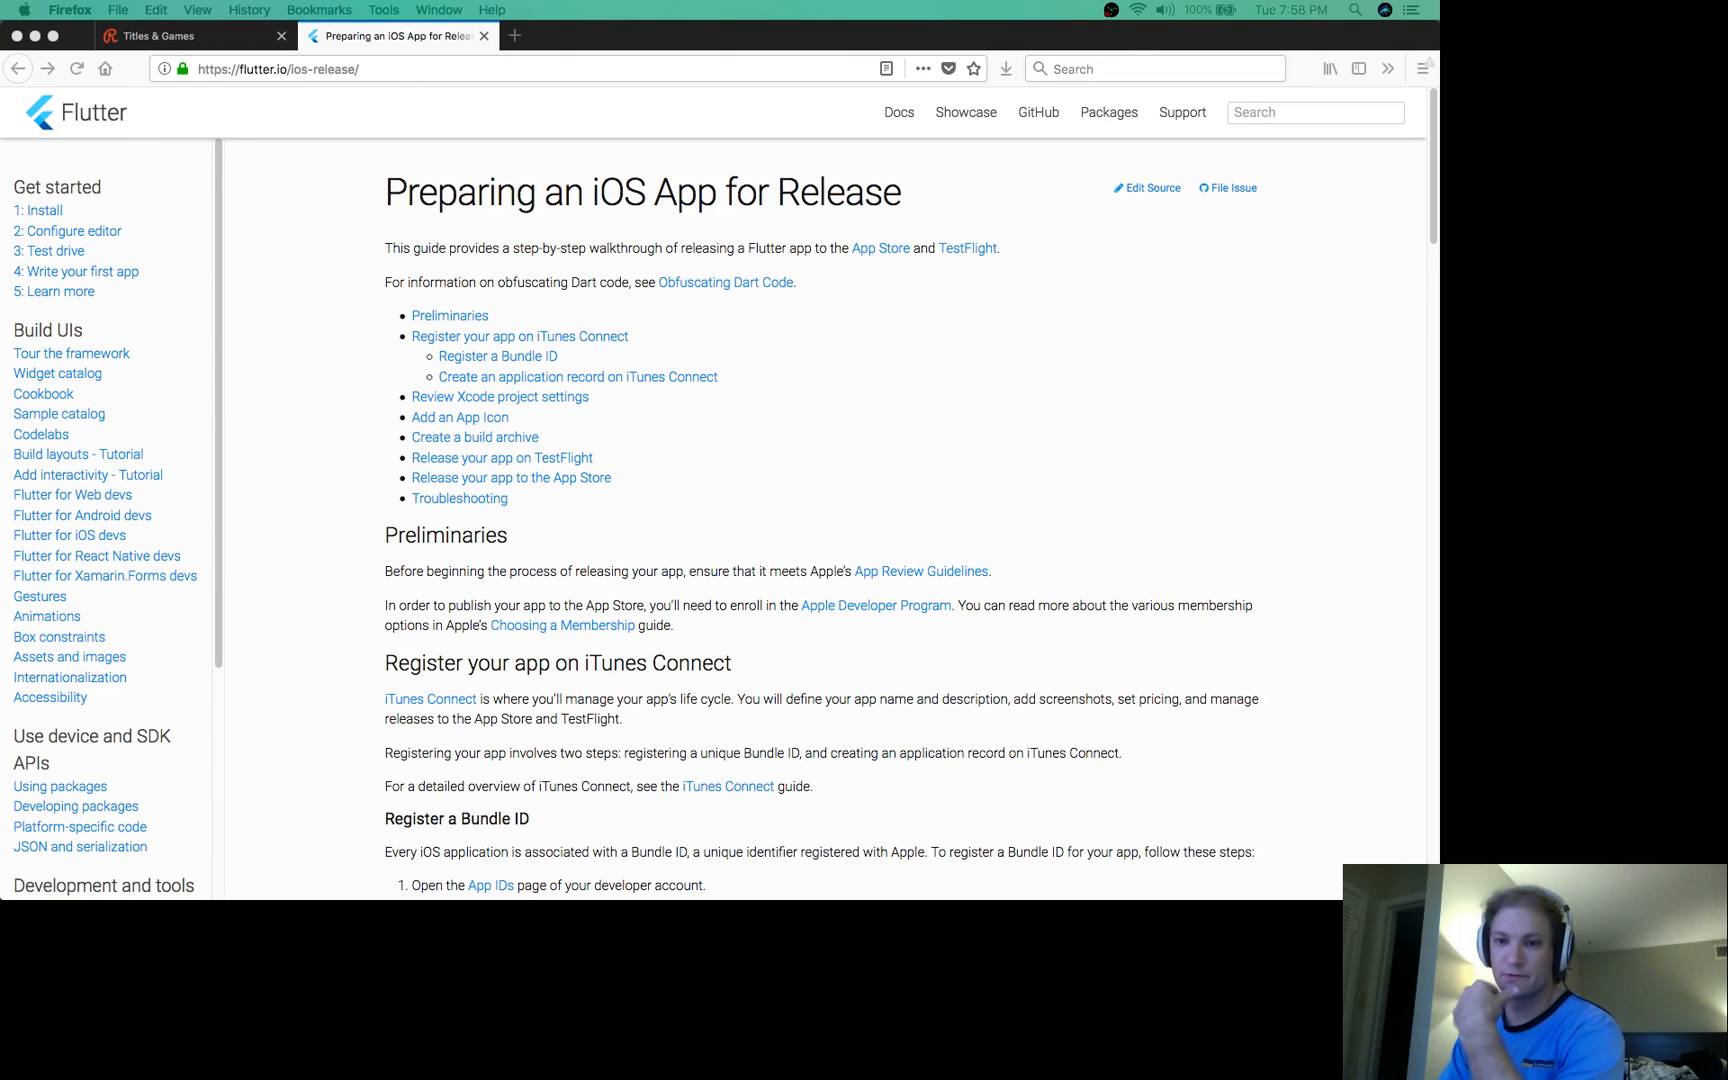
pyautogui.moveTo(40, 618)
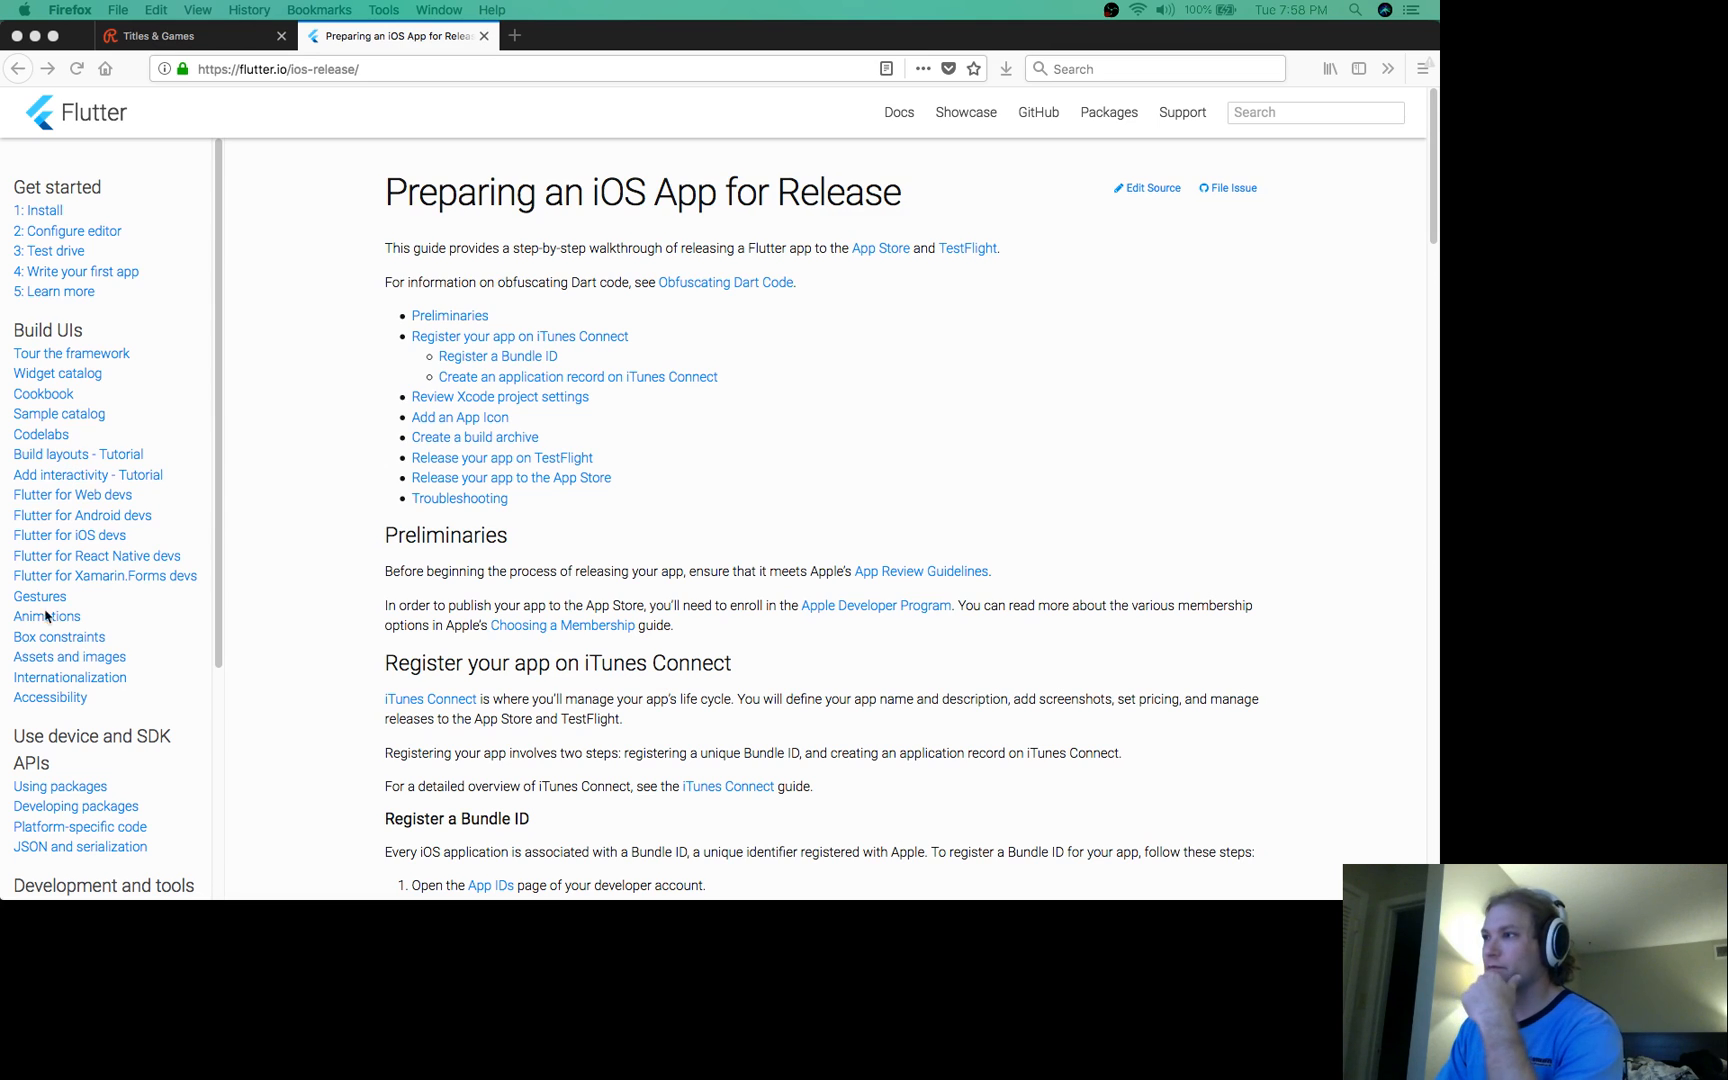
pyautogui.moveTo(321, 573)
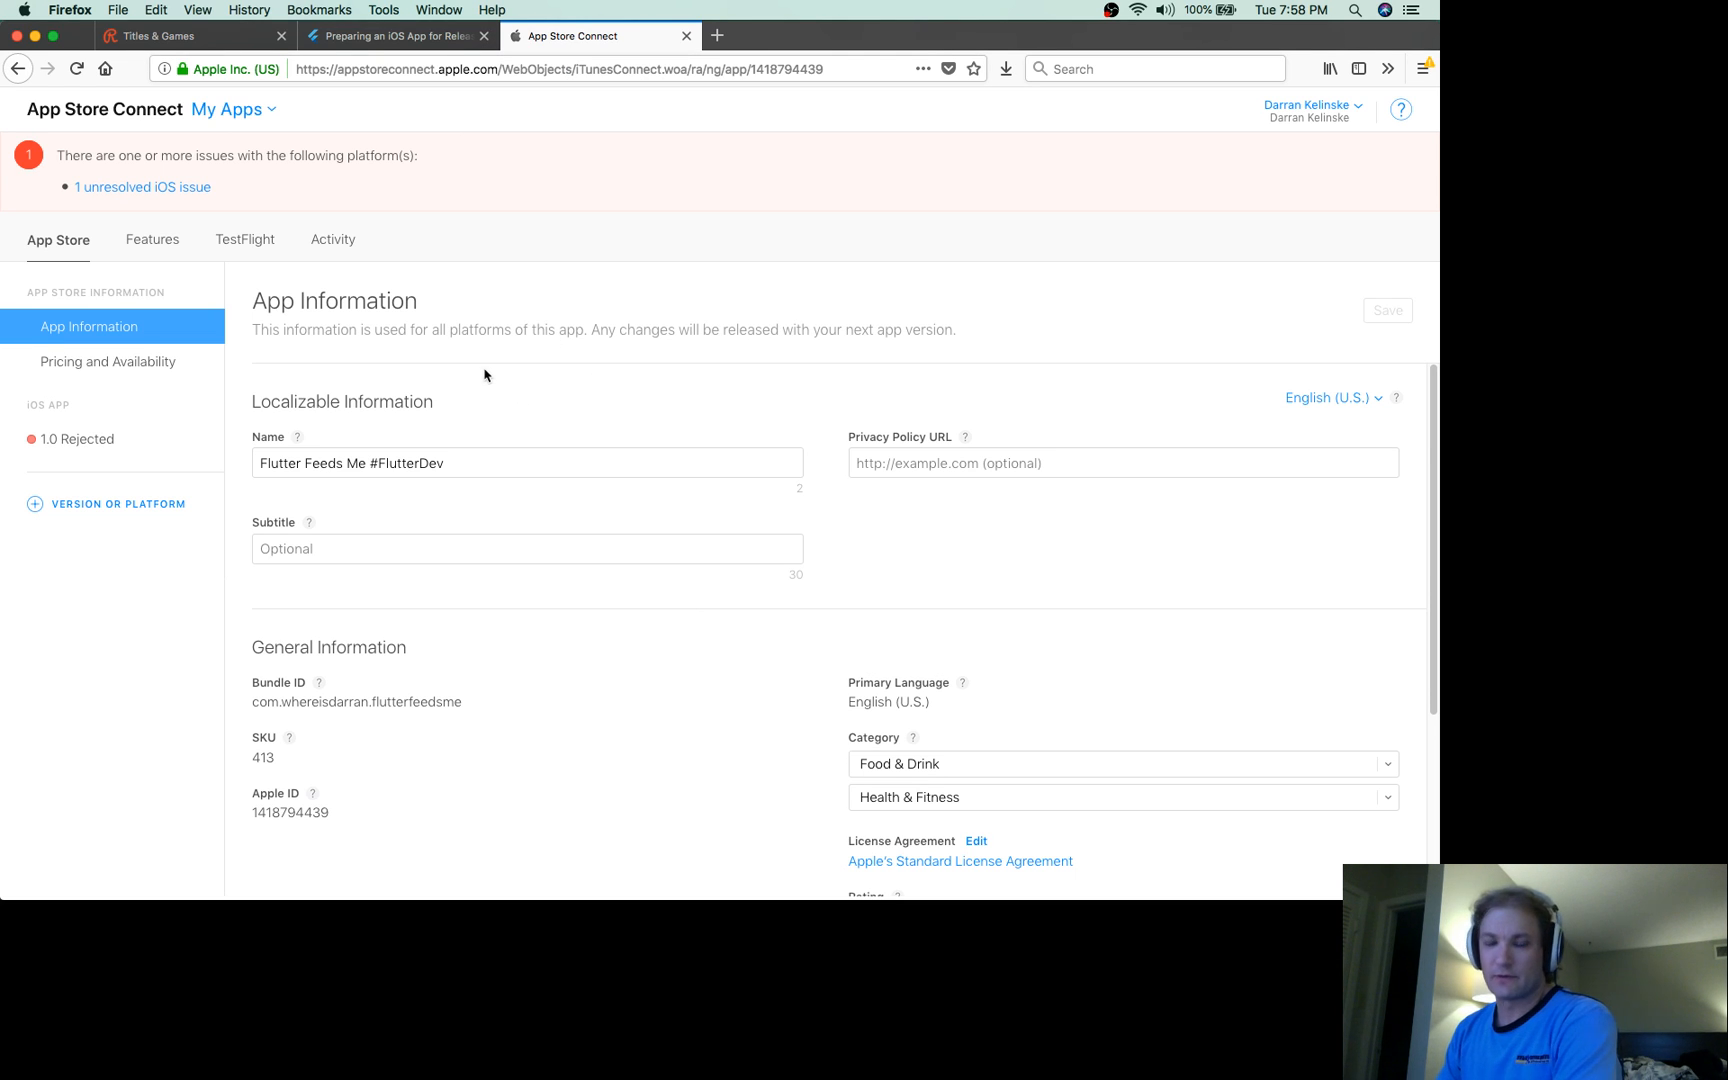
# Return from App Store Connect to the Flutter iOS release guide tab
pyautogui.click(396, 36)
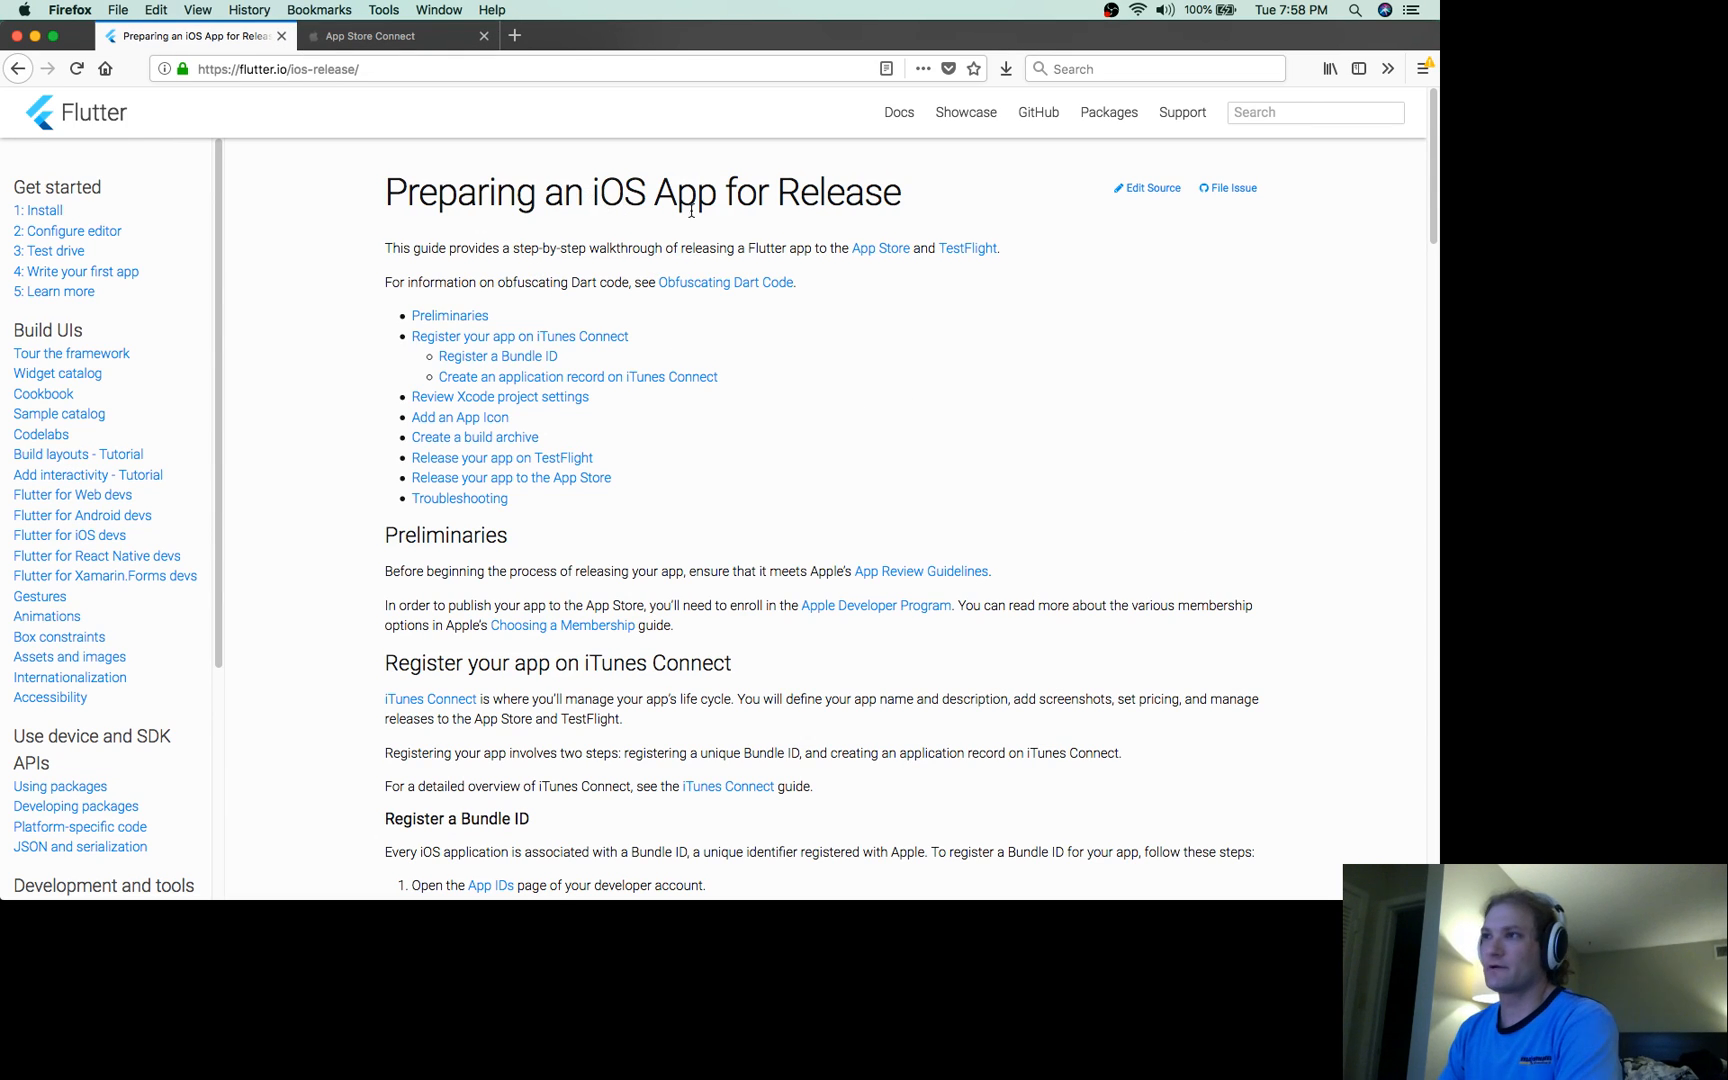
pyautogui.moveTo(934, 558)
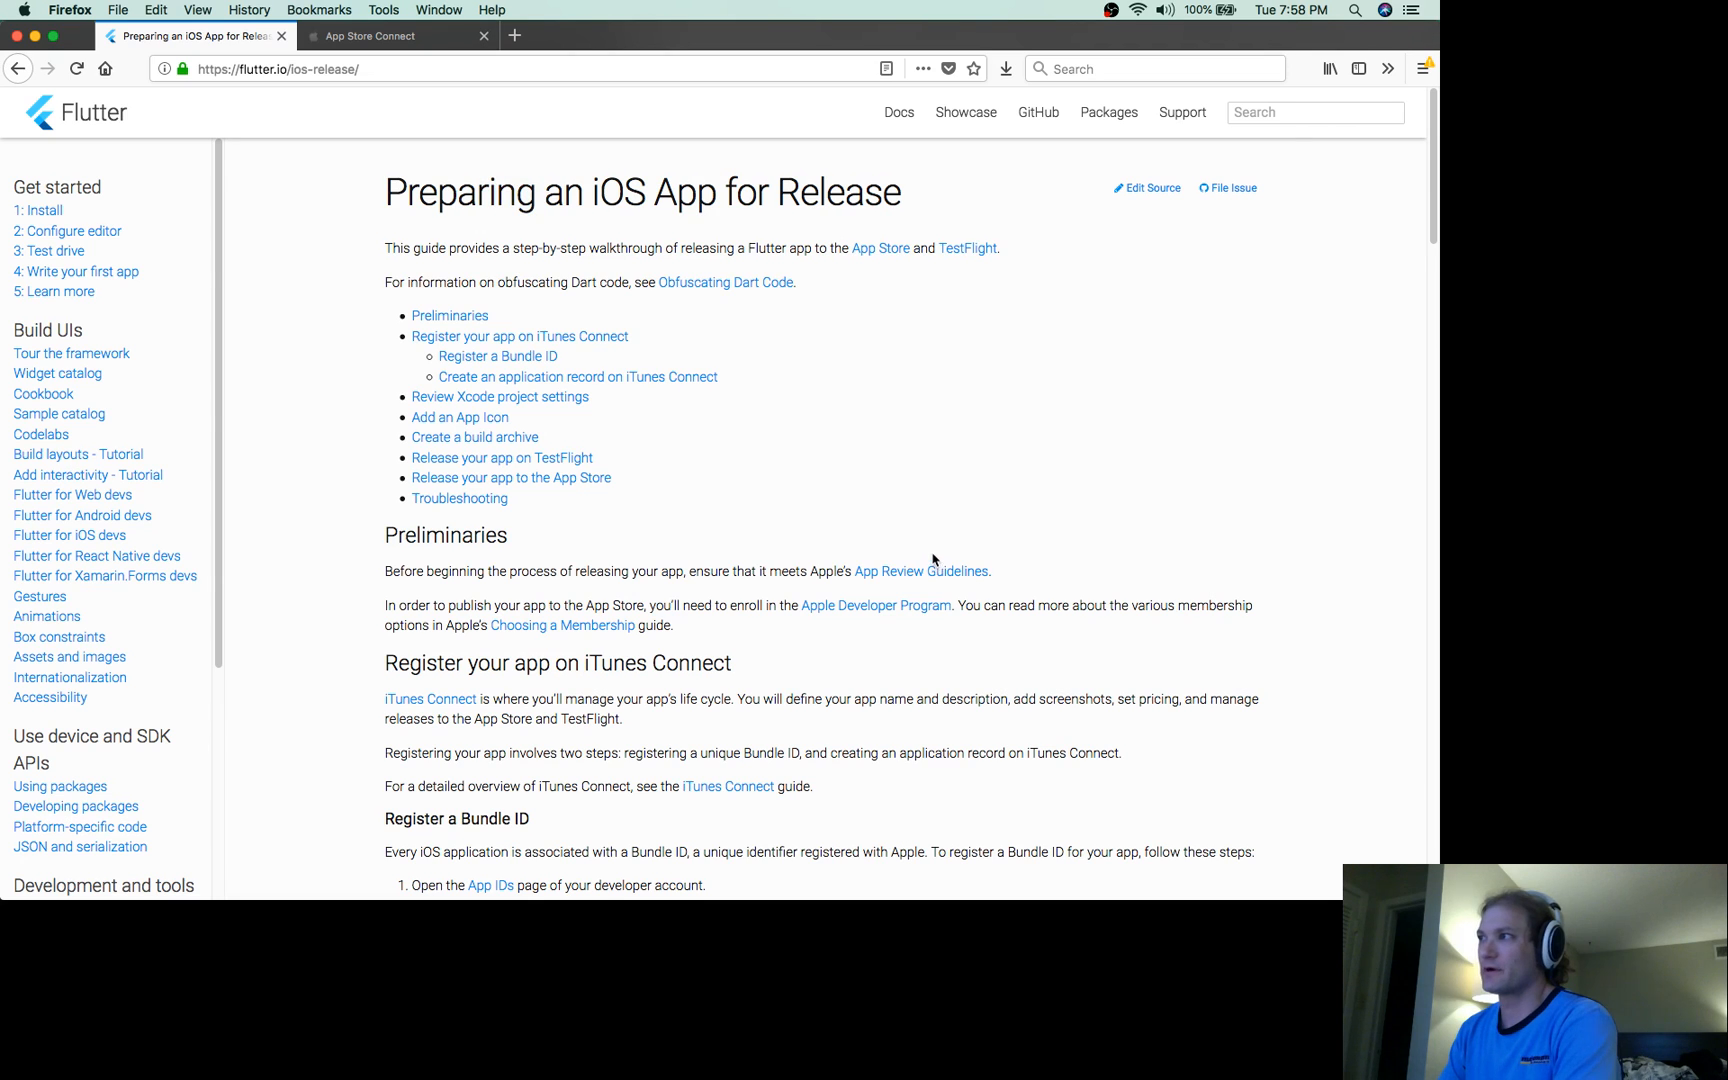
# Scroll the release guide down to the Register a Bundle ID section
pyautogui.scroll(-3)
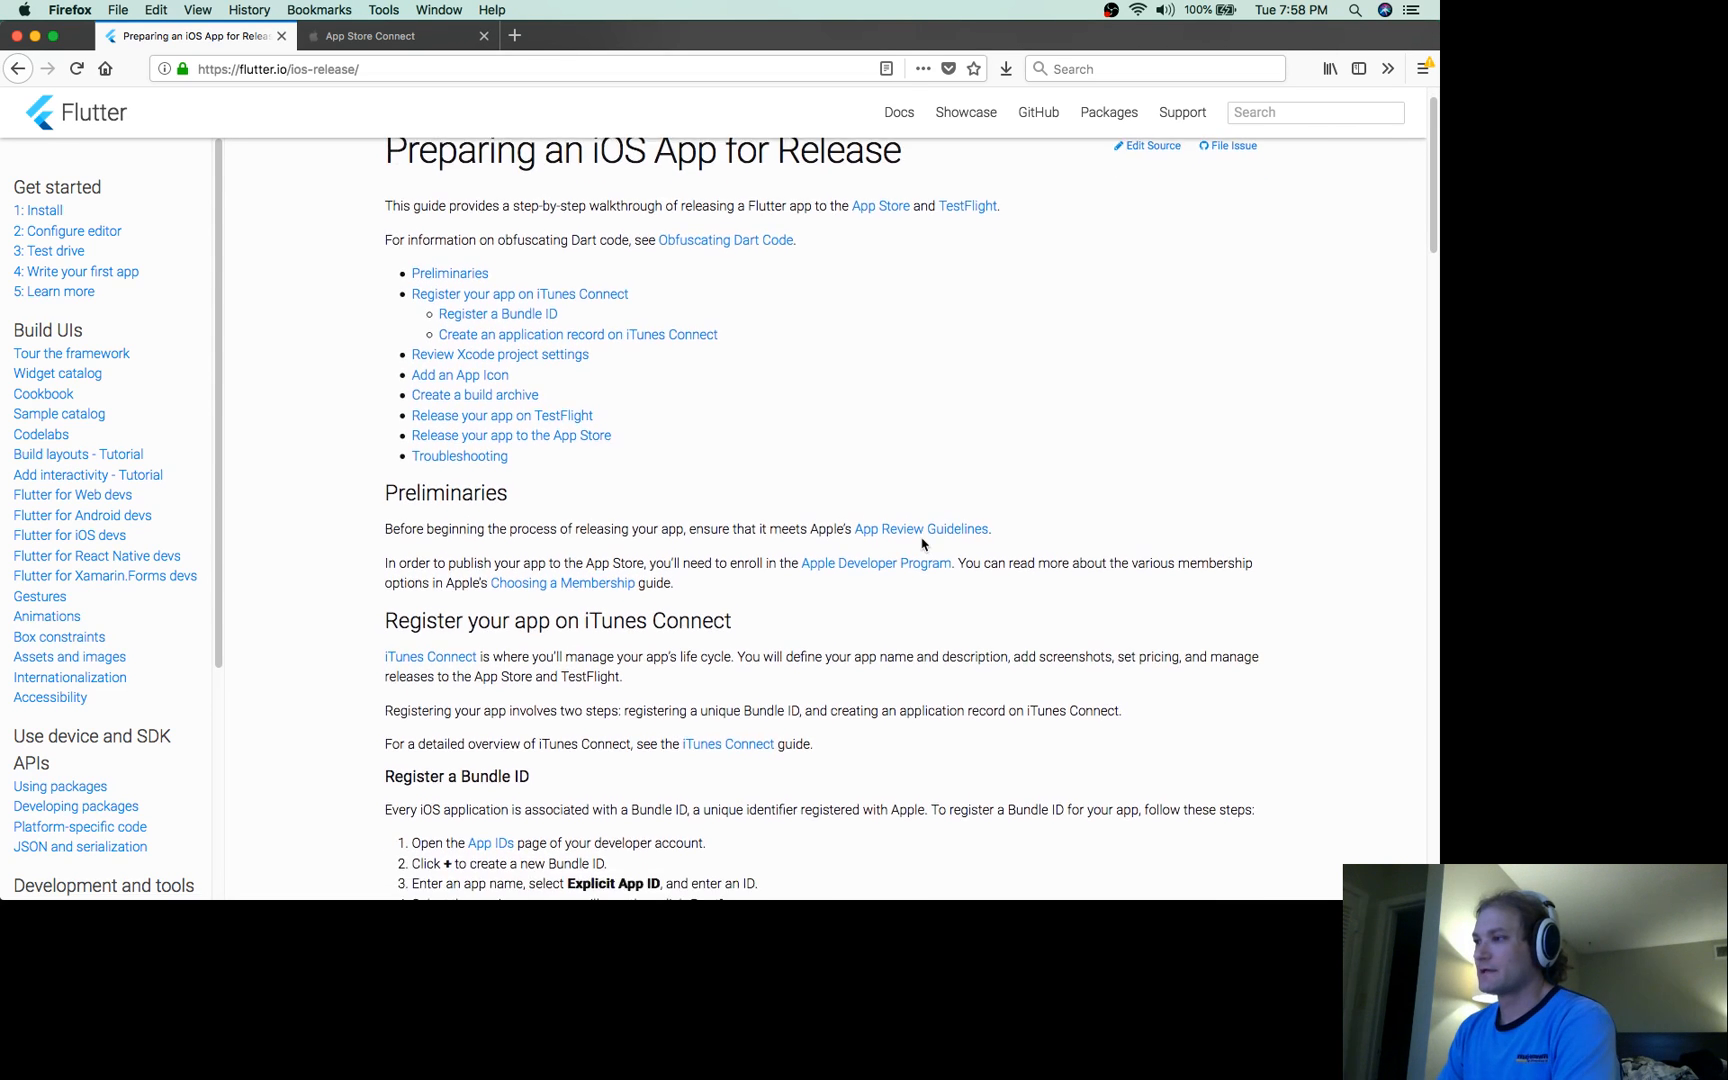
pyautogui.scroll(-3)
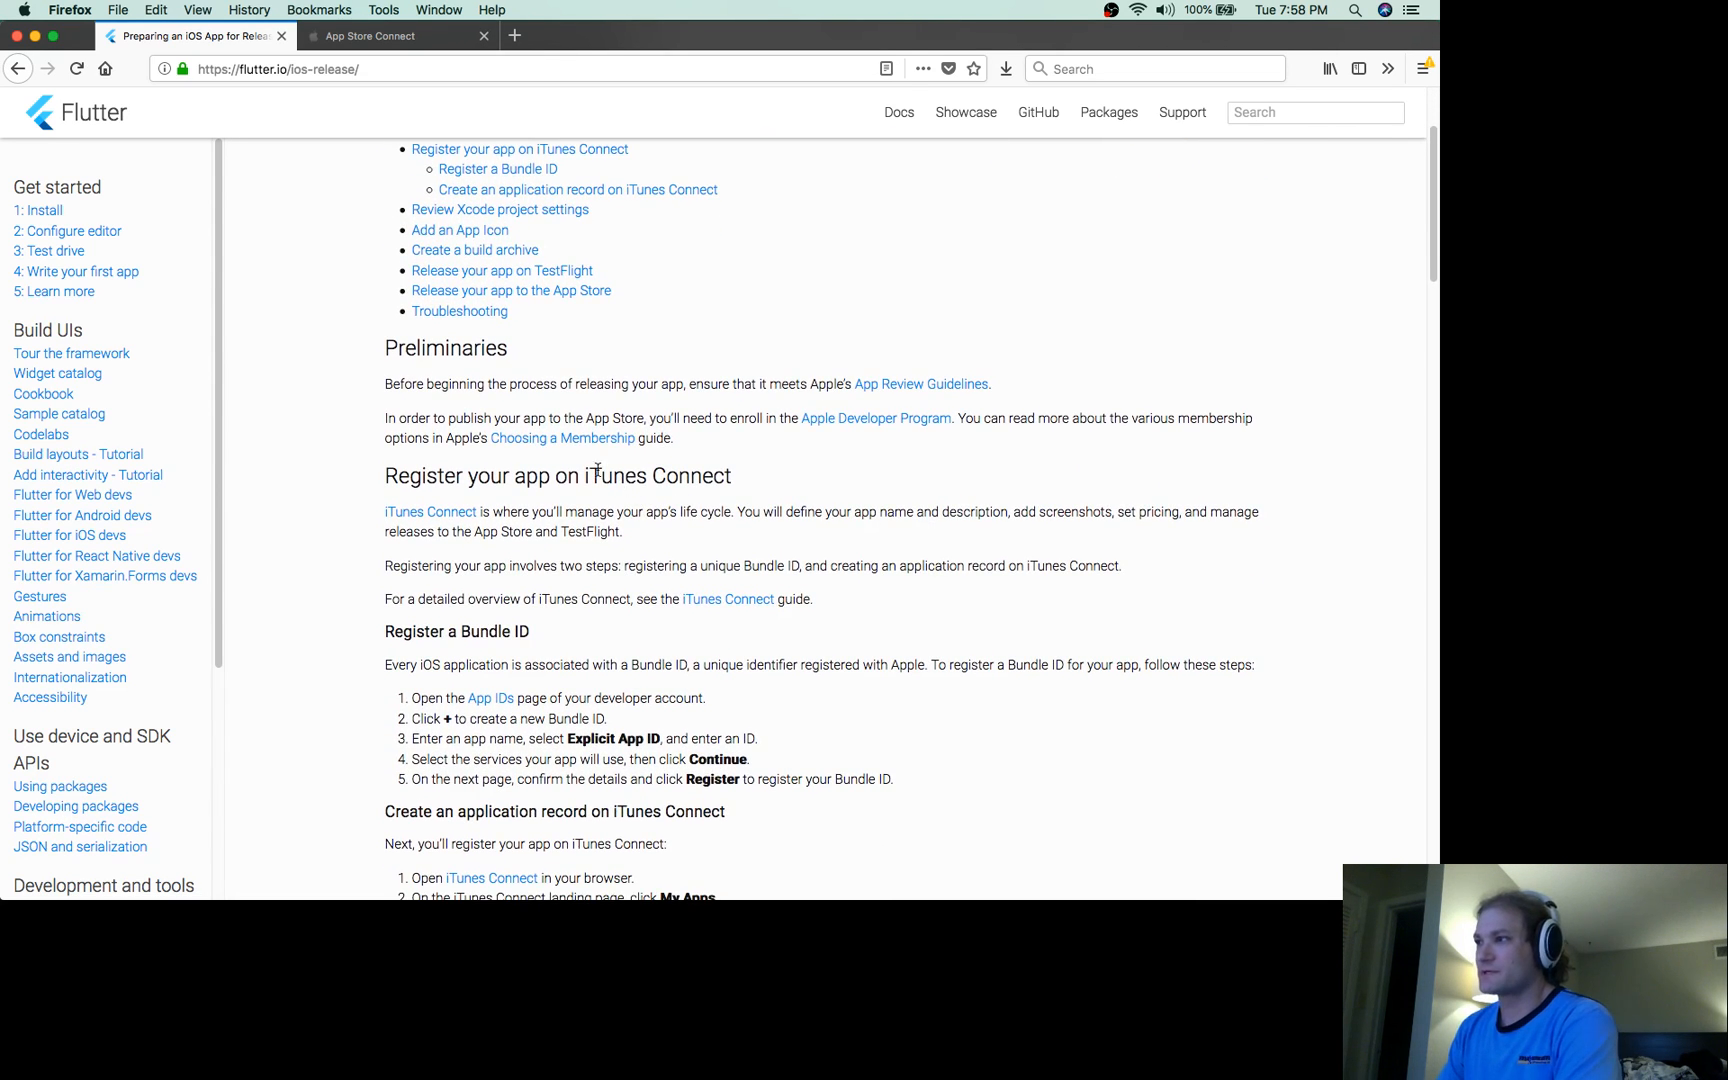
pyautogui.scroll(-3)
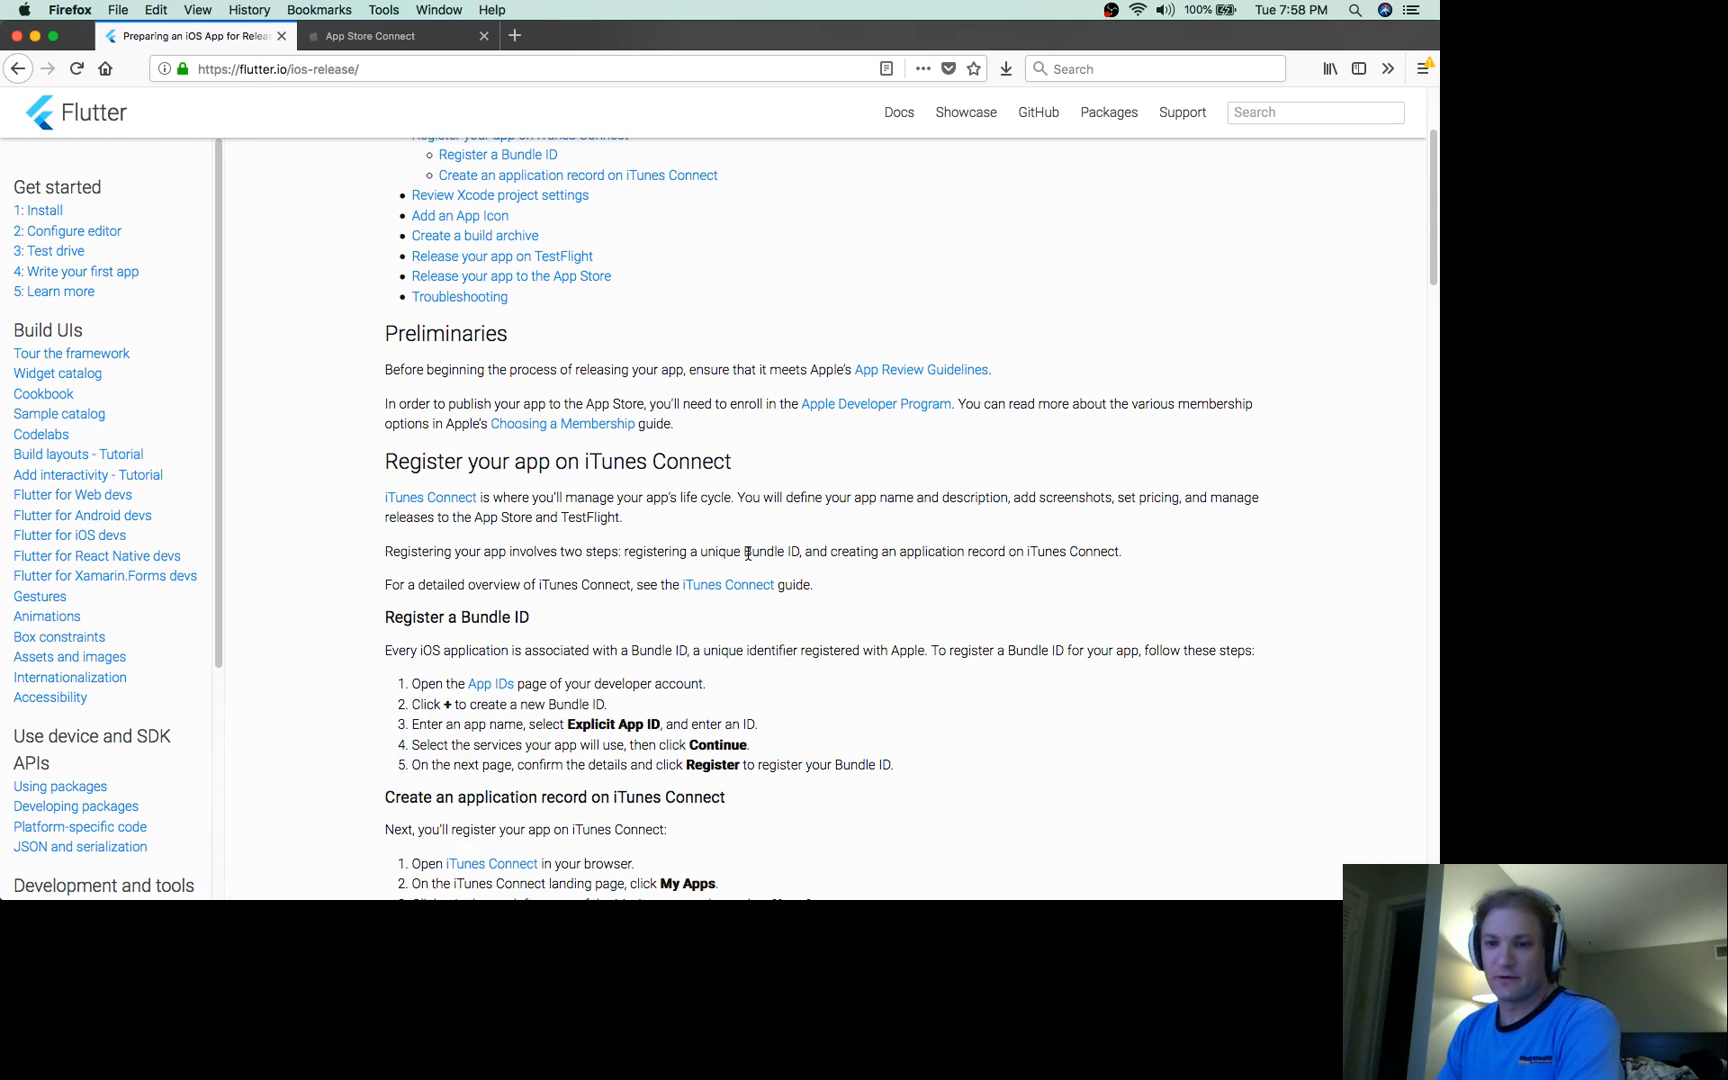
pyautogui.scroll(-3)
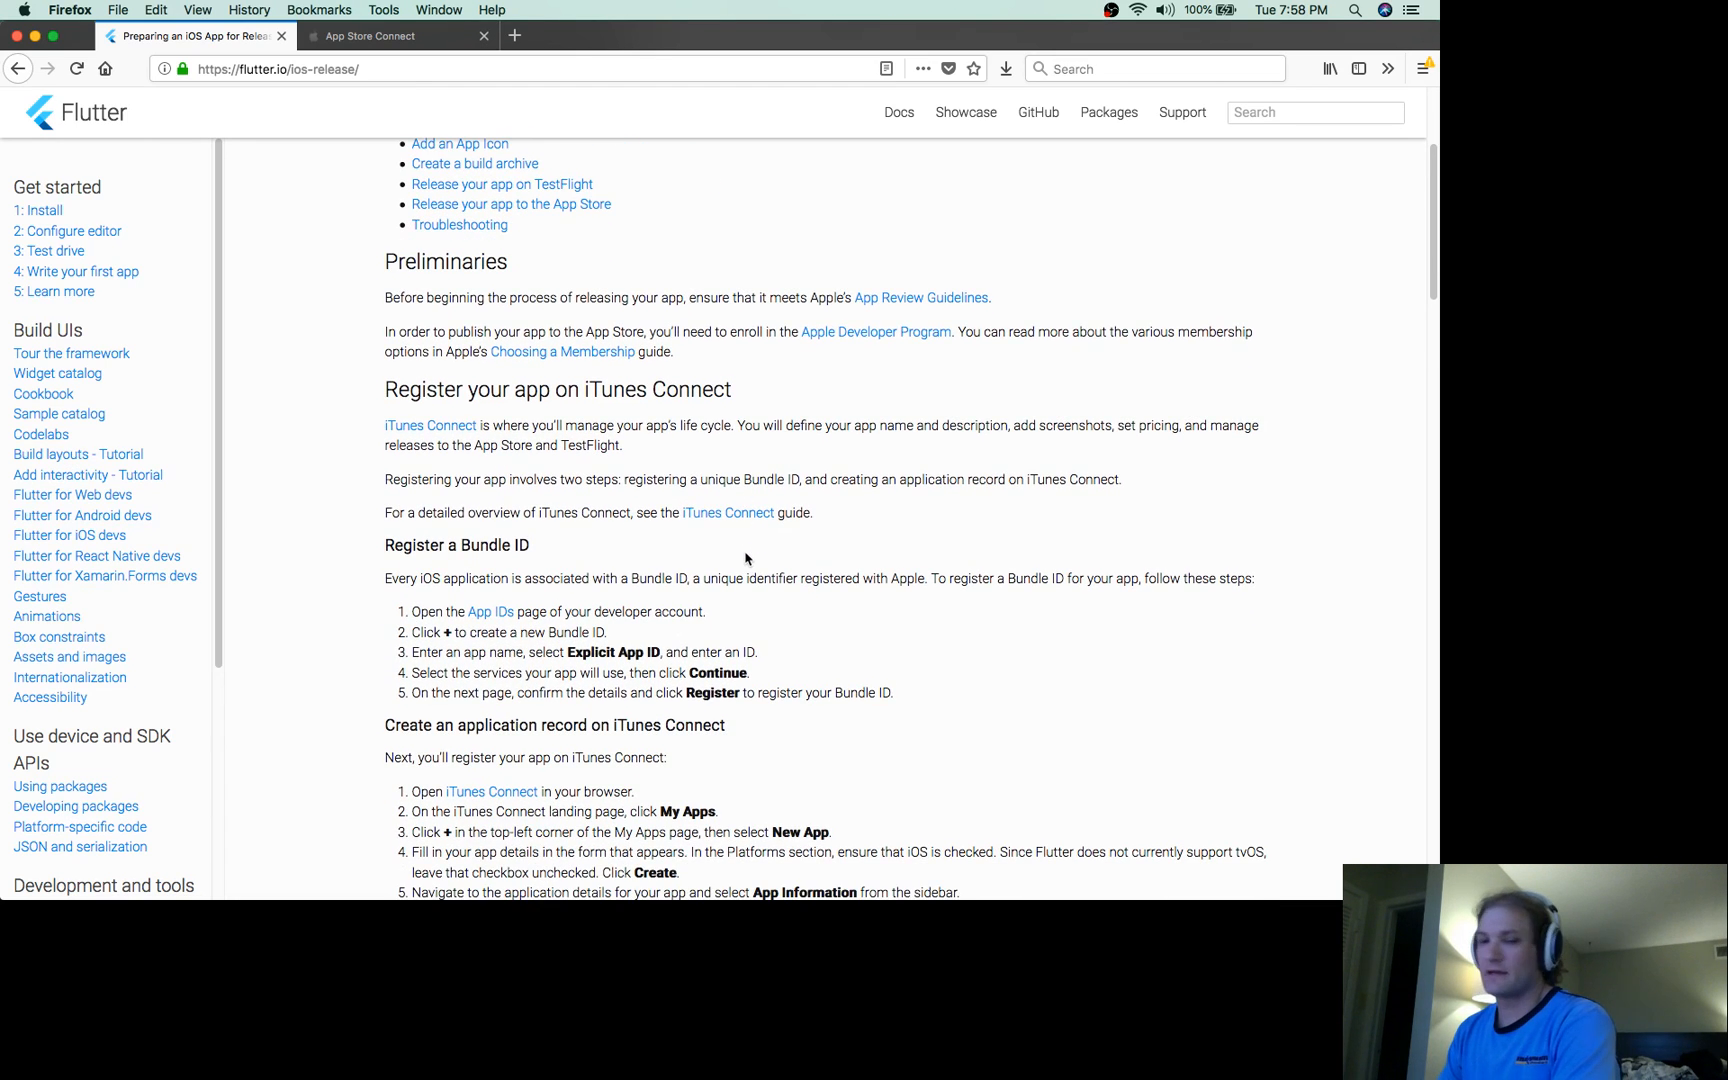
pyautogui.scroll(-3)
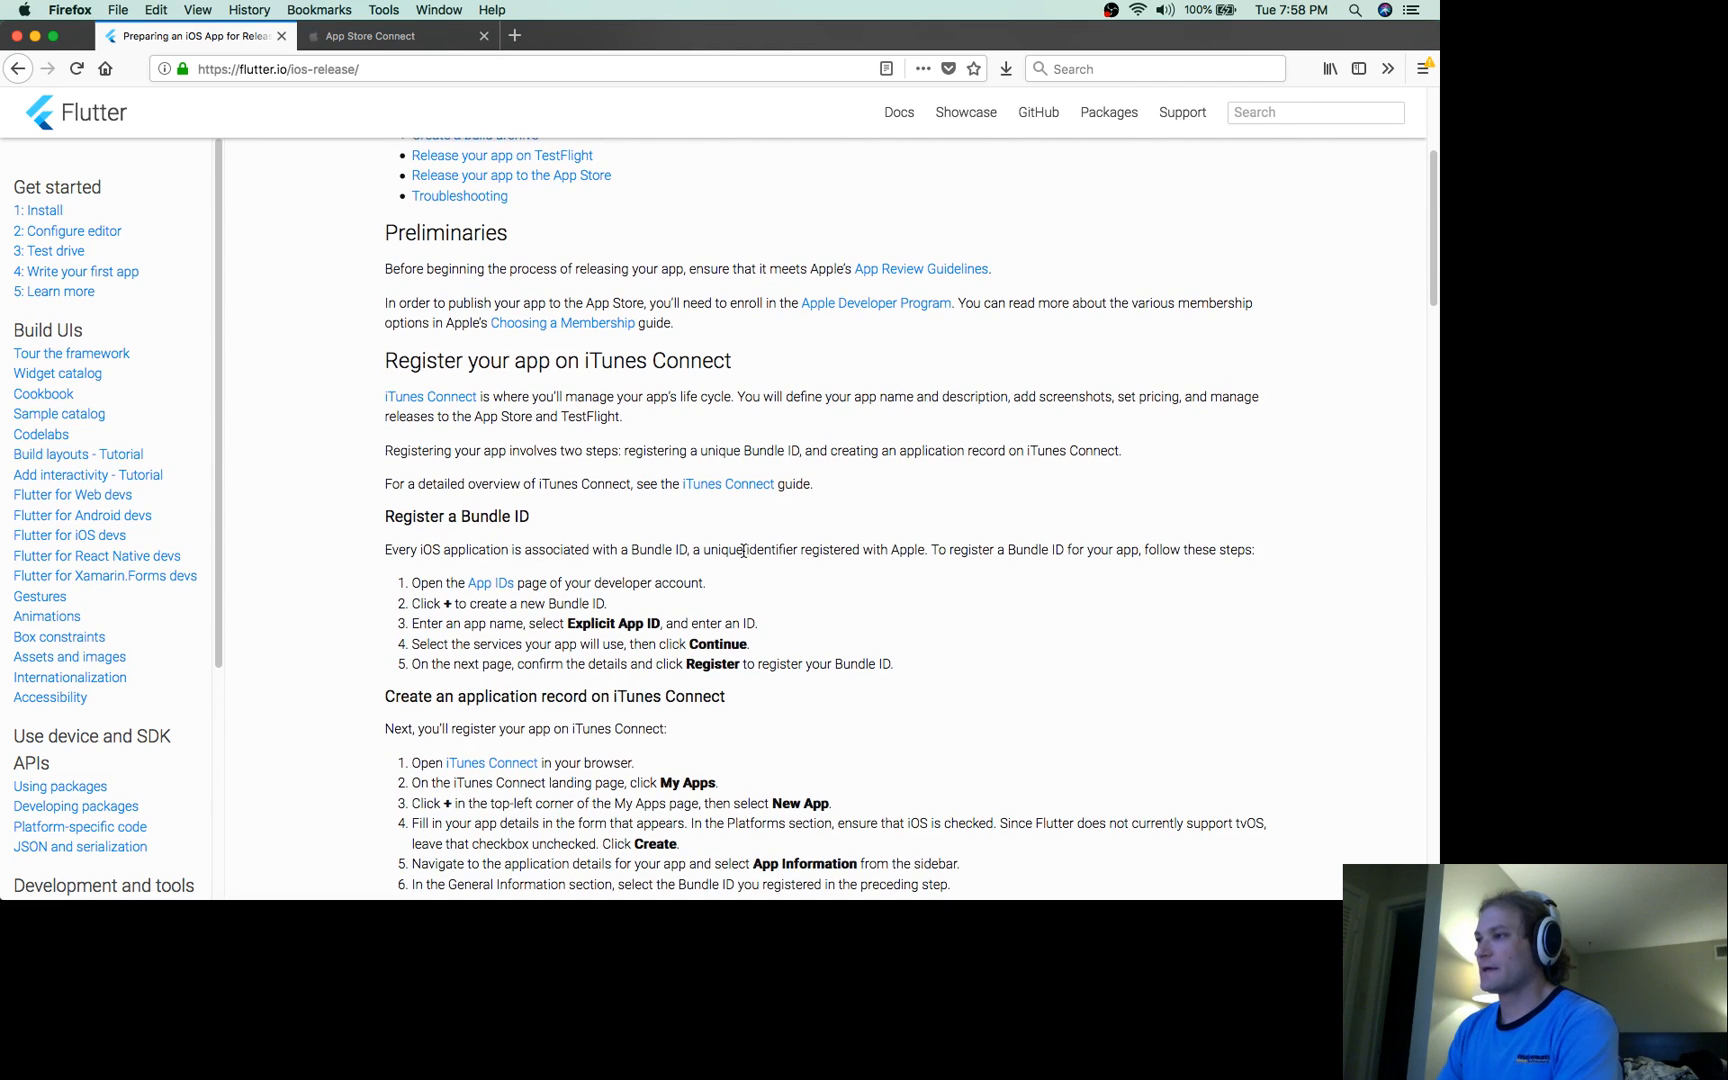
pyautogui.scroll(-3)
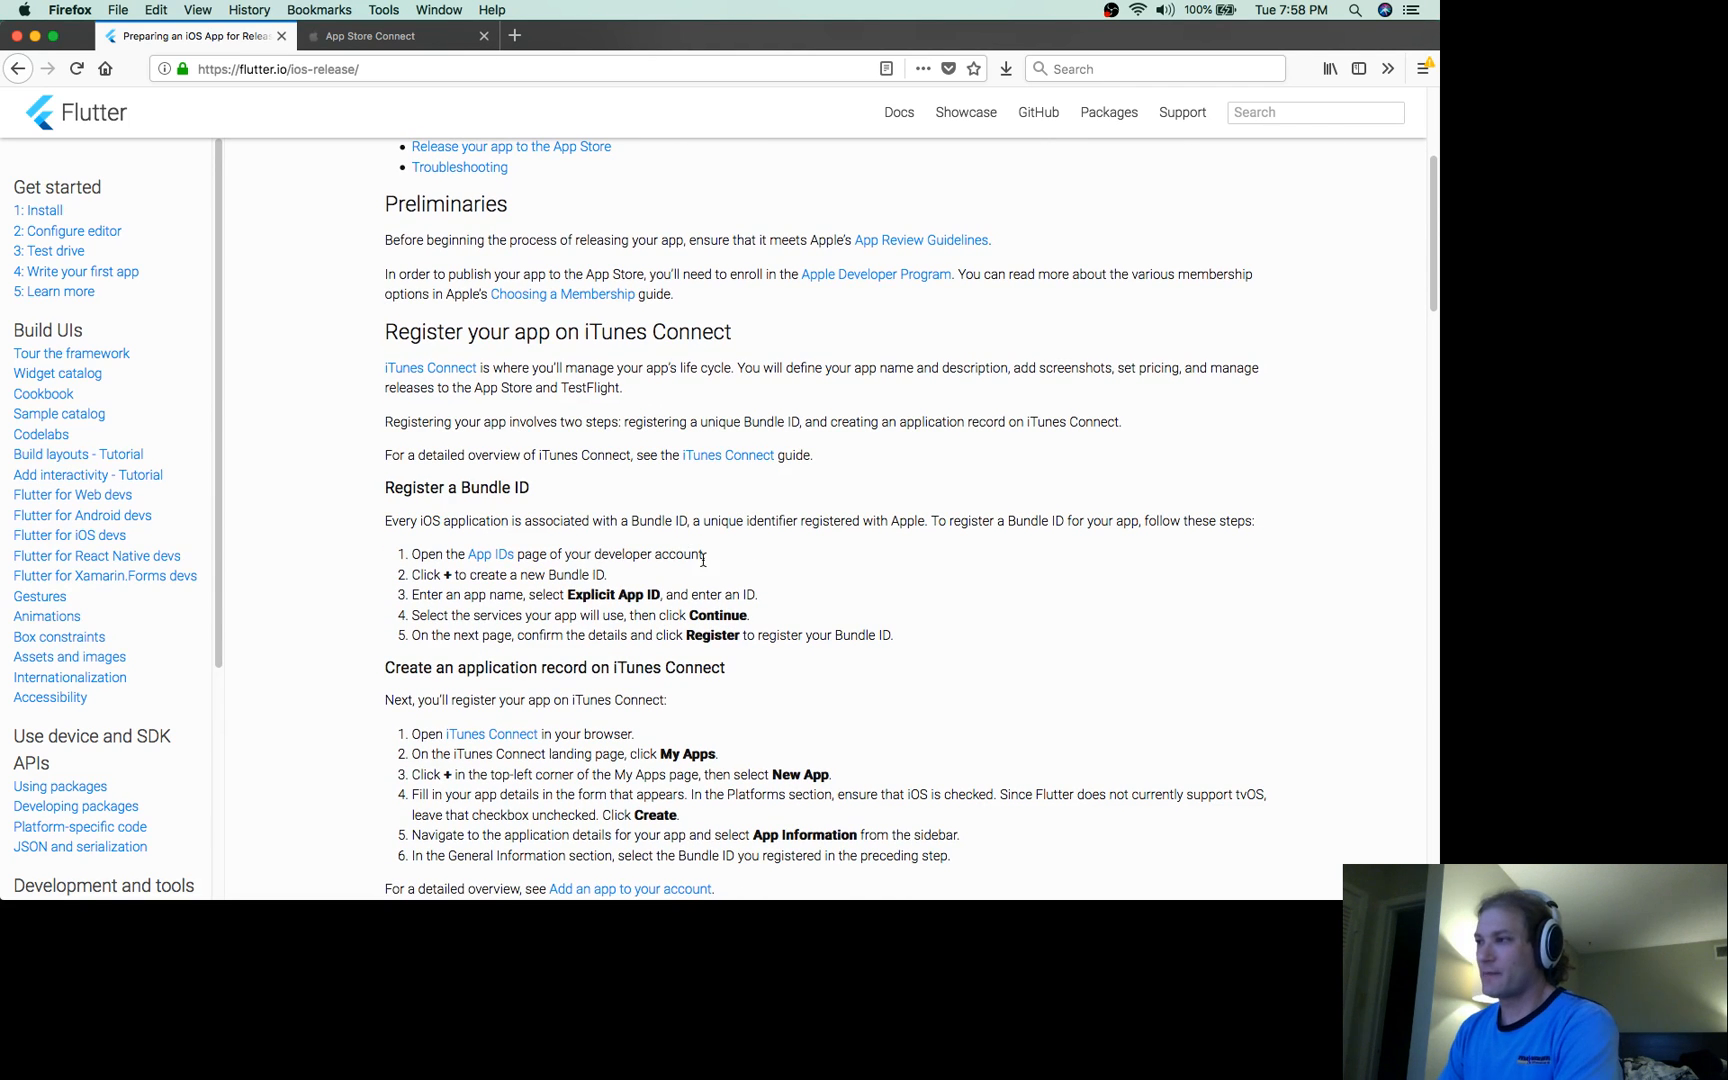
pyautogui.scroll(-3)
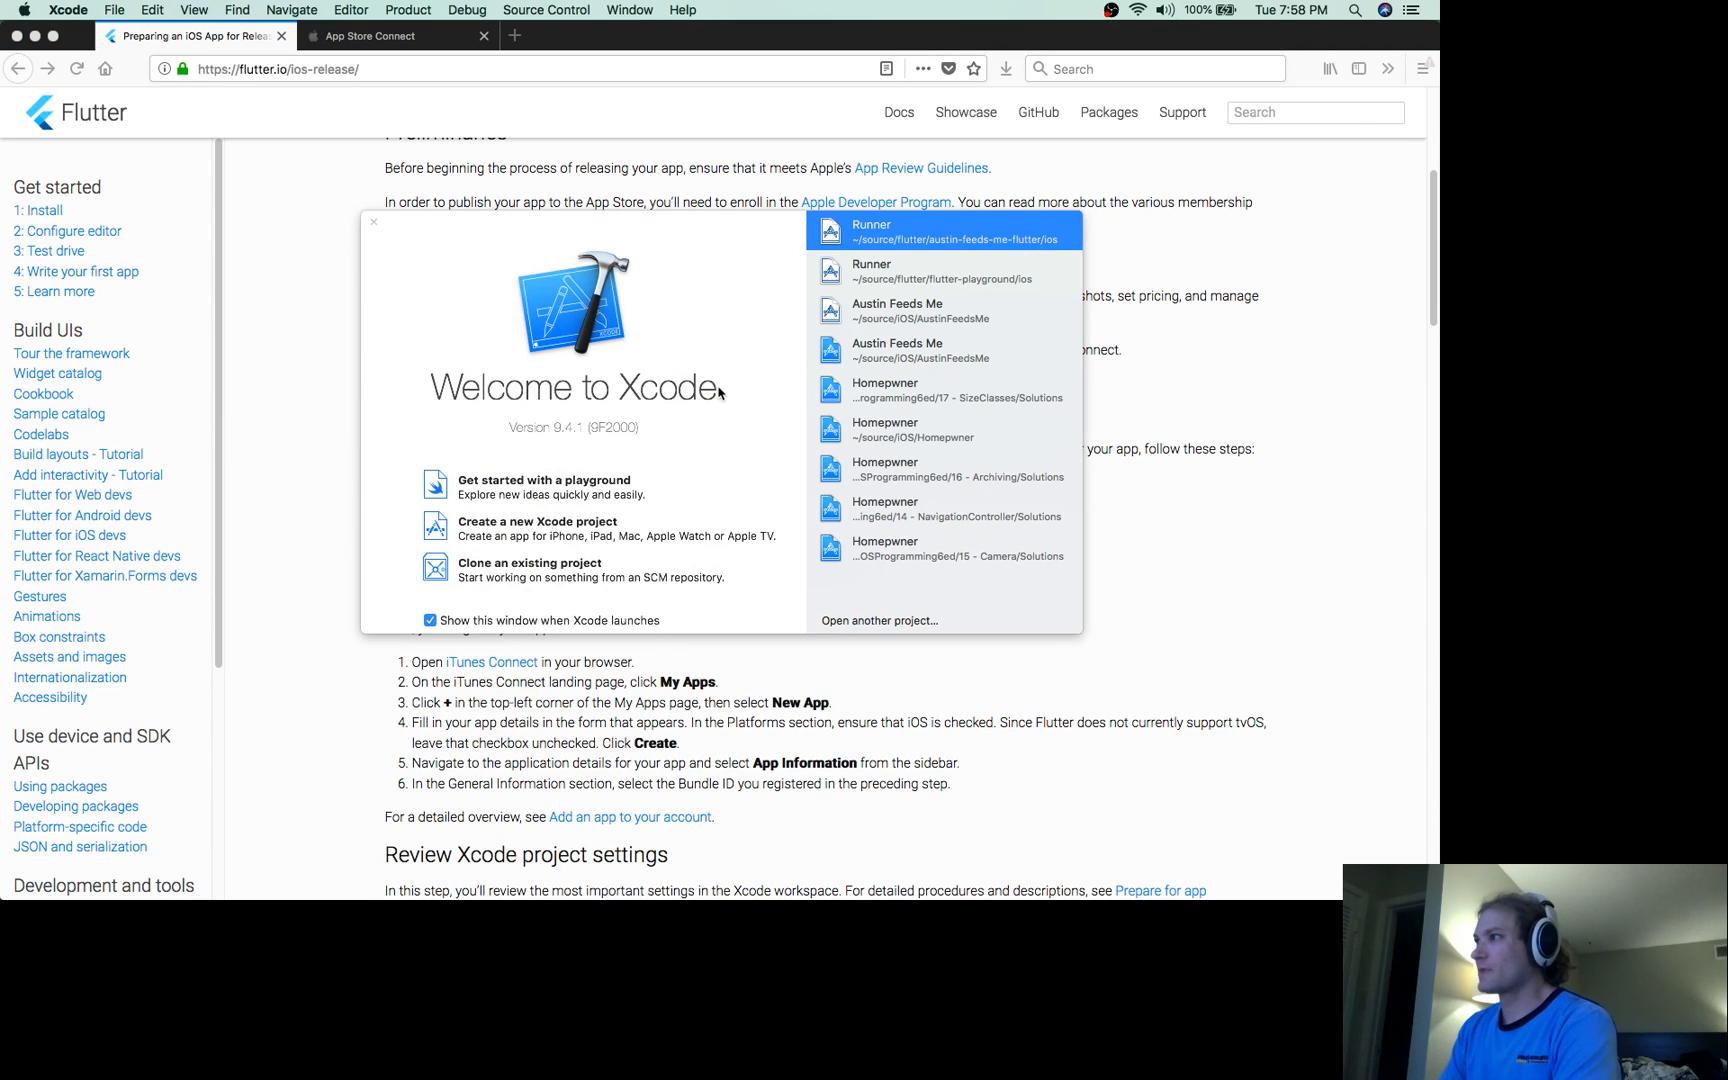
pyautogui.moveTo(659, 654)
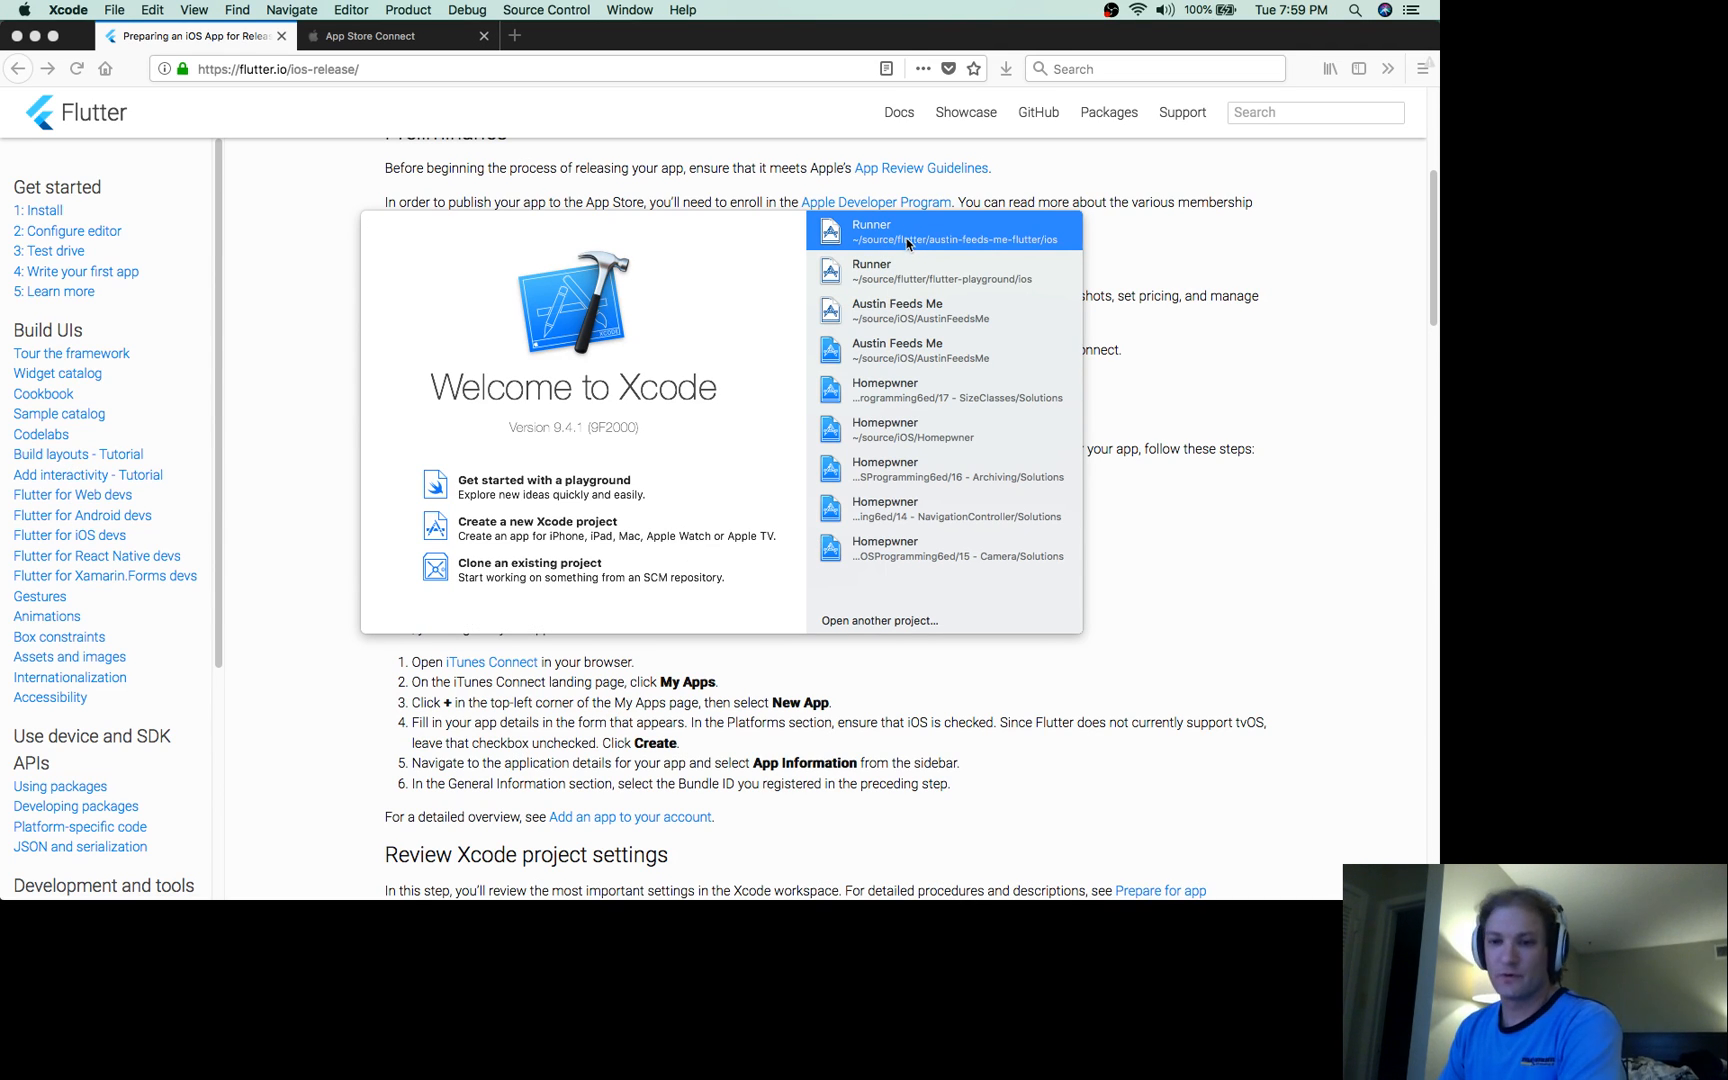
pyautogui.moveTo(953, 245)
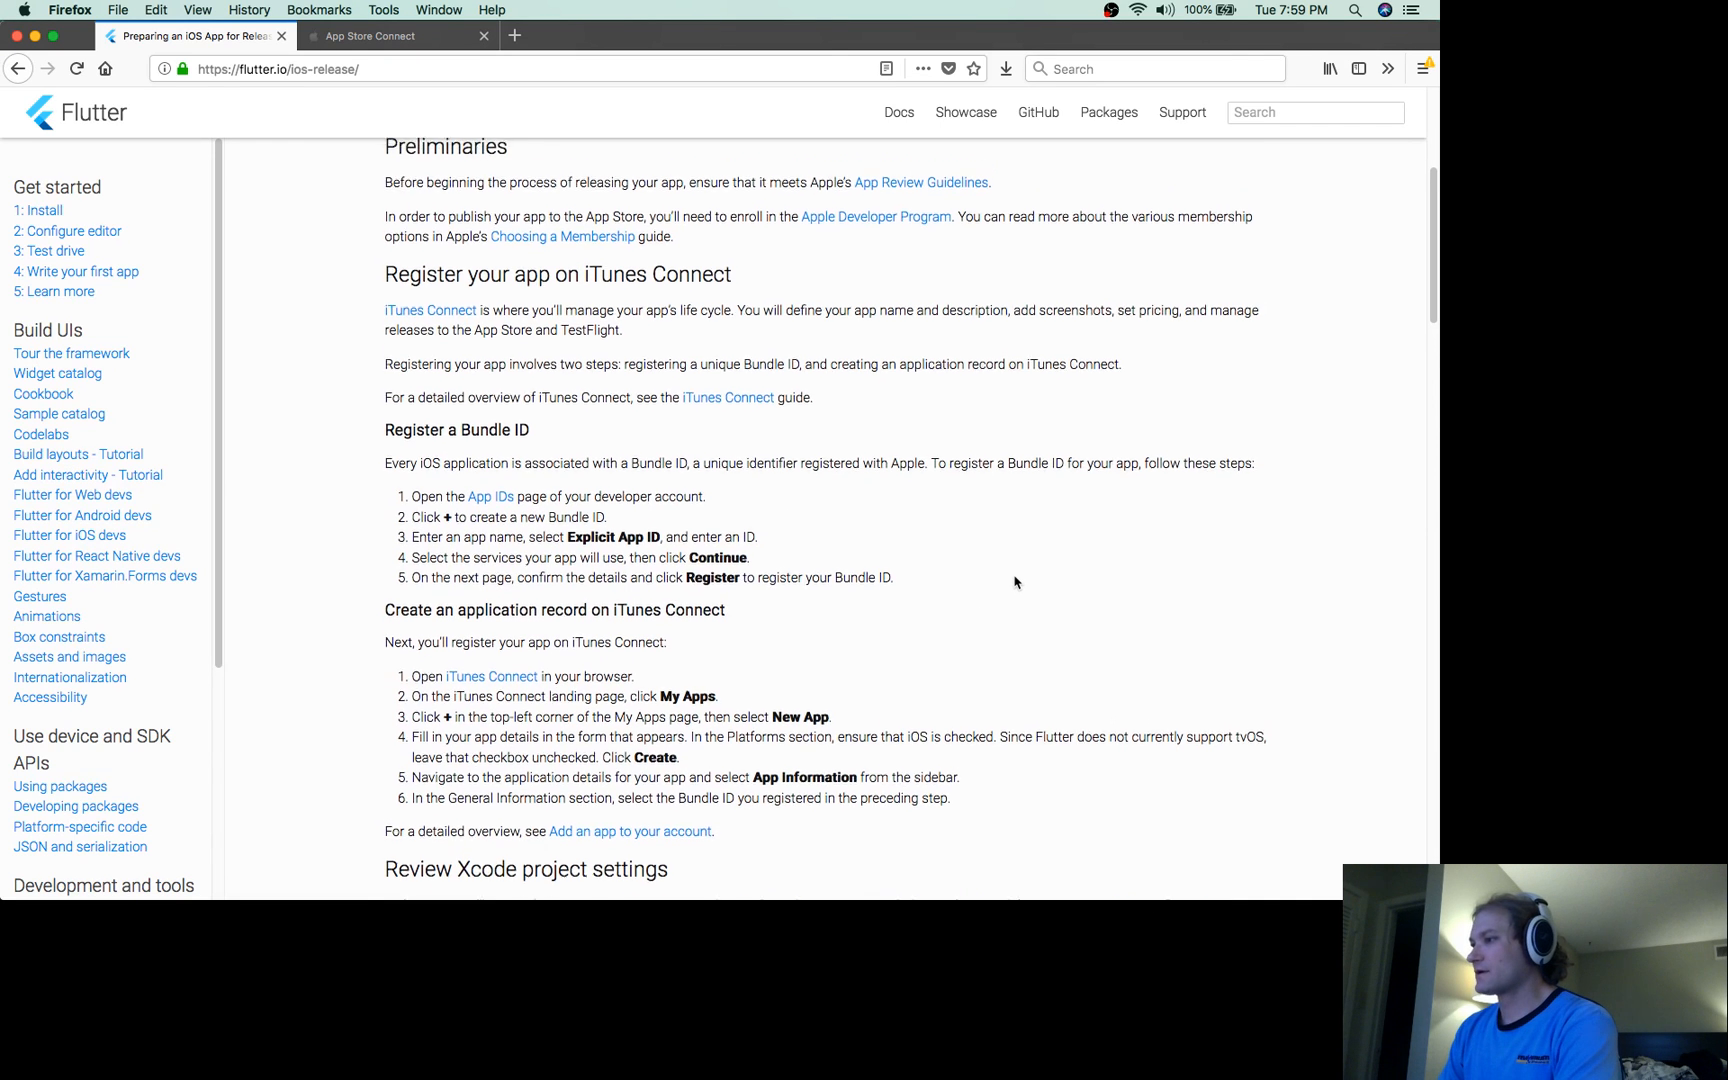
# Scroll the guide down to the Review Xcode project settings section
pyautogui.scroll(-3)
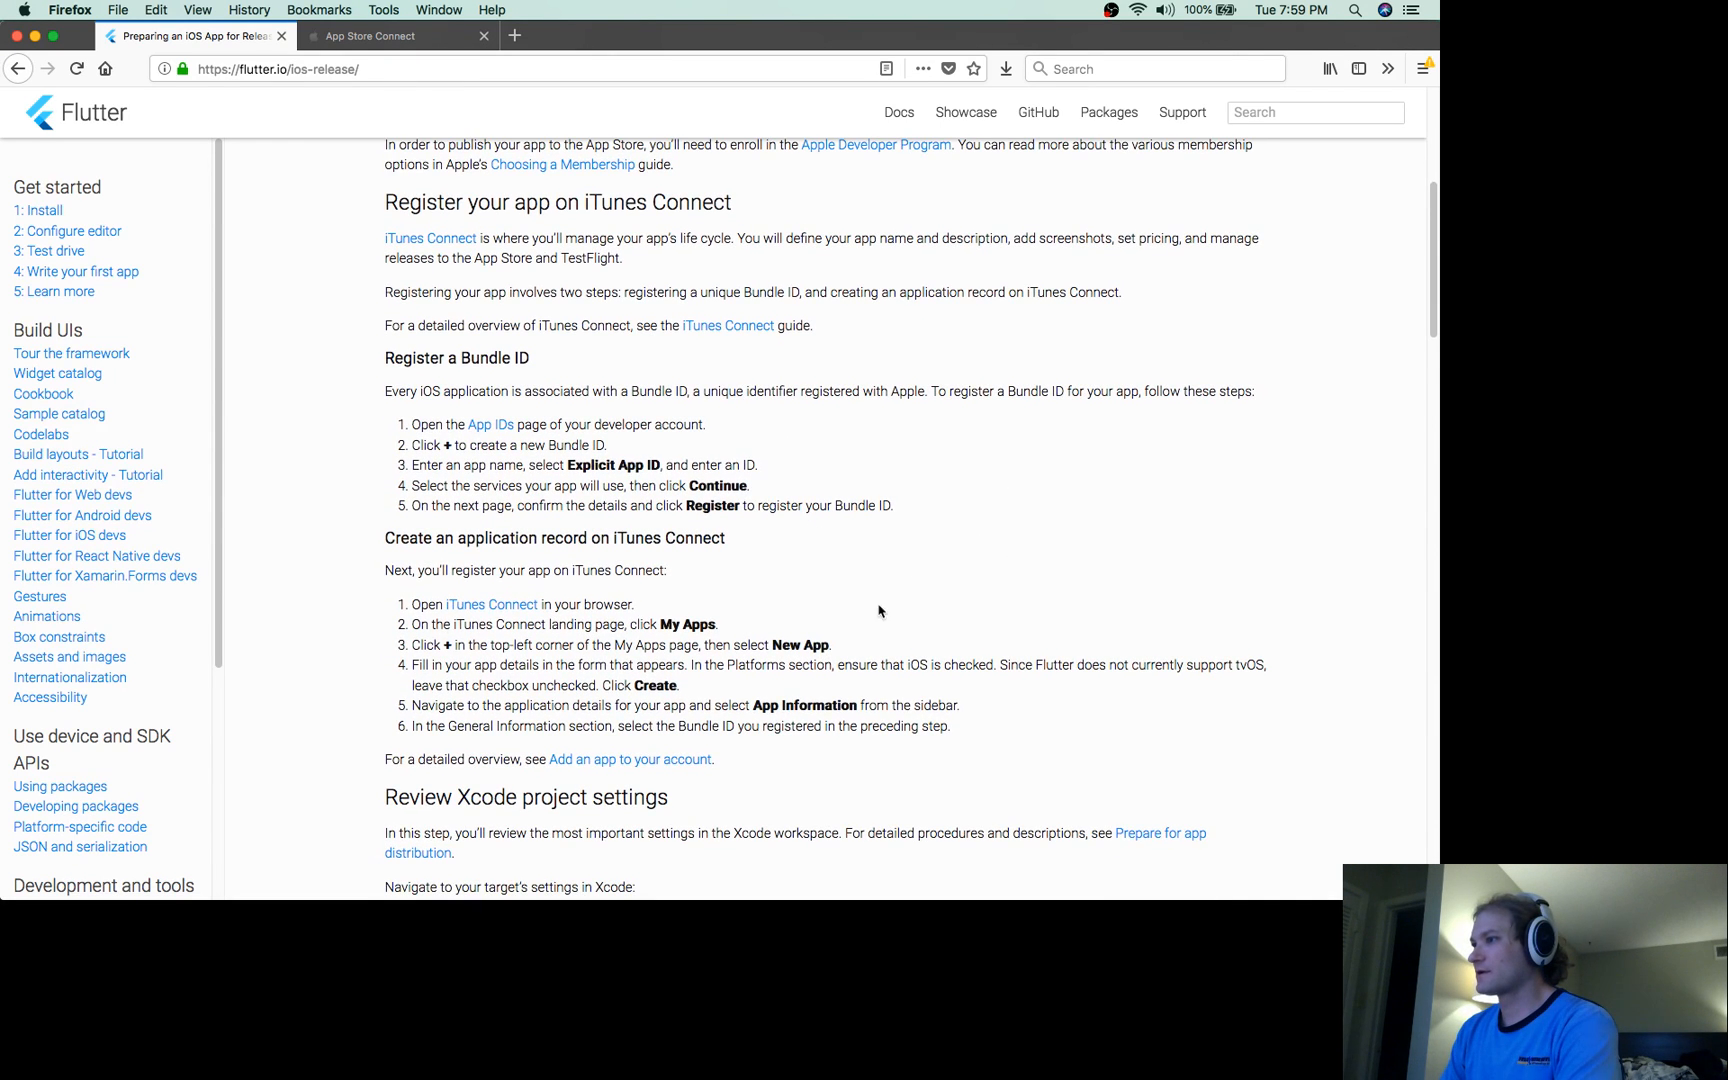
pyautogui.scroll(-3)
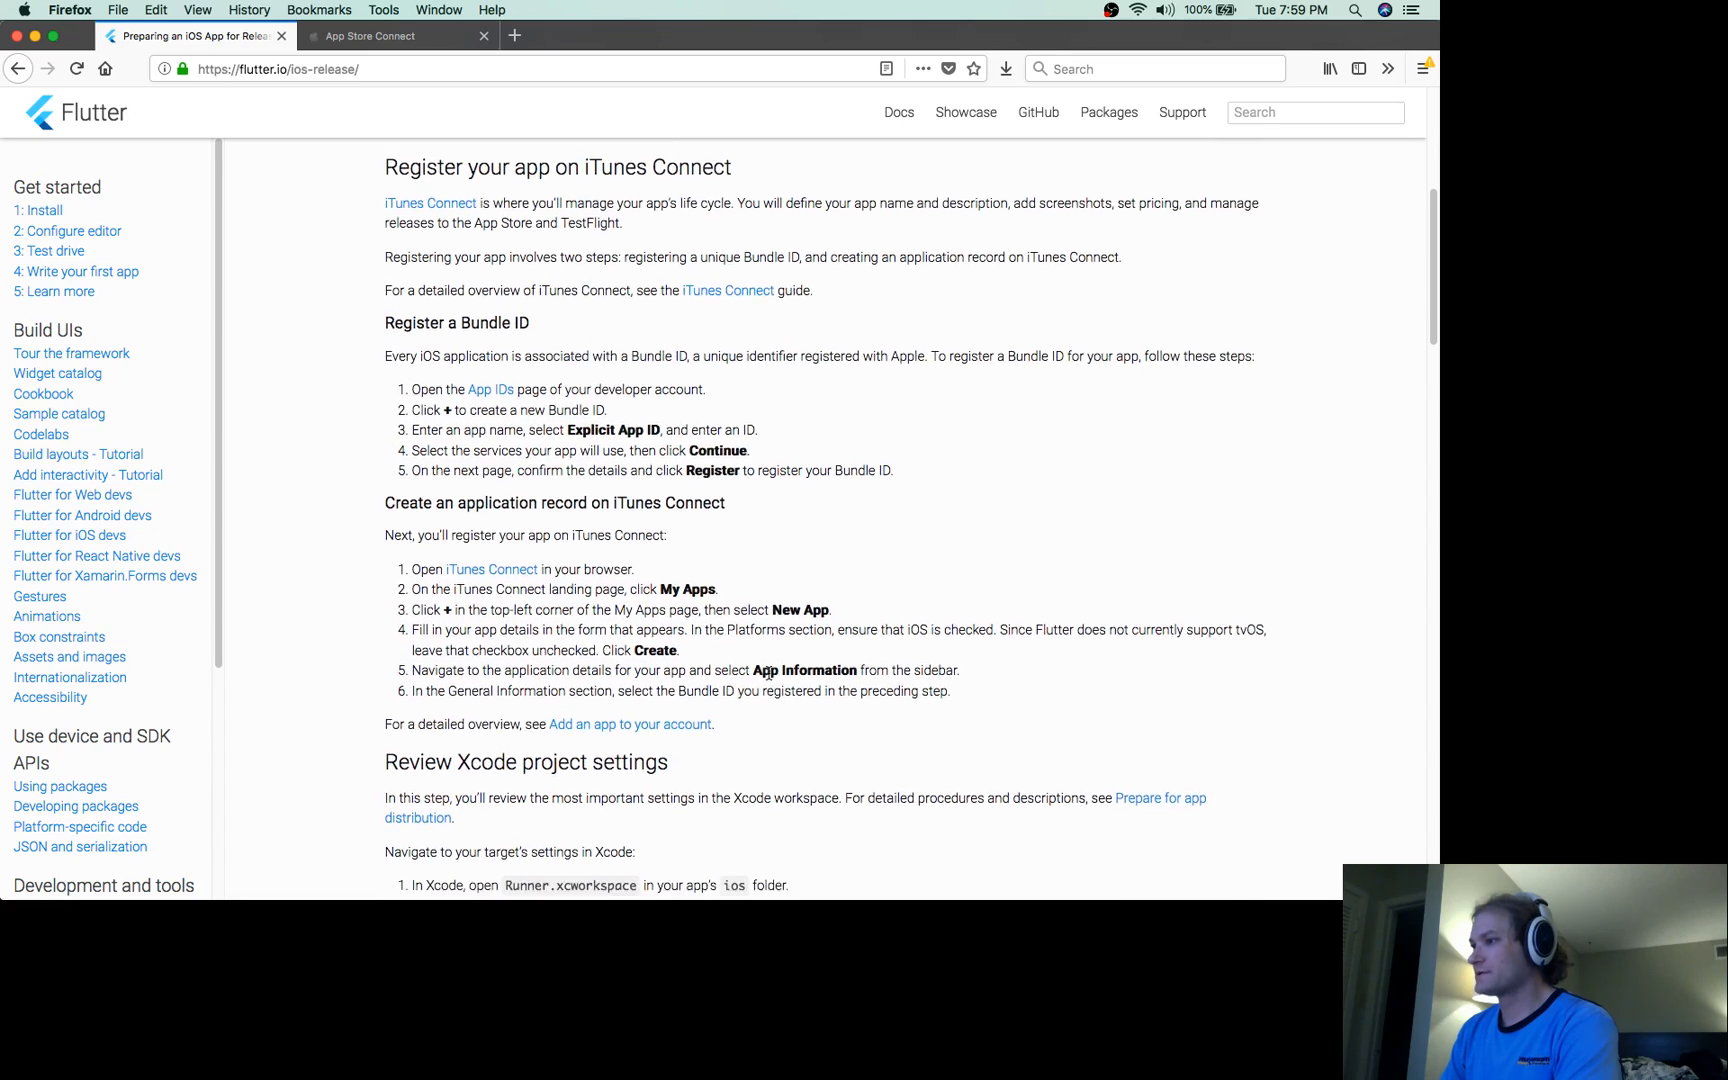
pyautogui.scroll(-3)
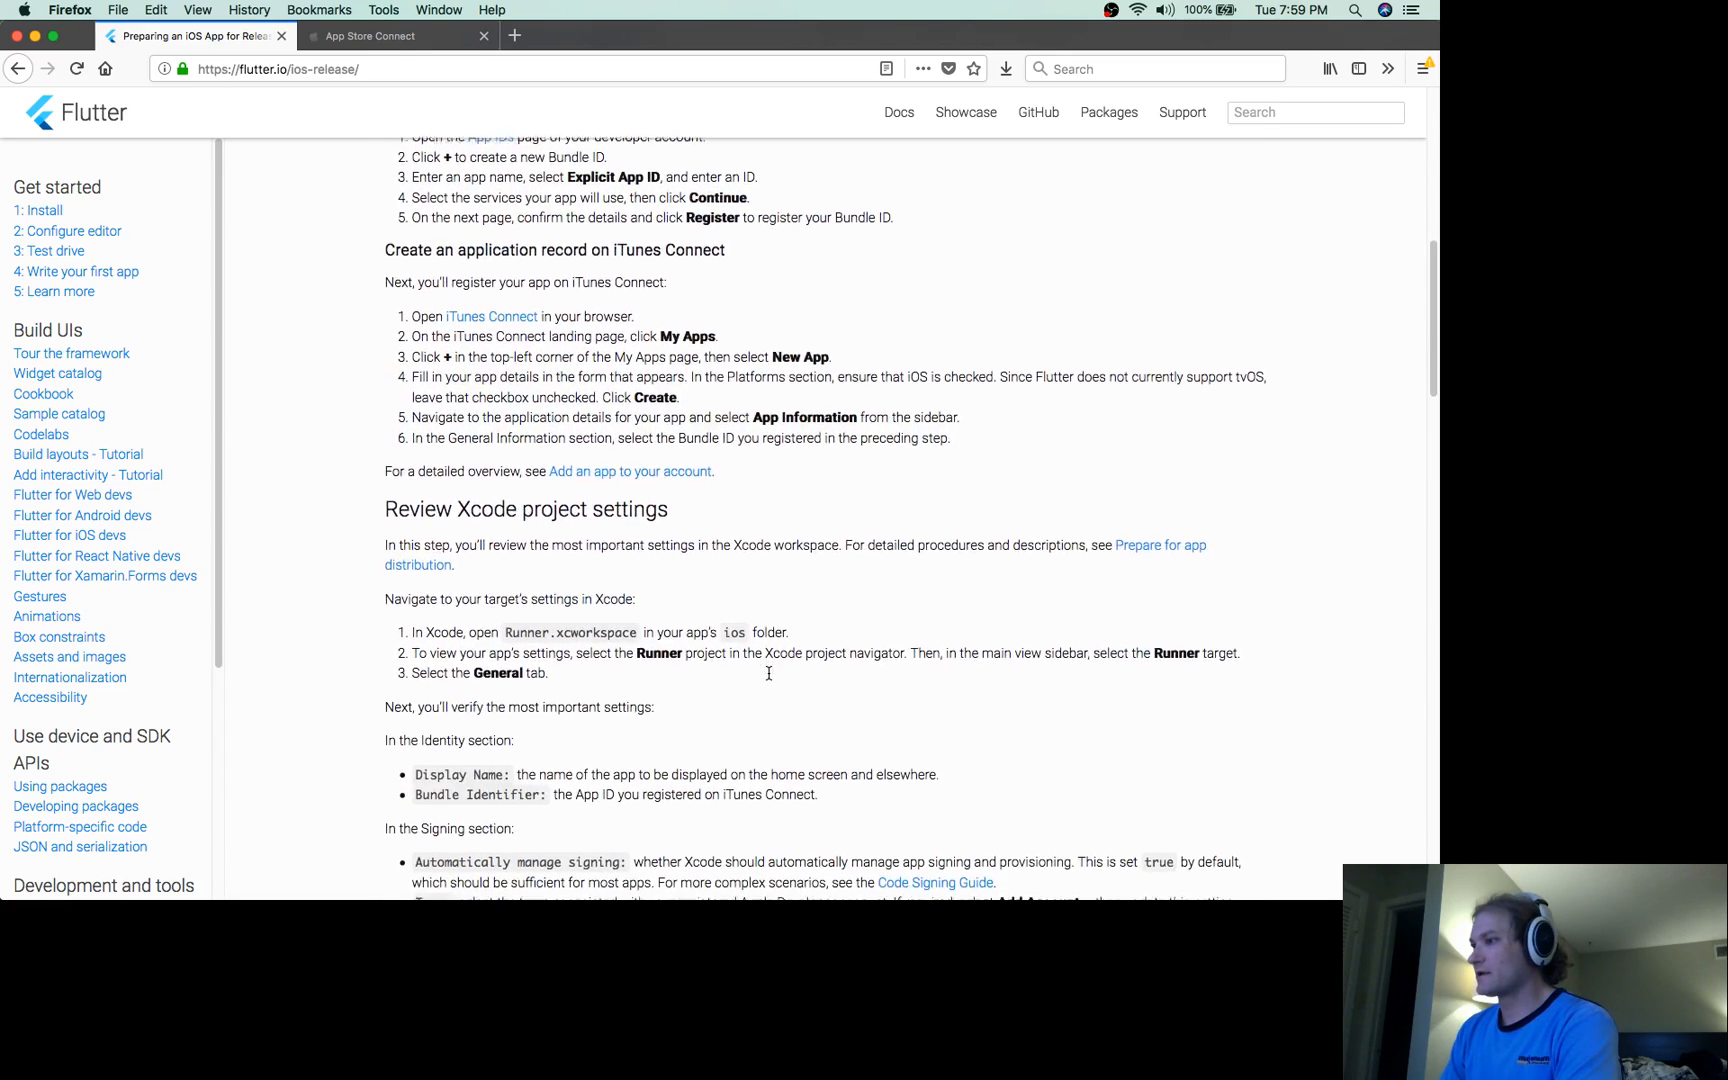
pyautogui.scroll(-3)
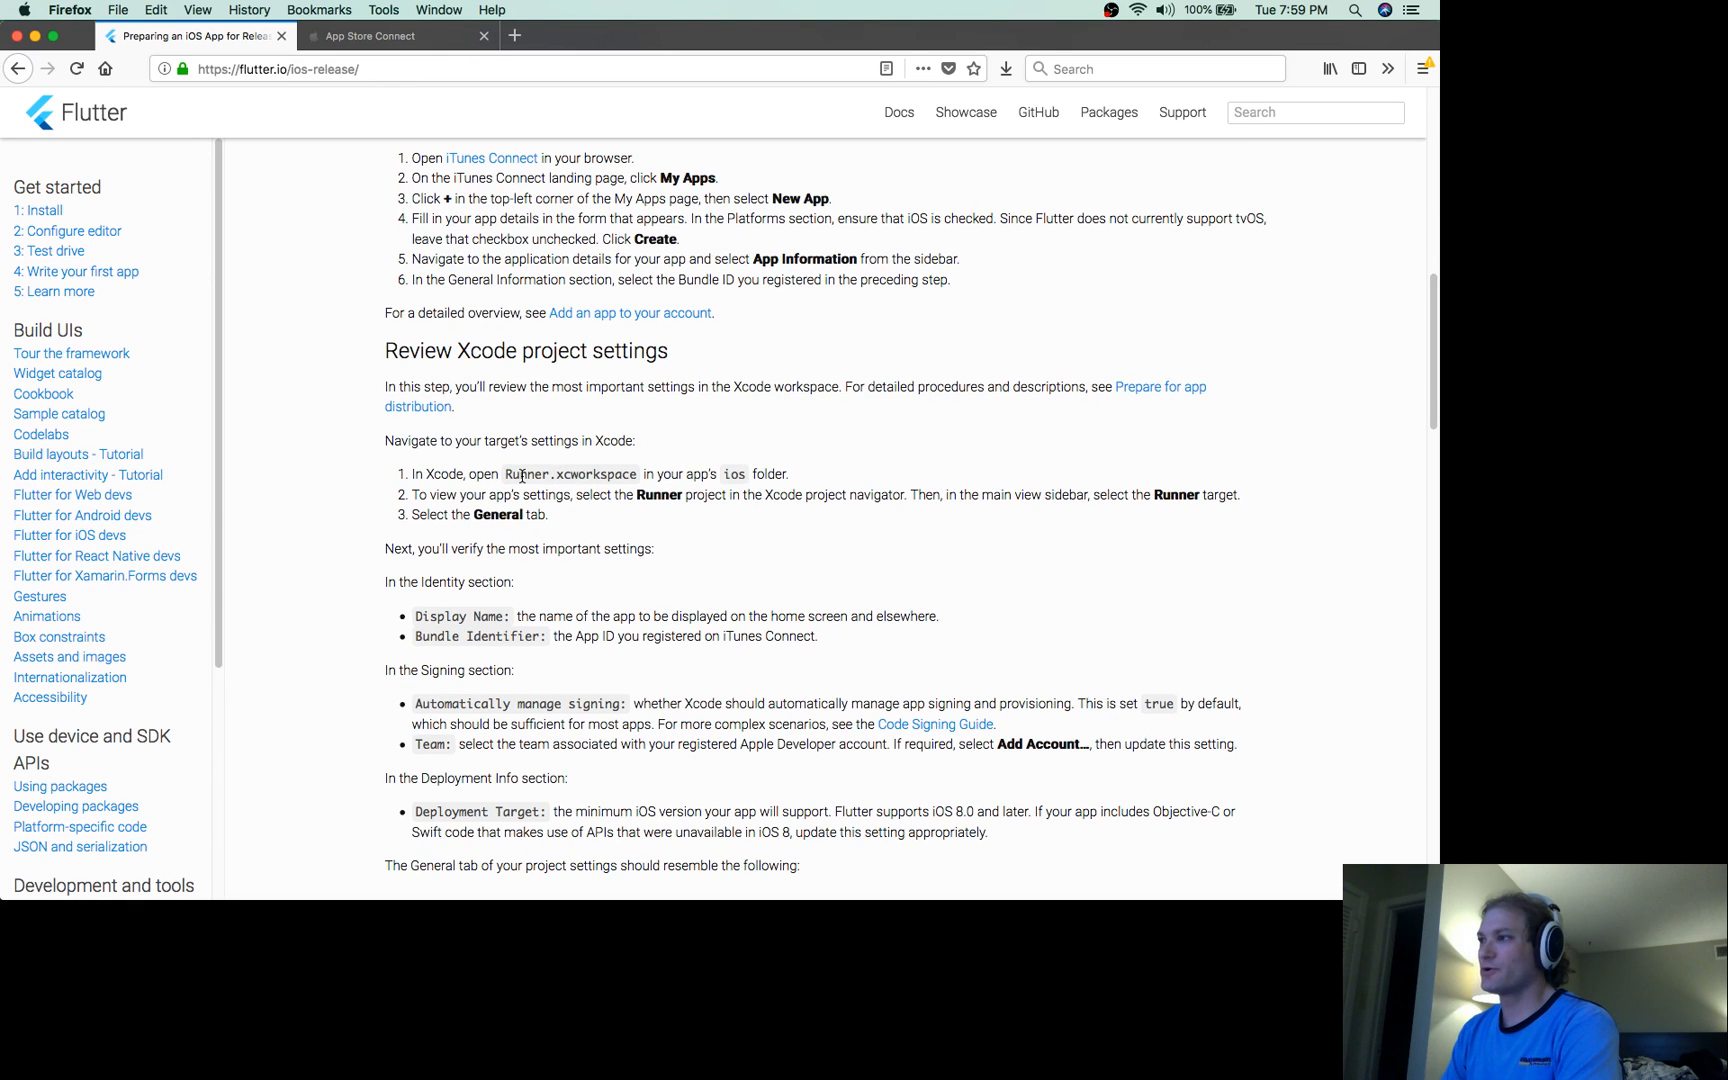
pyautogui.moveTo(617, 474)
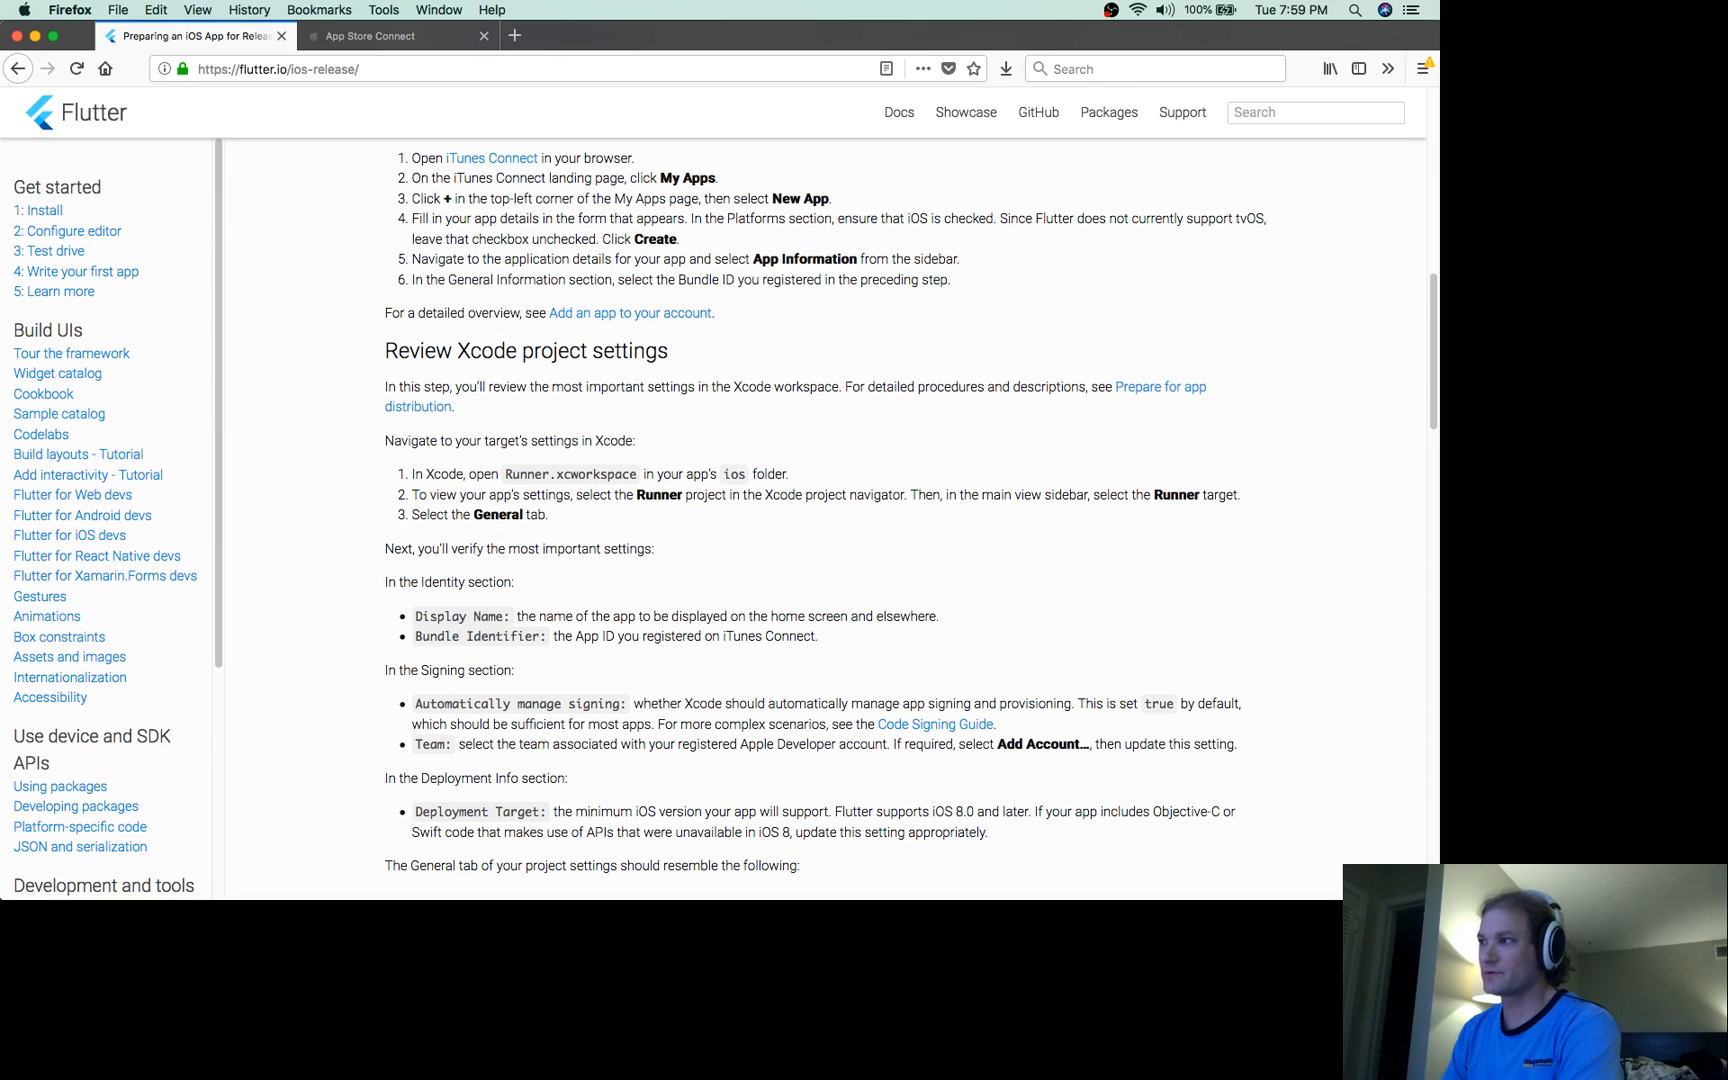
pyautogui.moveTo(682, 507)
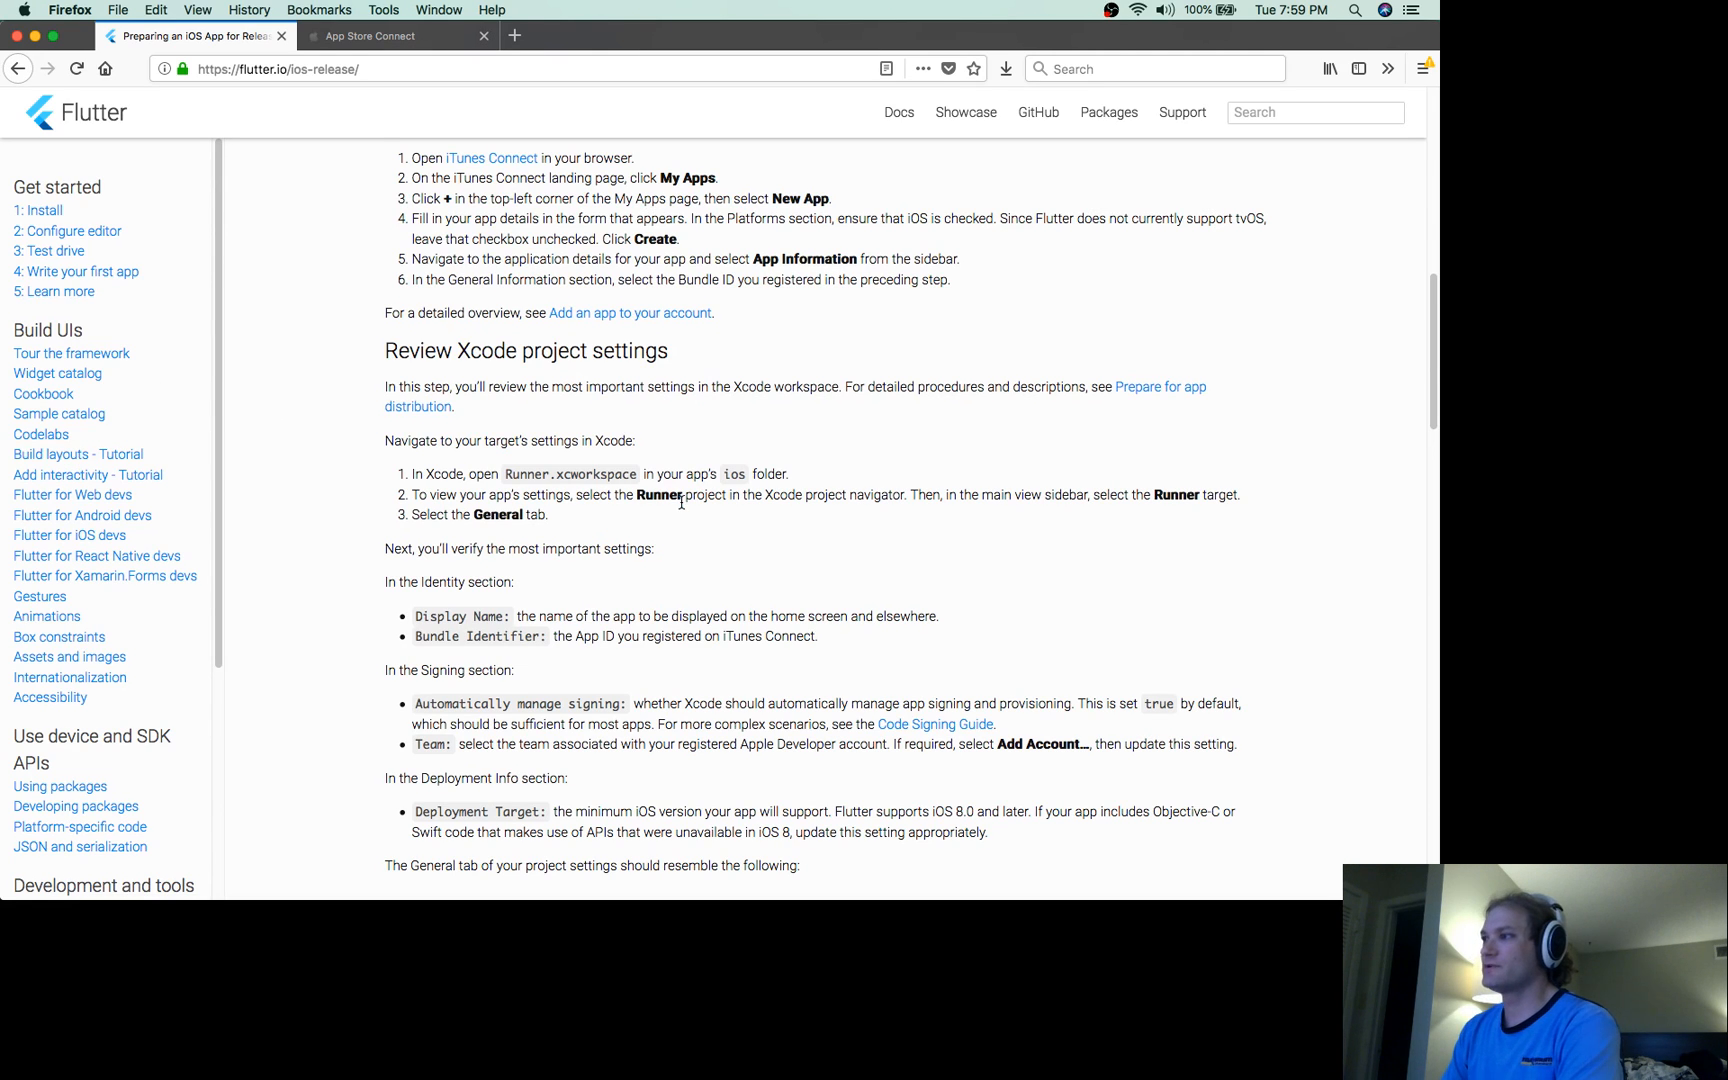
pyautogui.moveTo(771, 484)
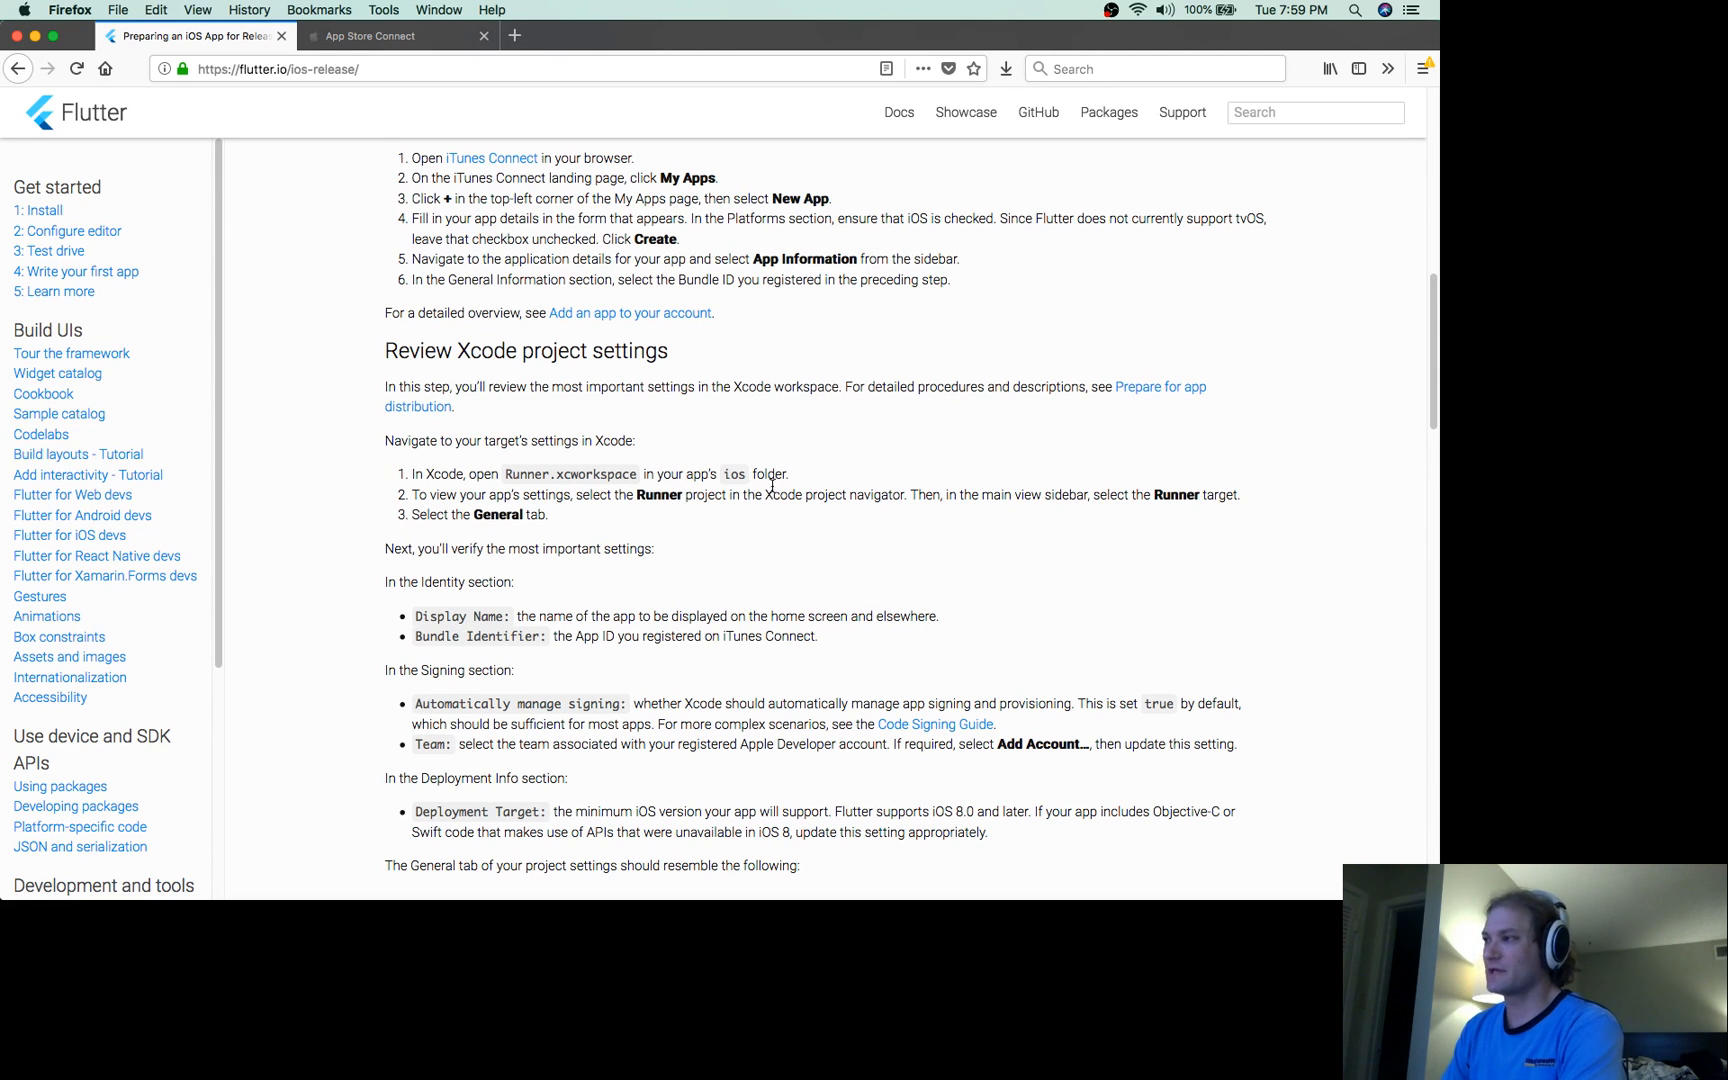
pyautogui.moveTo(1079, 487)
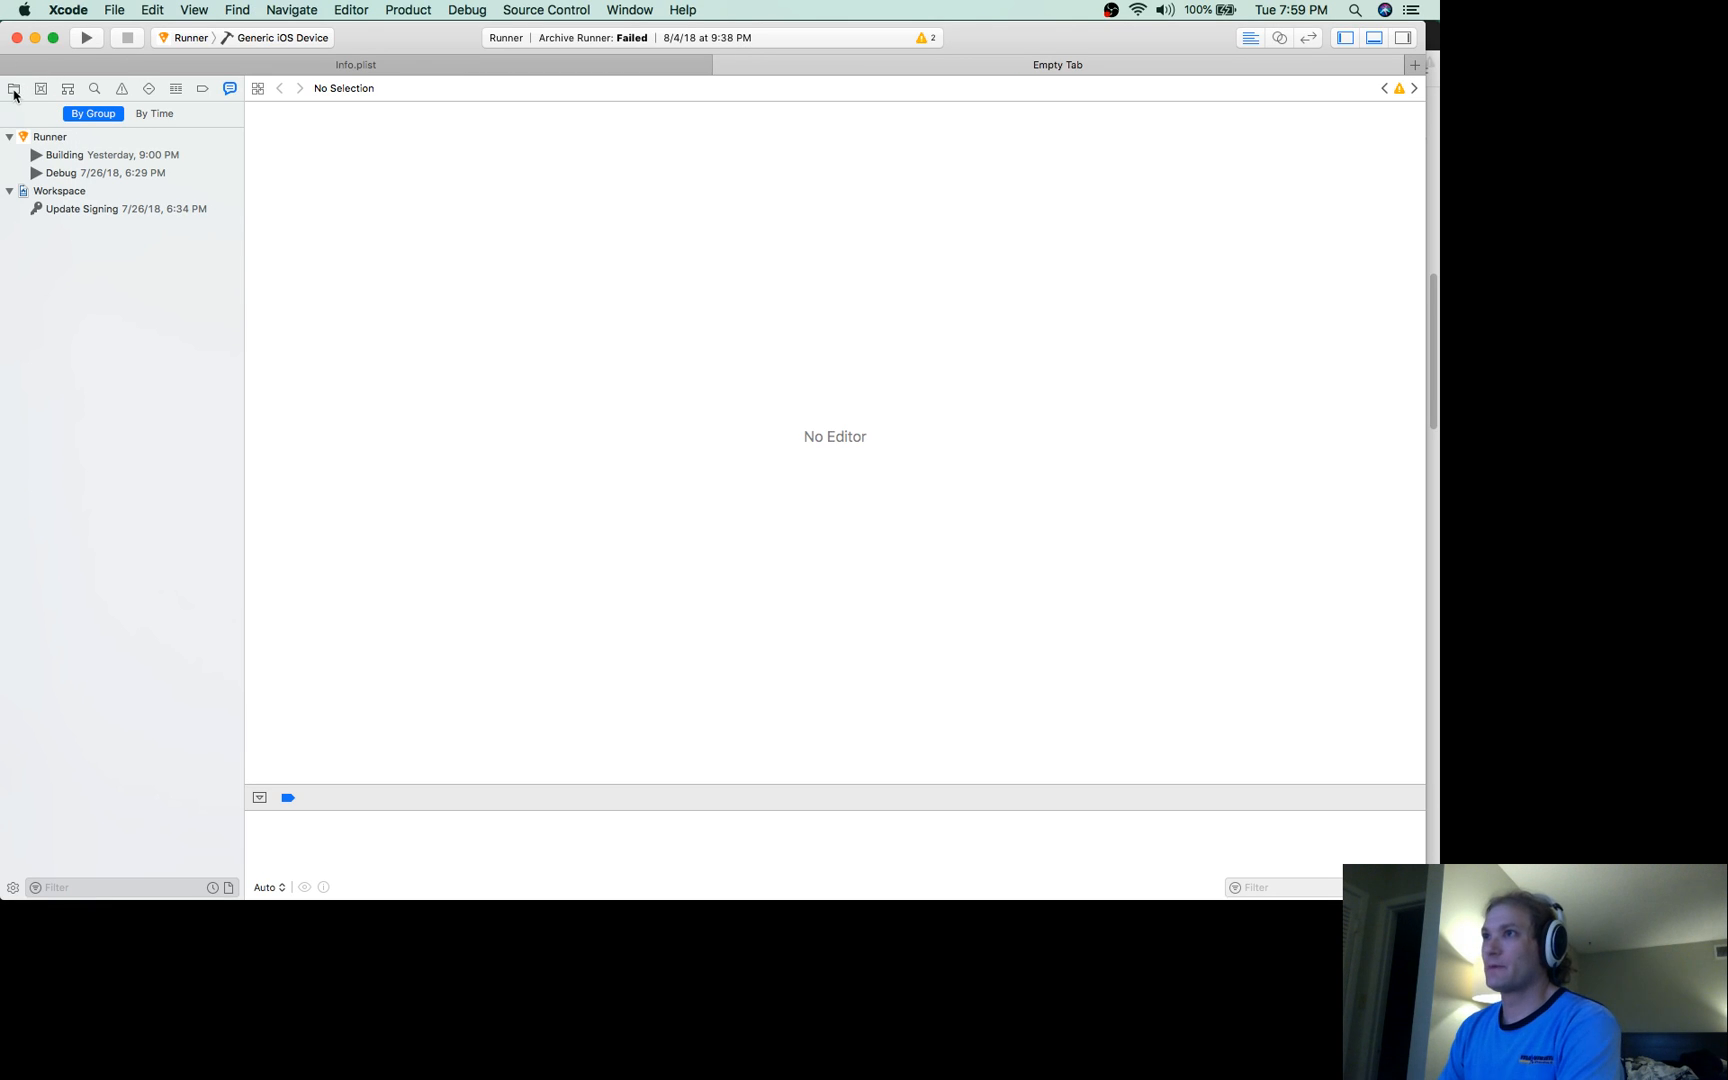
# Show the Runner target's General settings and inspect its Bundle Identifier field
pyautogui.click(14, 88)
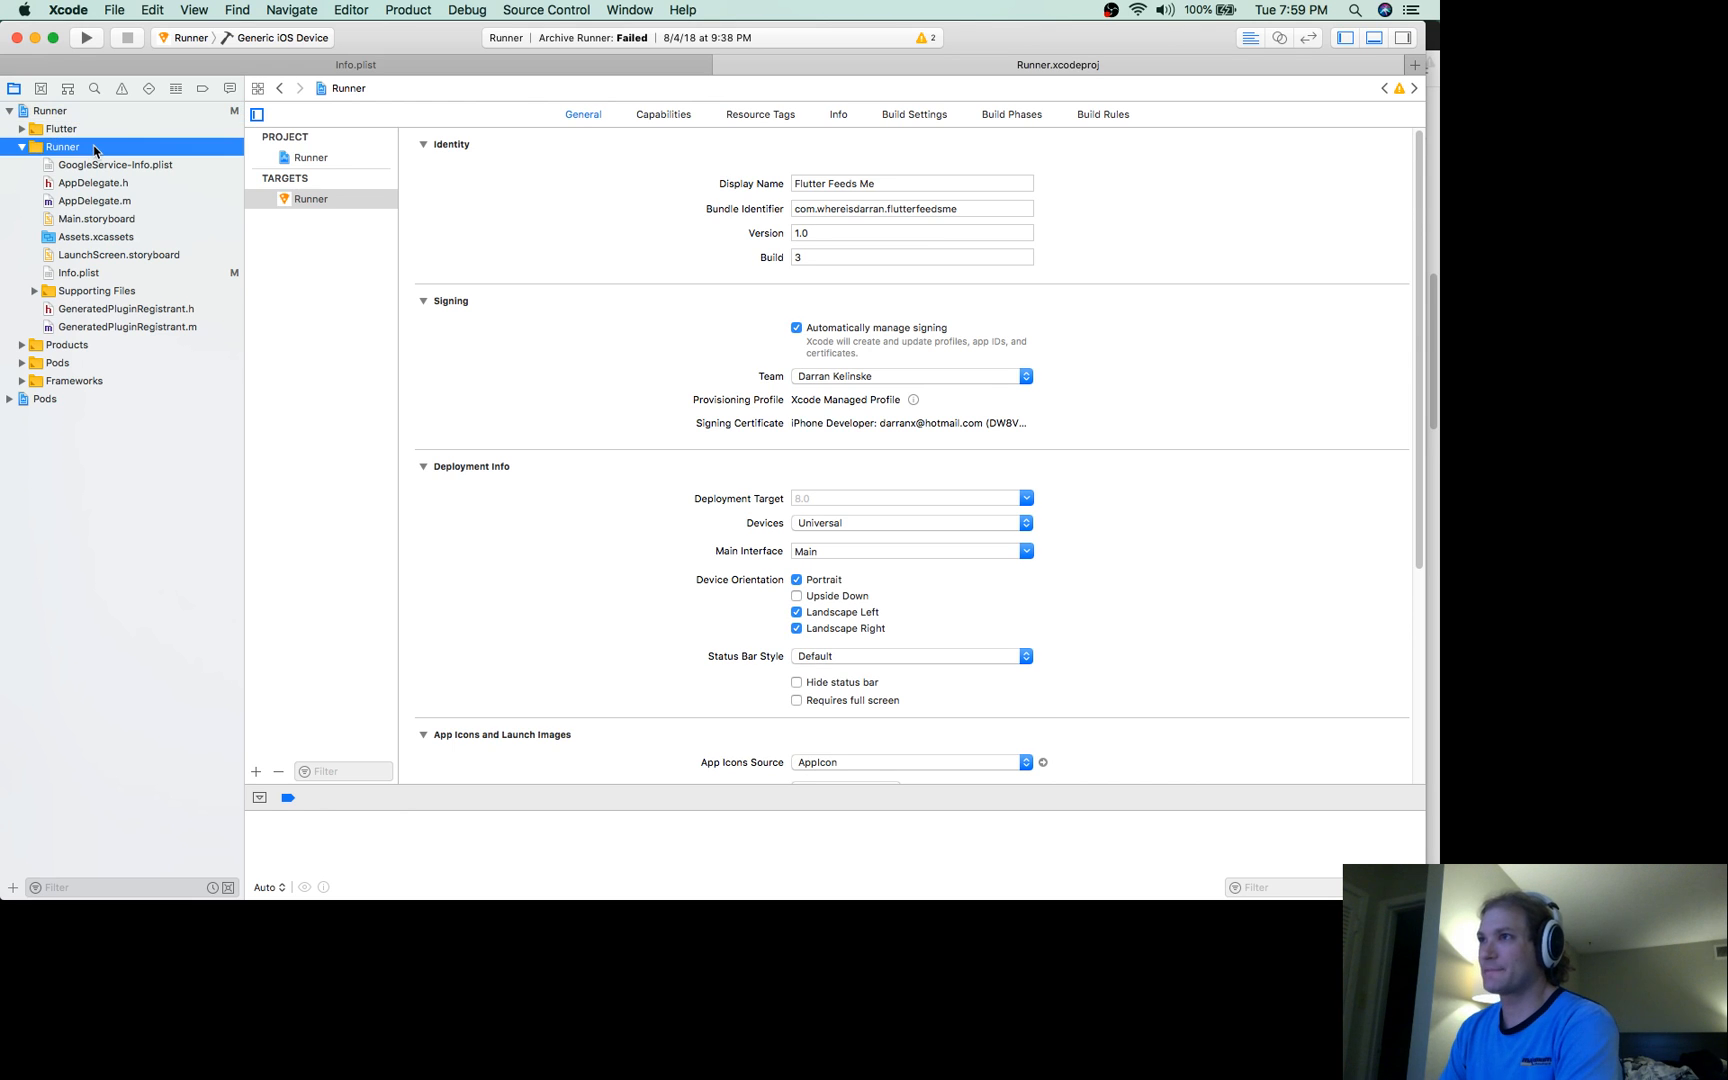
pyautogui.click(27, 146)
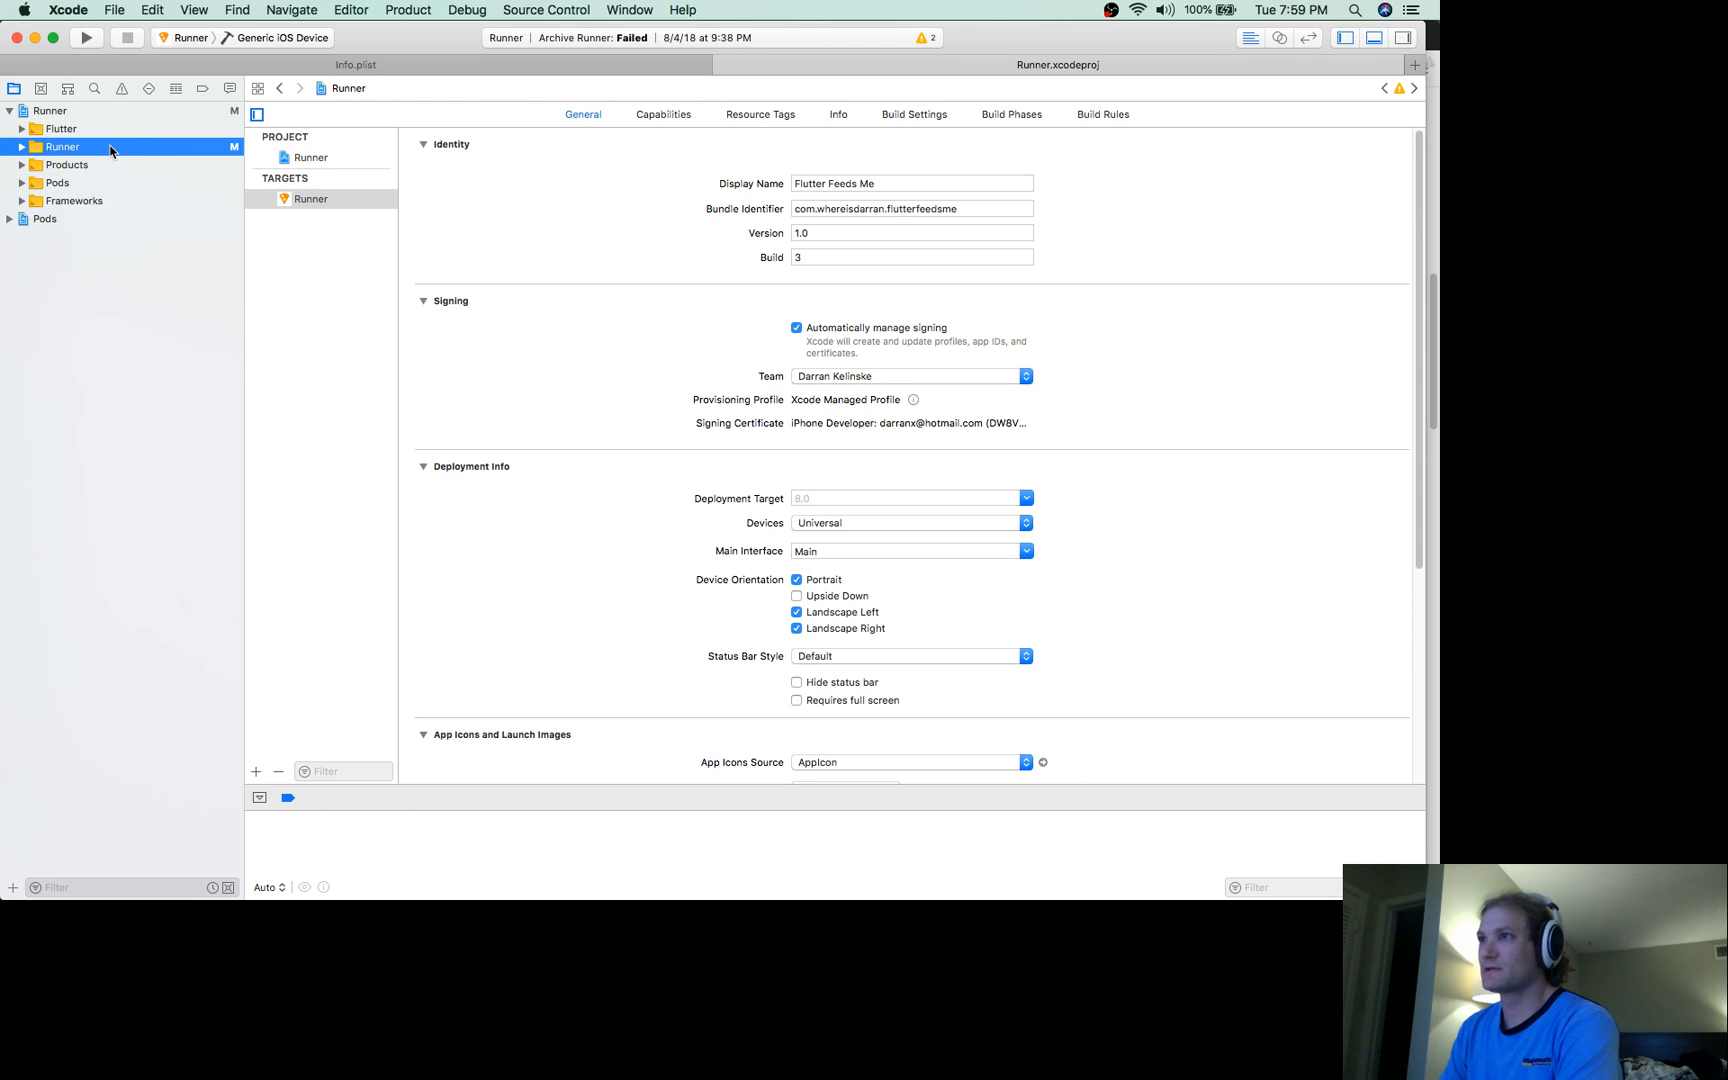
pyautogui.click(22, 146)
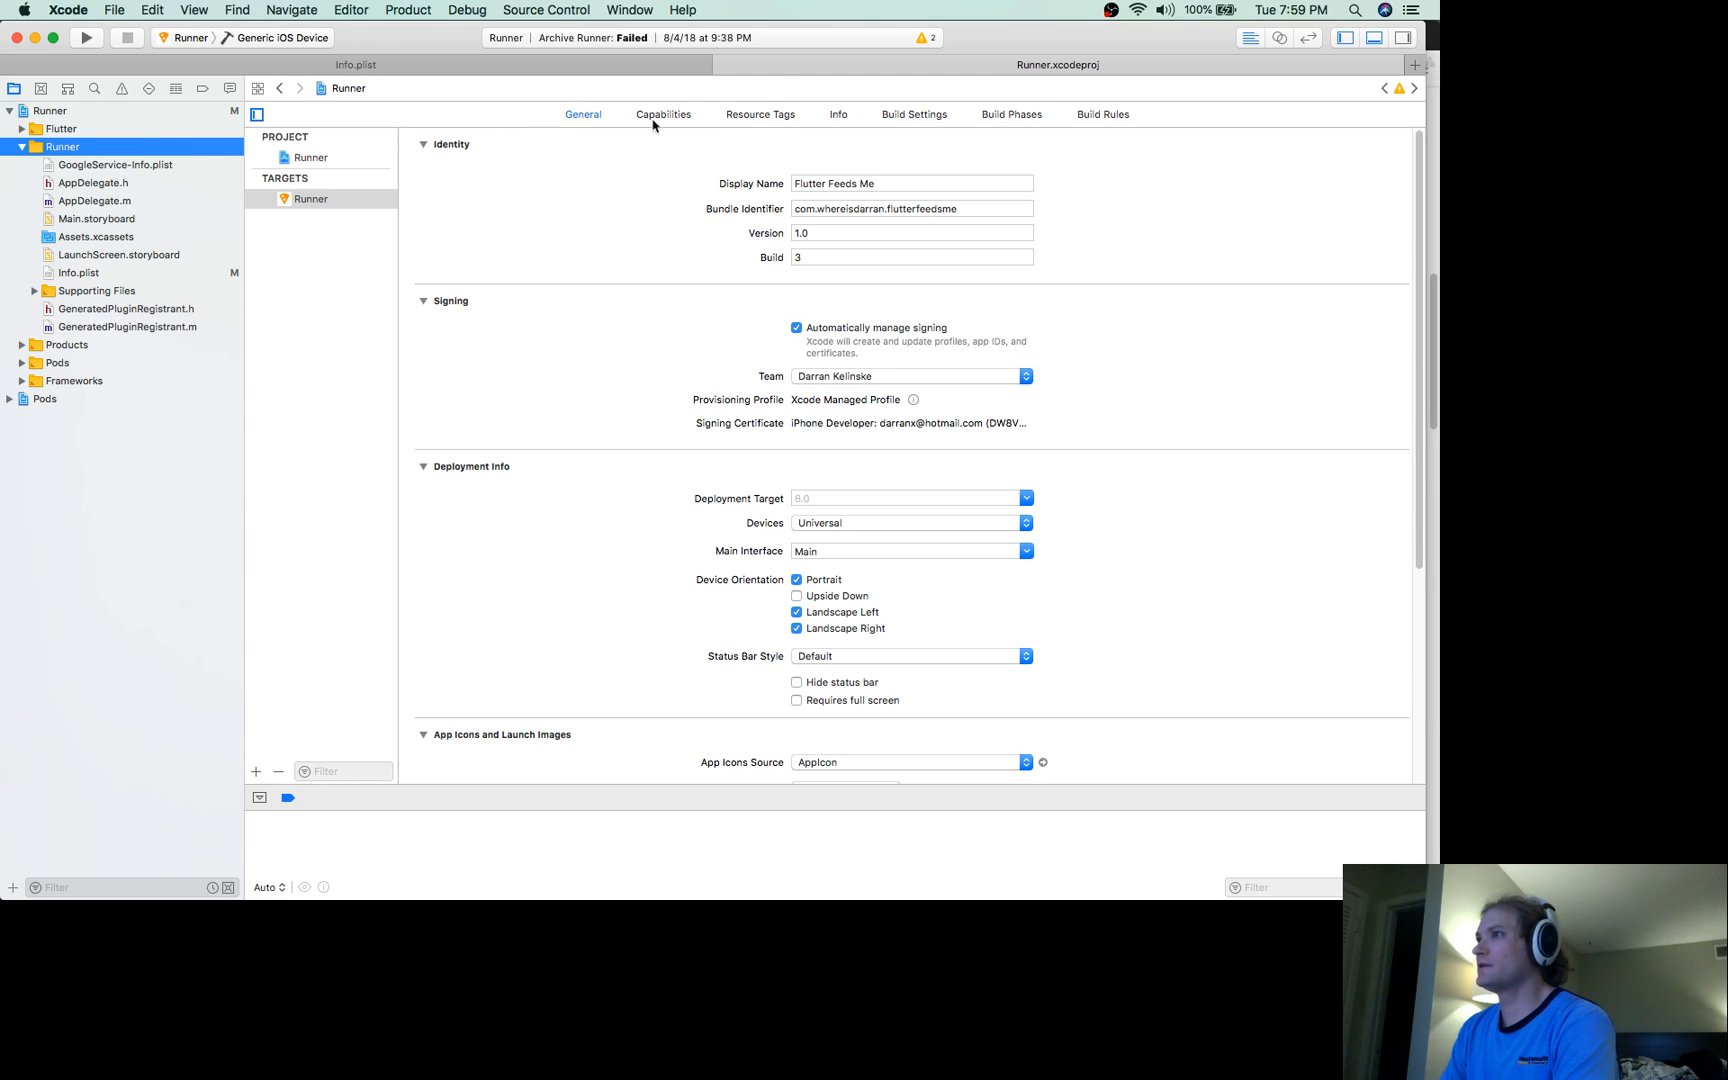
pyautogui.click(950, 208)
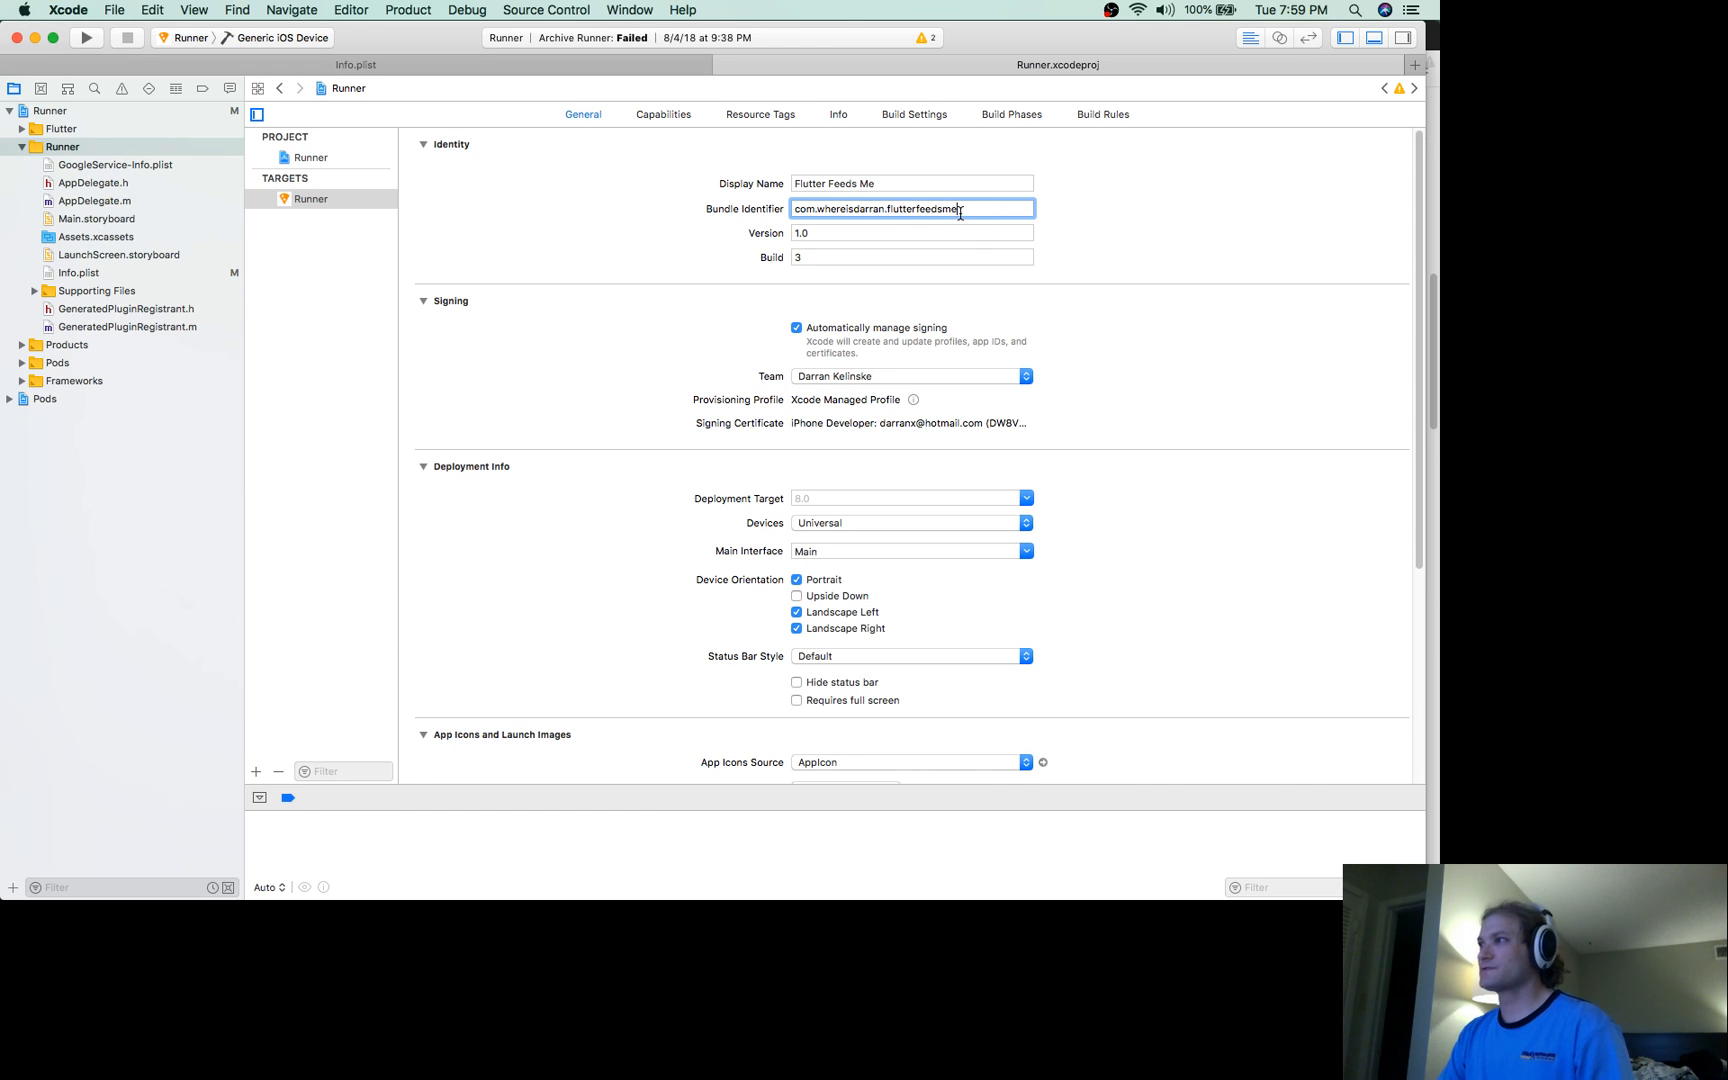
pyautogui.click(870, 256)
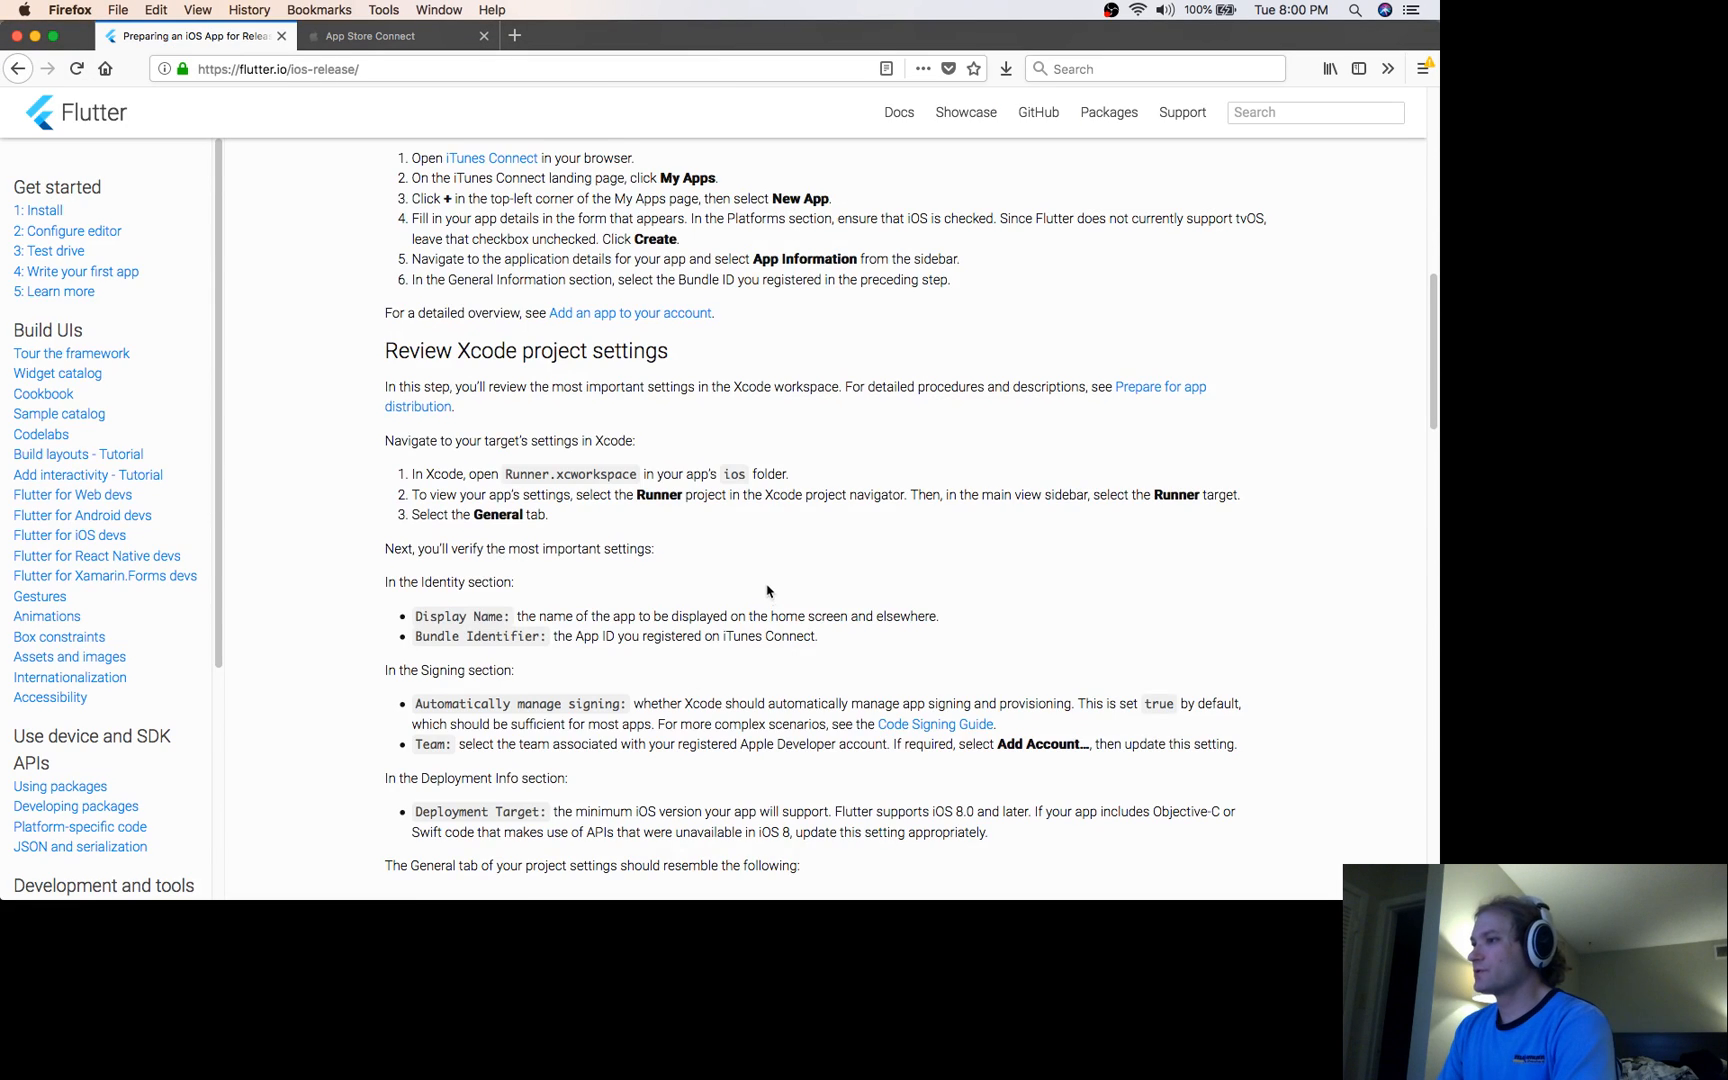
# Compare Runner's identity and signing settings with the guide's sample General settings screenshot
pyautogui.scroll(-3)
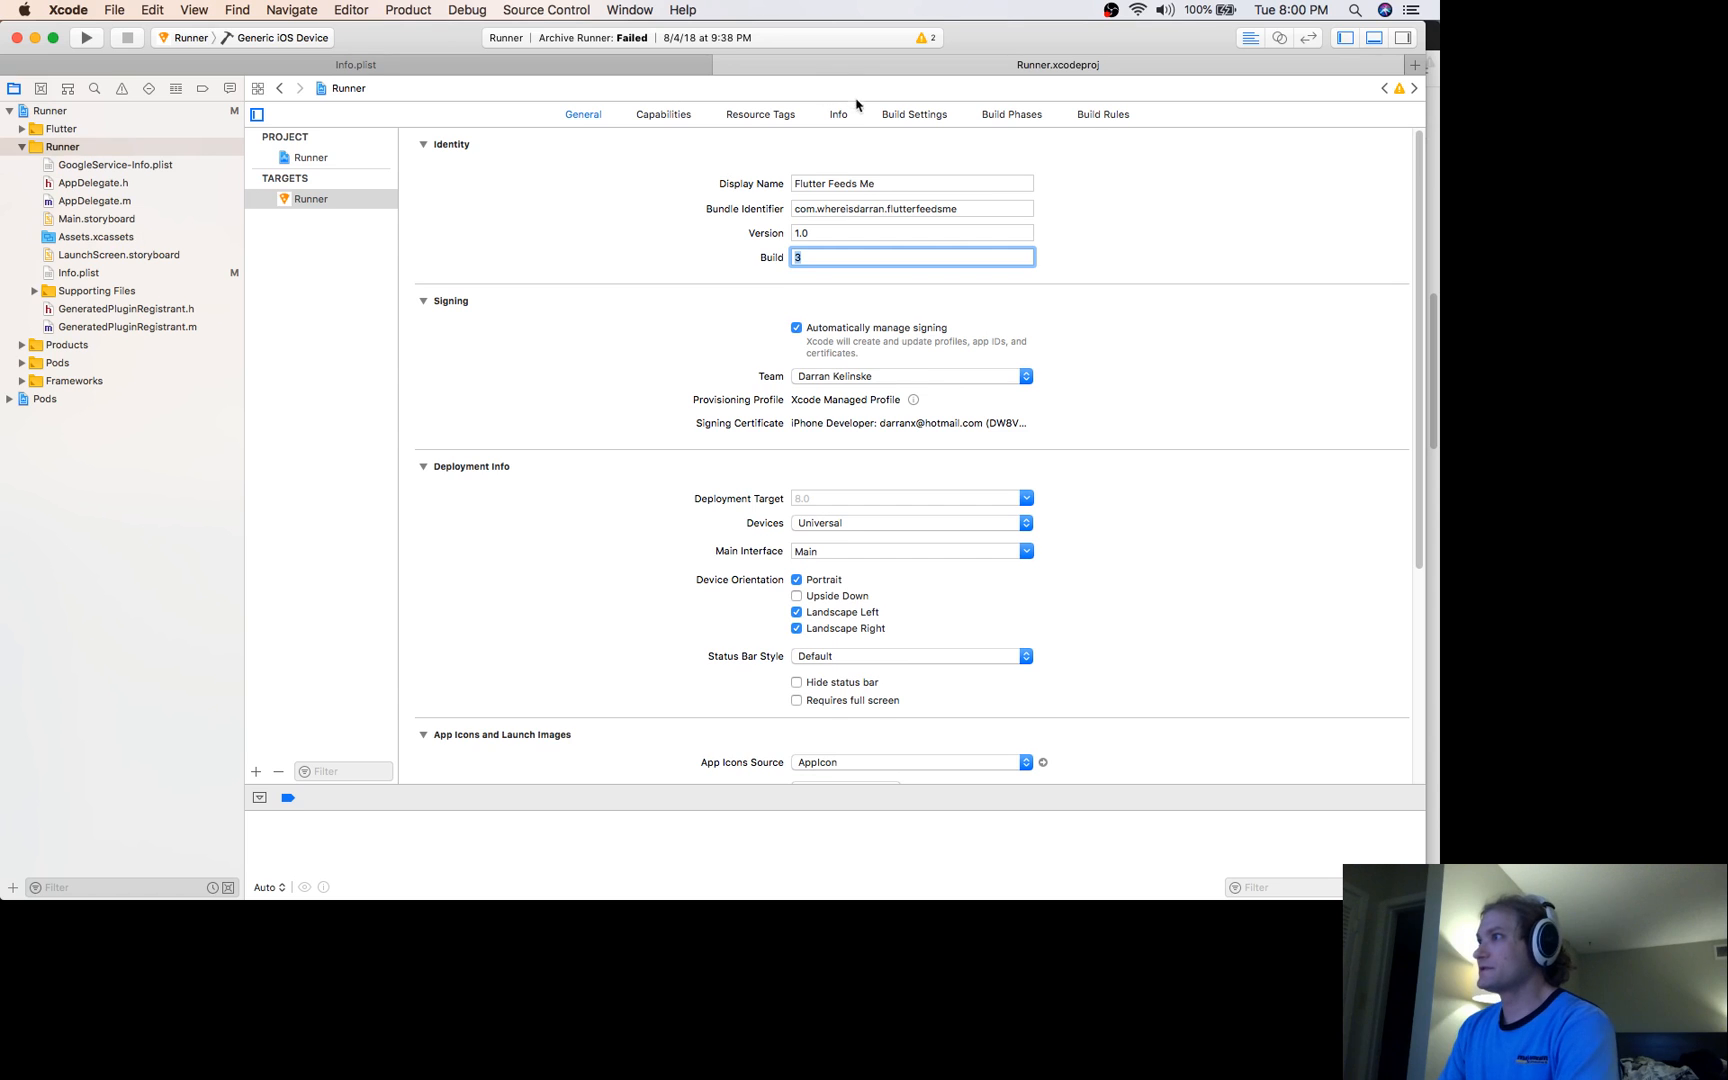
pyautogui.click(911, 183)
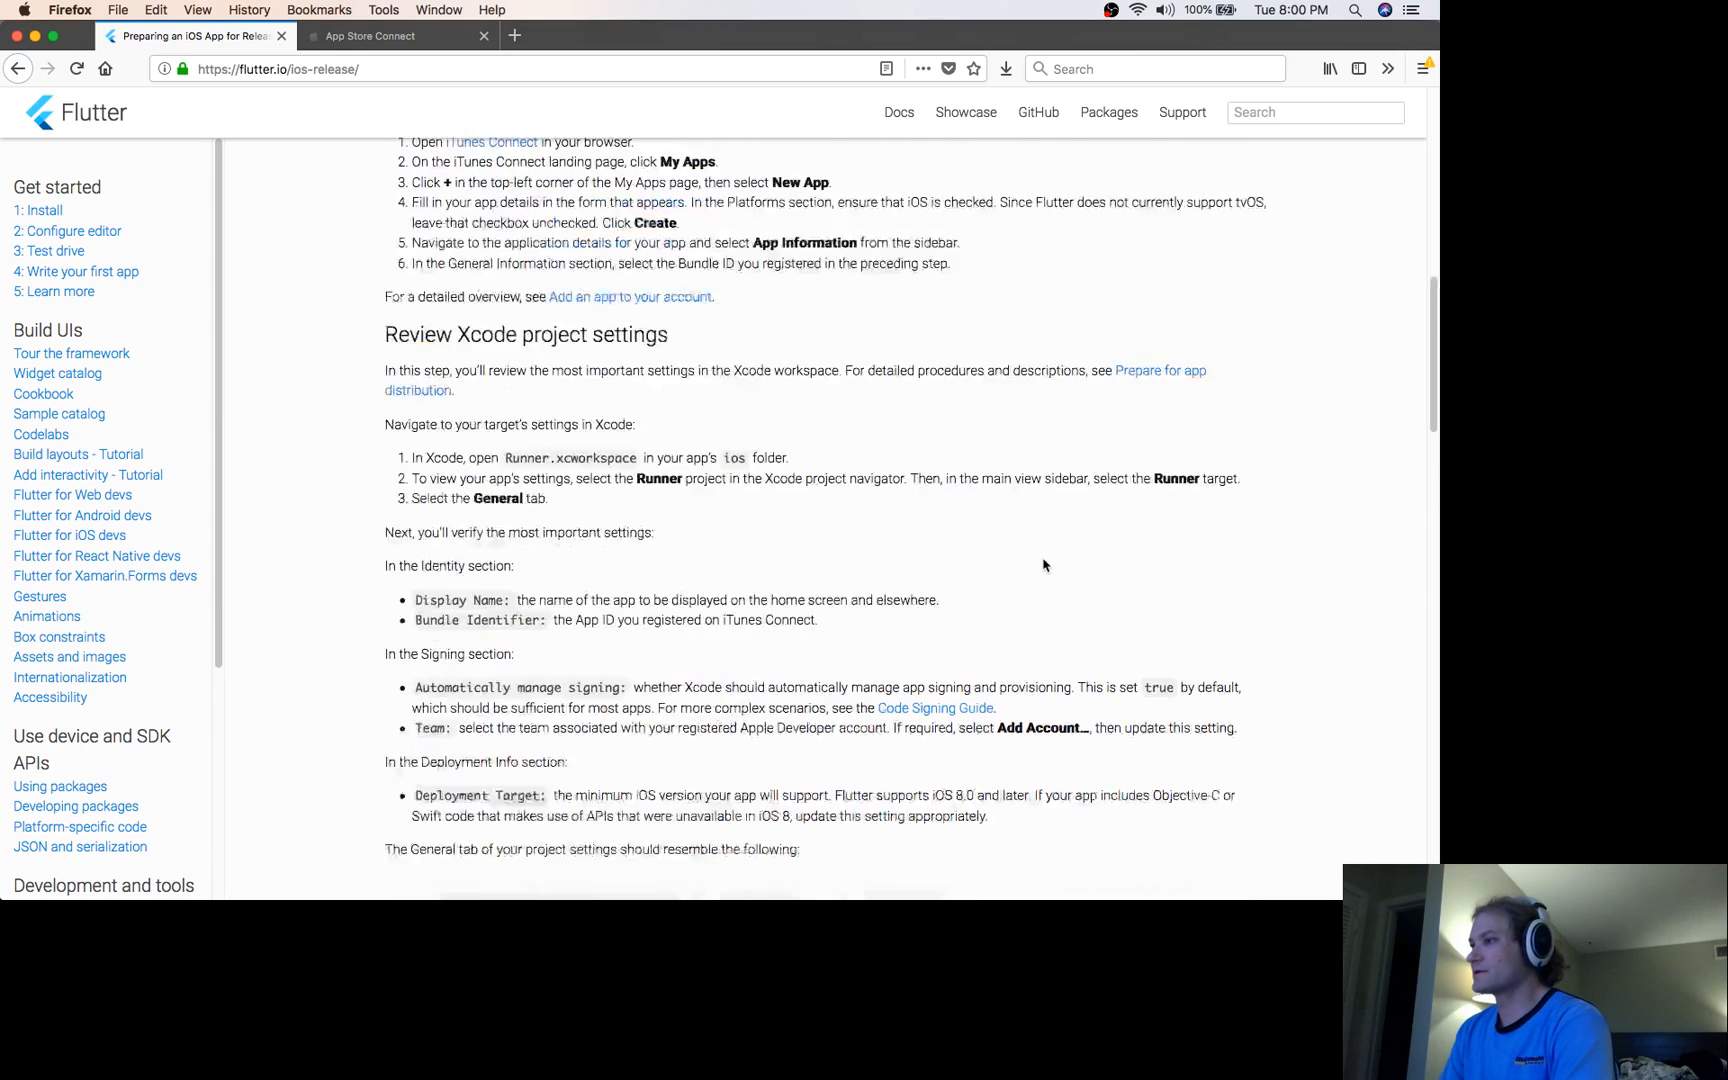
pyautogui.scroll(-3)
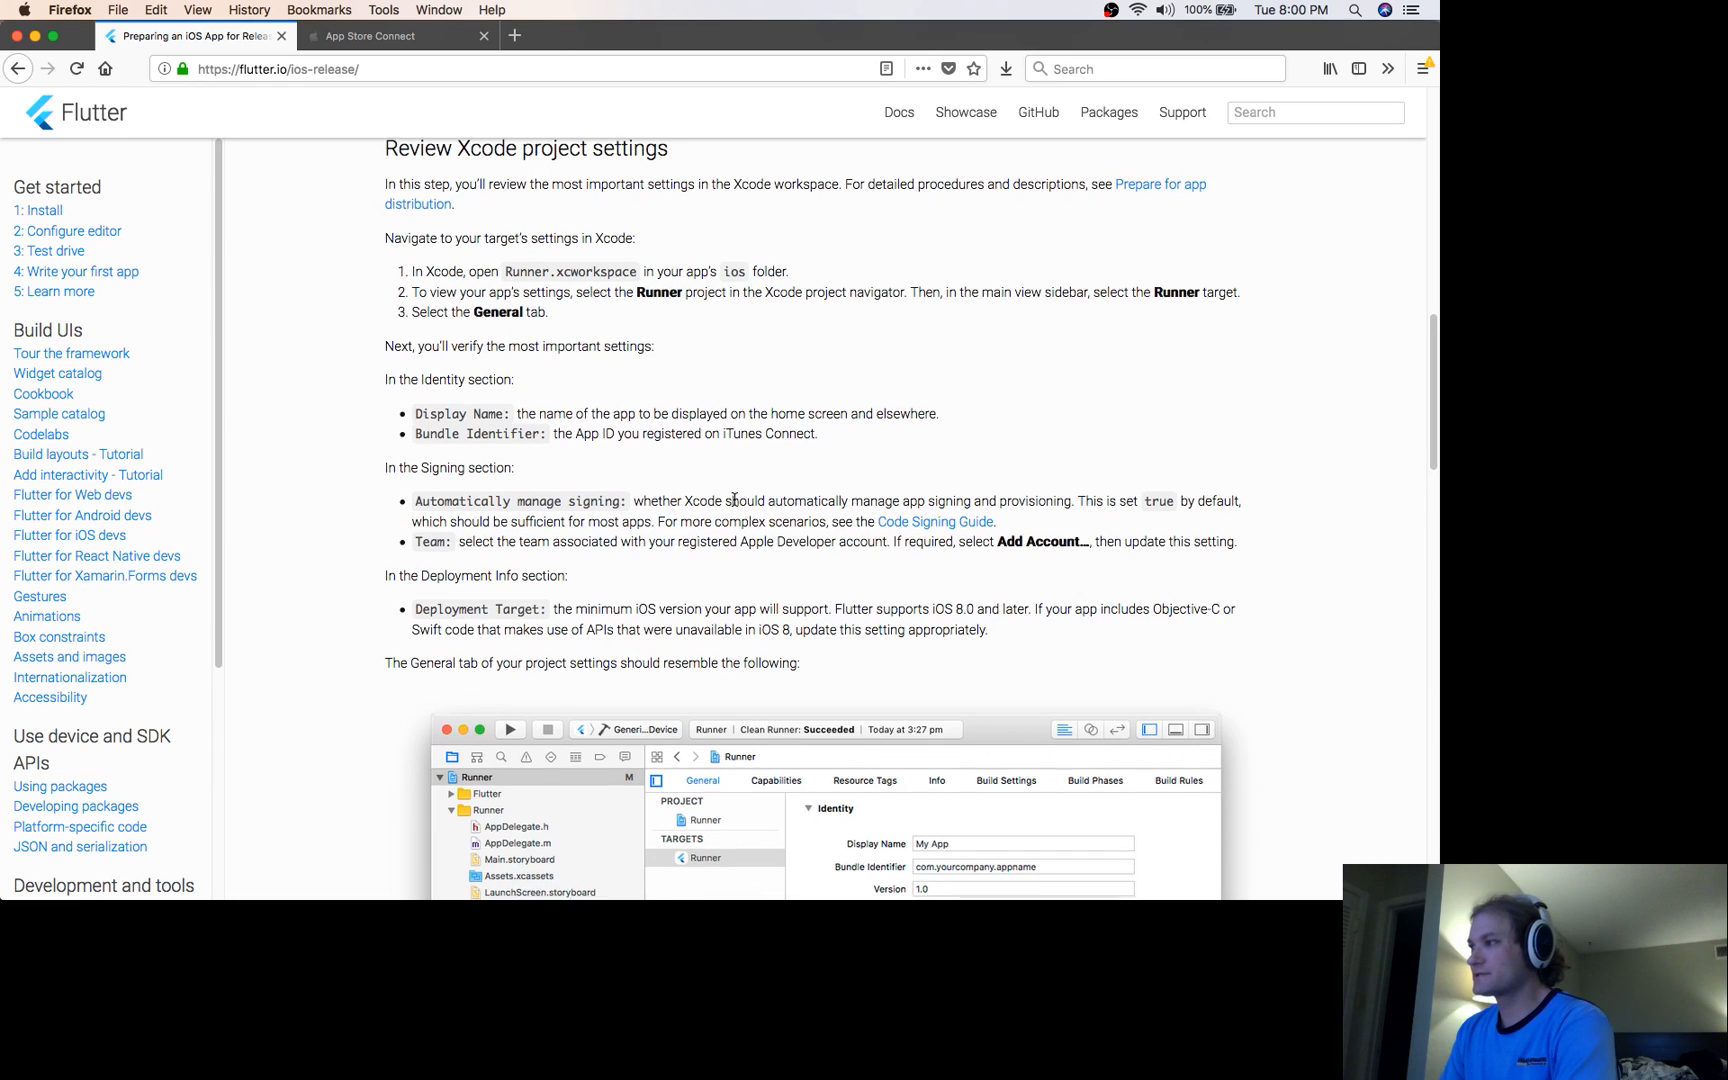
pyautogui.scroll(-3)
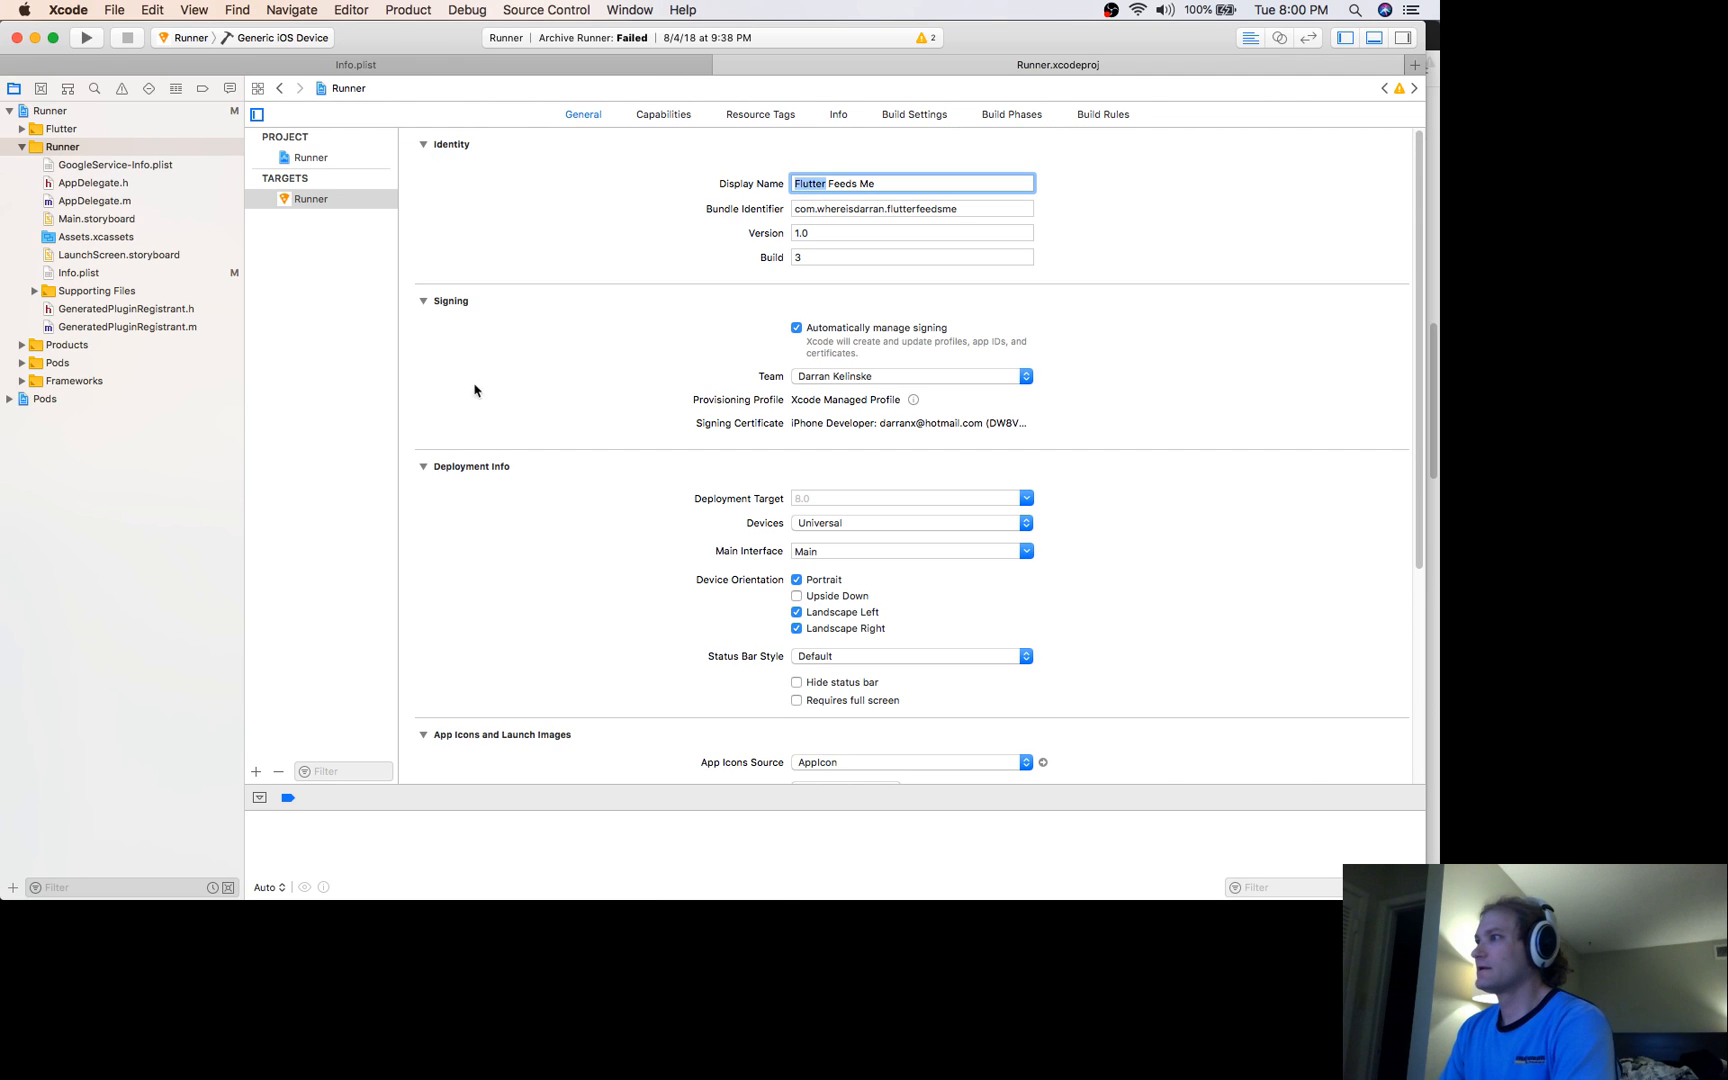
pyautogui.moveTo(898, 382)
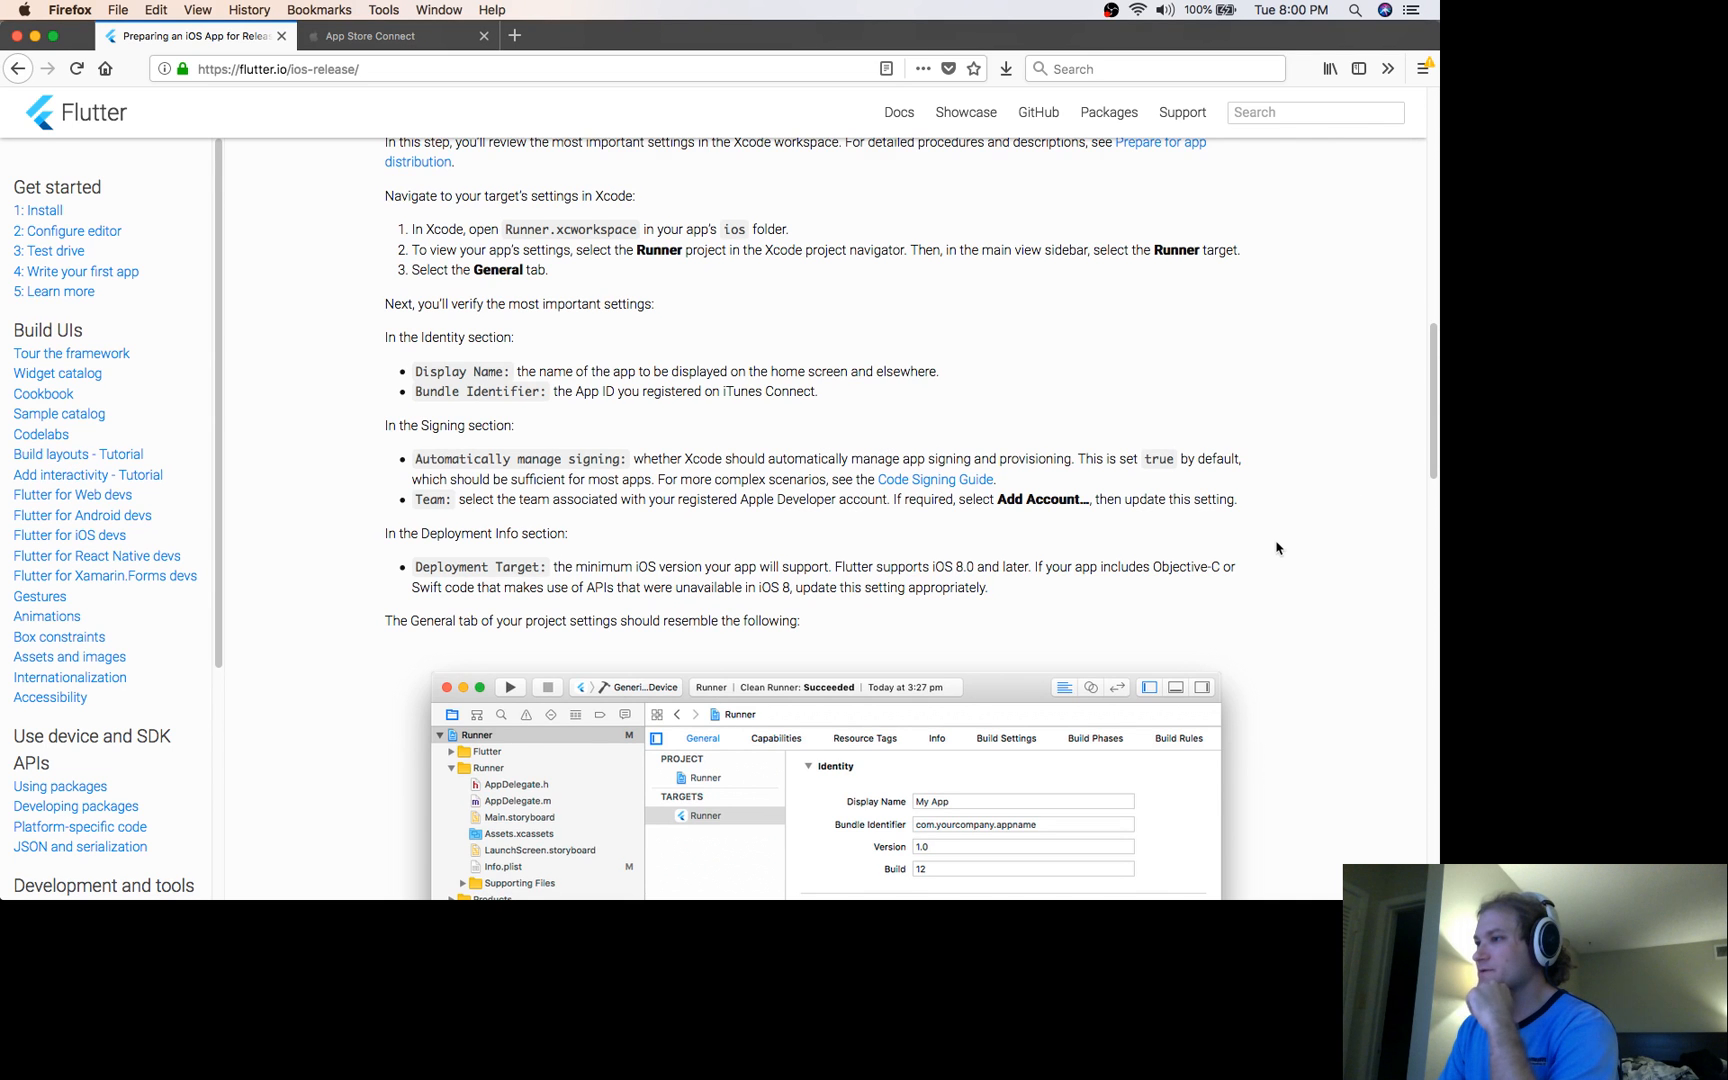
# Scroll past the settings screenshot to the 'Create a build archive' section
pyautogui.scroll(-3)
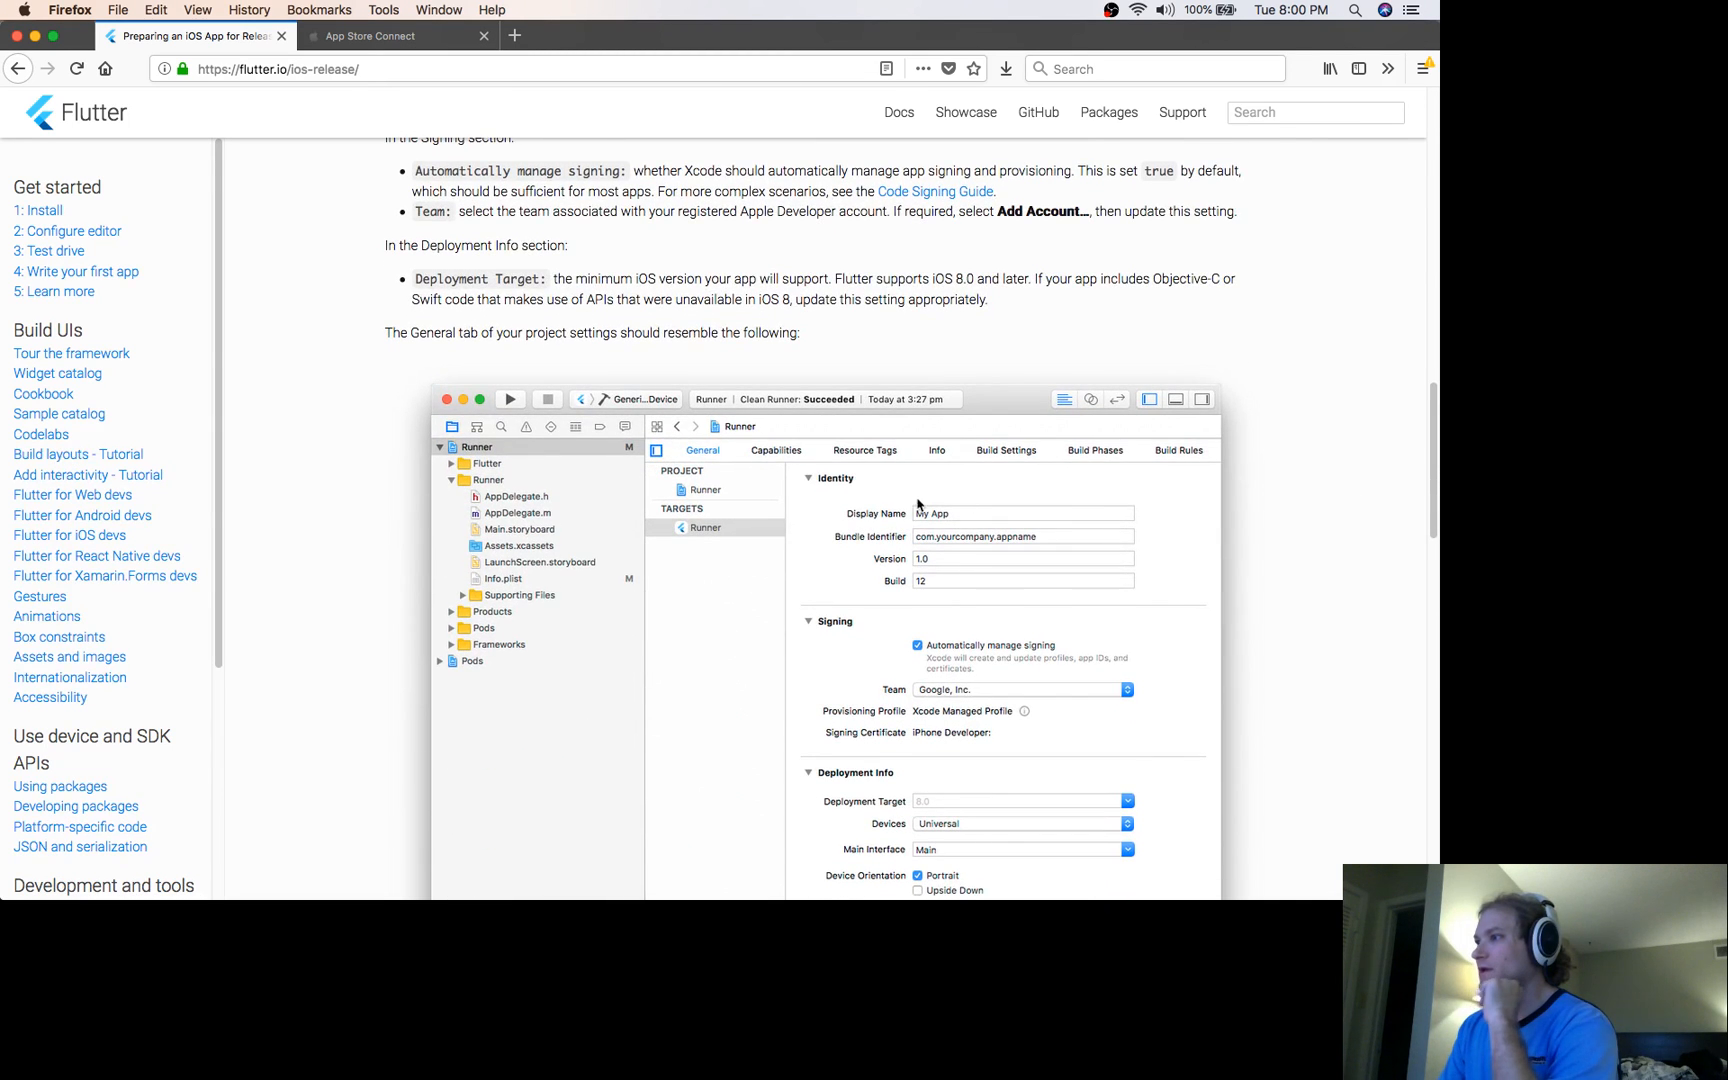
pyautogui.scroll(-3)
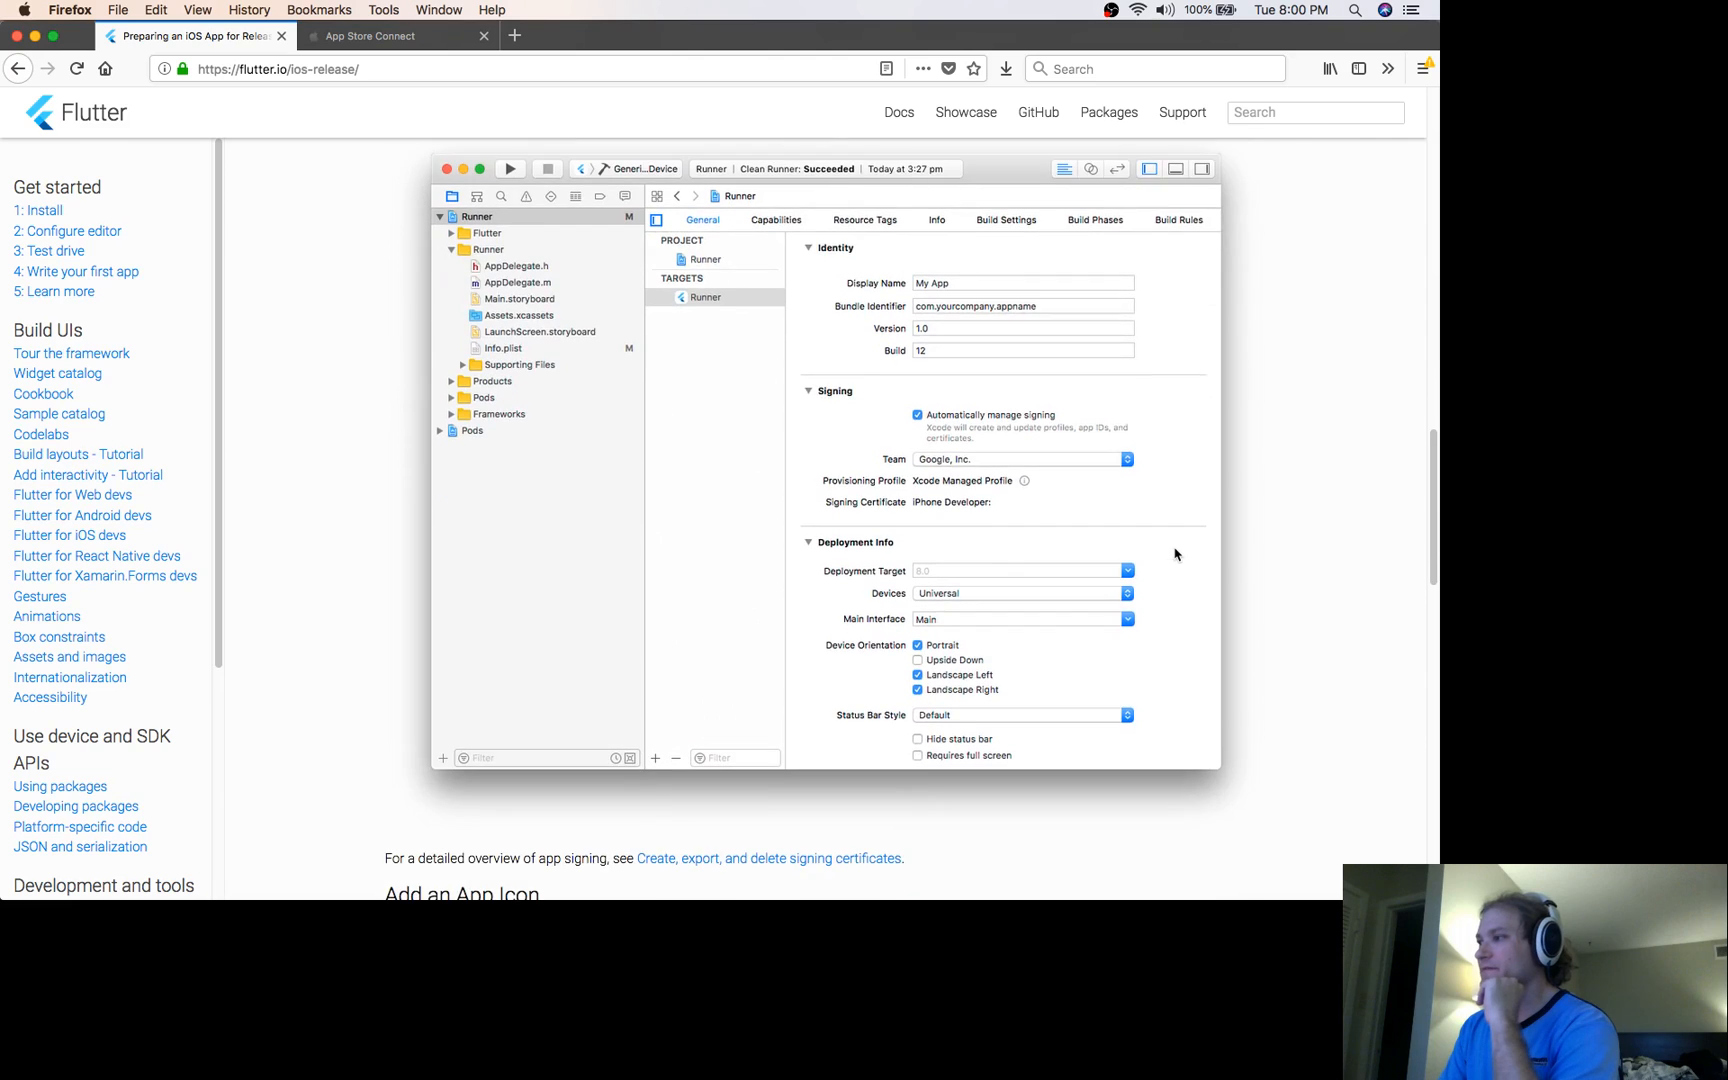
pyautogui.scroll(-3)
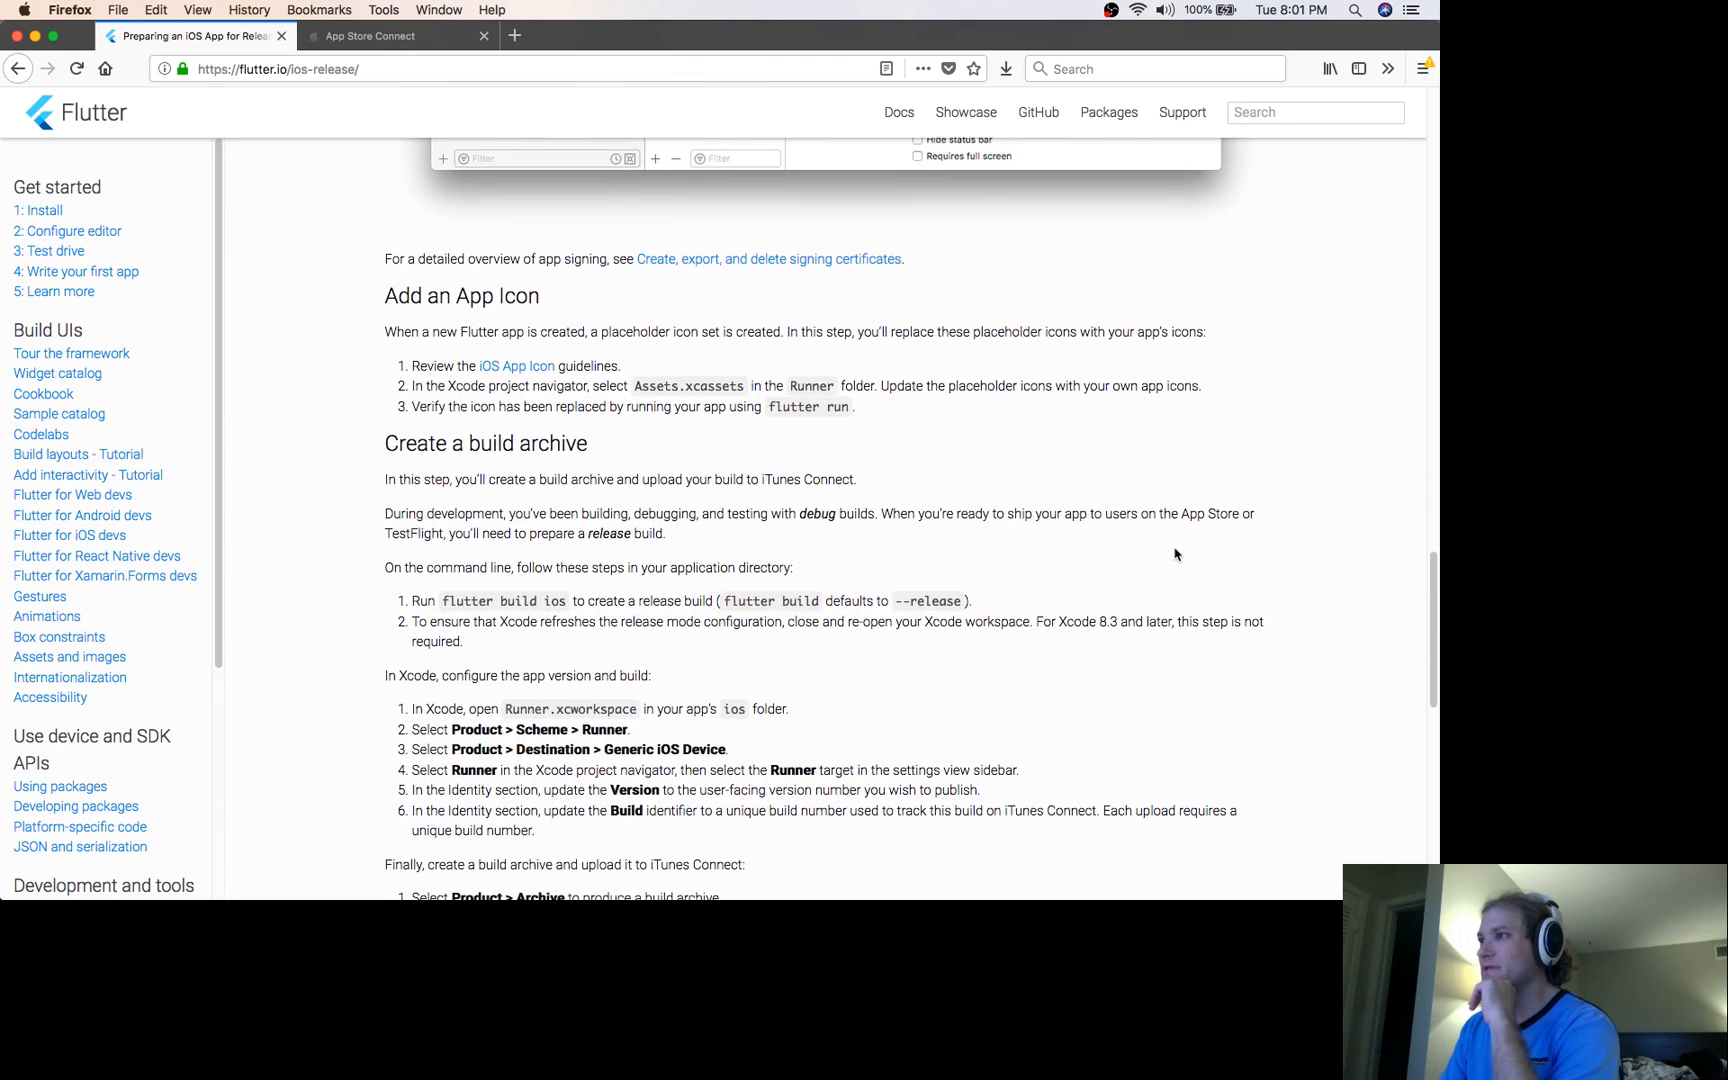
pyautogui.scroll(-3)
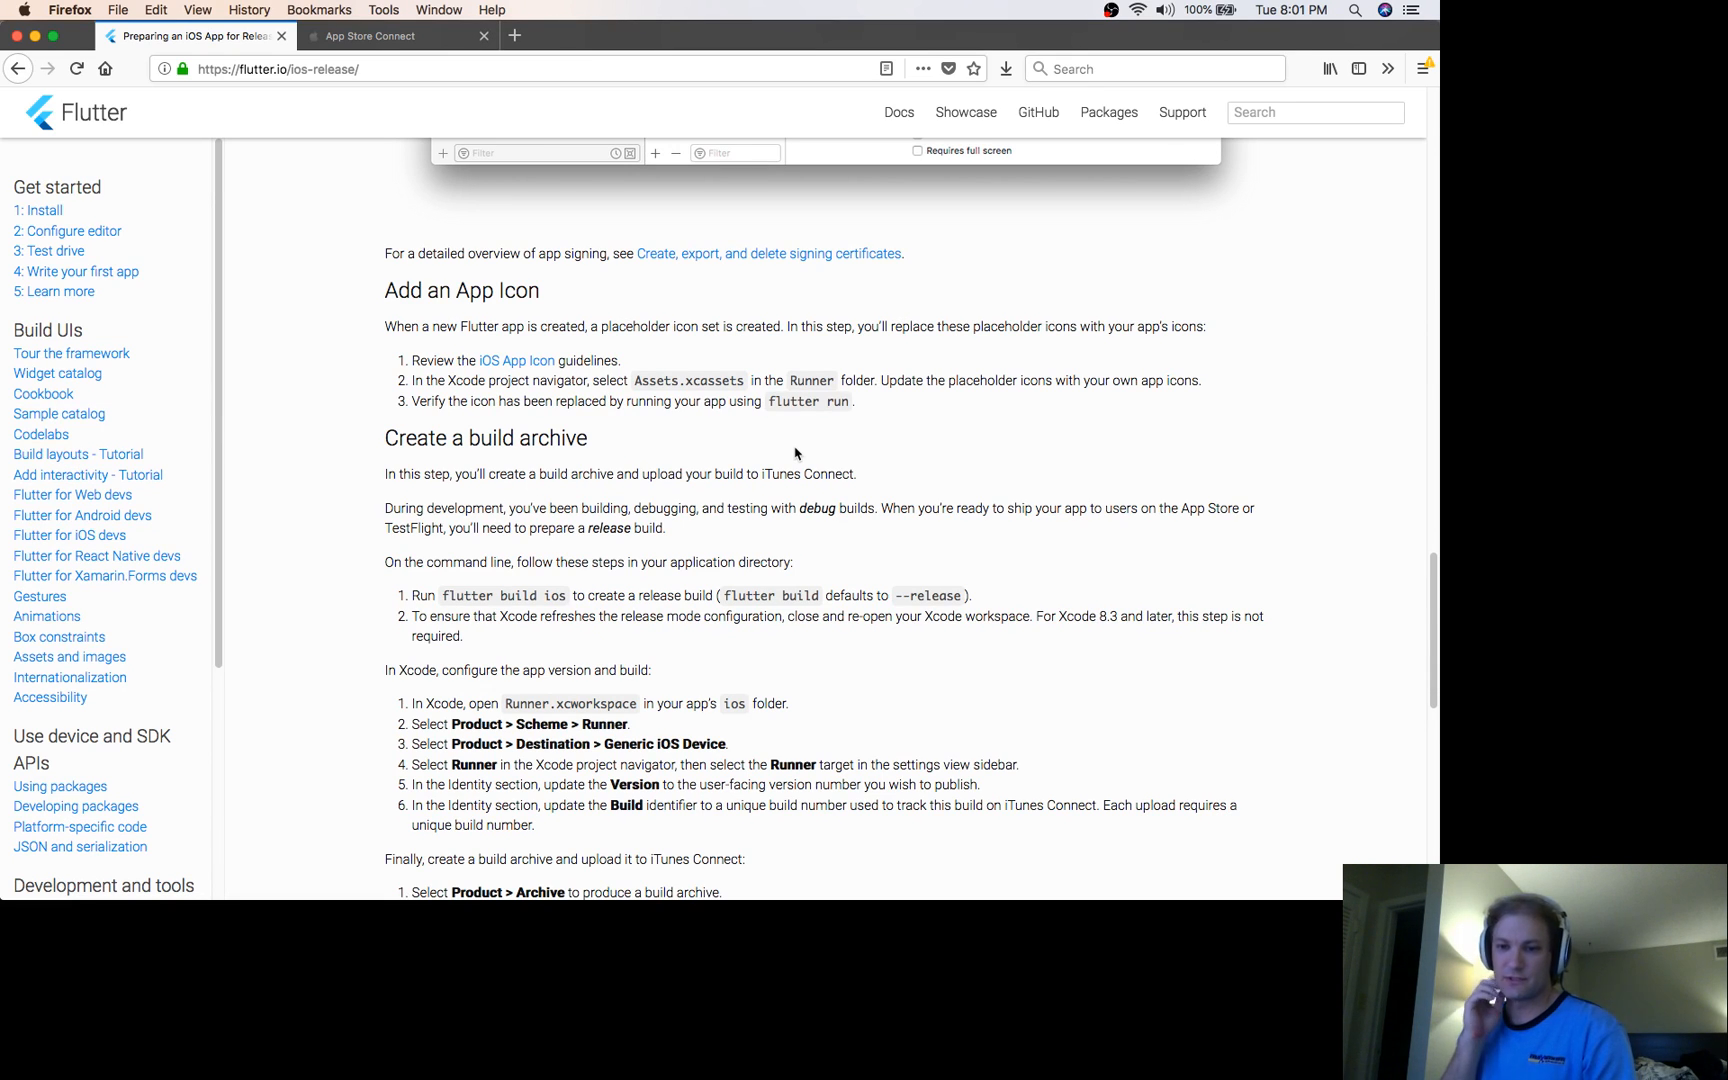
pyautogui.moveTo(929, 592)
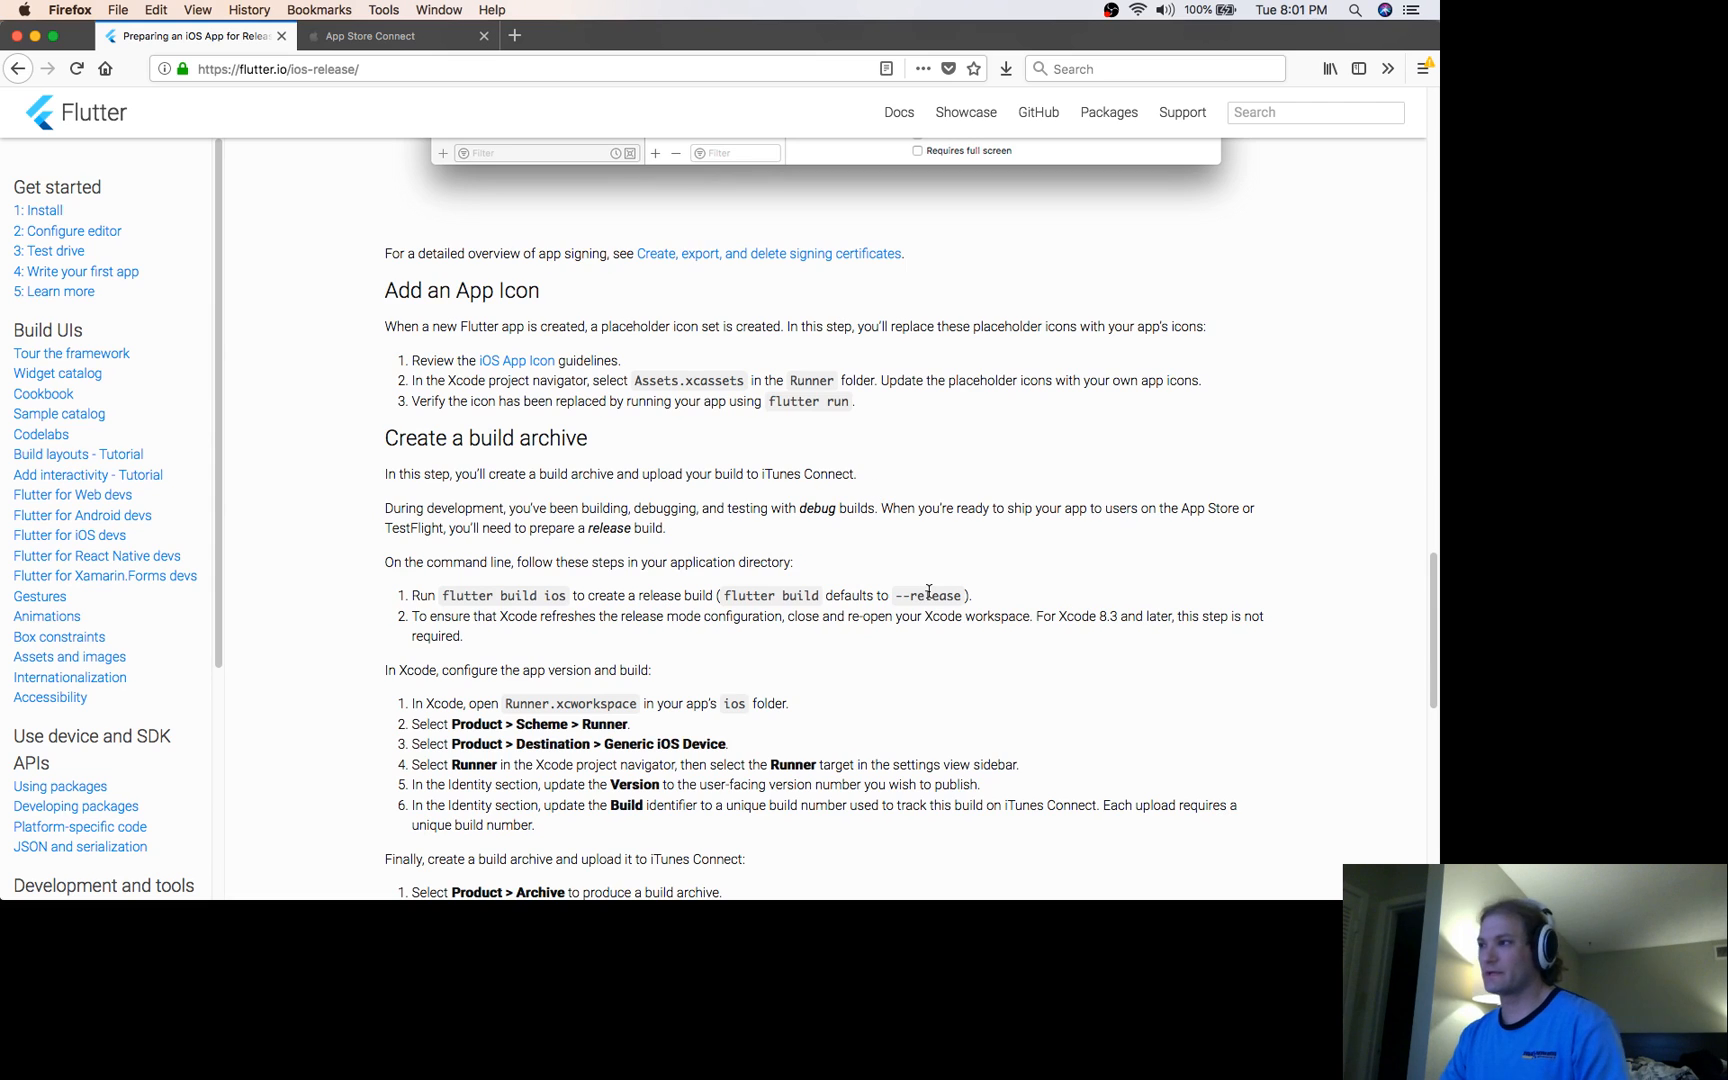
pyautogui.scroll(-3)
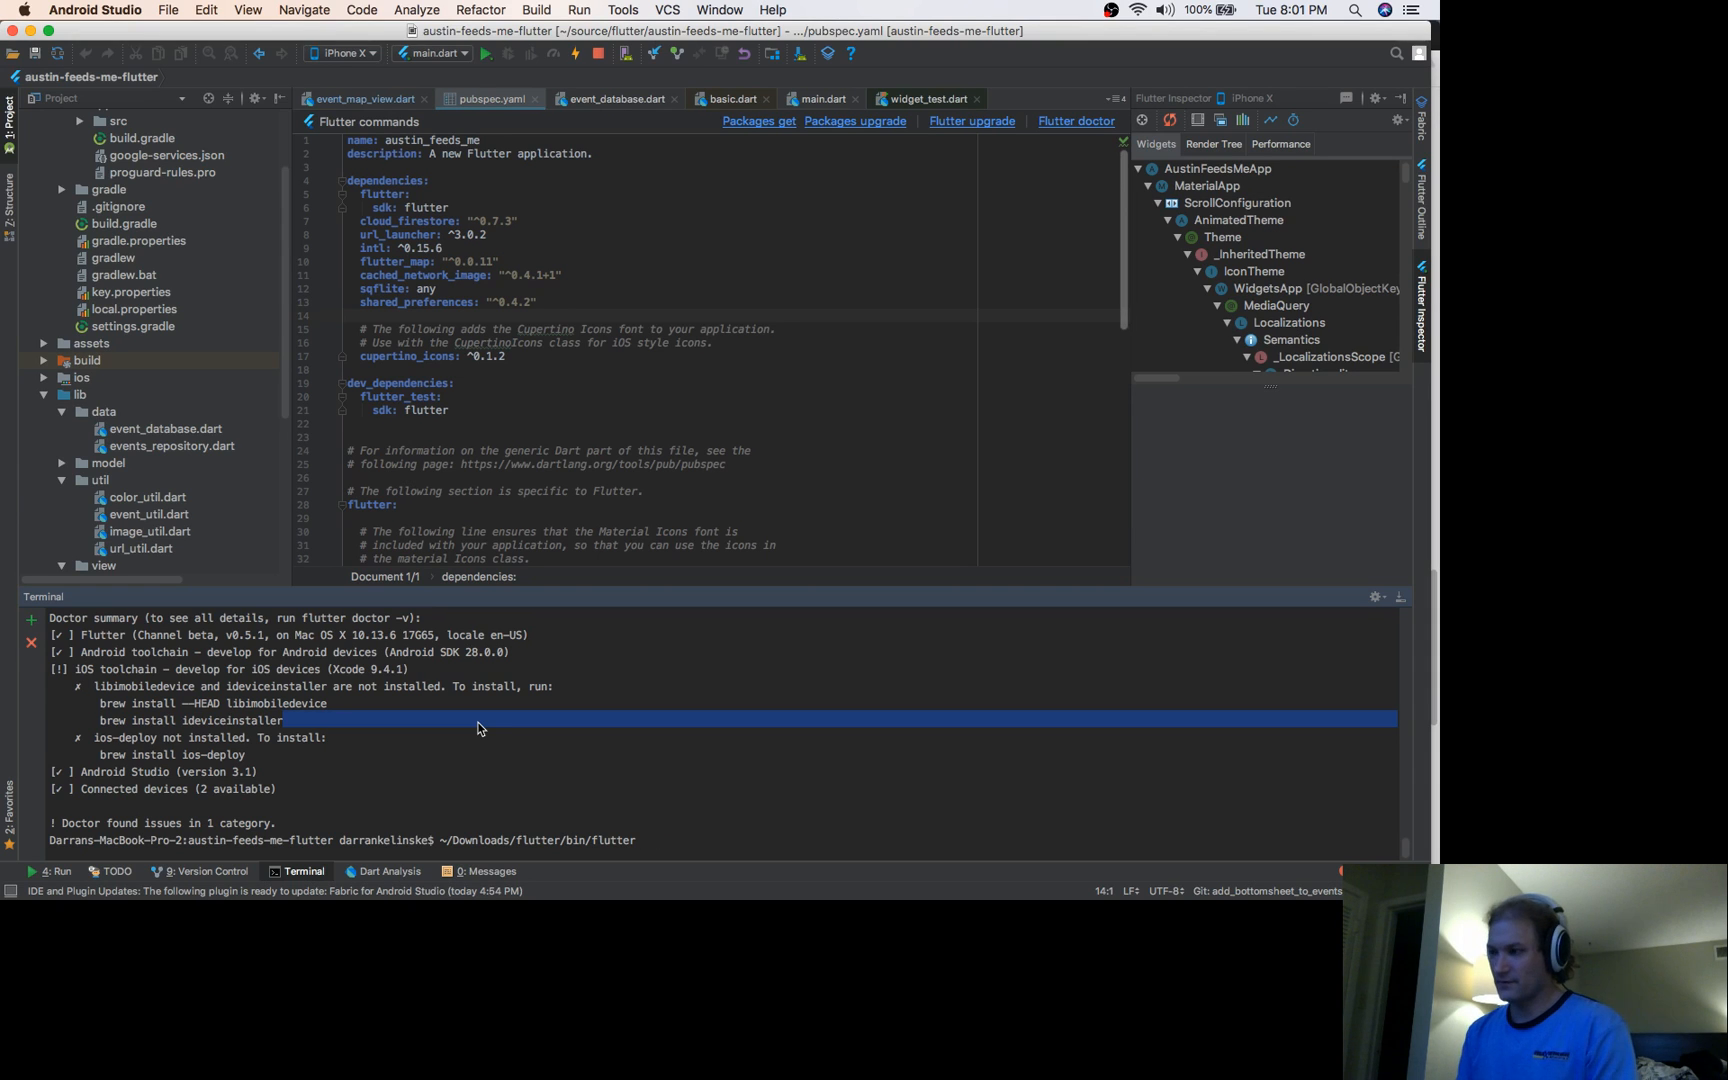
# Run 'flutter build ios' in Android Studio's terminal
pyautogui.write('build')
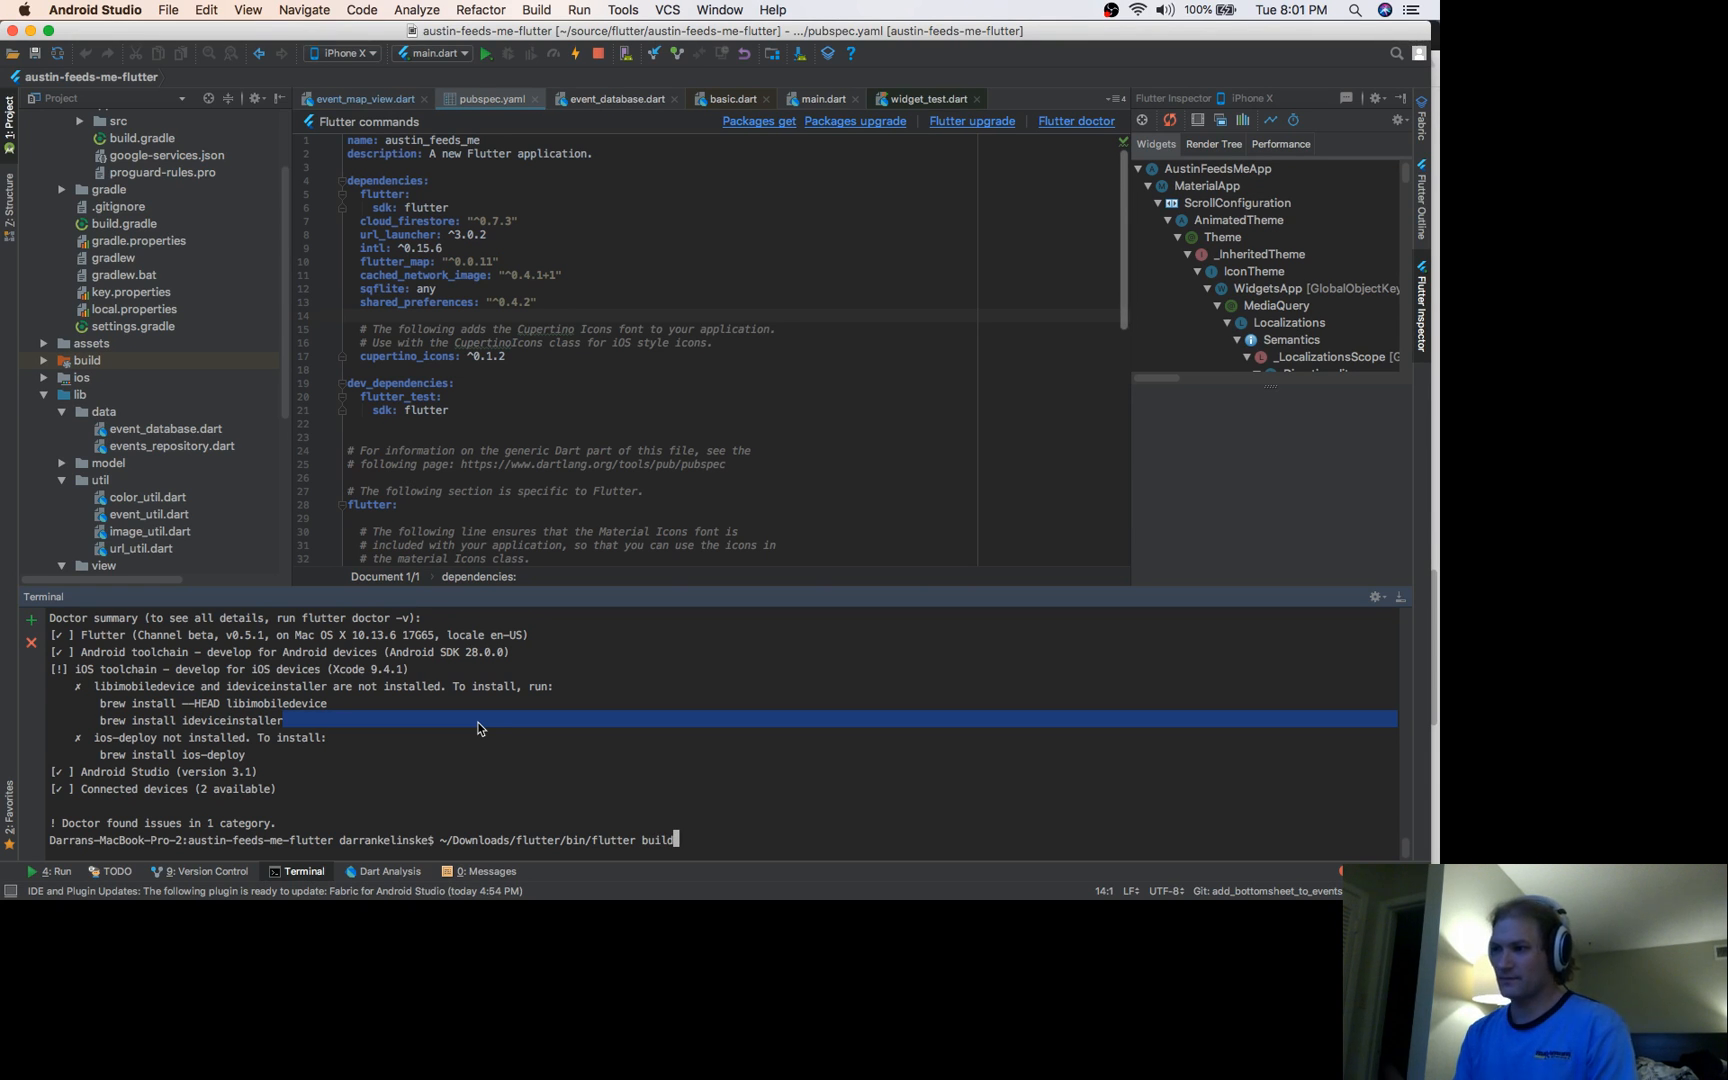
pyautogui.write('ios')
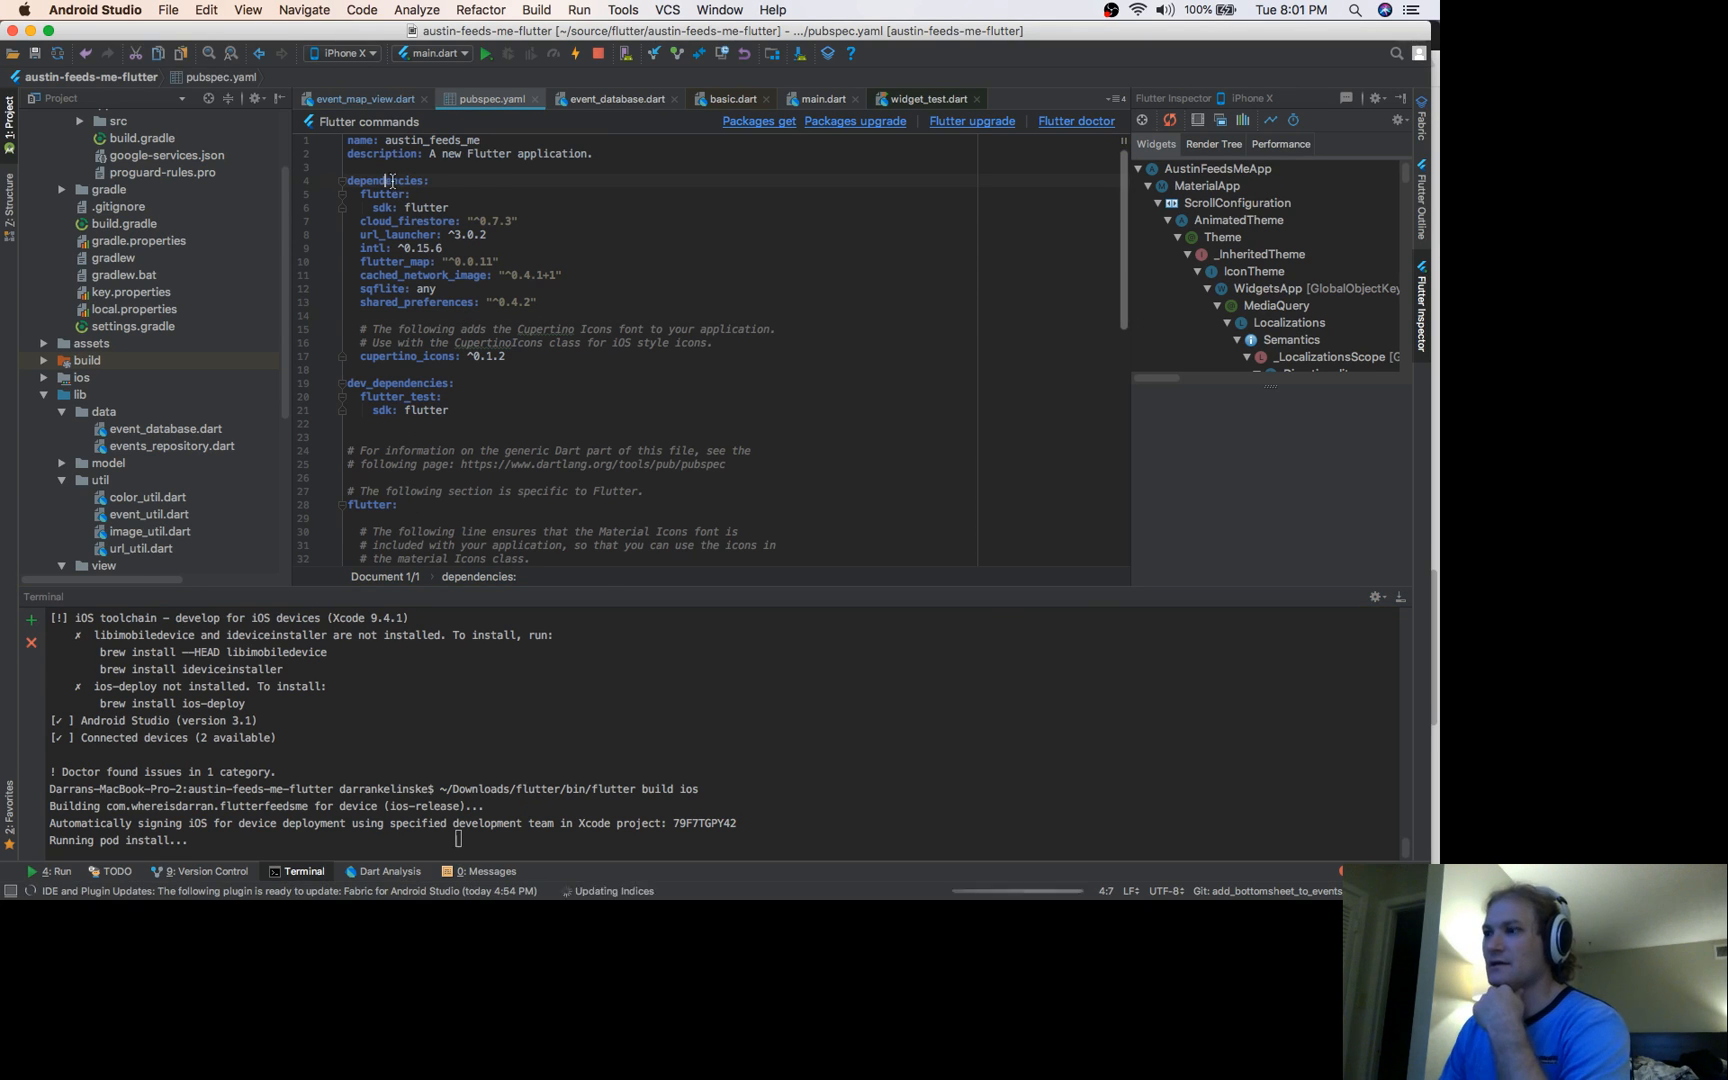
pyautogui.click(473, 275)
pyautogui.write('d')
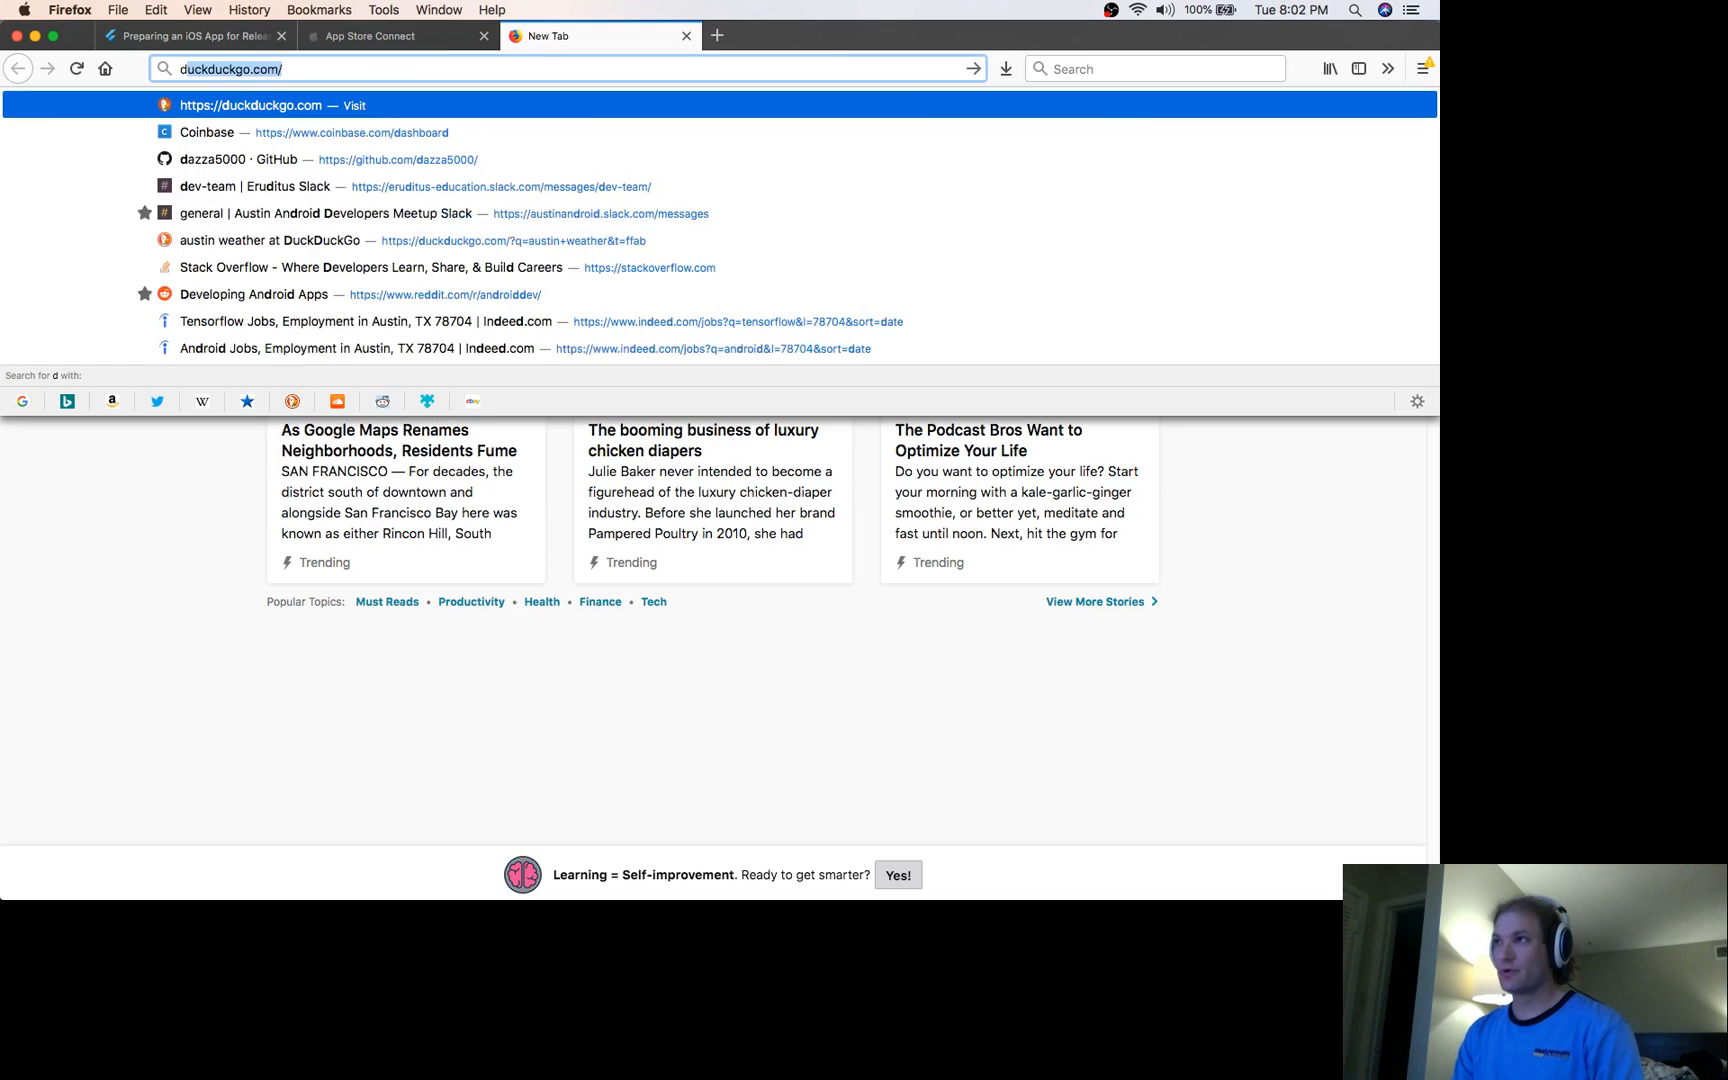
# Navigate a new tab to r/FlutterDev and scroll through its posts
pyautogui.write('androiddevdigest.com/')
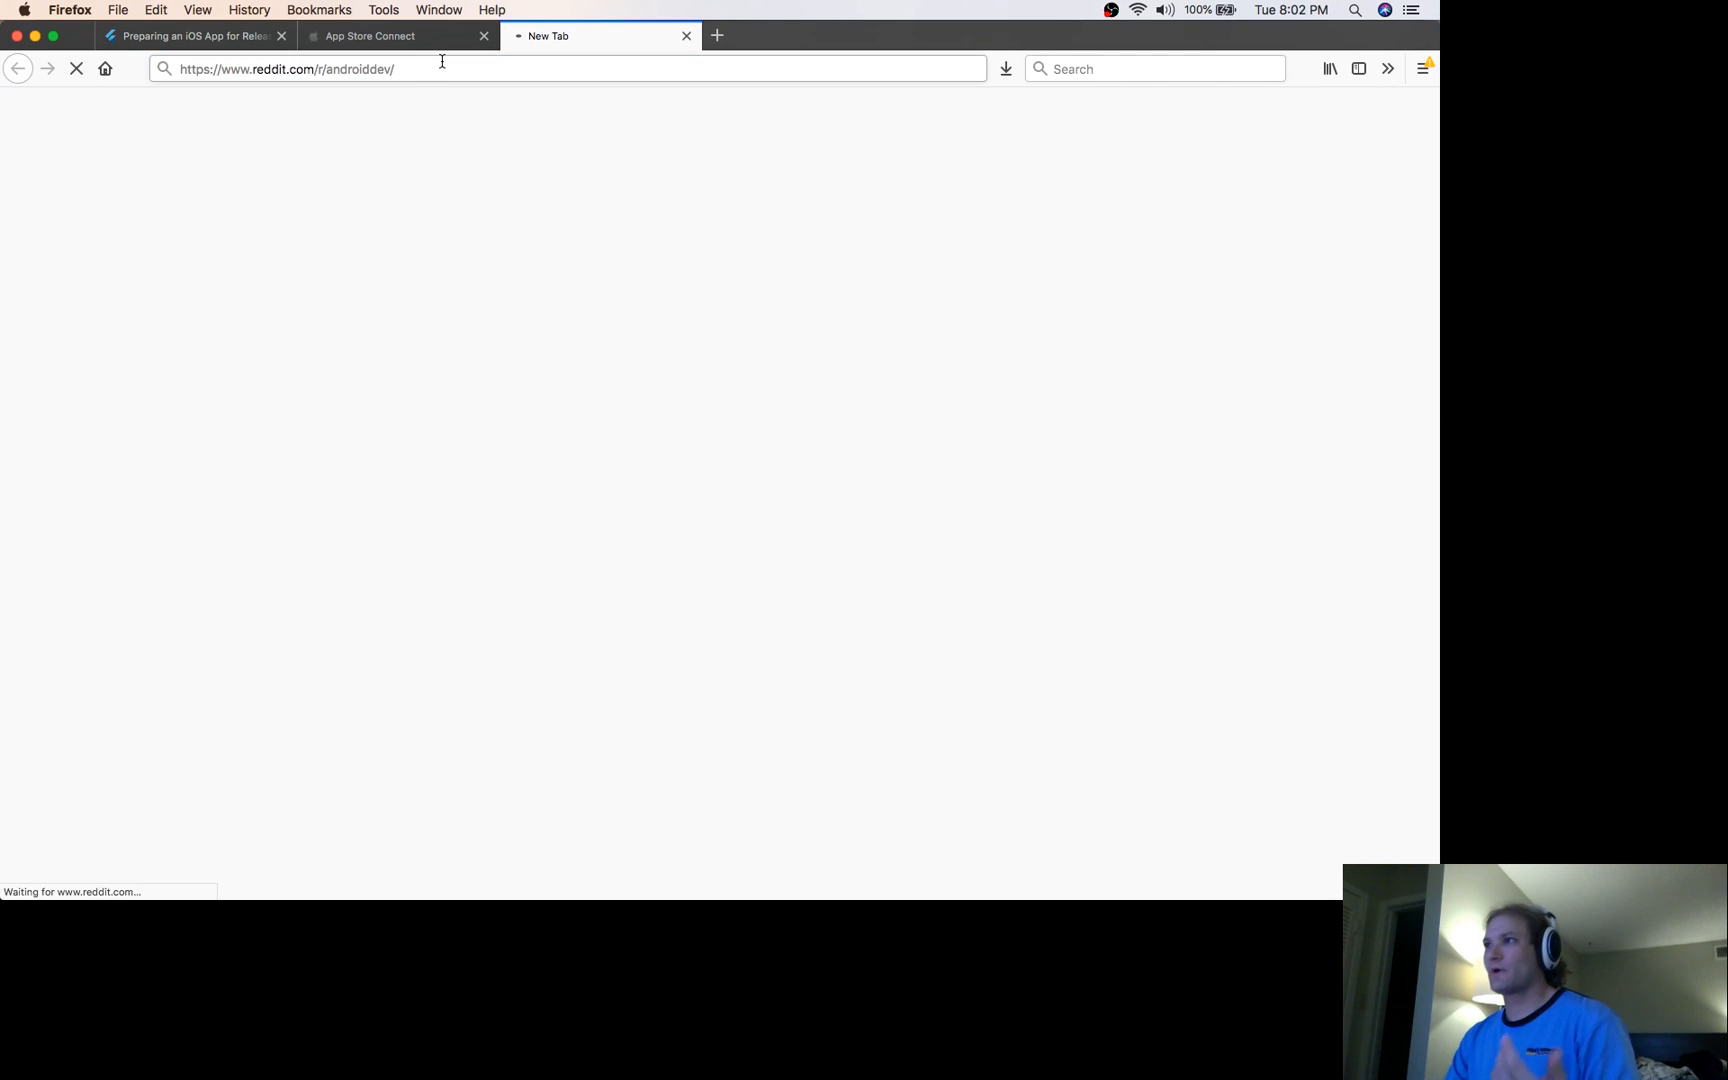
pyautogui.write('flutter.io/')
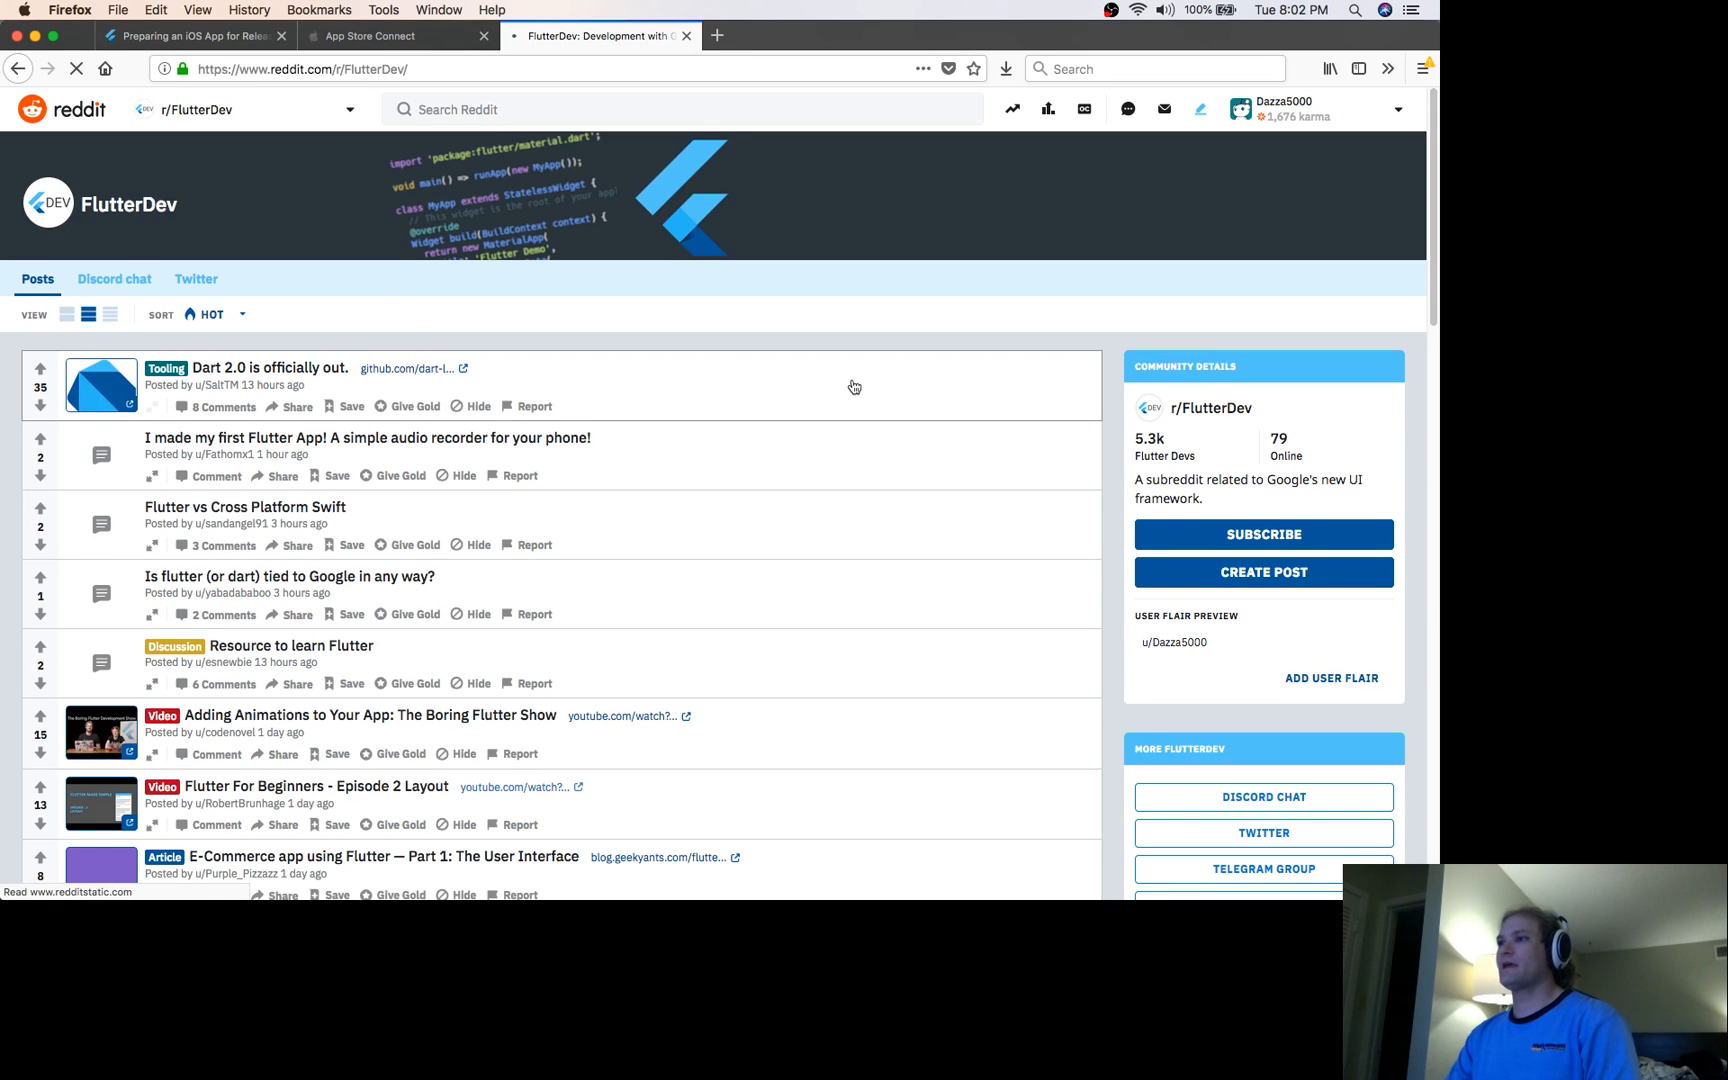
pyautogui.scroll(-3)
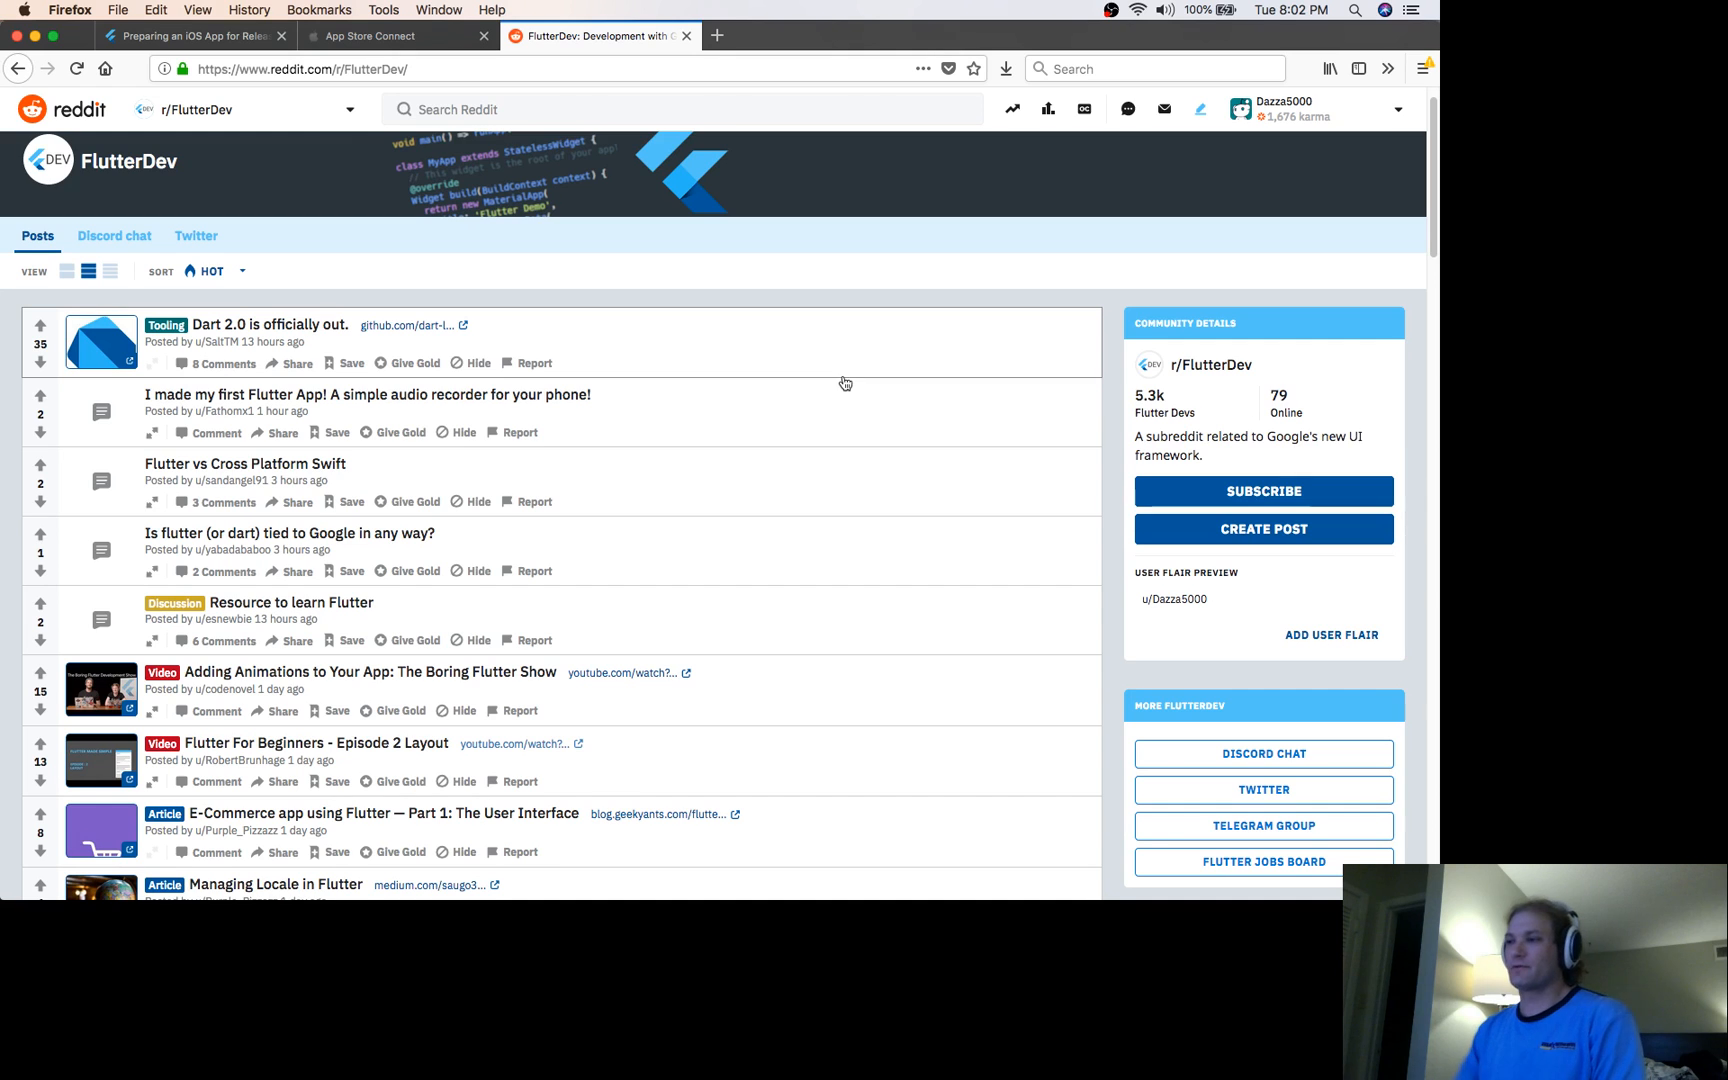
pyautogui.scroll(-3)
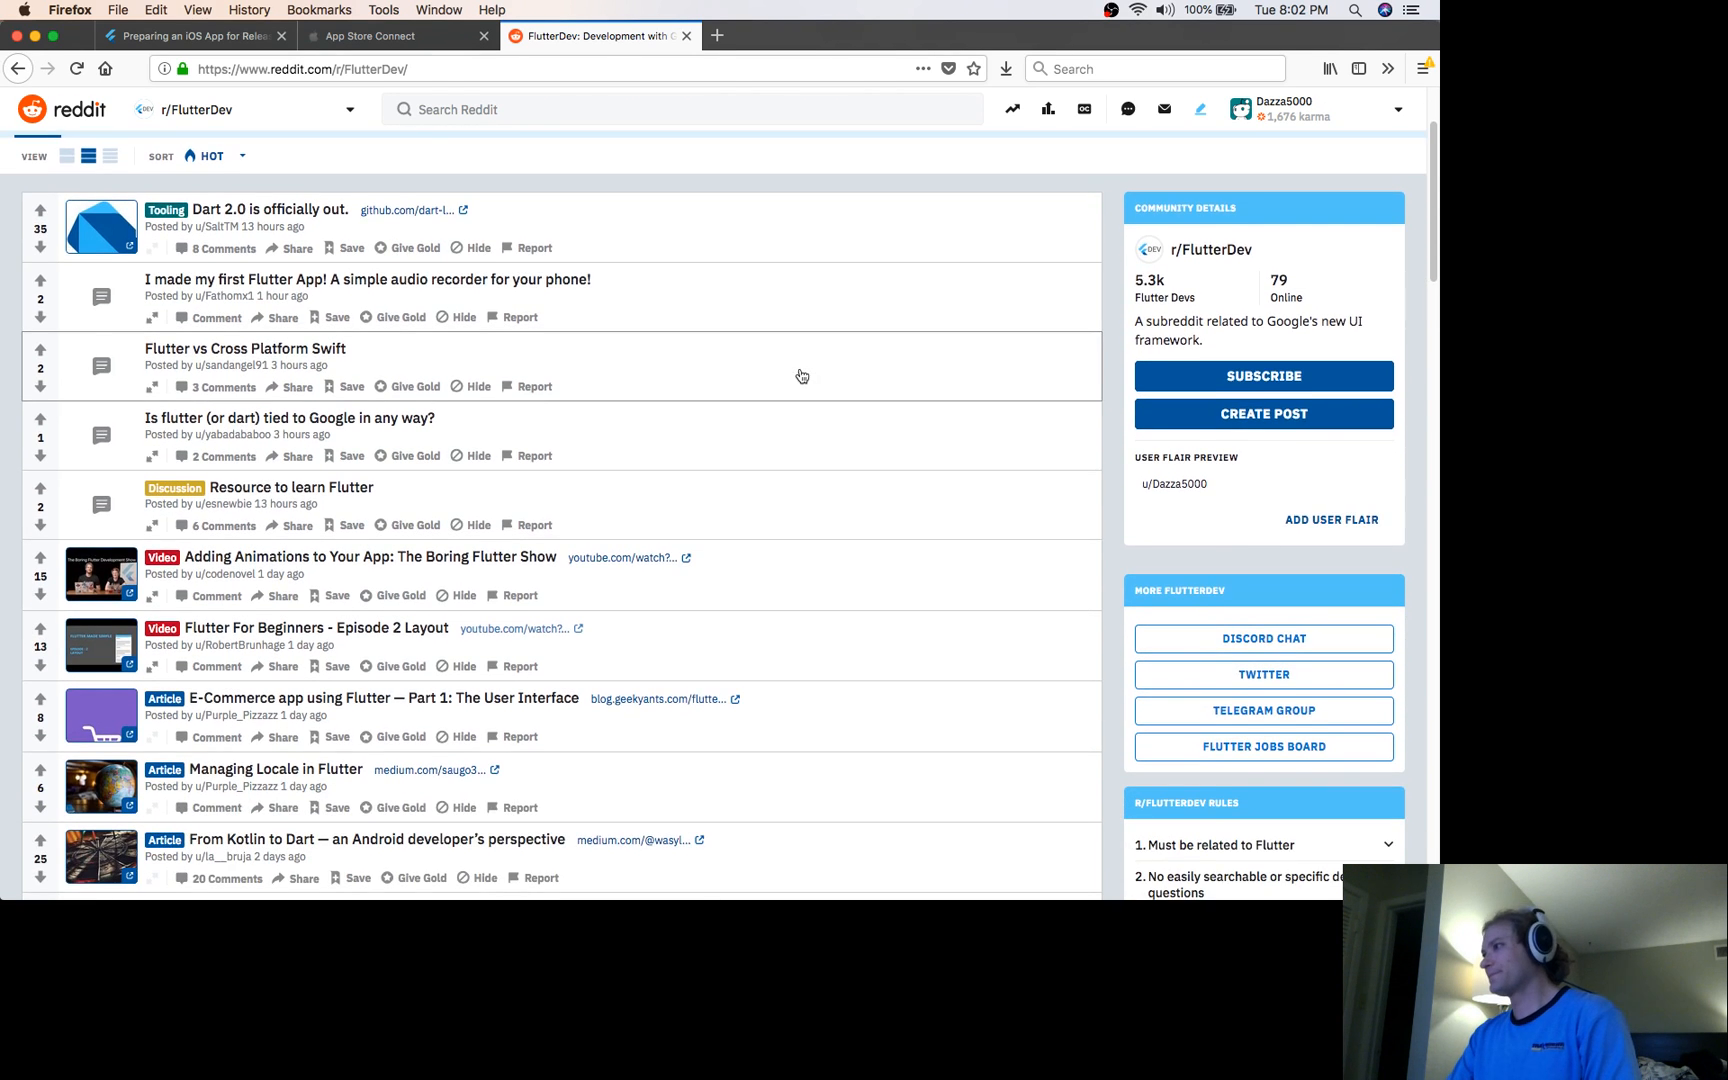
# Accept the FlutterDev Discord invite linked from the subreddit sidebar
pyautogui.click(1263, 638)
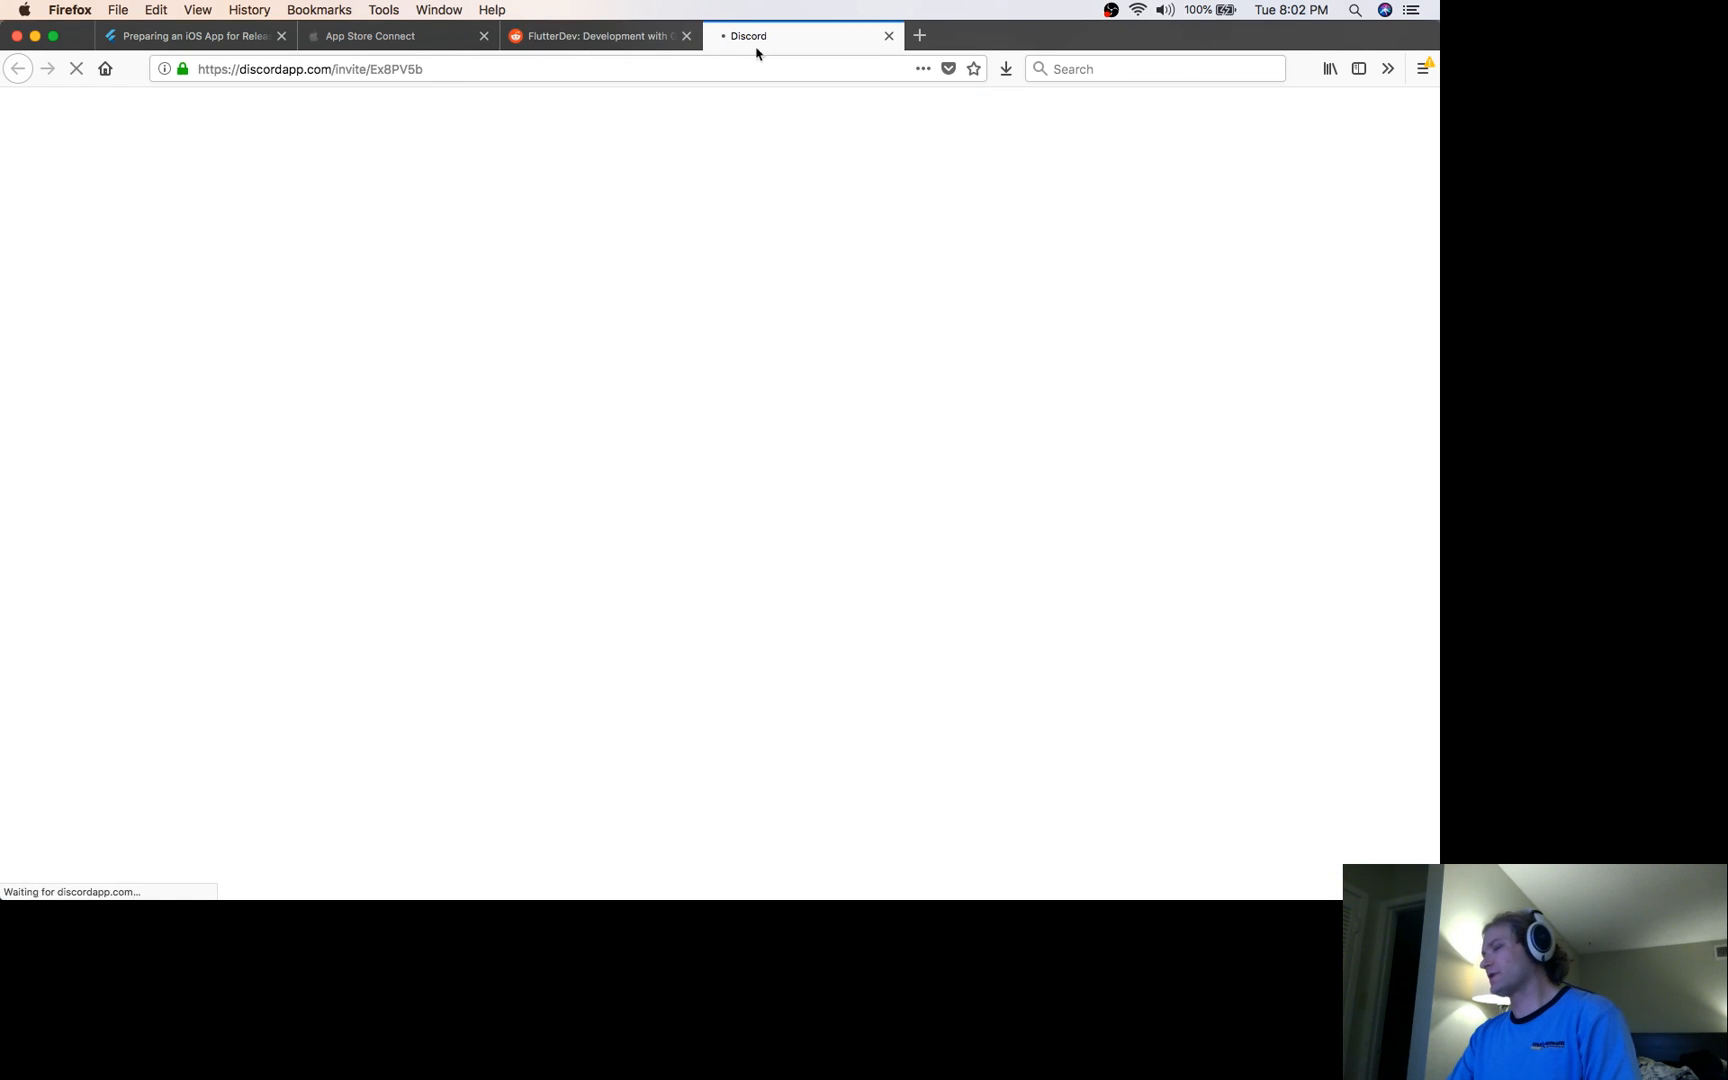
pyautogui.click(605, 36)
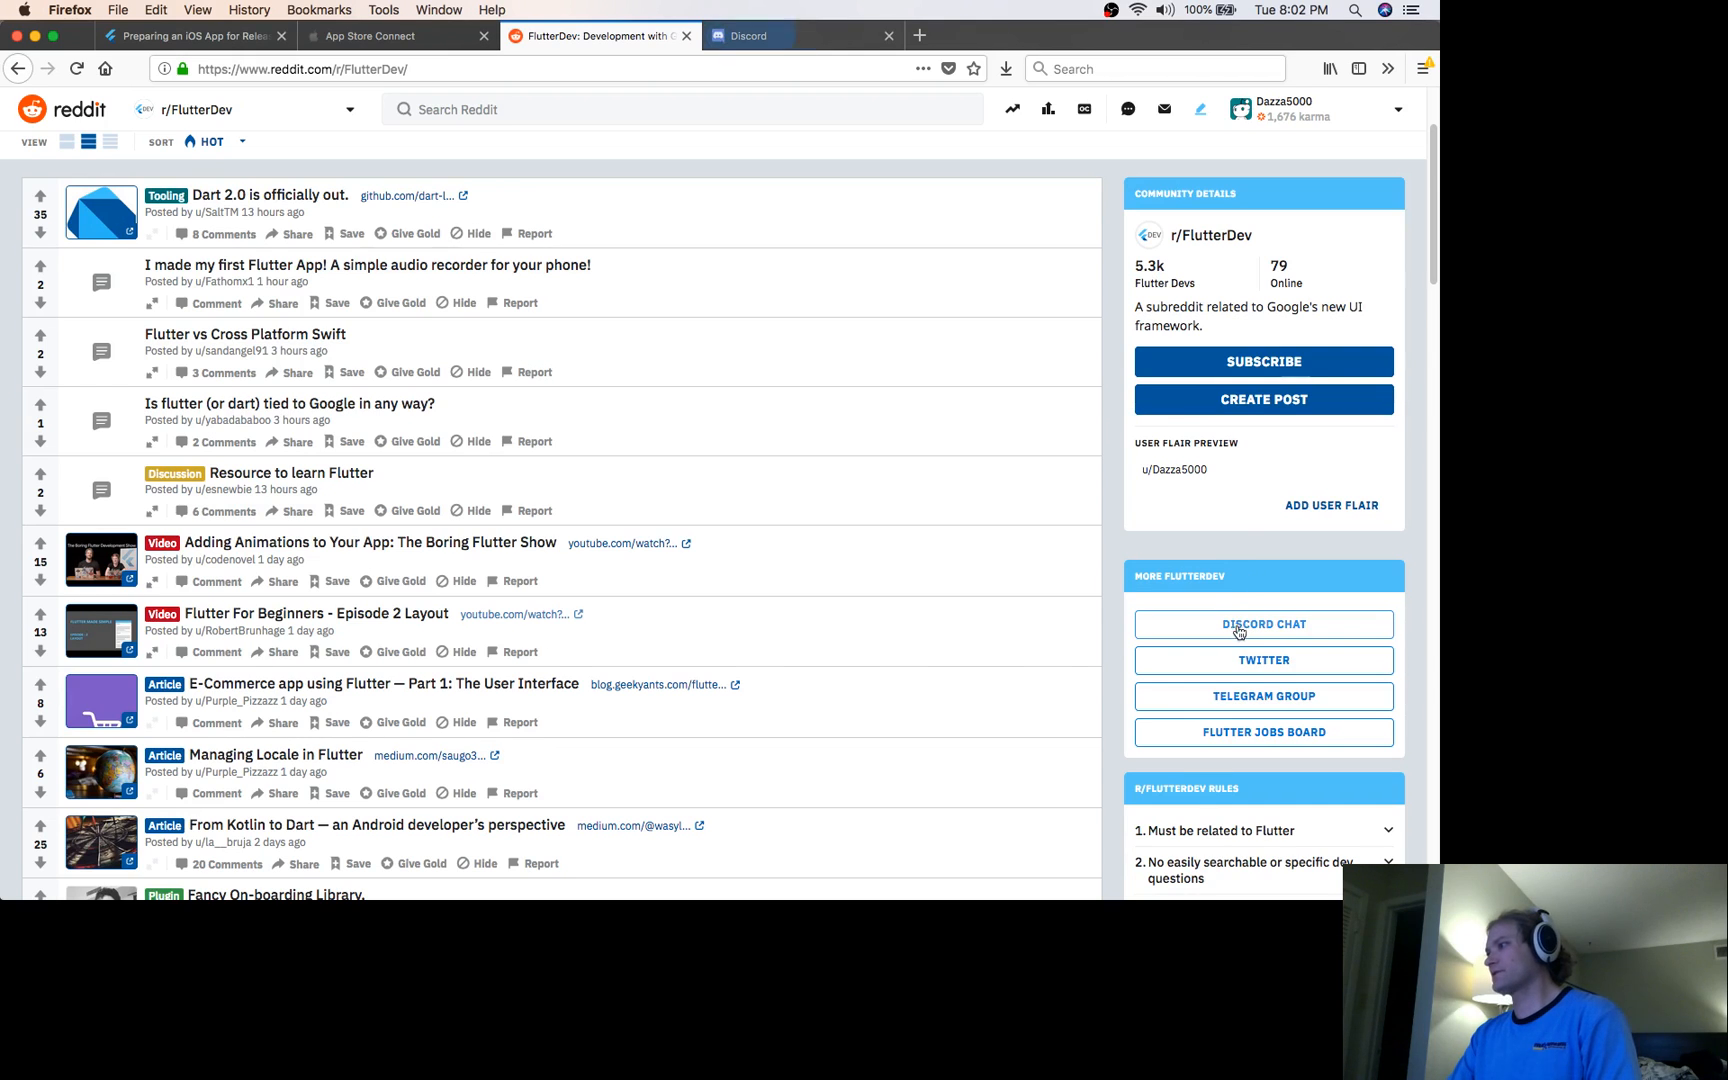
pyautogui.click(1263, 624)
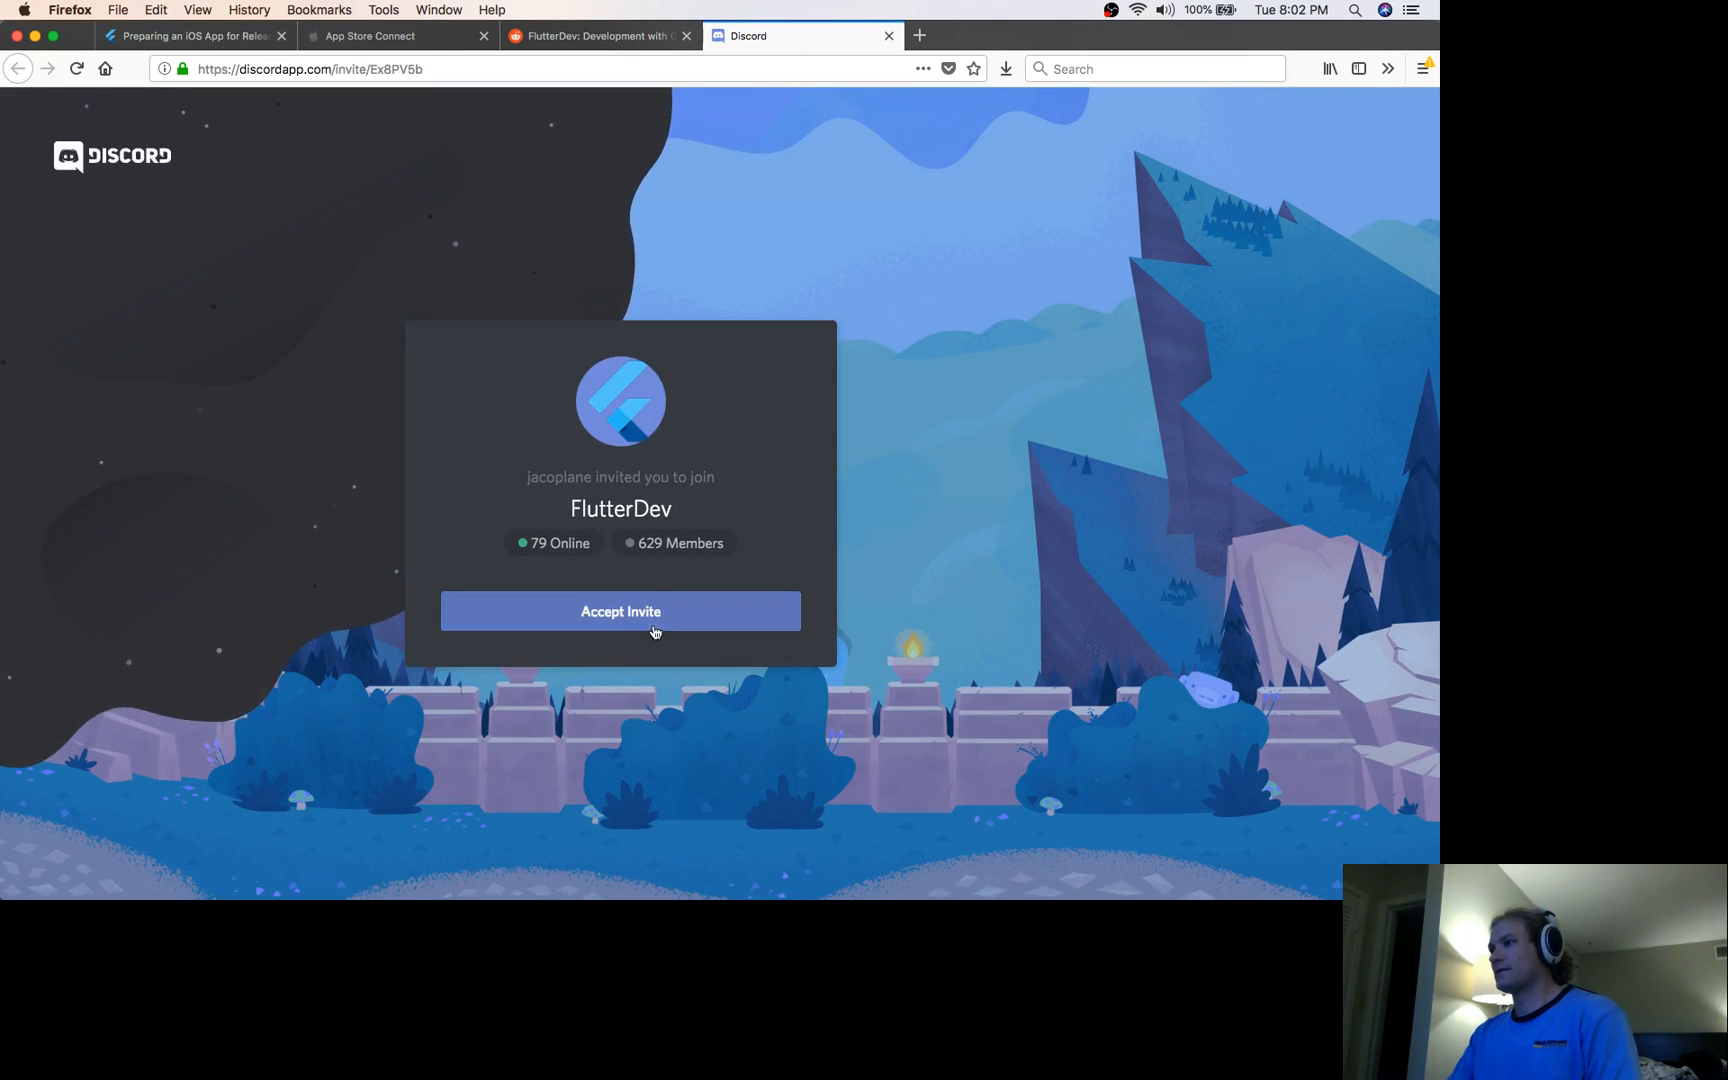
pyautogui.click(620, 611)
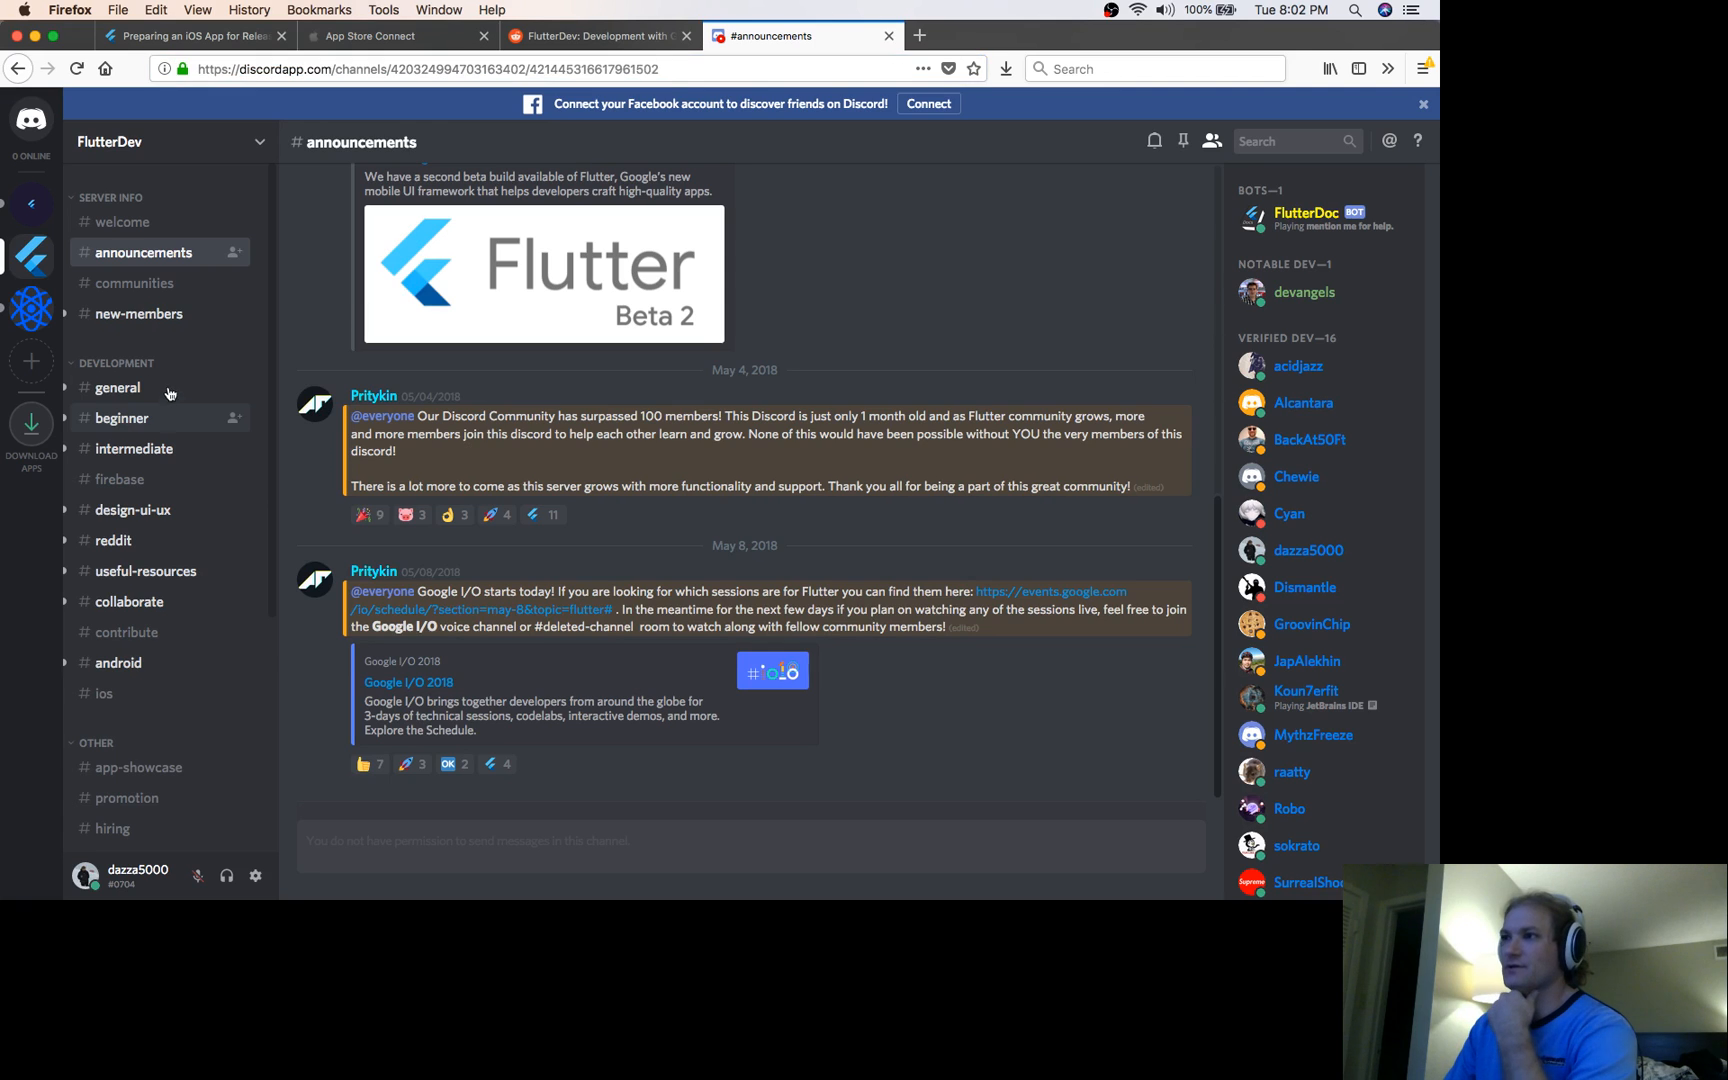
# Browse the #general, #firebase and #reddit channels, ending back on #general
pyautogui.click(117, 387)
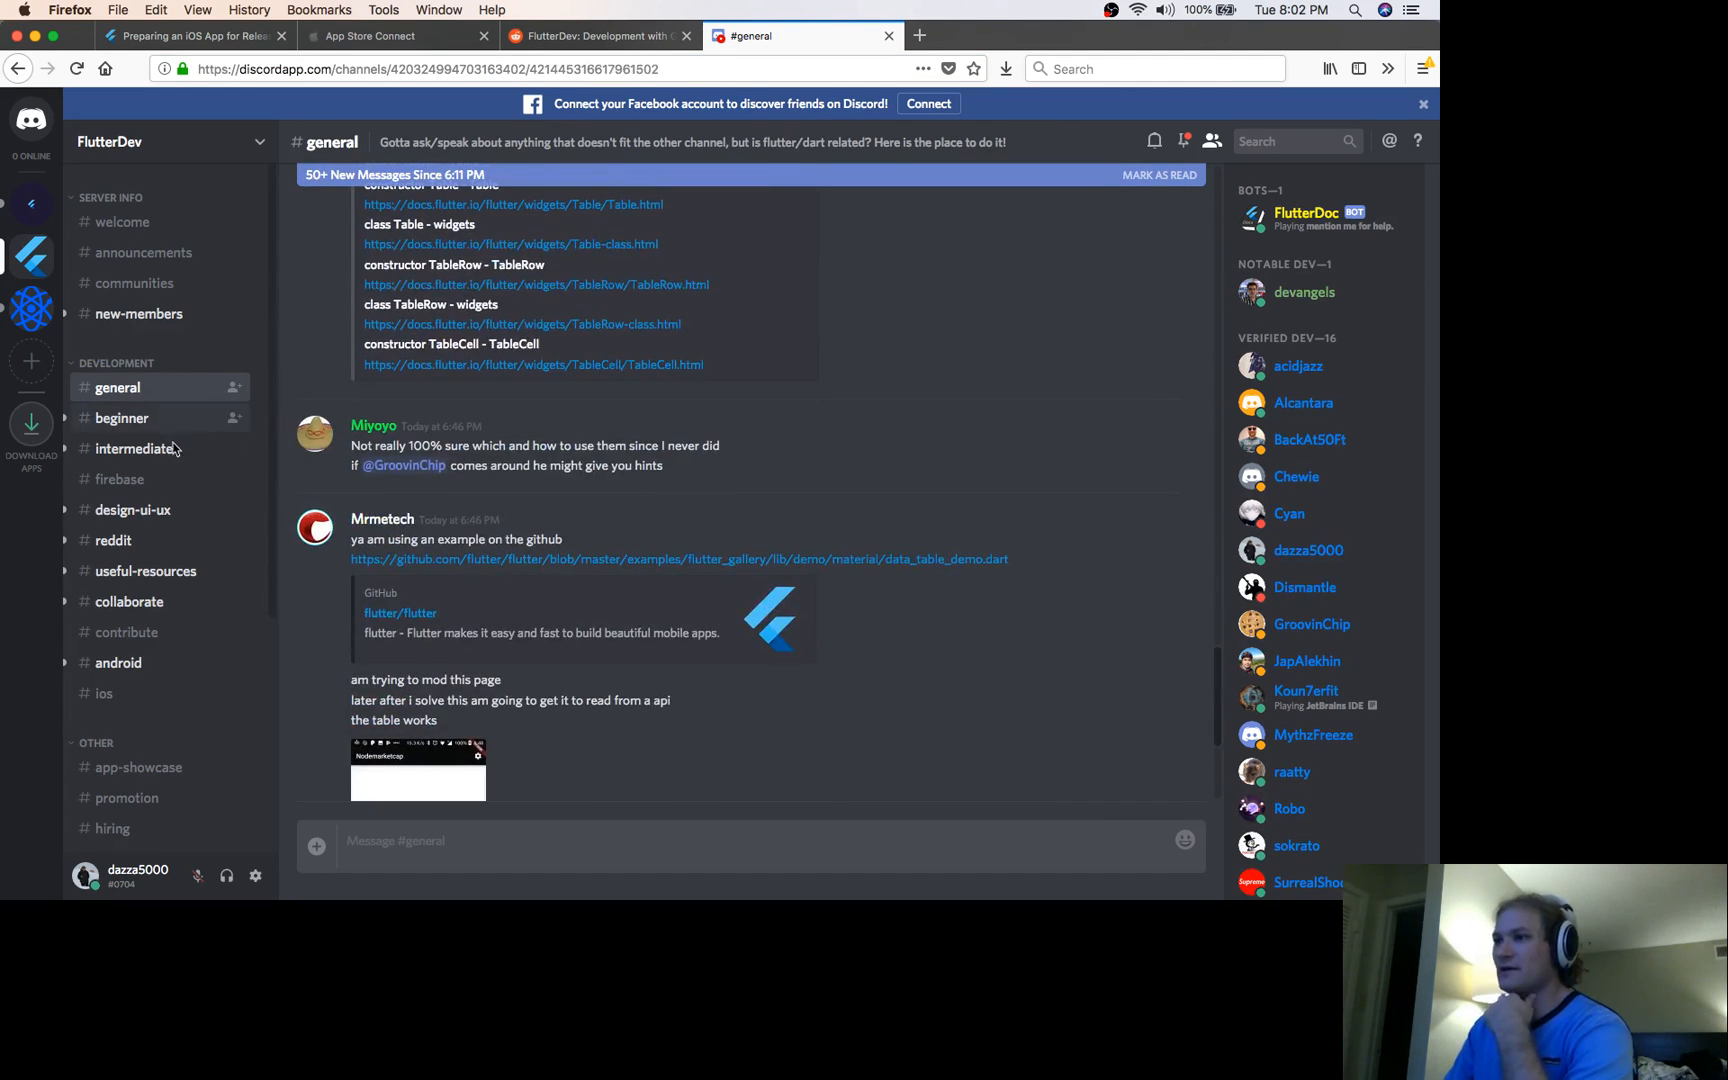
pyautogui.click(119, 479)
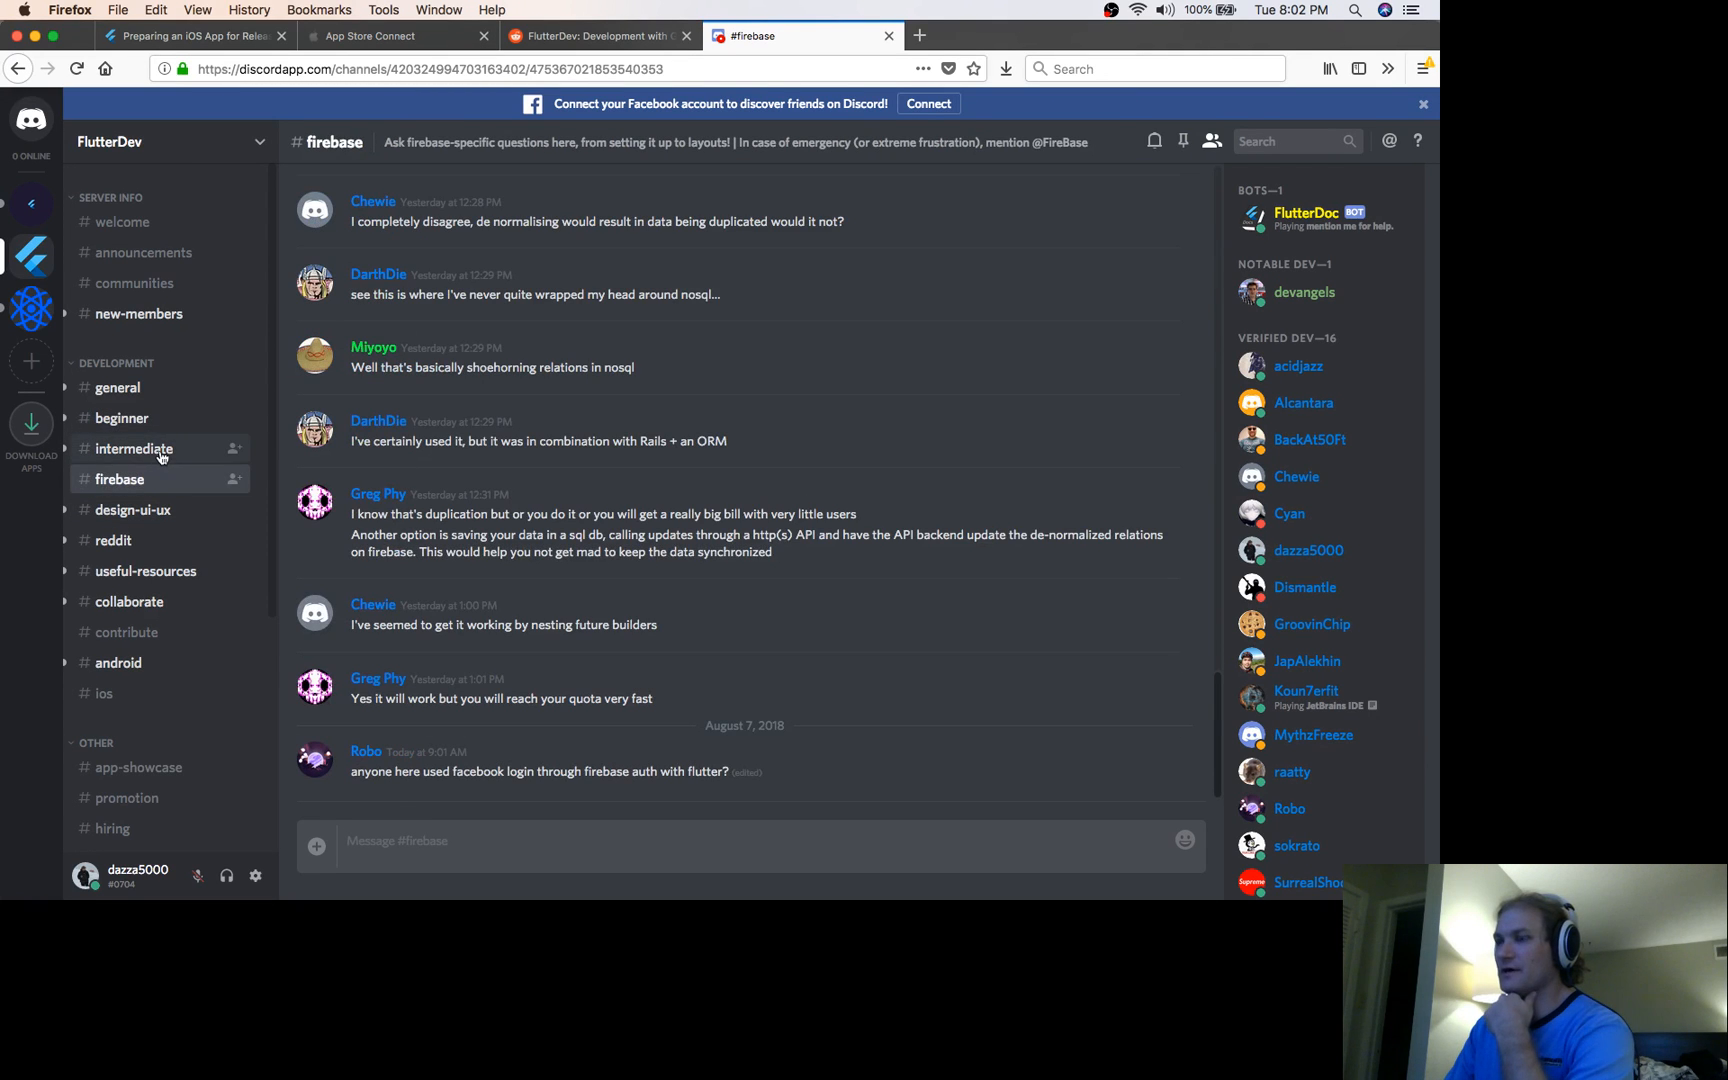
pyautogui.moveTo(689, 636)
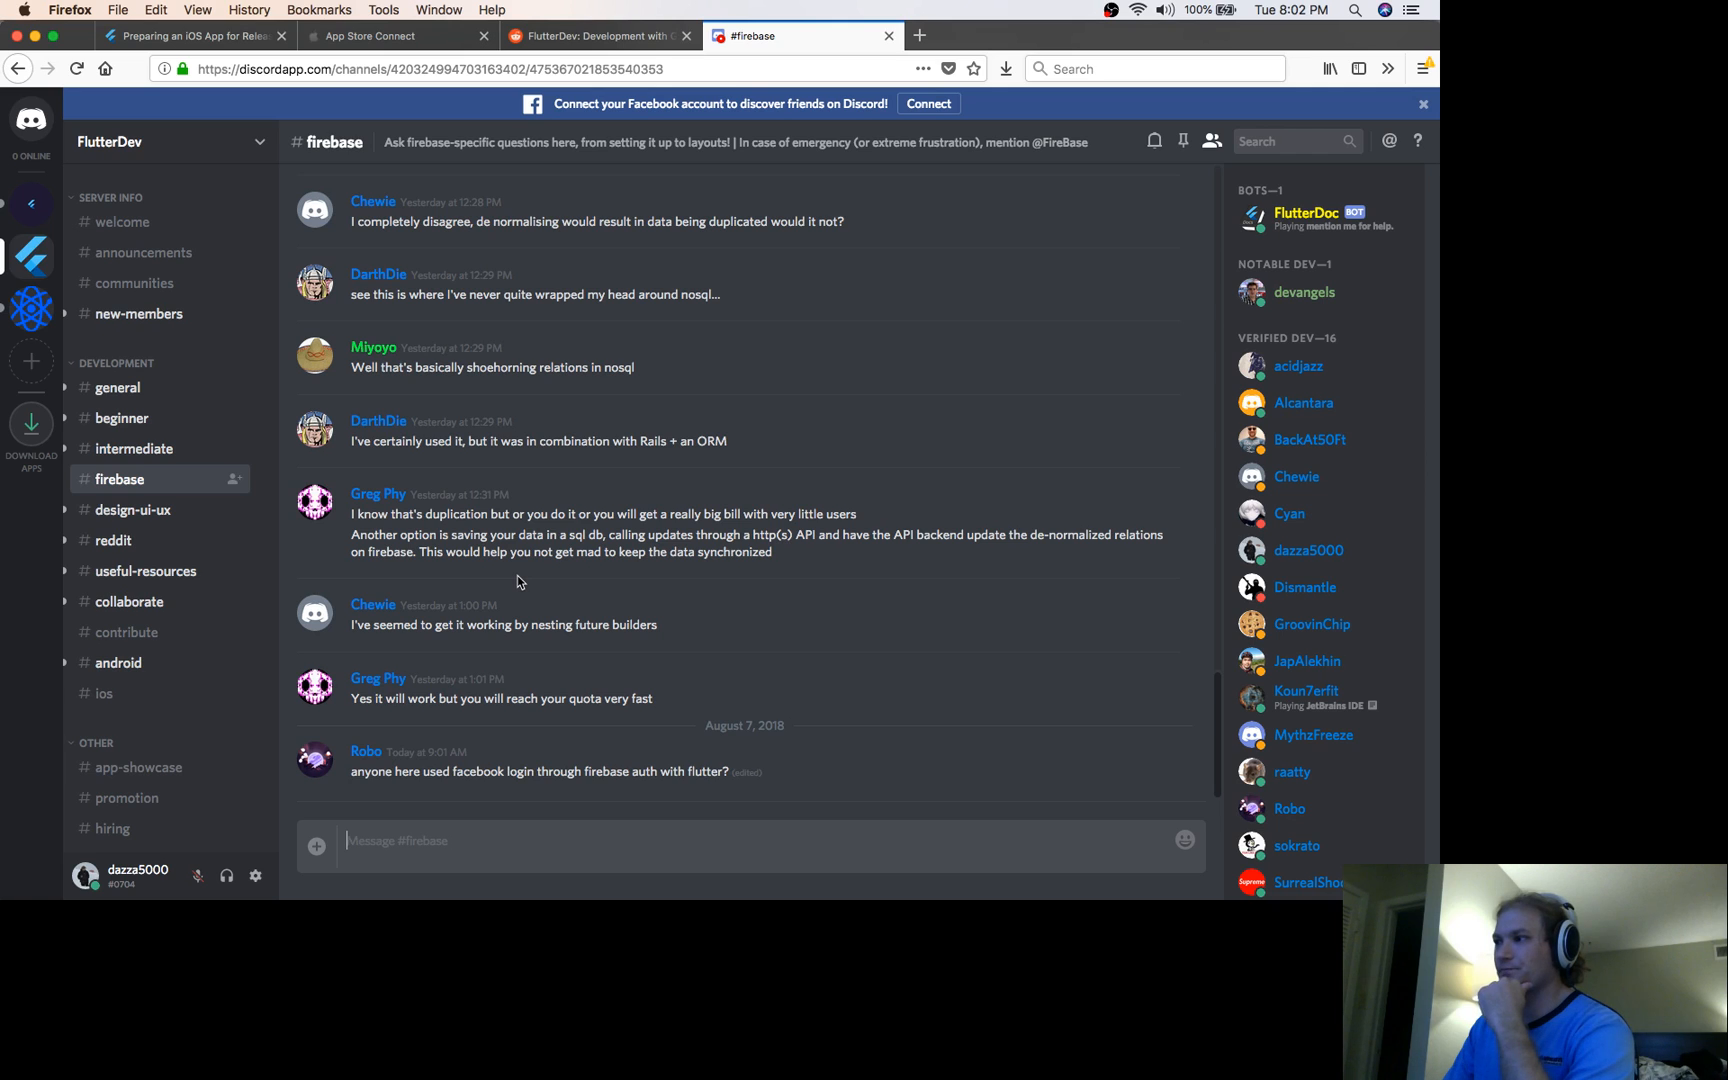
pyautogui.click(113, 540)
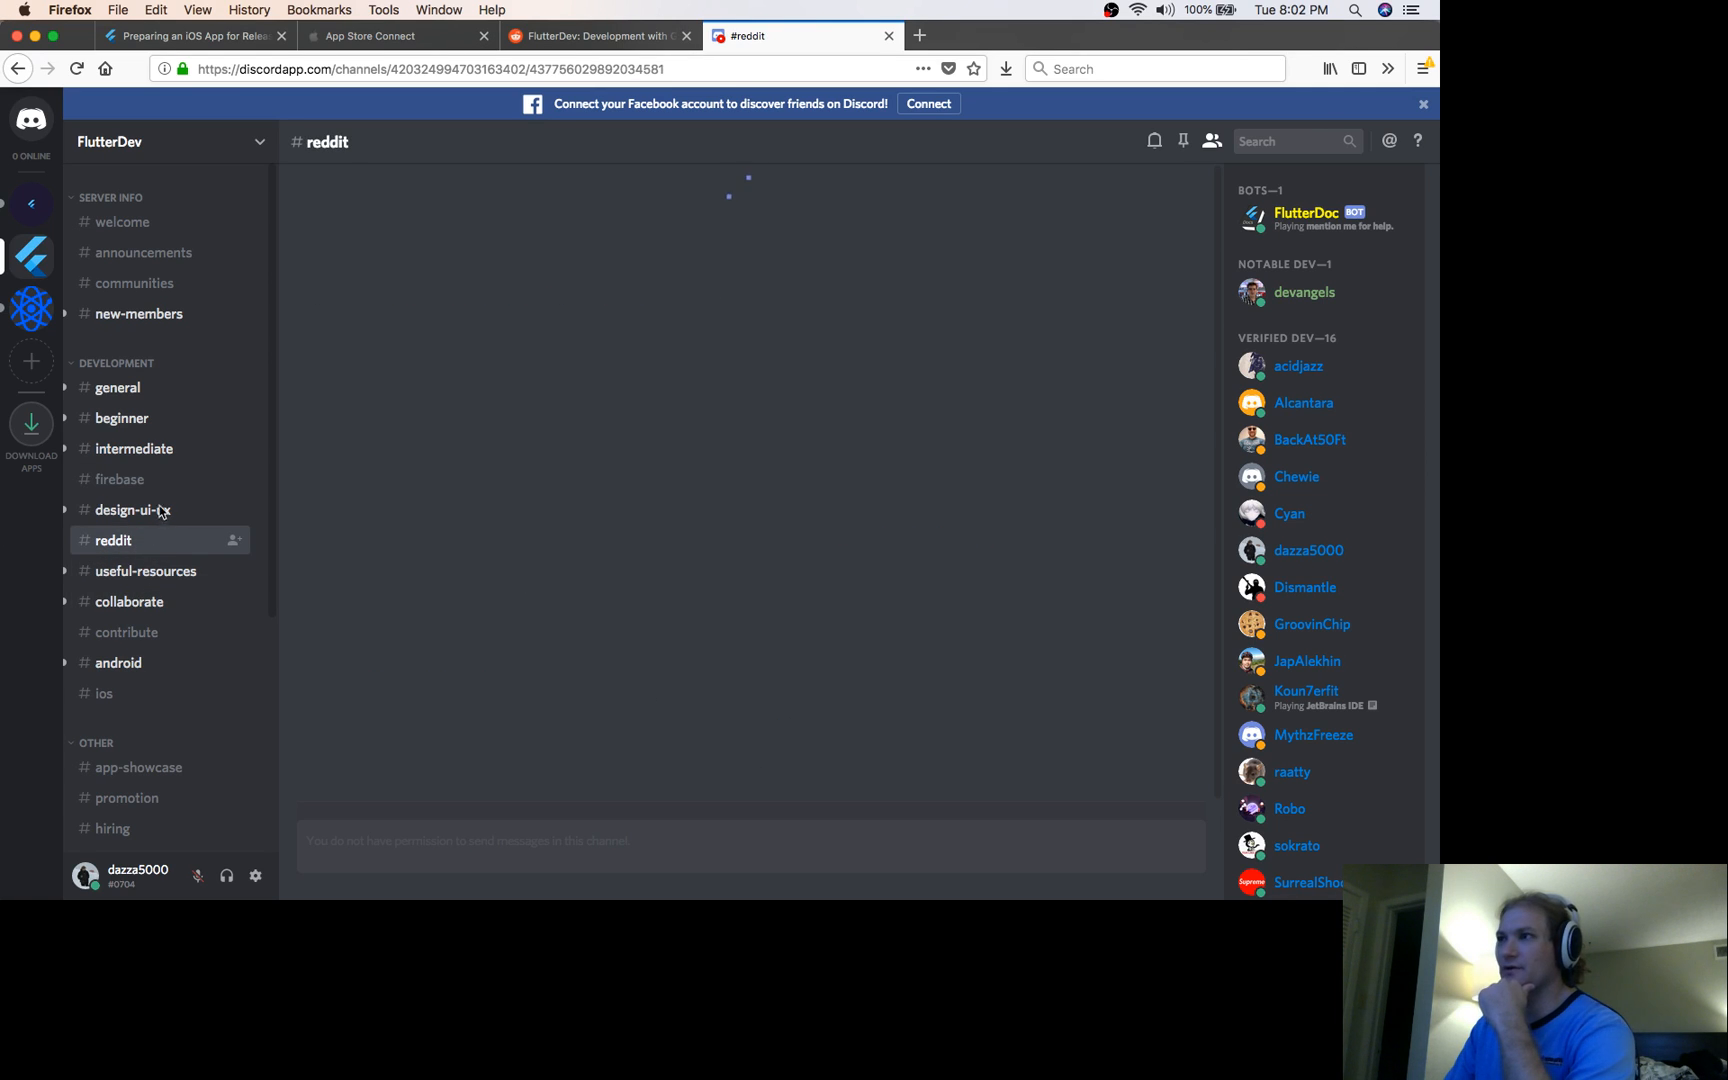
pyautogui.click(117, 387)
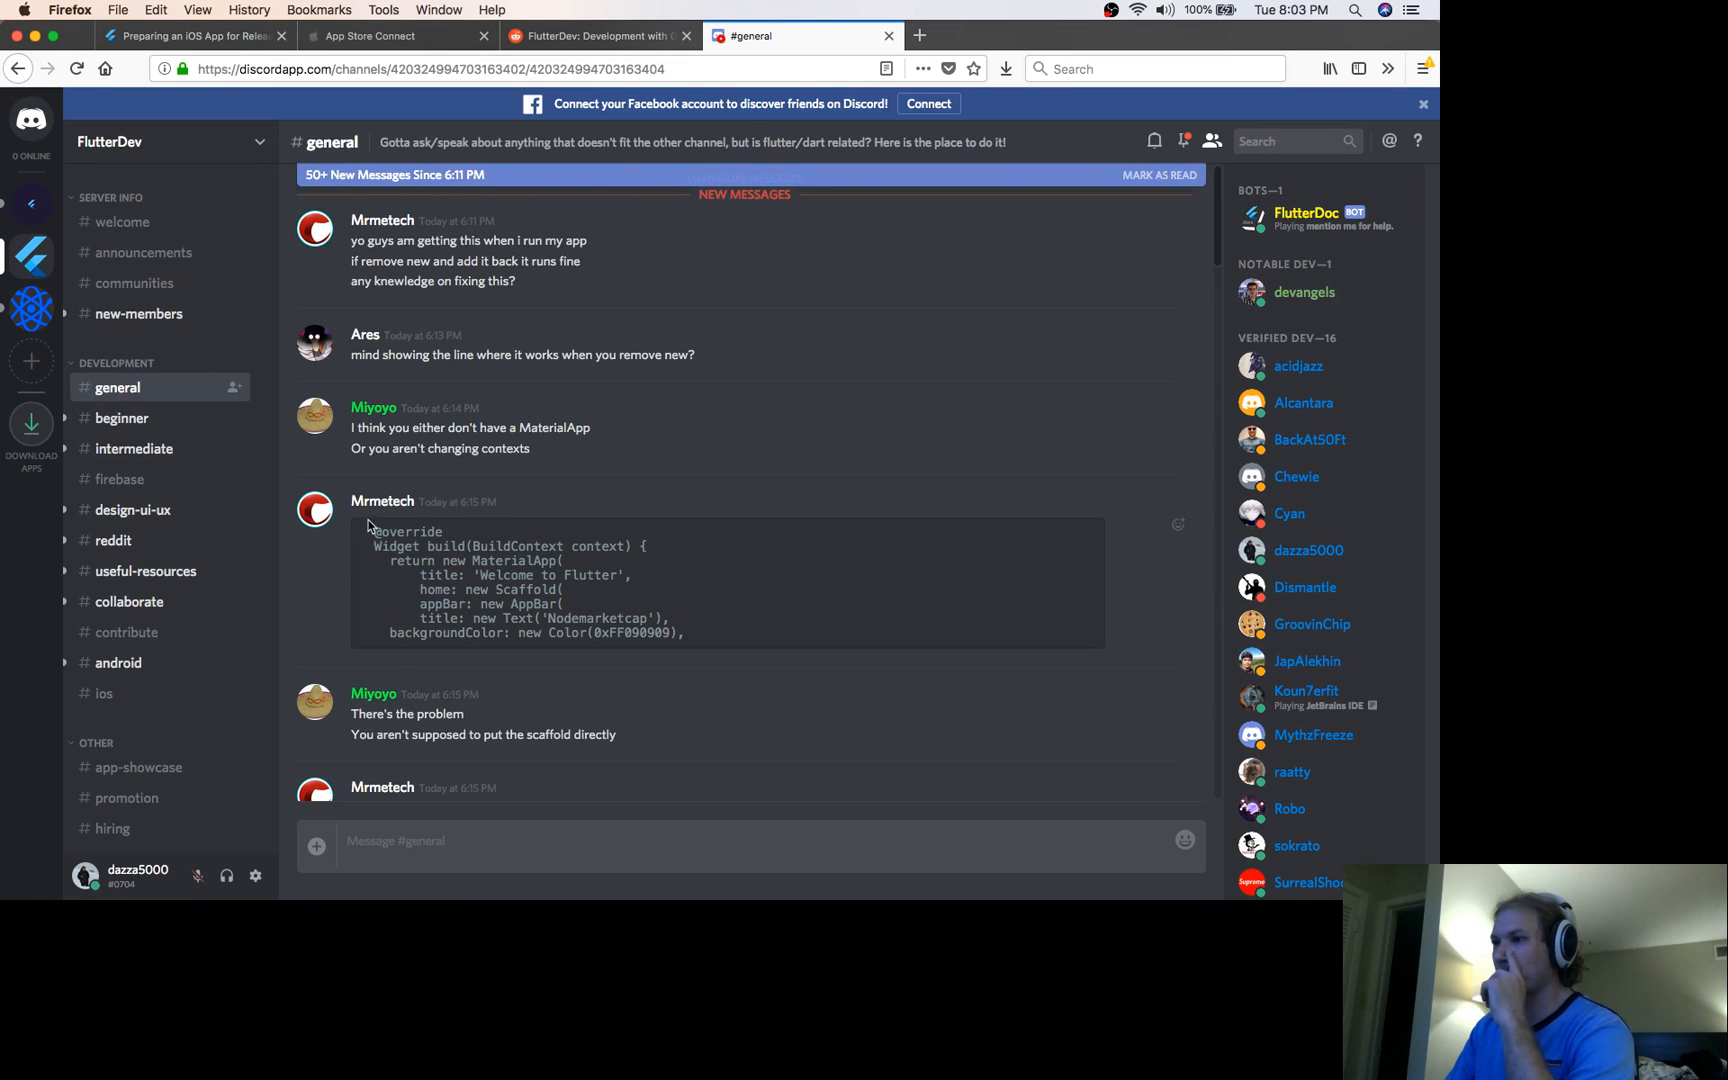
# Open Stack Overflow's newest flutter-tagged questions in a new tab
pyautogui.click(972, 35)
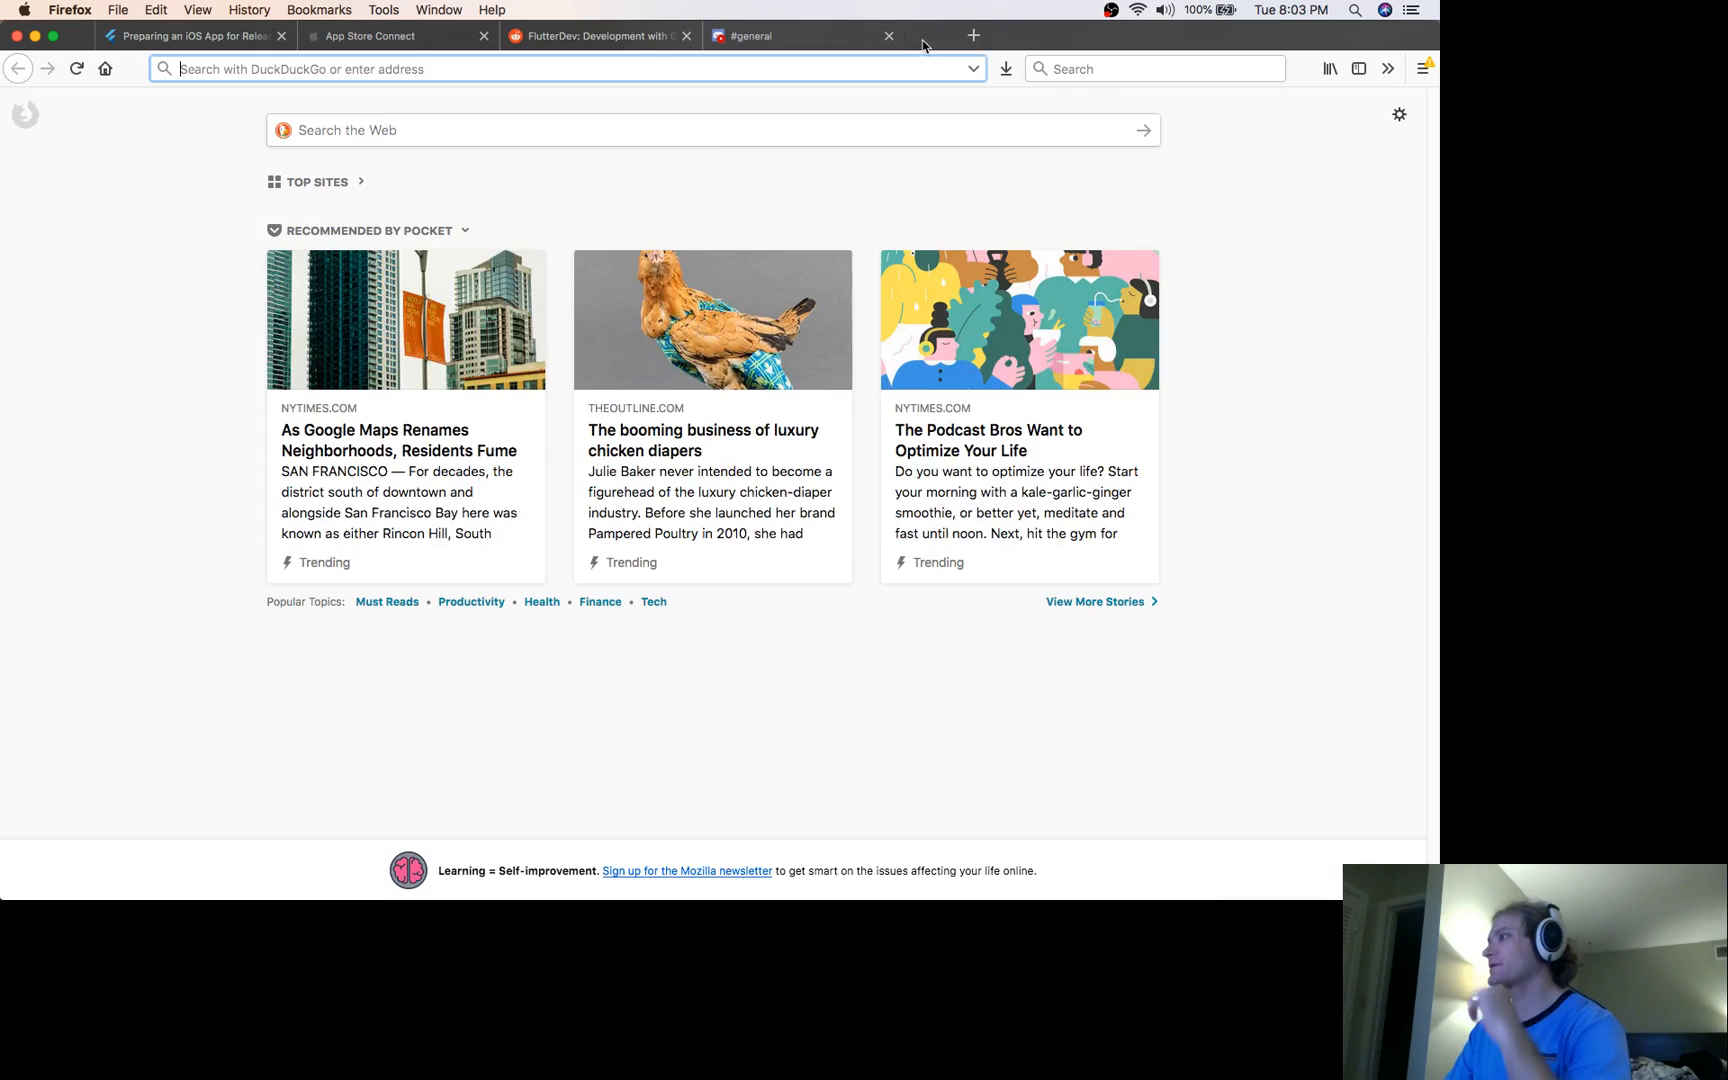
pyautogui.write('flutter.io/')
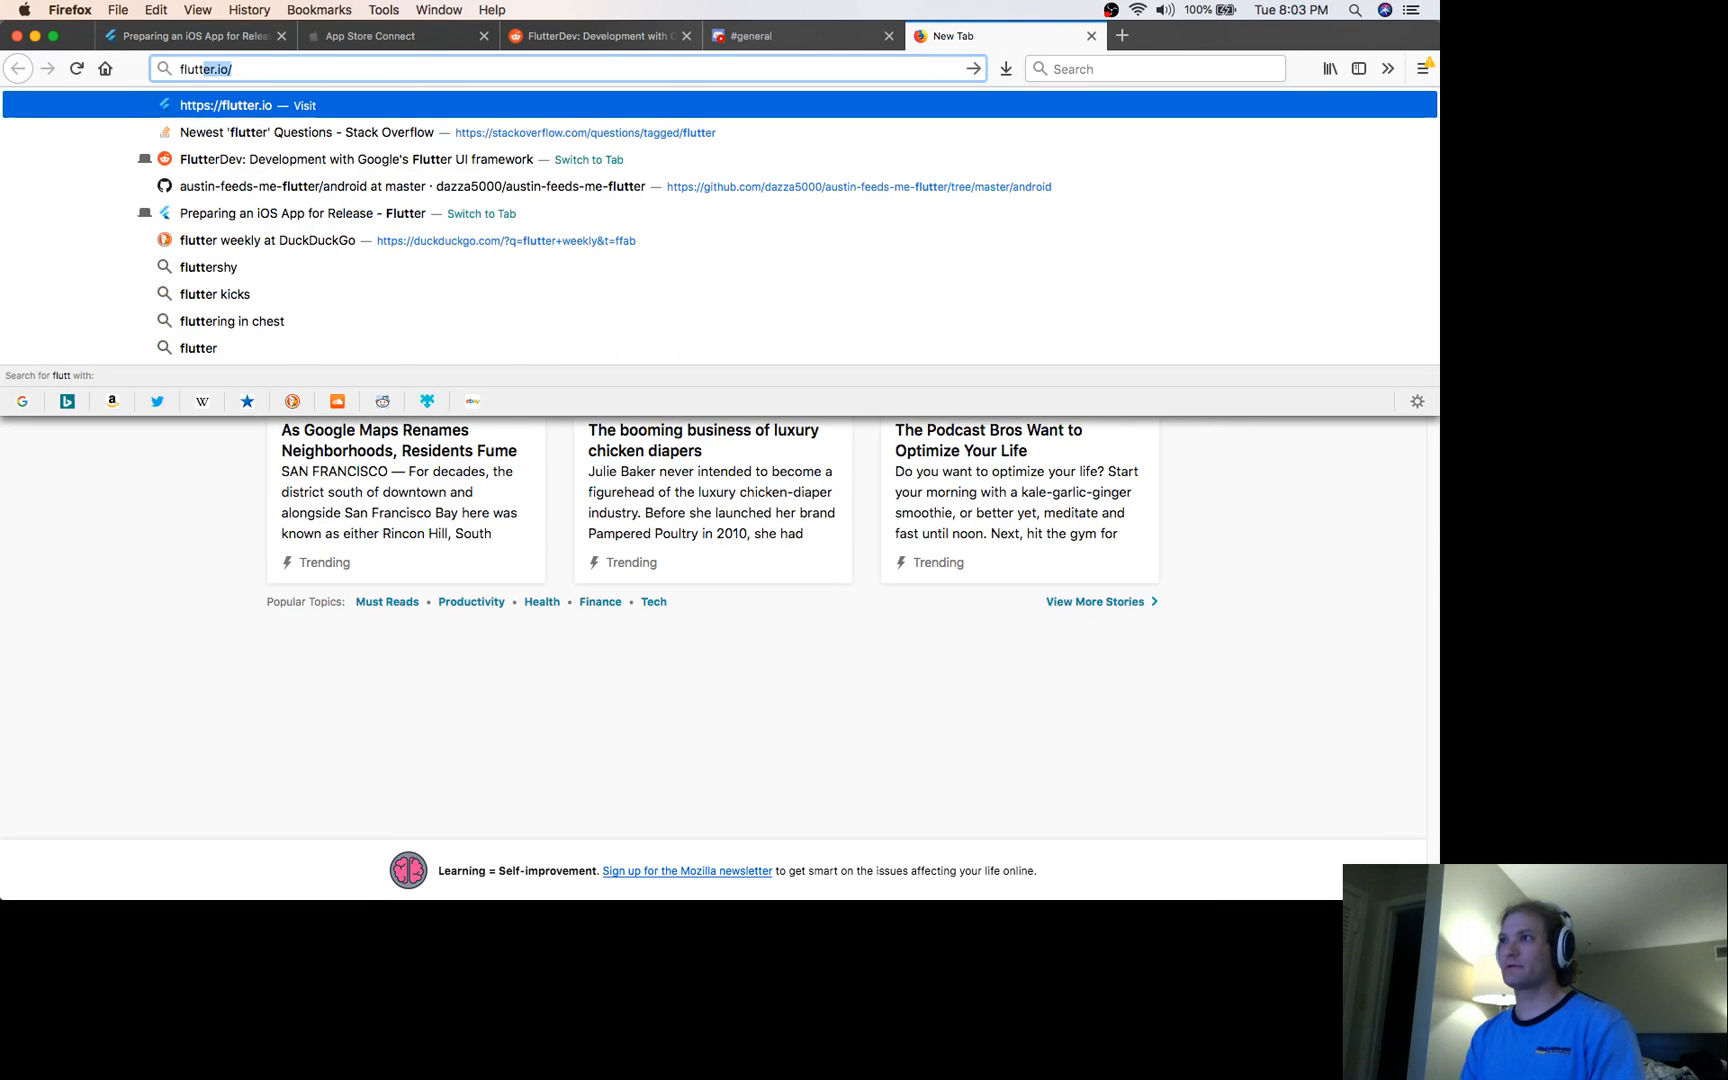
pyautogui.click(300, 133)
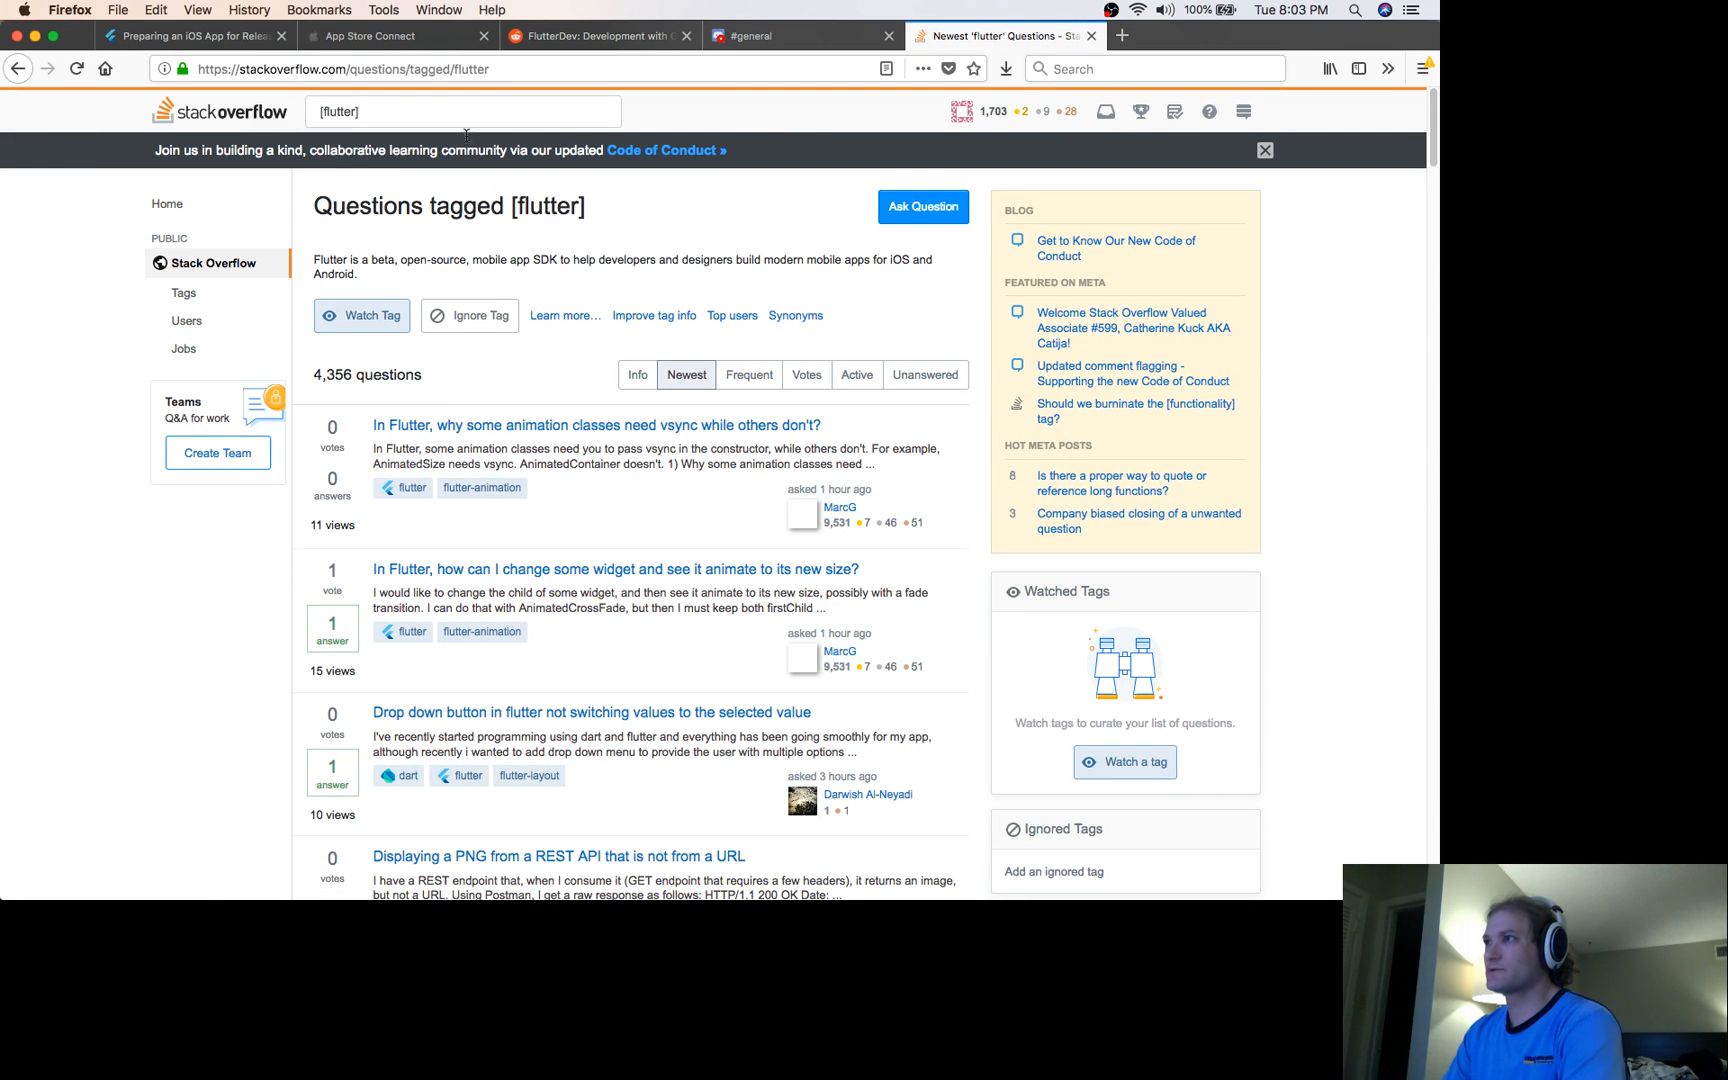
# Search '[flutter] build ios' and scroll through the results
pyautogui.click(450, 111)
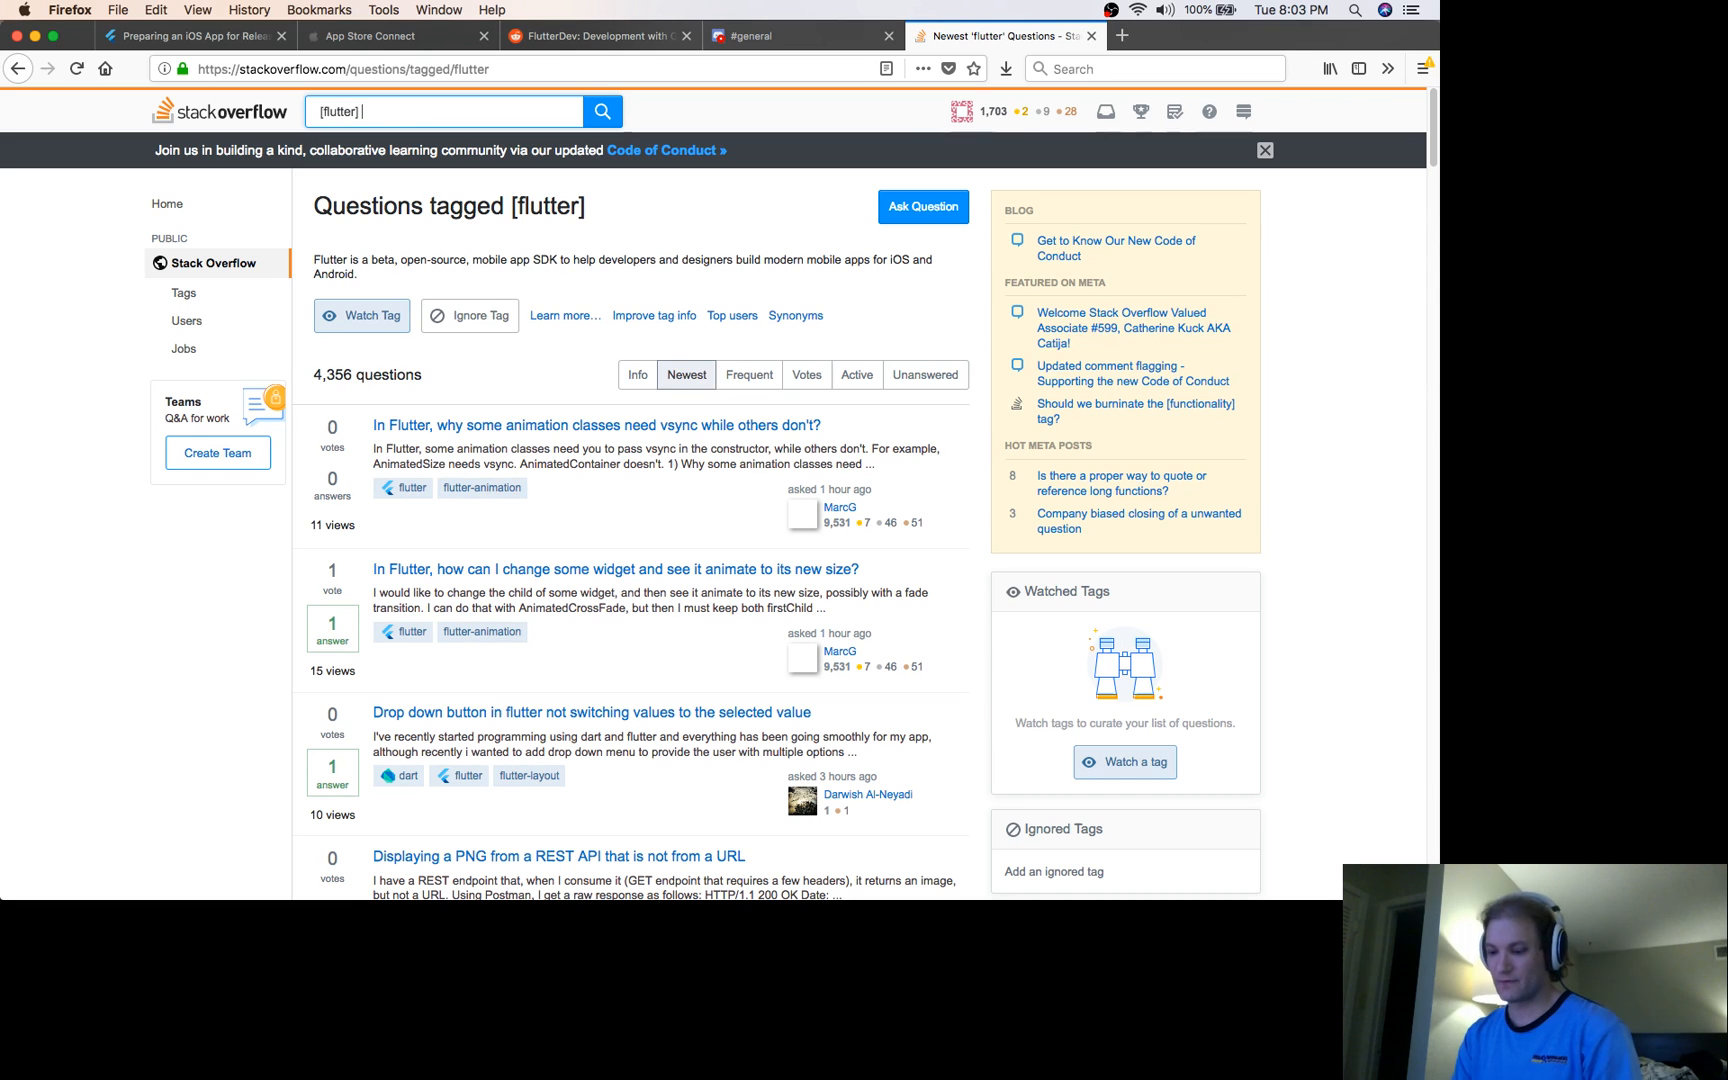
pyautogui.write('build ios')
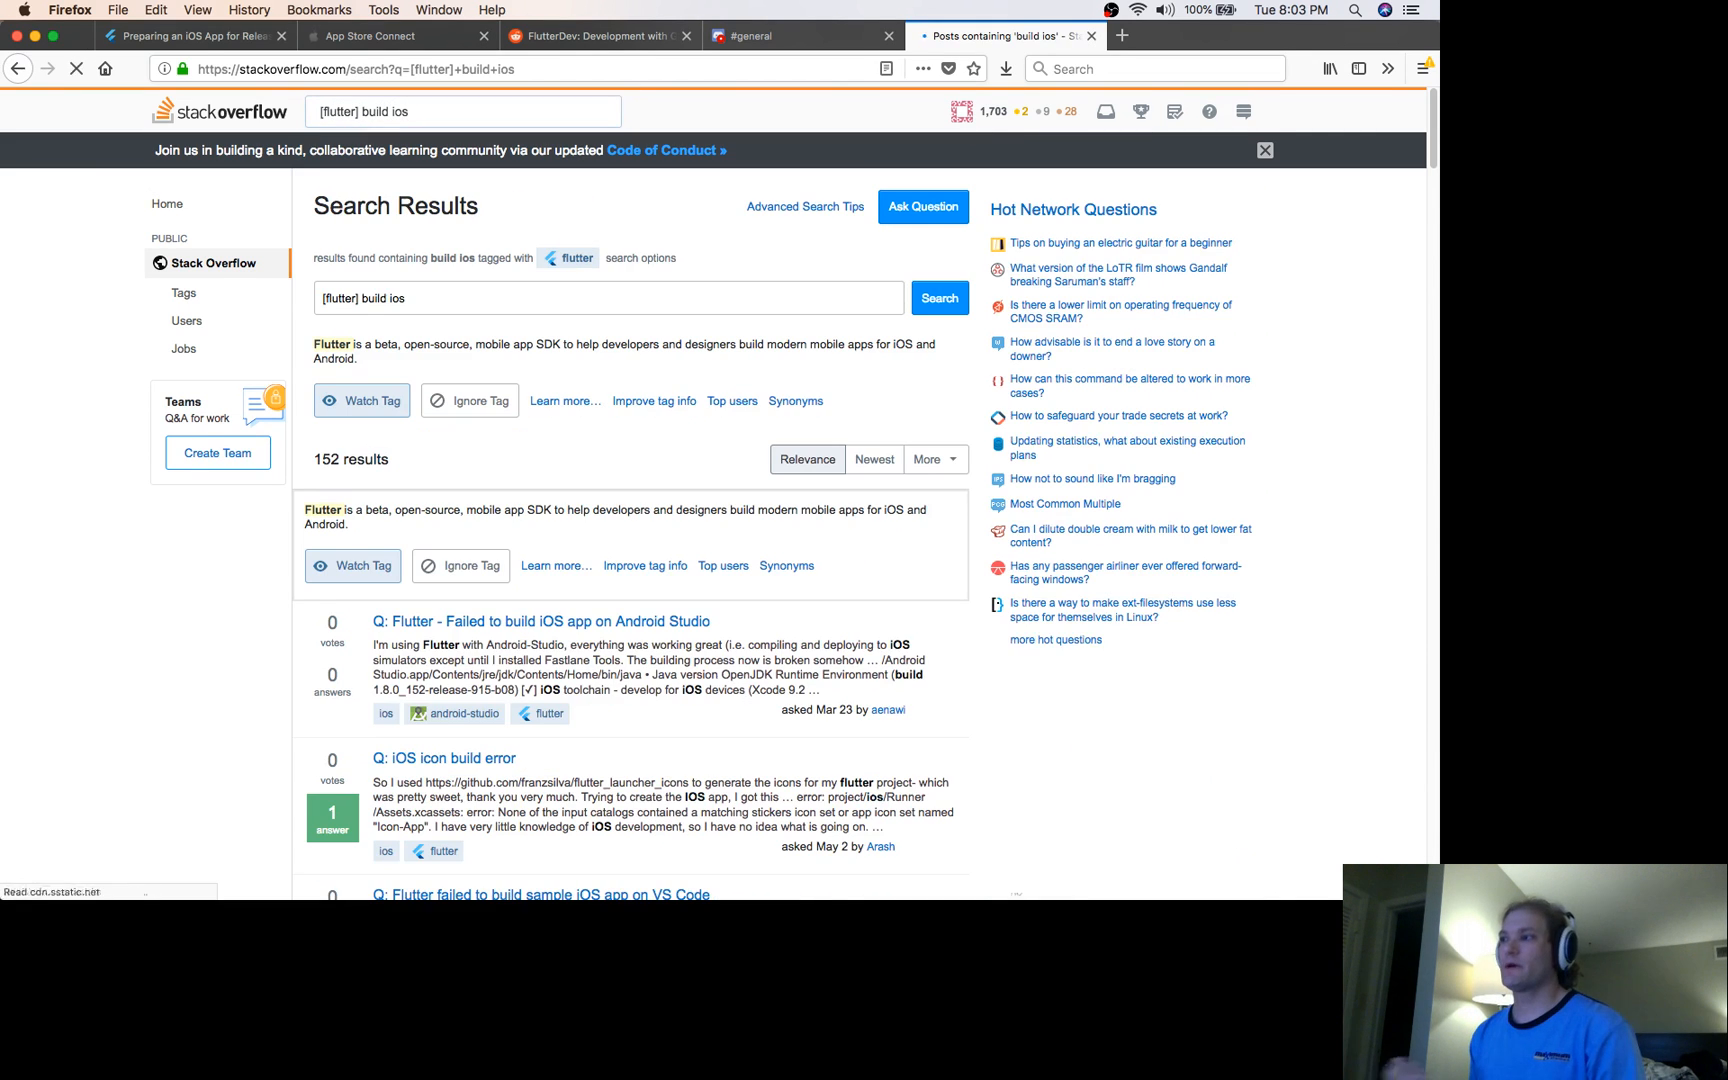
pyautogui.click(75, 70)
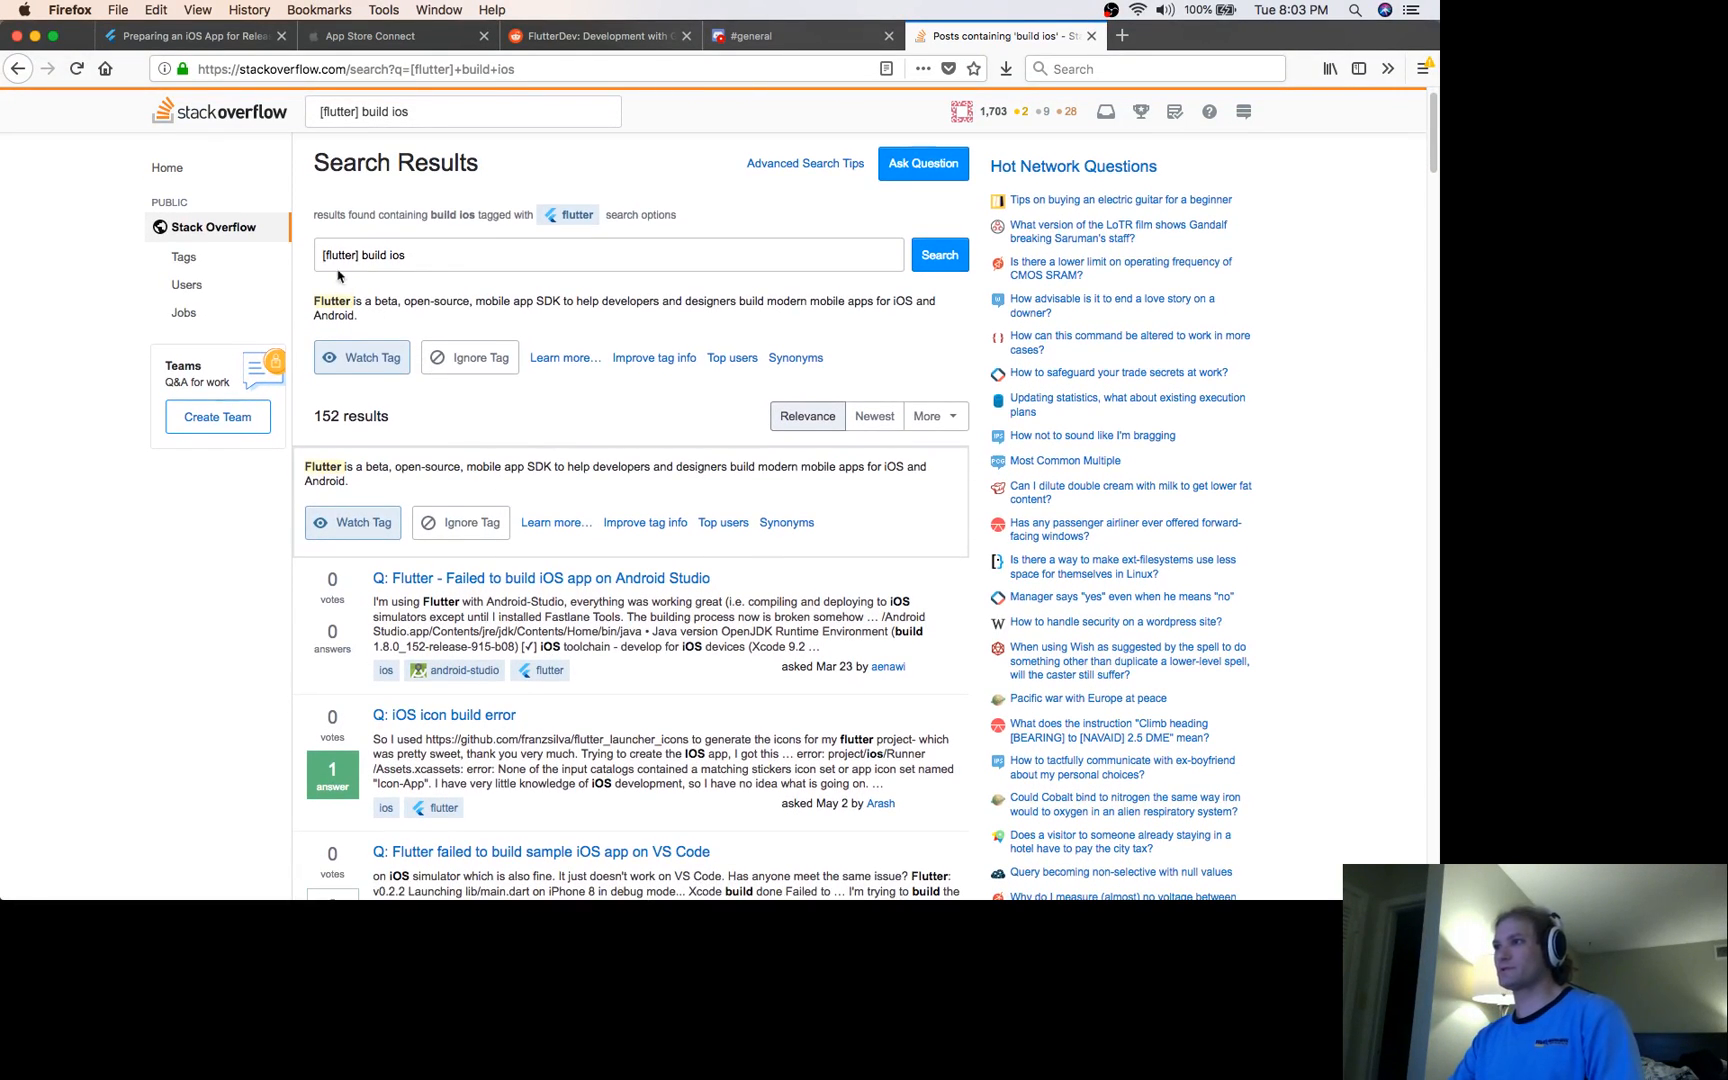
pyautogui.moveTo(774, 557)
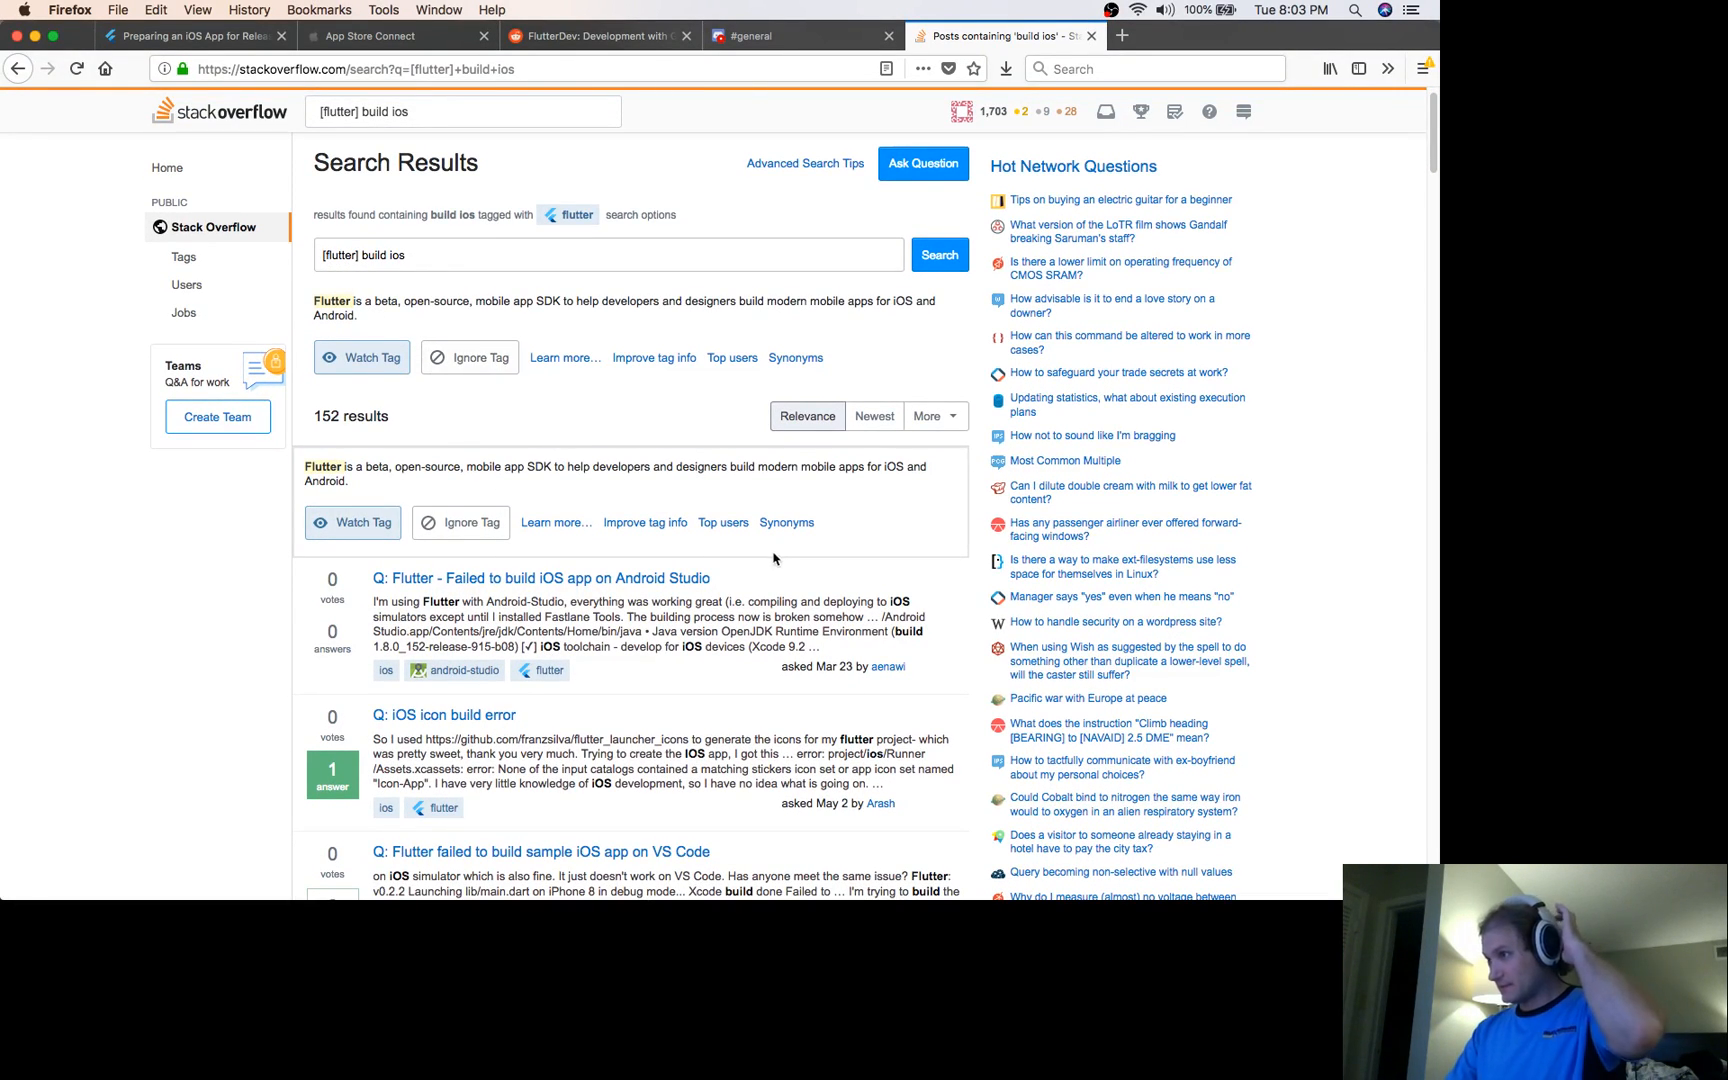
pyautogui.scroll(-3)
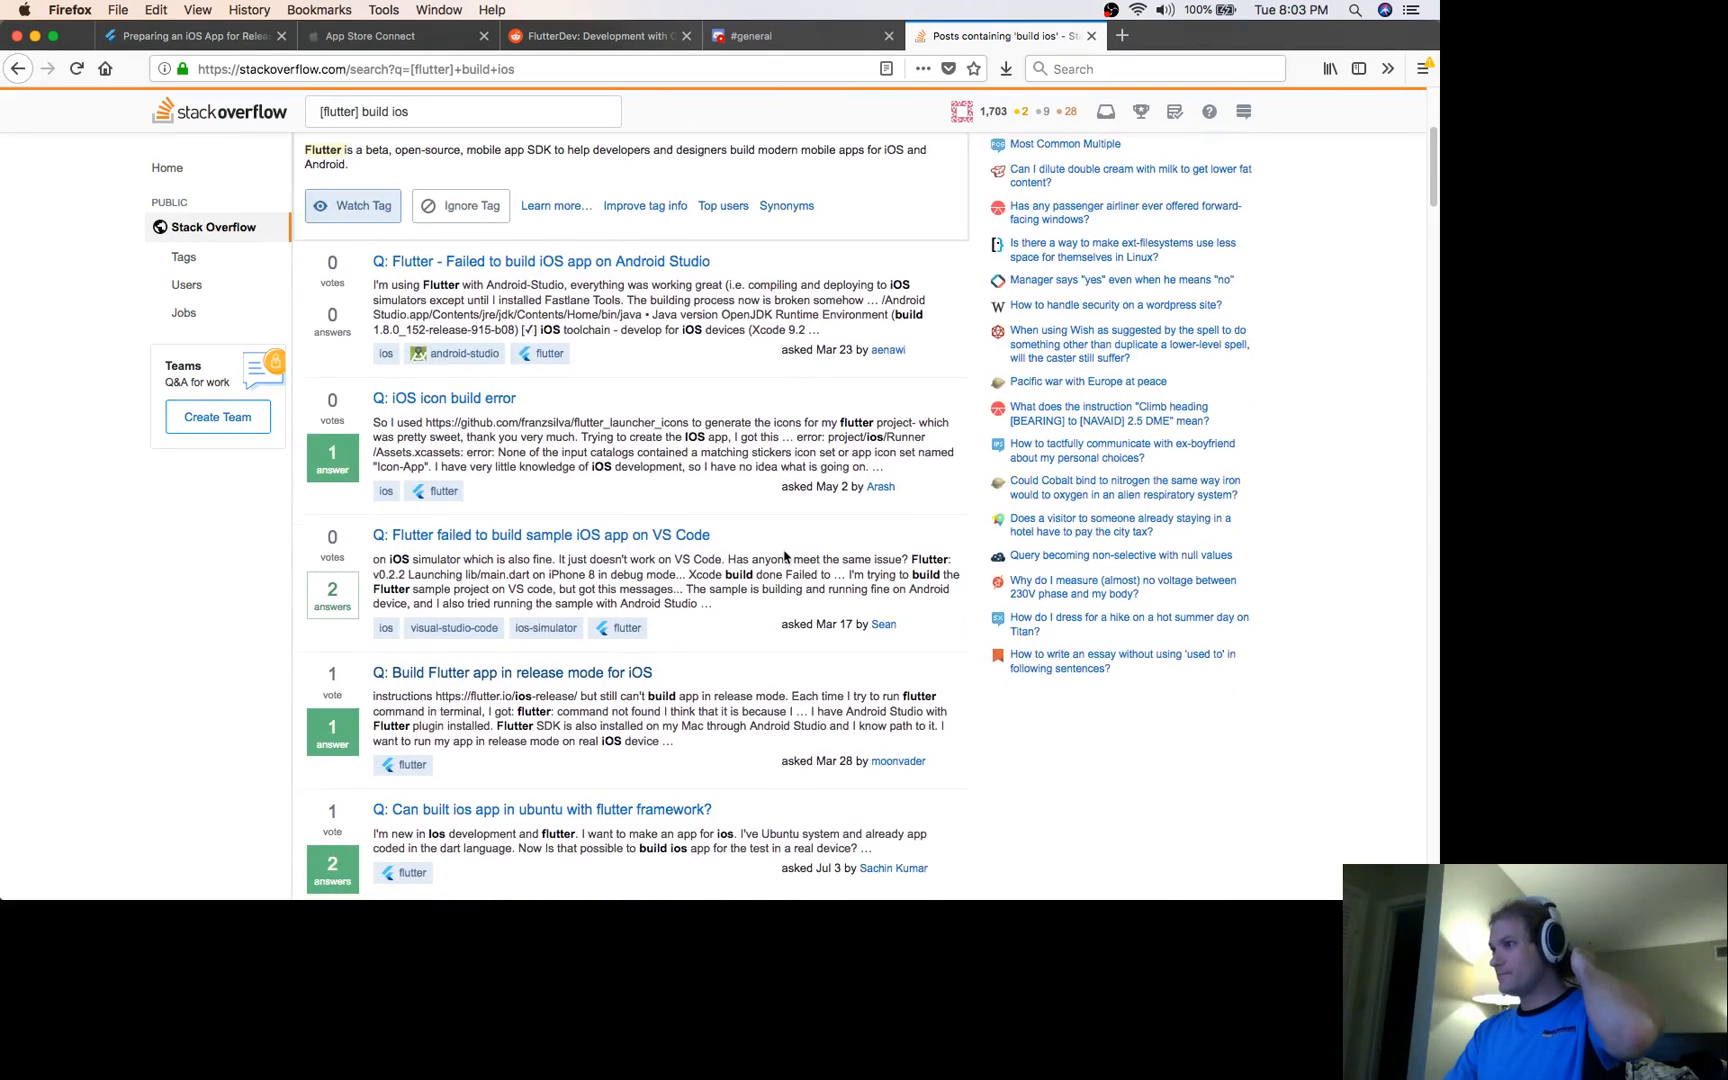
pyautogui.scroll(-3)
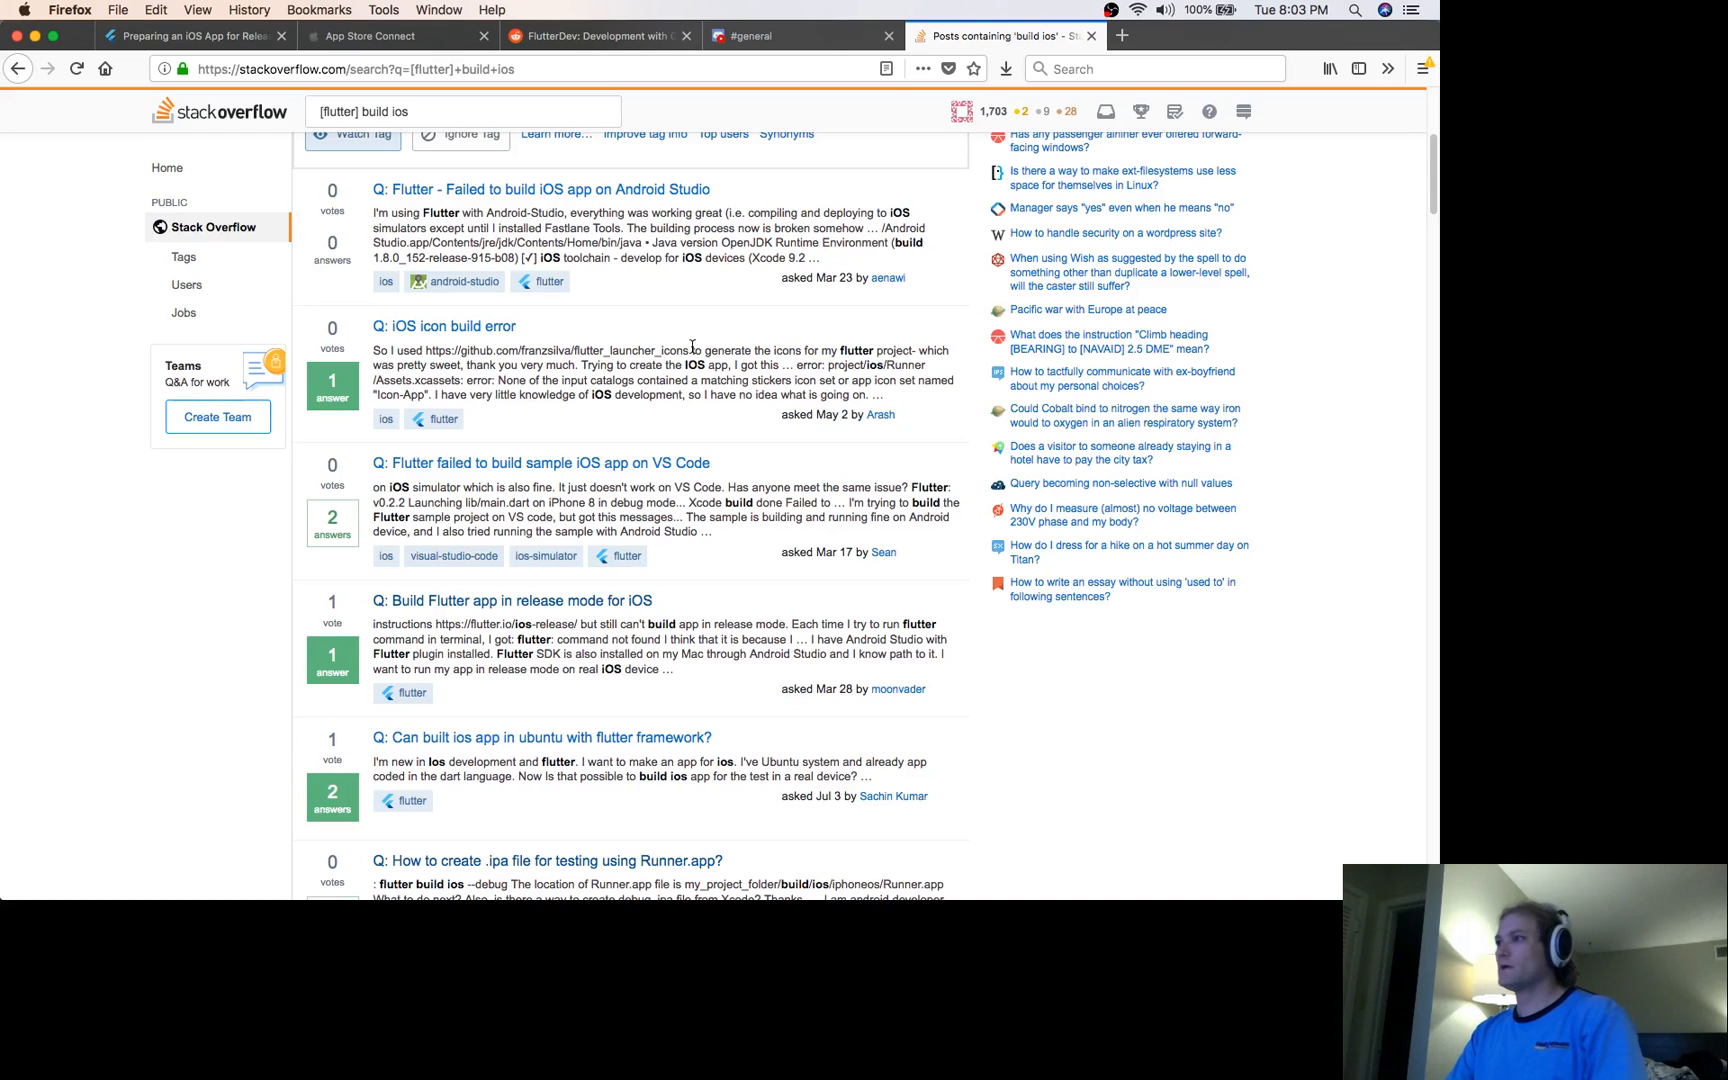
# Return to the Flutter iOS release guide and scroll to its 'Create a build archive' steps
pyautogui.click(200, 36)
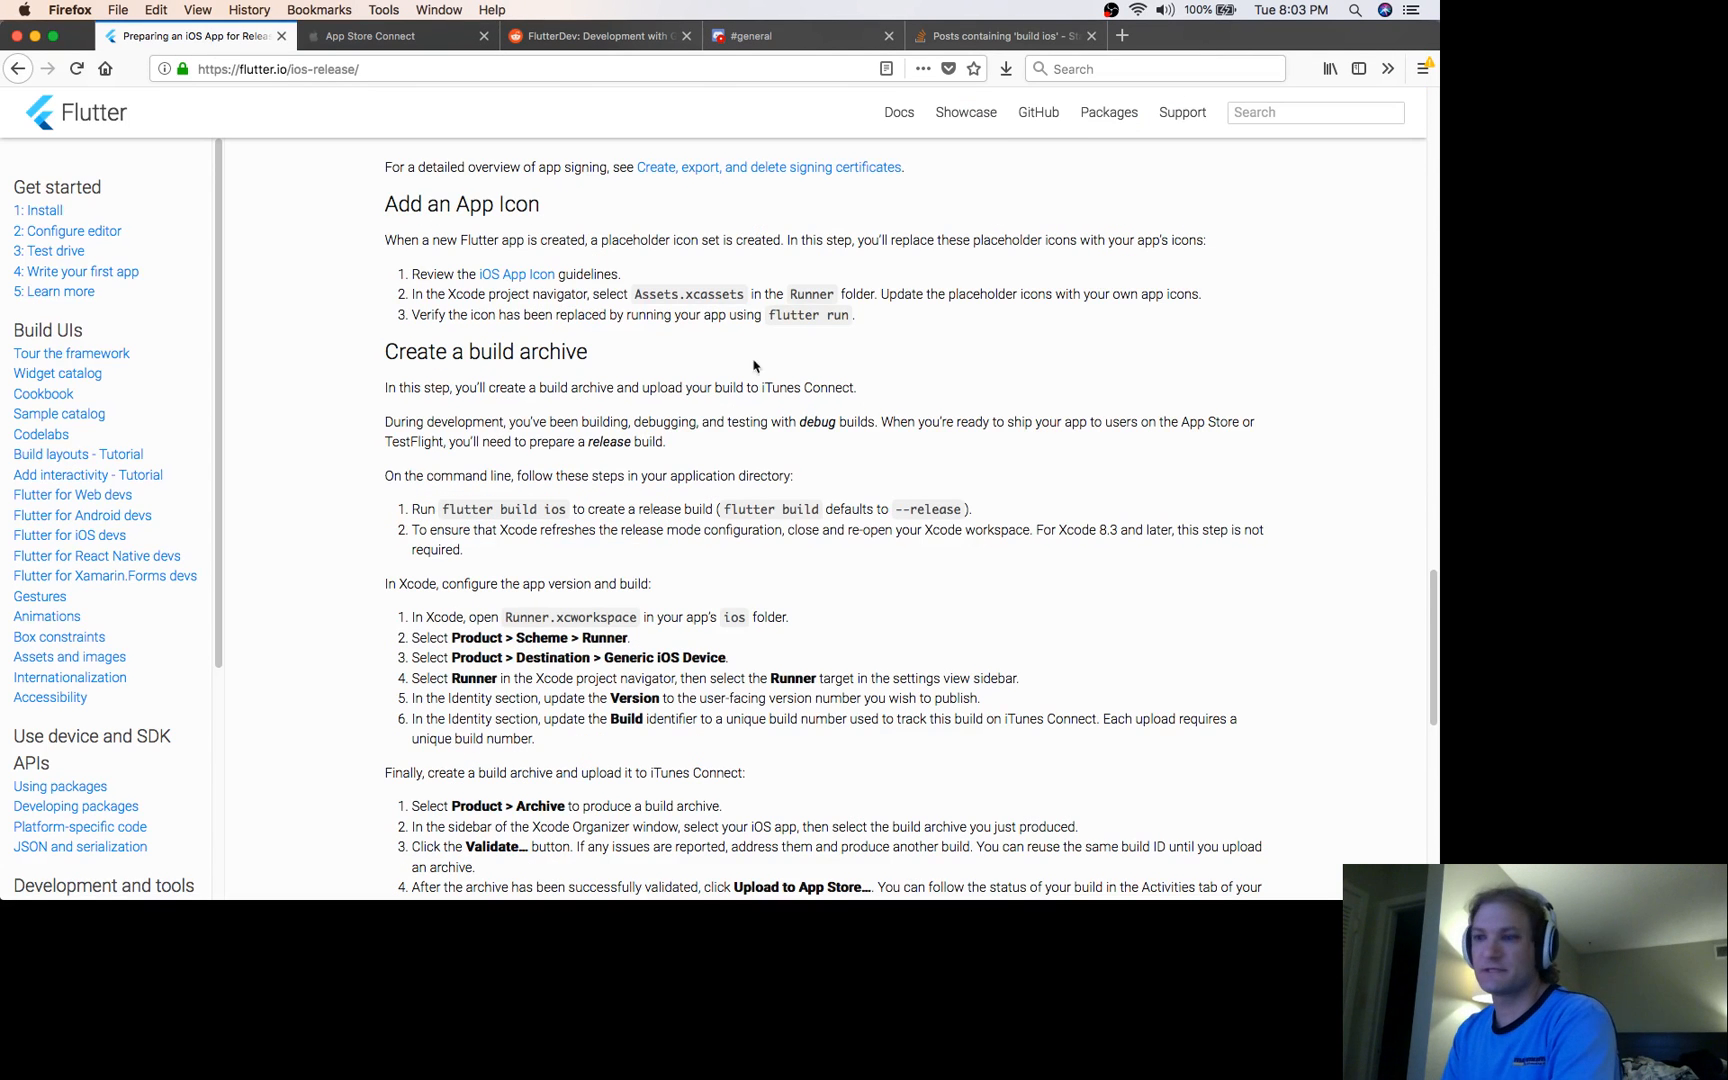
pyautogui.scroll(-3)
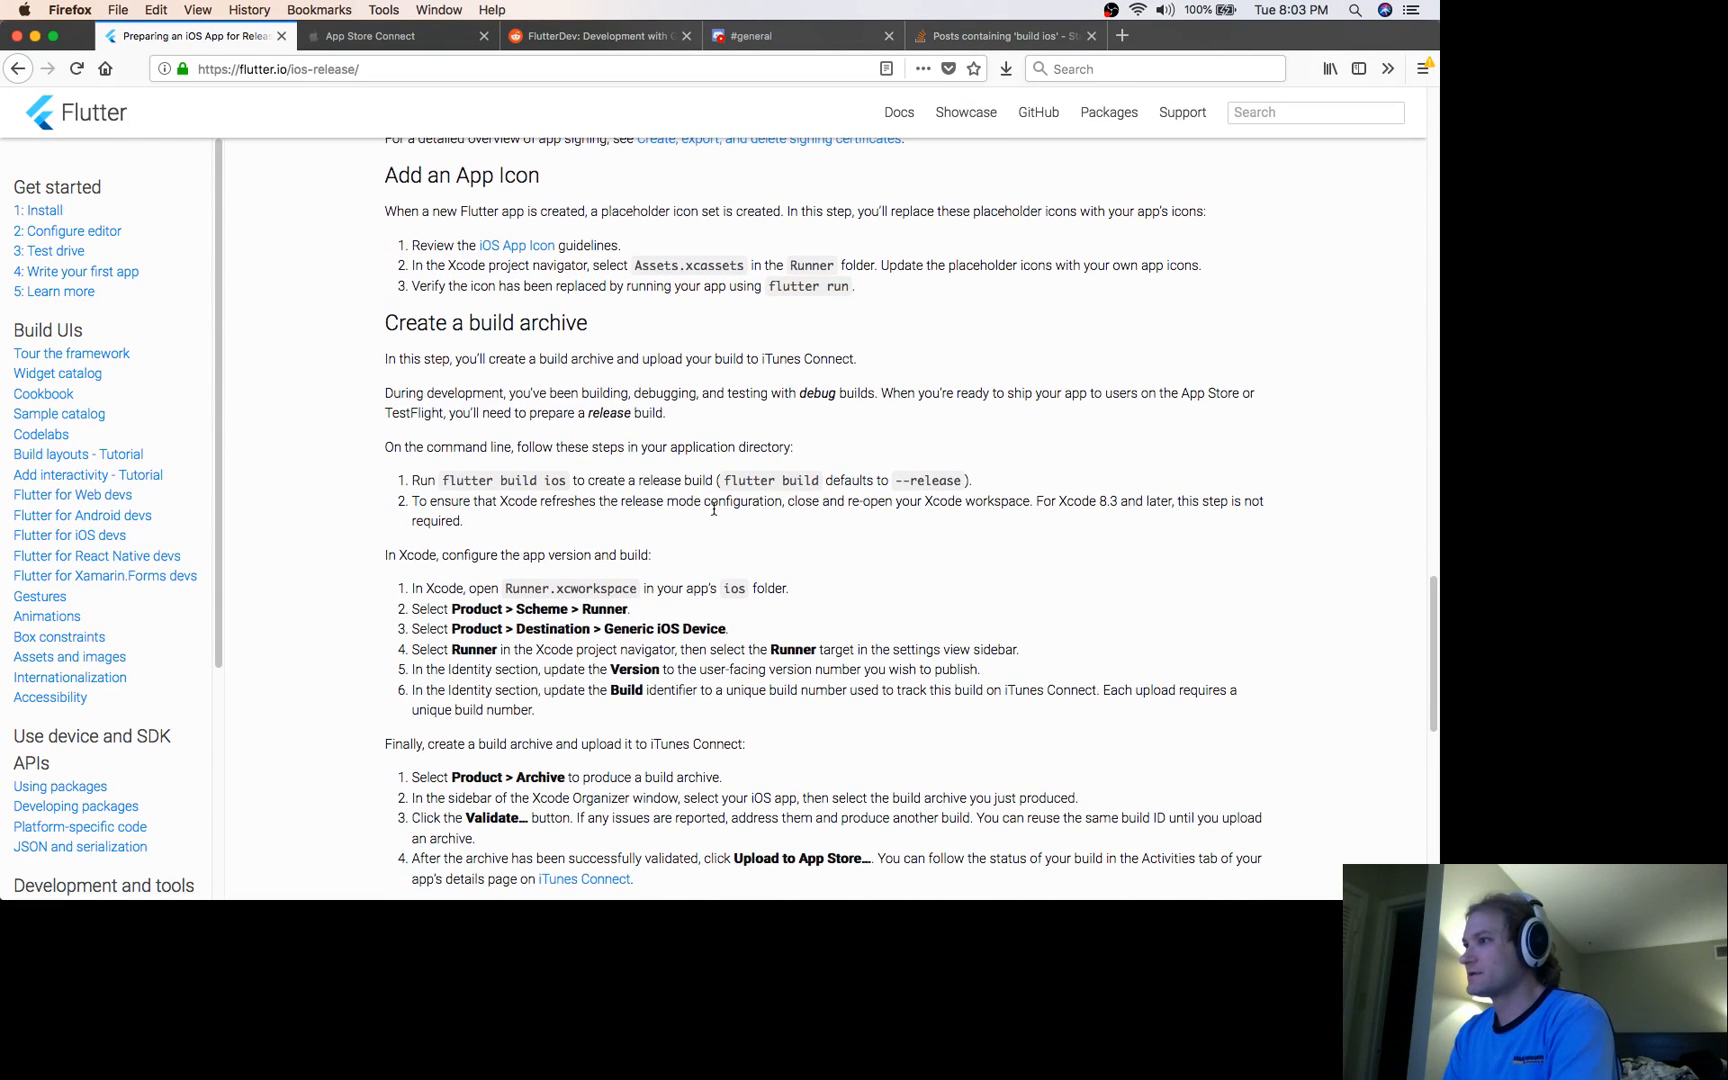
pyautogui.moveTo(575, 483)
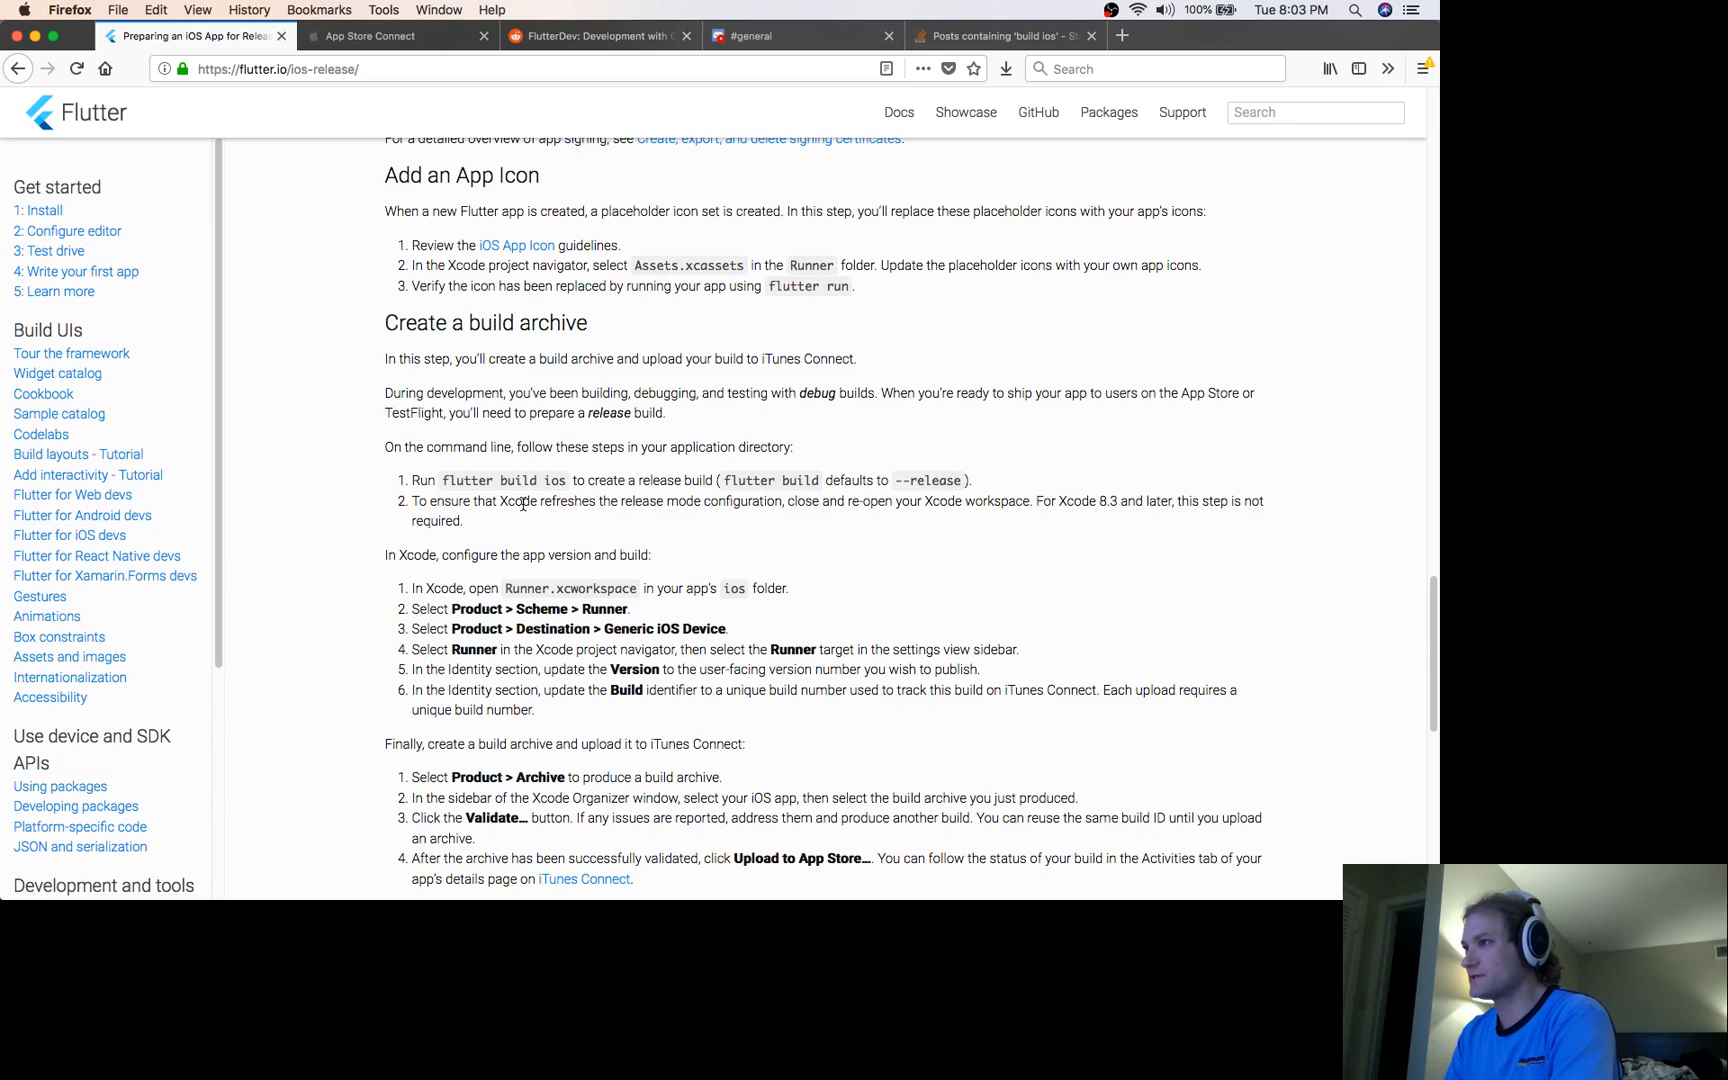
pyautogui.moveTo(1028, 521)
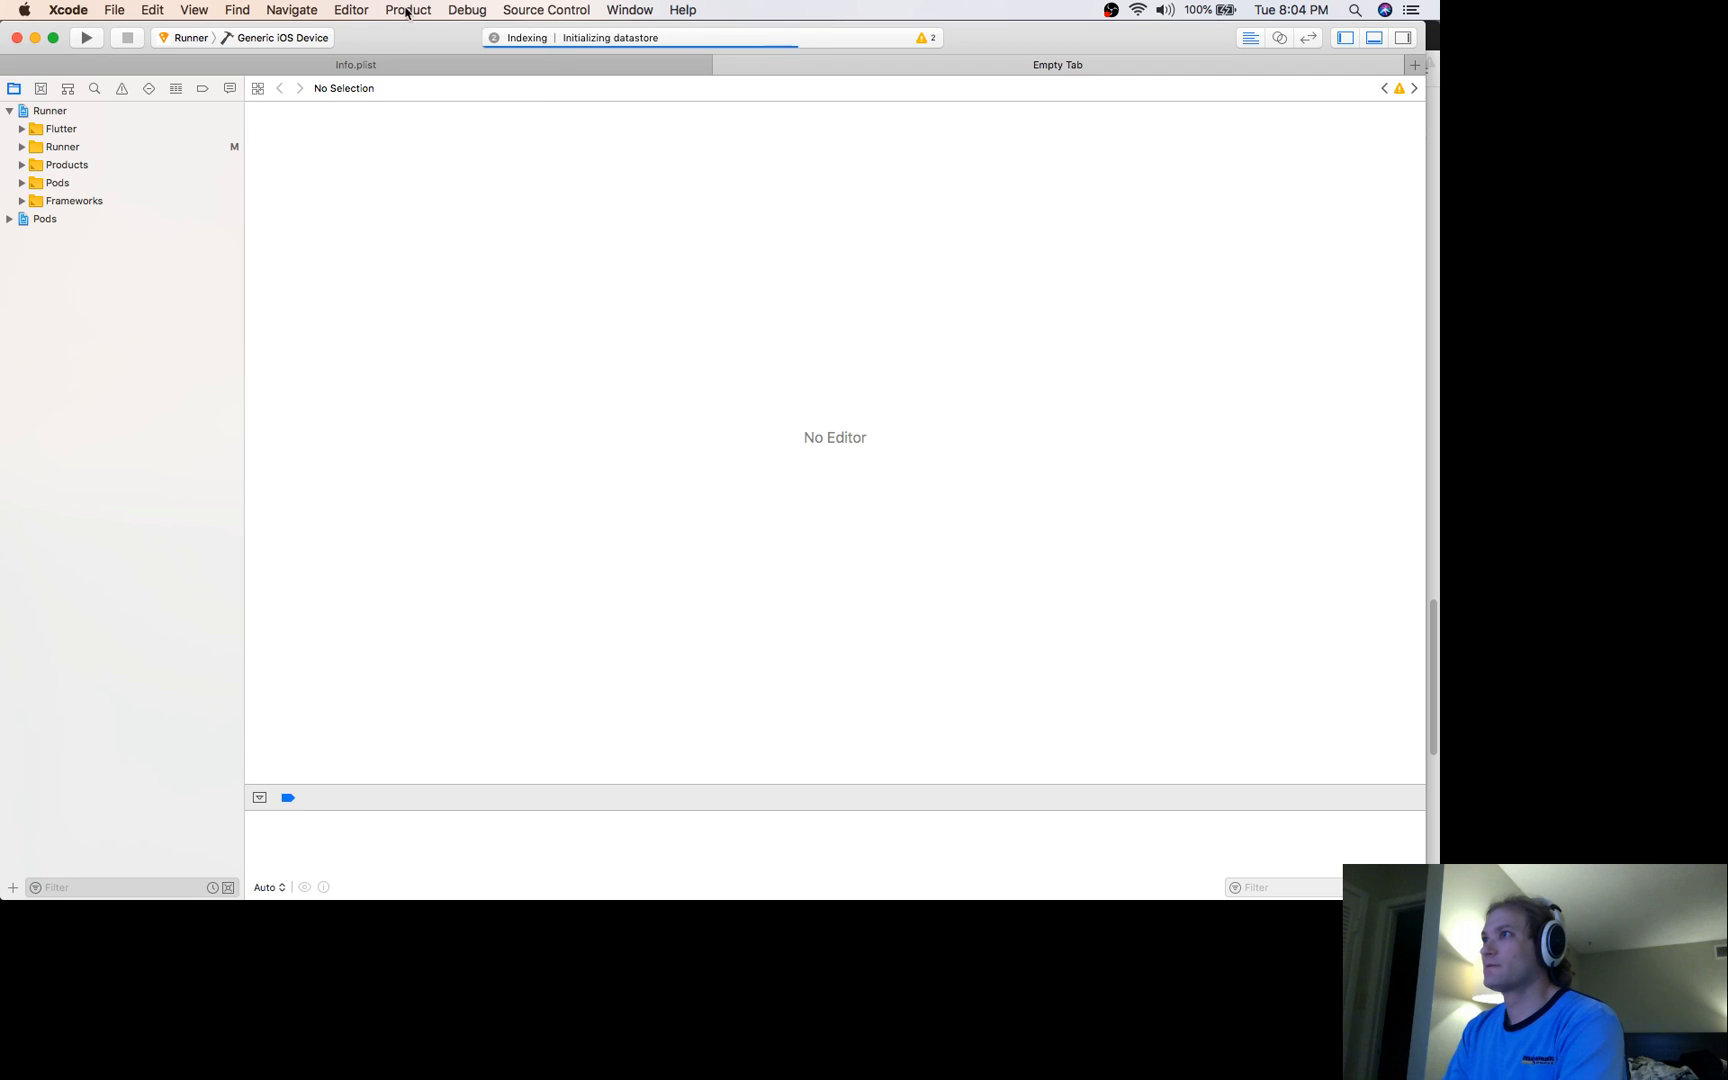
pyautogui.click(407, 10)
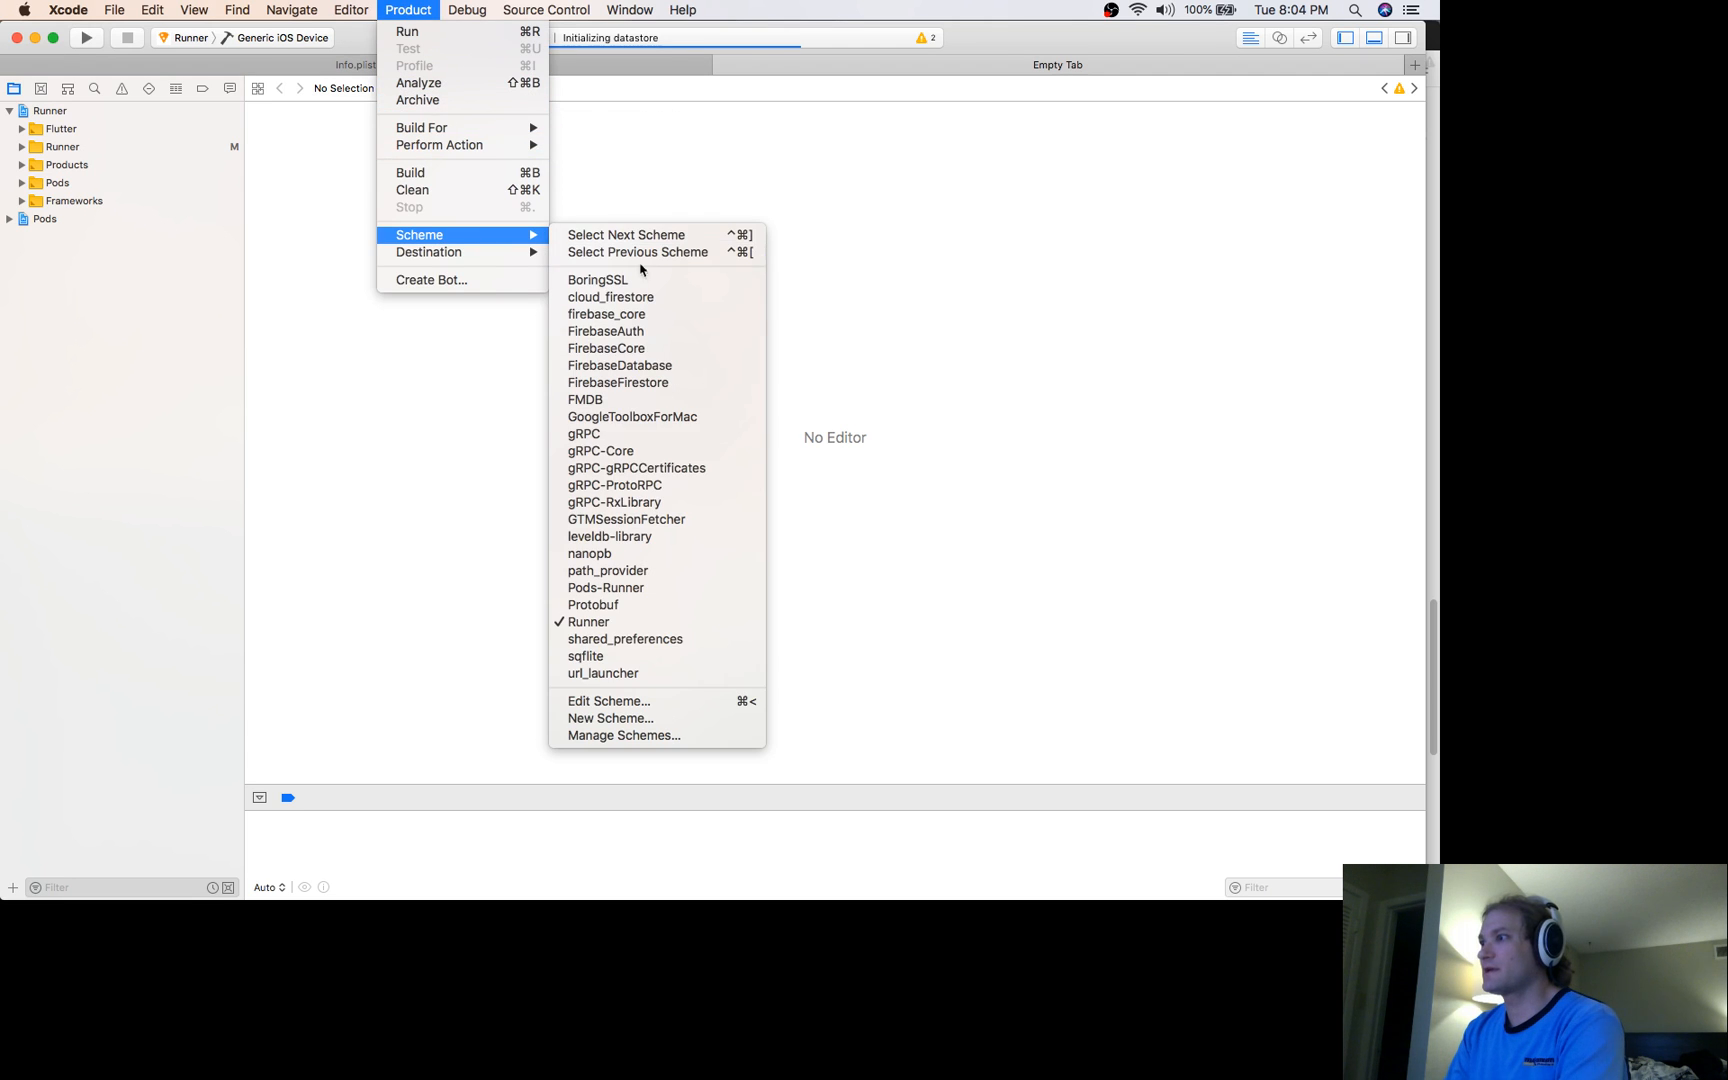
pyautogui.moveTo(607, 570)
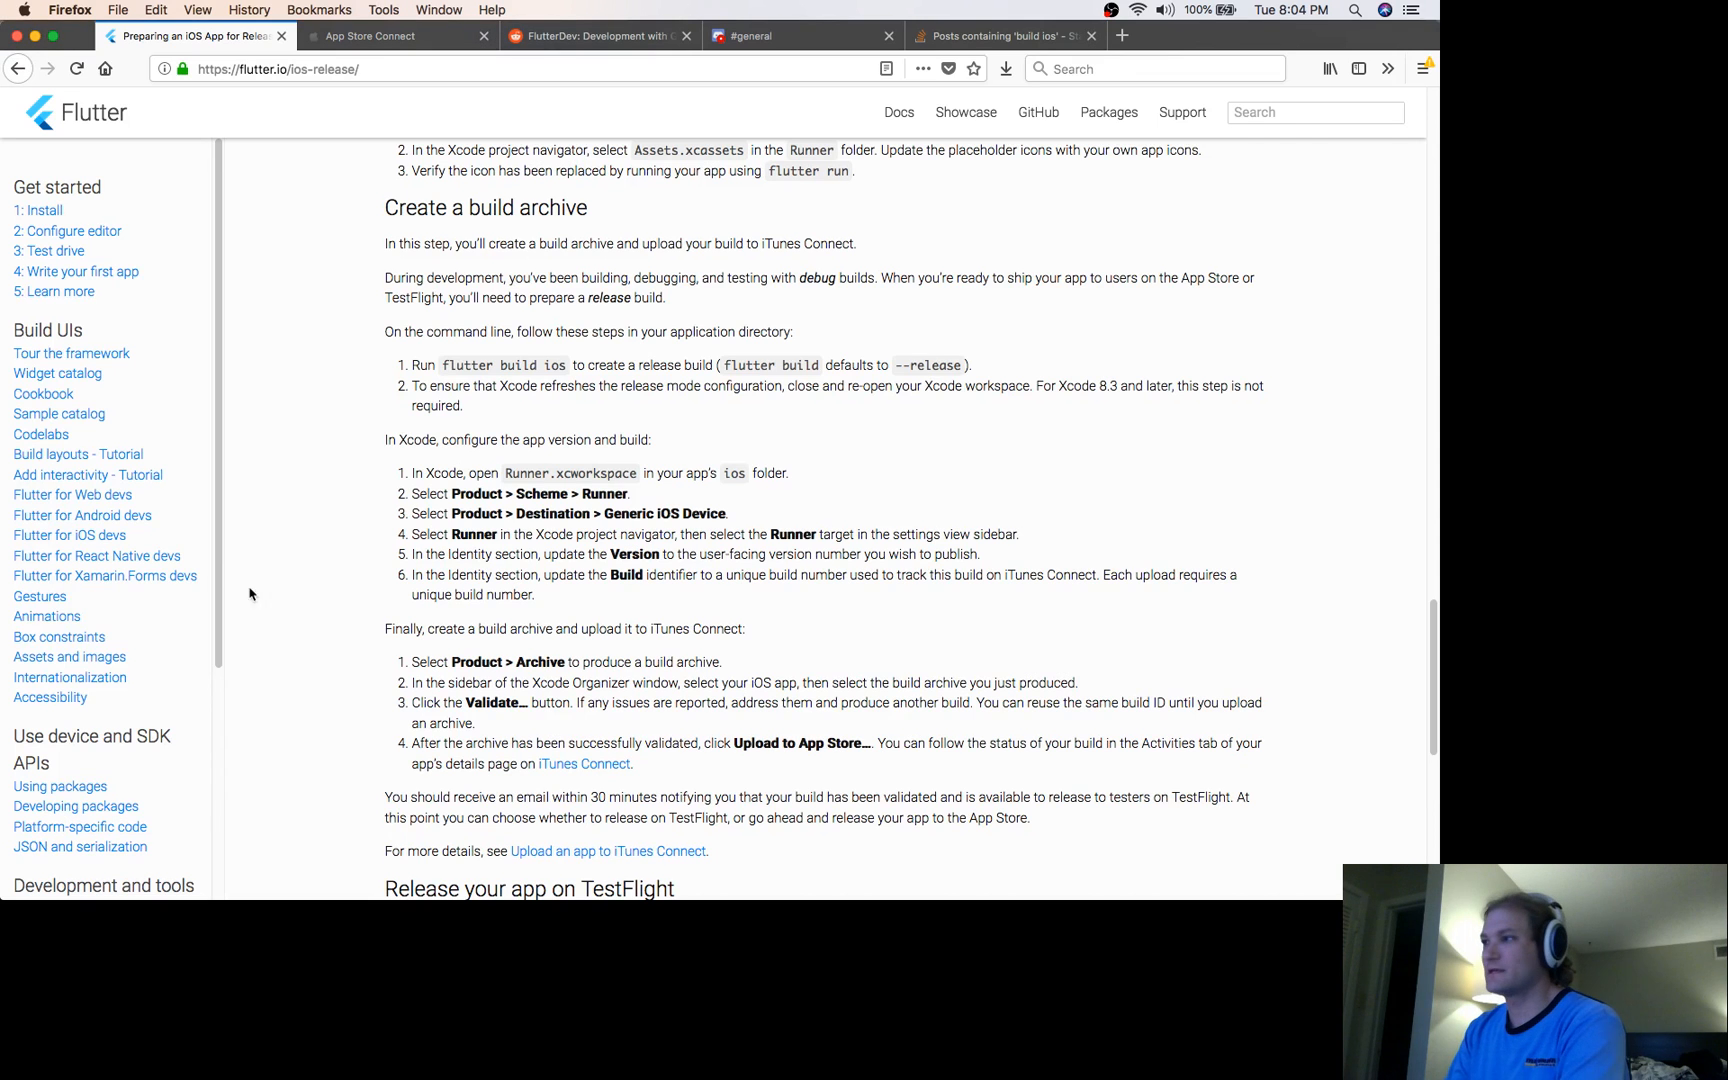
pyautogui.moveTo(584, 547)
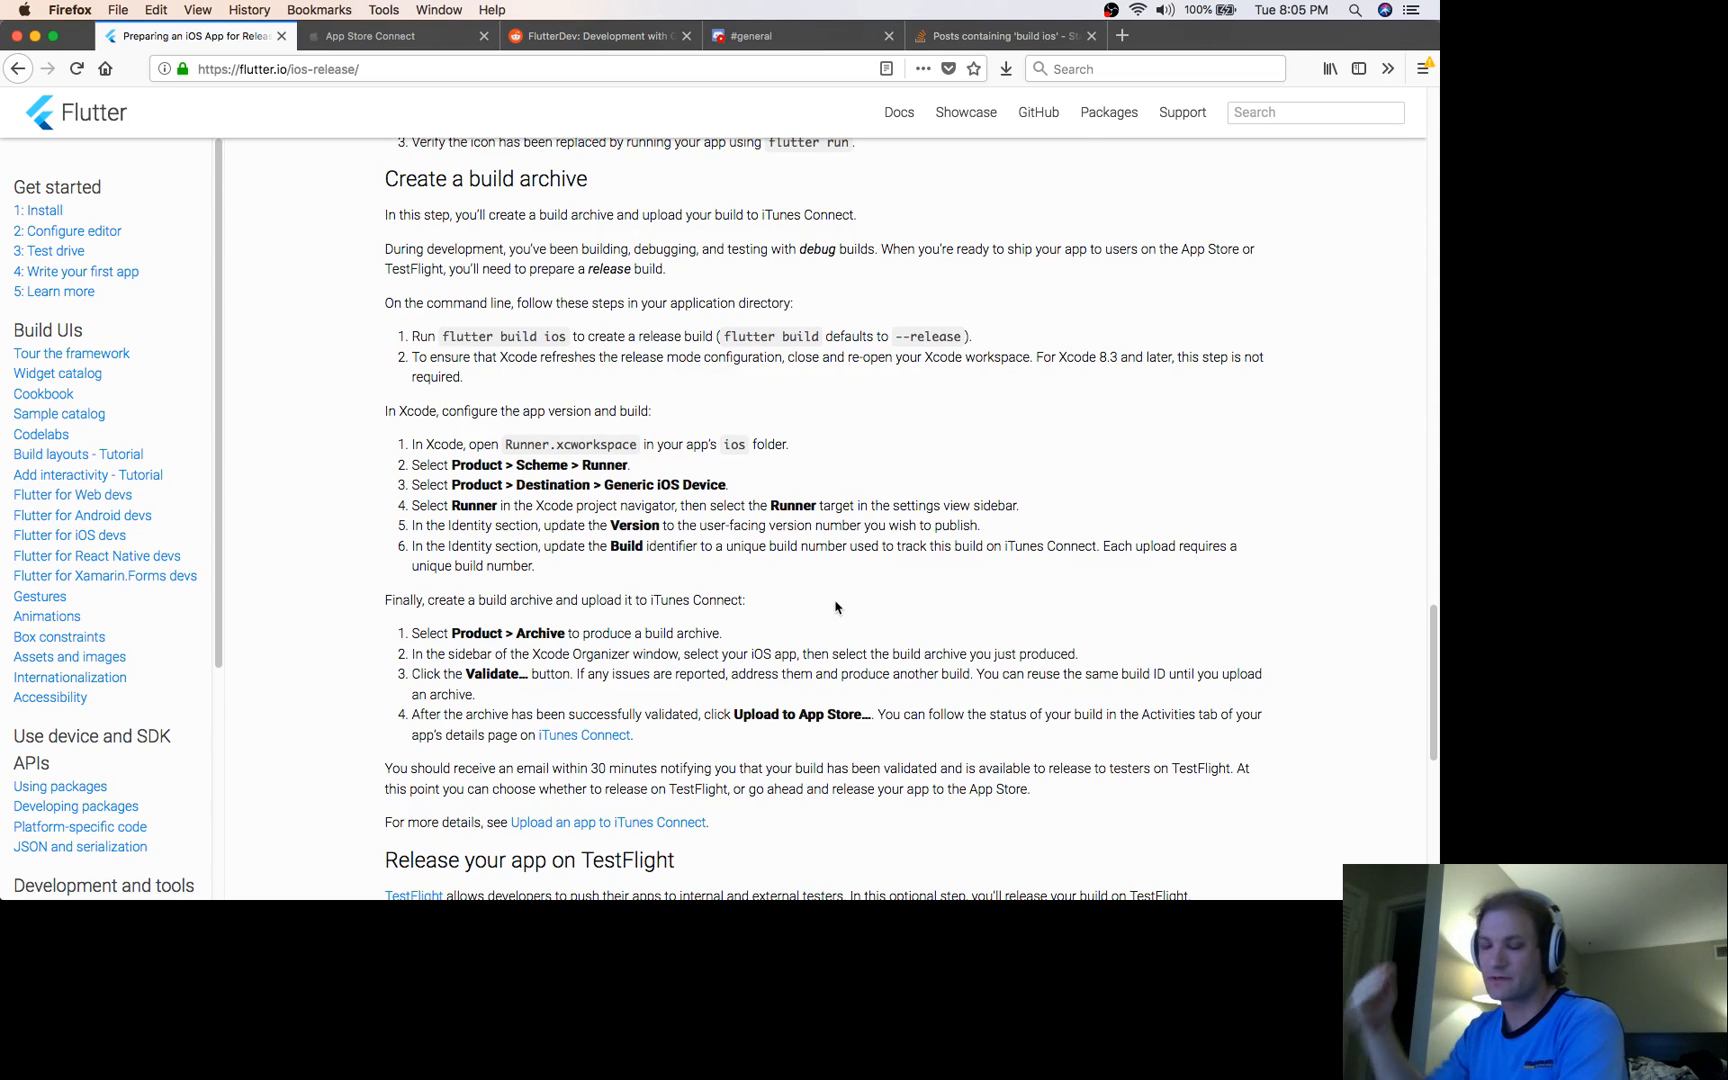
pyautogui.scroll(-3)
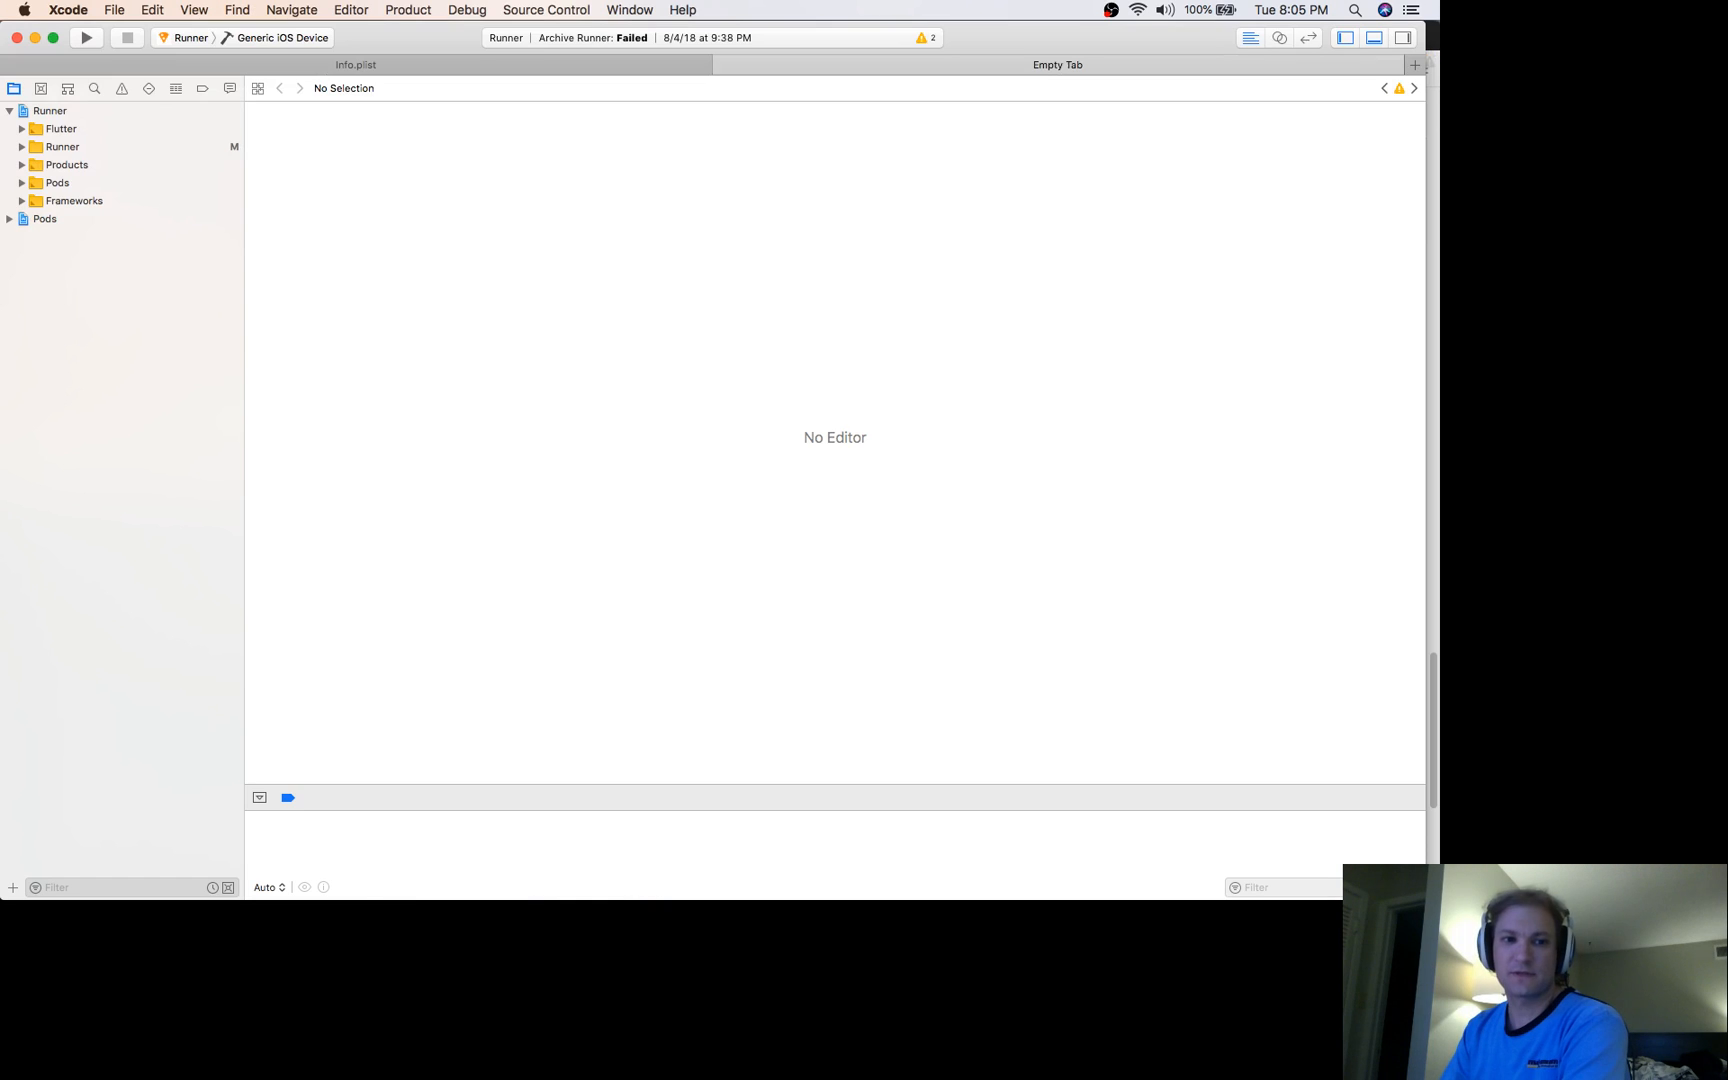
pyautogui.moveTo(399, 45)
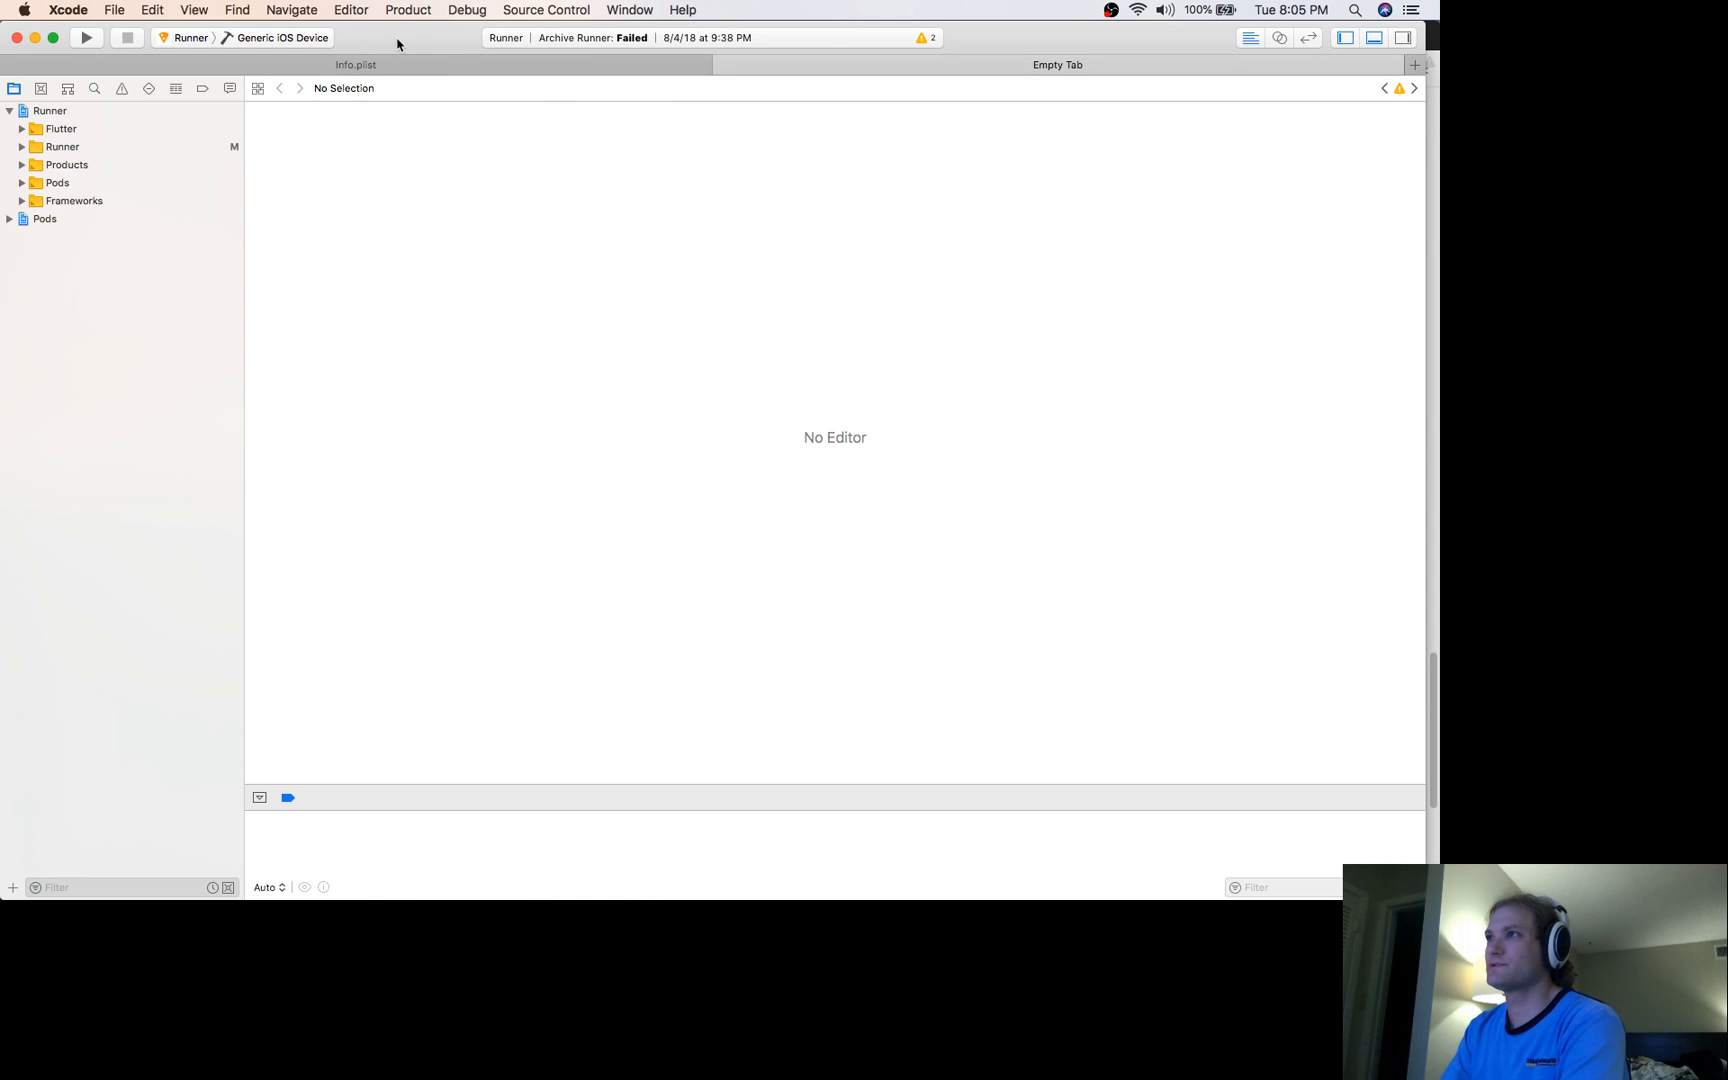
# Start a Product > Archive build of Runner and list its build-time warnings in the Issue navigator
pyautogui.click(408, 10)
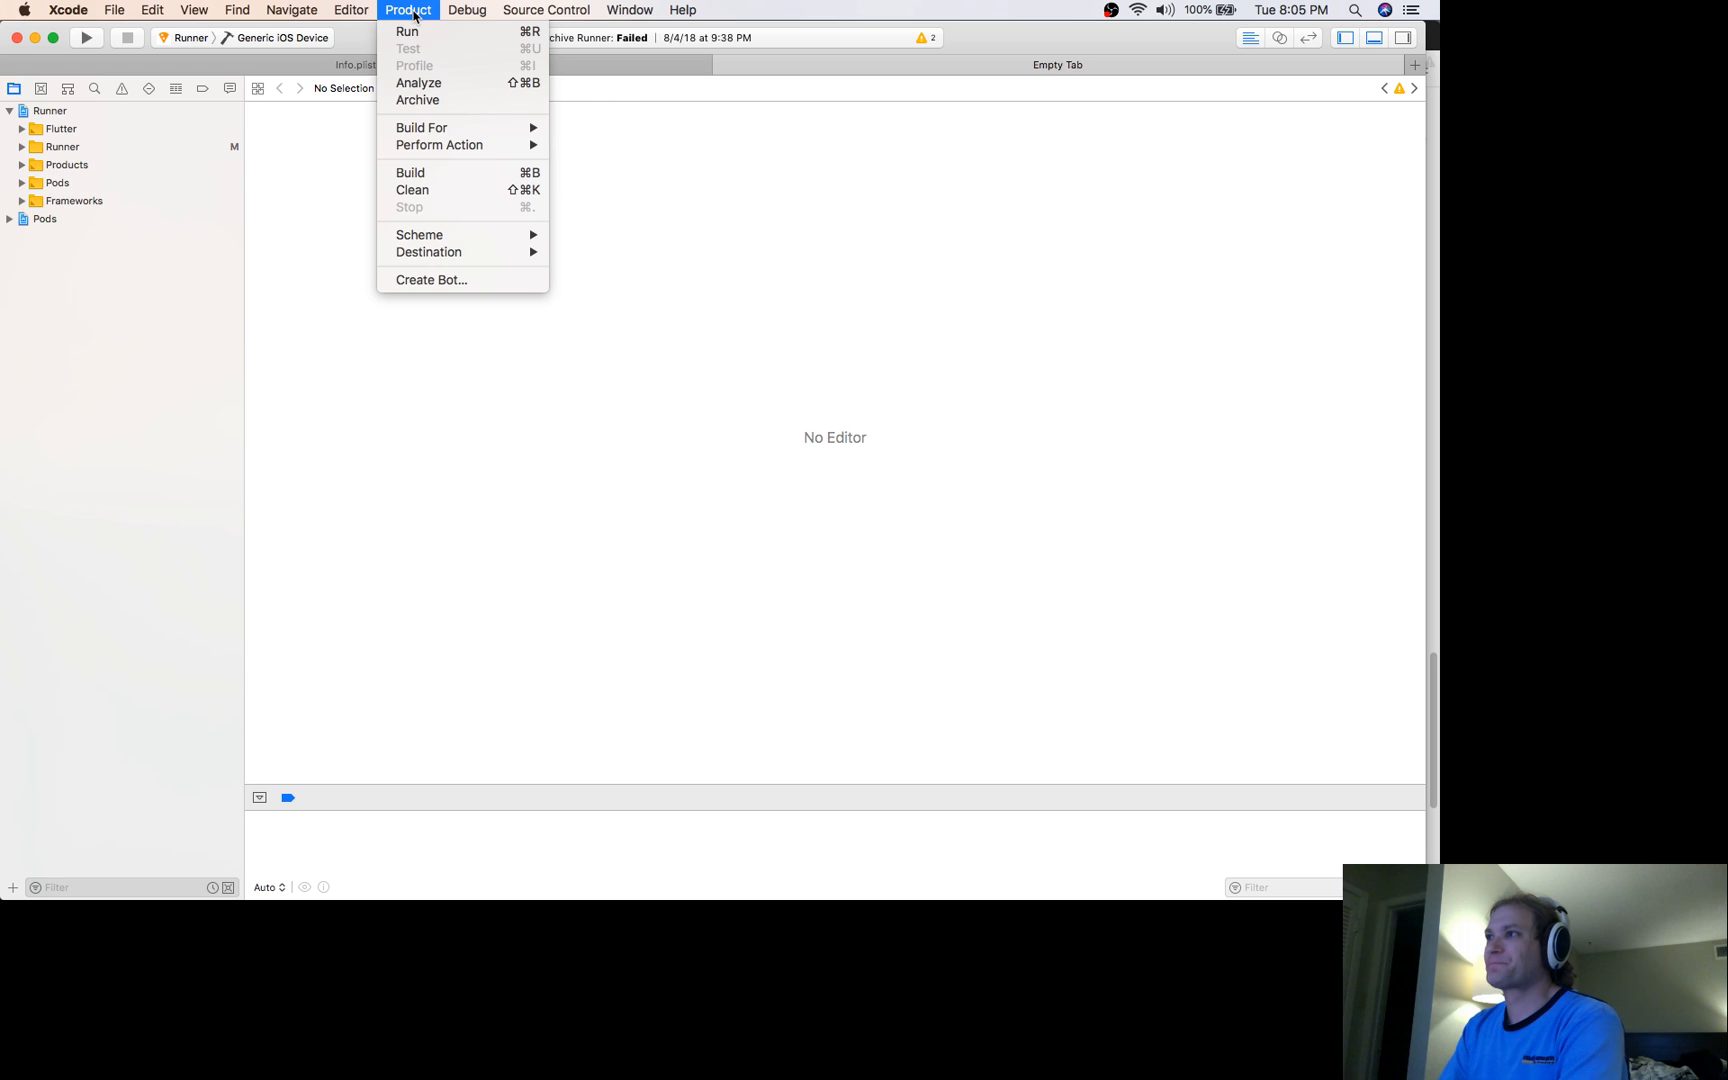
pyautogui.moveTo(459, 180)
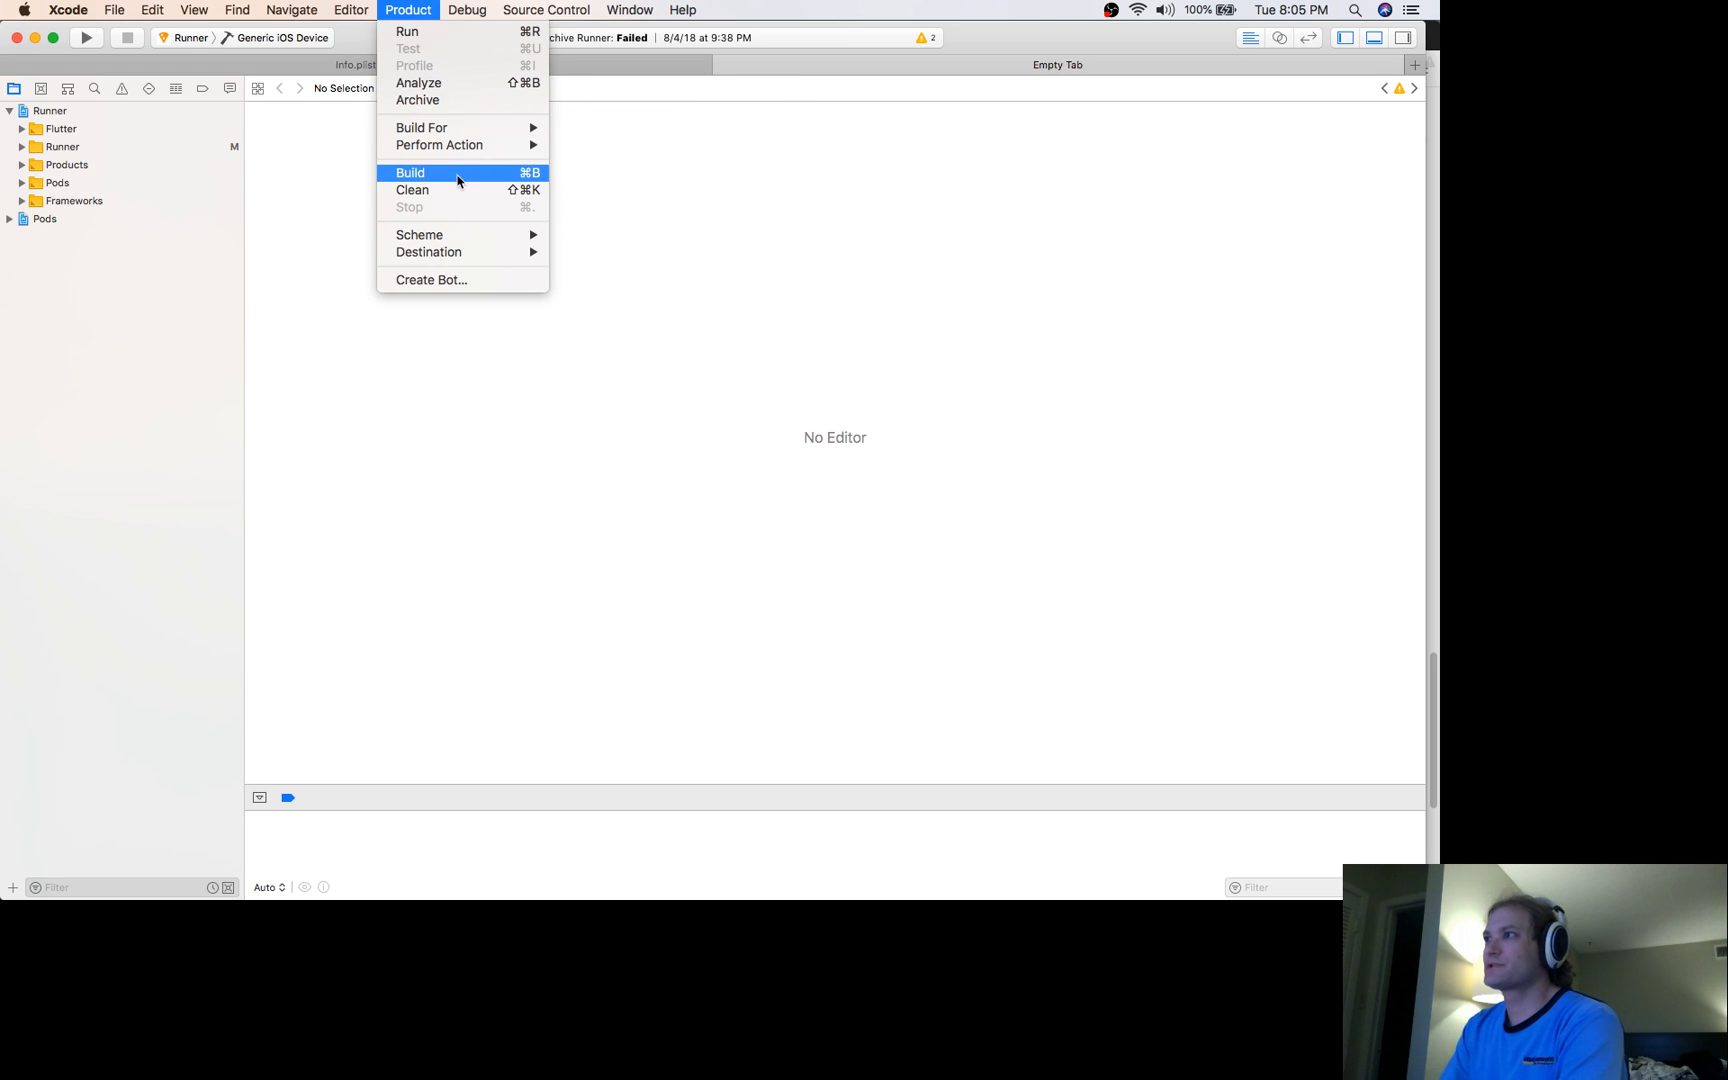
pyautogui.click(409, 172)
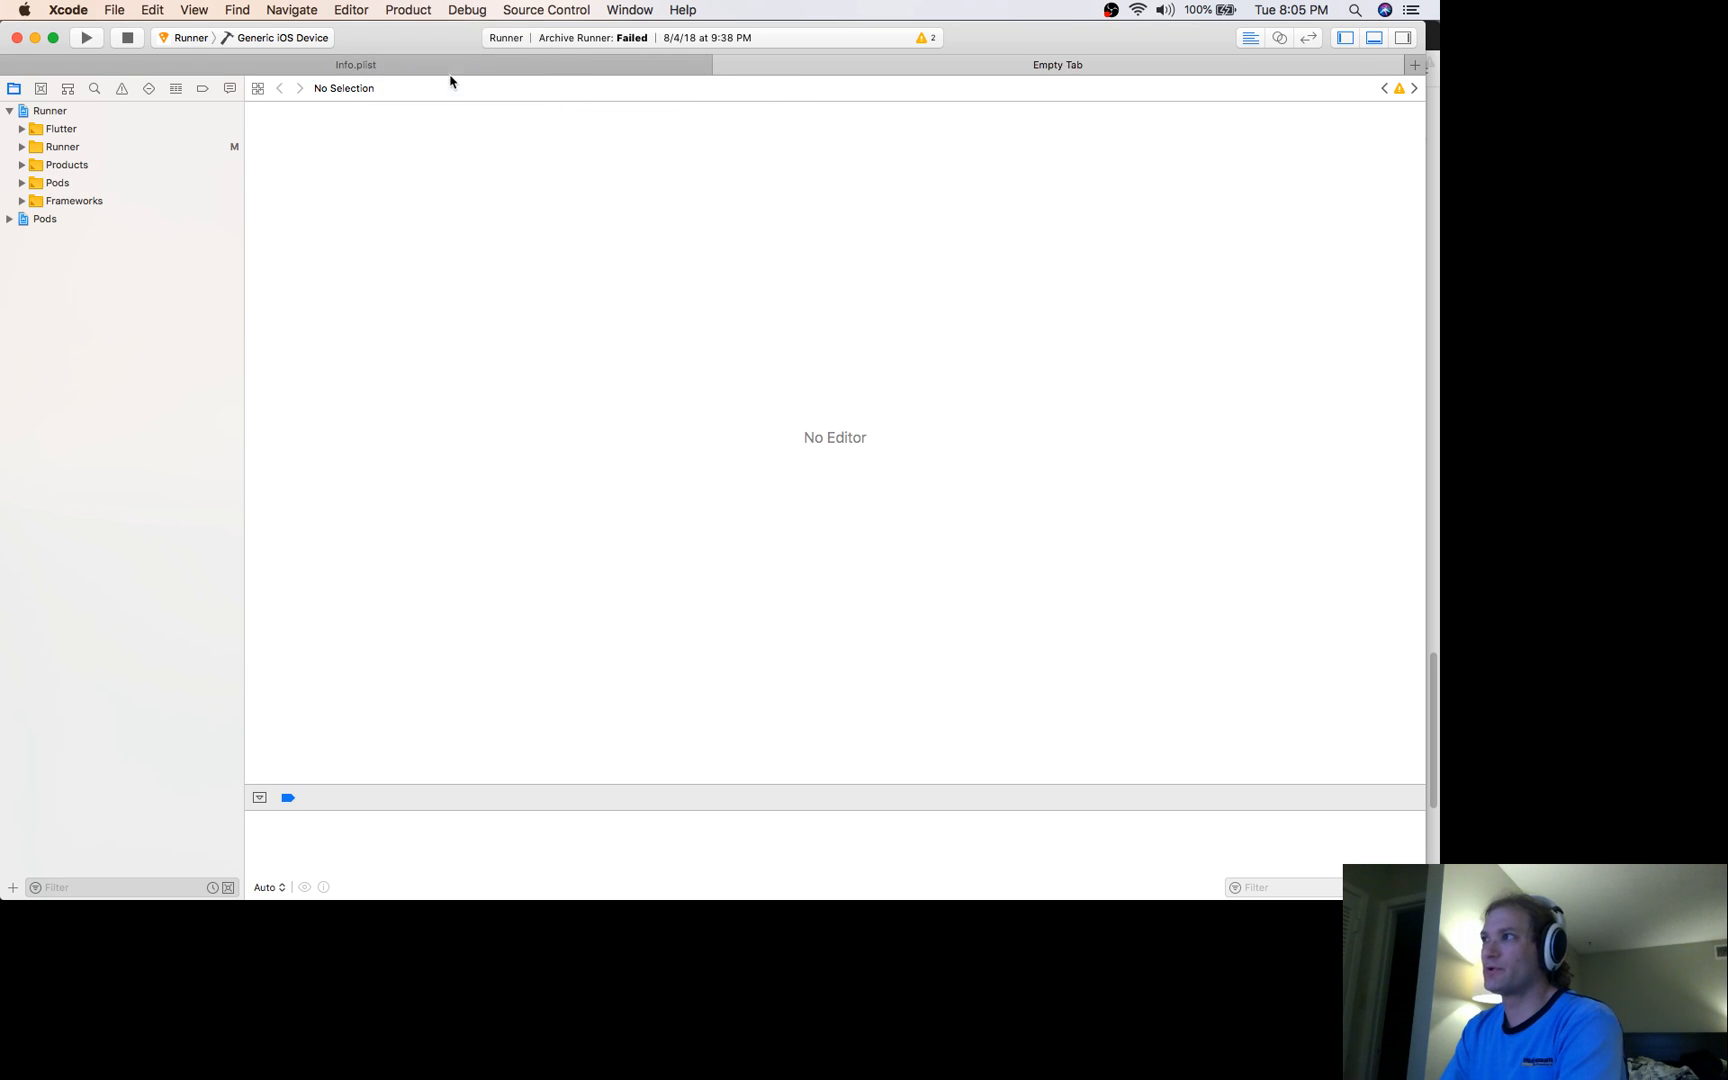
pyautogui.moveTo(536, 96)
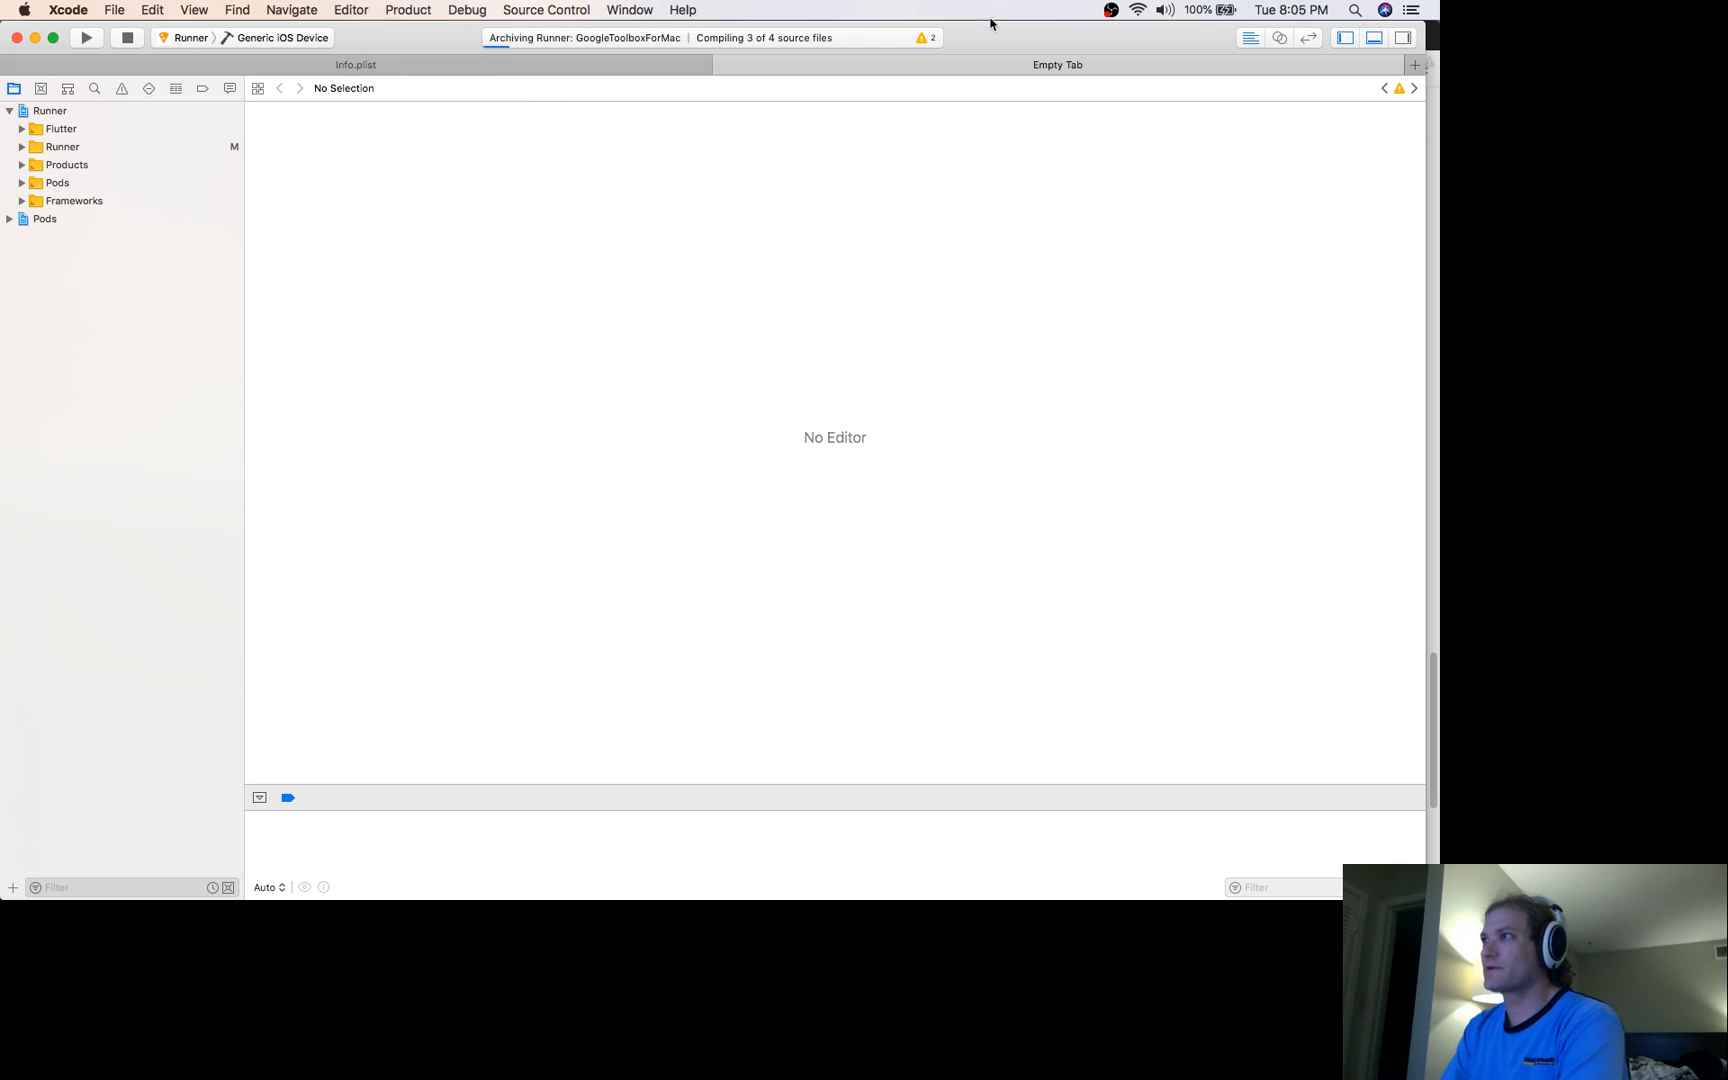
pyautogui.click(120, 86)
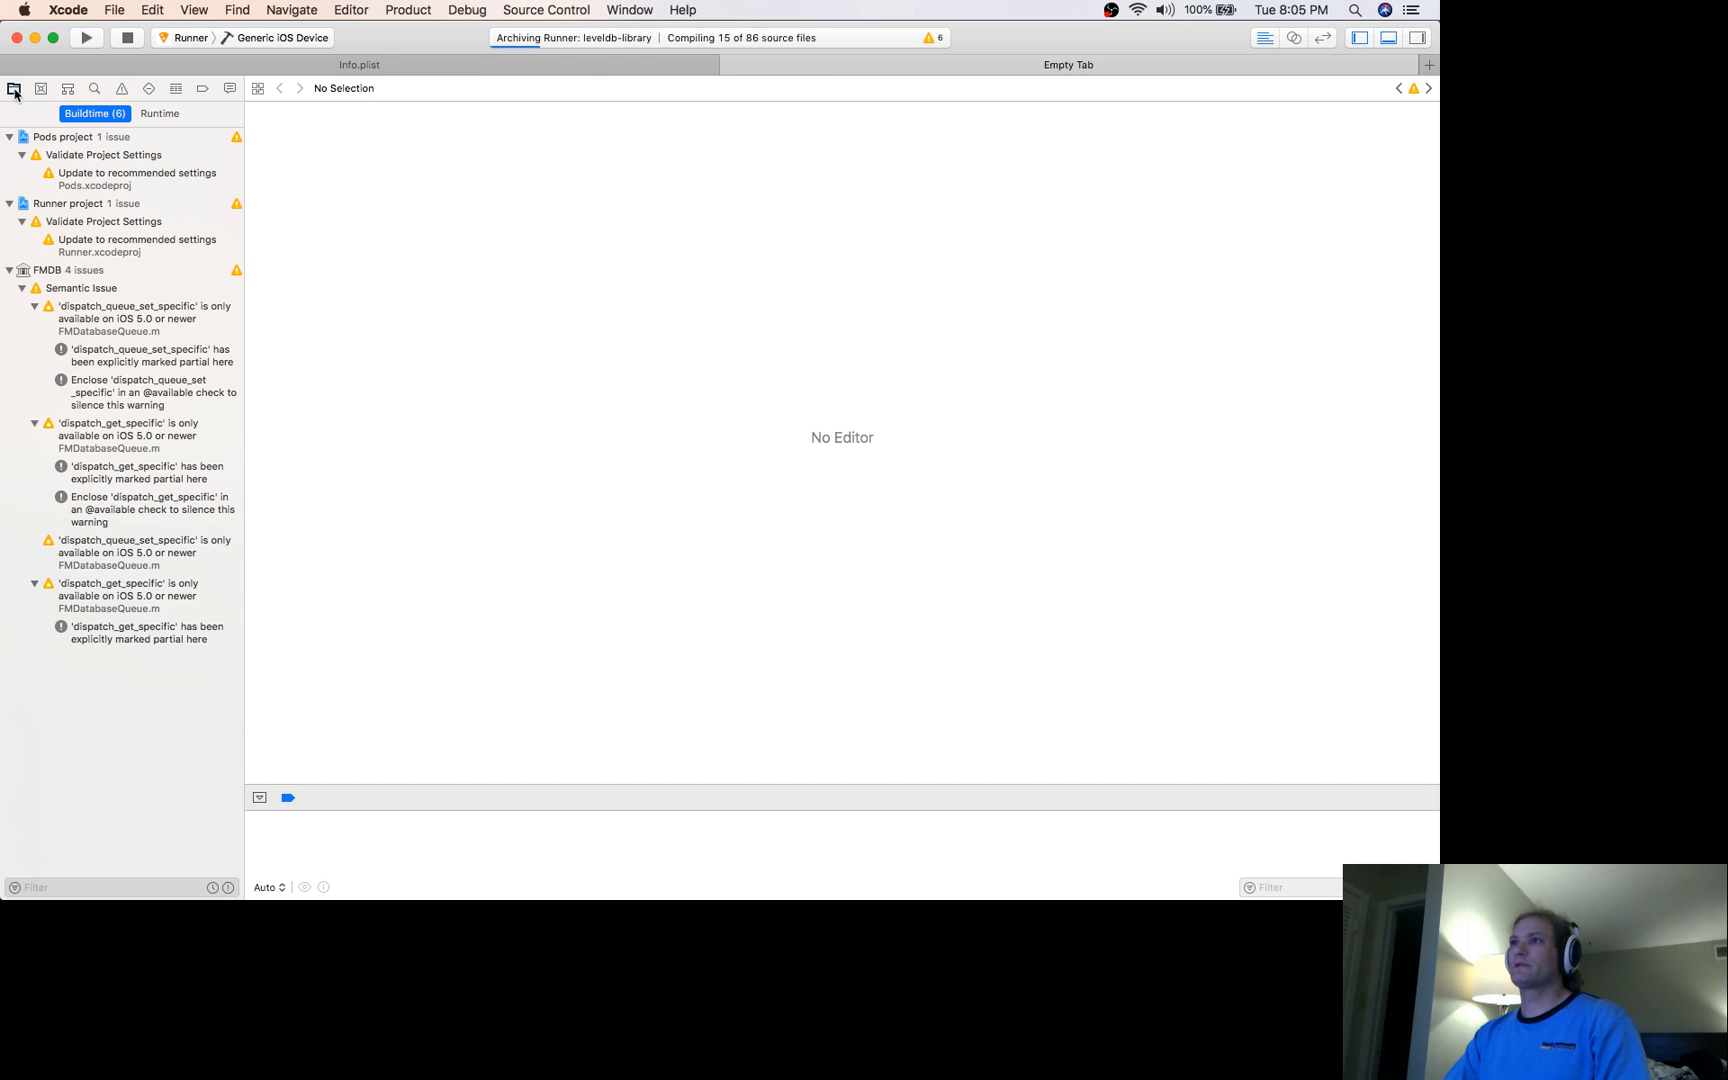
# Expand the Runner folder and show the AppIcon set inside Assets.xcassets
pyautogui.click(16, 81)
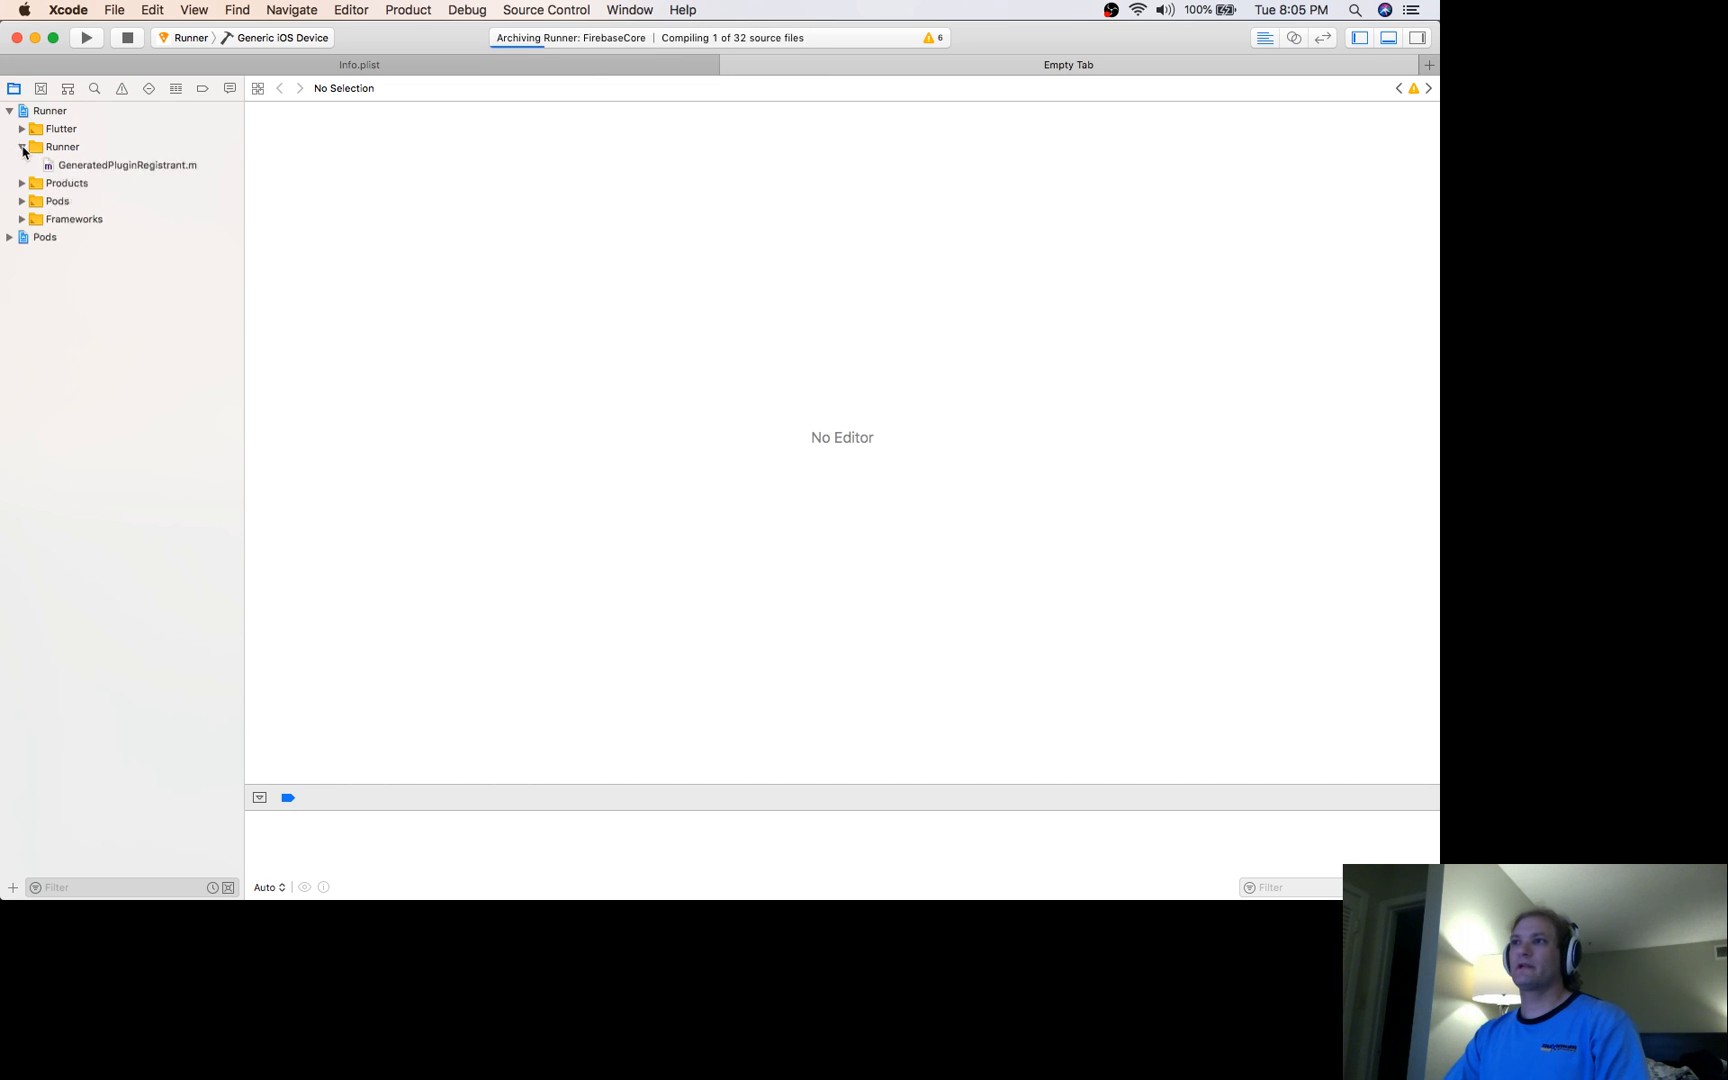
pyautogui.click(24, 147)
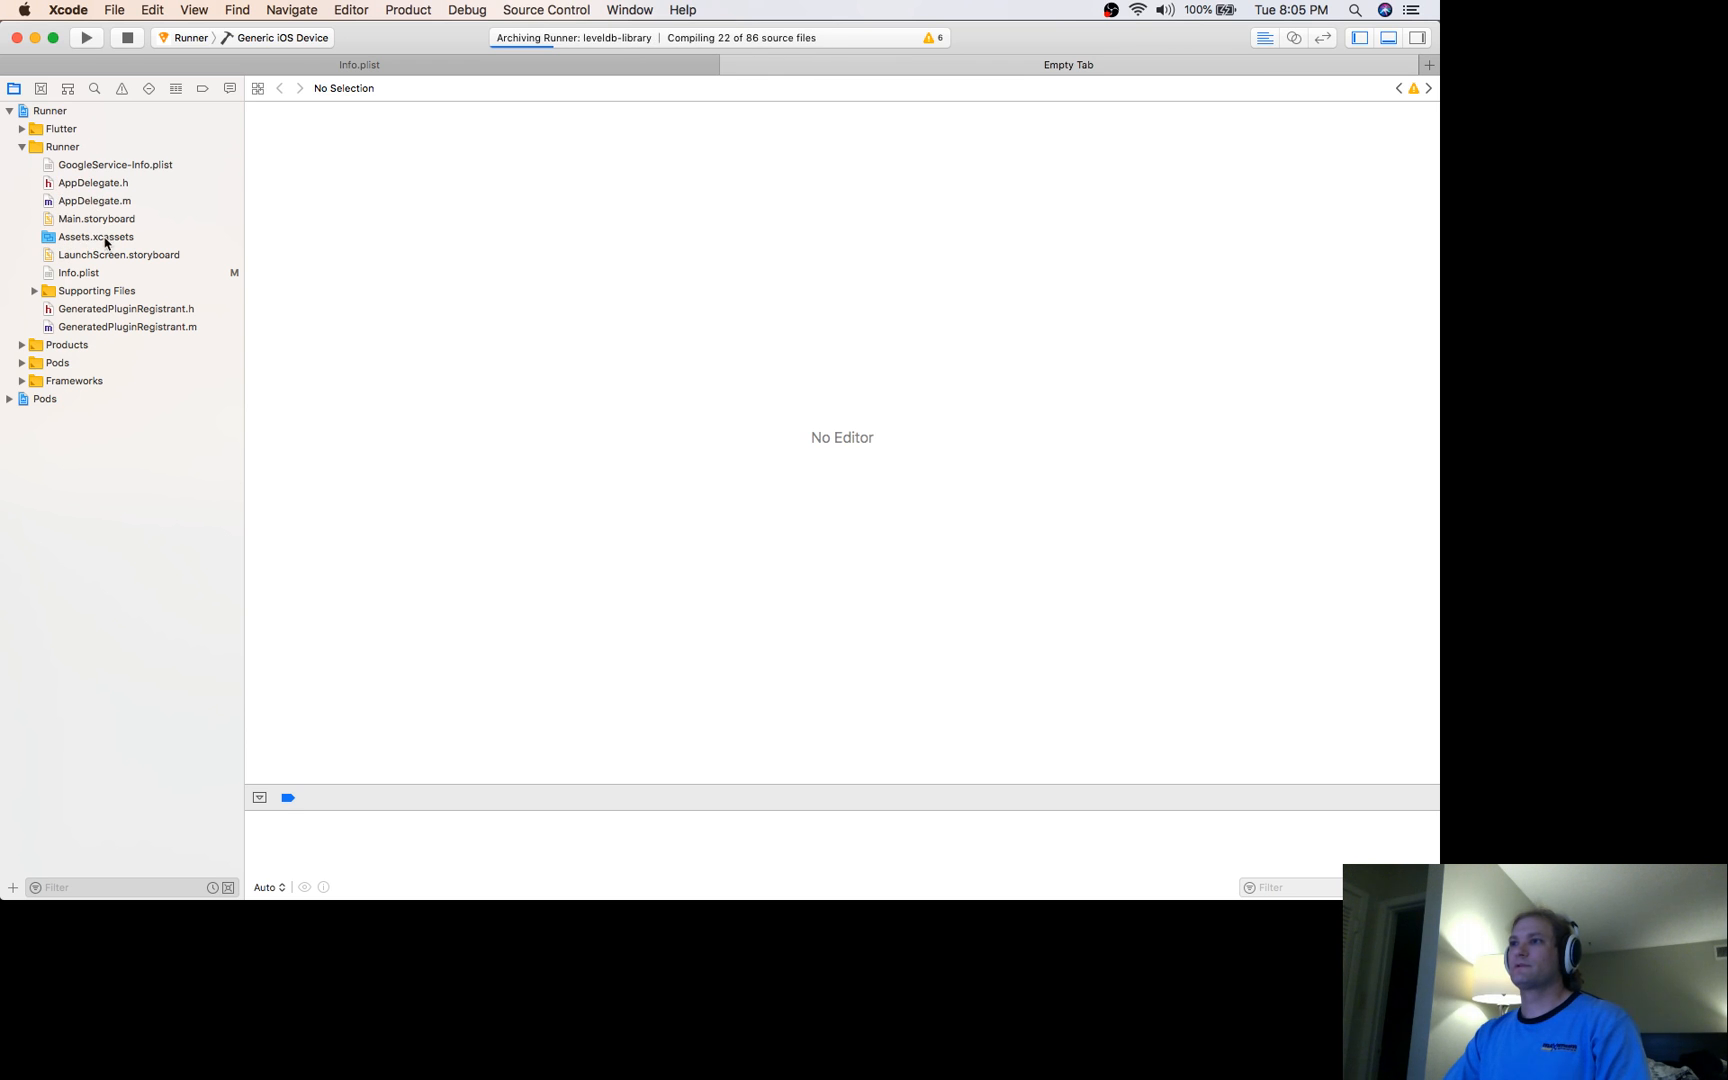
pyautogui.click(91, 237)
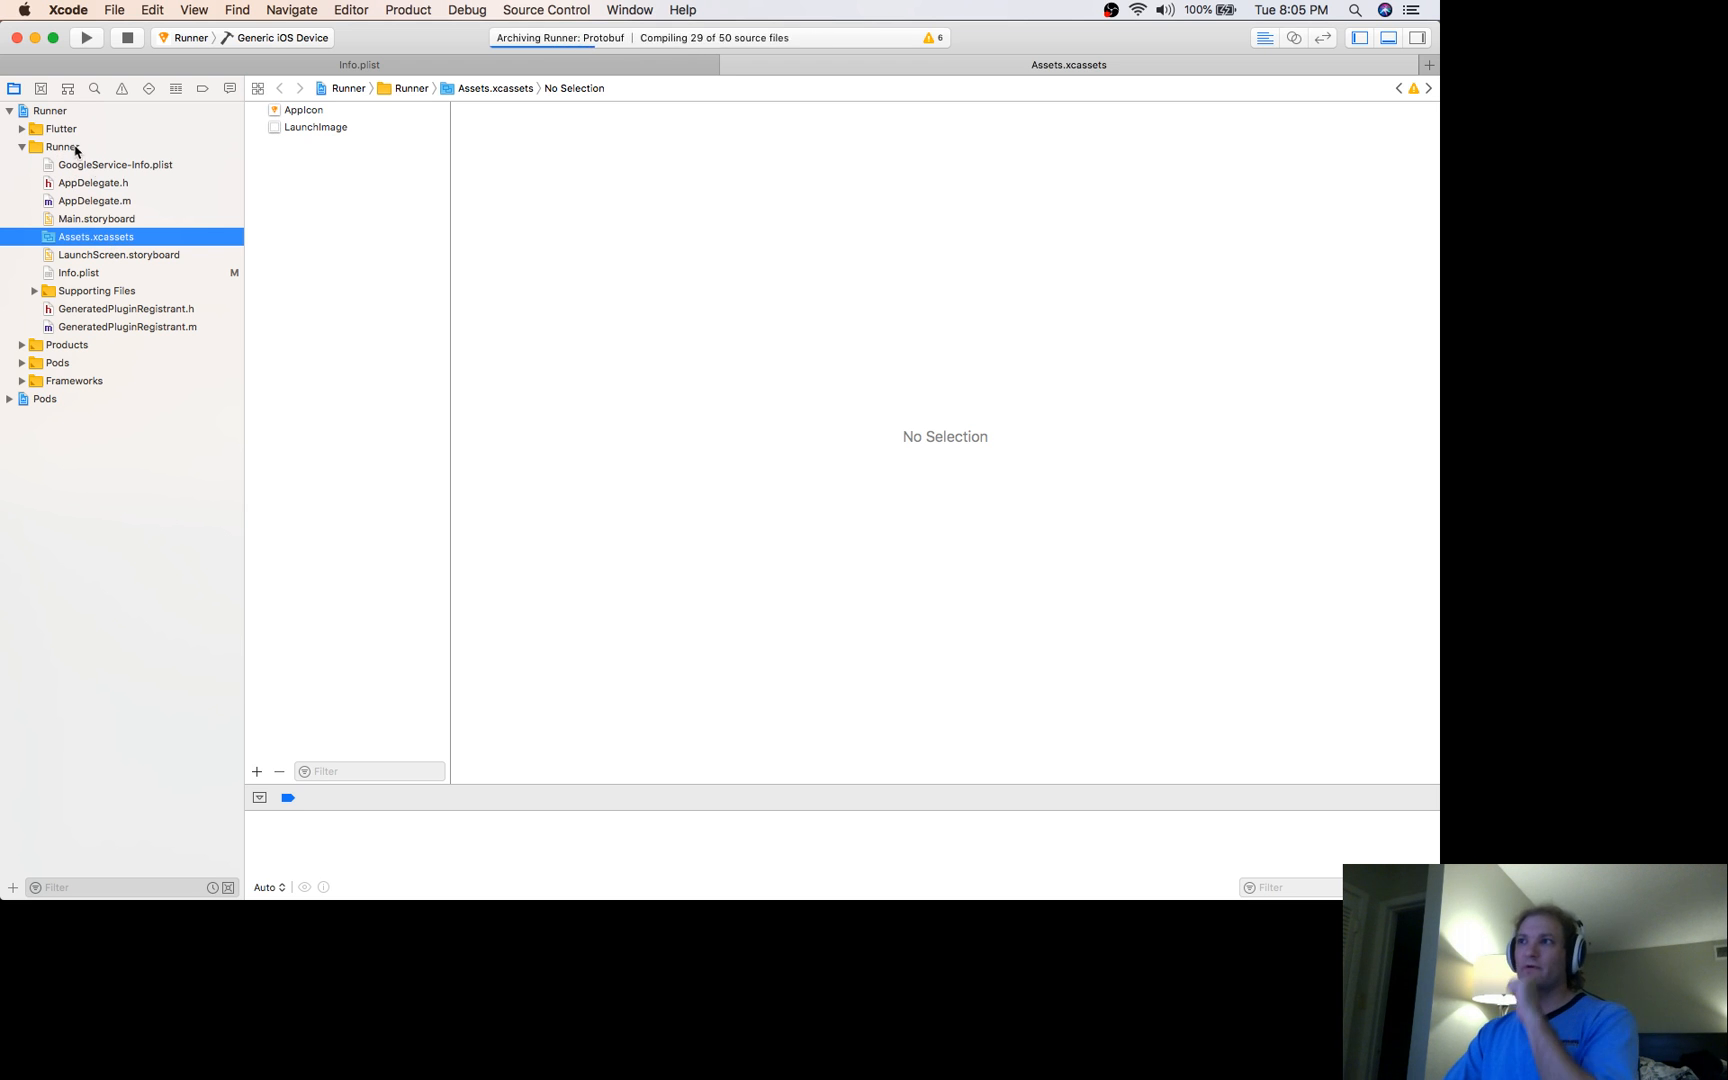
pyautogui.click(302, 110)
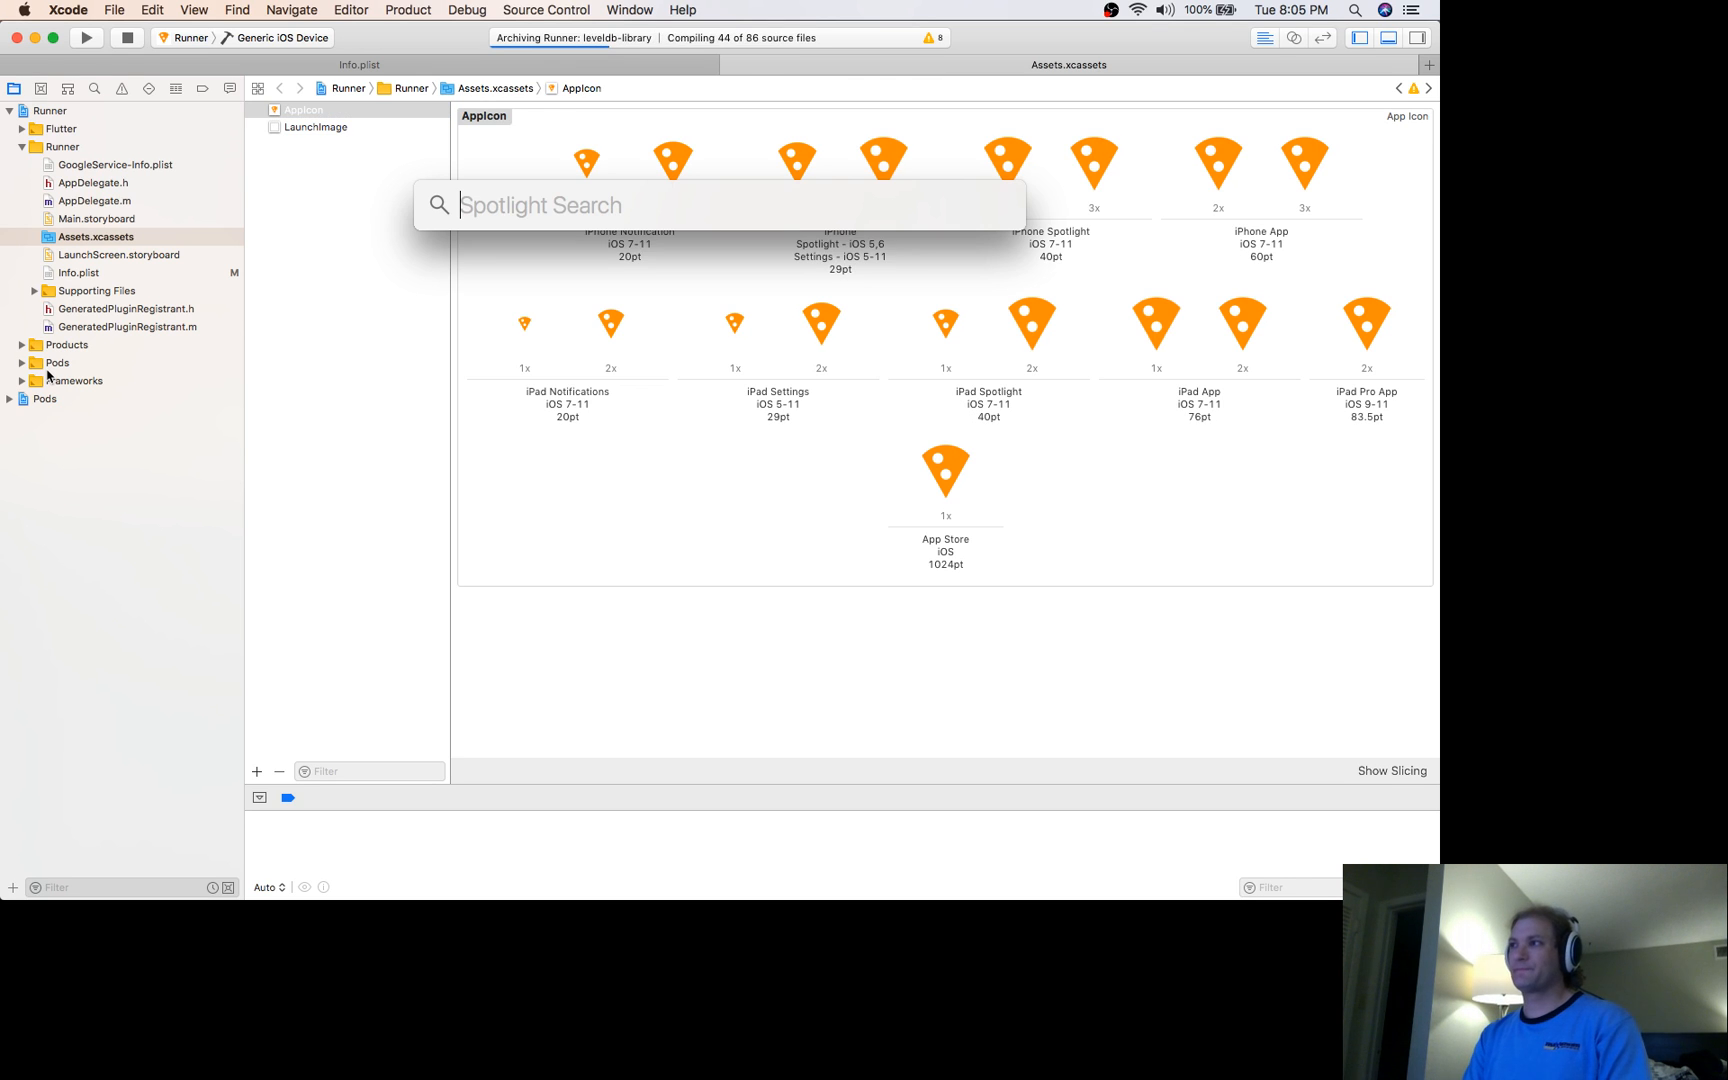
# Generate an iOS AppIcon.appiconset from pizza1024.png and check the new files in Finder's iOS folder
pyautogui.write('icos')
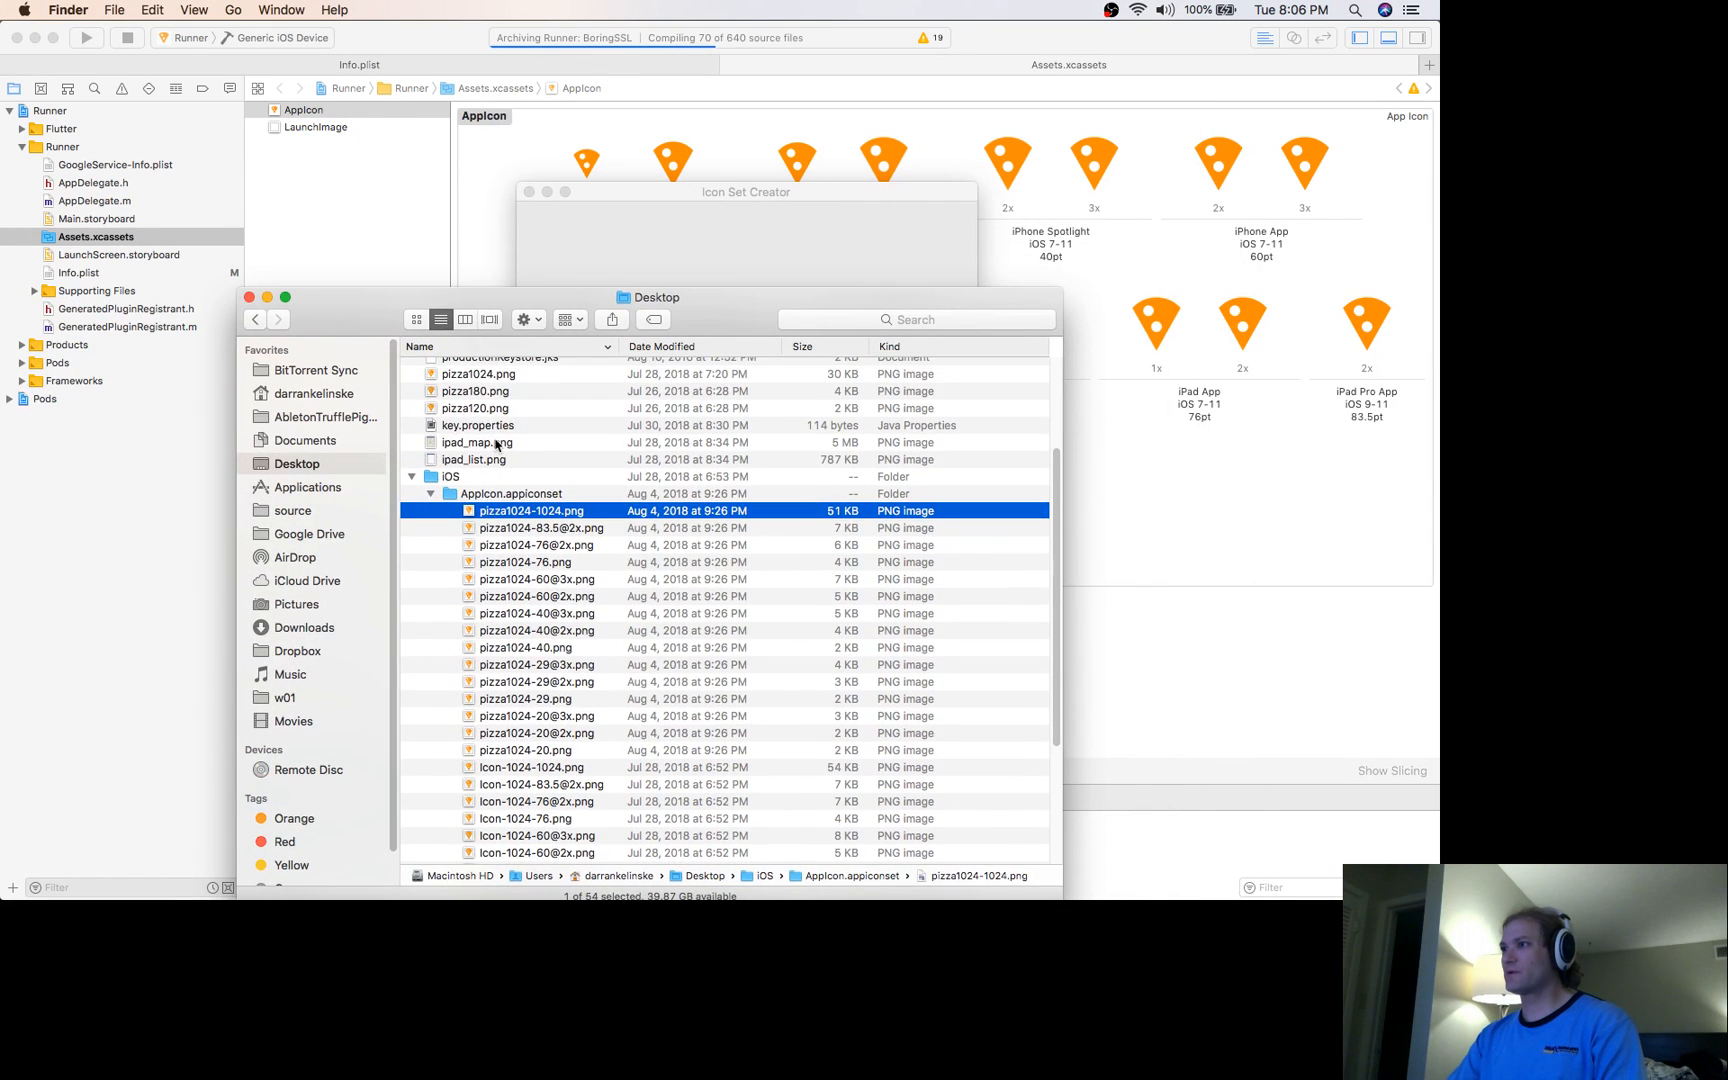
pyautogui.click(477, 432)
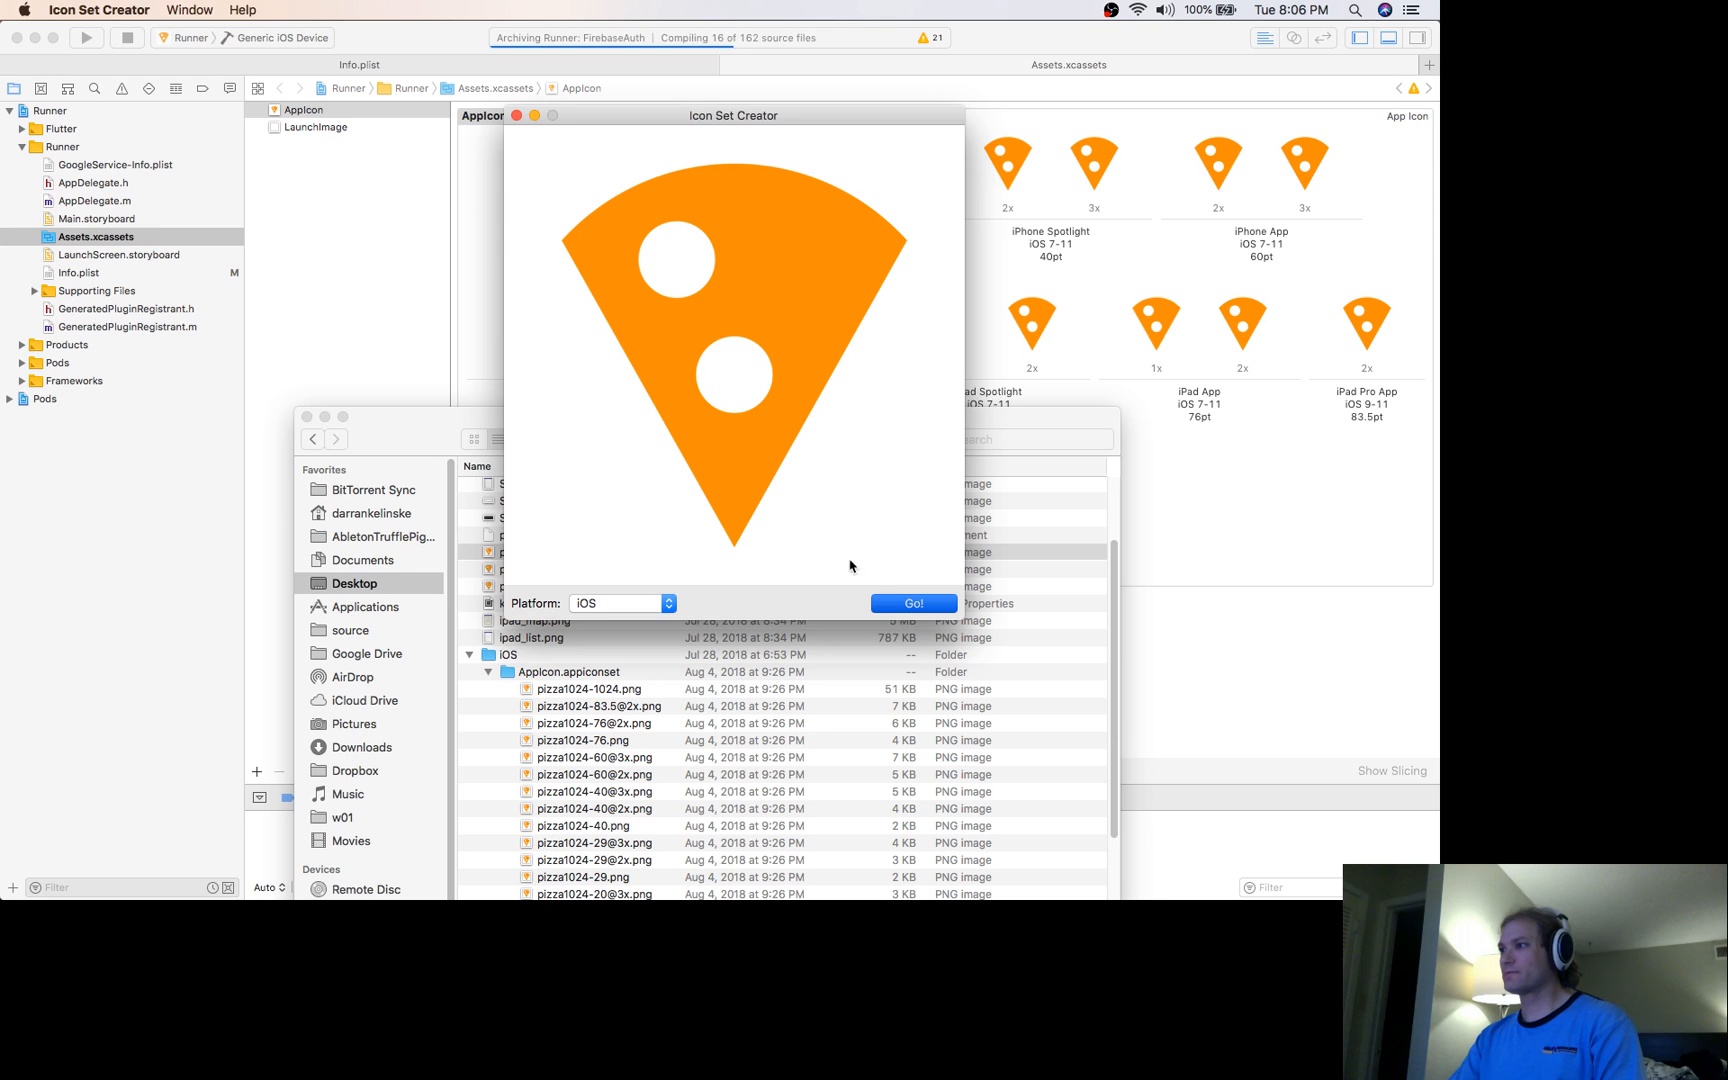
pyautogui.click(913, 603)
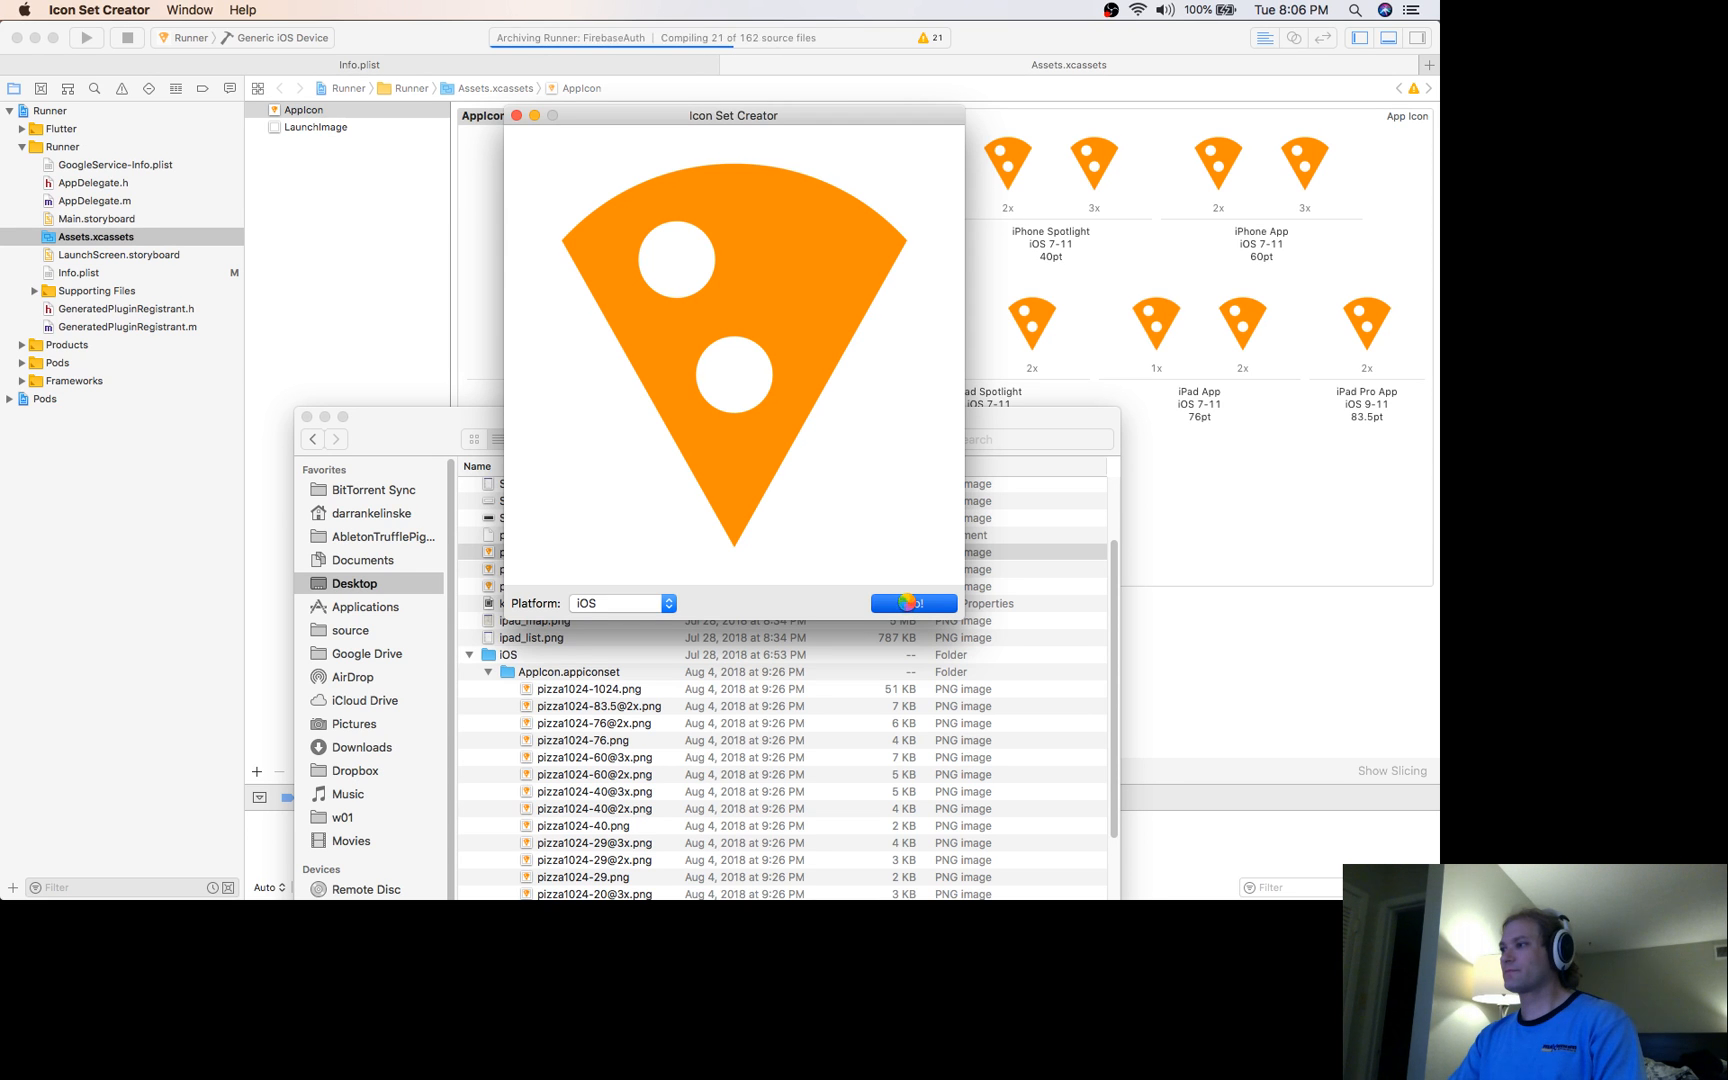
pyautogui.click(913, 603)
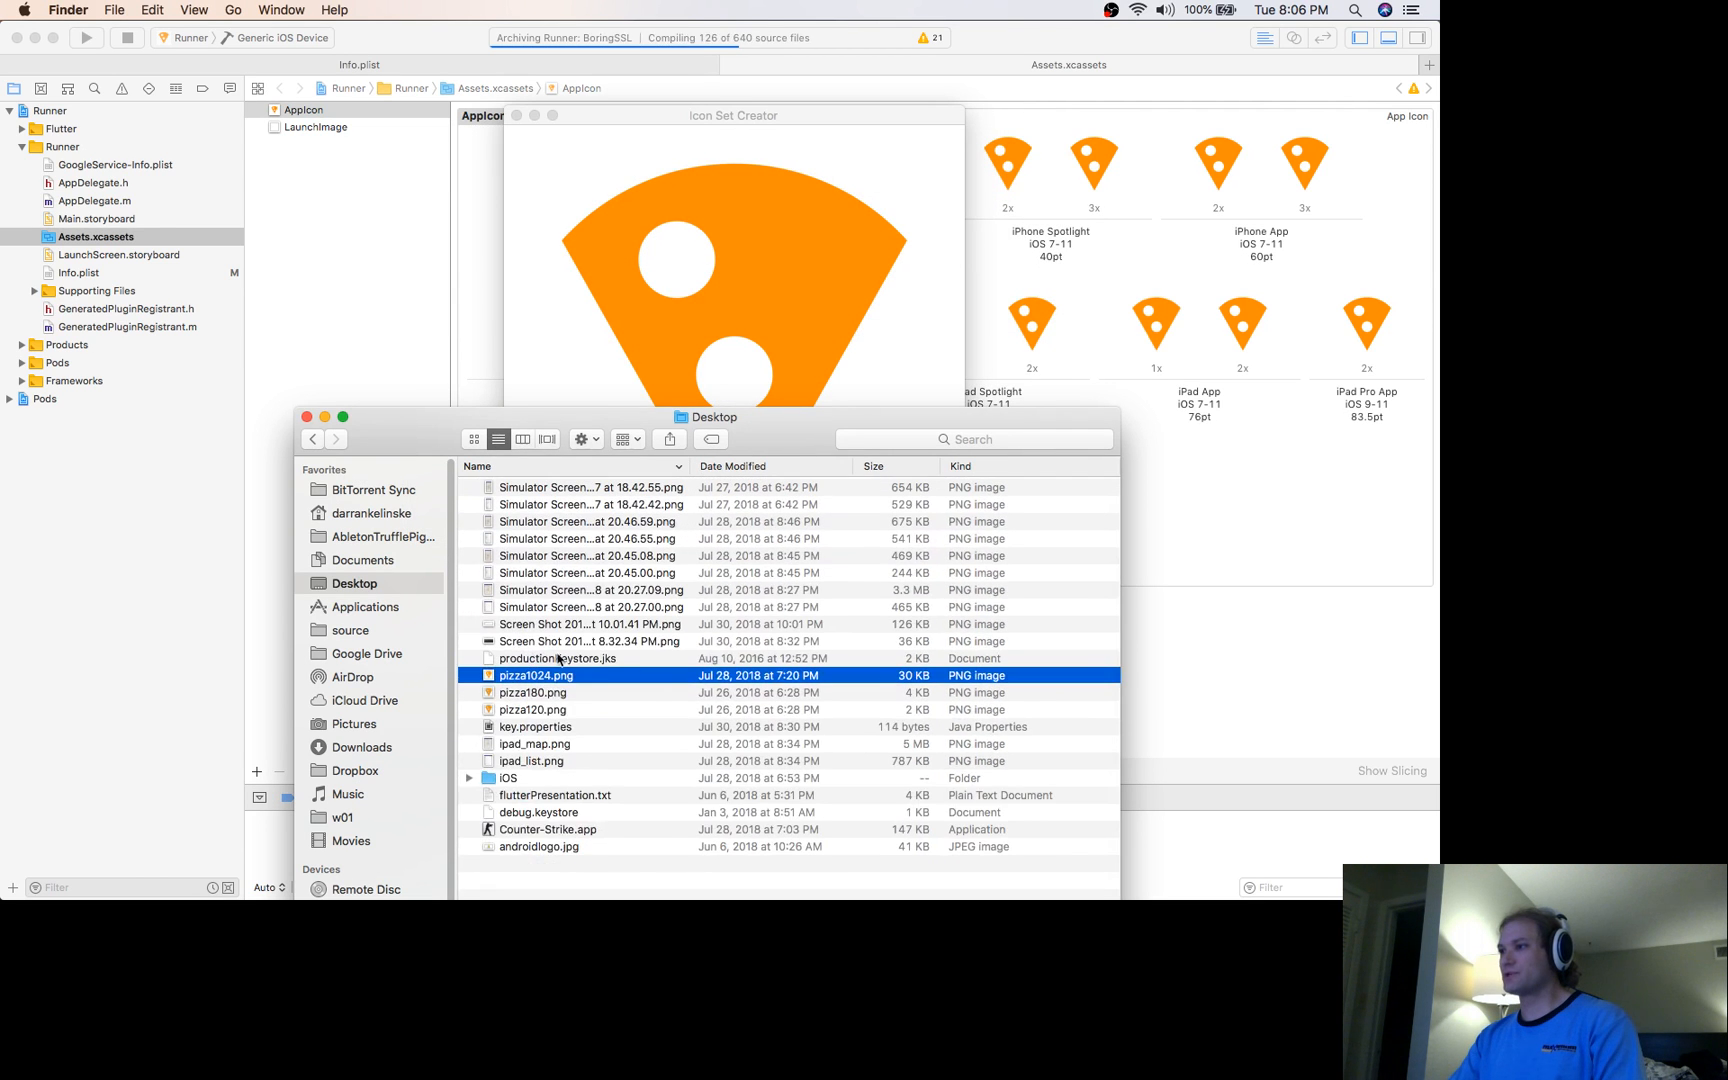
pyautogui.click(508, 778)
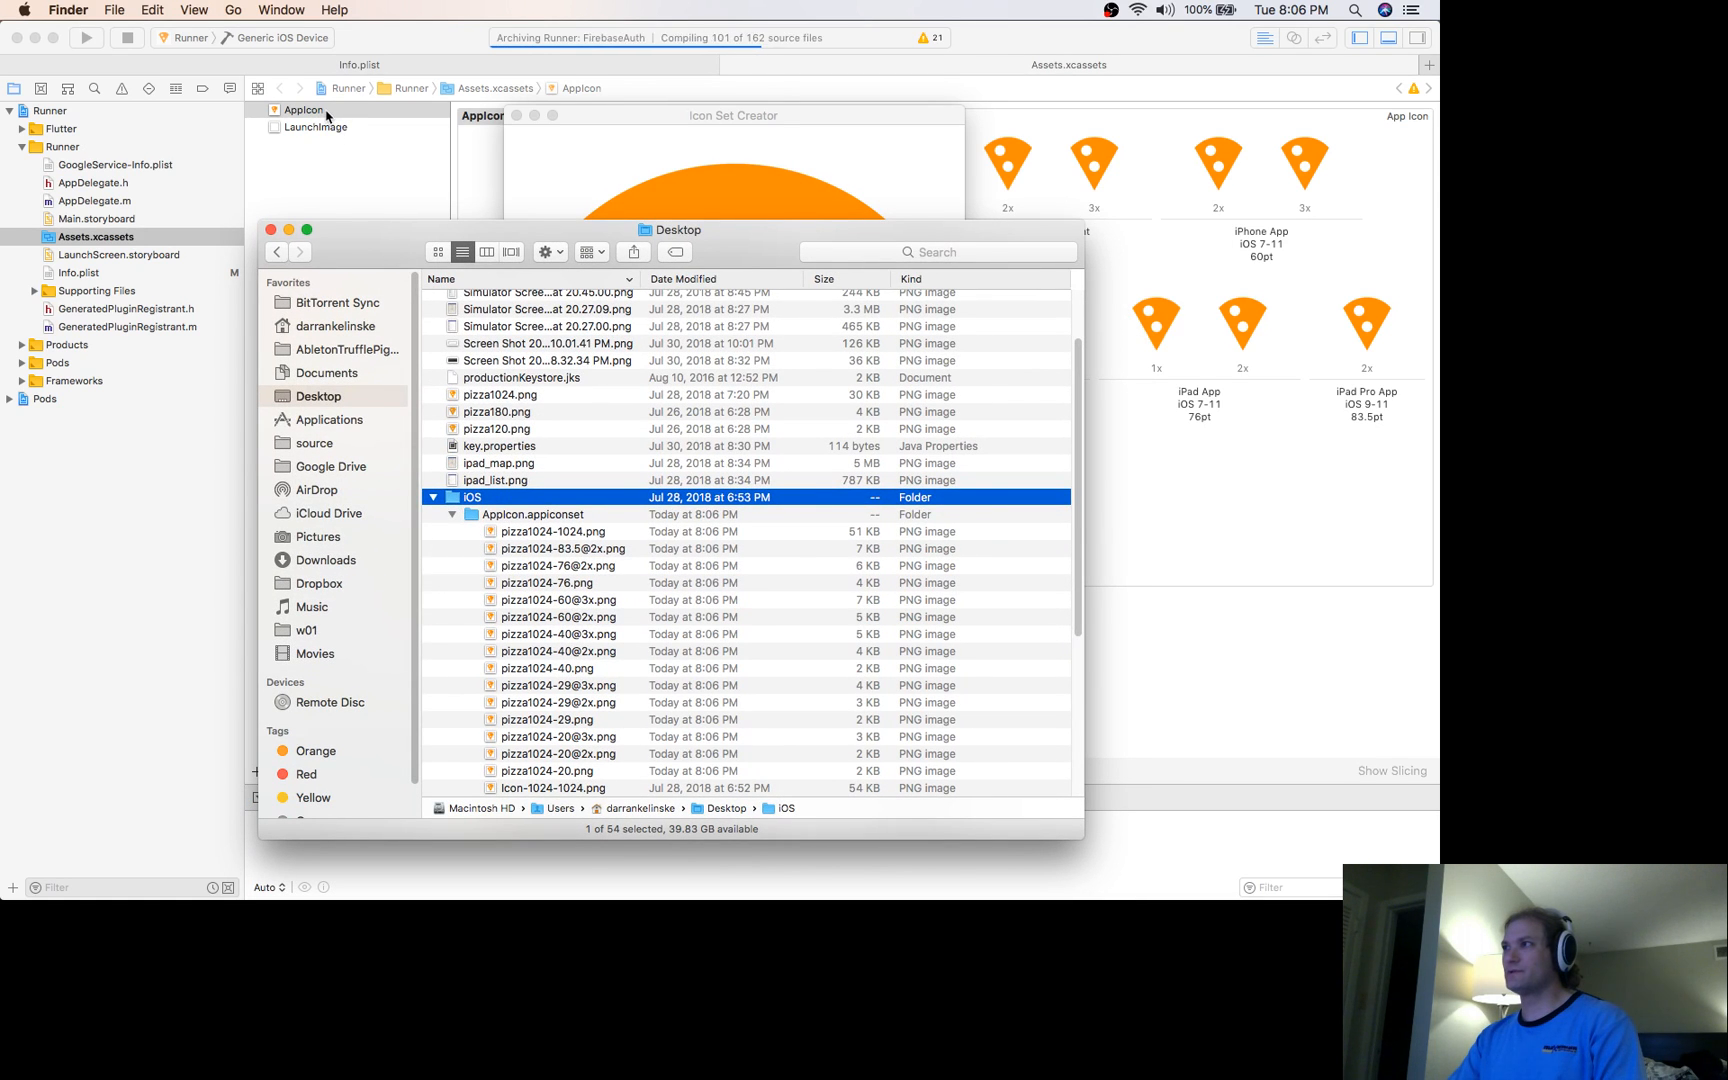
pyautogui.rightClick(295, 109)
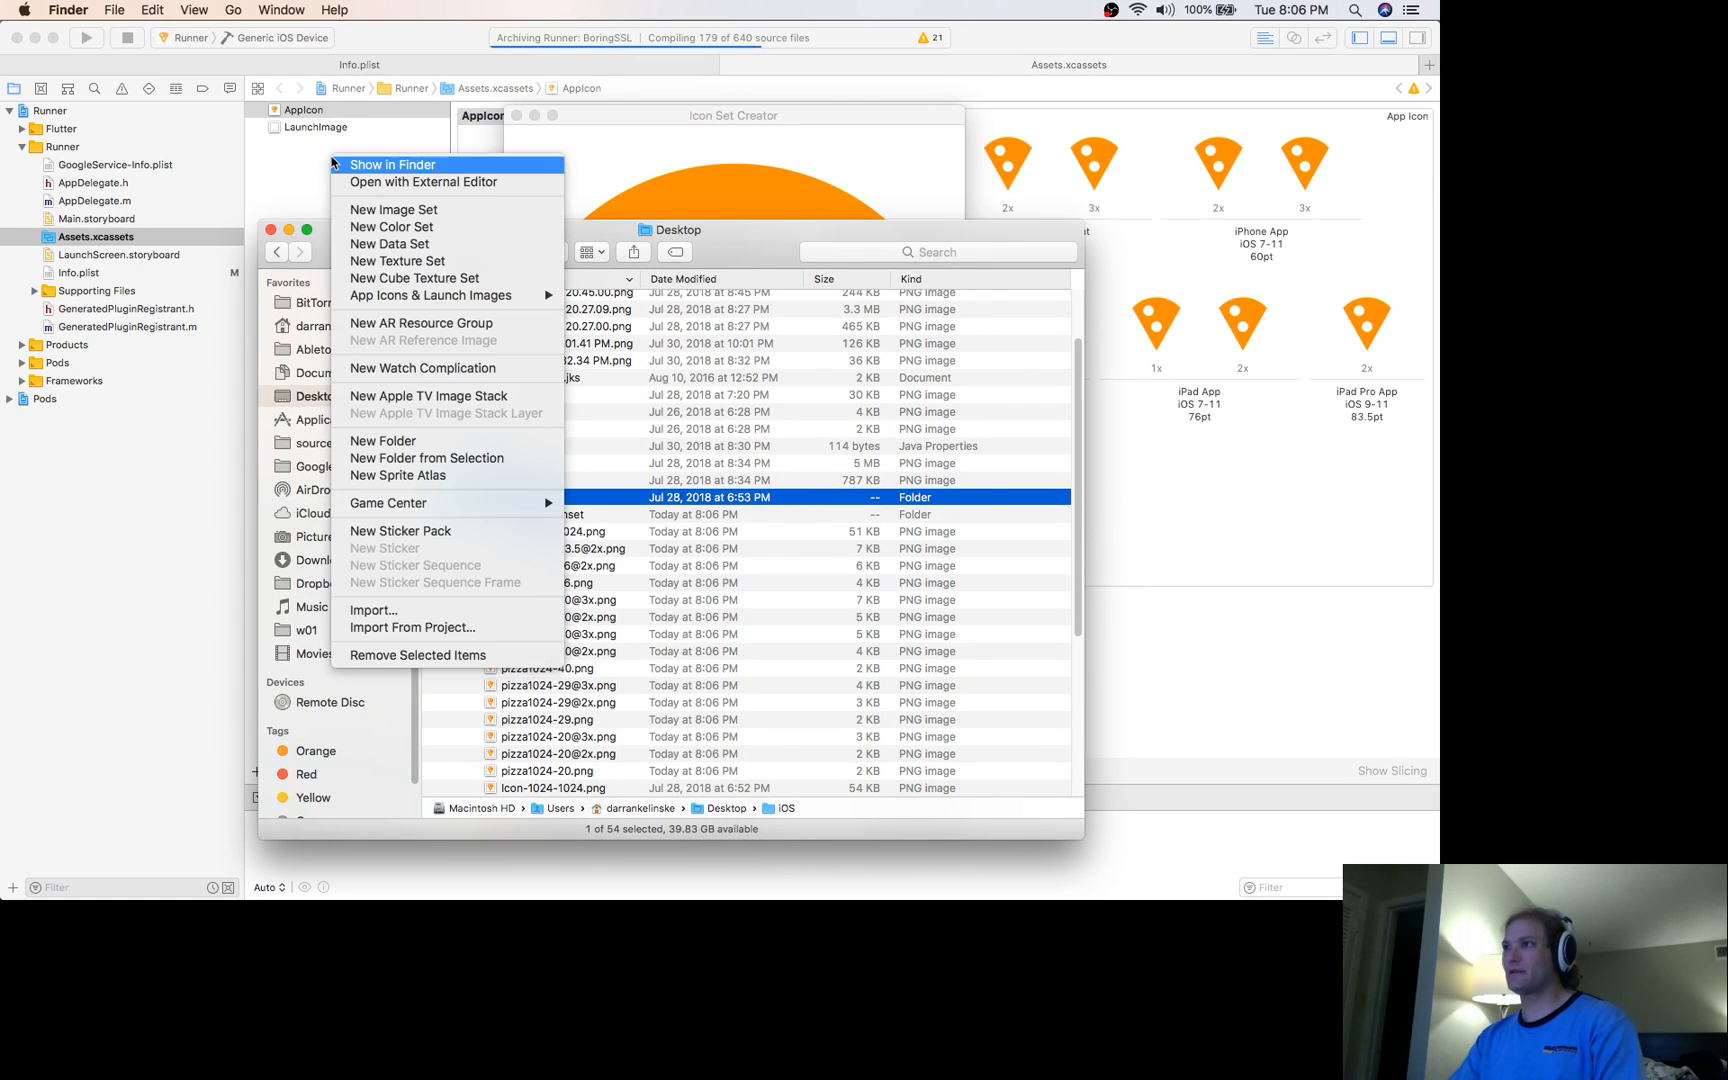
pyautogui.moveTo(435, 518)
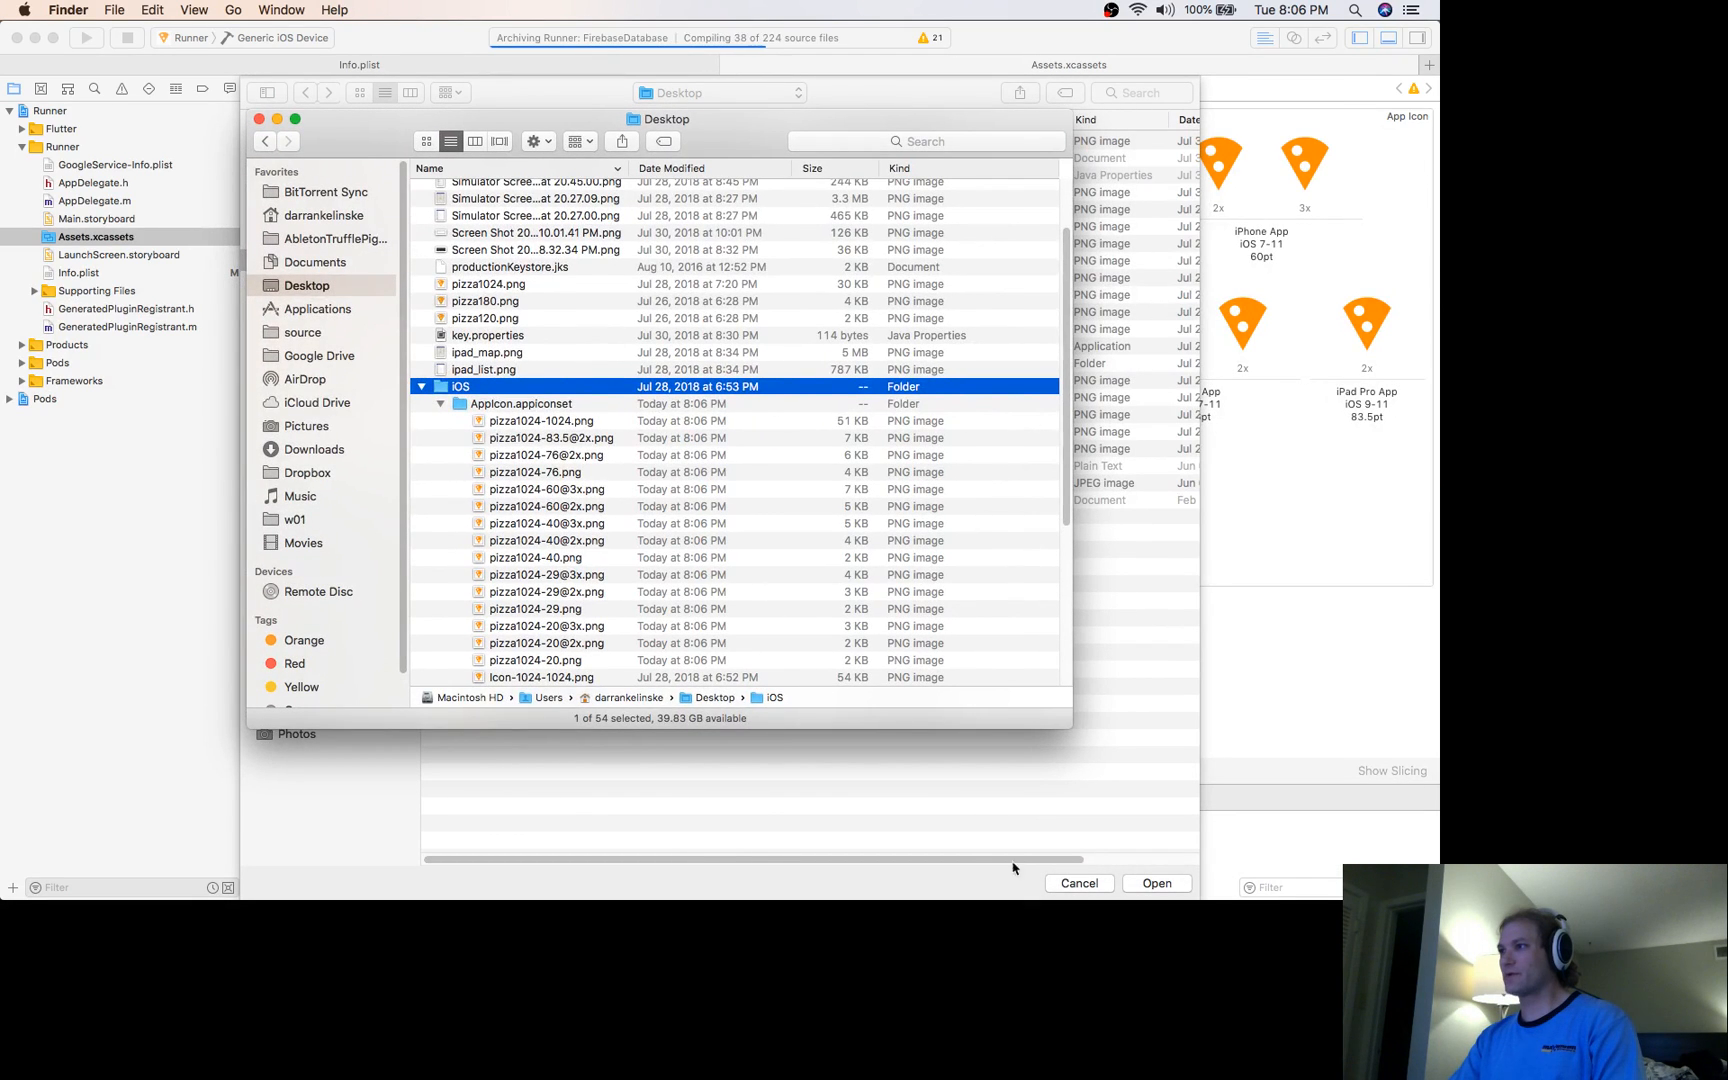
pyautogui.moveTo(808, 671)
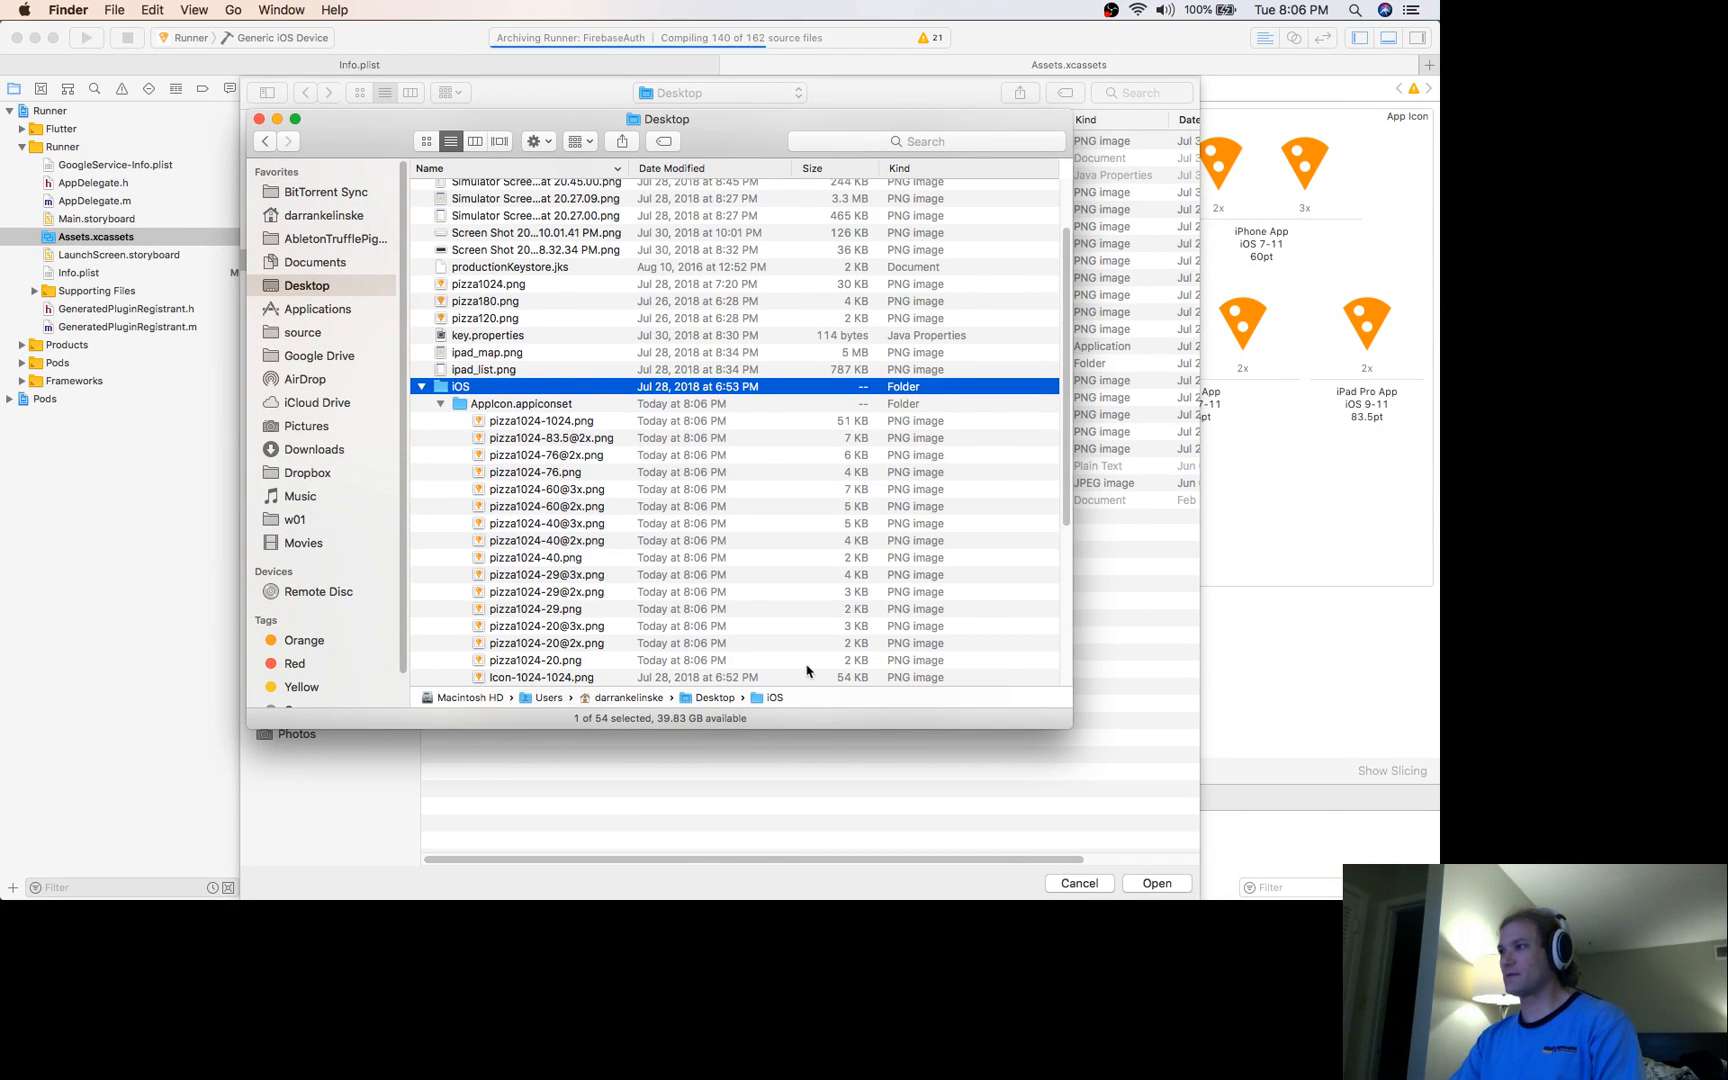
pyautogui.click(1157, 883)
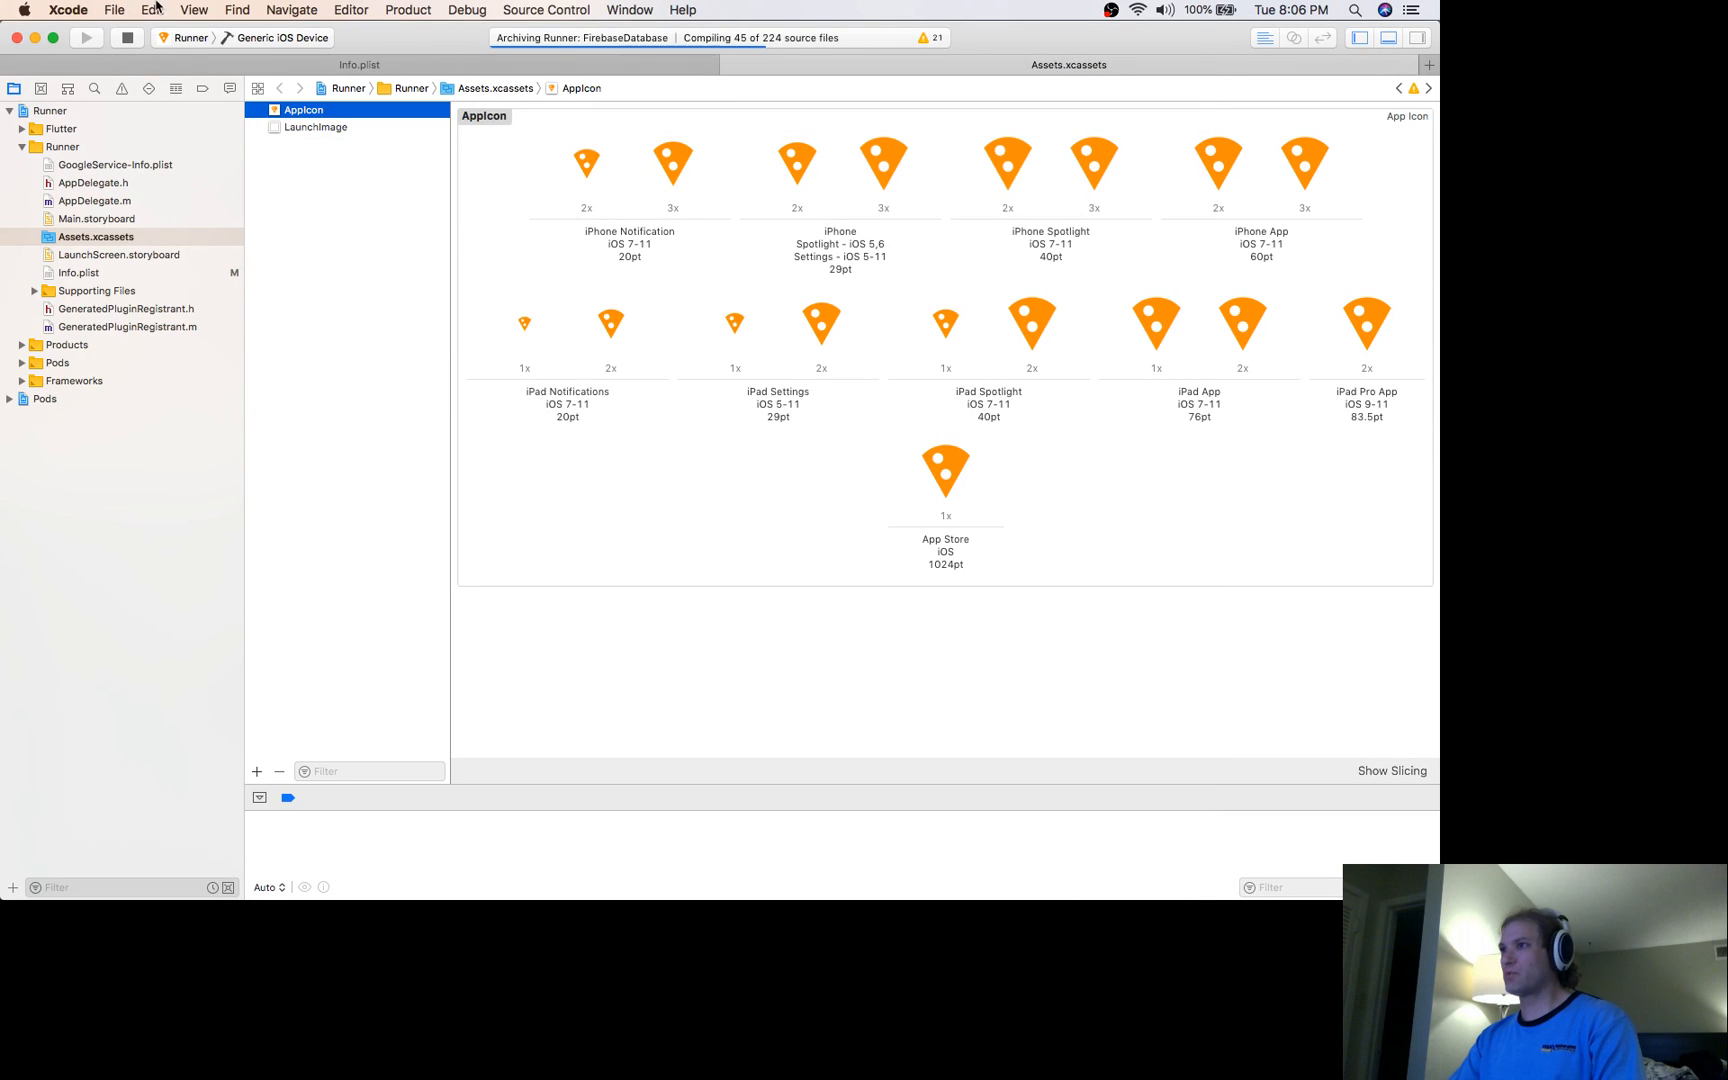
# Request Icon Set Creator Help, dismiss the help-unavailable alert, and close the generator window
pyautogui.rightClick(305, 110)
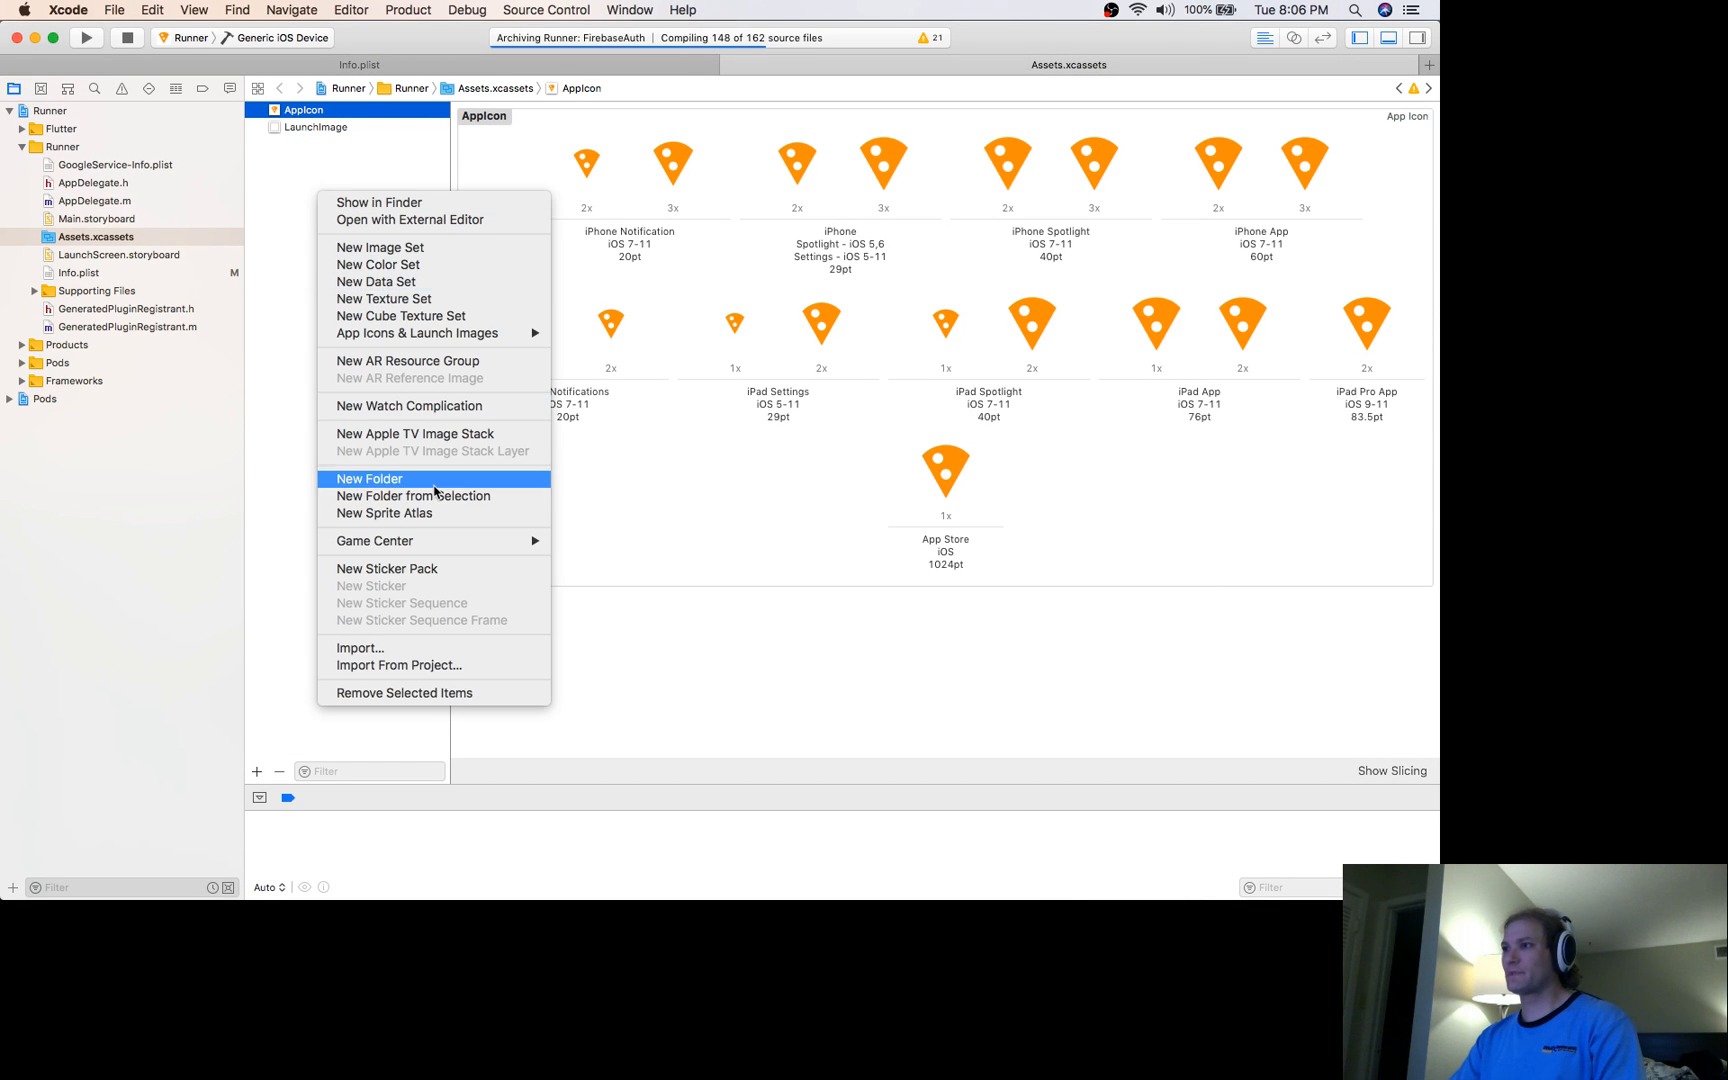
pyautogui.moveTo(383, 299)
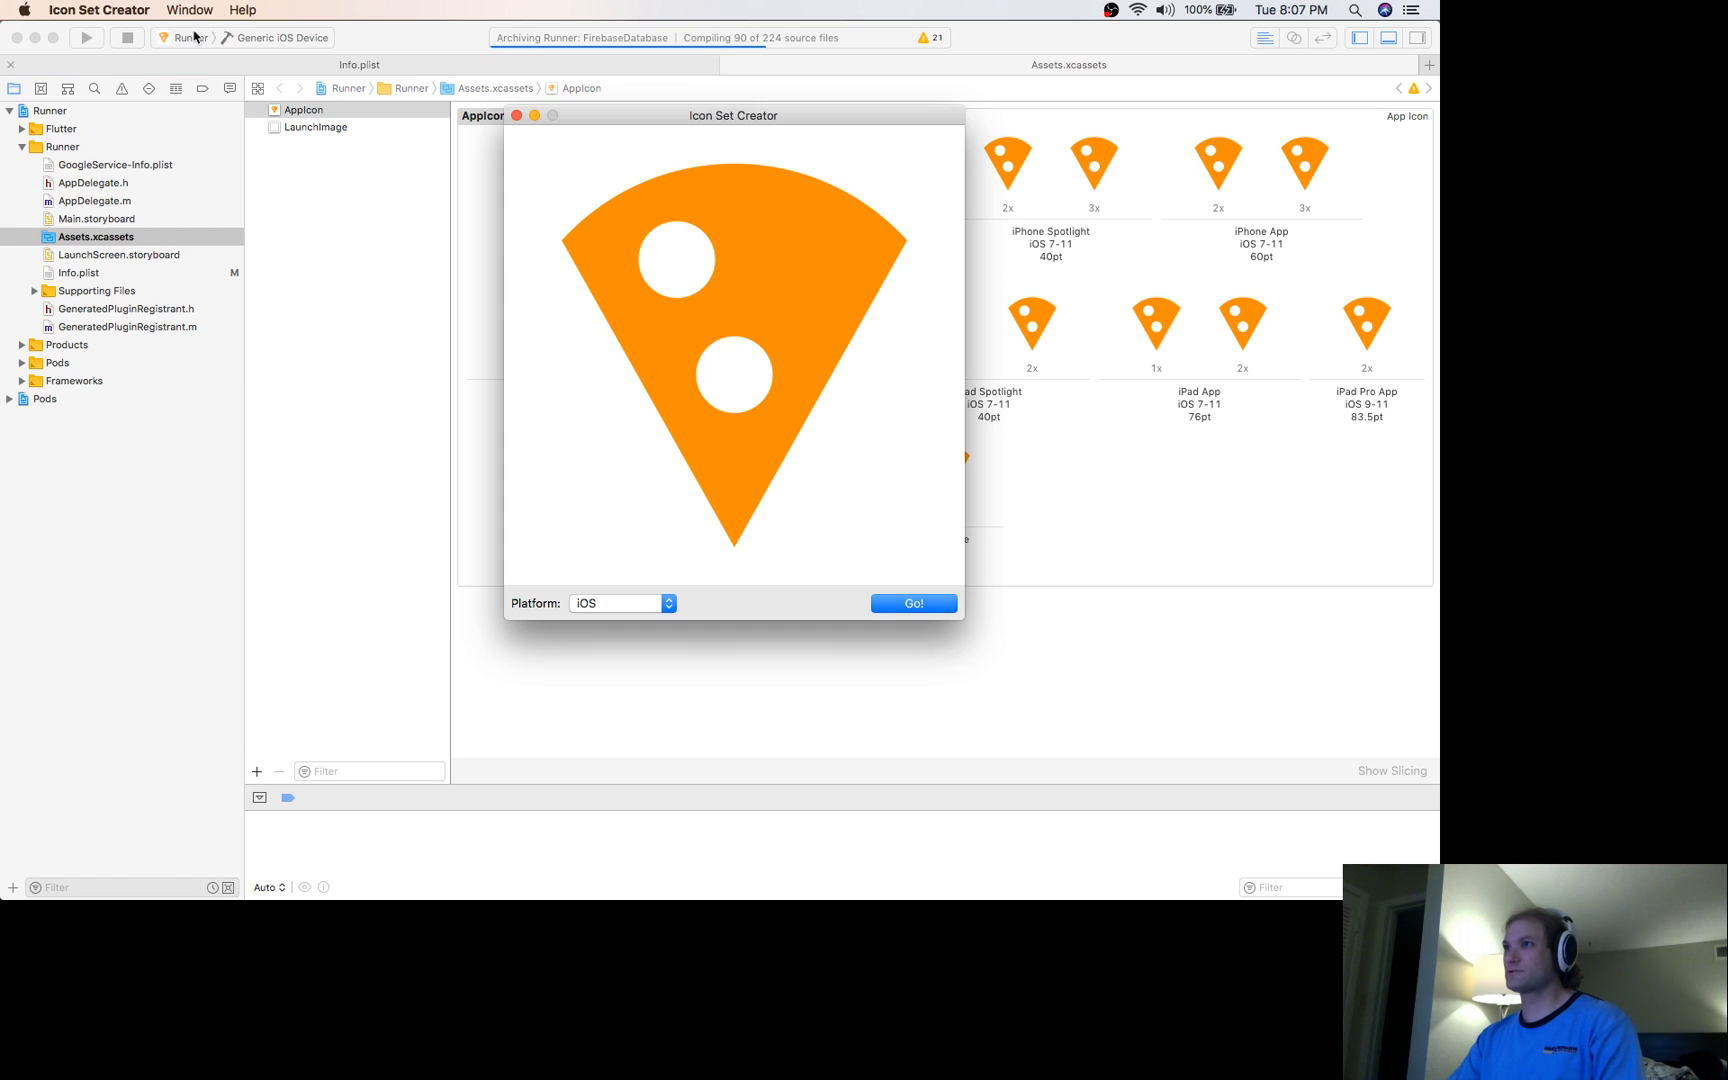
pyautogui.click(234, 10)
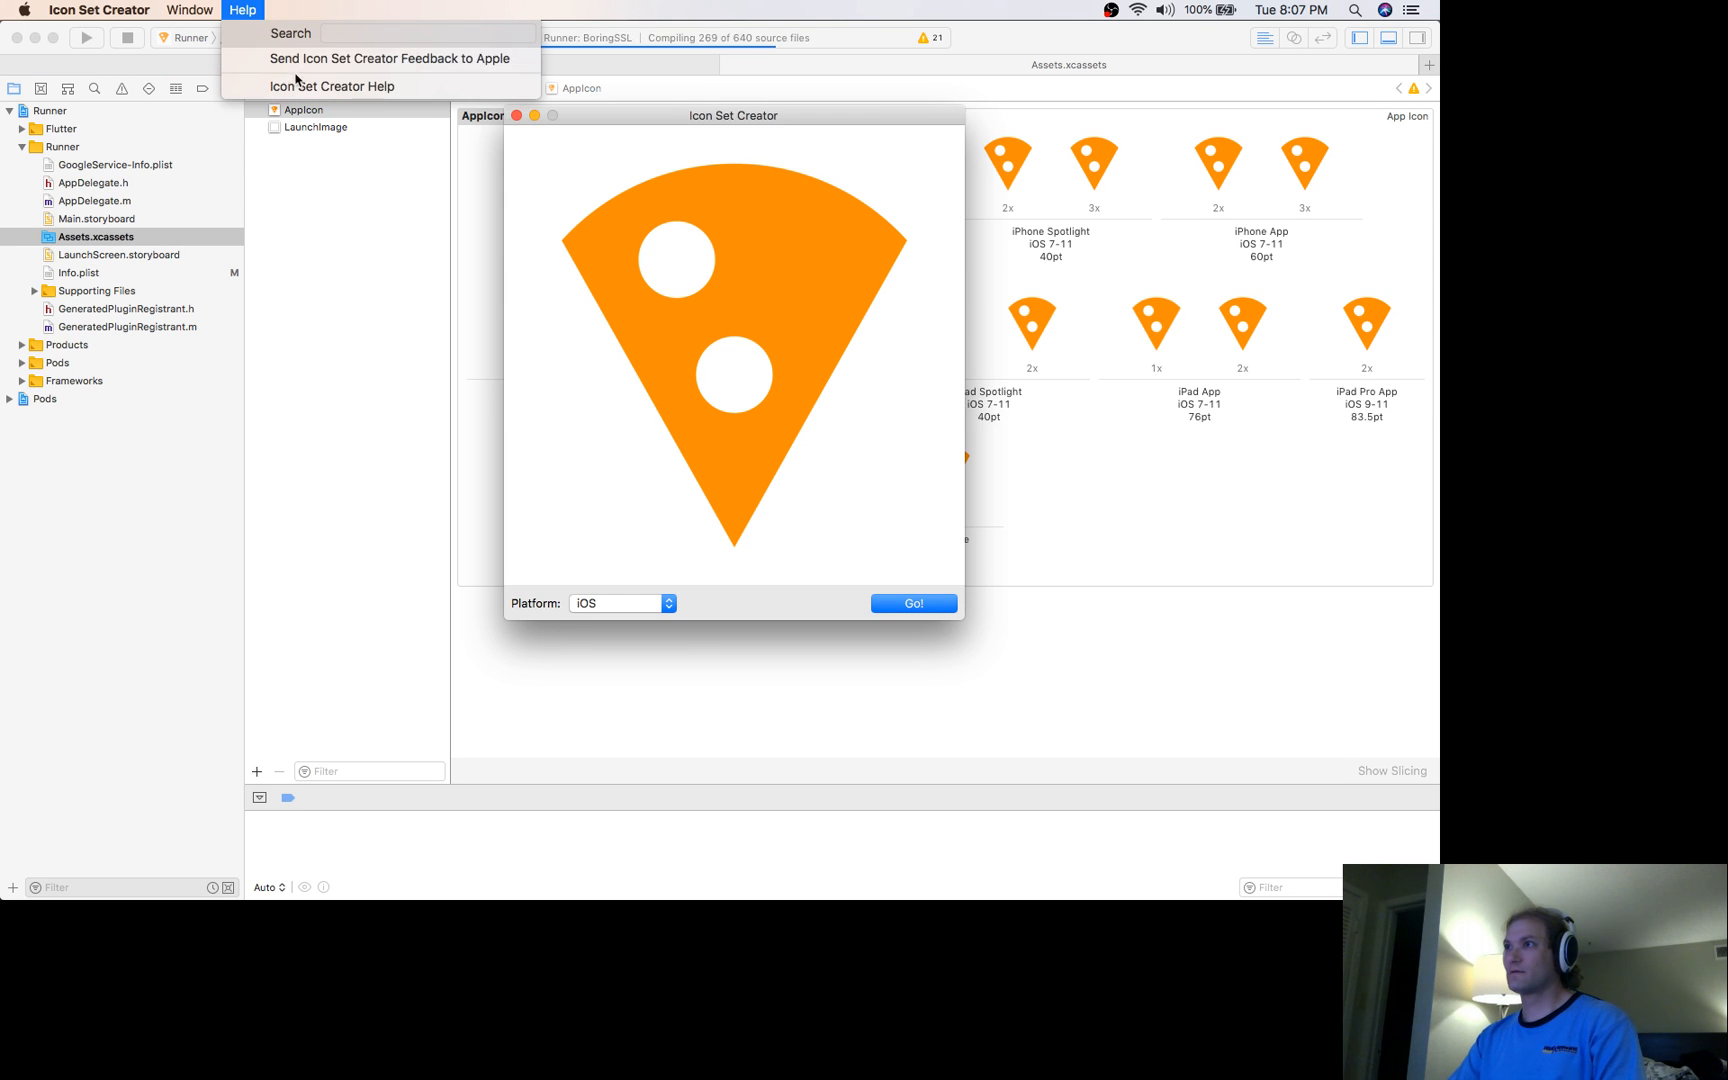
pyautogui.click(331, 85)
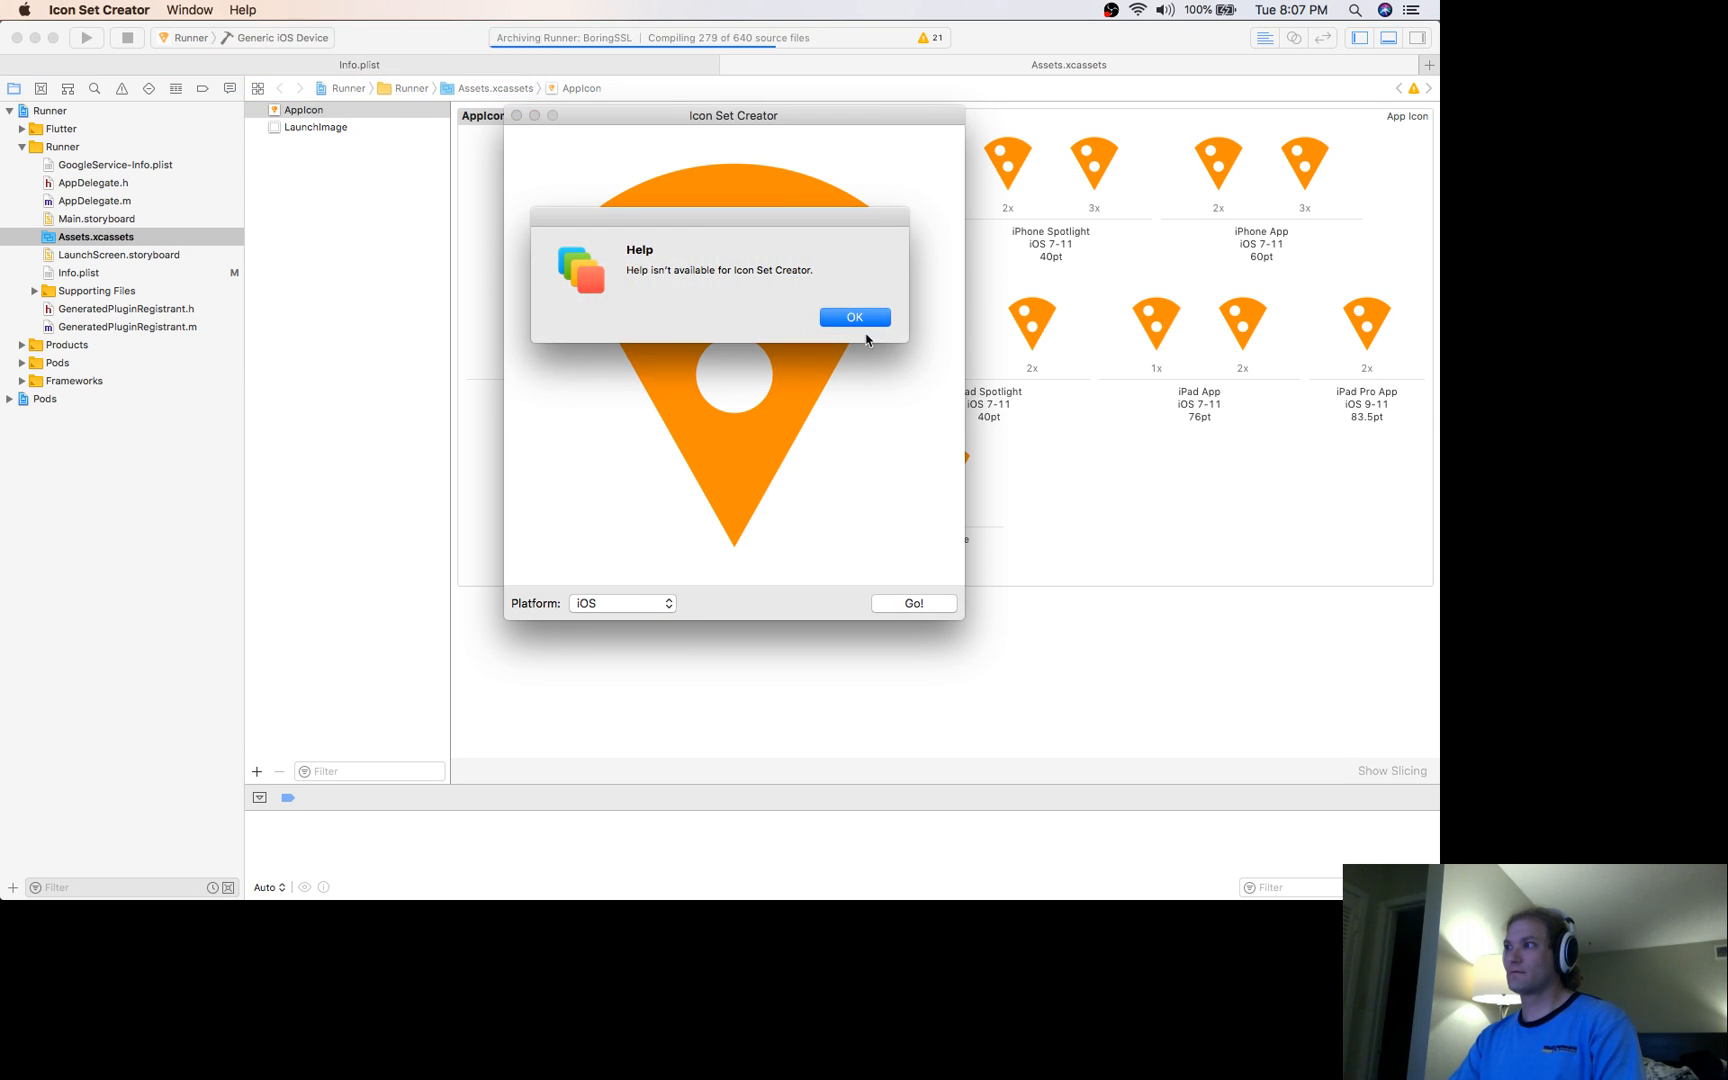
pyautogui.click(88, 9)
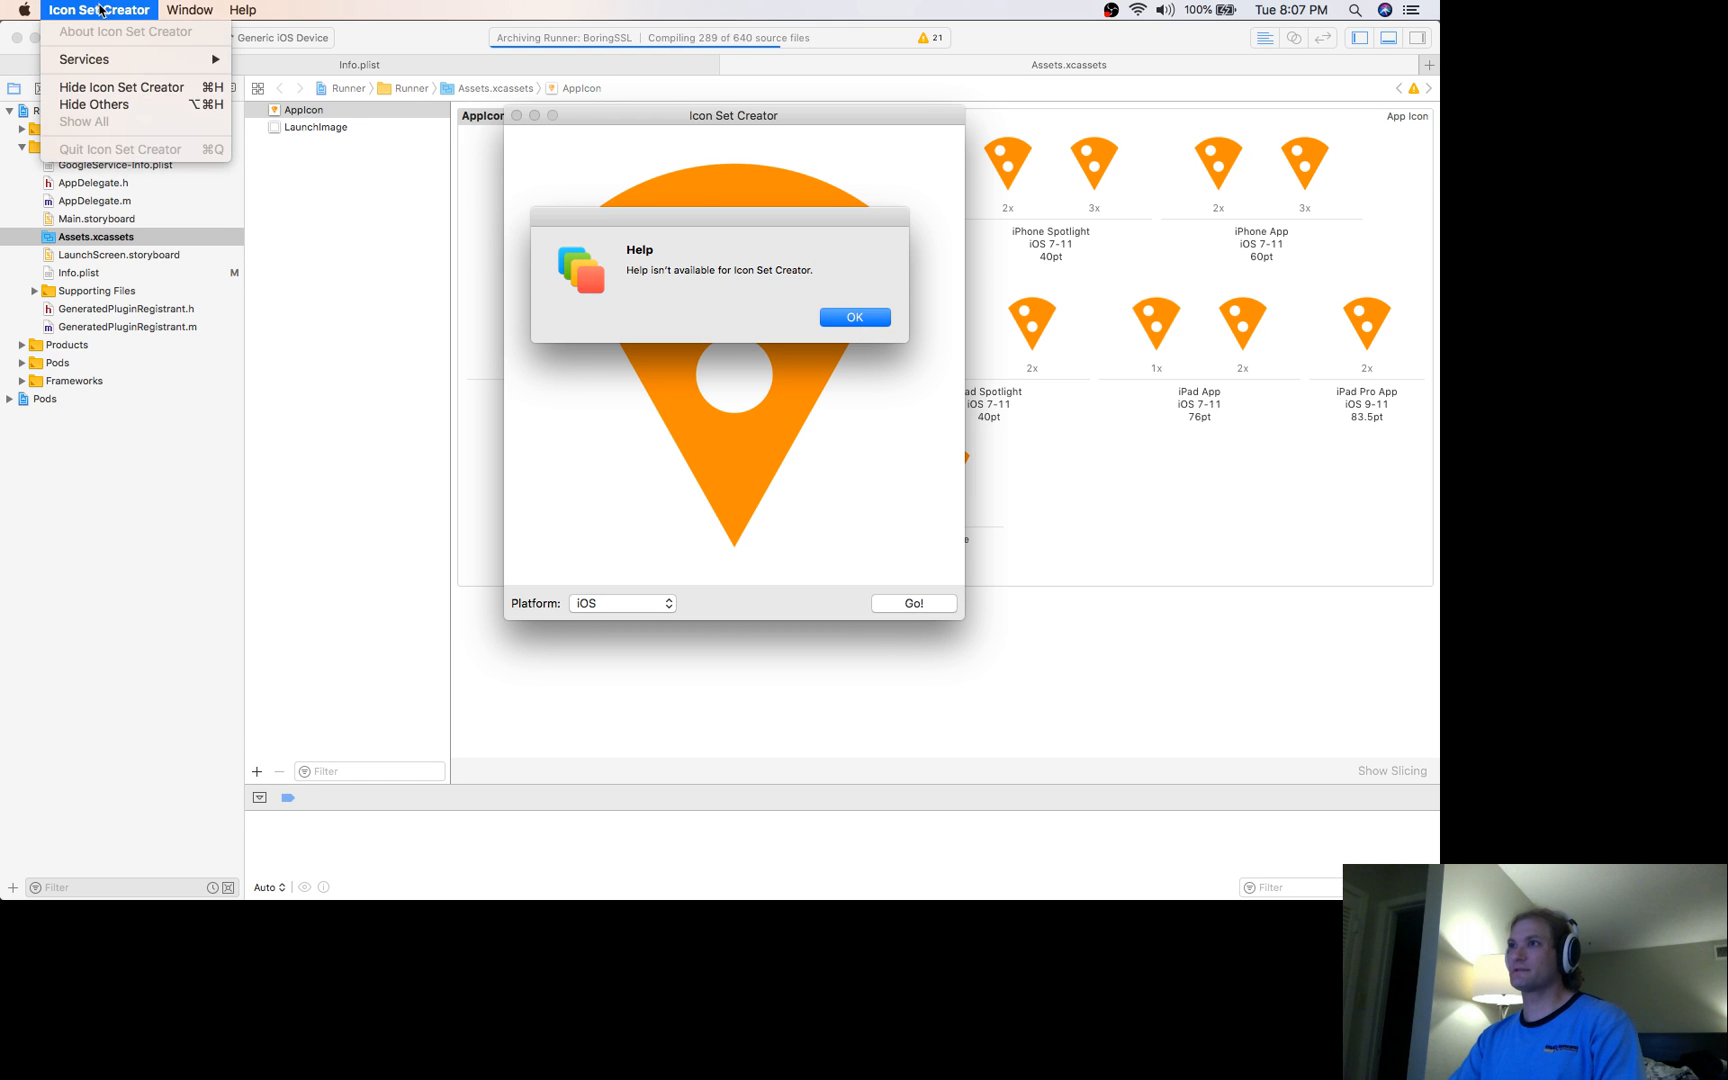
pyautogui.click(854, 317)
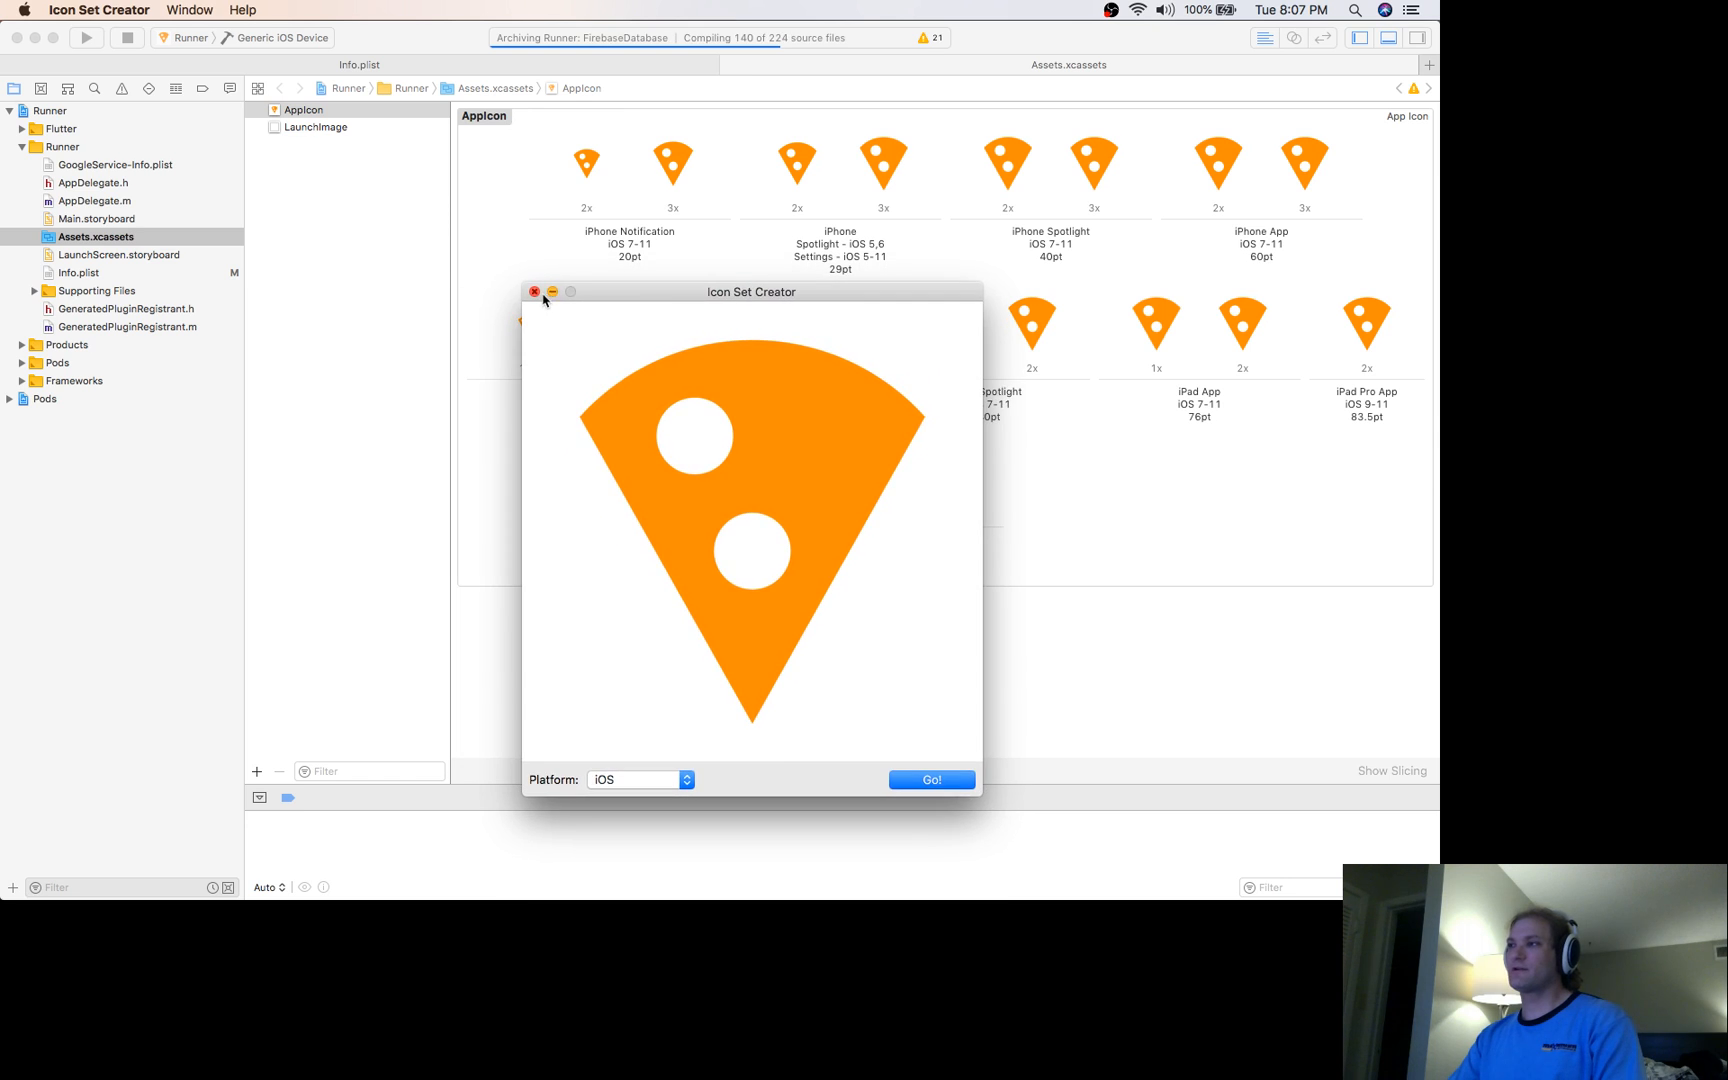
pyautogui.click(534, 292)
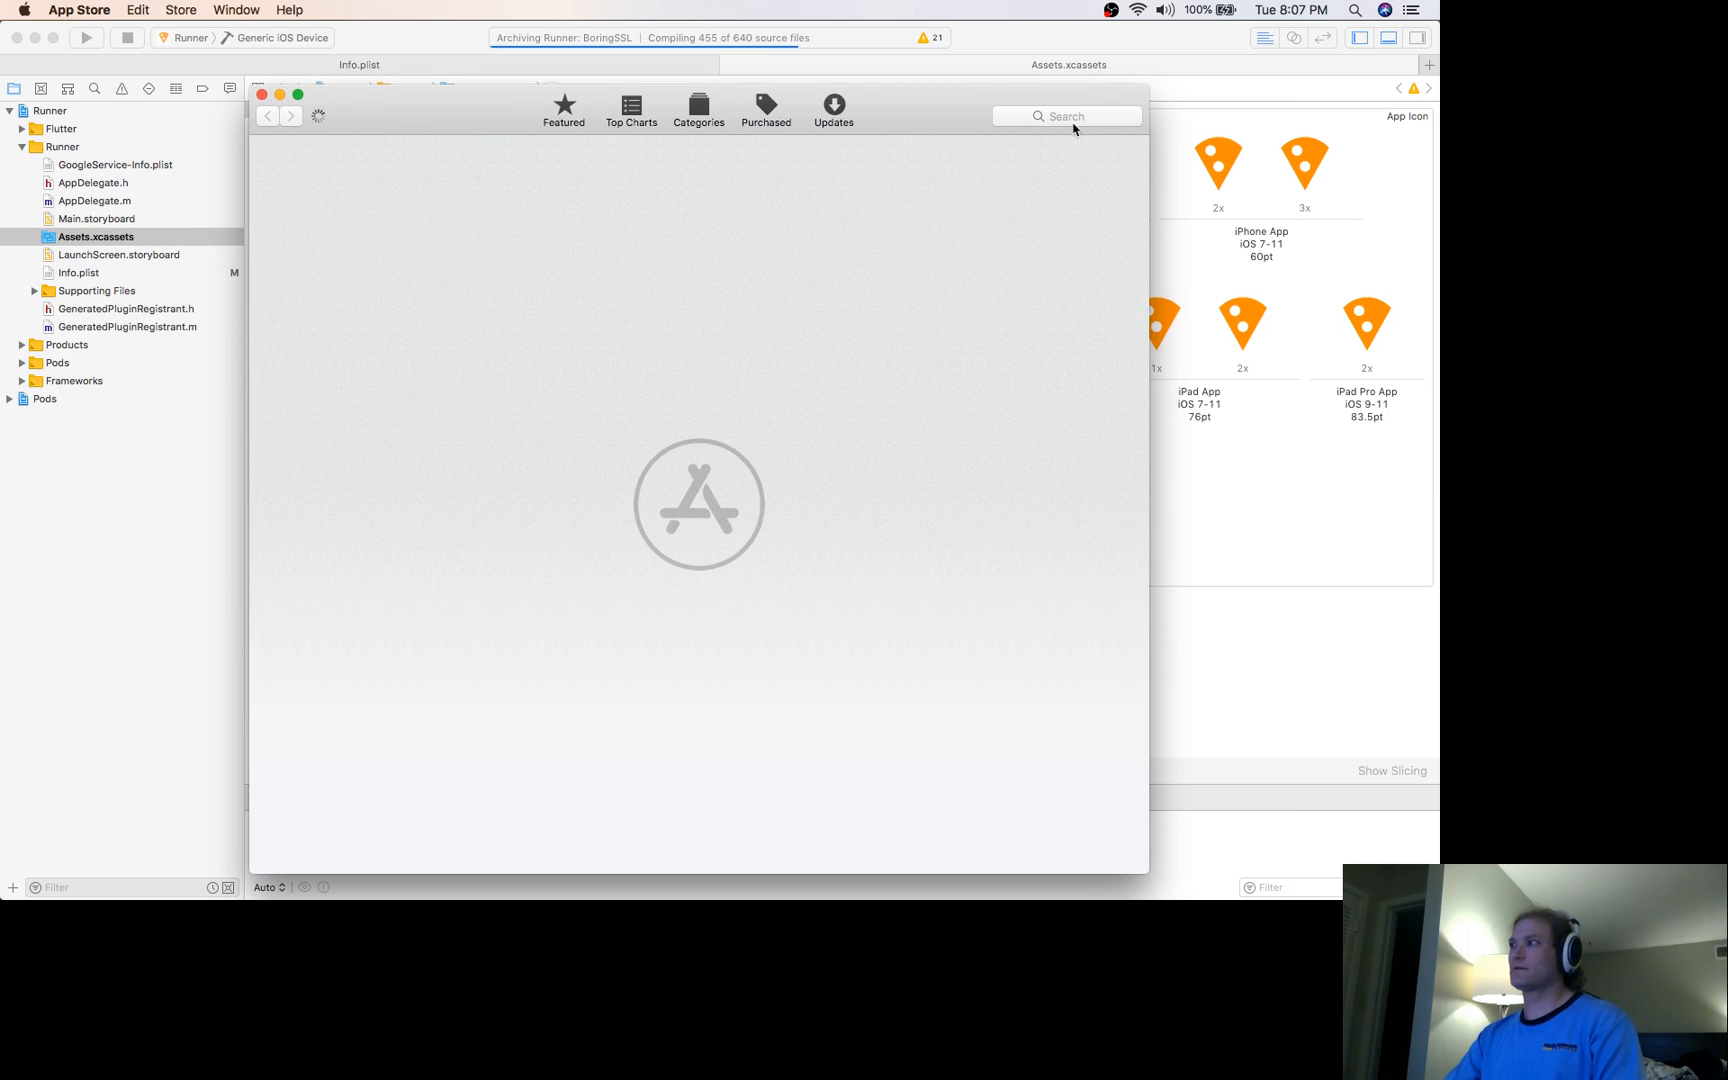
# Search the App Store for 'icon set', open the Icon Set Creator listing, and return to Xcode
pyautogui.write('icon set')
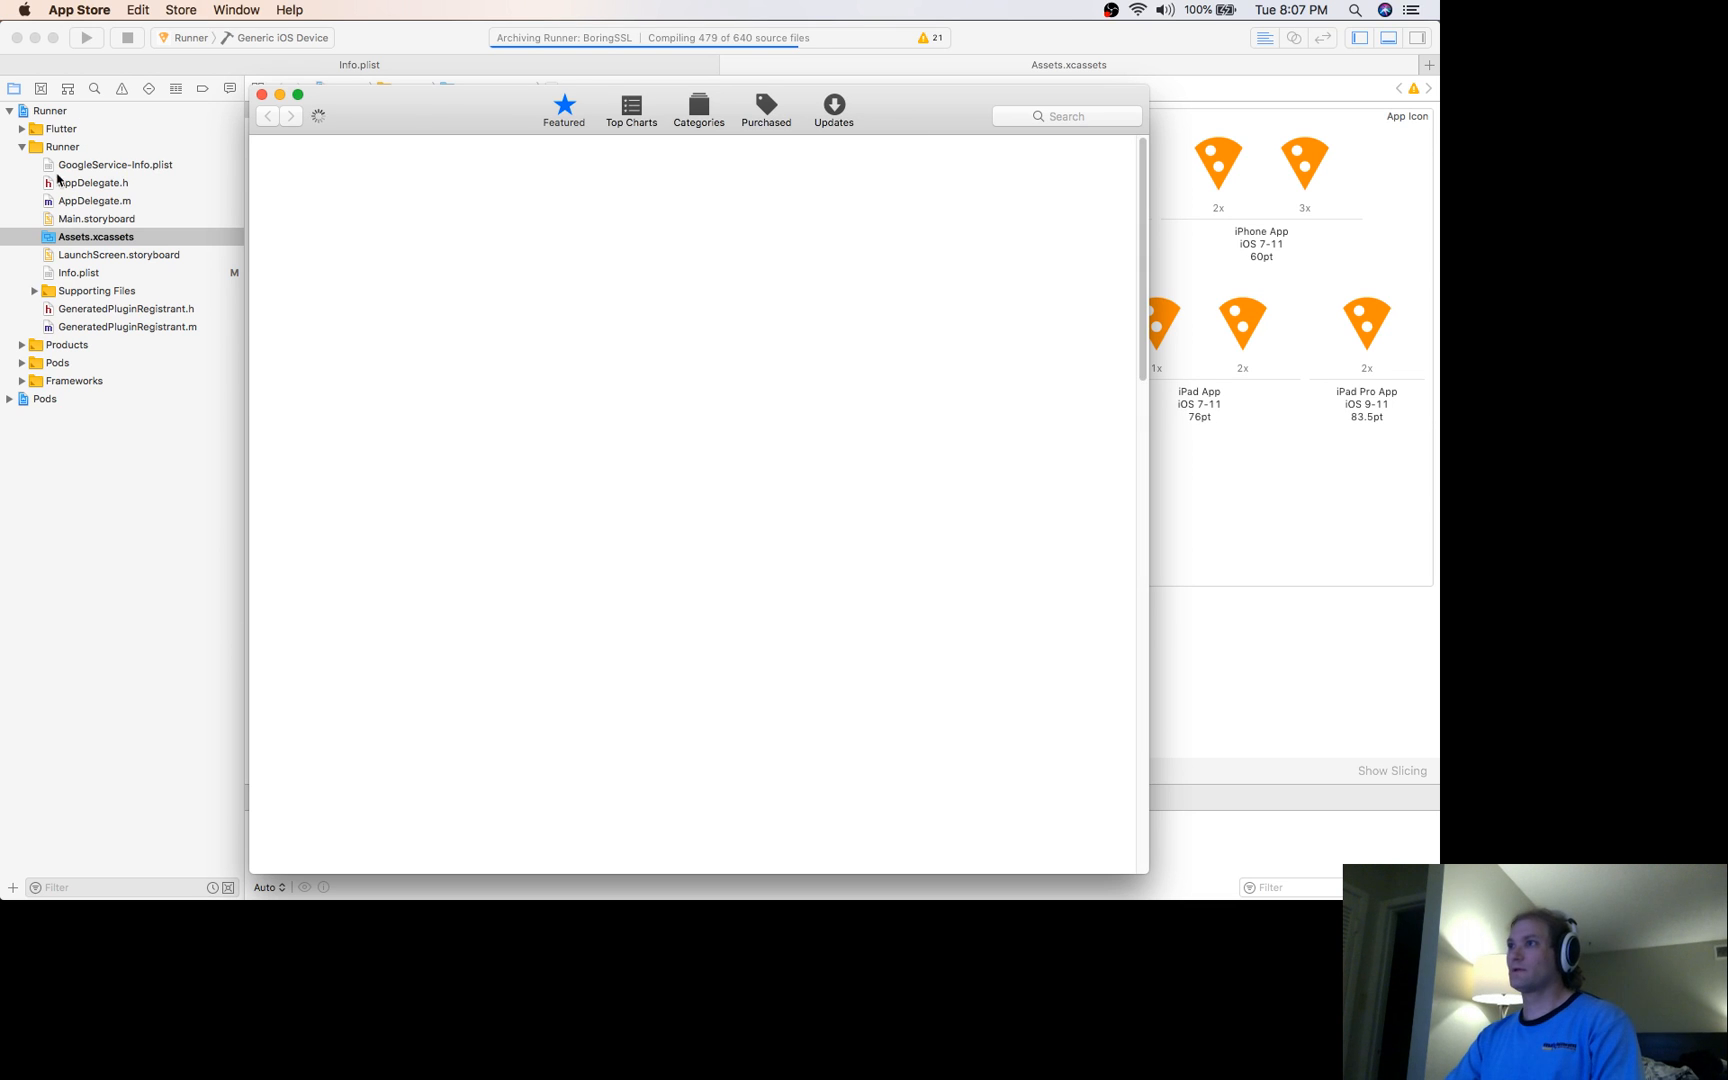
pyautogui.write('icon set')
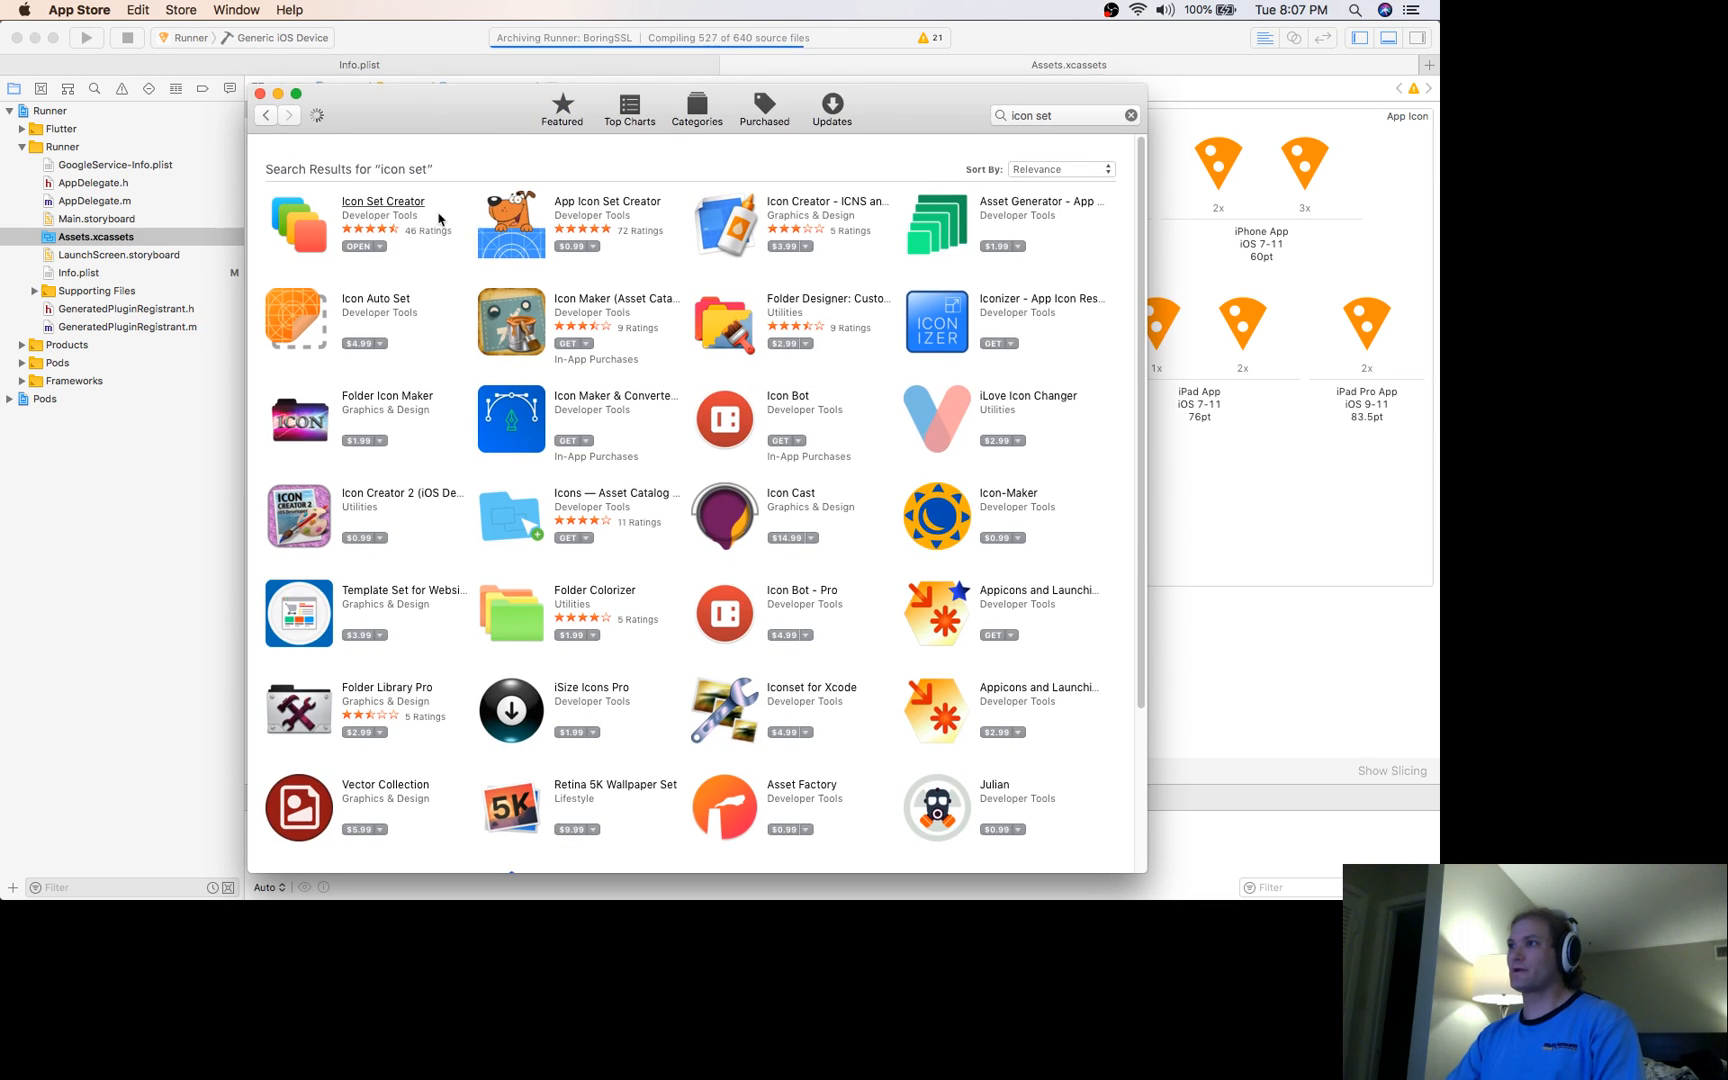
pyautogui.click(383, 201)
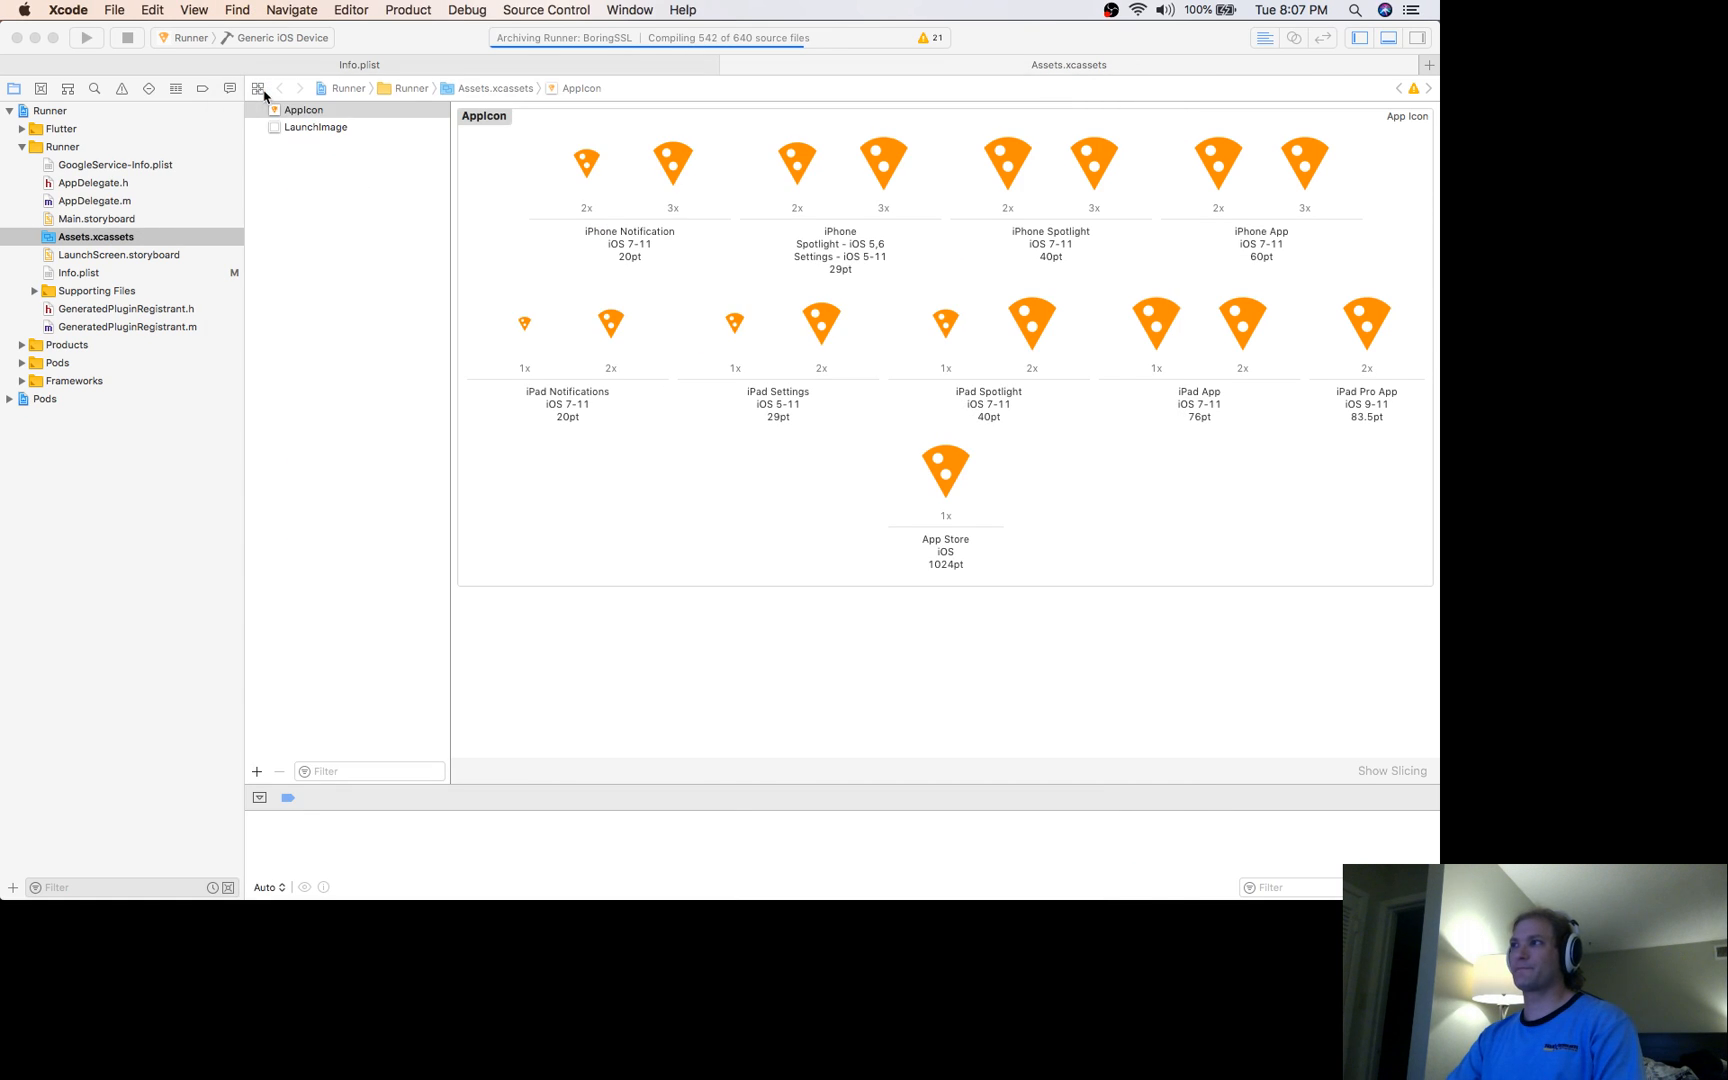
pyautogui.click(303, 109)
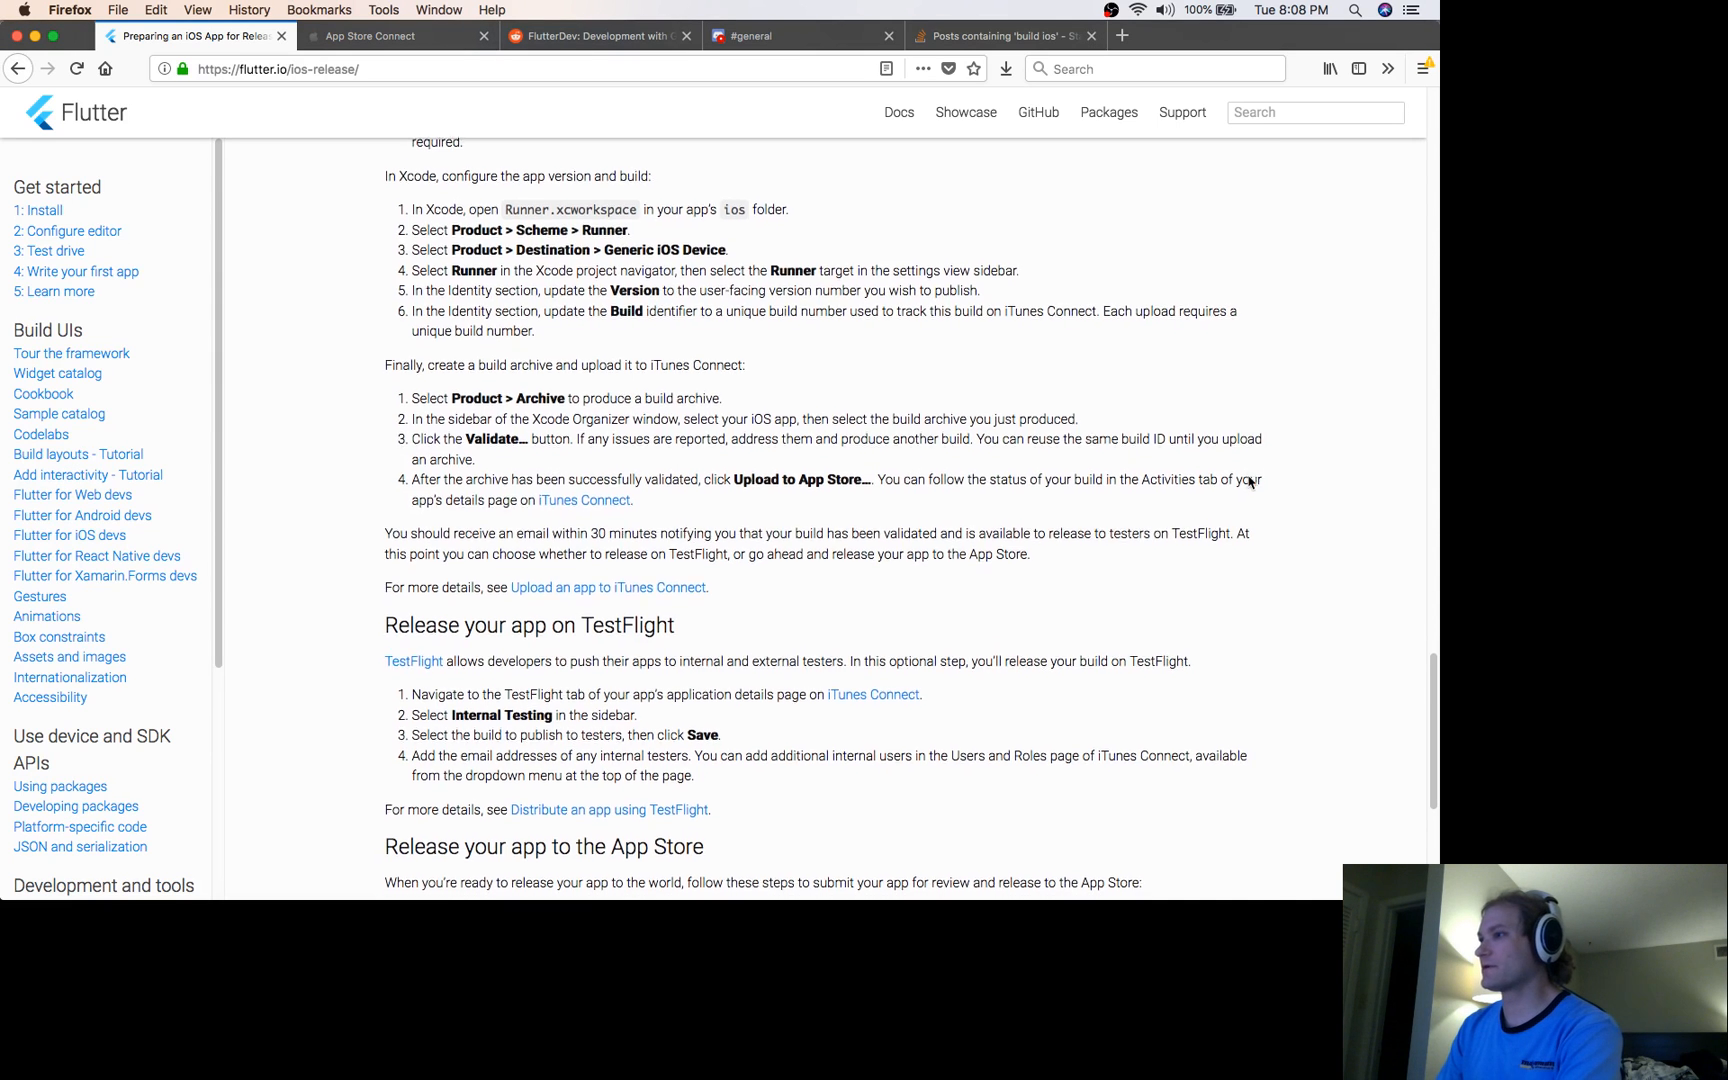
# Scroll the Flutter iOS release guide past TestFlight to the App Store release and Troubleshooting sections
pyautogui.scroll(-3)
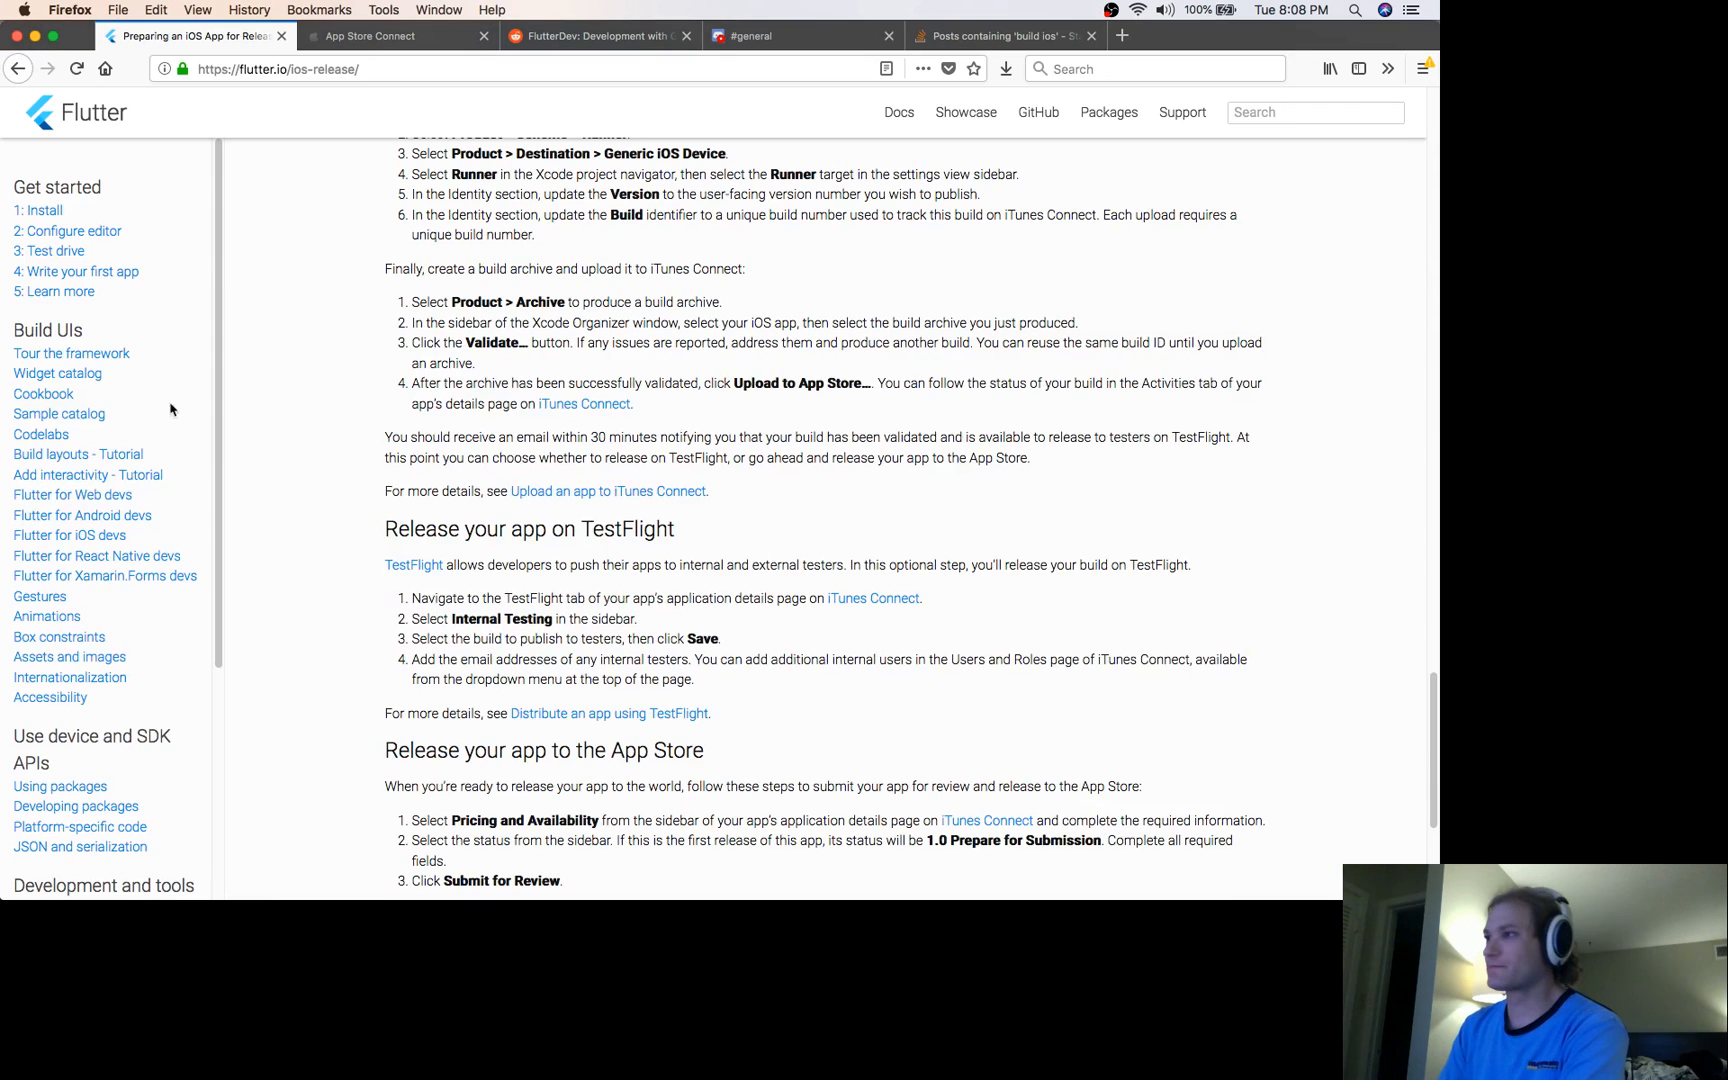
pyautogui.scroll(-3)
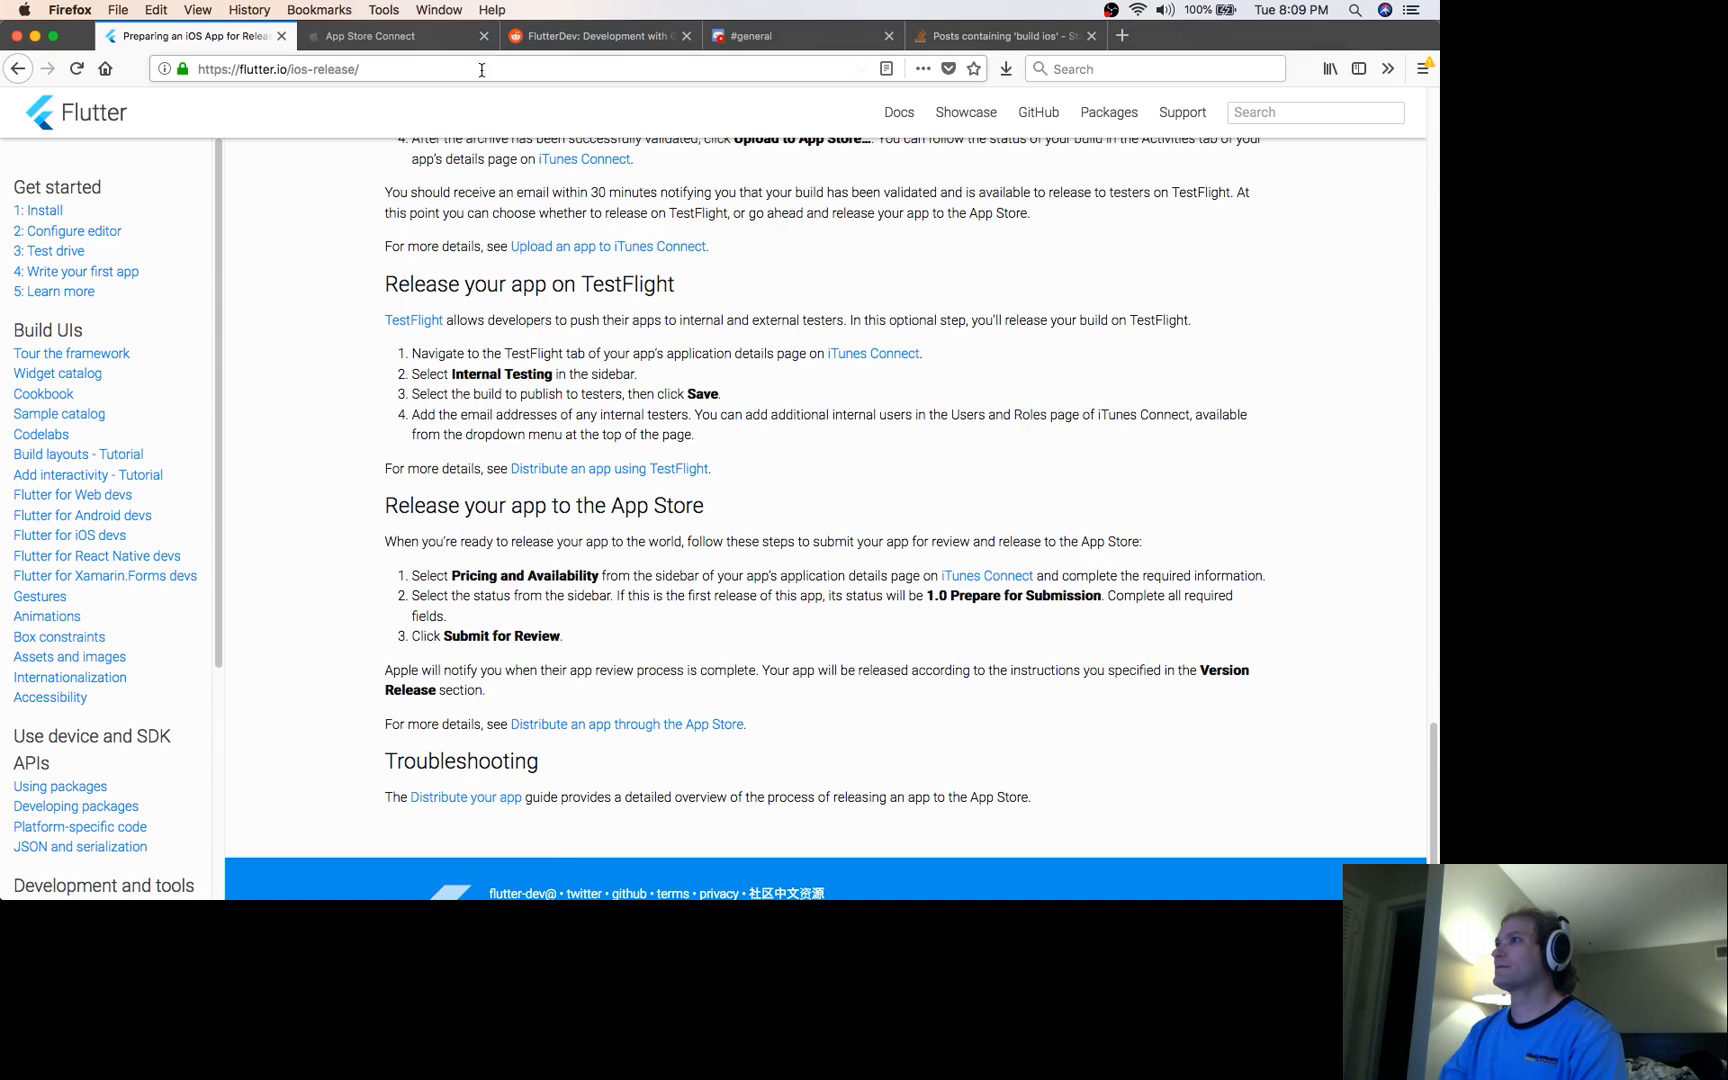
# Open the '1.0 Rejected' iOS version in App Store Connect, then go to the FlutterDev Discord tab
pyautogui.click(381, 36)
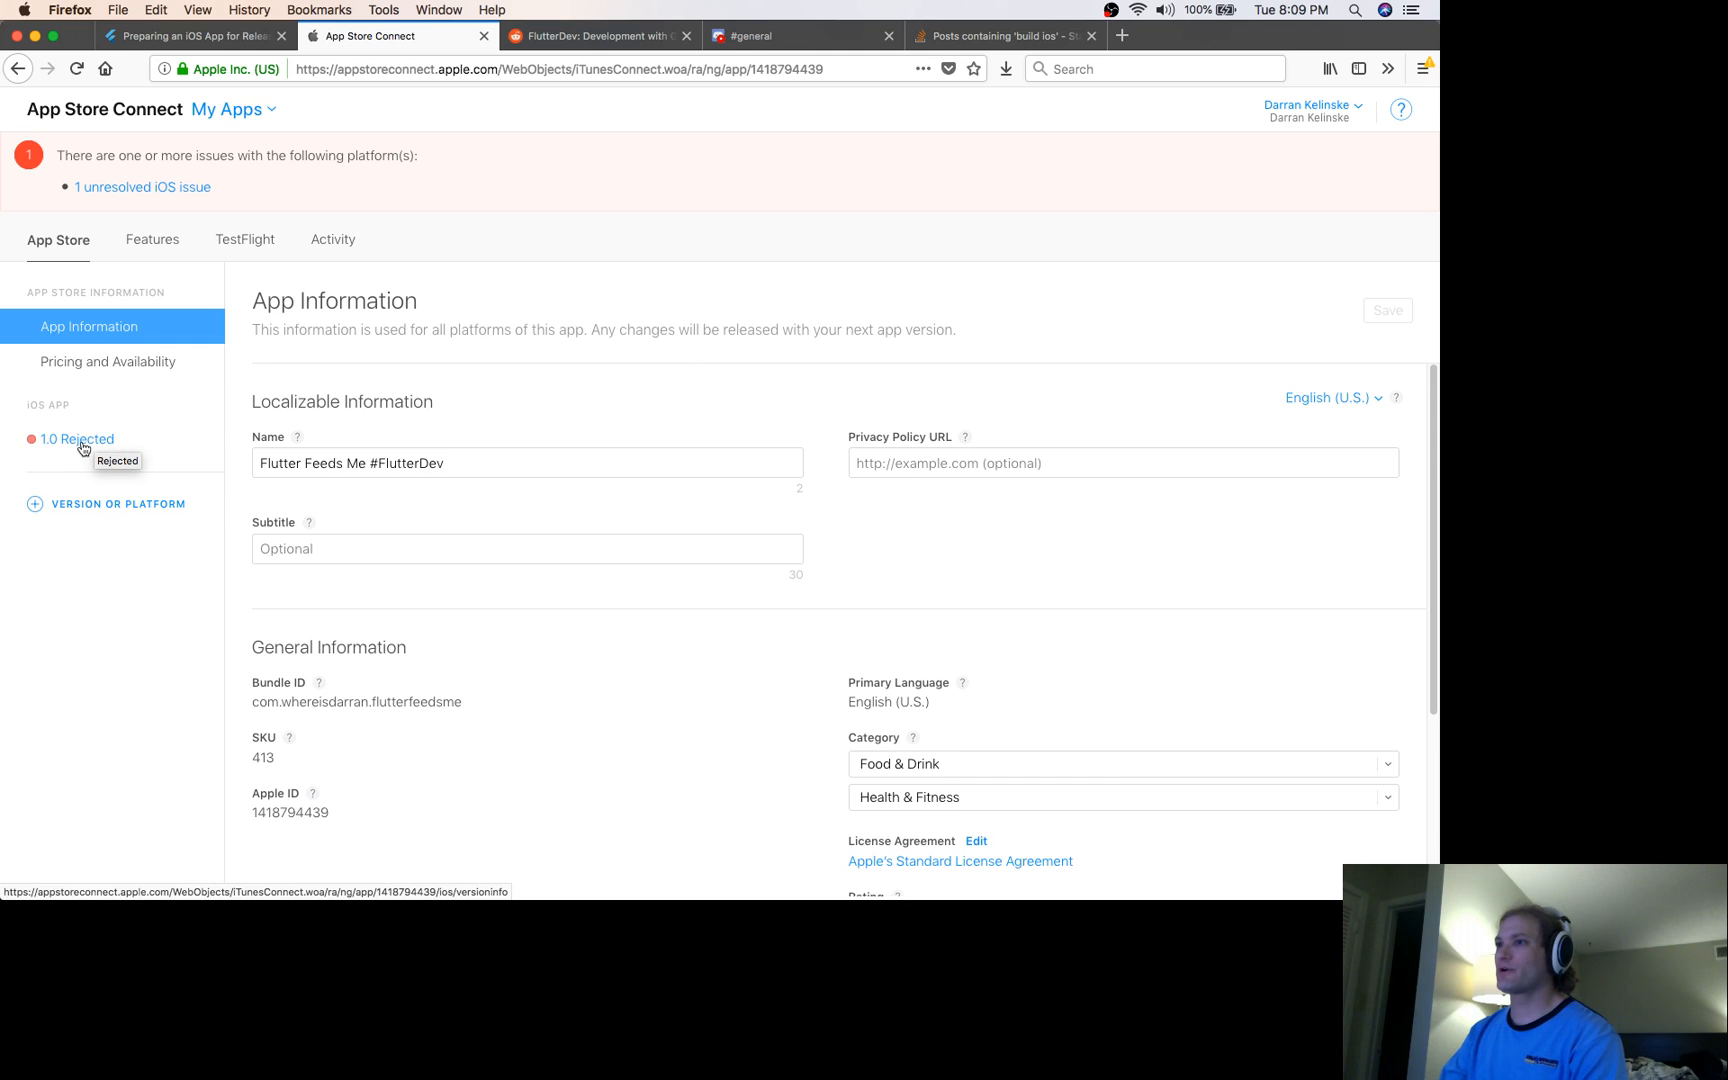
pyautogui.click(71, 439)
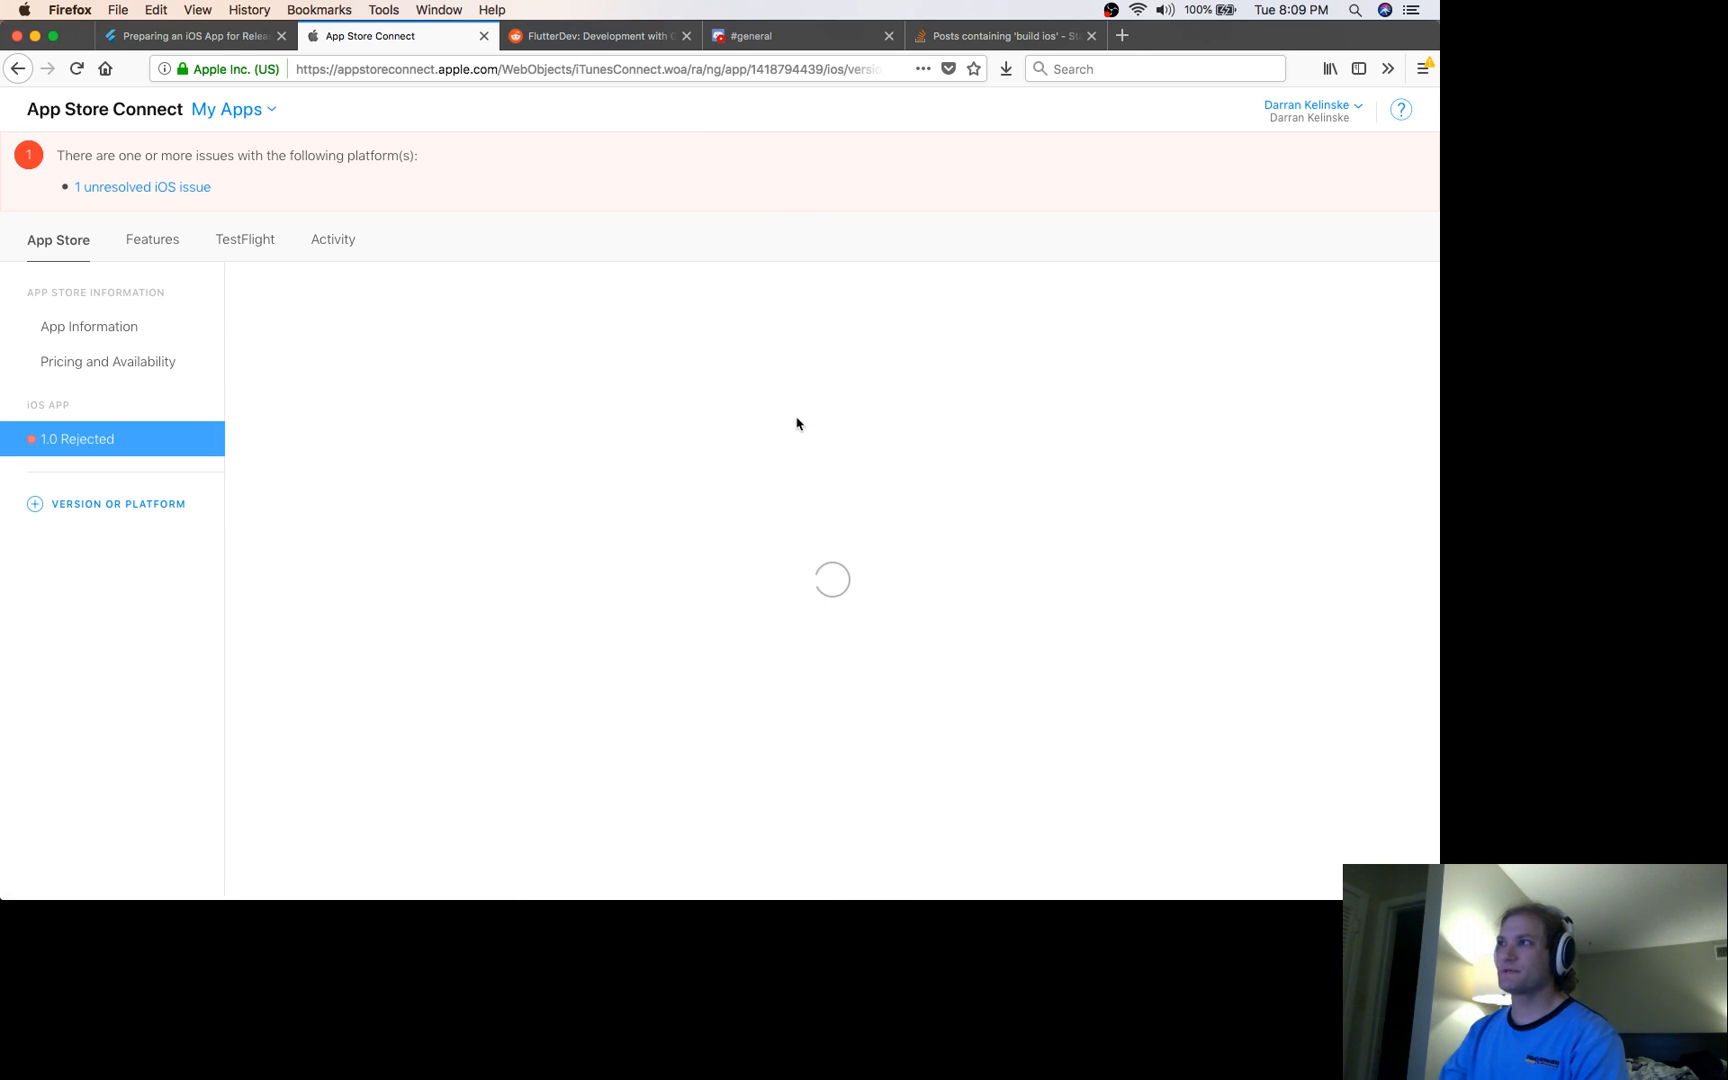
pyautogui.click(772, 36)
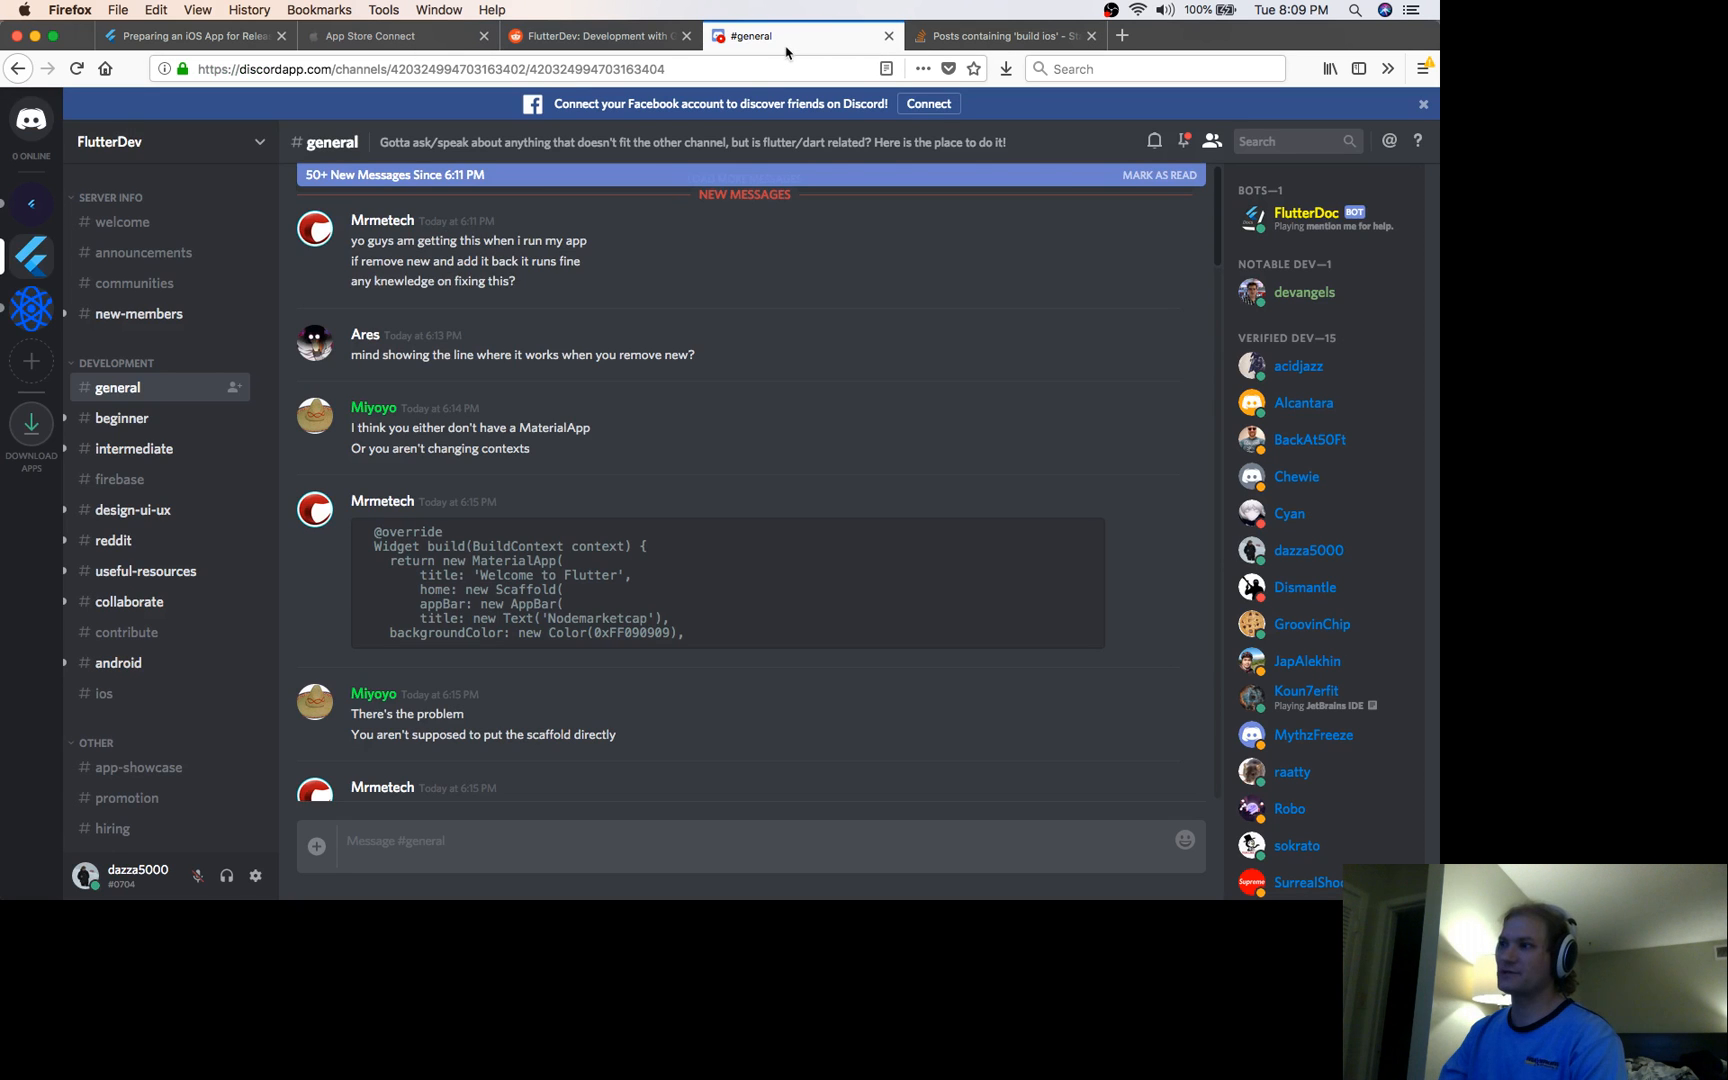
# Scroll through recent messages in the FlutterDev #general Discord channel
pyautogui.scroll(-3)
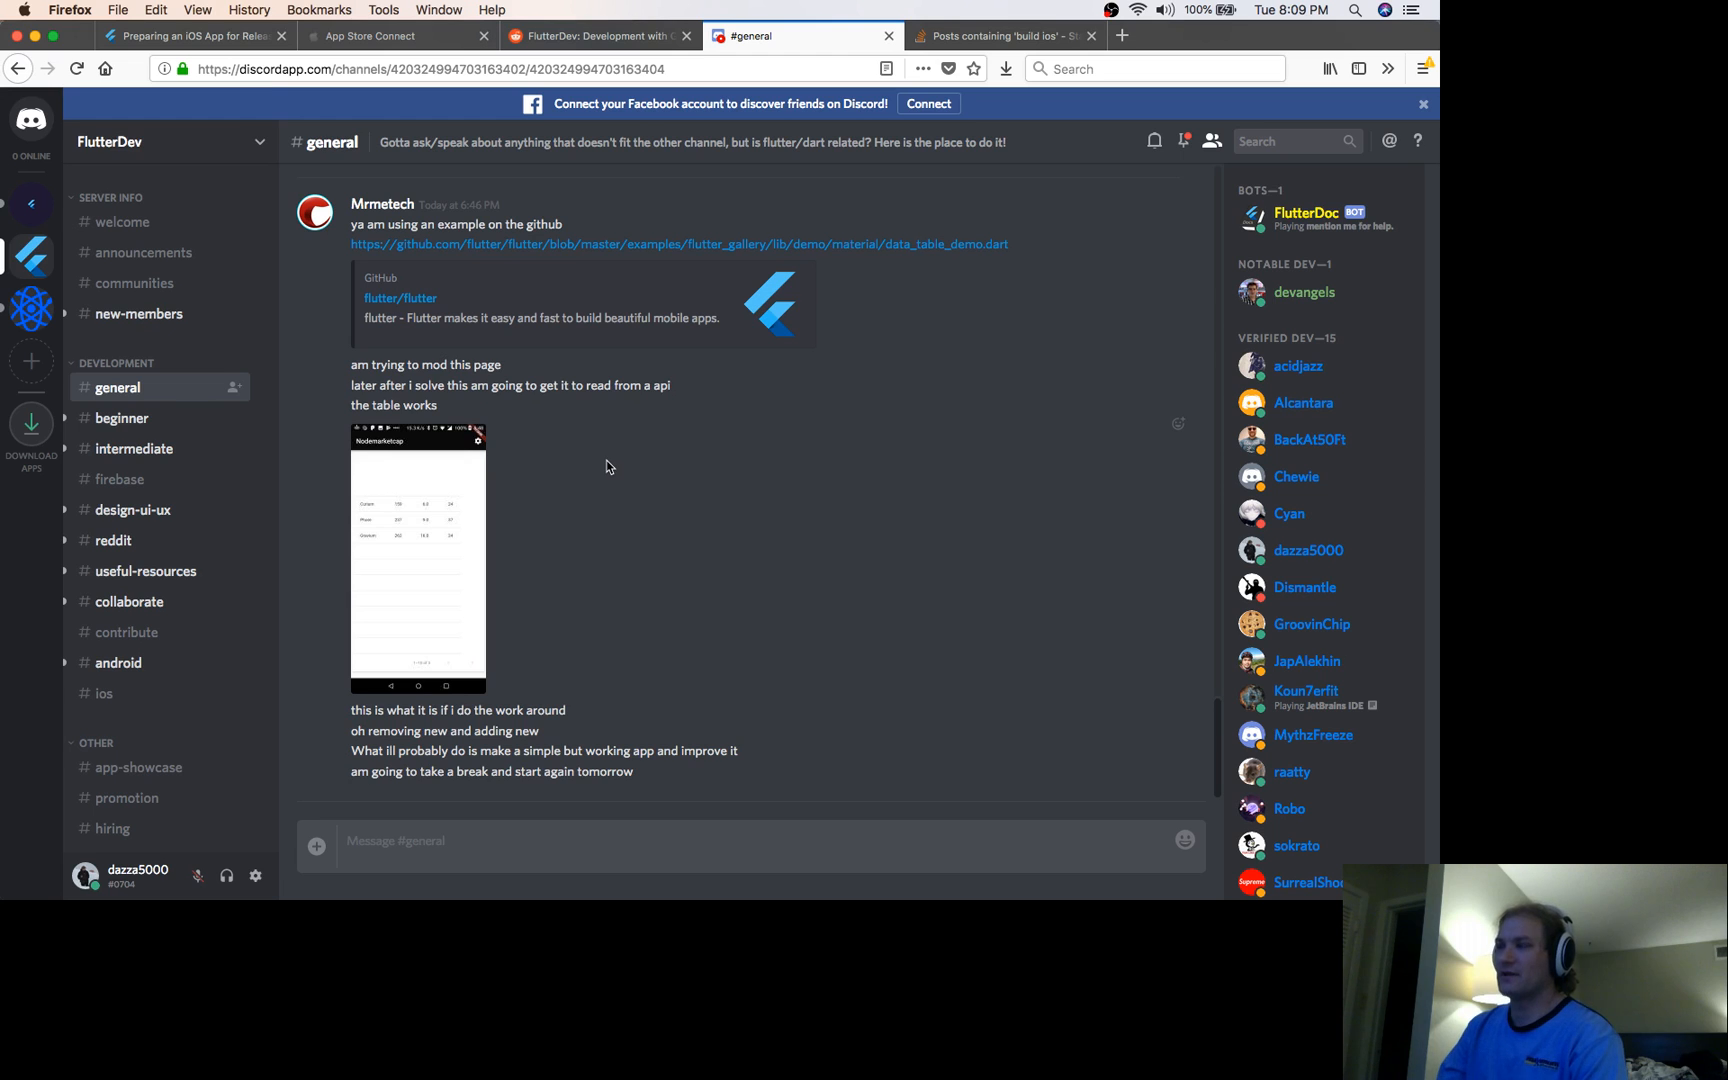
pyautogui.scroll(3)
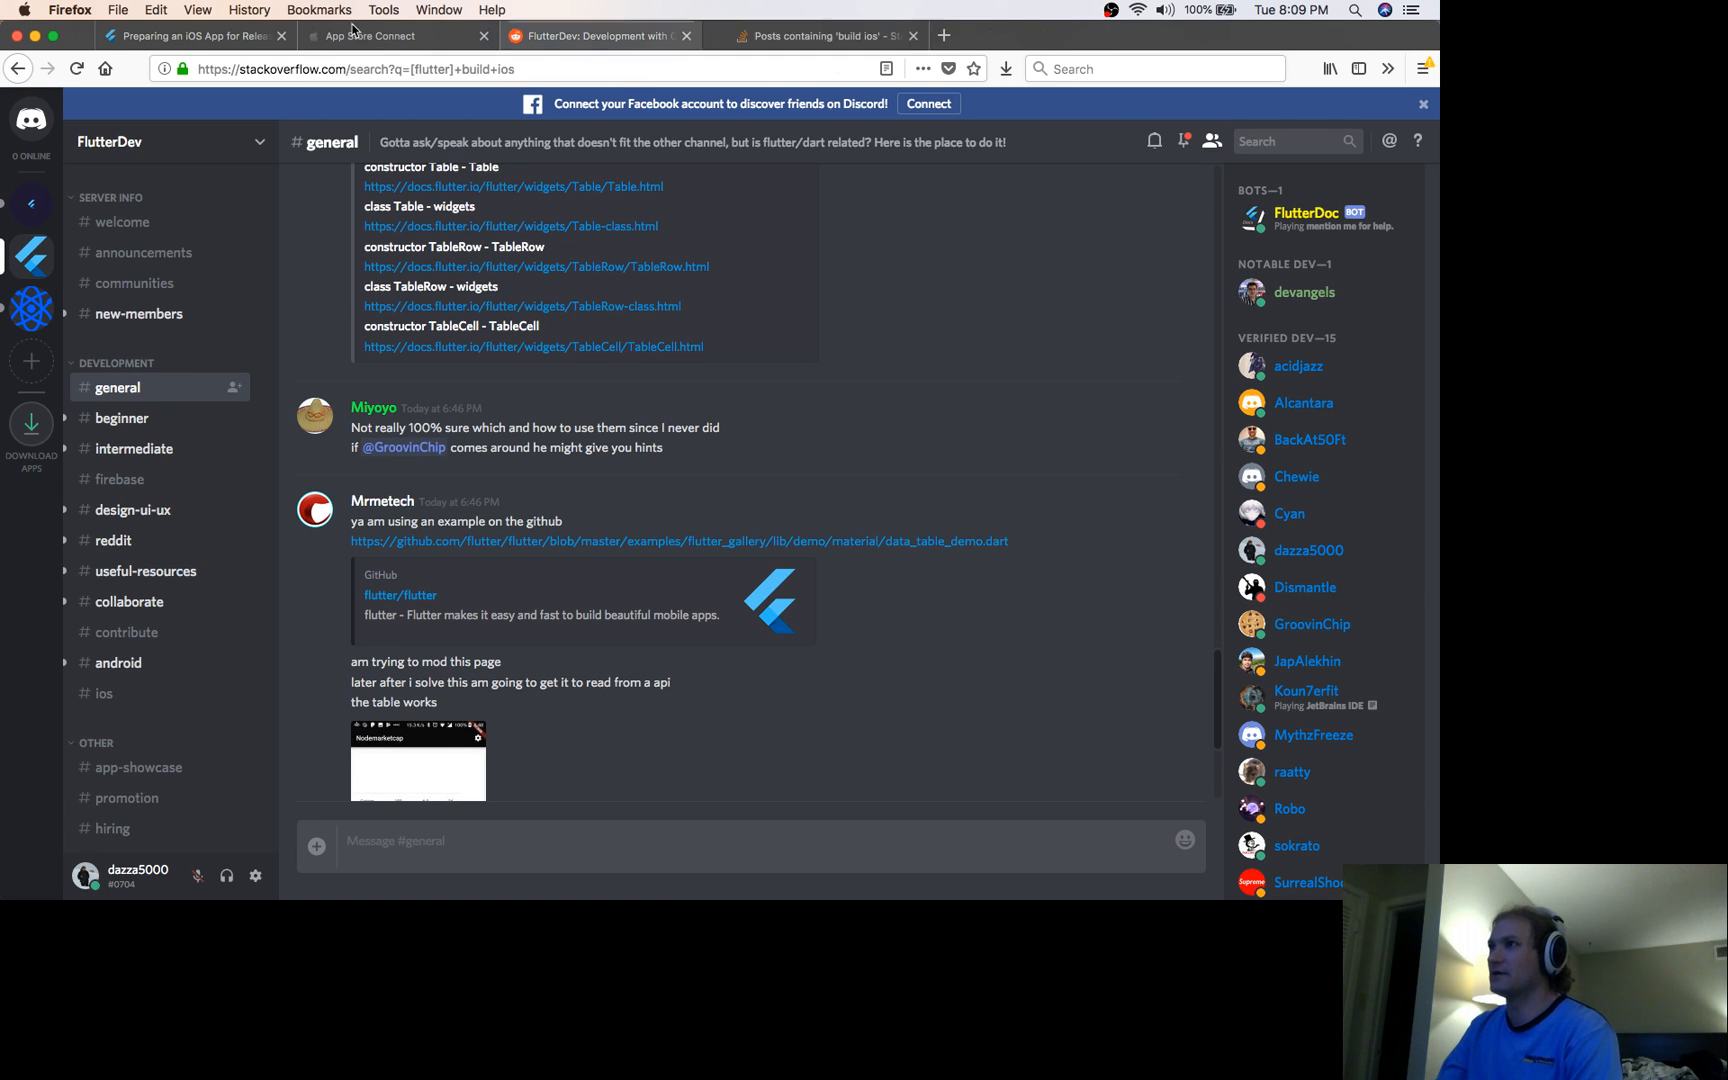
# Scroll through the rejected iOS App 1.0 page and view its 5.5-inch iPhone screenshots
pyautogui.click(381, 36)
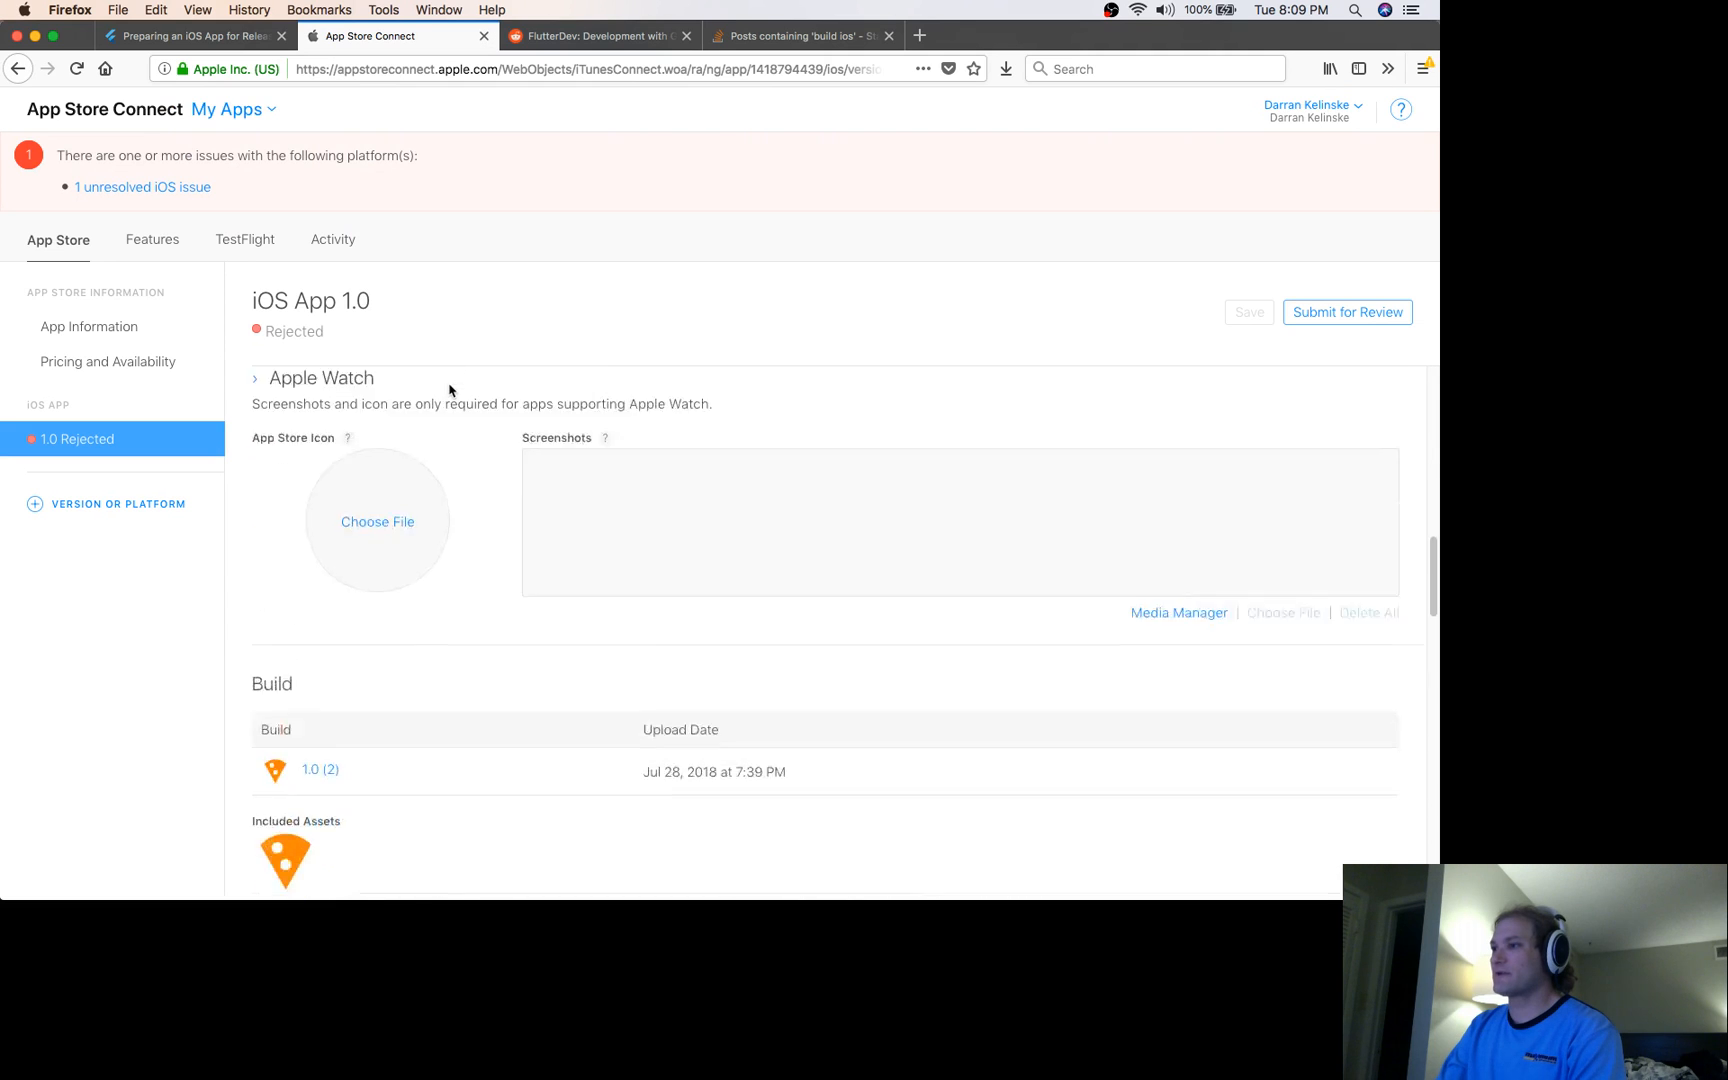
pyautogui.scroll(-3)
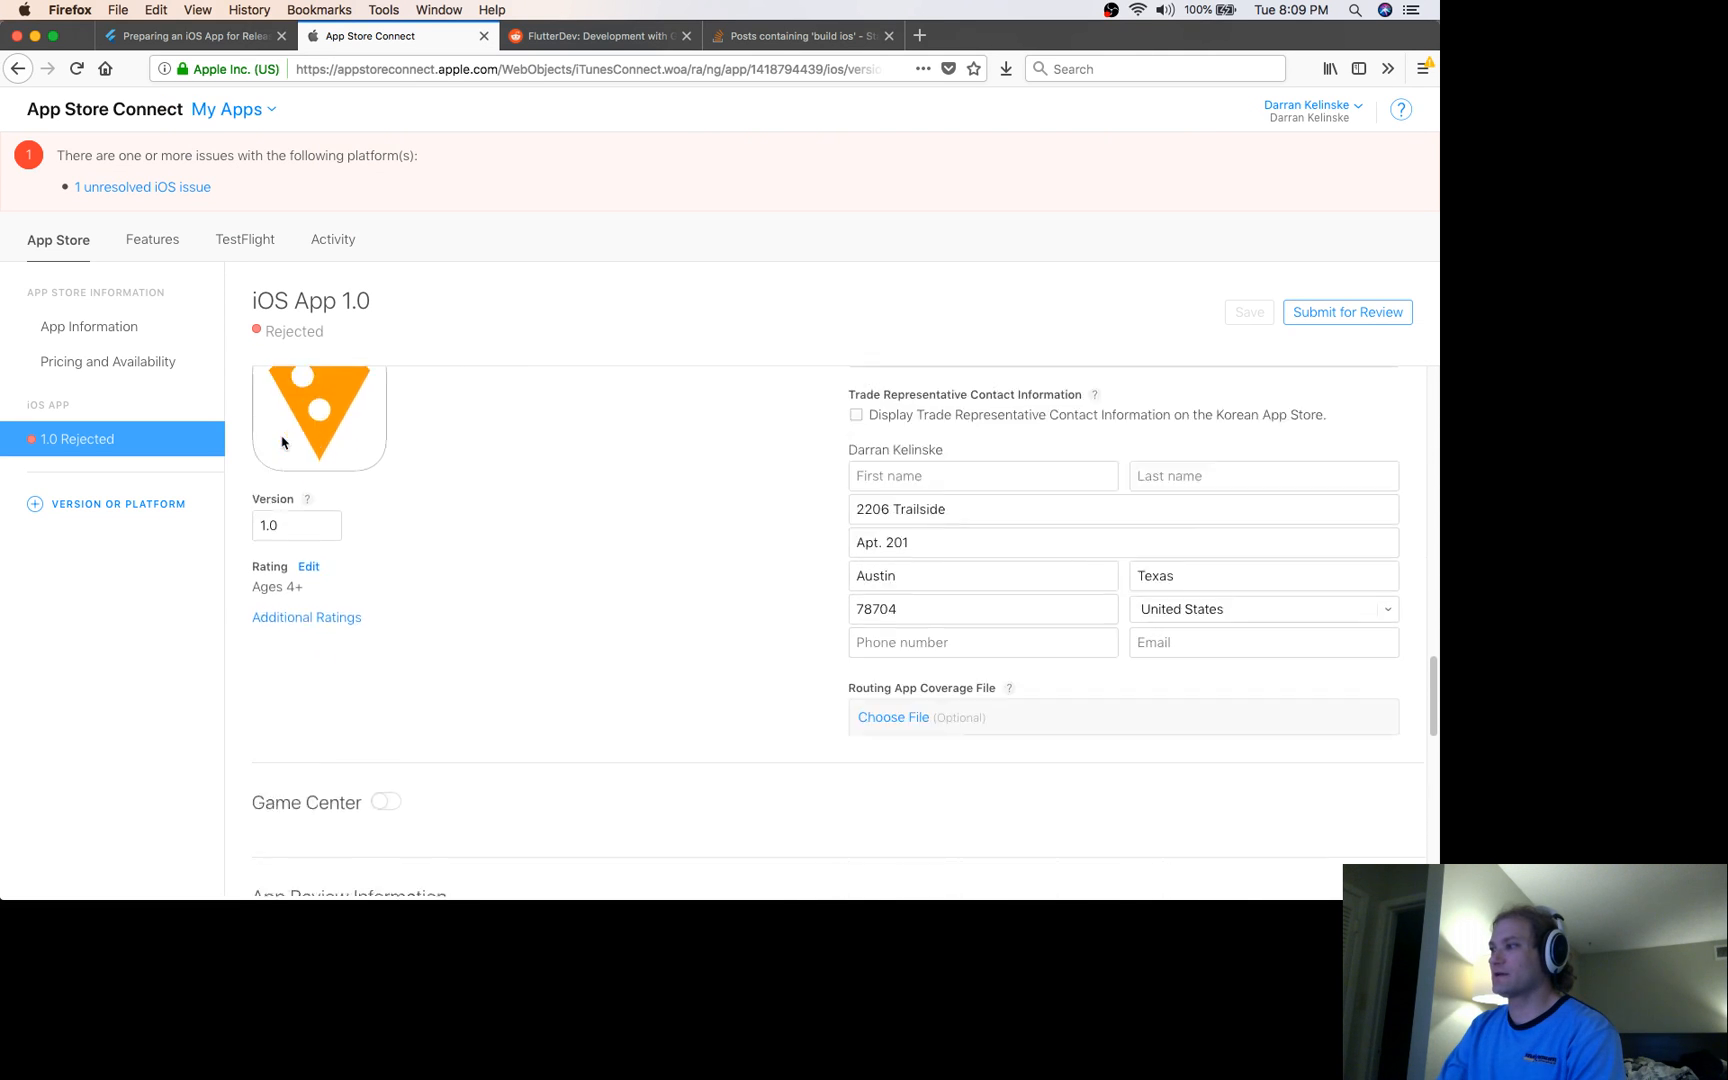
pyautogui.scroll(-3)
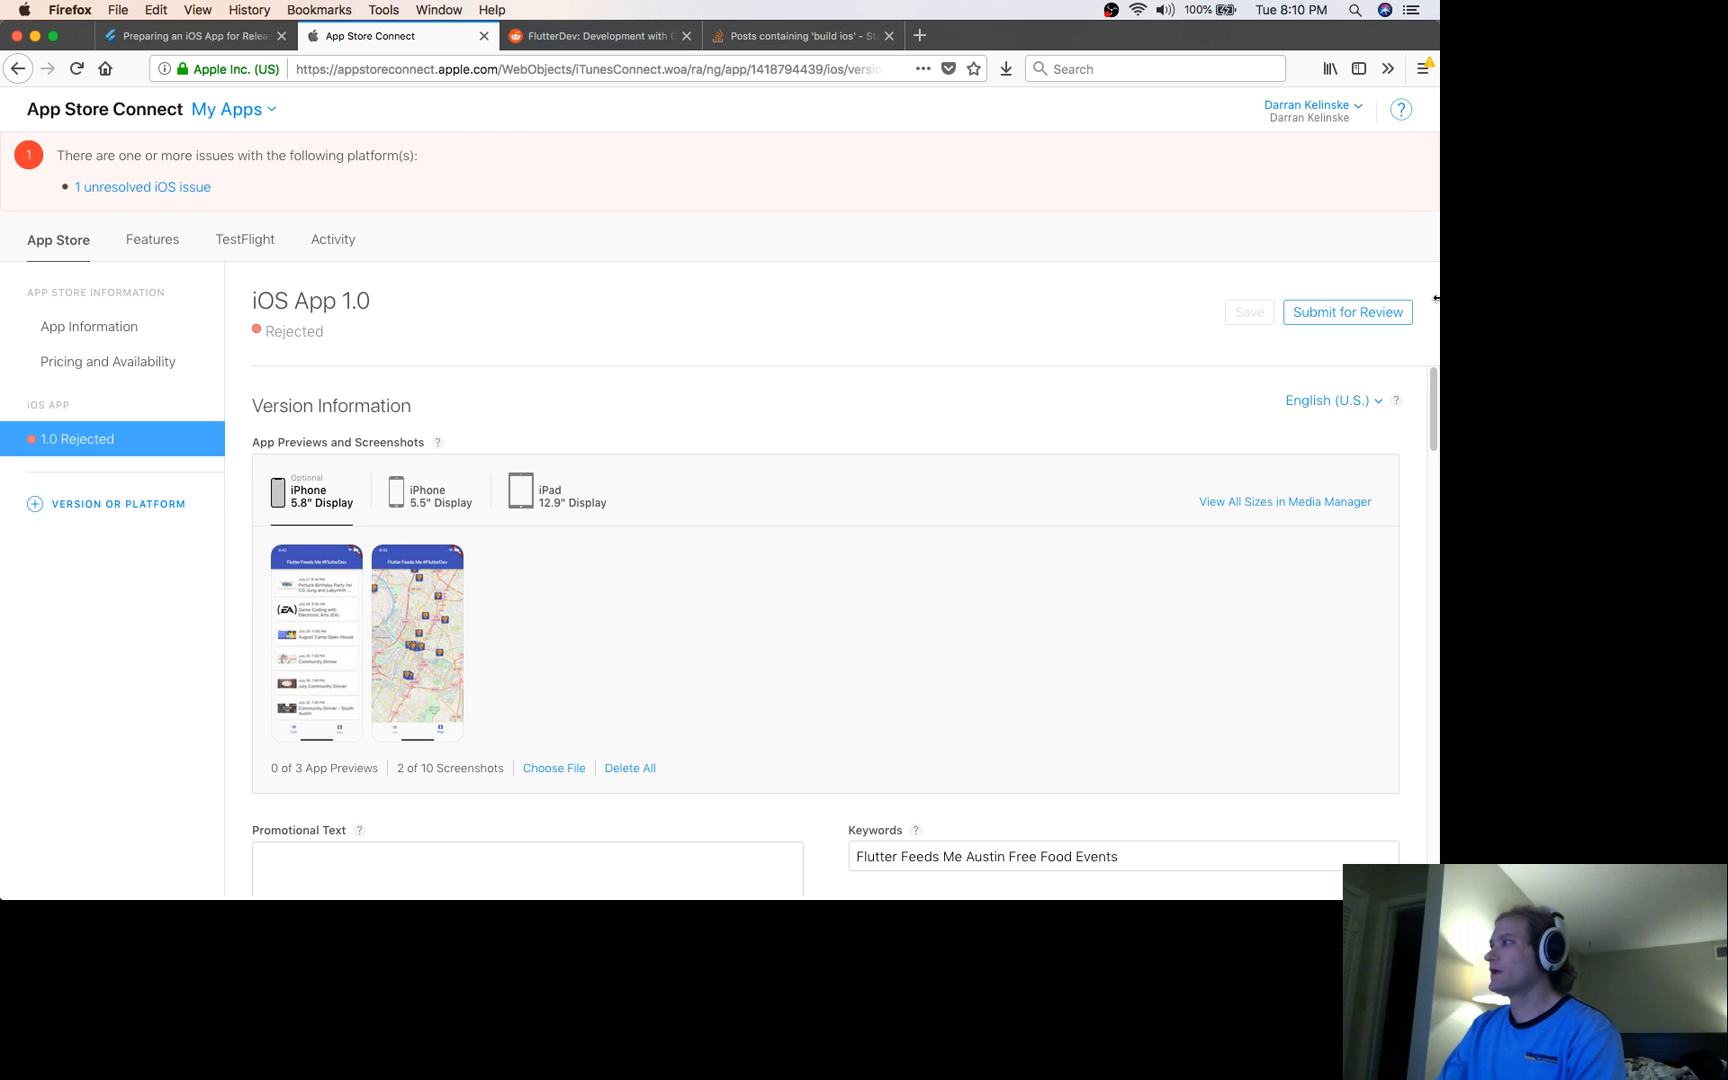
pyautogui.moveTo(415, 508)
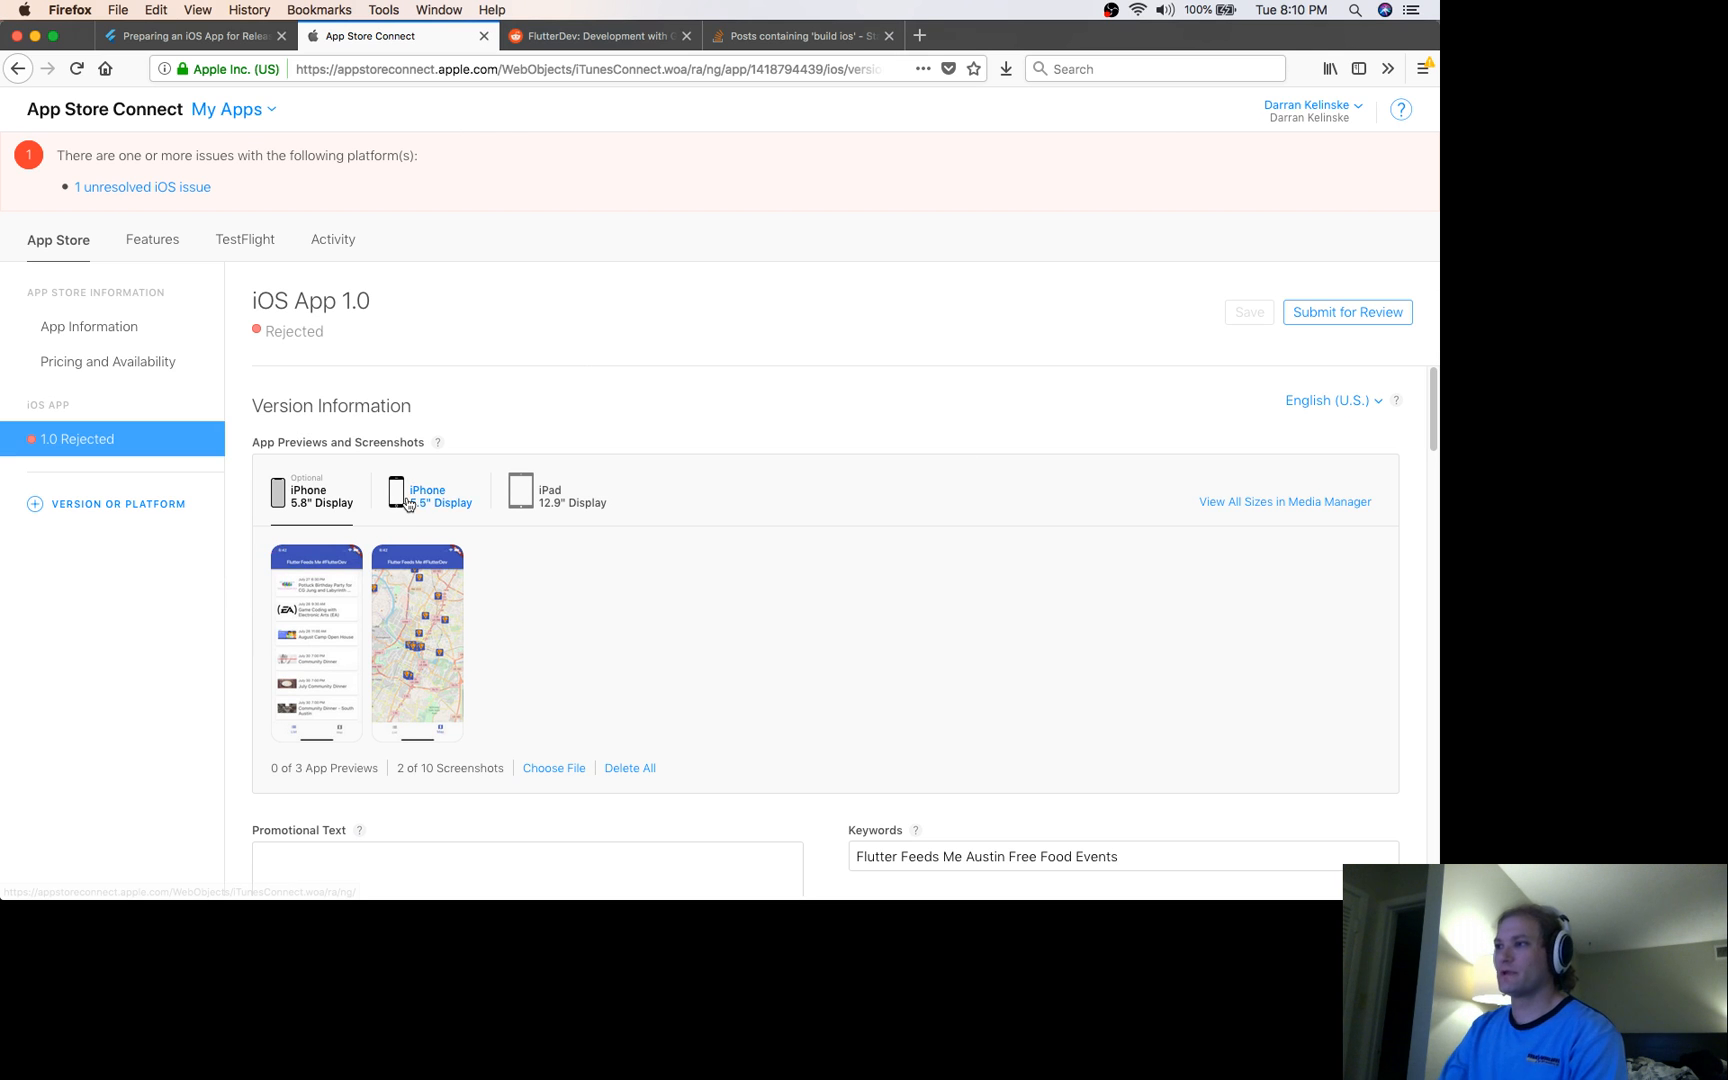
pyautogui.click(426, 495)
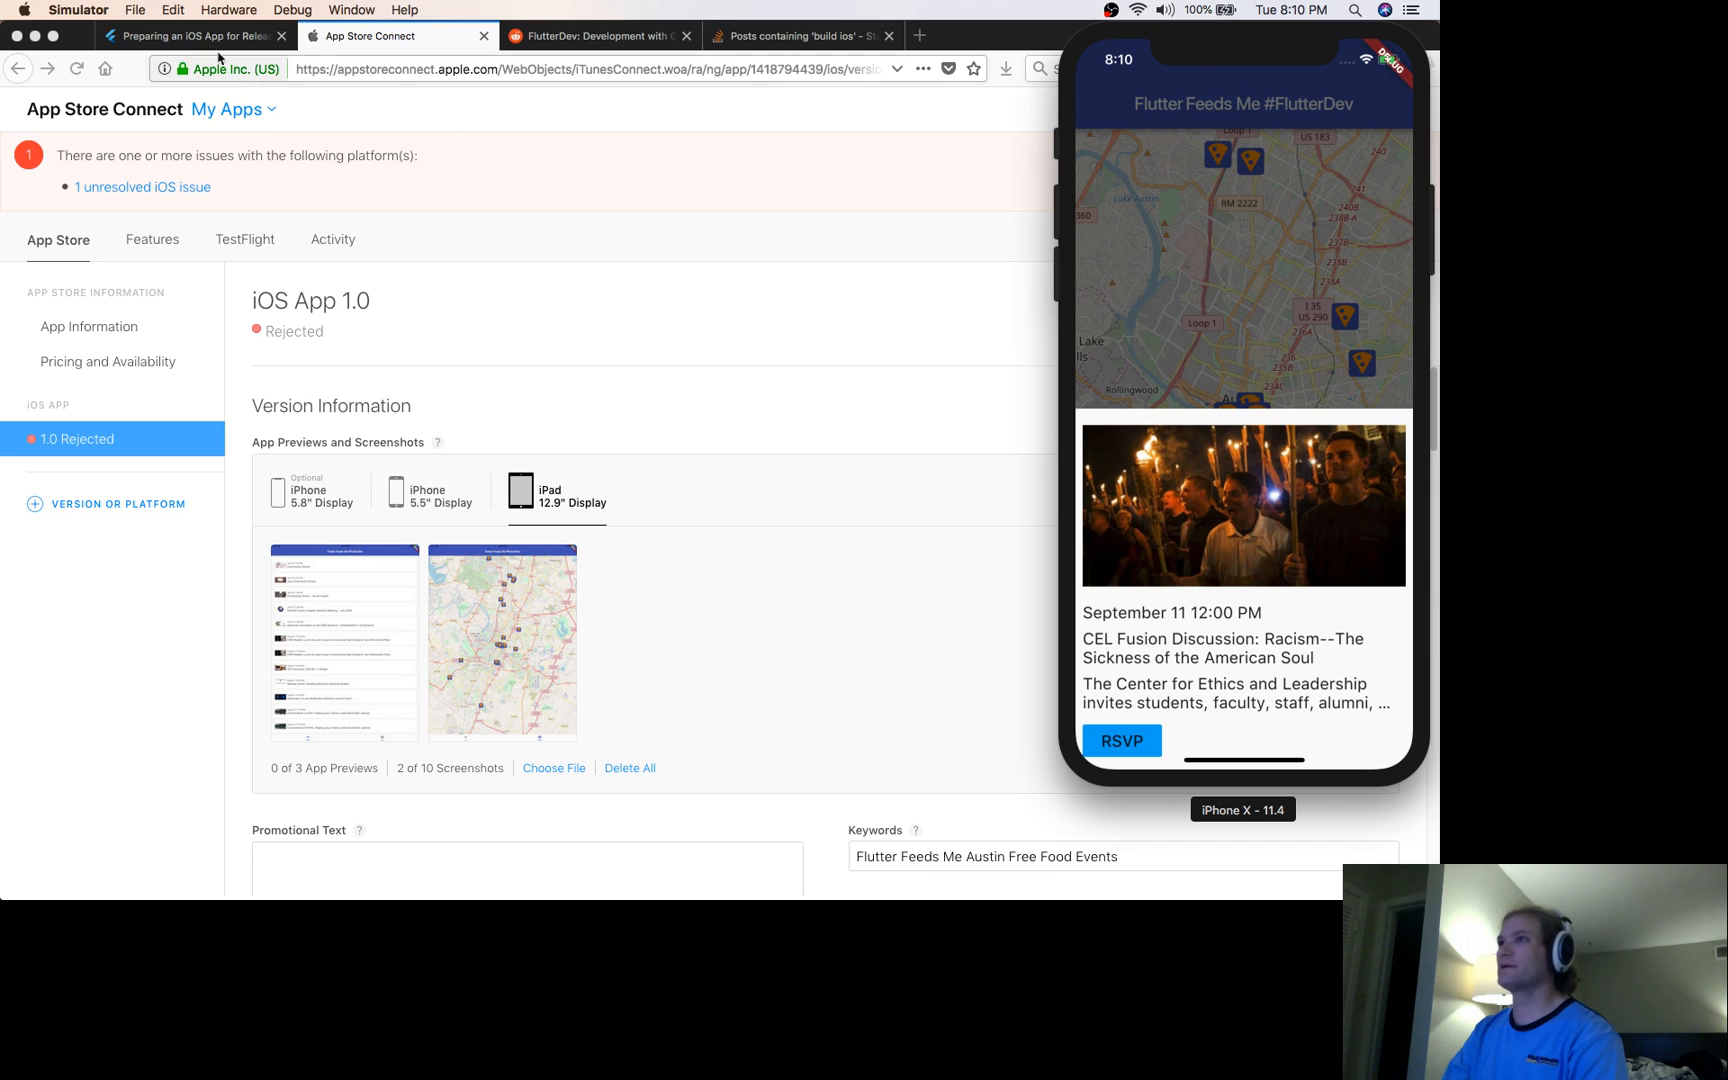
# Set Simulator aside and show the rejected version's two 5.5-inch iPhone screenshots in App Store Connect
pyautogui.click(140, 8)
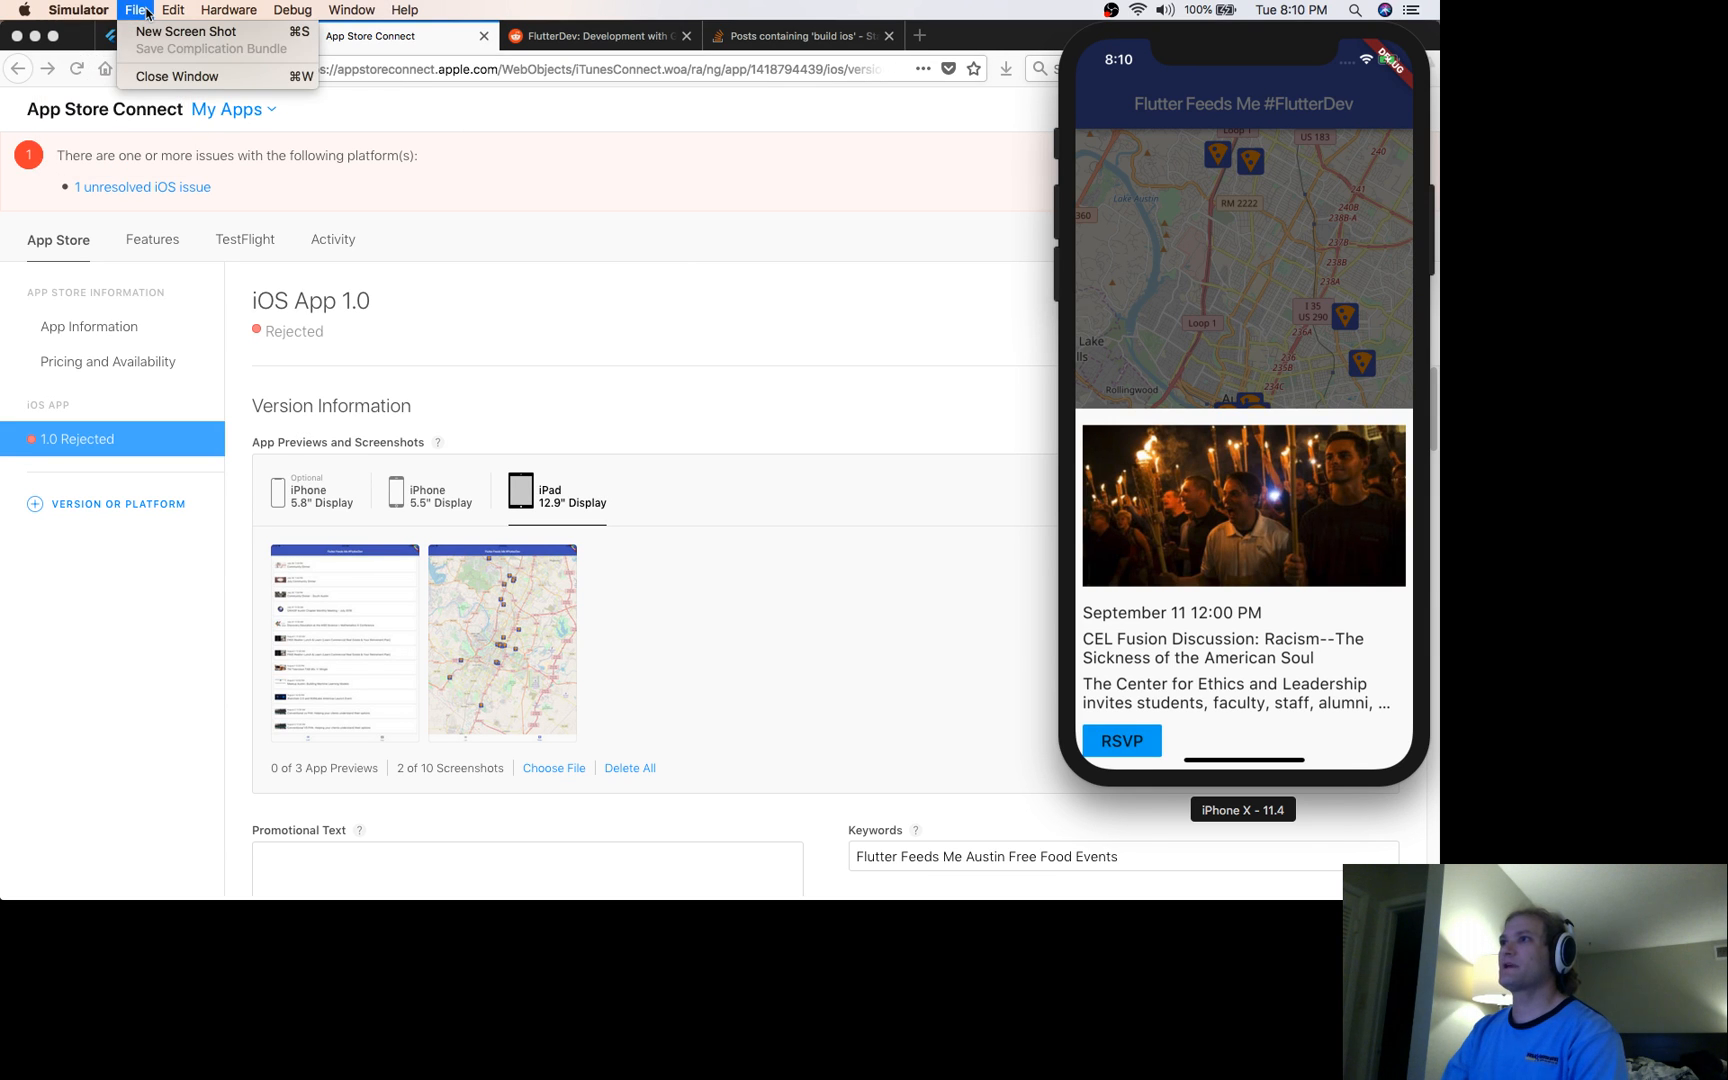
pyautogui.moveTo(155, 30)
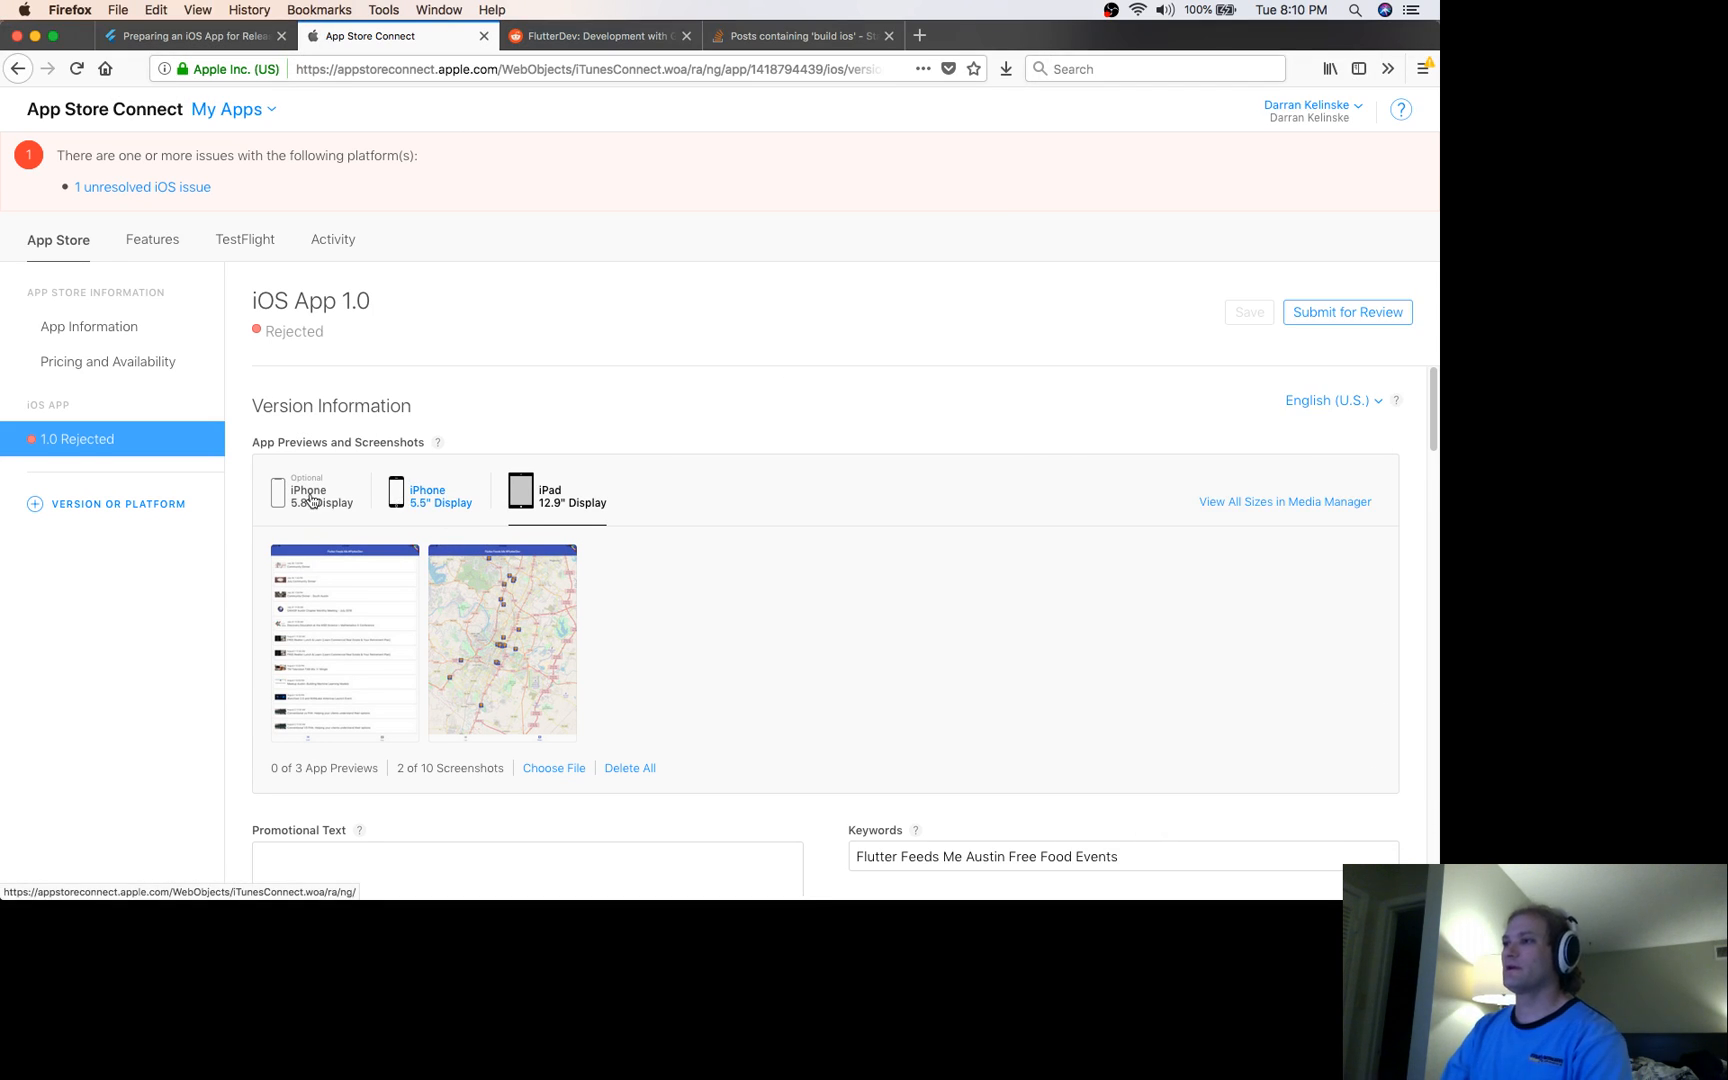
pyautogui.click(430, 497)
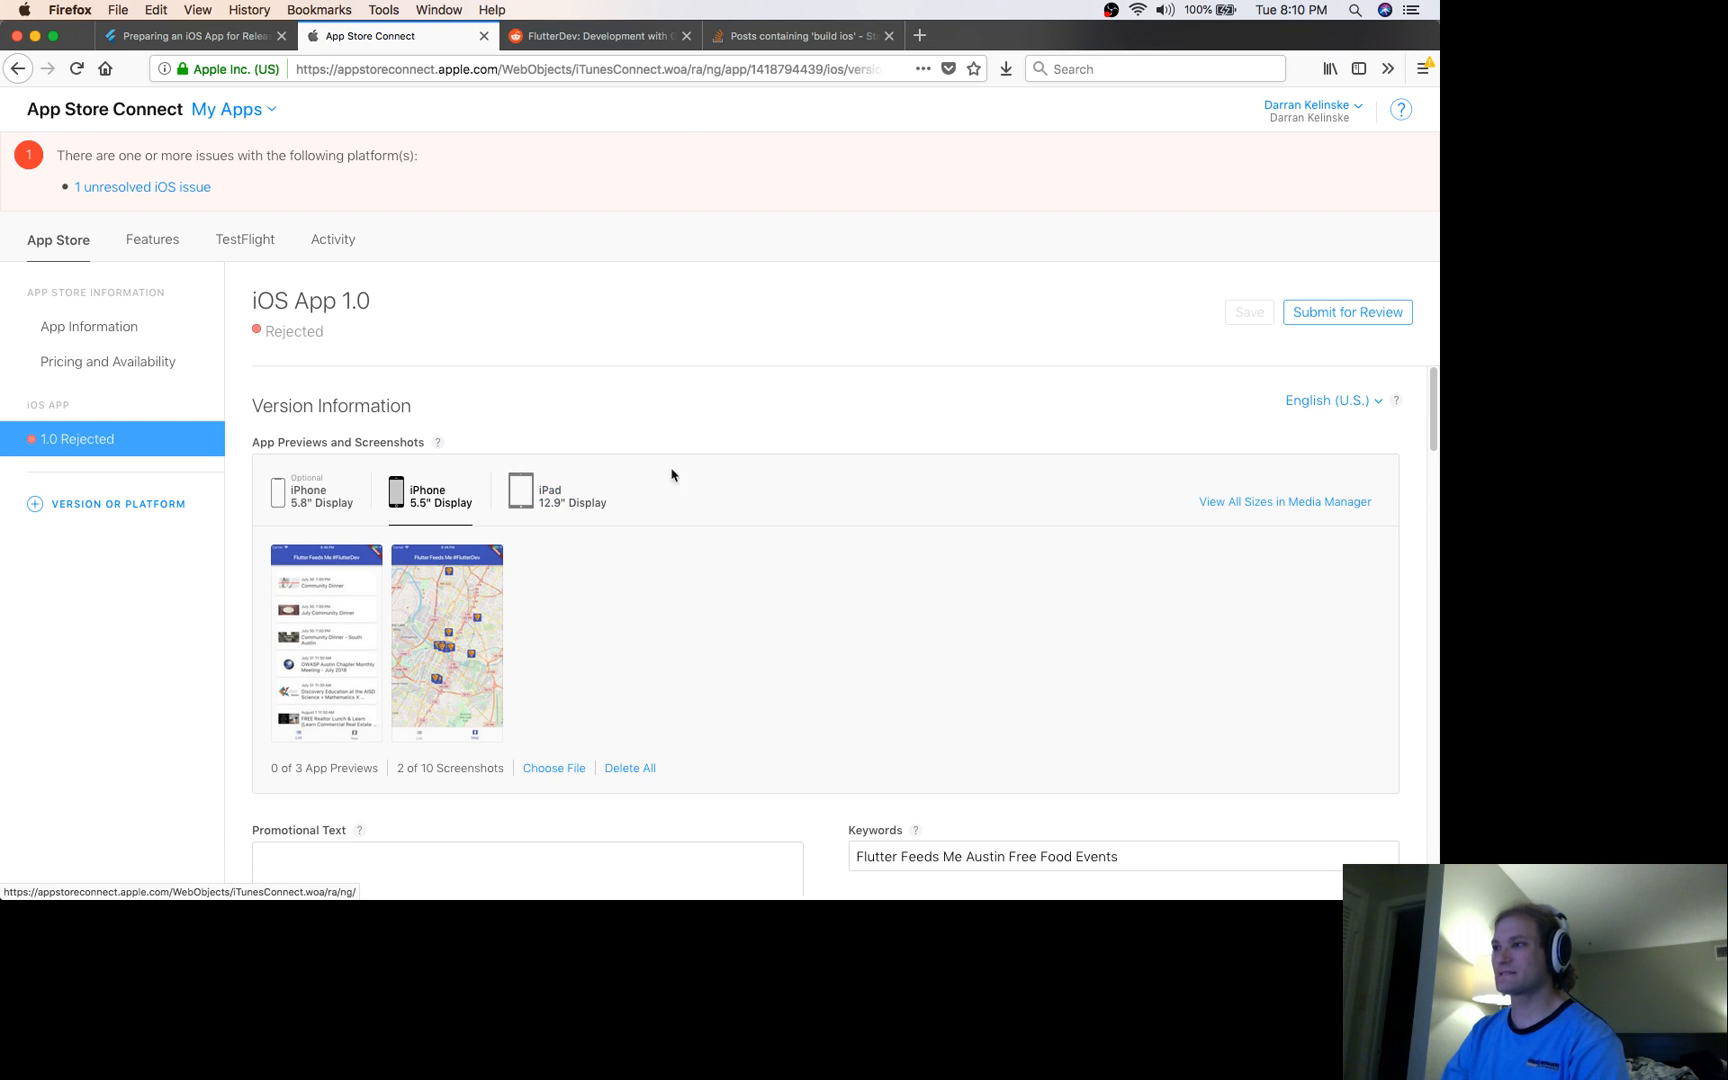
pyautogui.moveTo(310, 496)
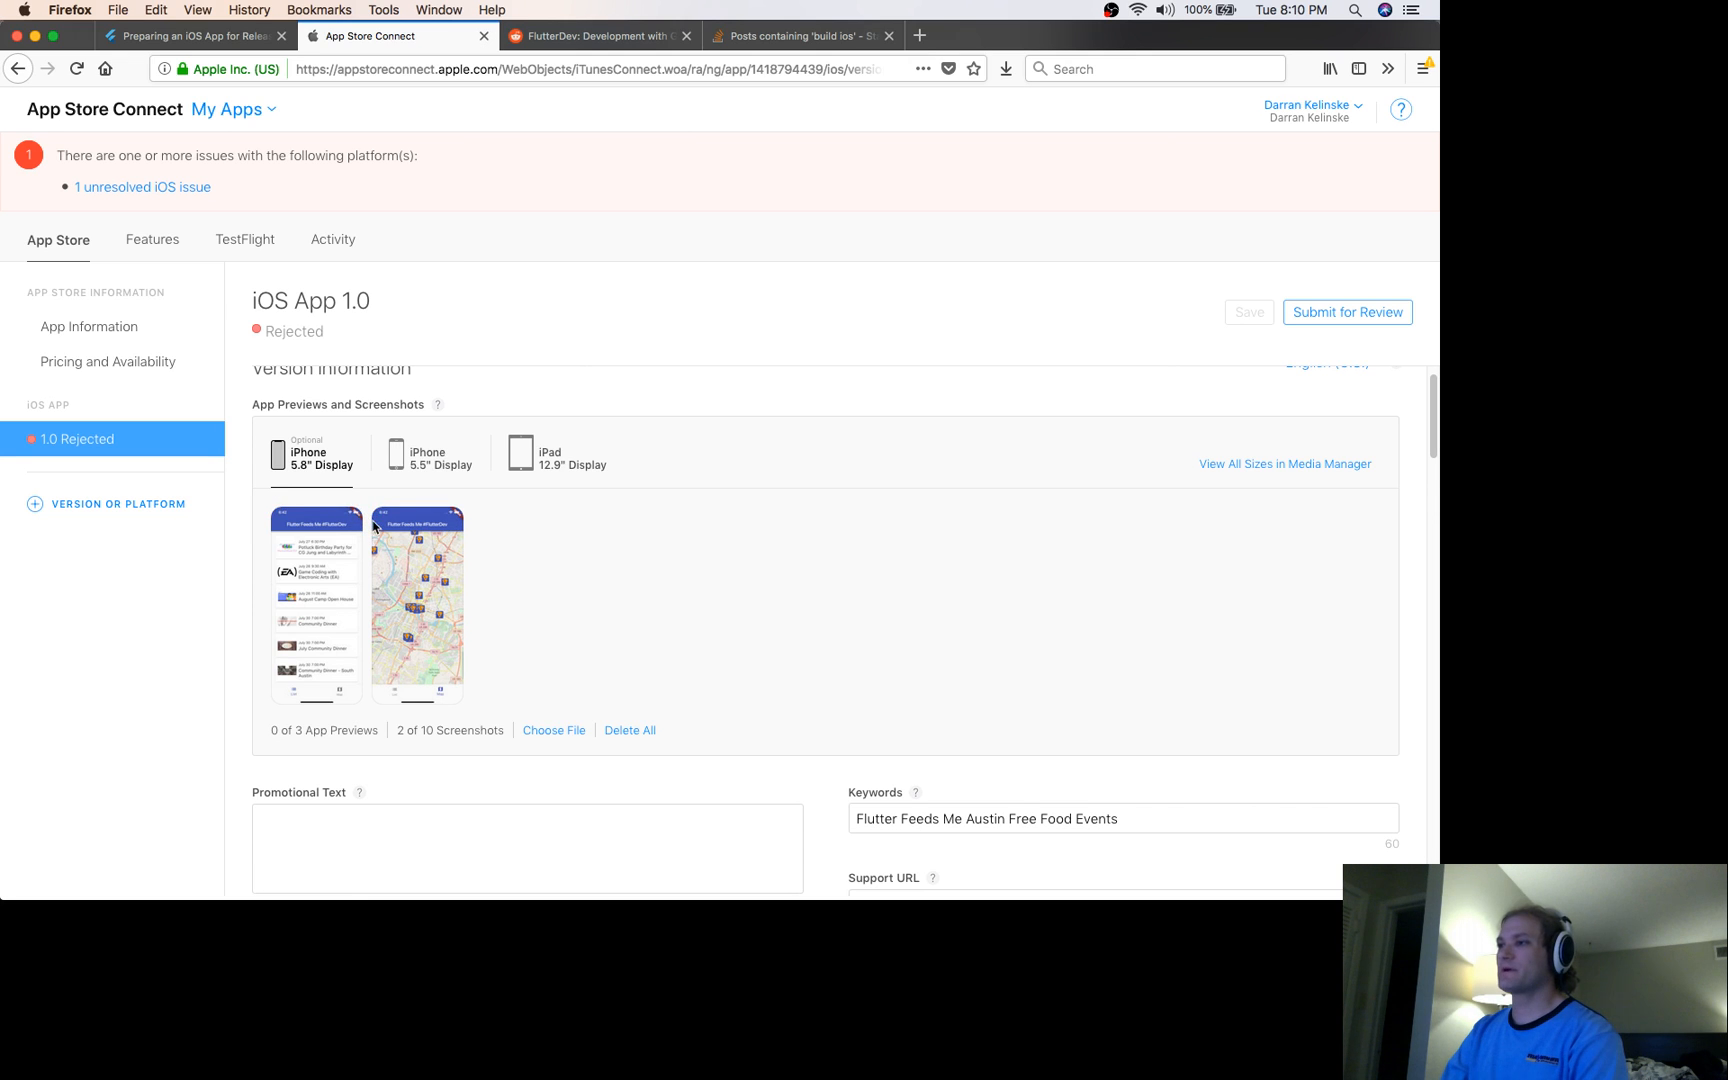
pyautogui.click(429, 454)
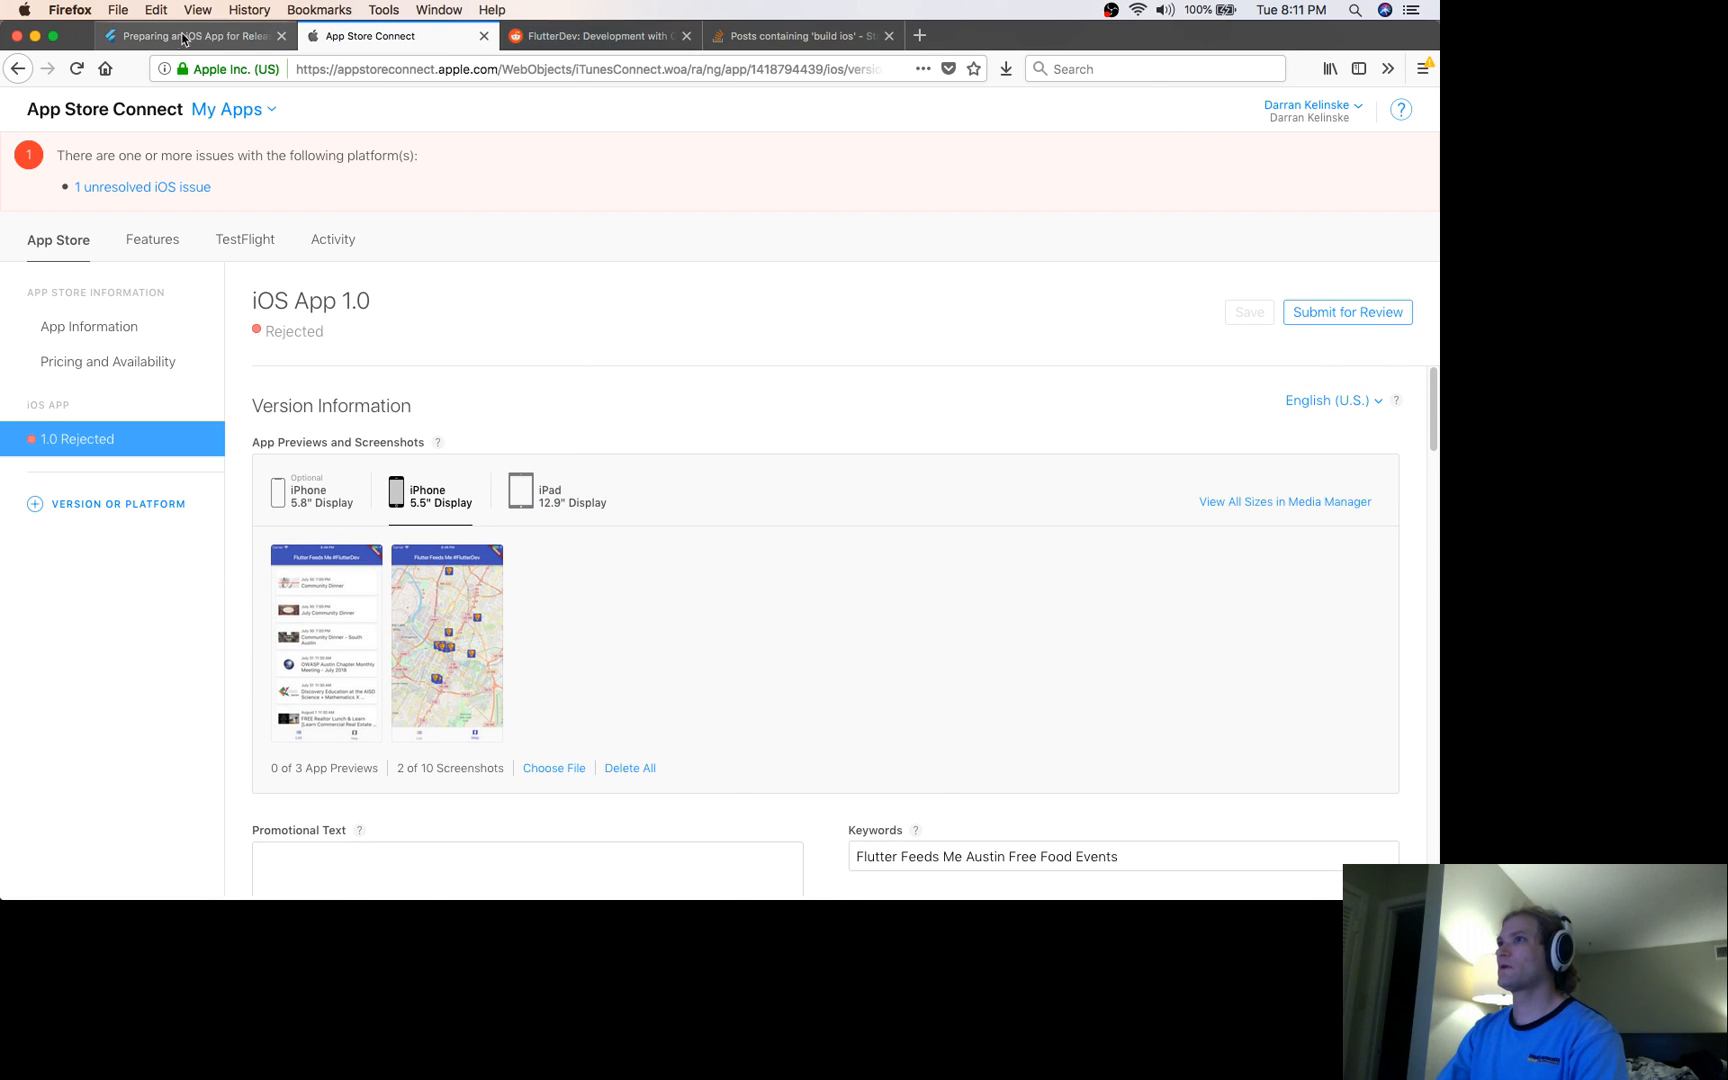
# Upvote the 'E-Commerce app using Flutter' post on r/FlutterDev, raising its score to 9
pyautogui.click(180, 37)
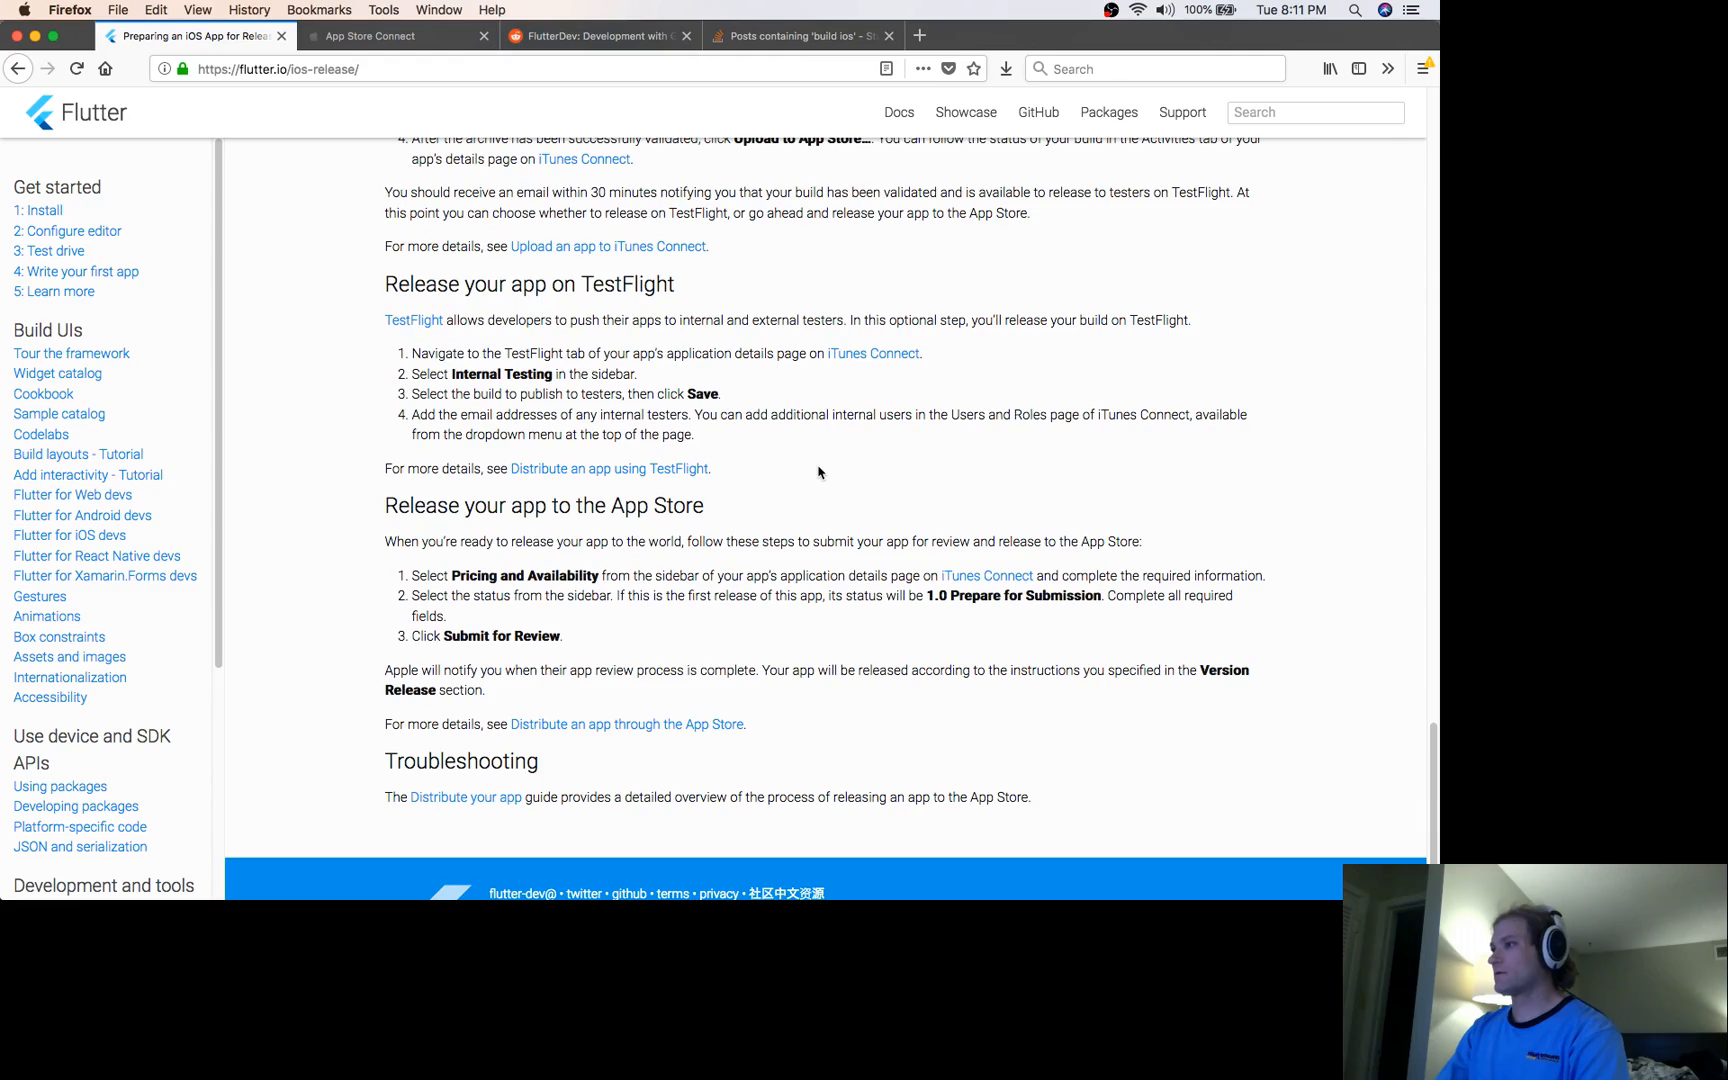
pyautogui.scroll(3)
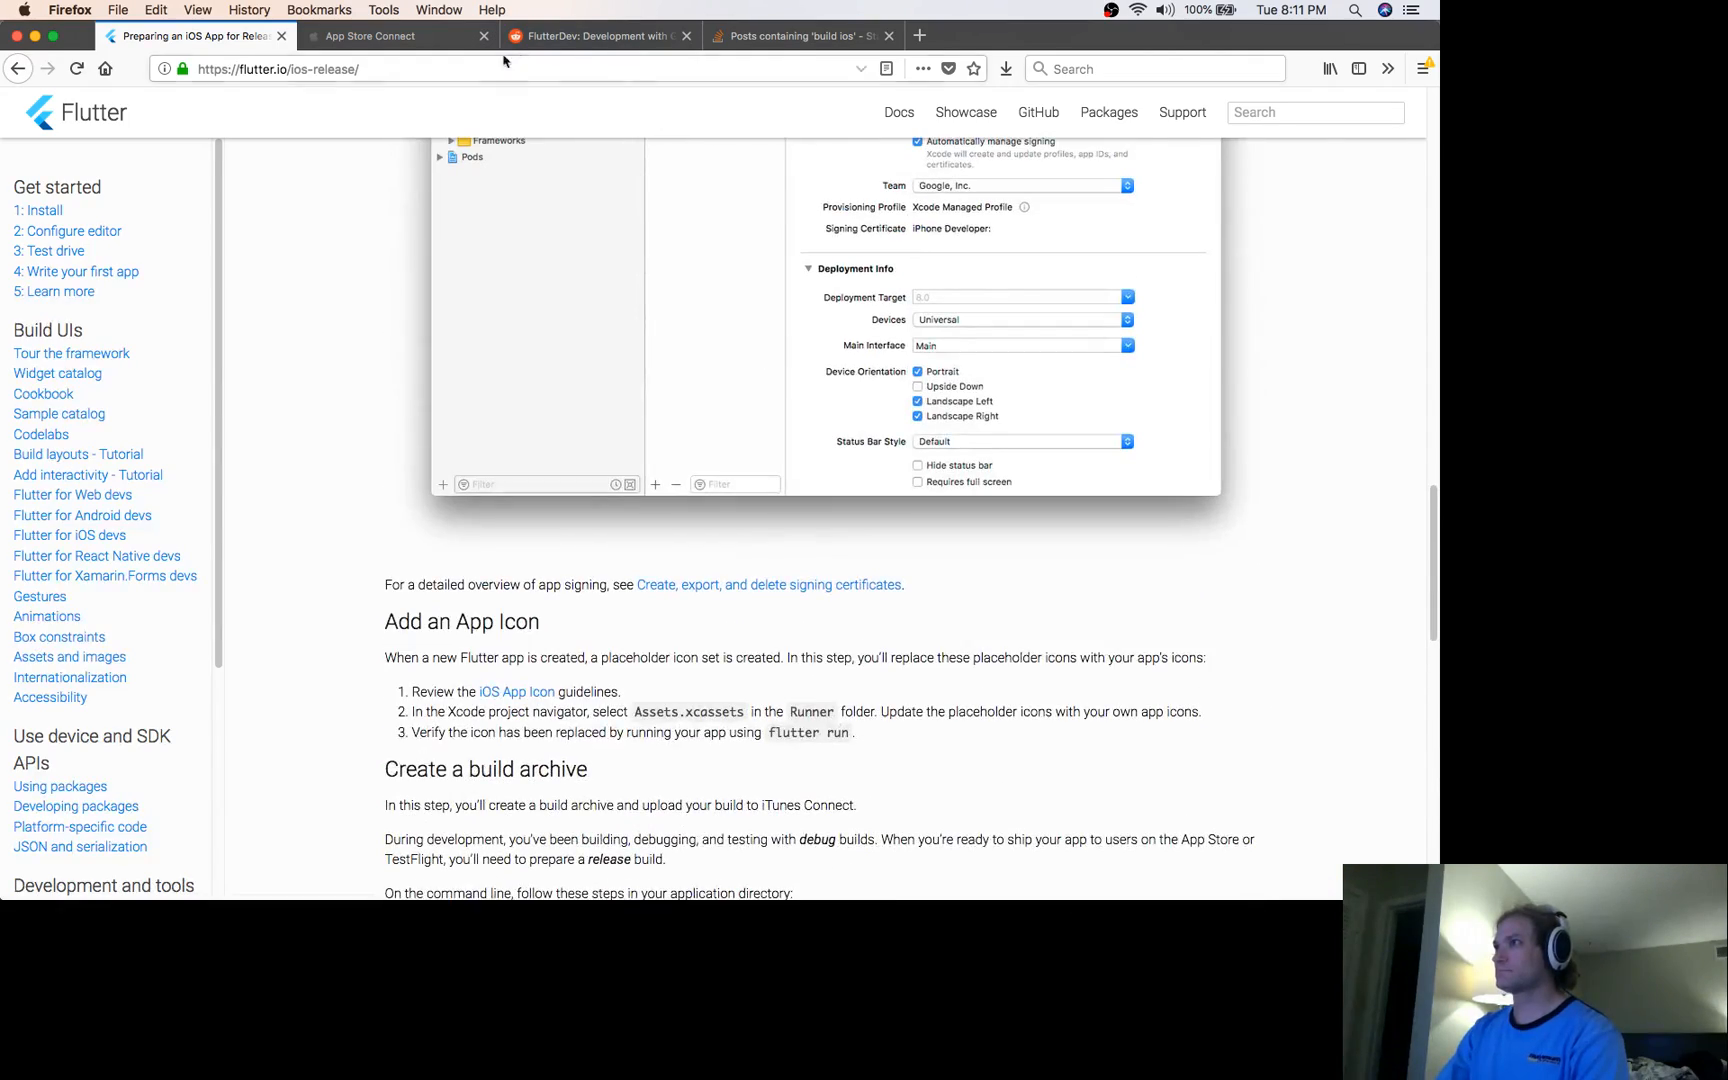
pyautogui.click(600, 36)
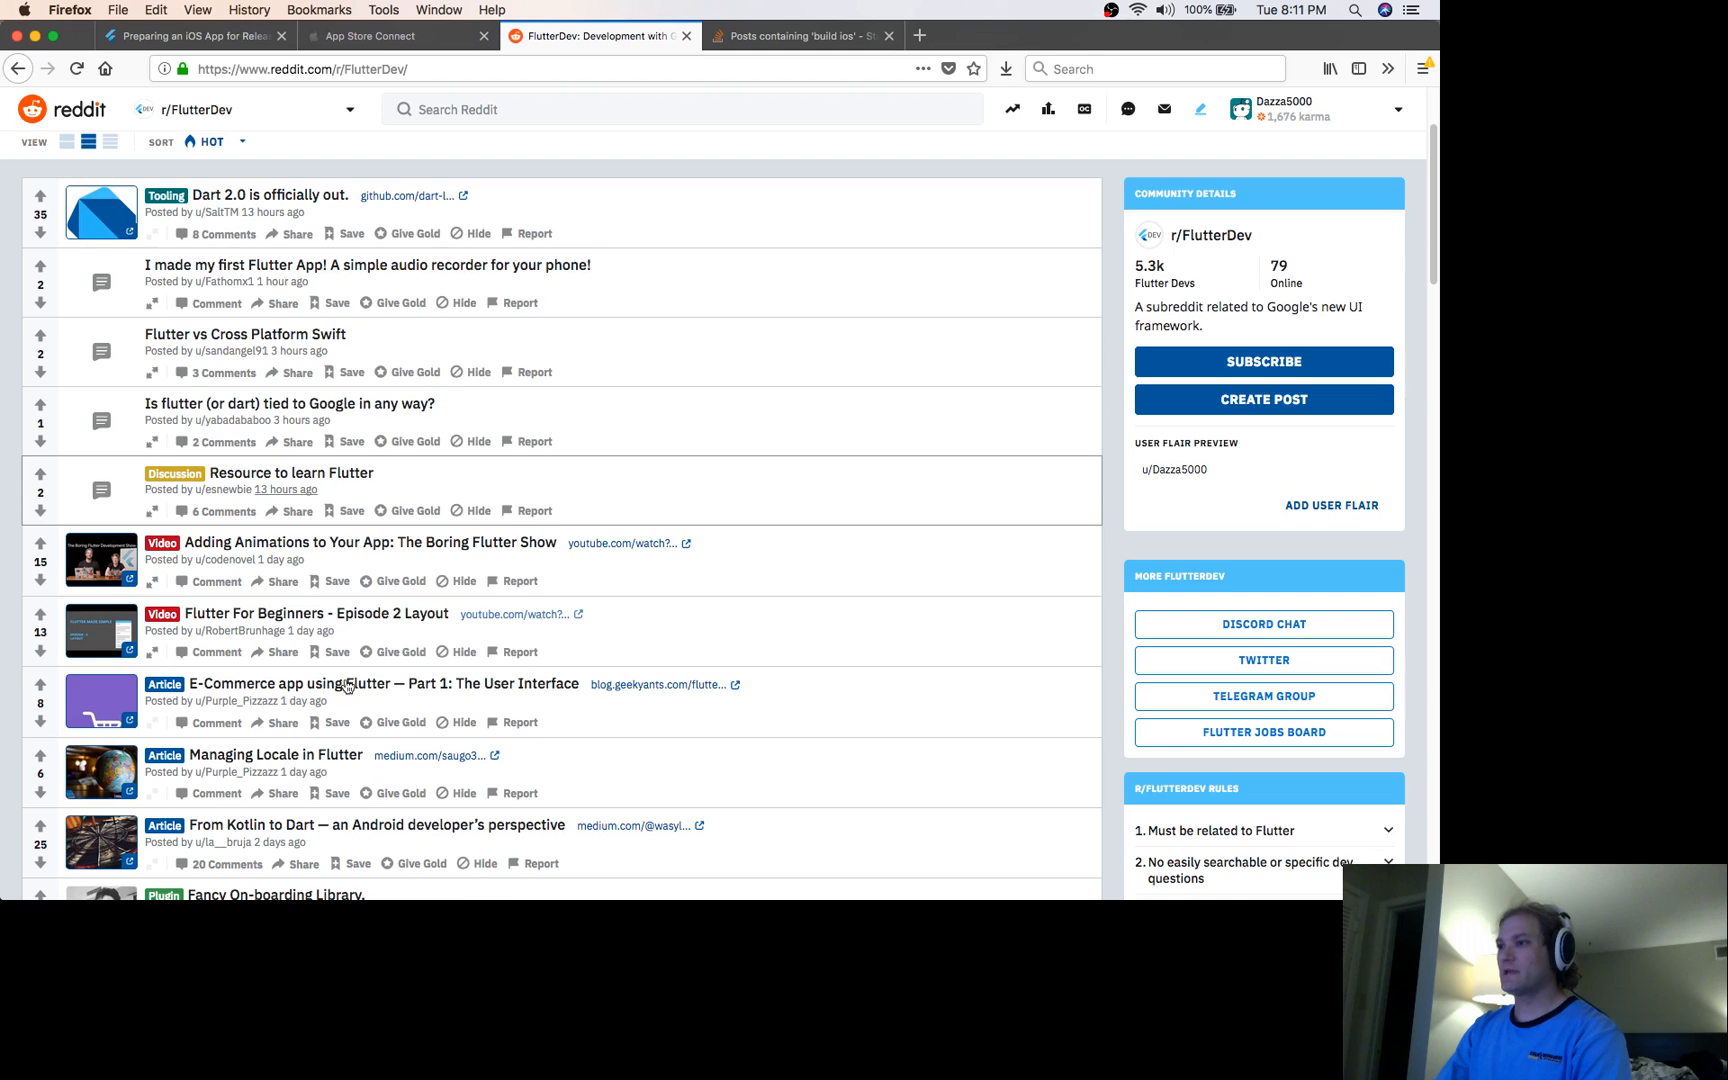
pyautogui.scroll(-3)
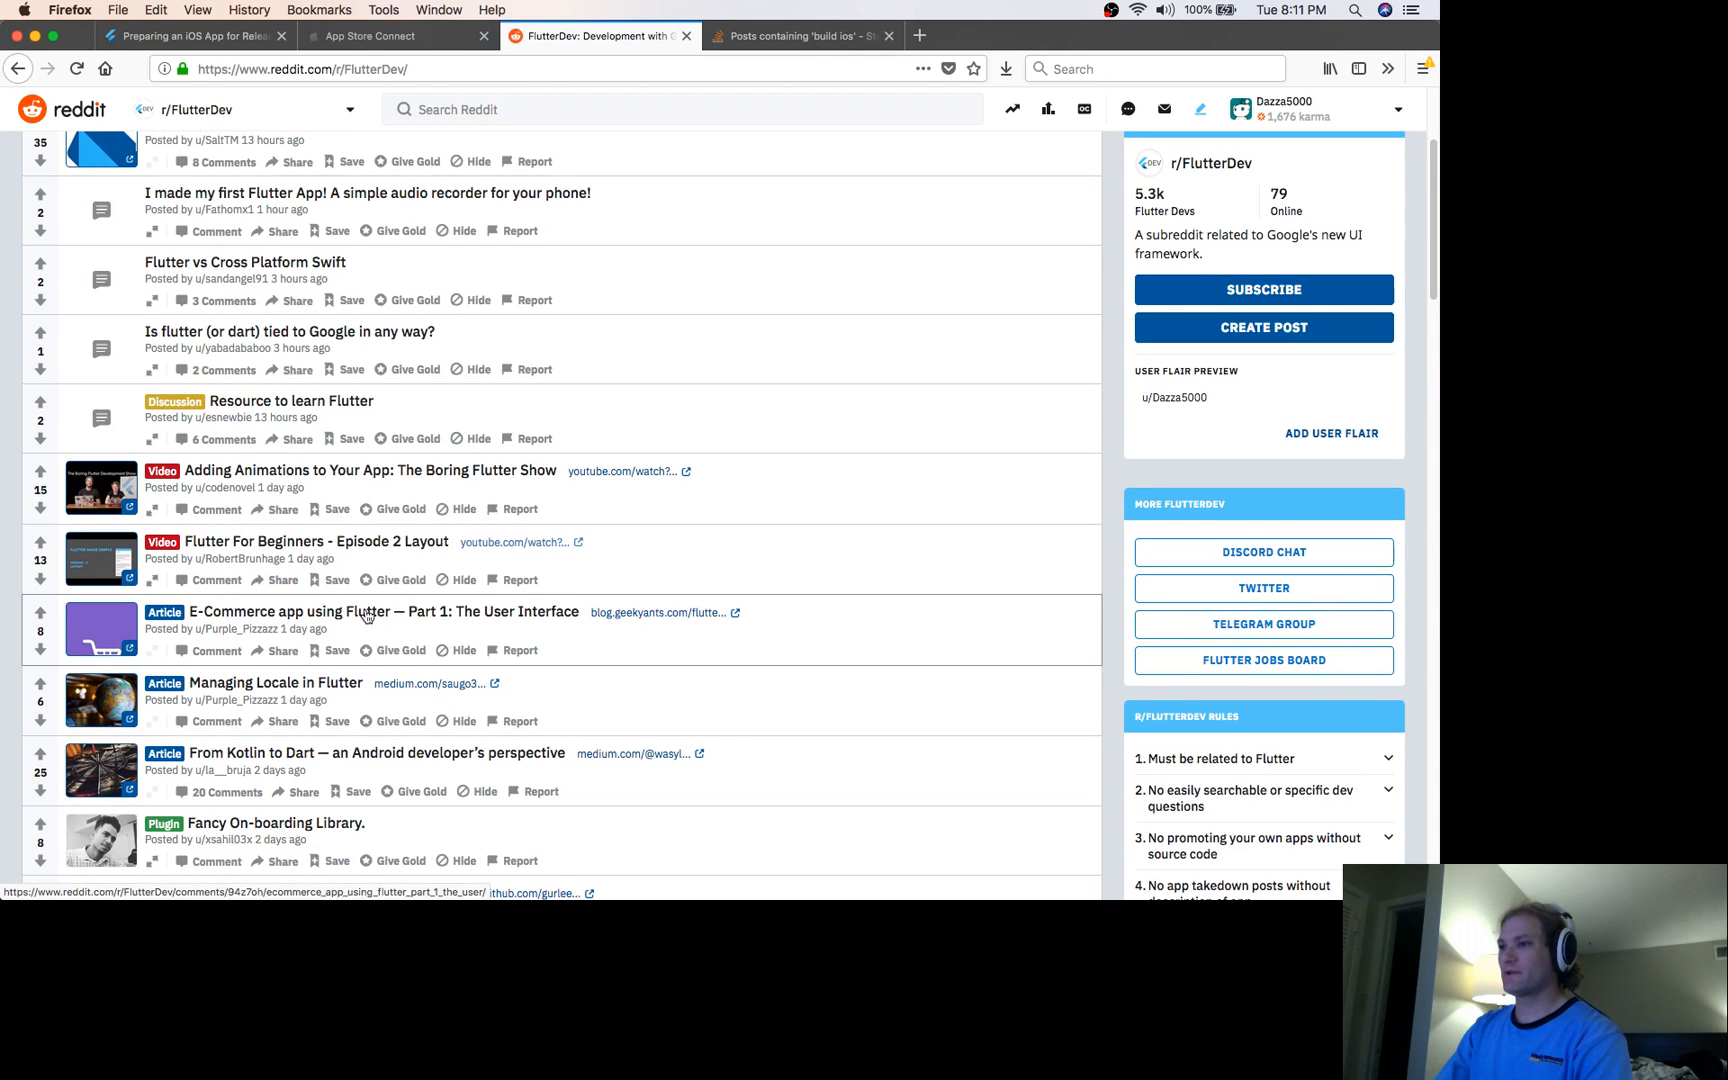
pyautogui.scroll(-3)
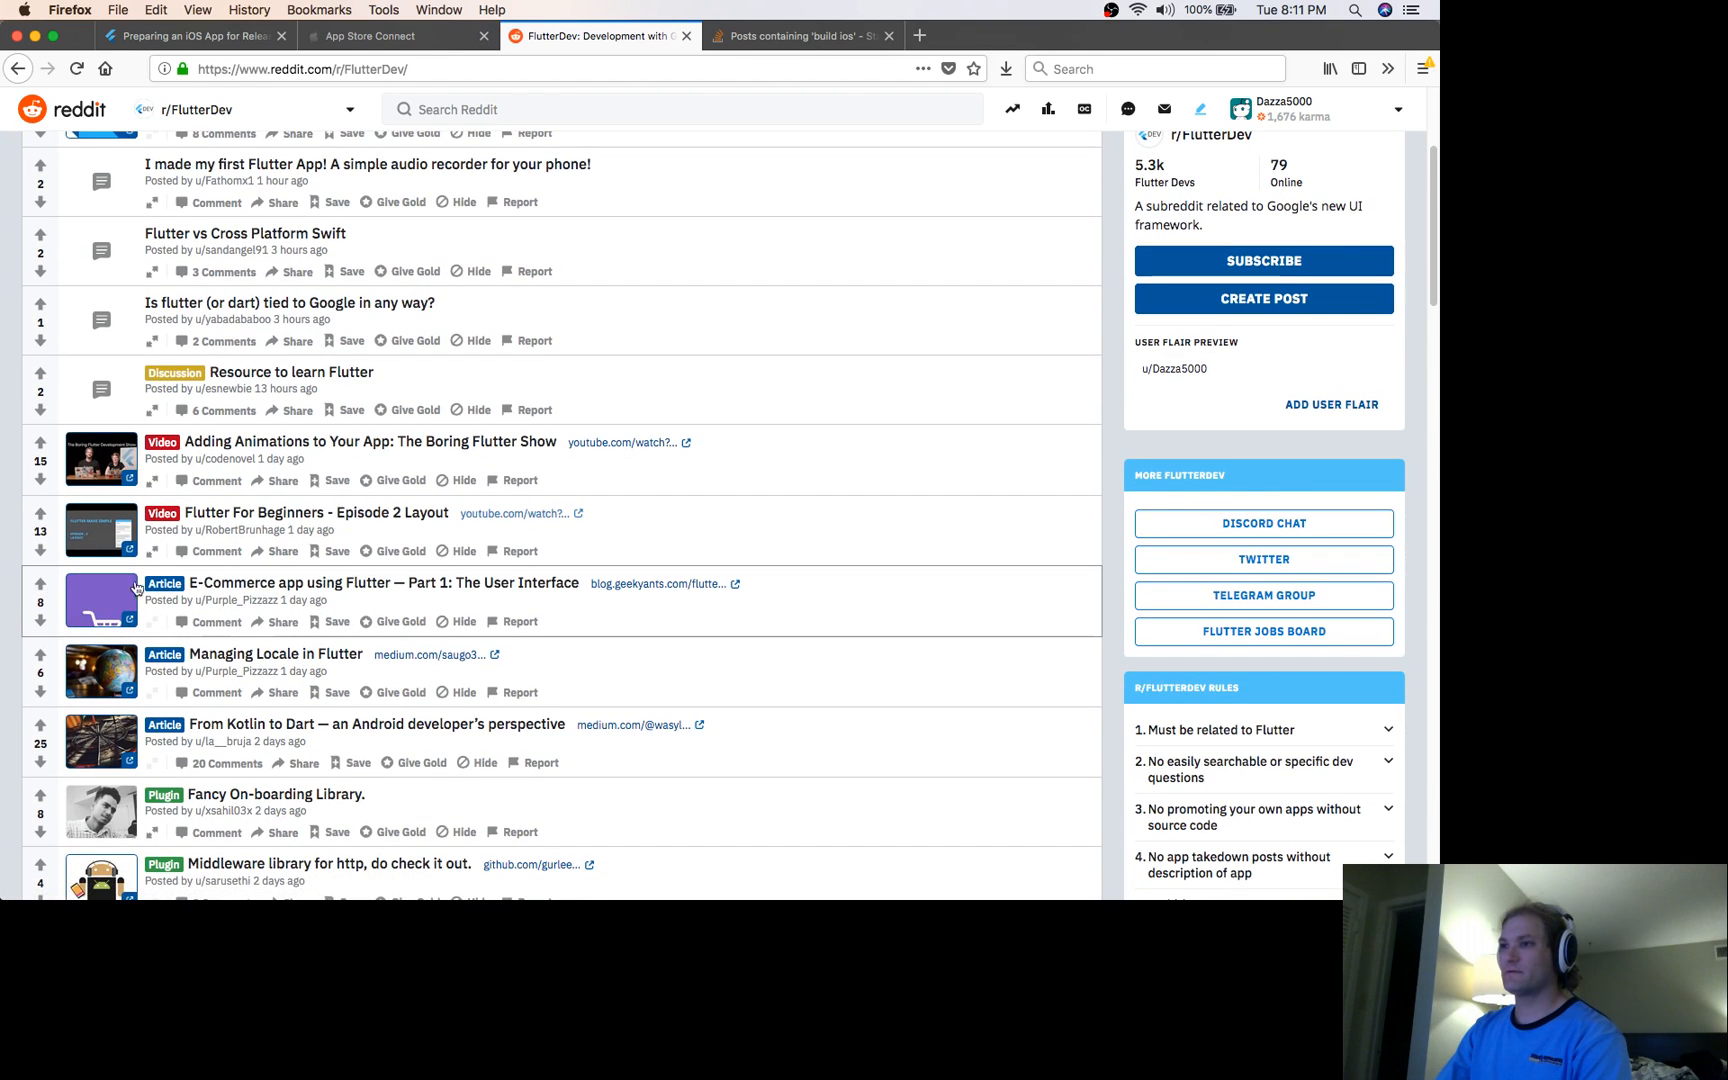
pyautogui.click(40, 582)
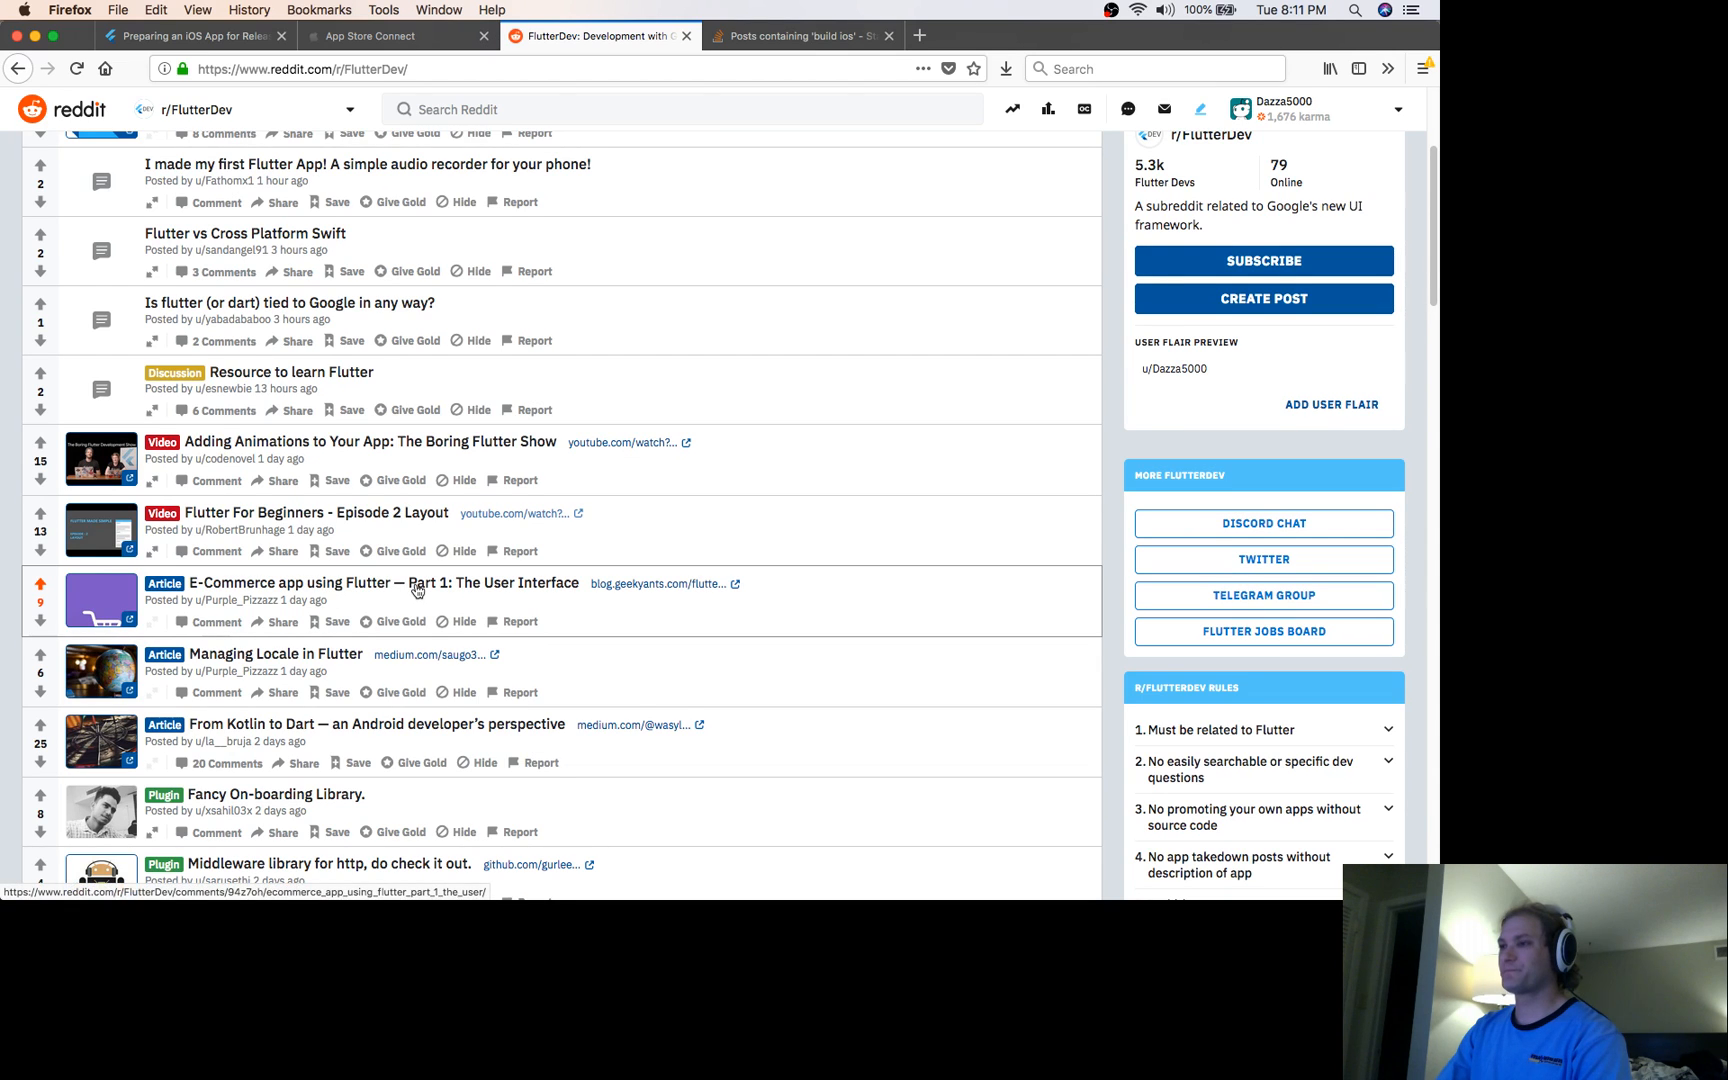
pyautogui.moveTo(415, 567)
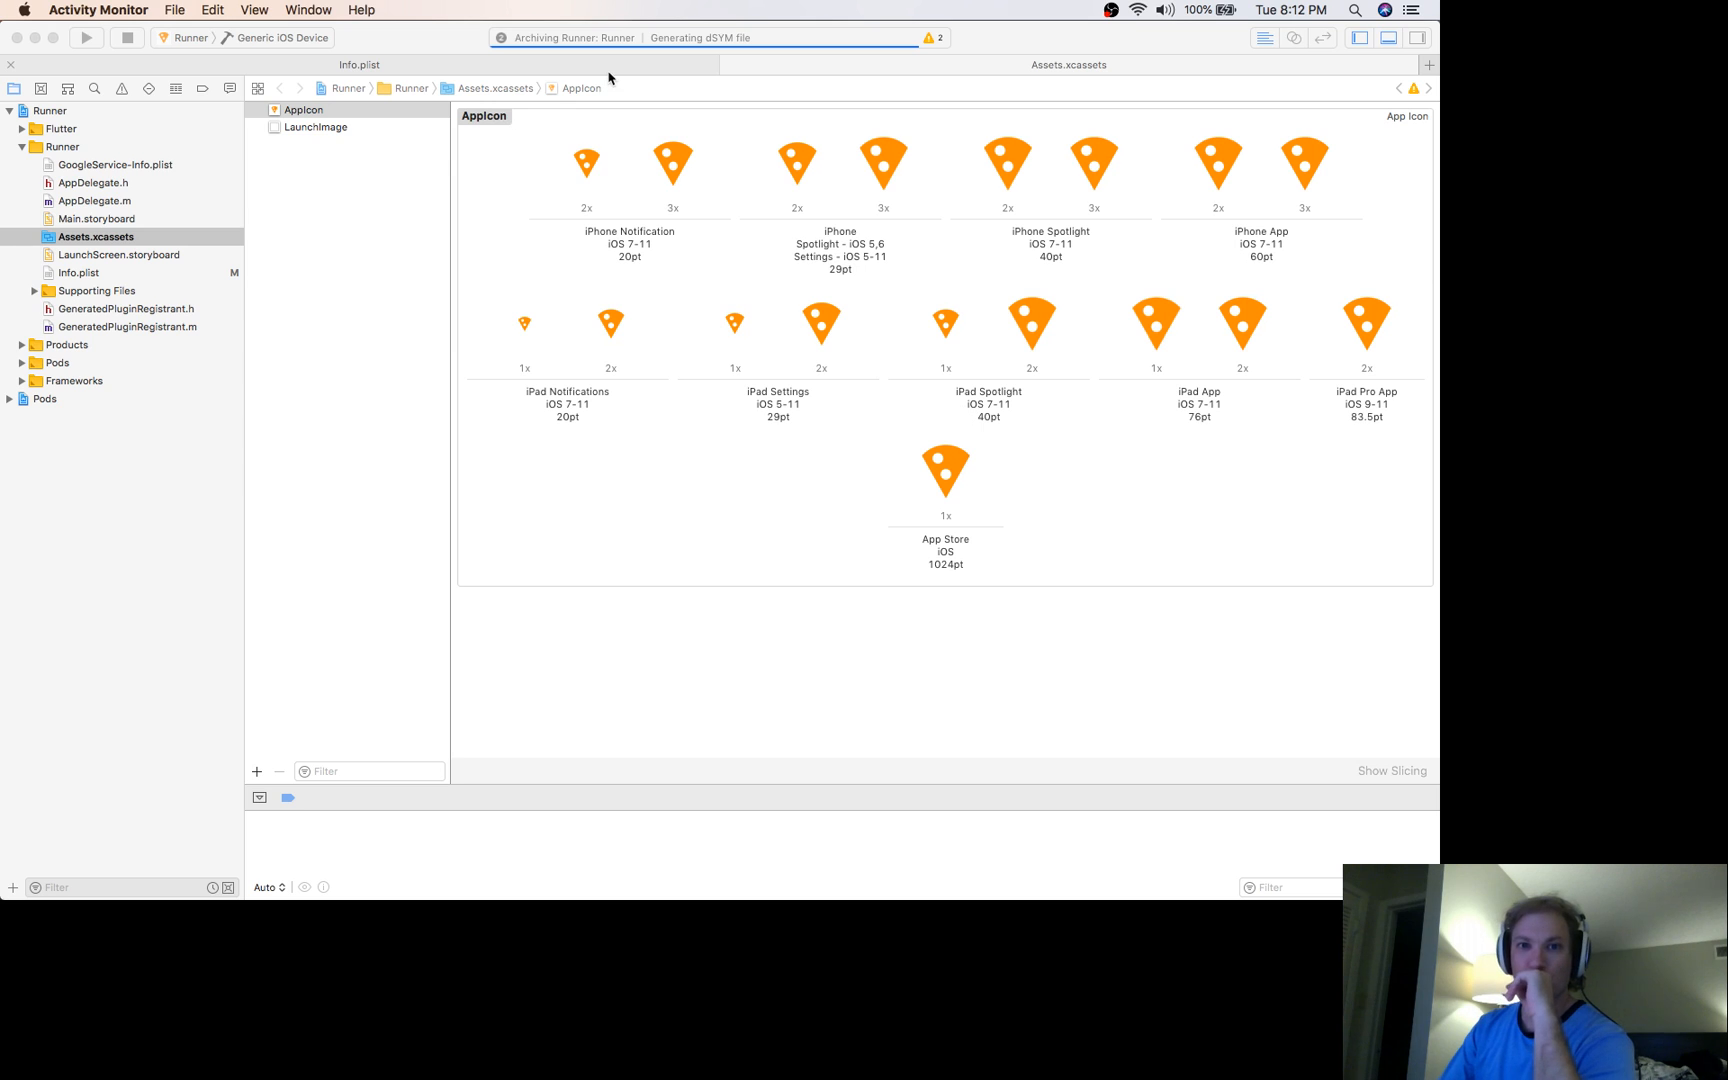
pyautogui.moveTo(972, 687)
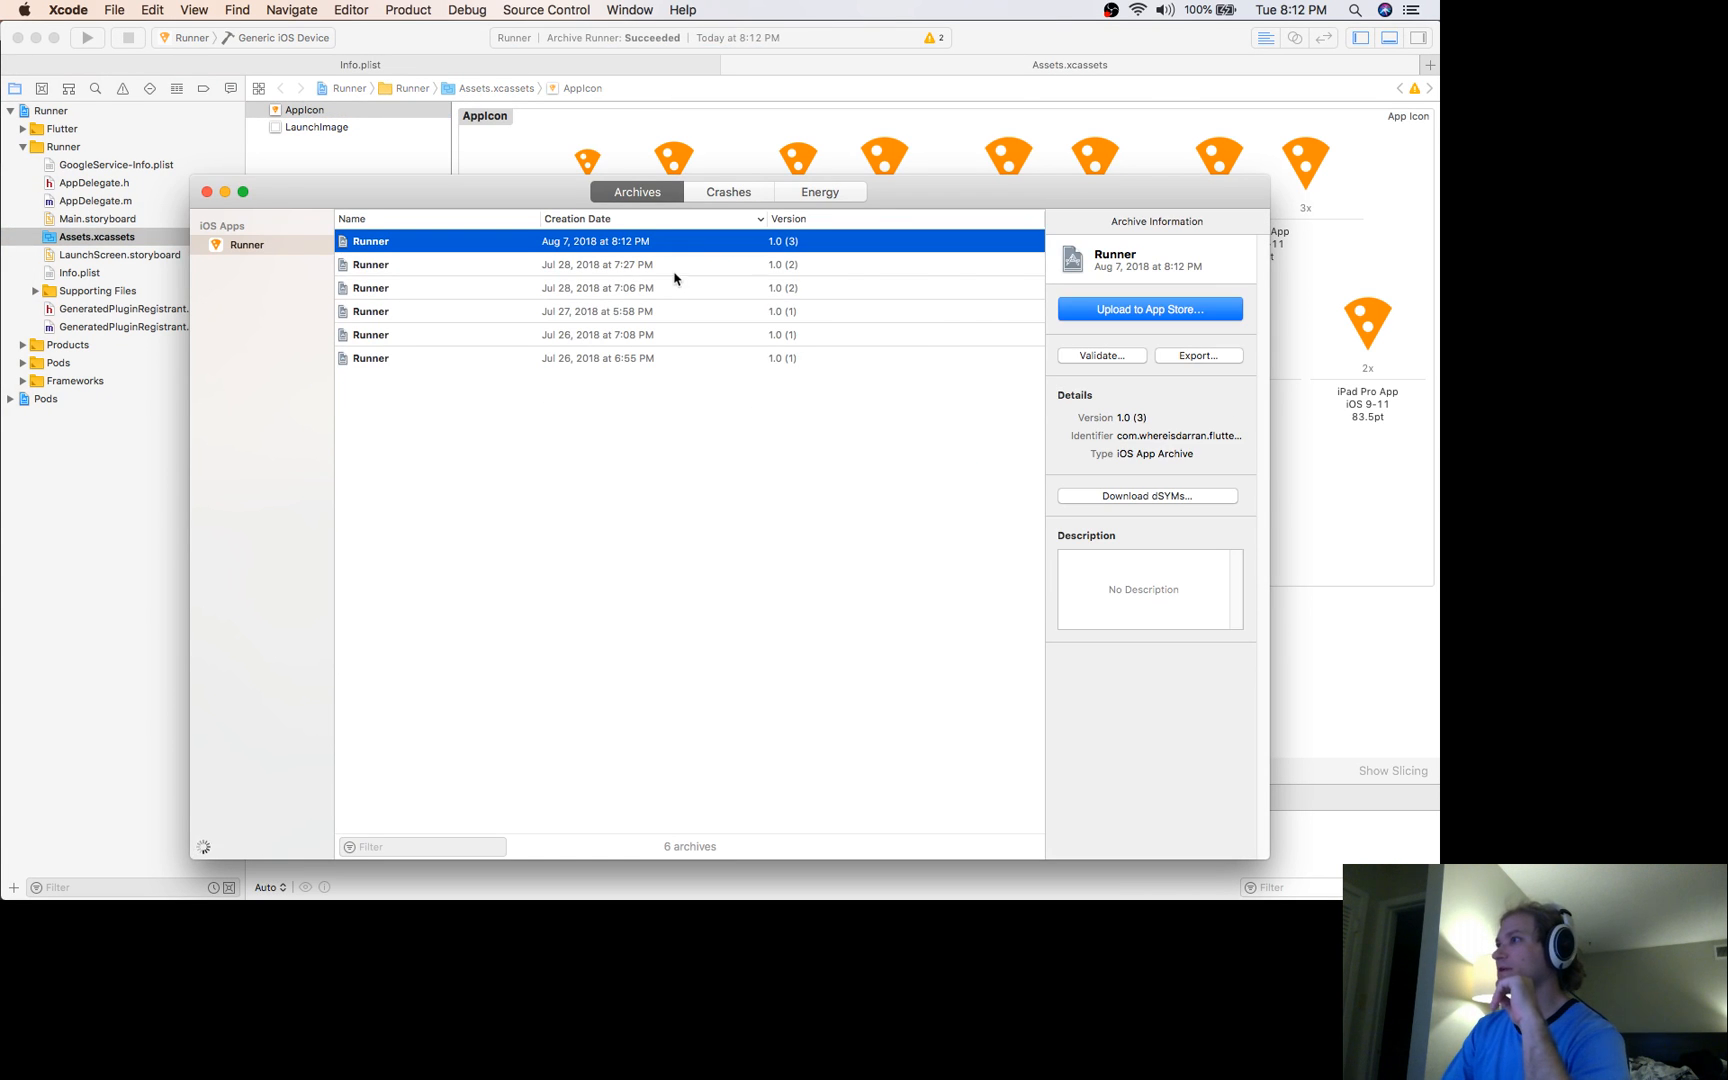
pyautogui.moveTo(1278, 338)
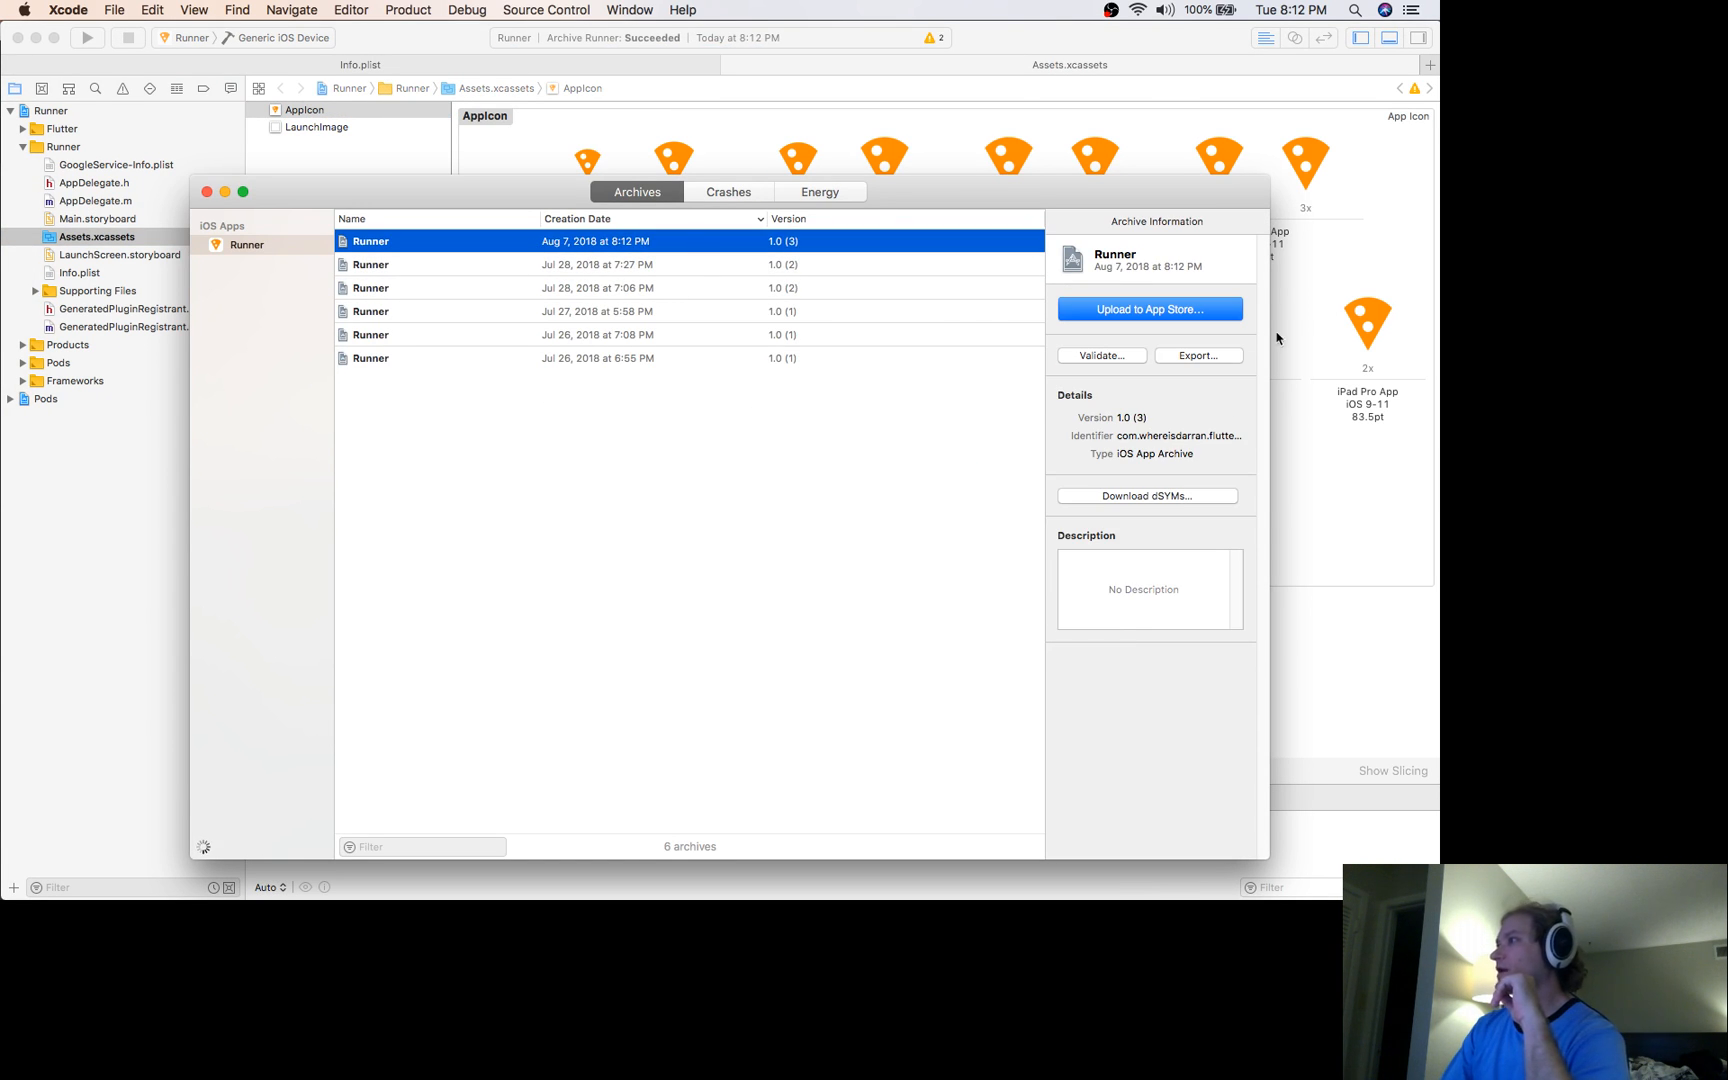
# Validate the Runner 1.0 (3) archive with symbol upload kept and automatic signing
pyautogui.click(1101, 355)
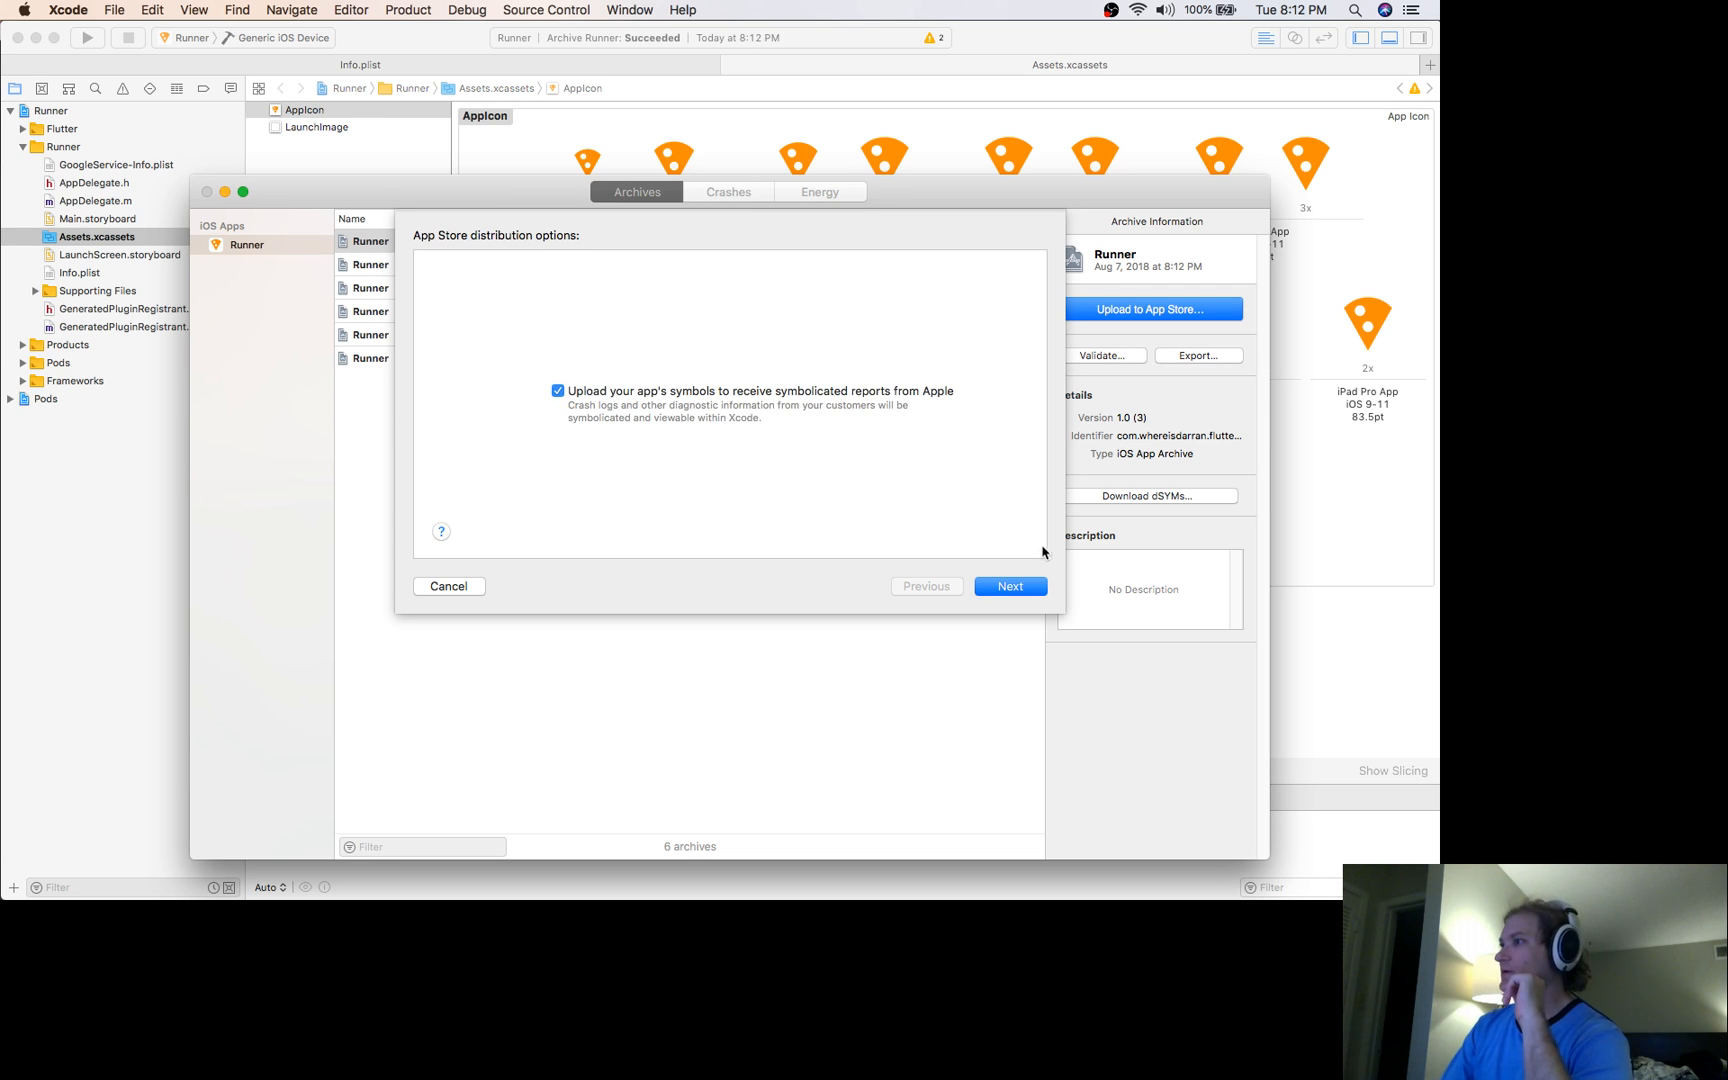
pyautogui.click(1010, 586)
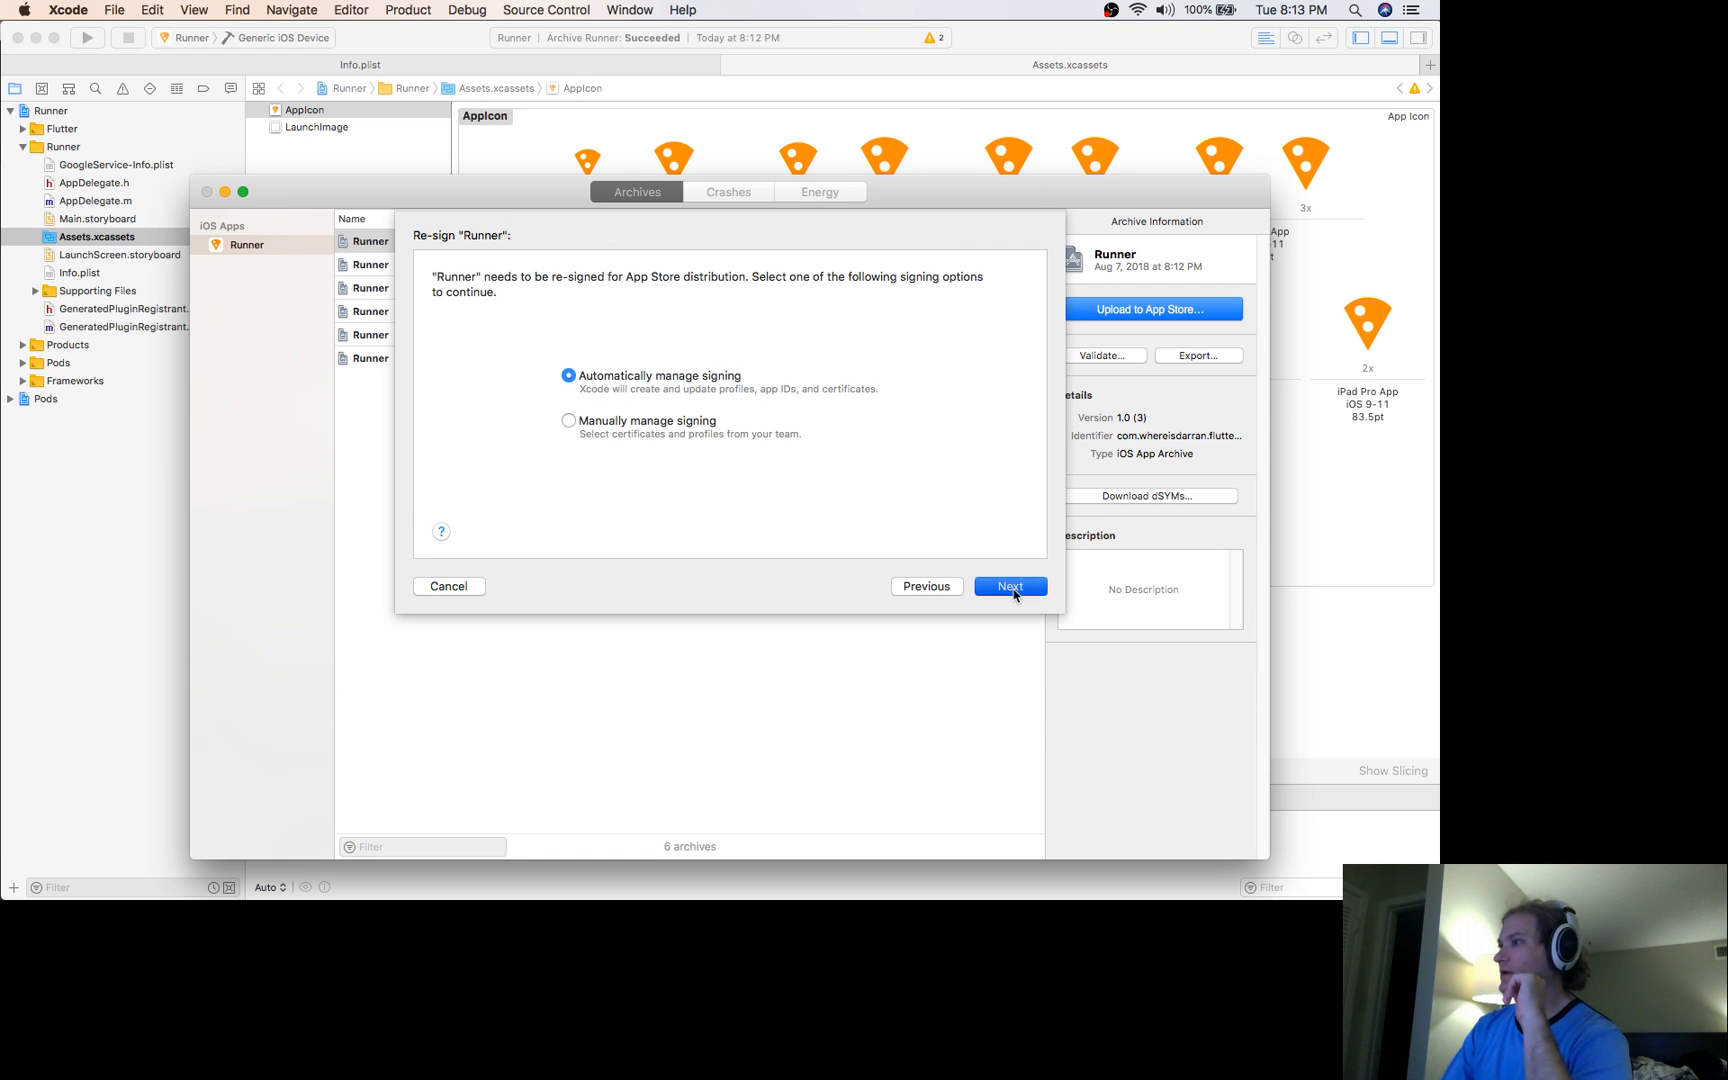
pyautogui.click(1010, 586)
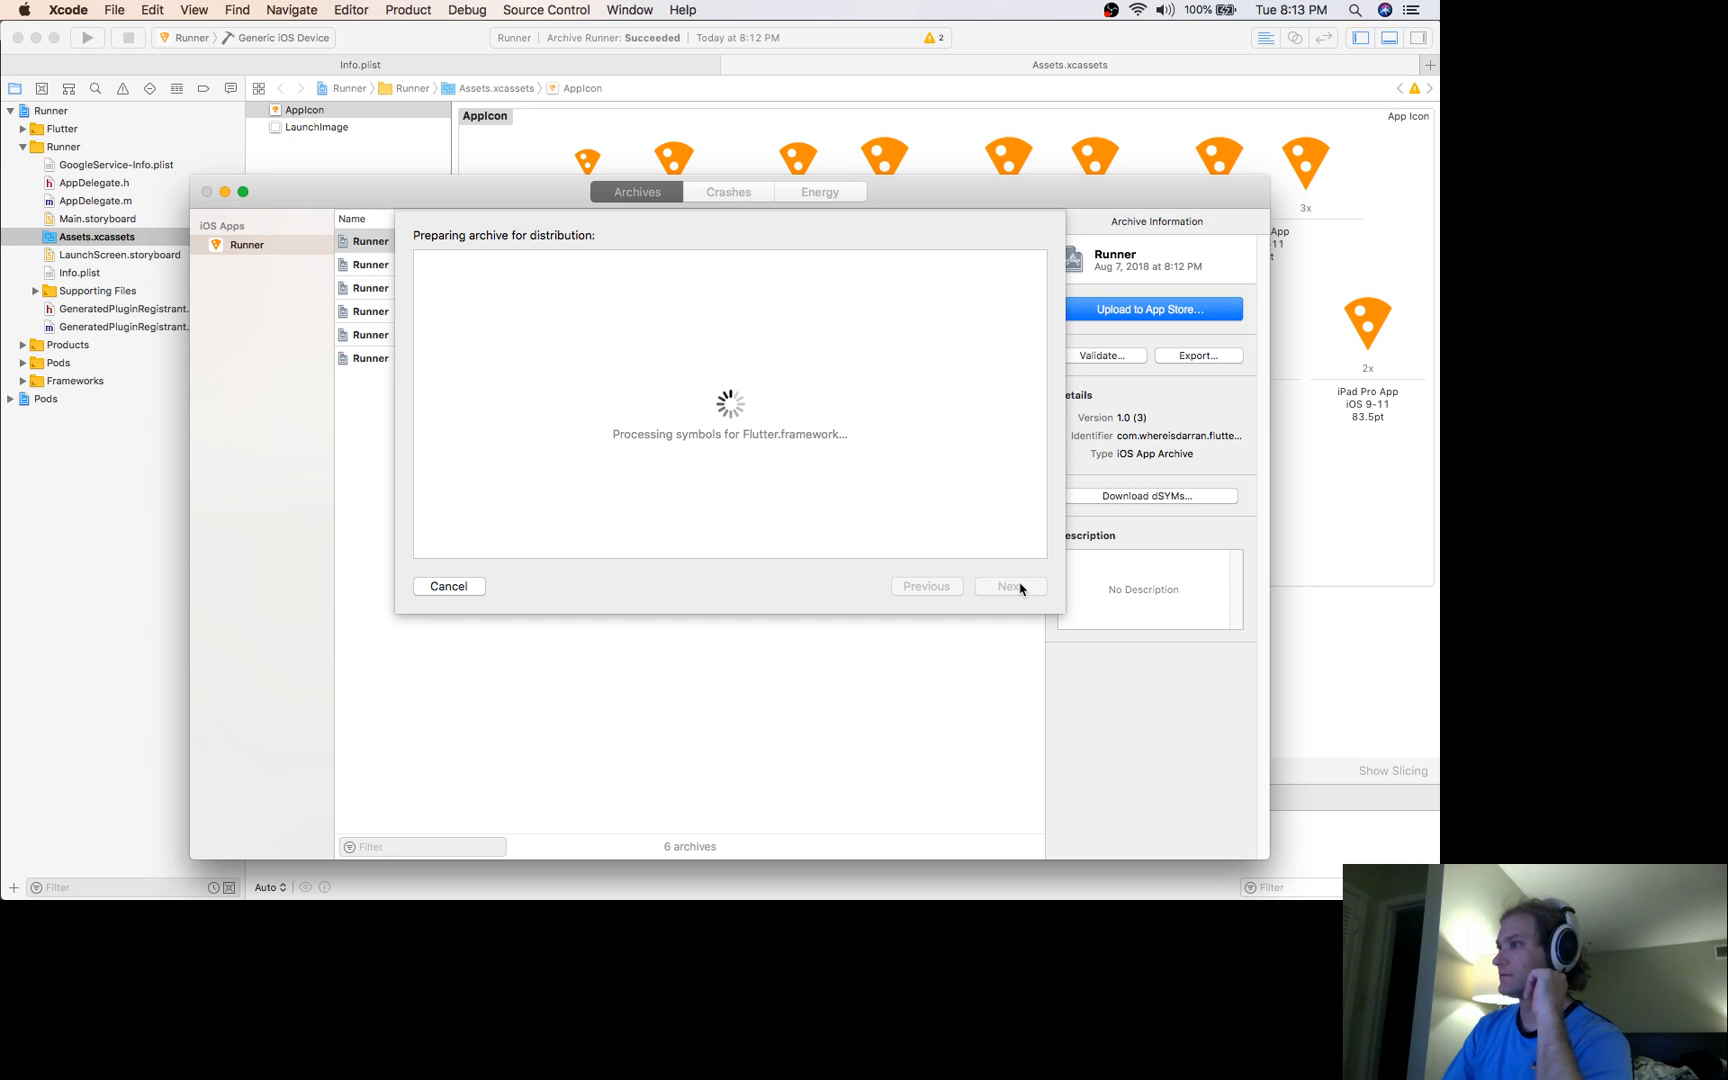
pyautogui.moveTo(989, 580)
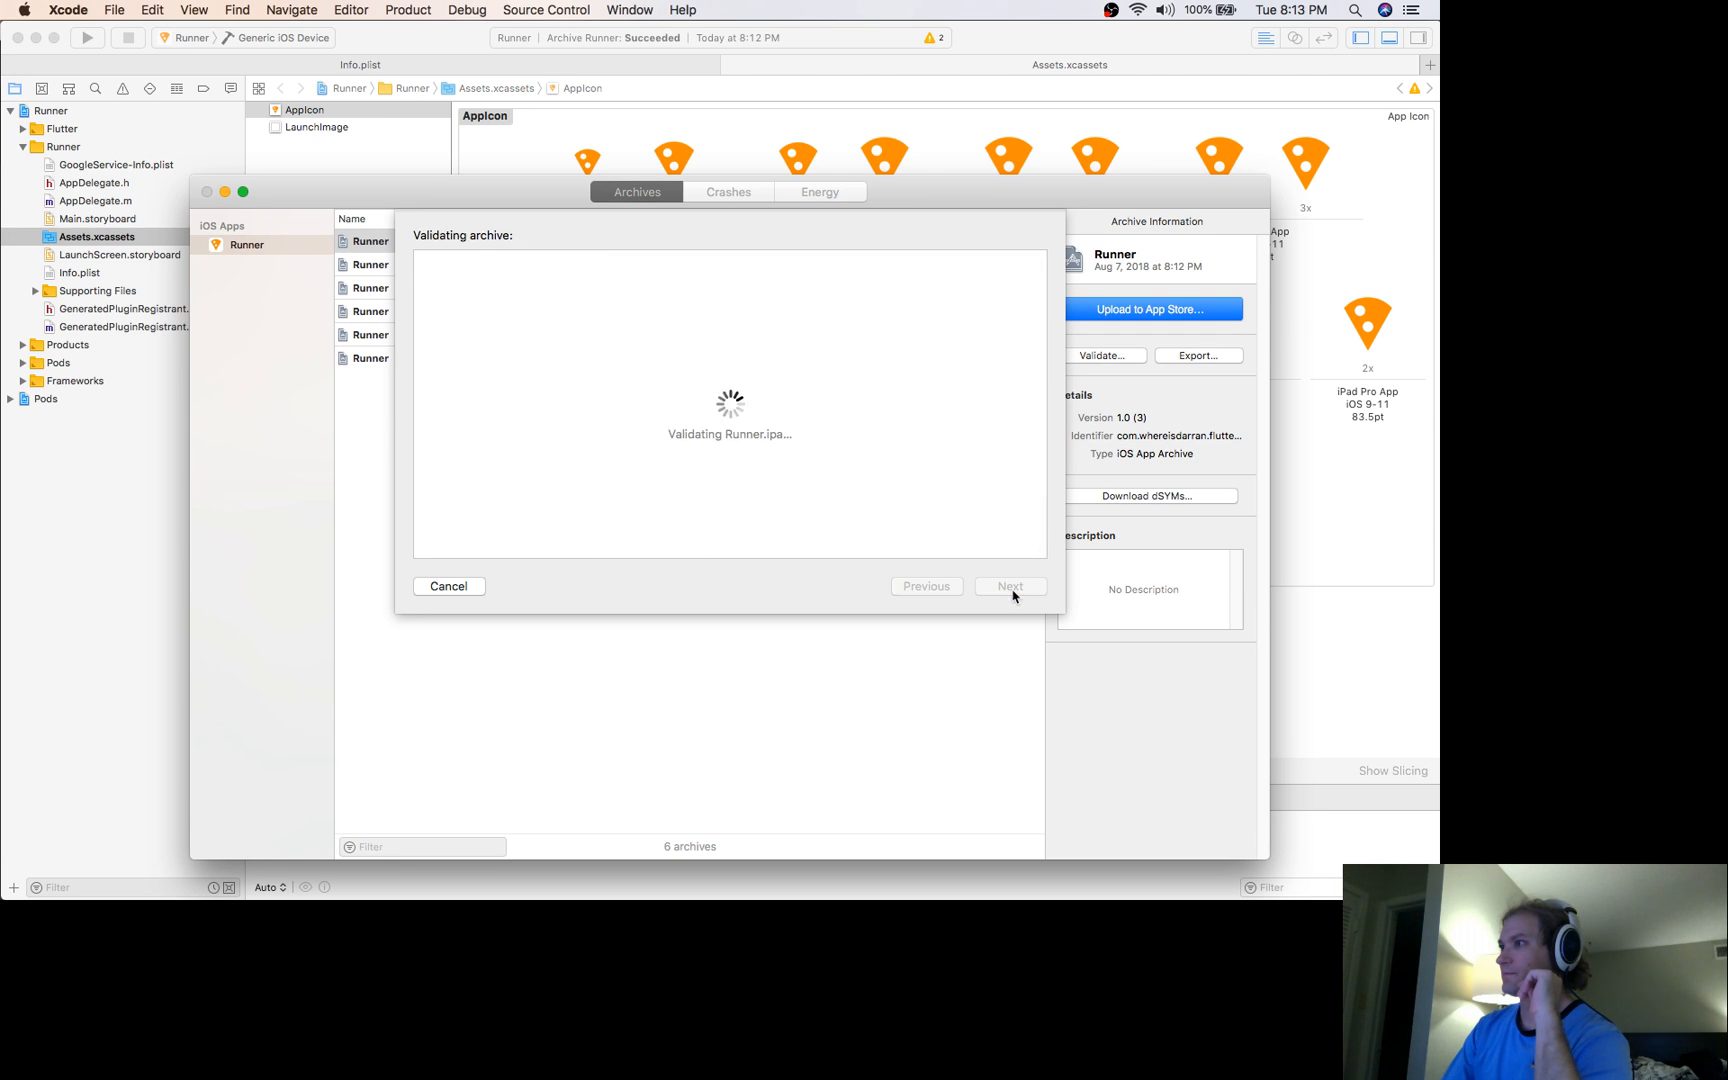
pyautogui.moveTo(988, 577)
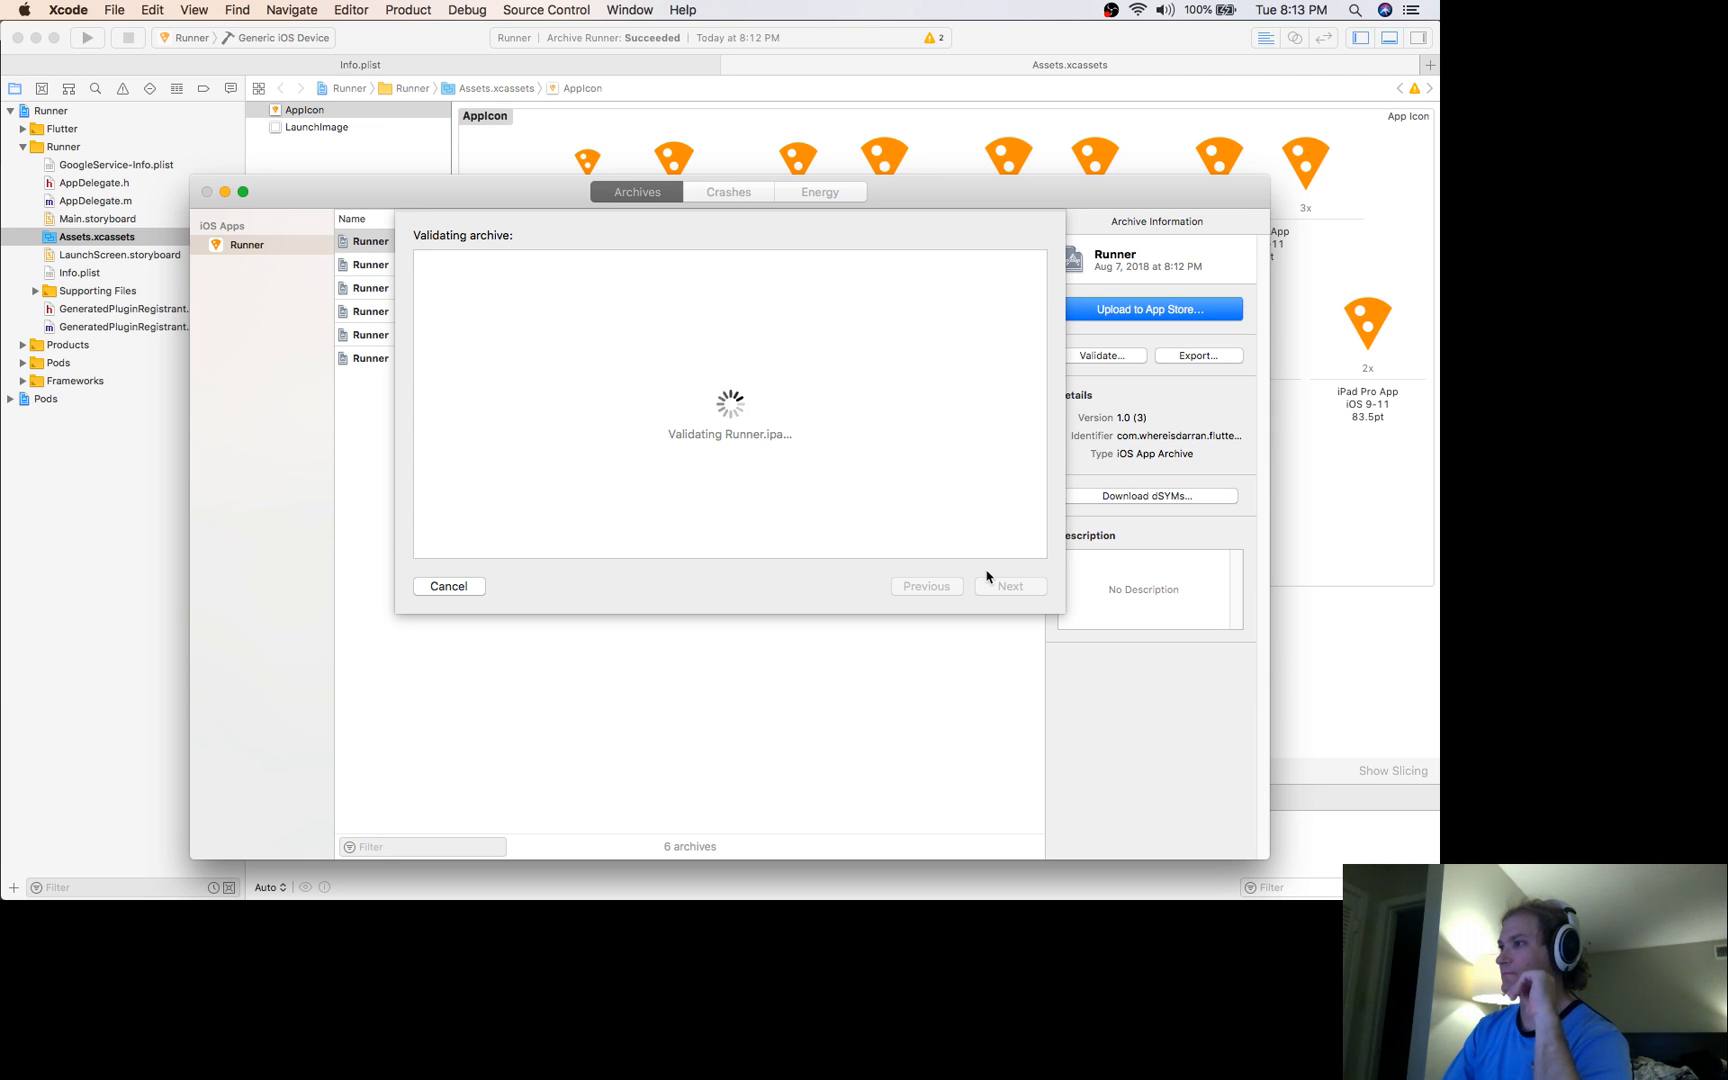
pyautogui.moveTo(1020, 321)
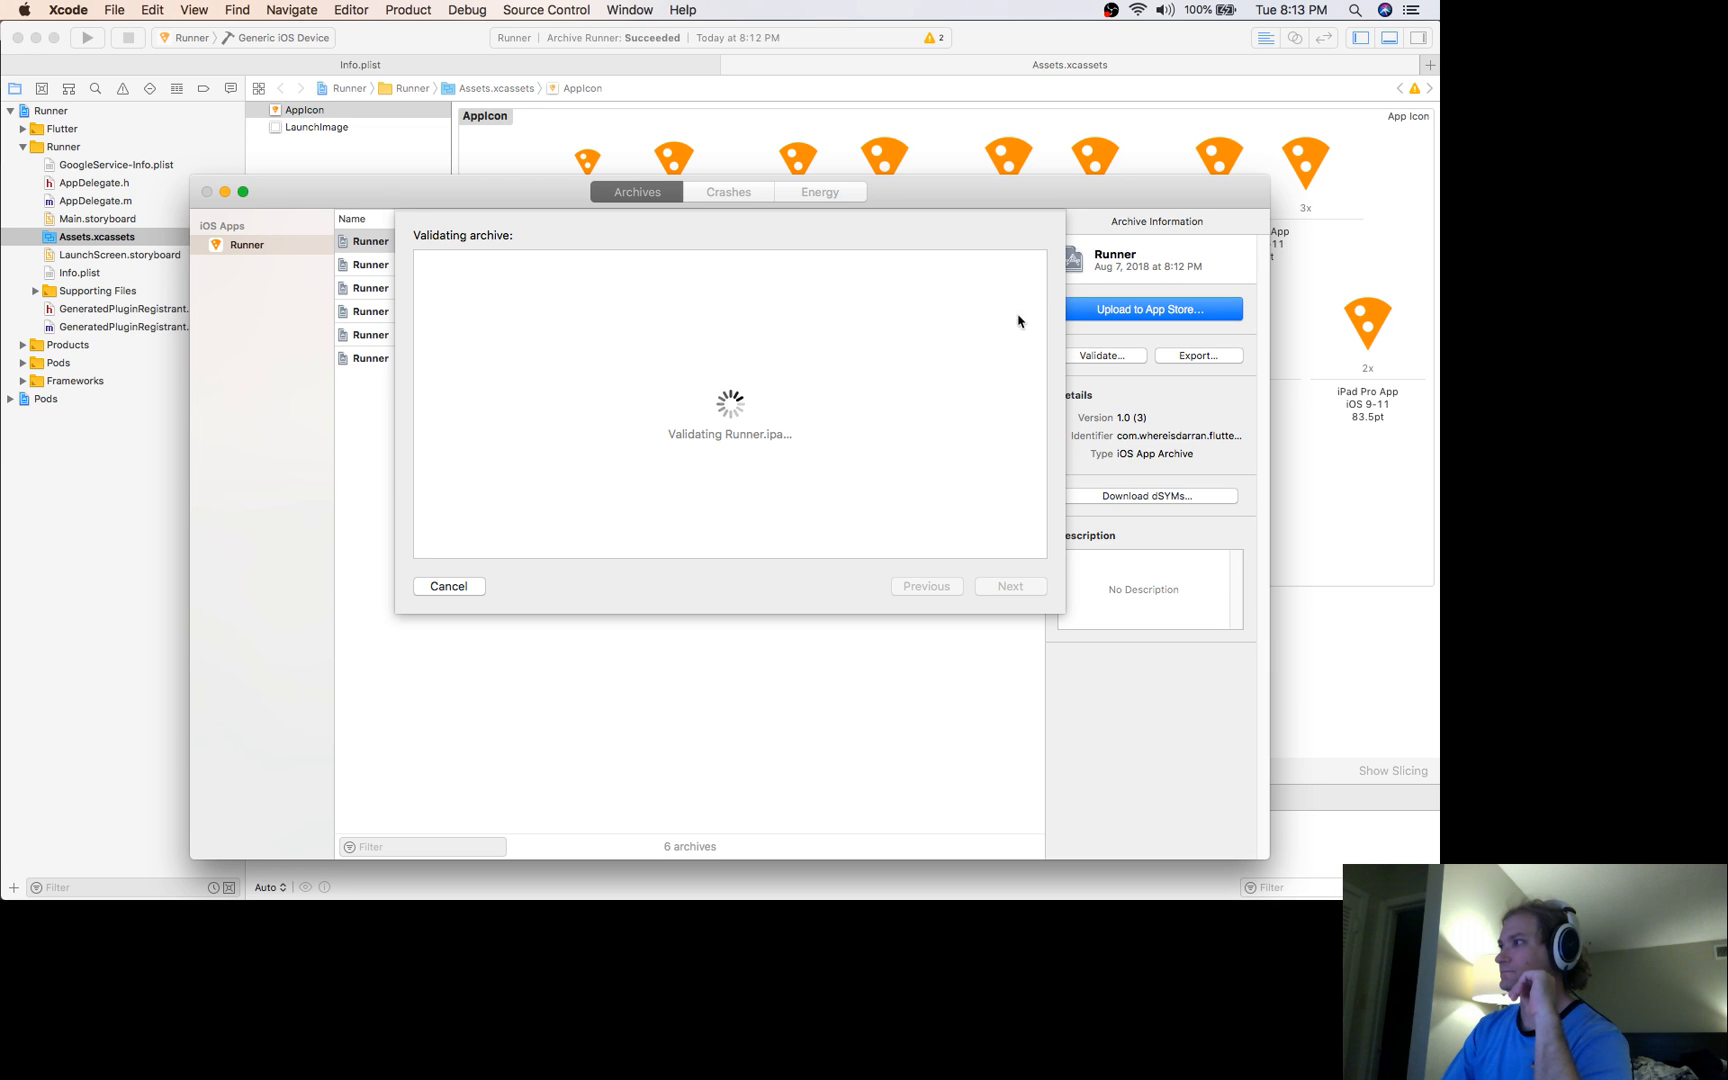
pyautogui.moveTo(1093, 280)
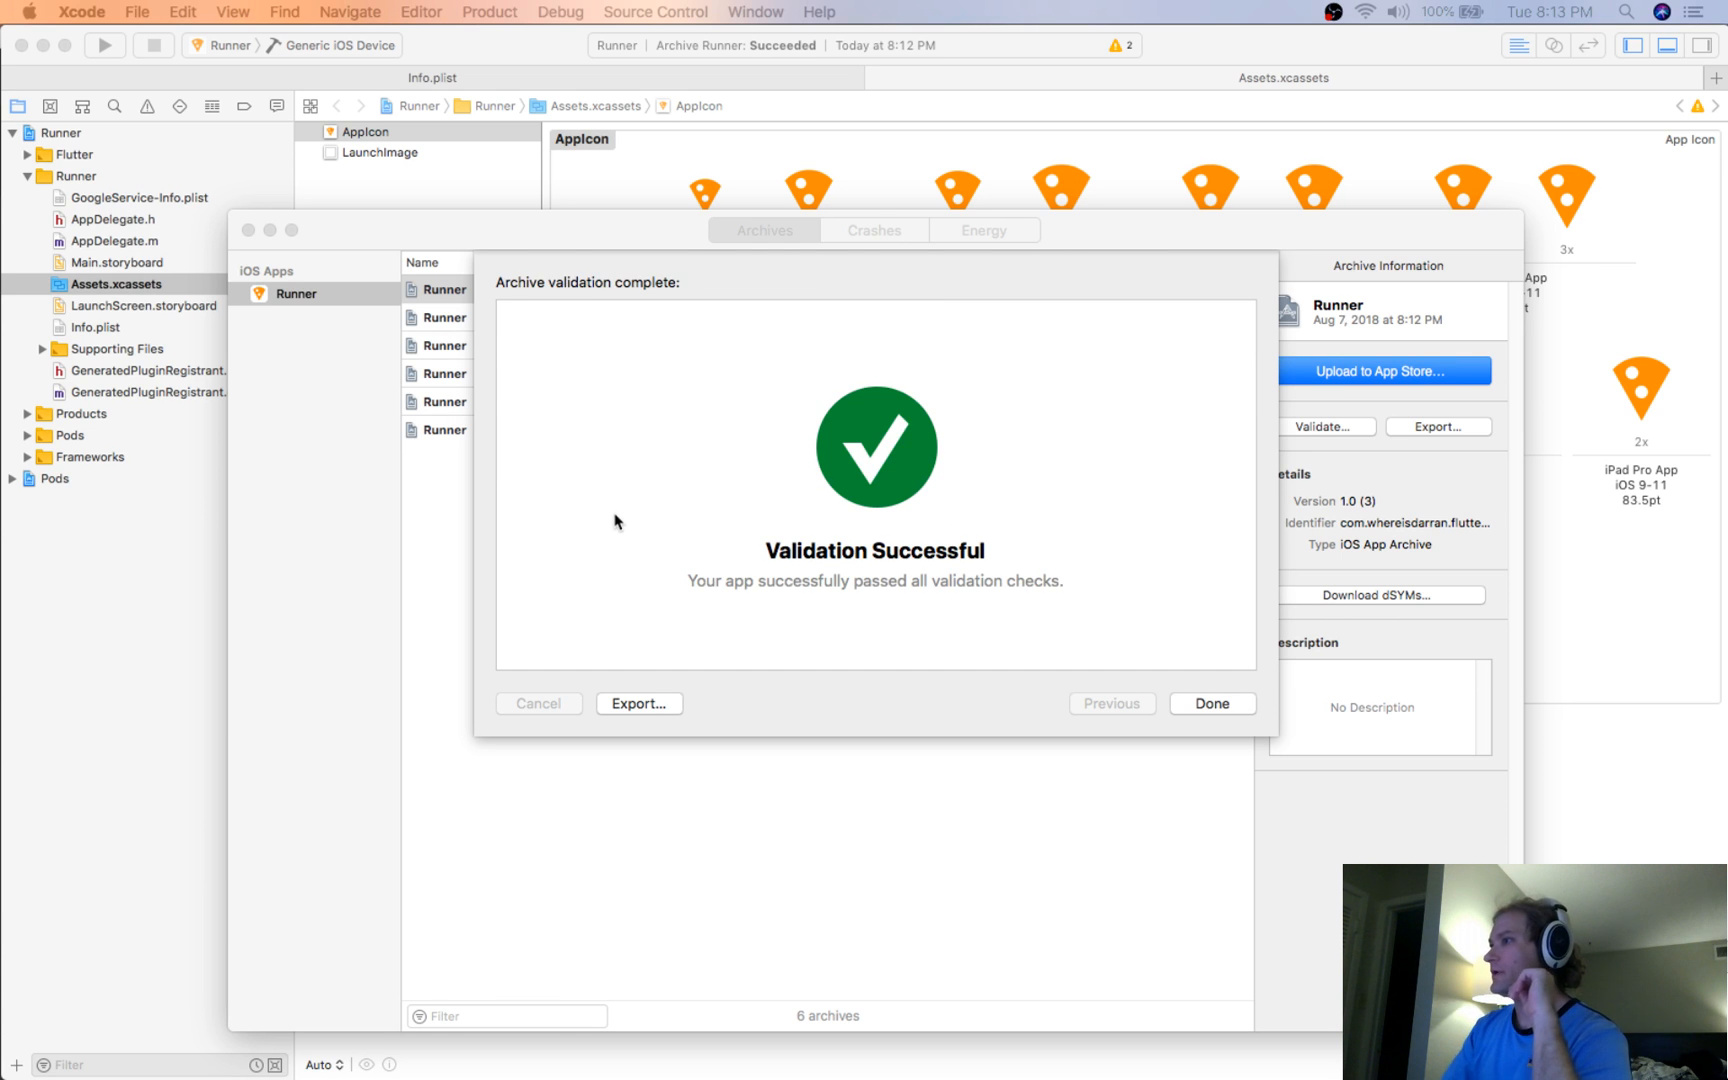
# Close the validation results and upload the Runner 1.0 (3) archive with its symbols included
pyautogui.click(1213, 703)
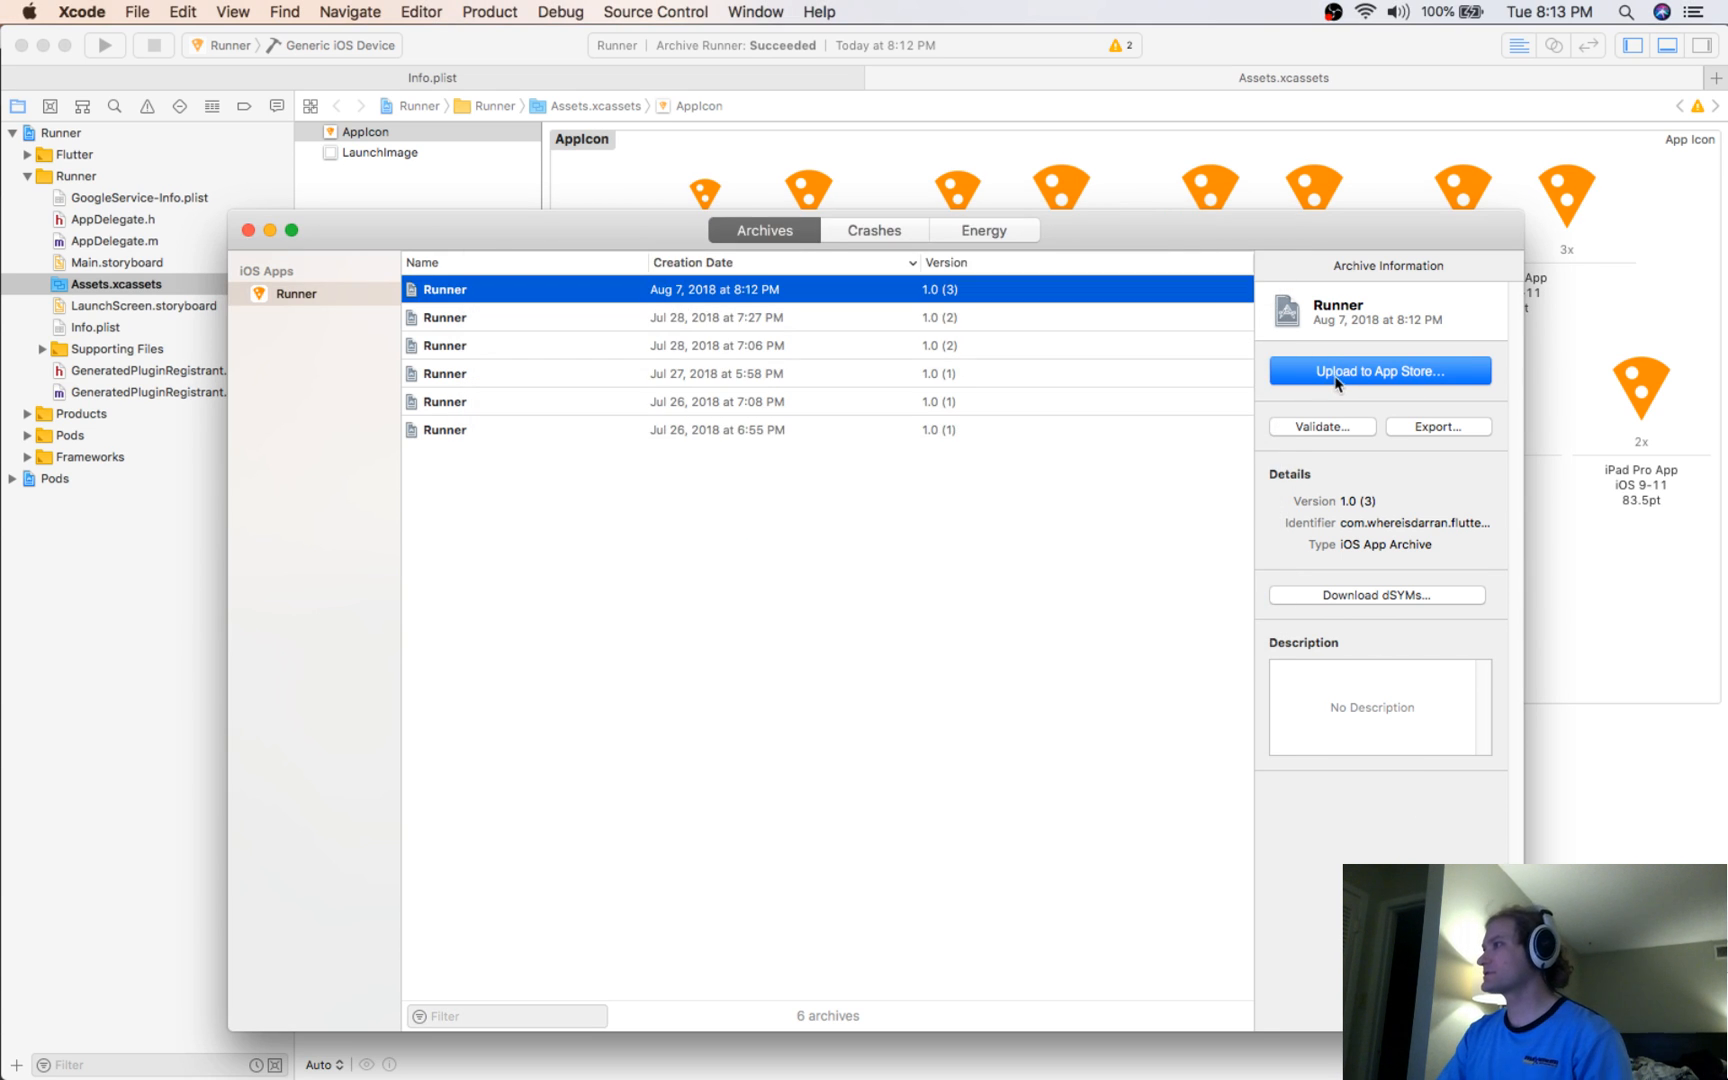
pyautogui.click(1380, 371)
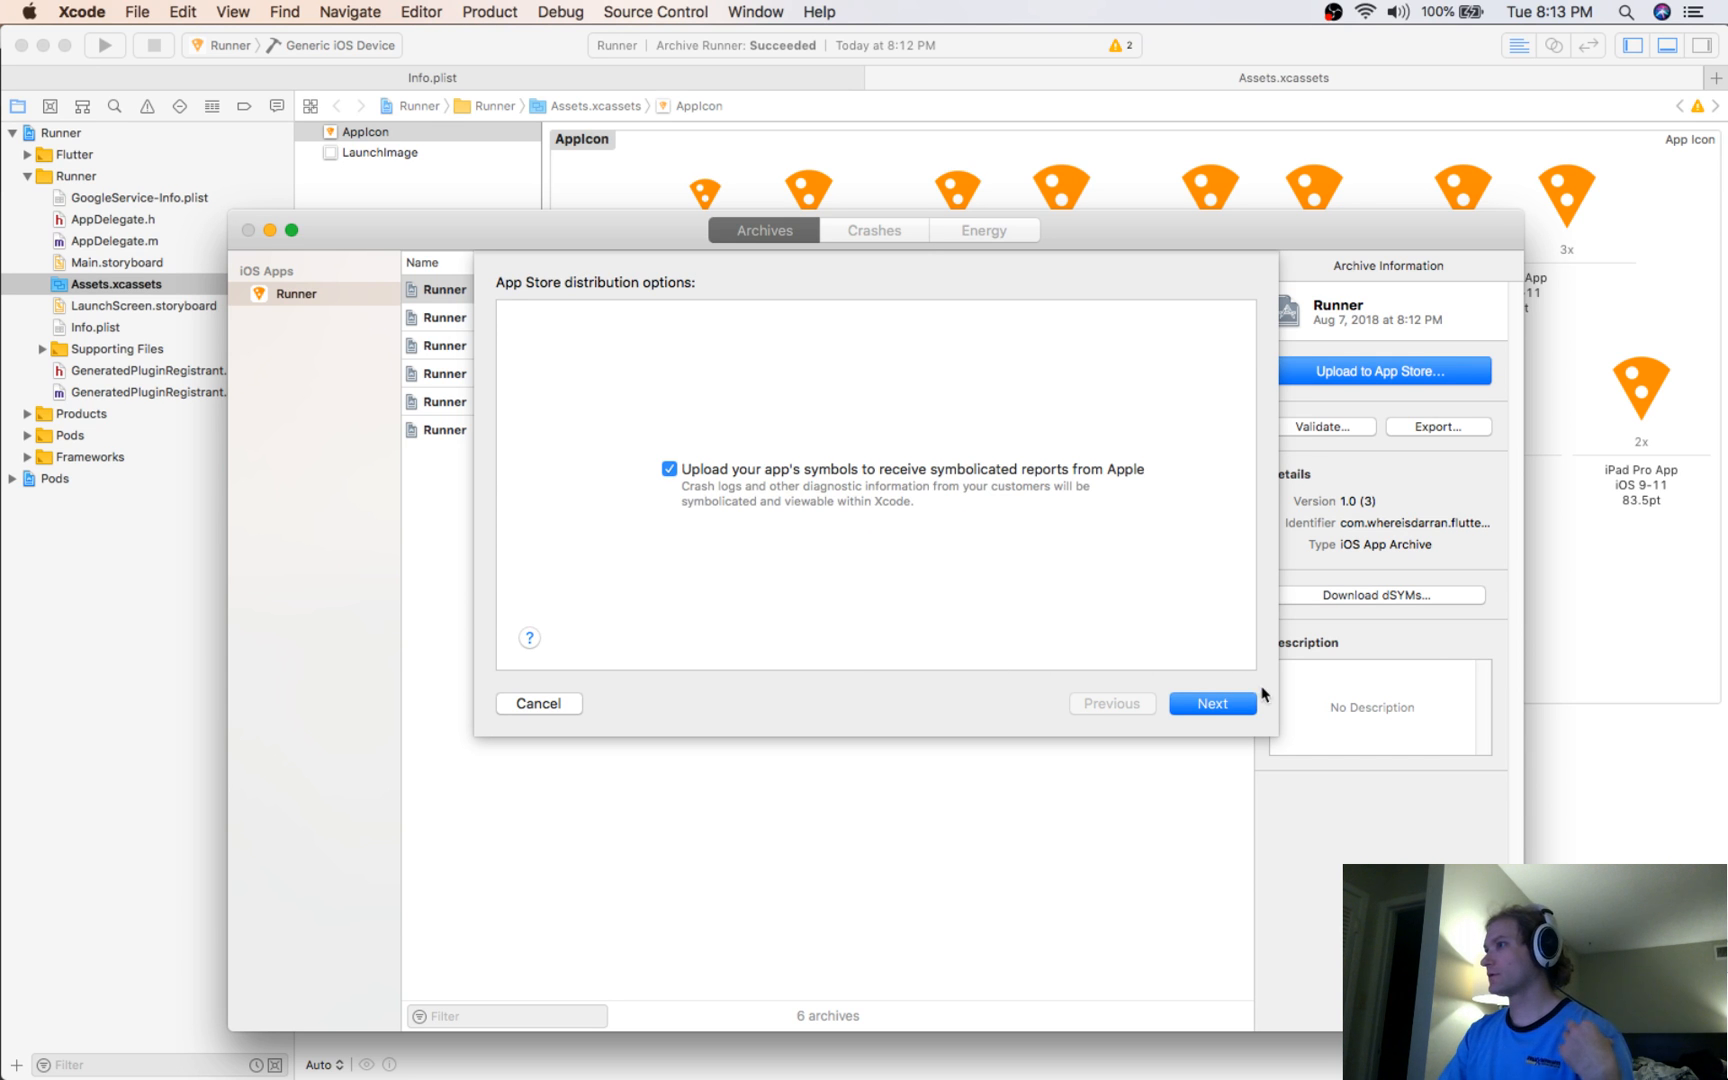
pyautogui.click(1212, 703)
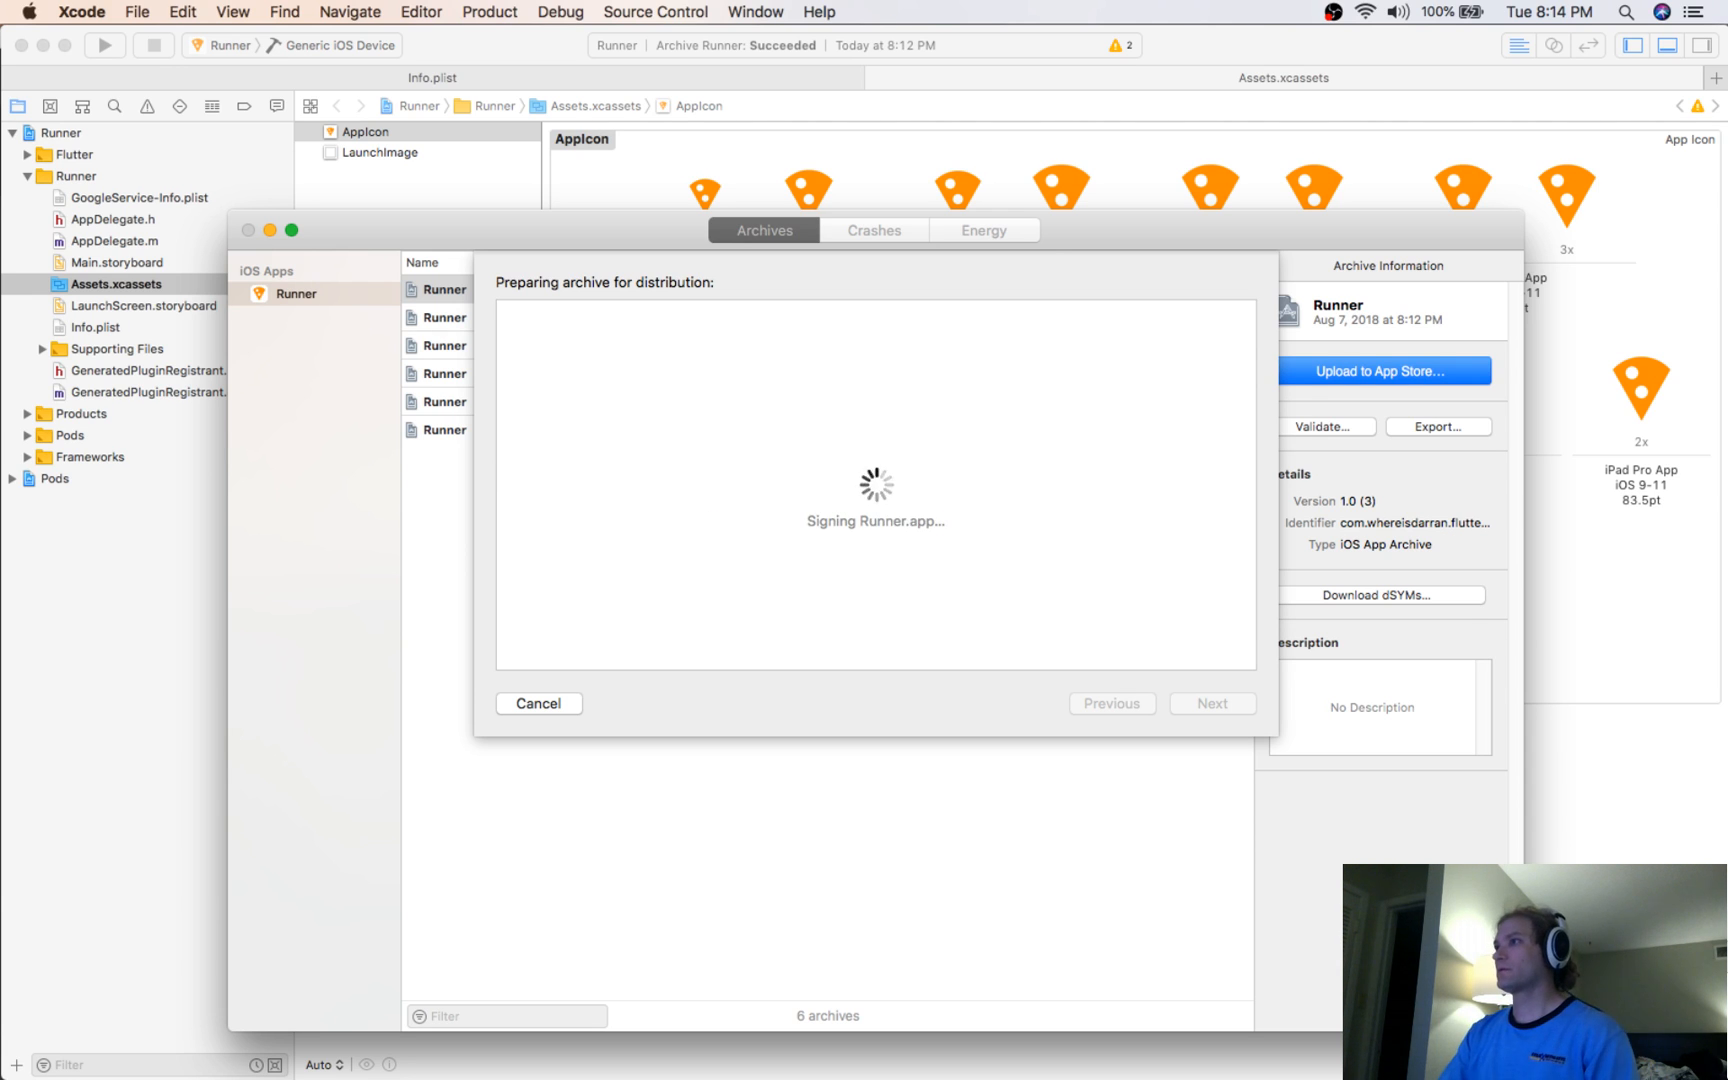
pyautogui.moveTo(644, 273)
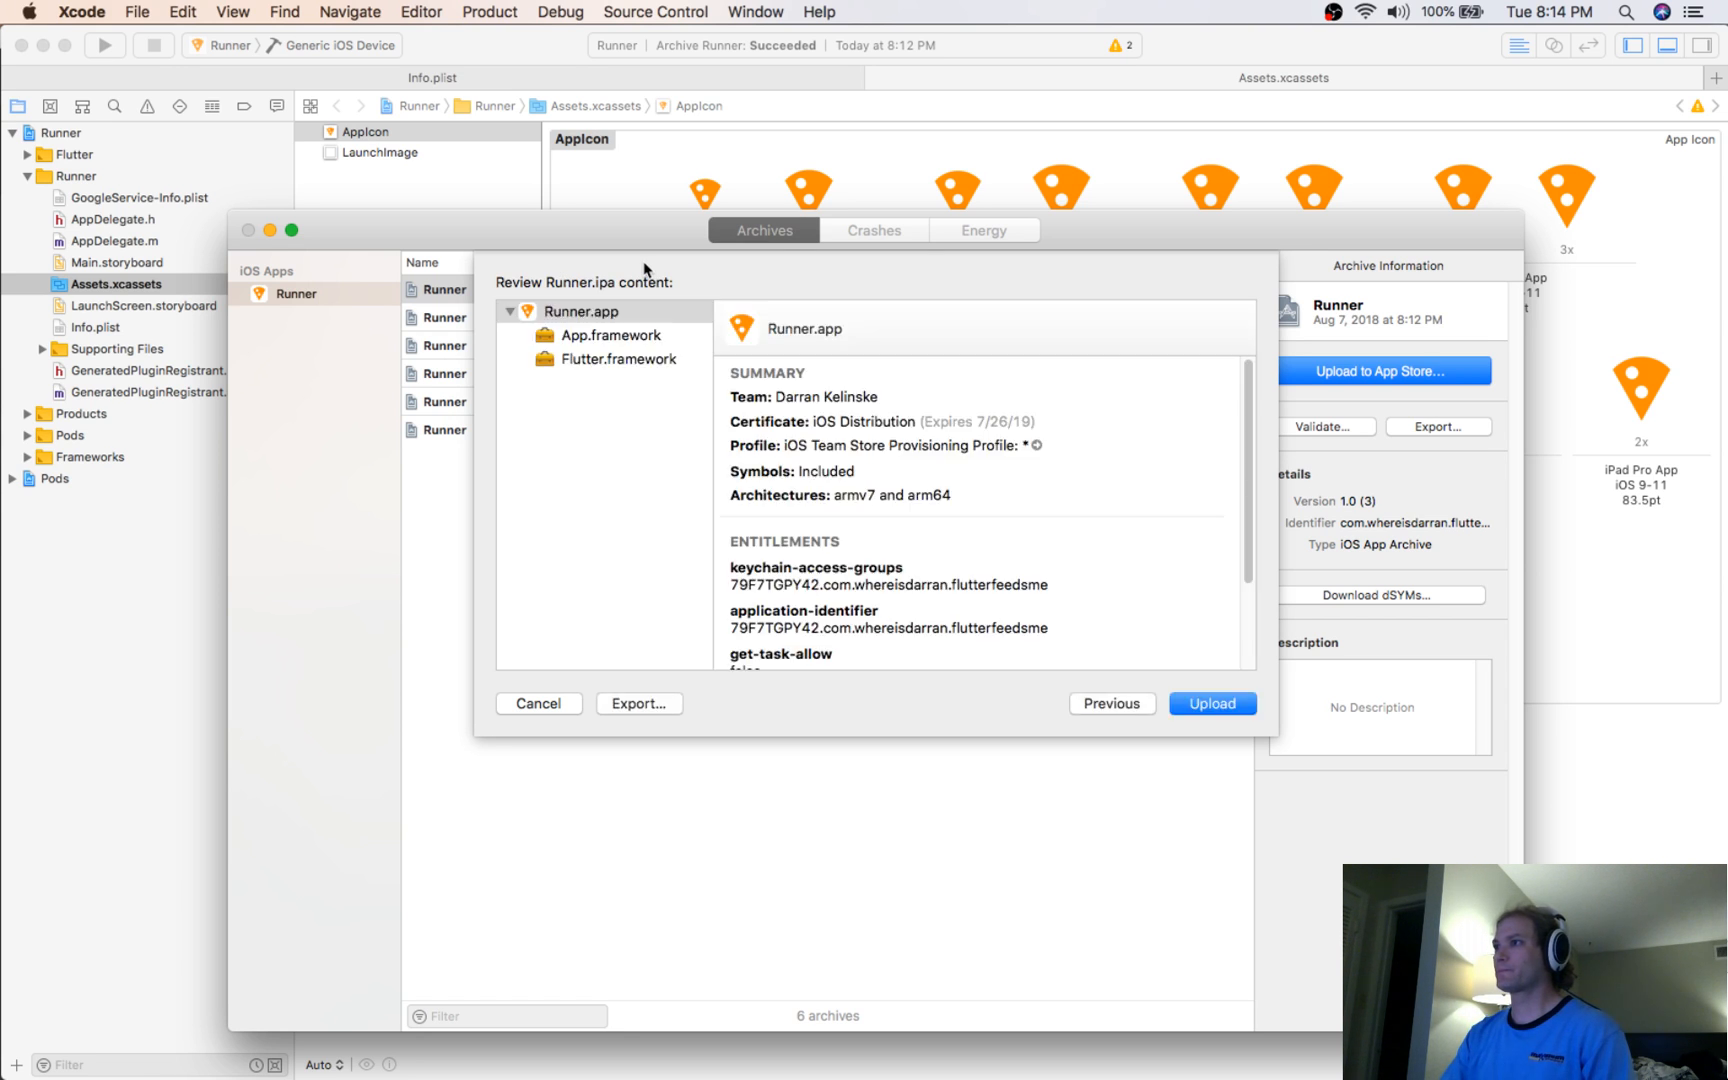
pyautogui.click(1213, 703)
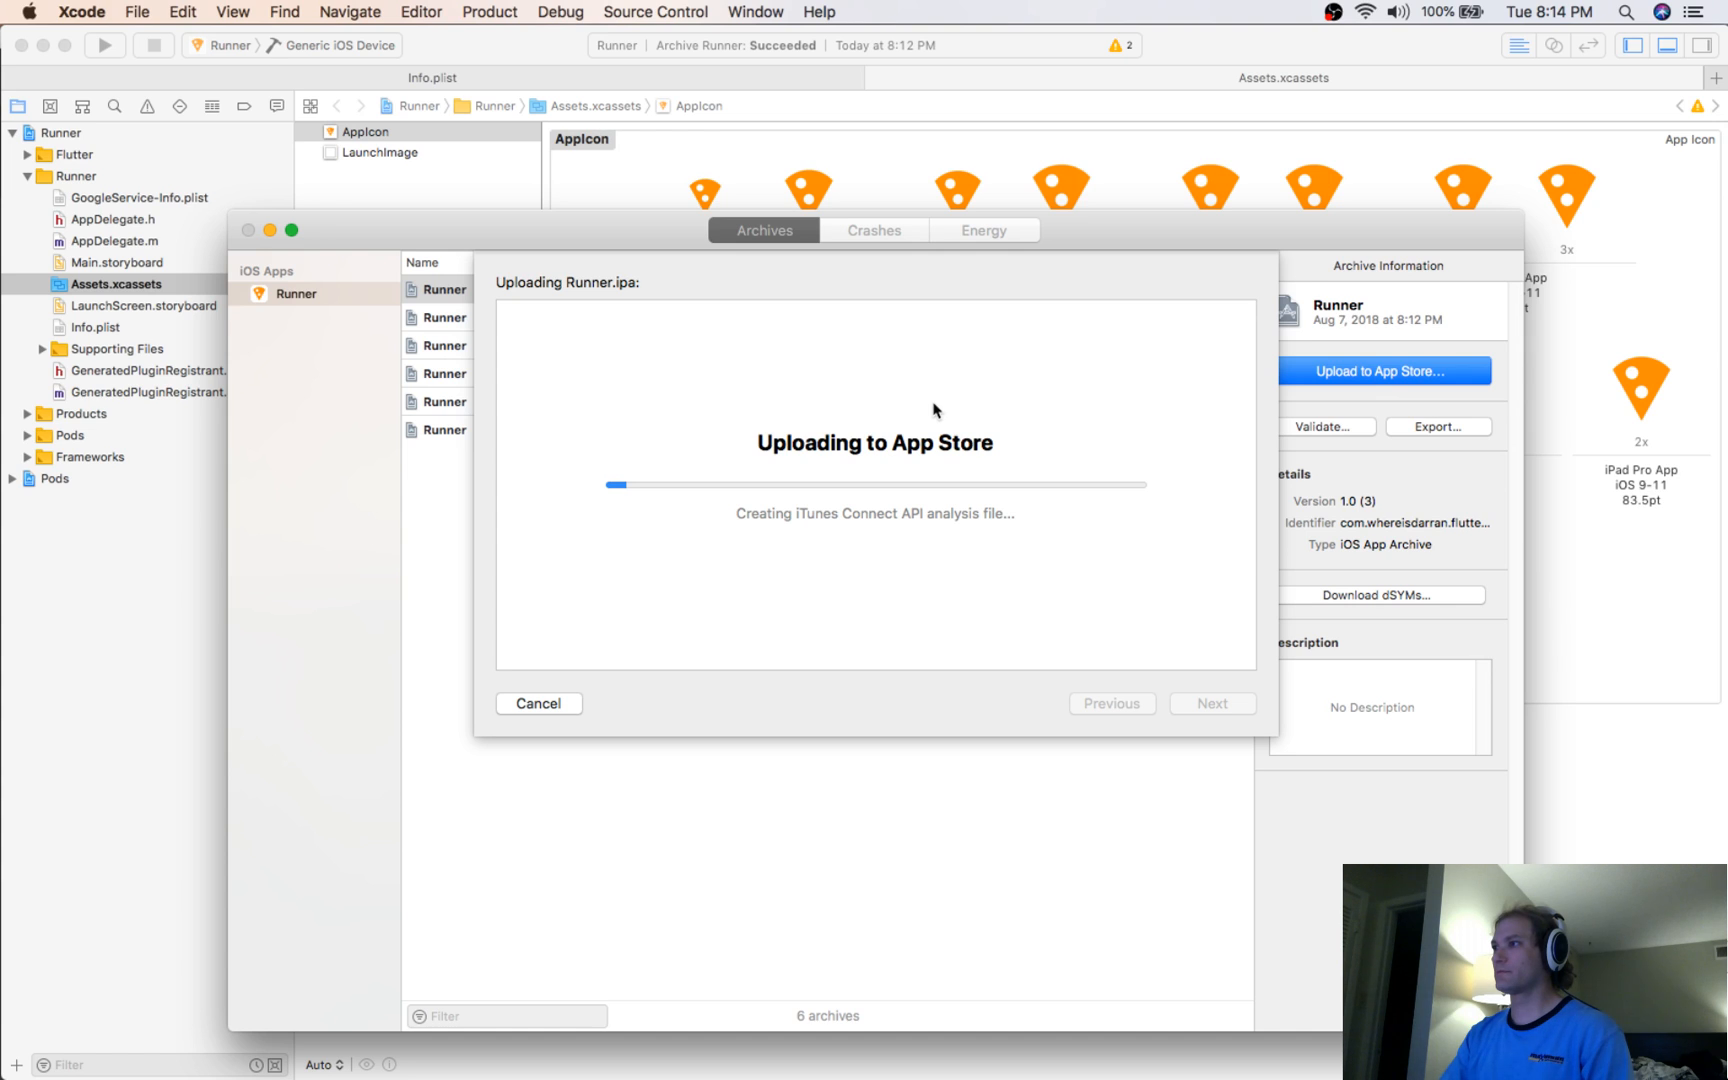
pyautogui.moveTo(927, 406)
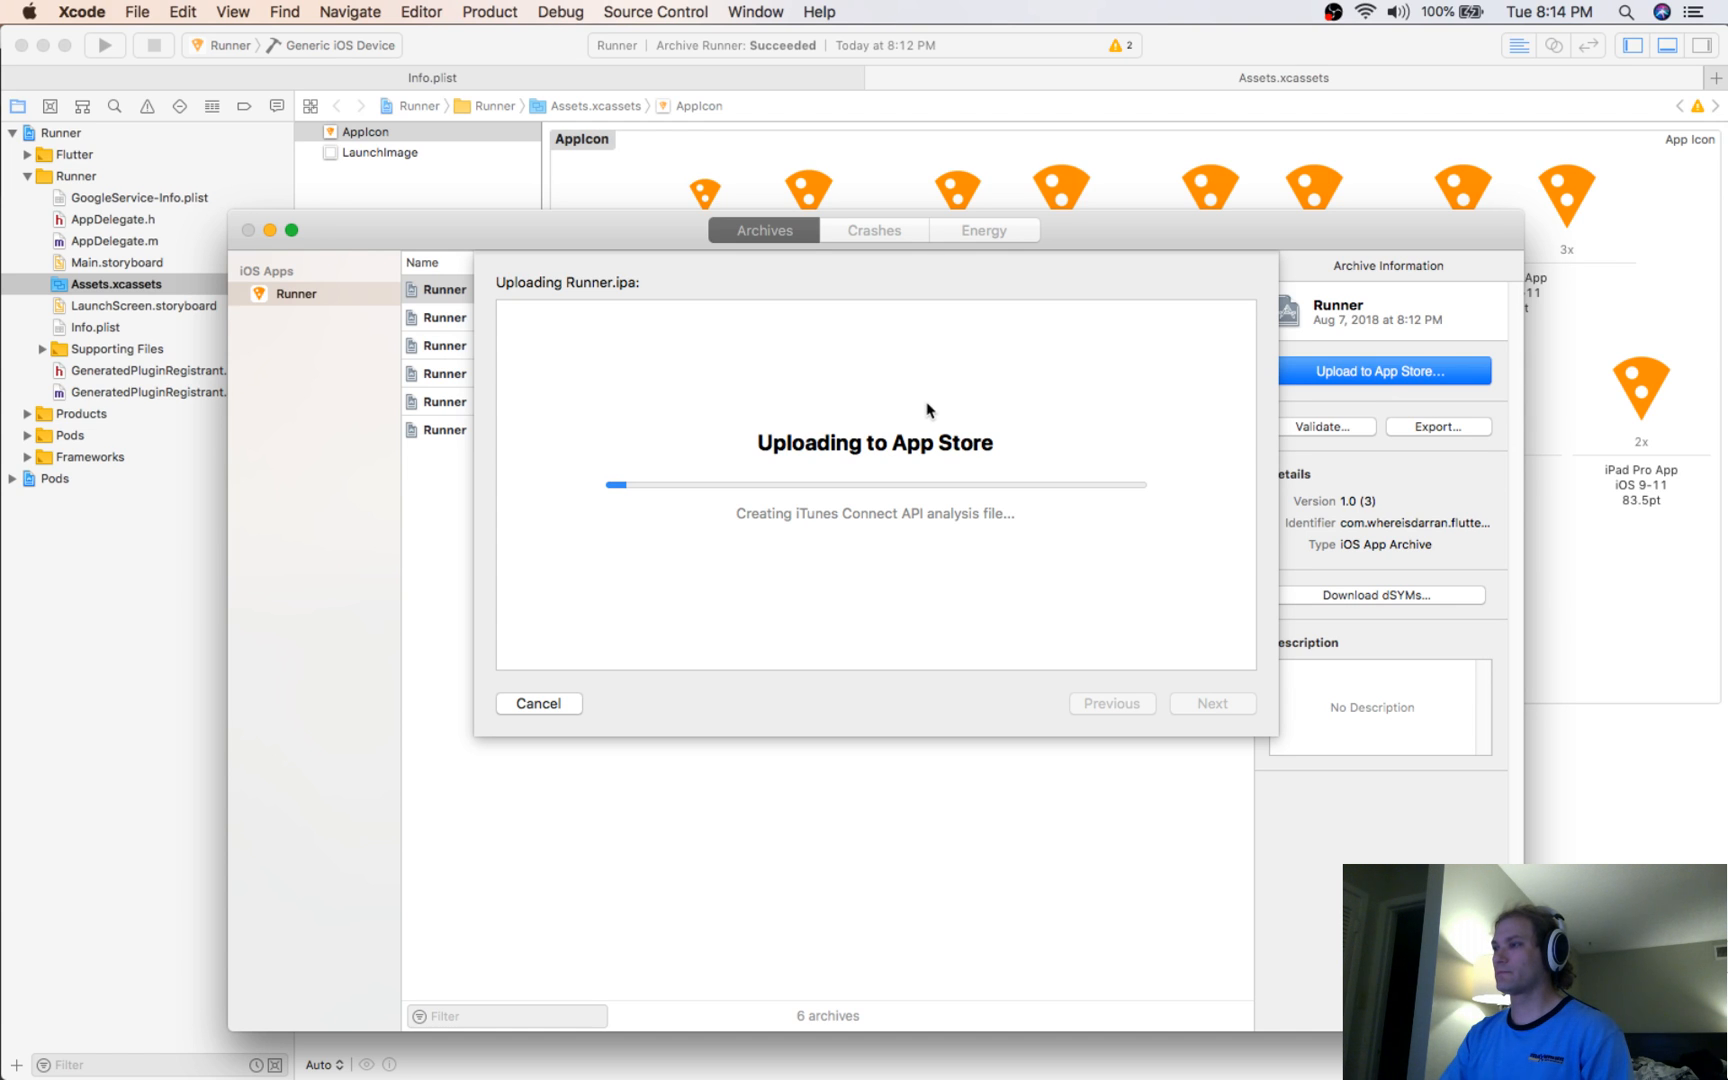
pyautogui.moveTo(289, 163)
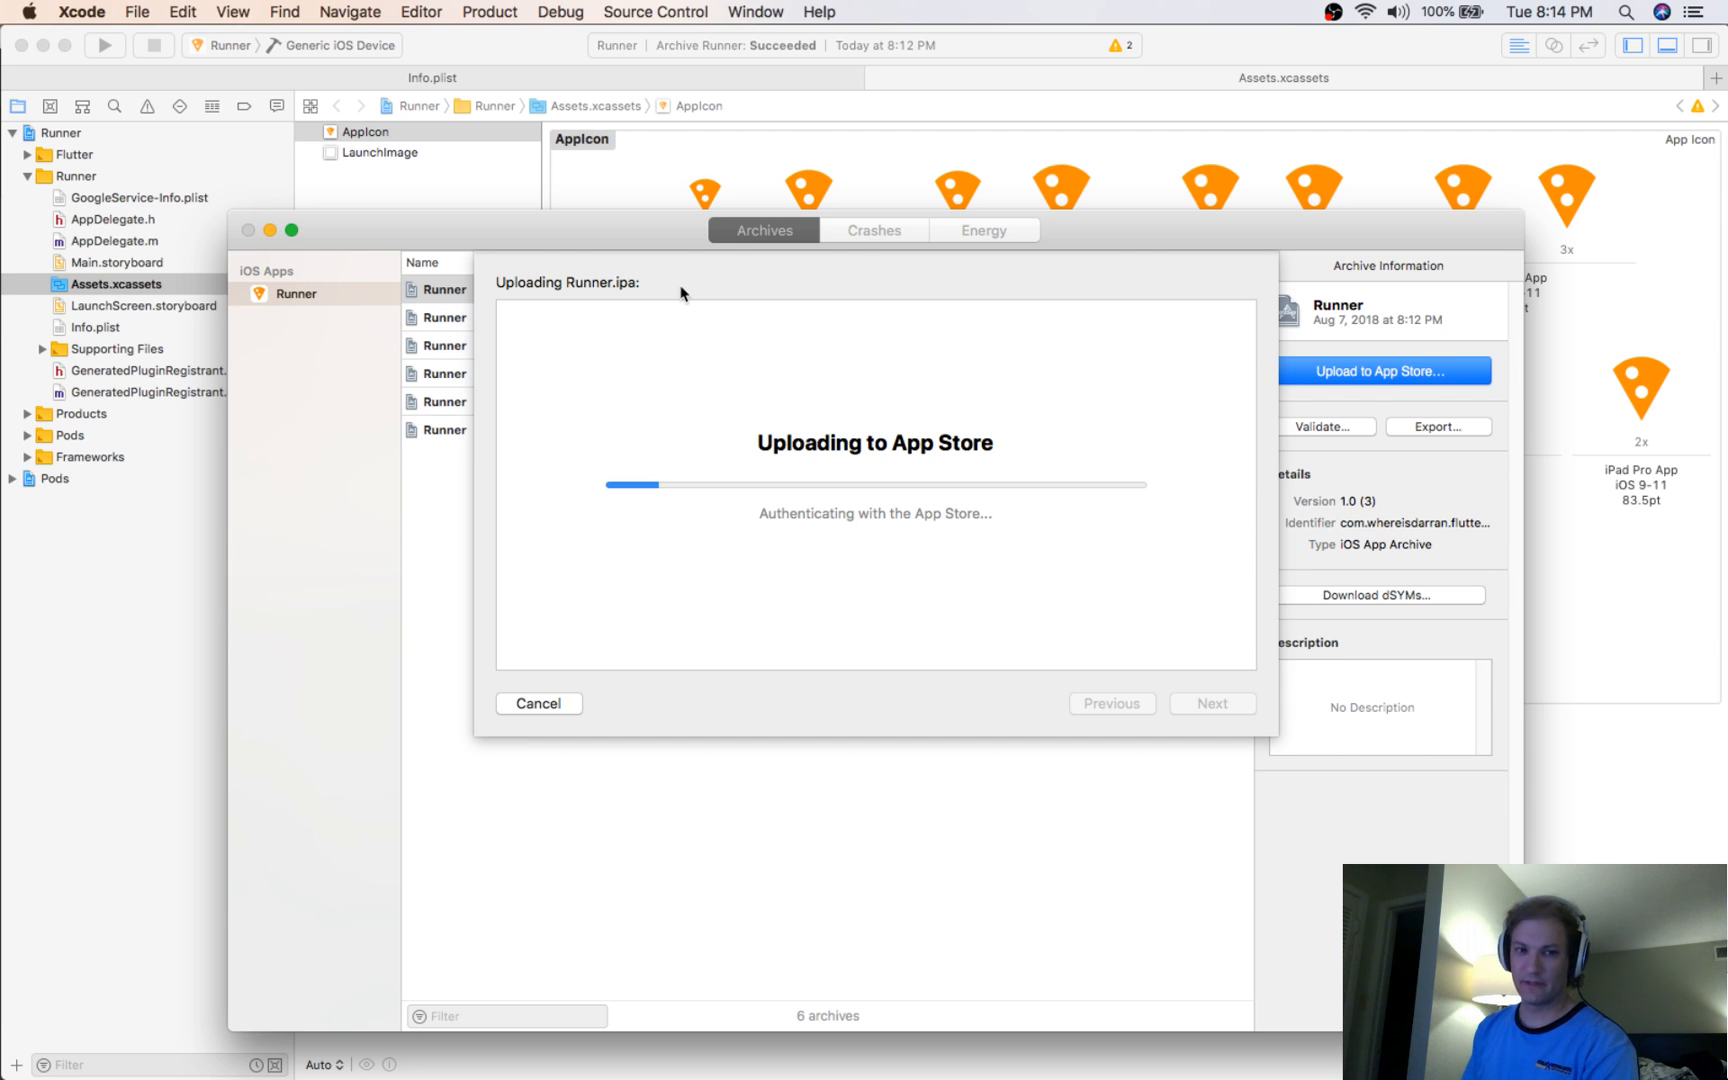
pyautogui.moveTo(163, 97)
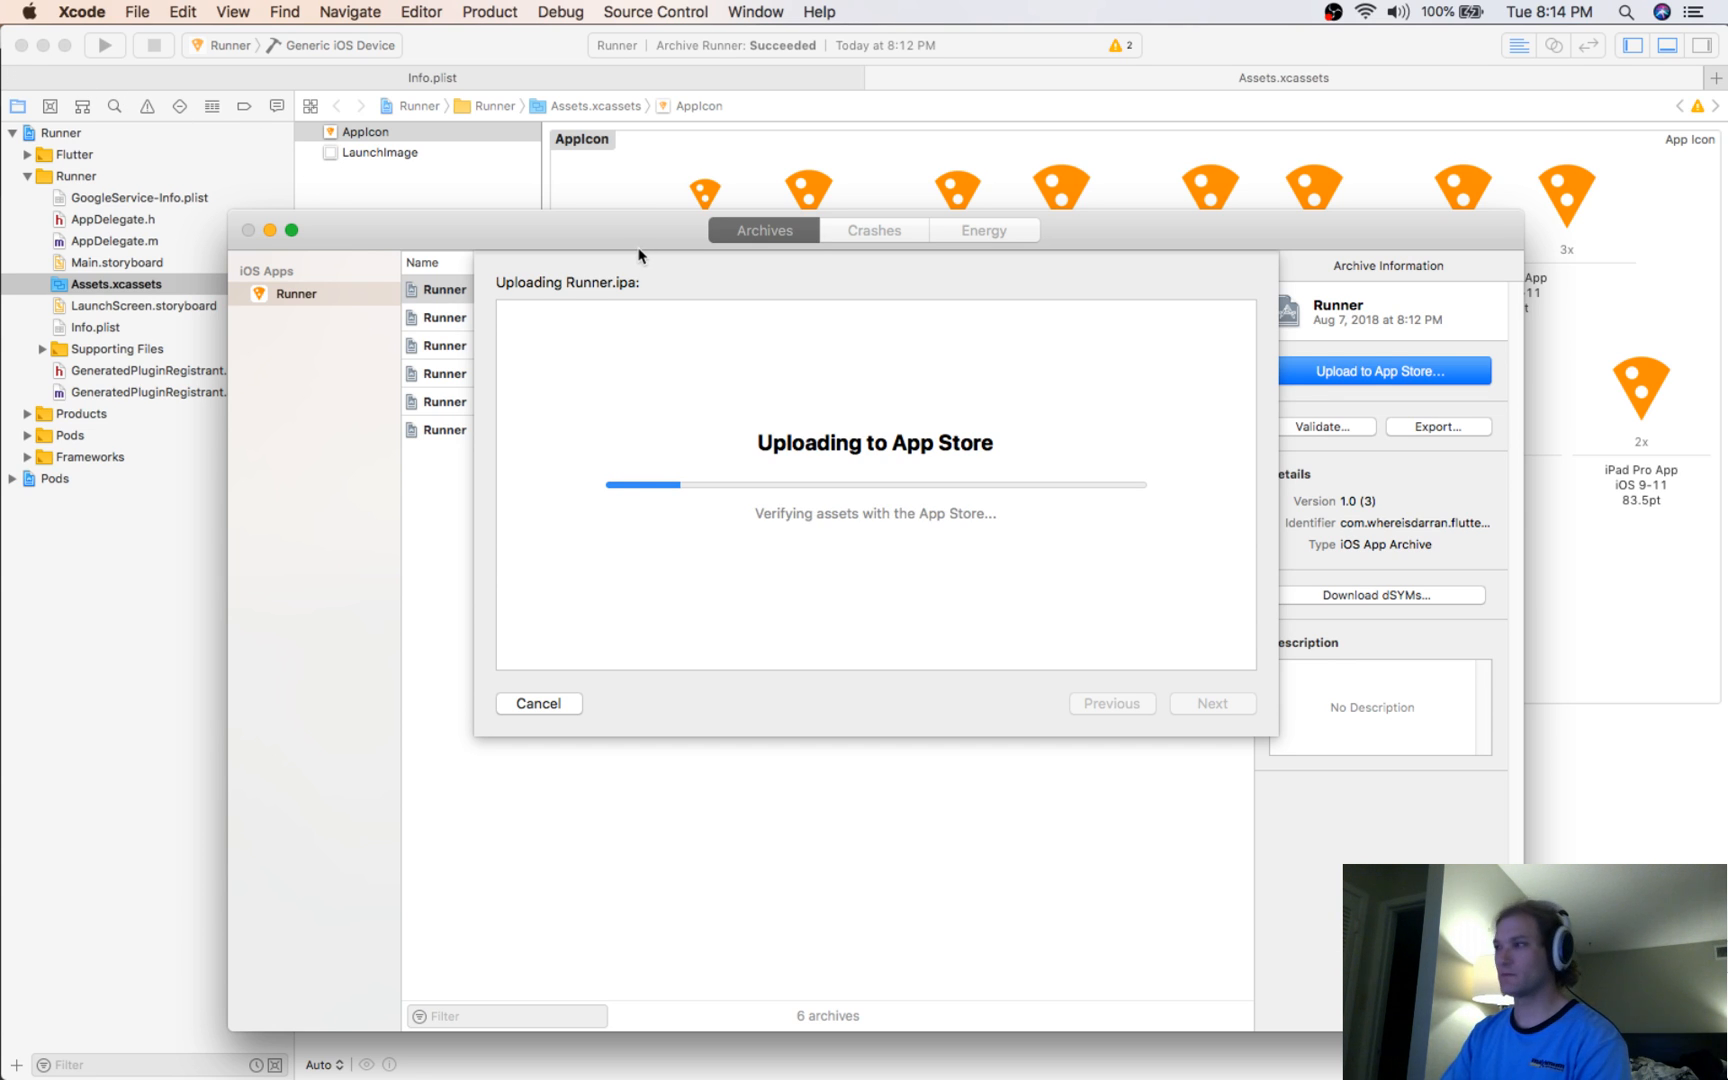
pyautogui.moveTo(719, 406)
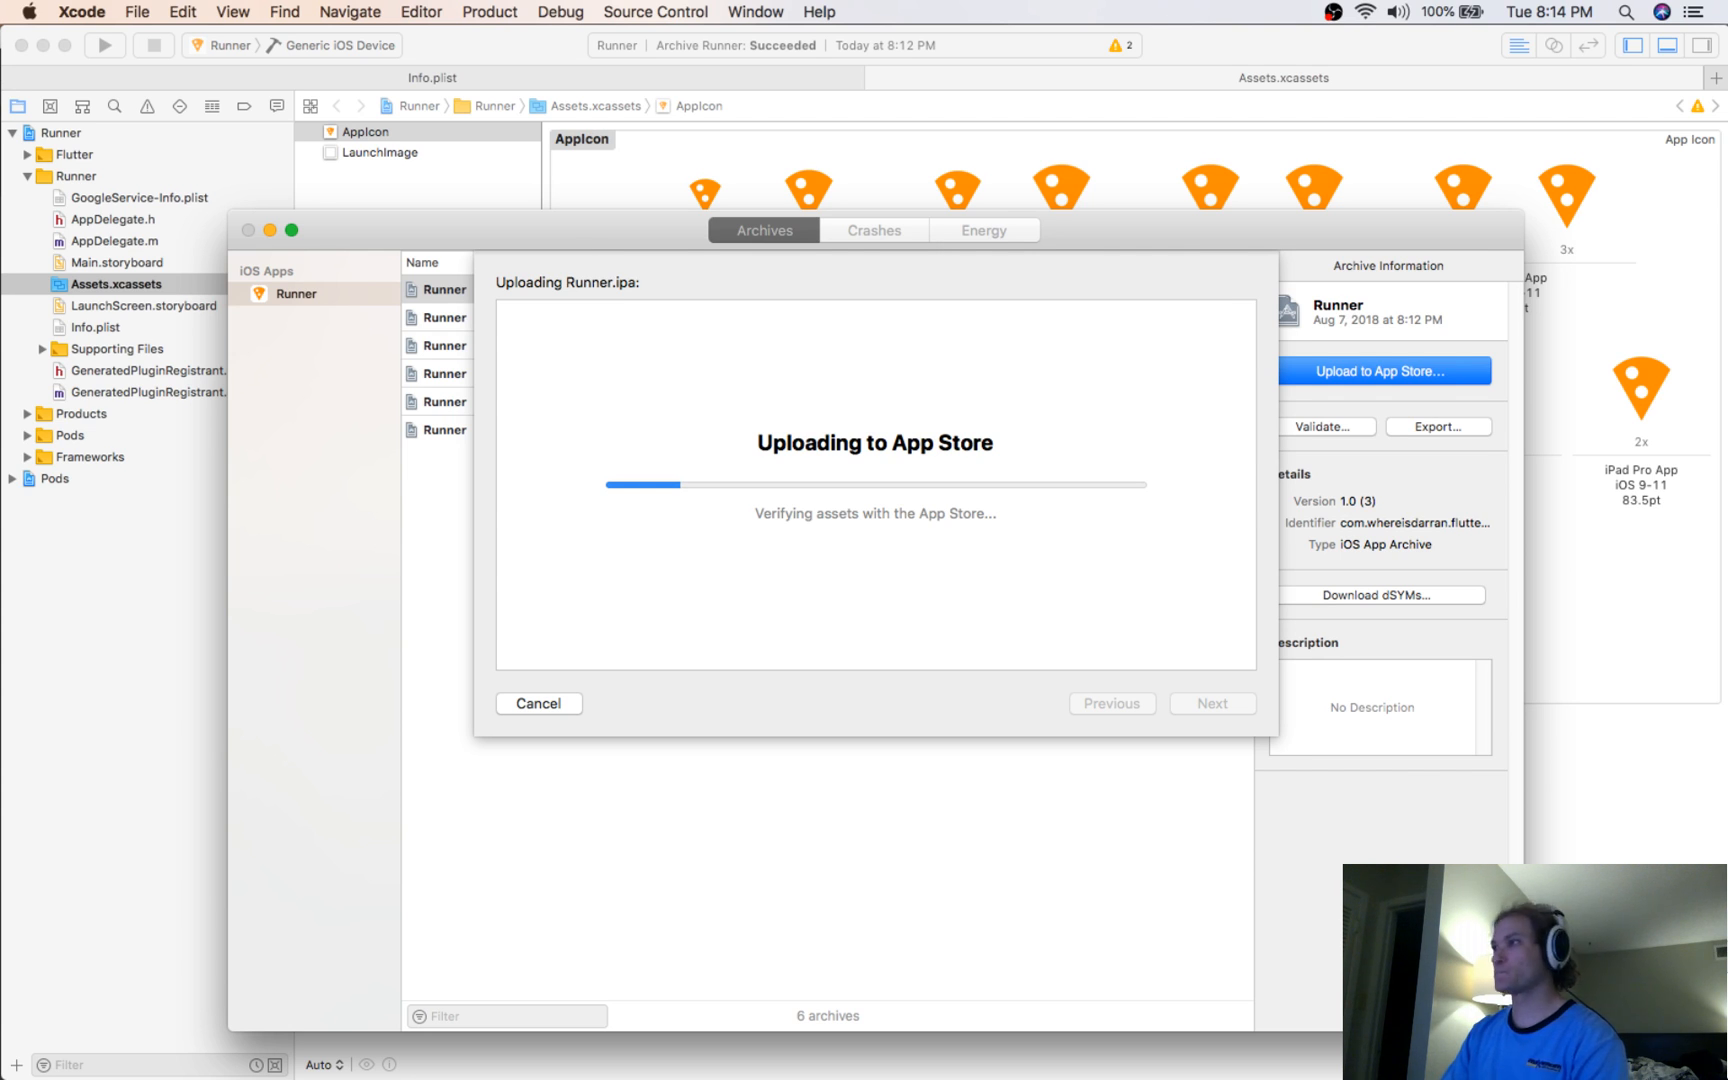
pyautogui.moveTo(238, 426)
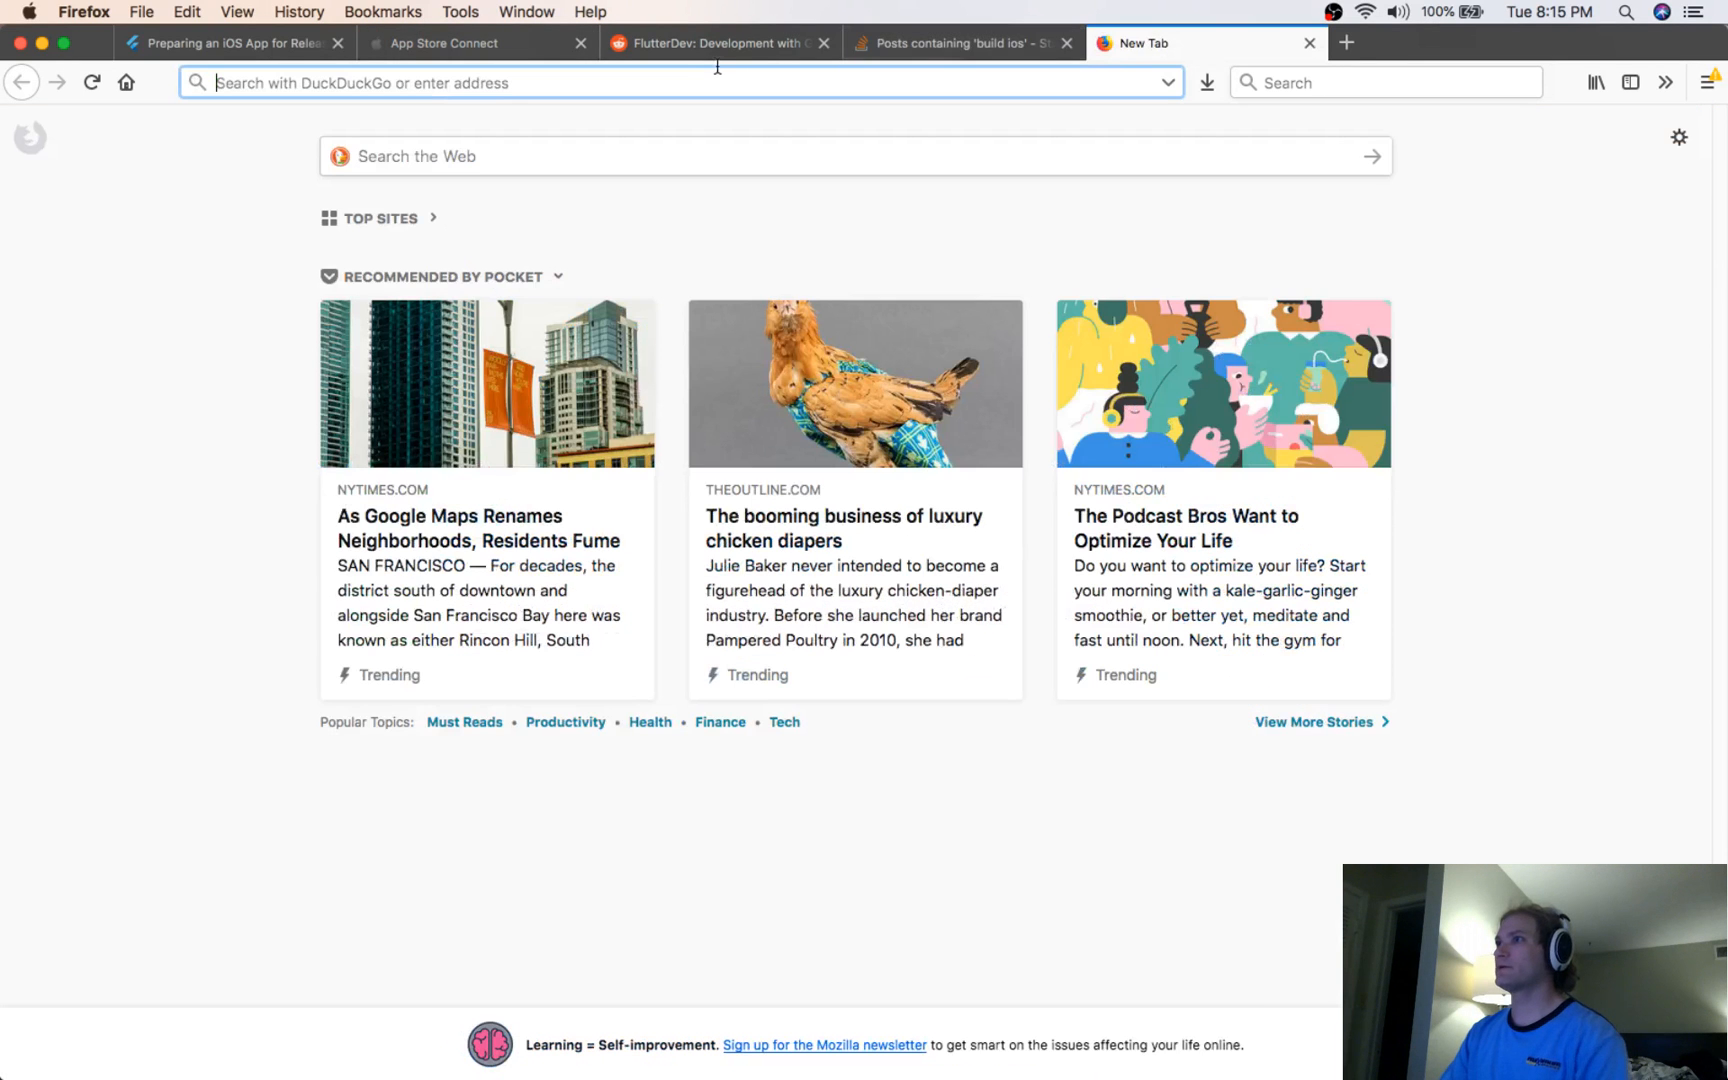
# Bring up the FlutterDev Discord #general channel in a new Firefox tab
pyautogui.write('https://austinandroid.slack.com/messages')
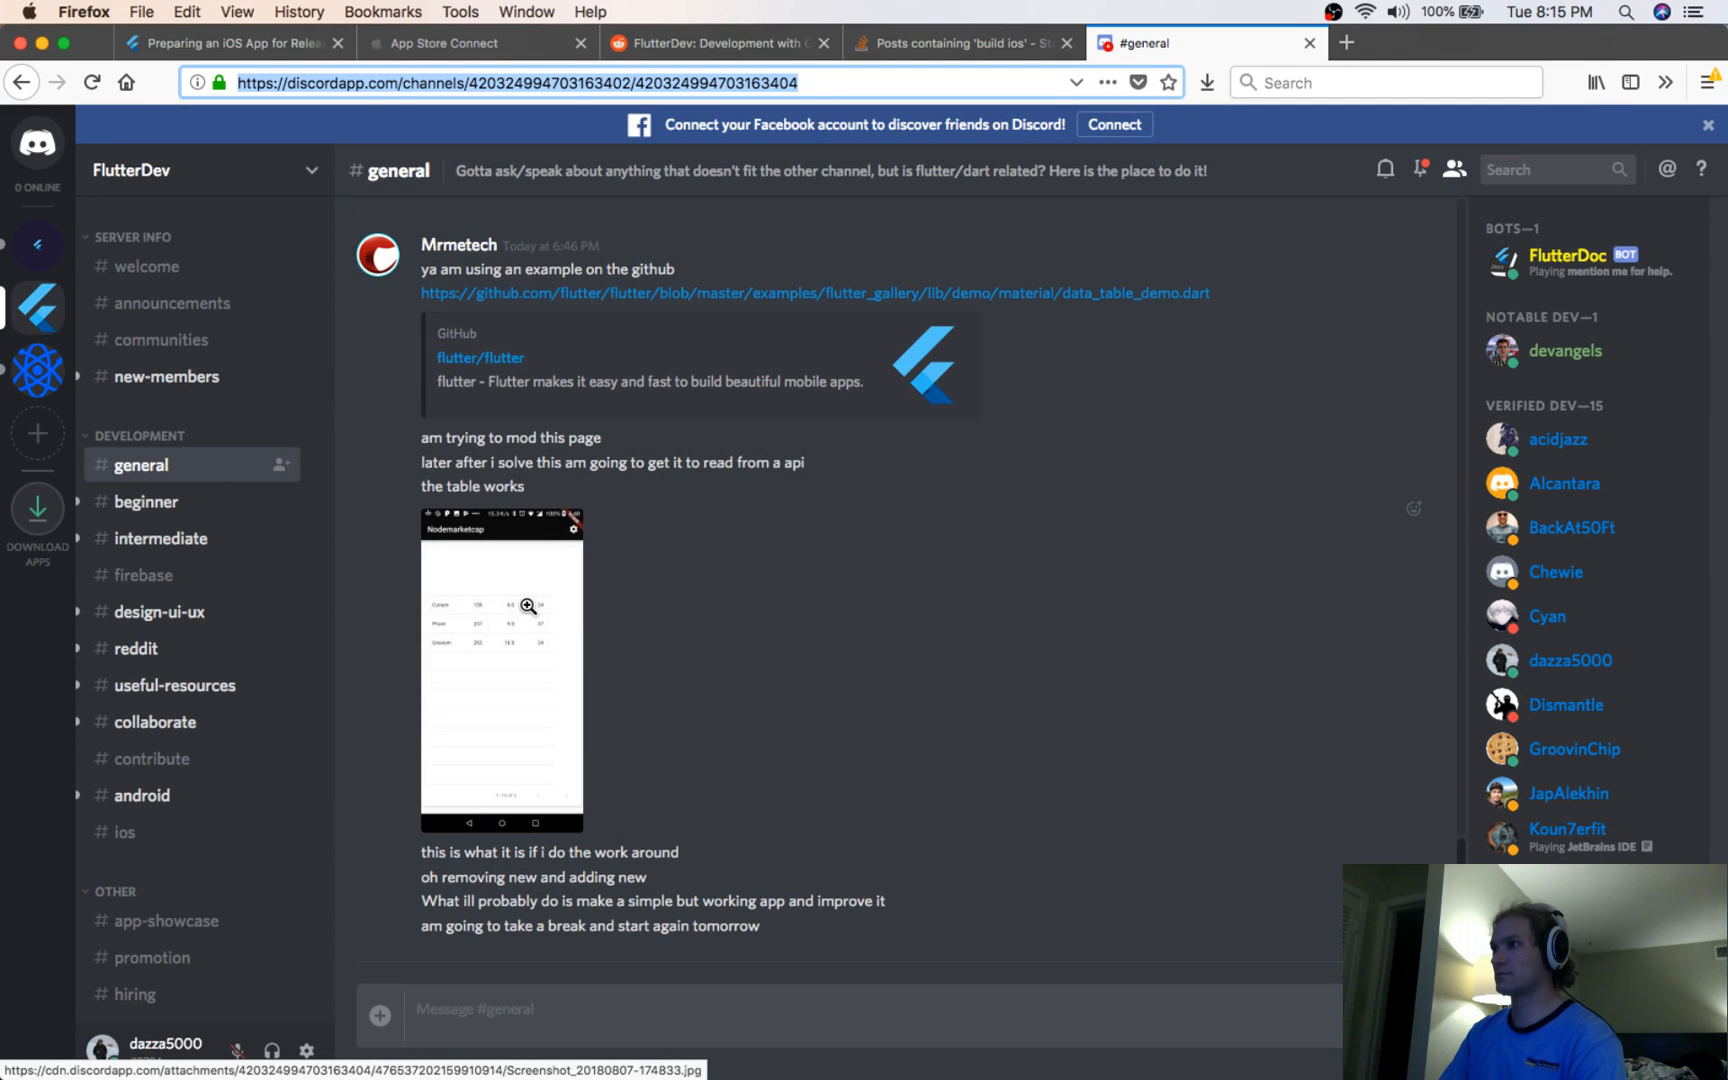
pyautogui.moveTo(945, 307)
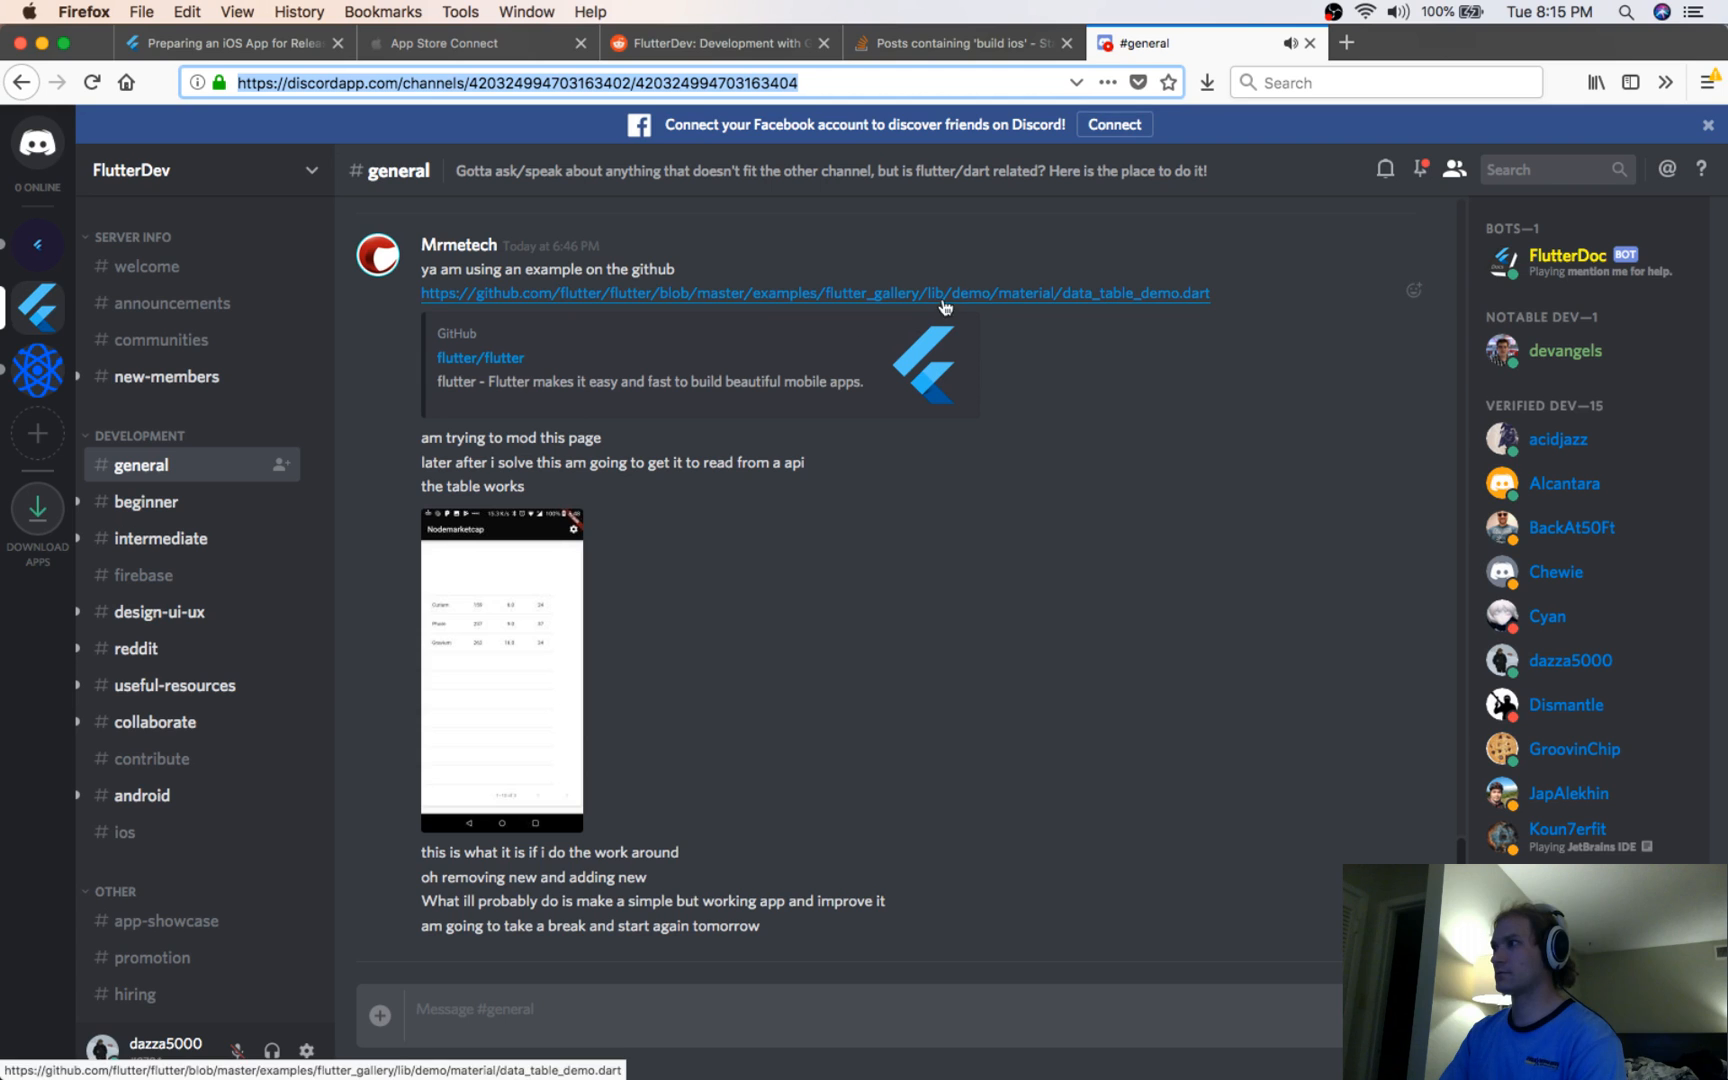
pyautogui.moveTo(1012, 139)
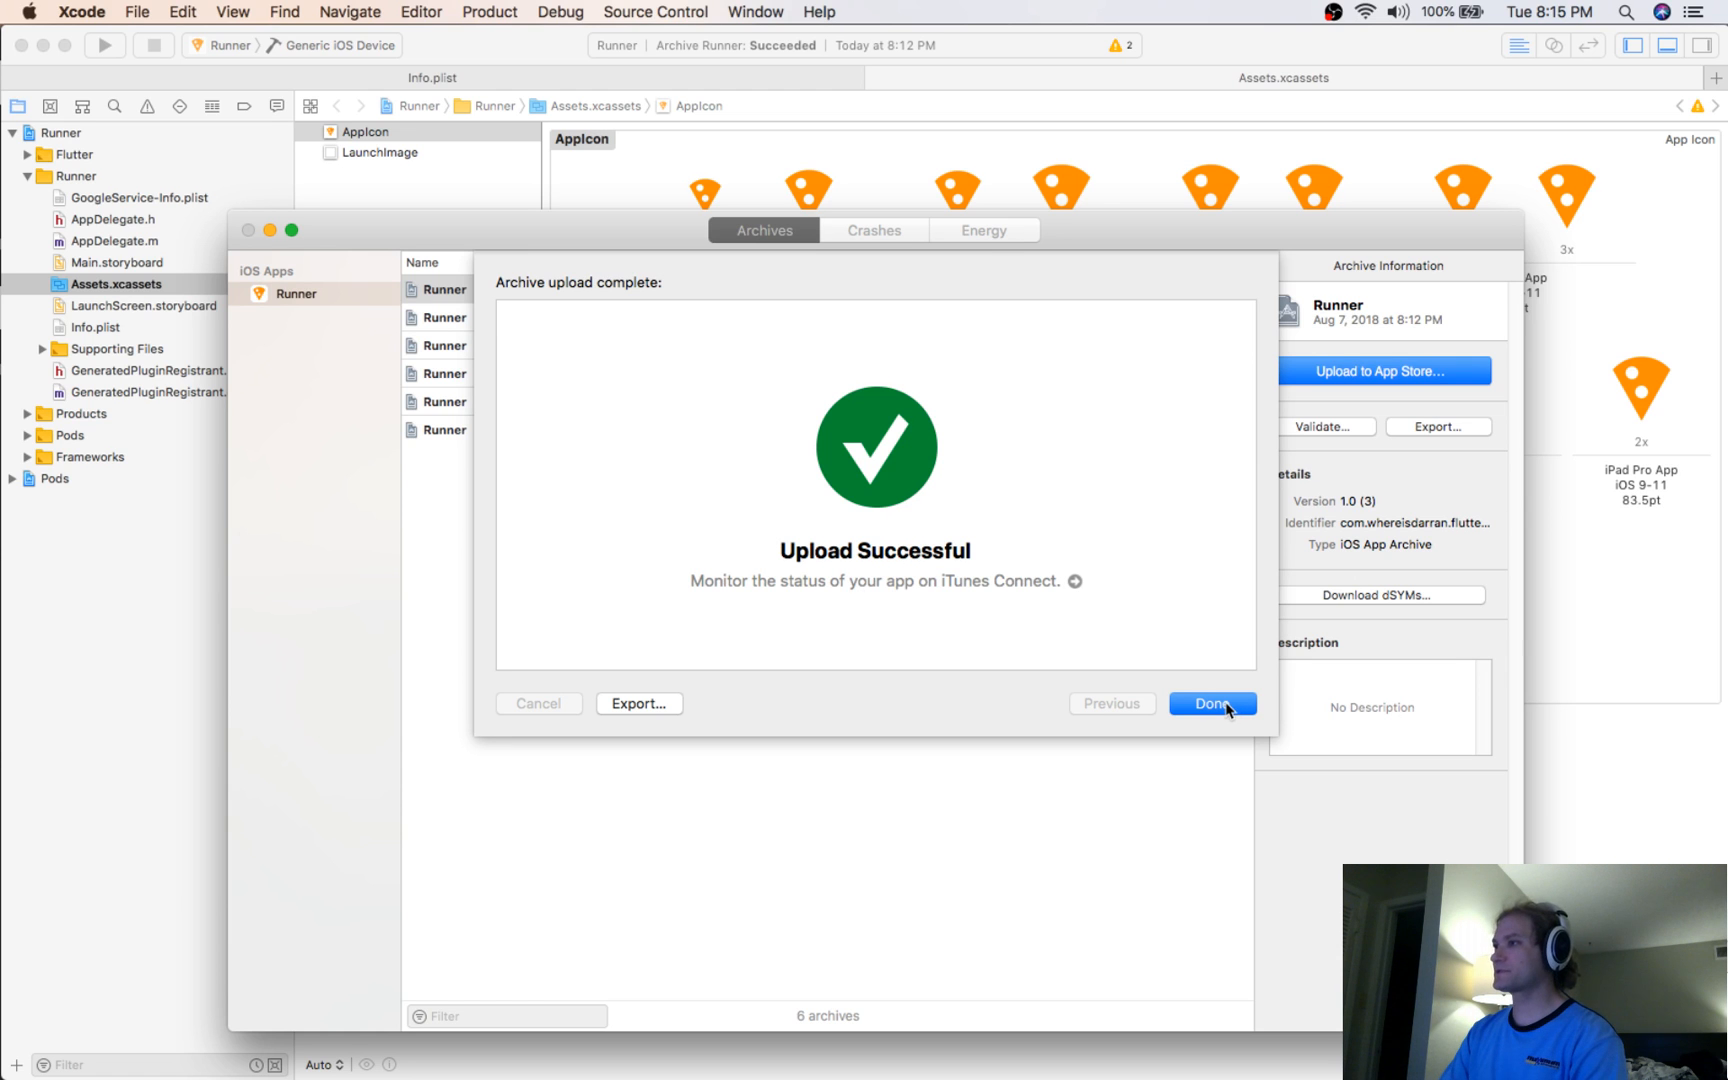
# Dismiss Xcode's Upload Successful sheet and return to App Store Connect's rejected 1.0 page
pyautogui.click(1212, 703)
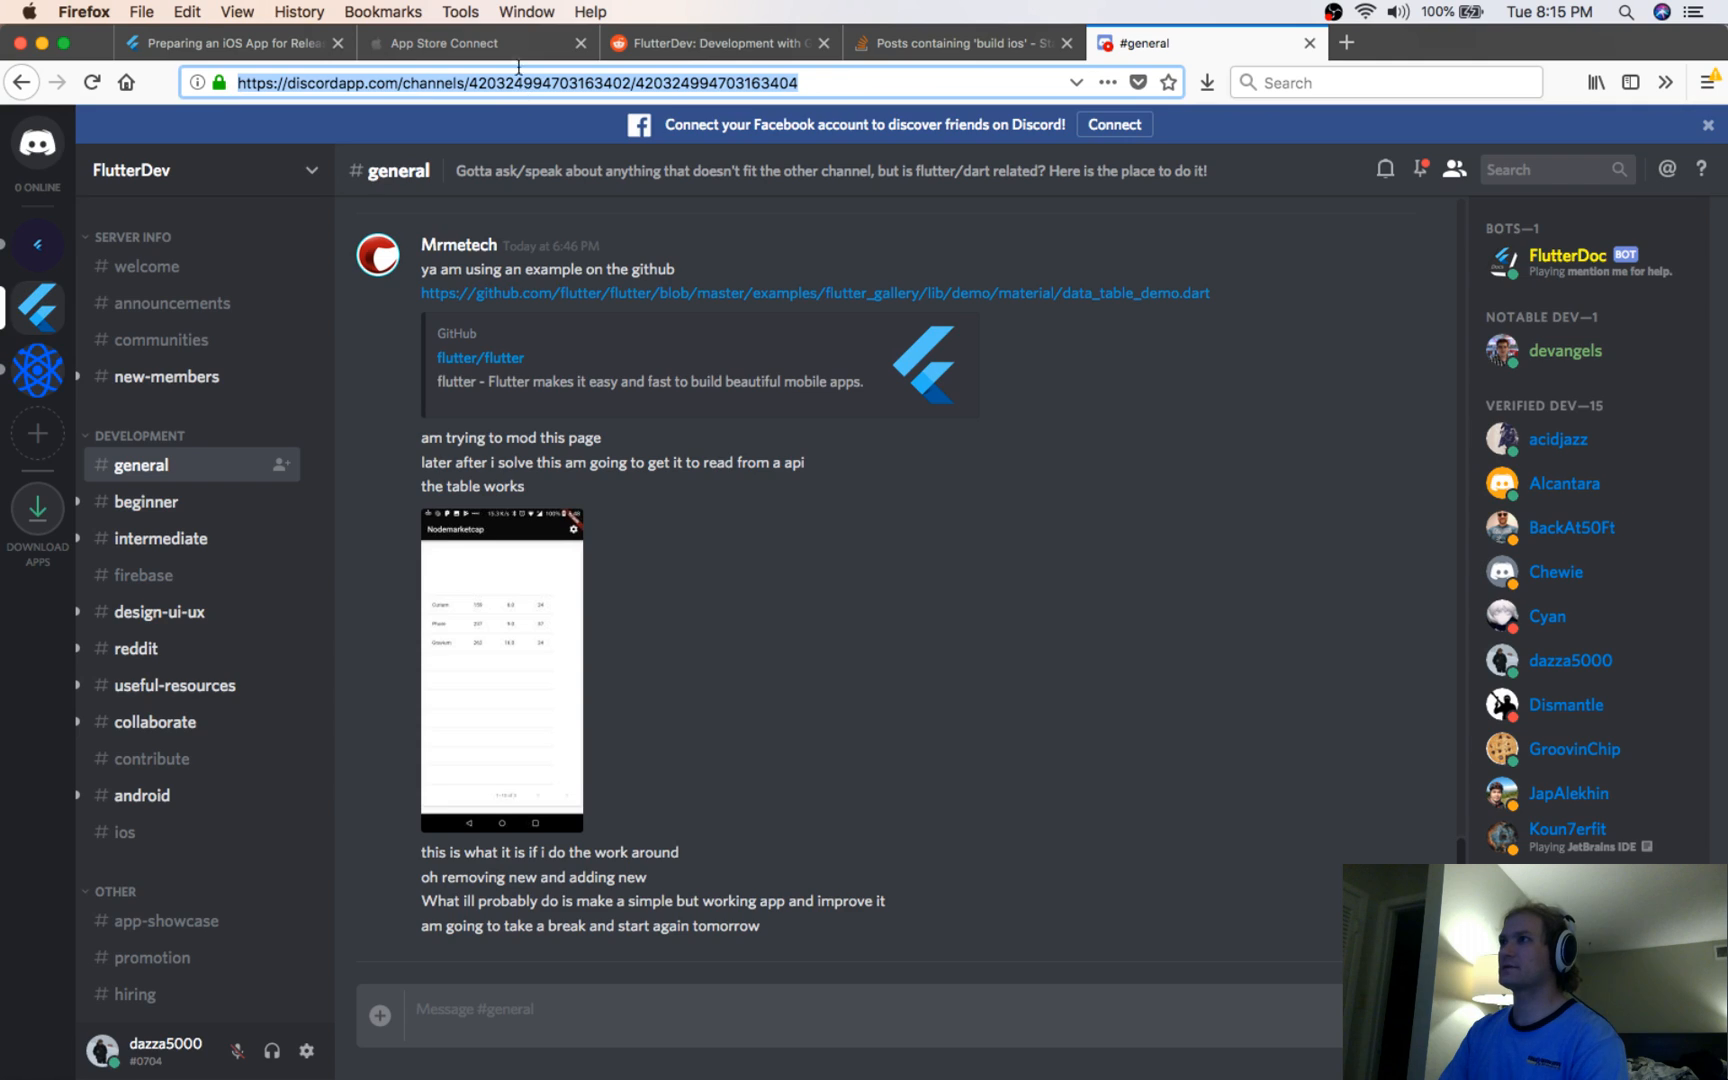
pyautogui.click(447, 43)
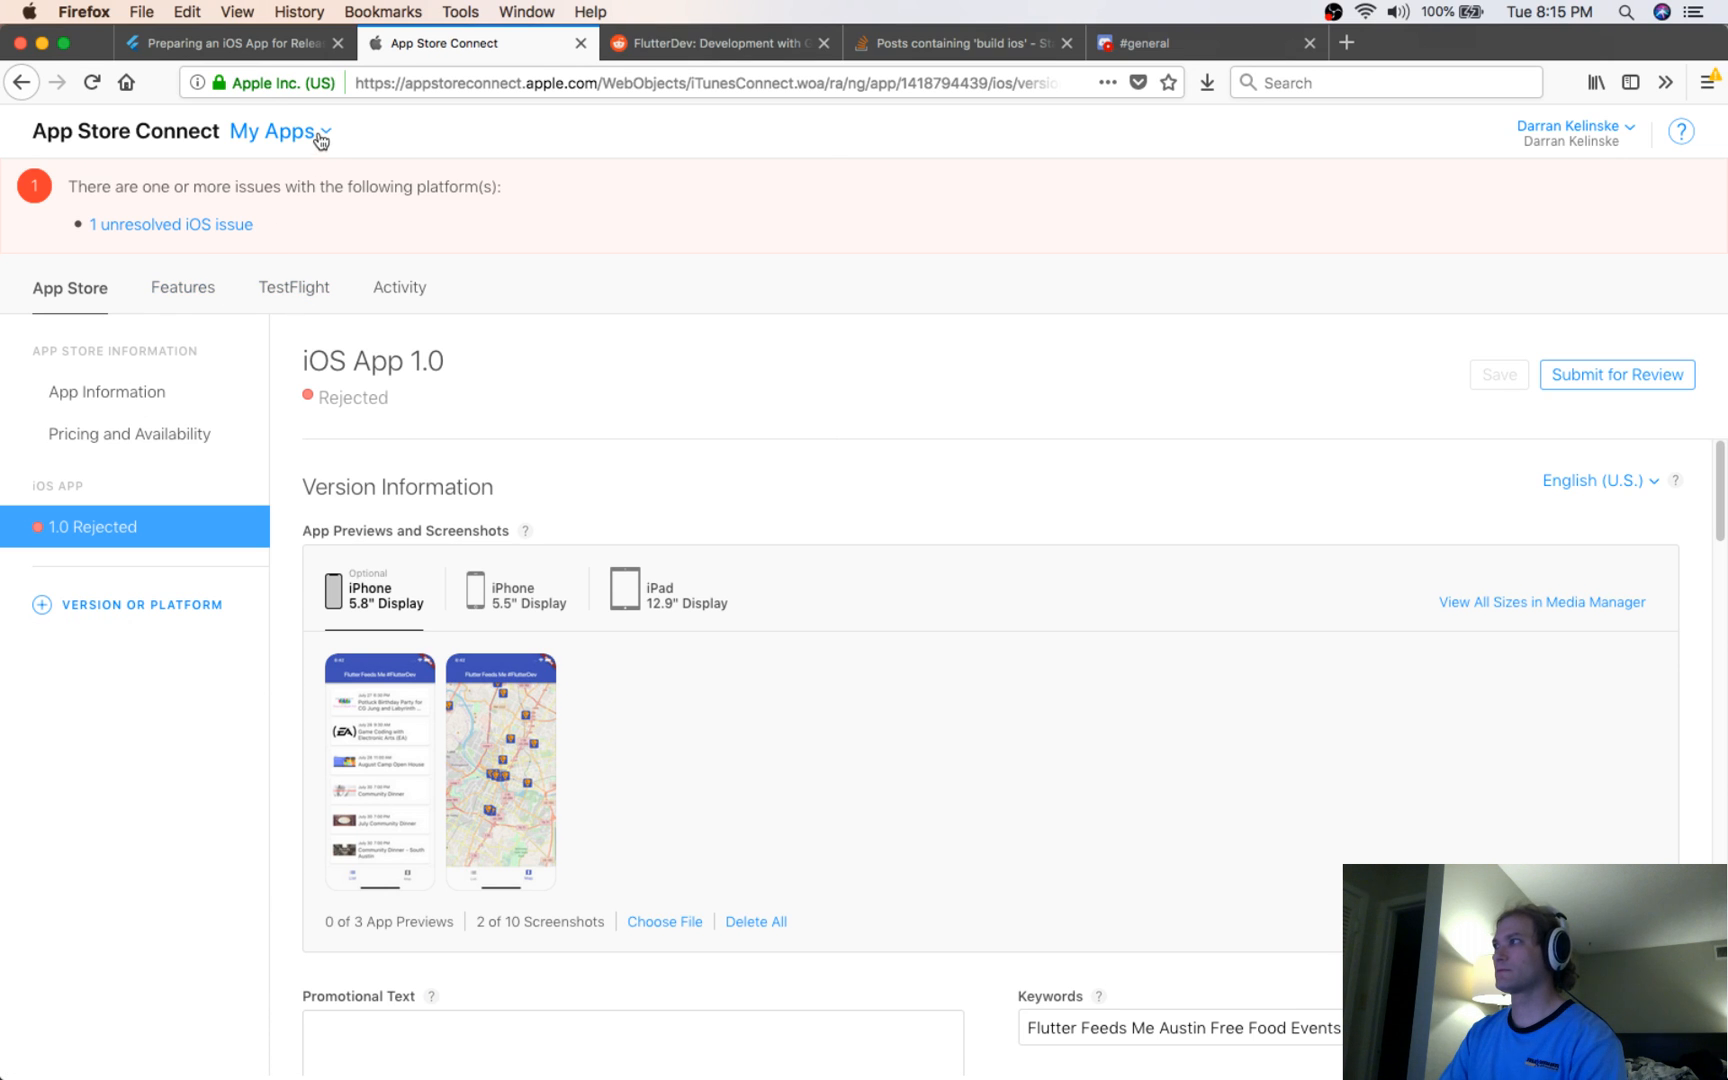
# Go through My Apps to the app's Activity page, where build 3 shows Processing
pyautogui.click(320, 132)
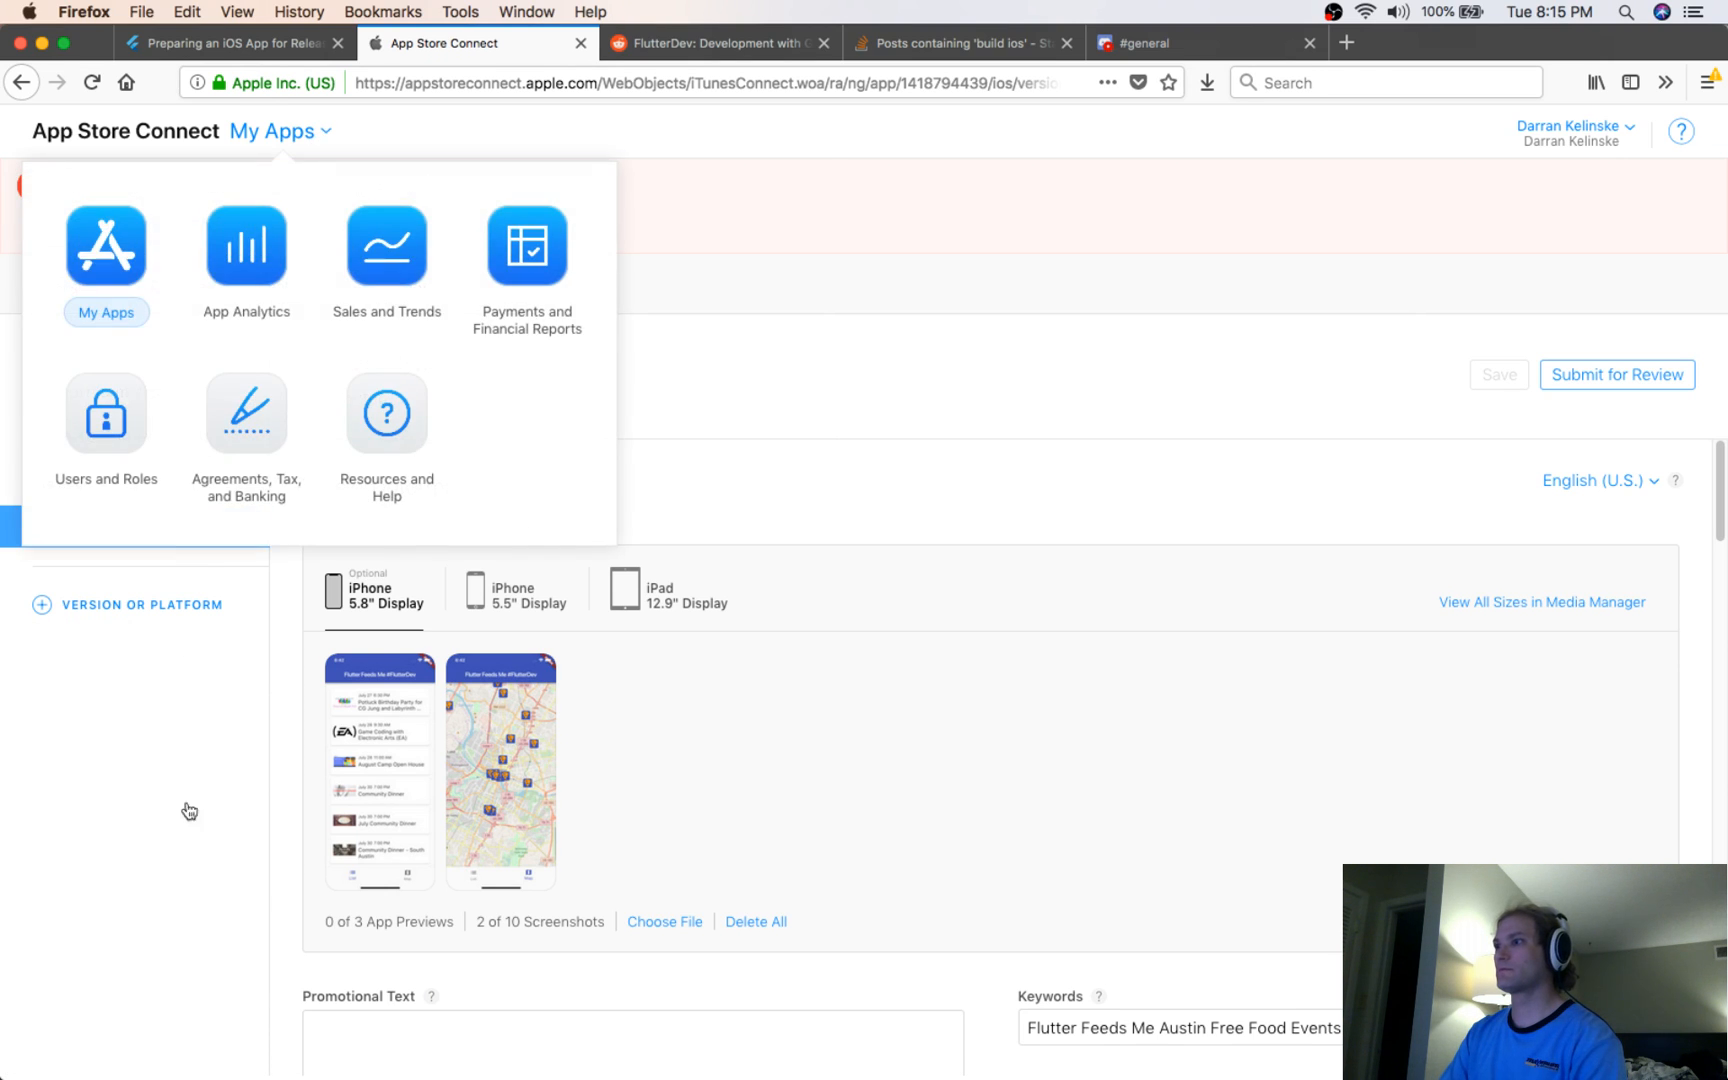
pyautogui.click(103, 248)
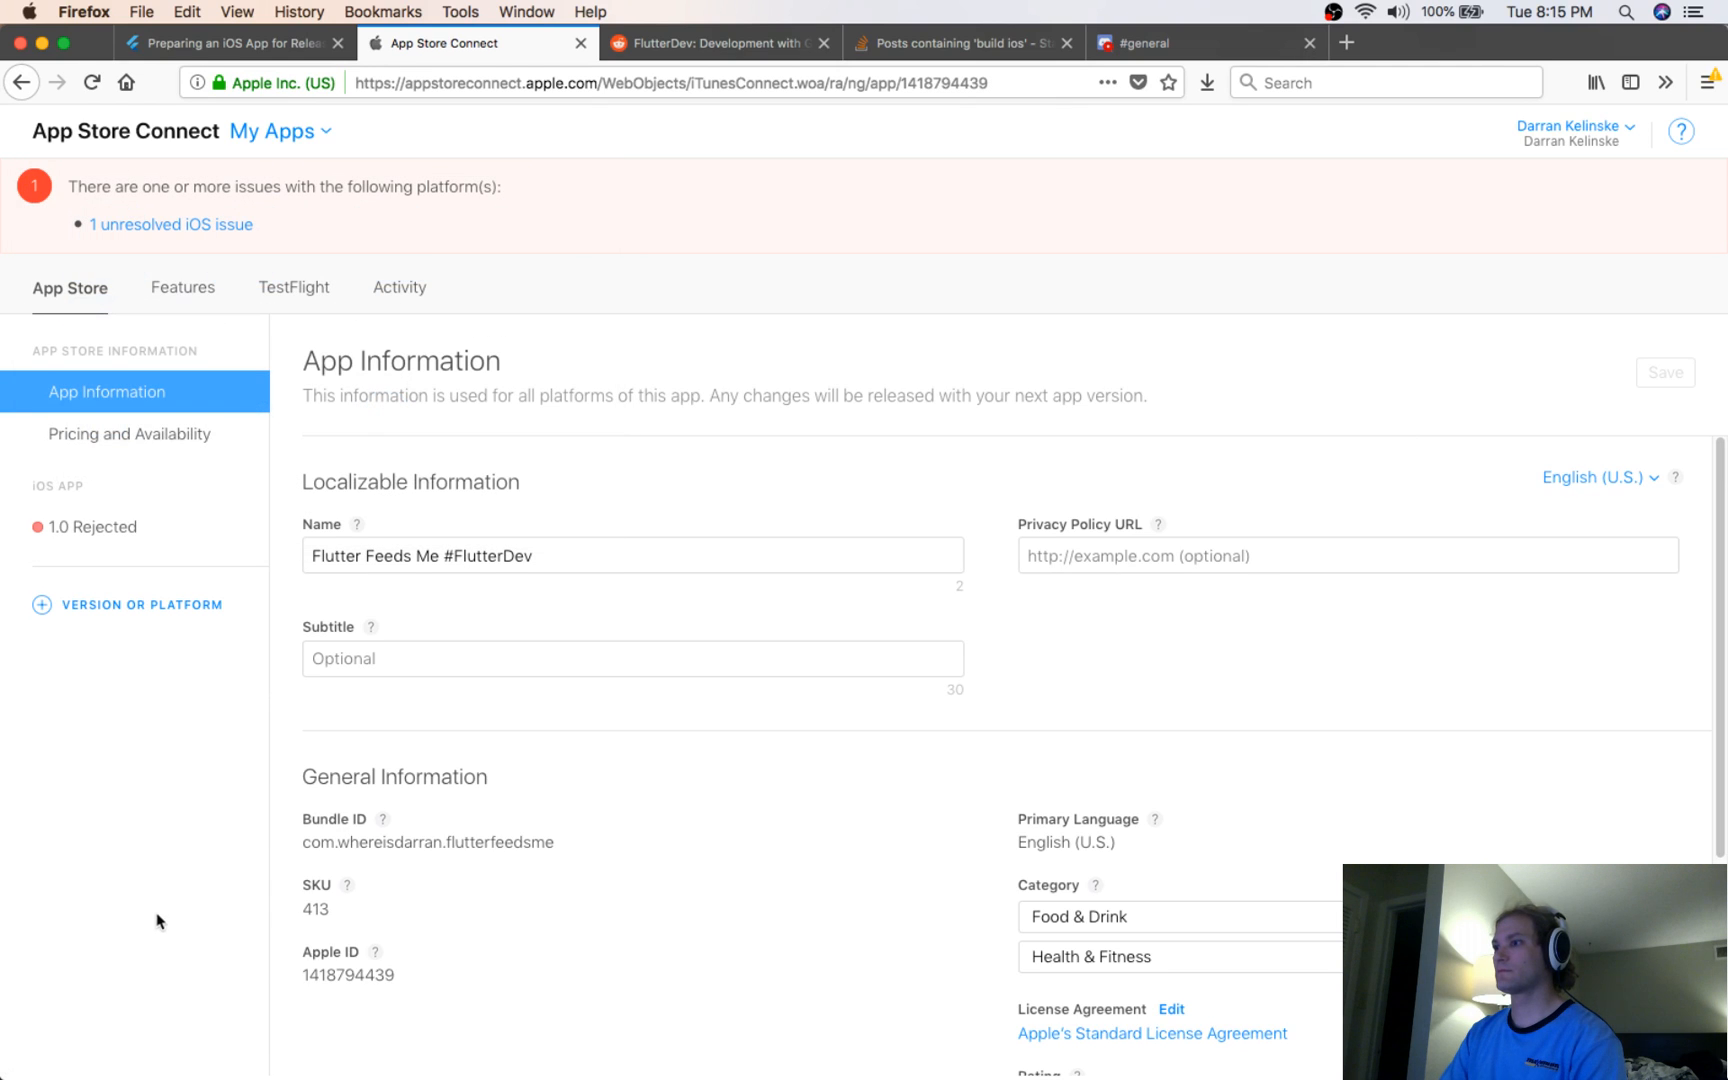
pyautogui.scroll(-3)
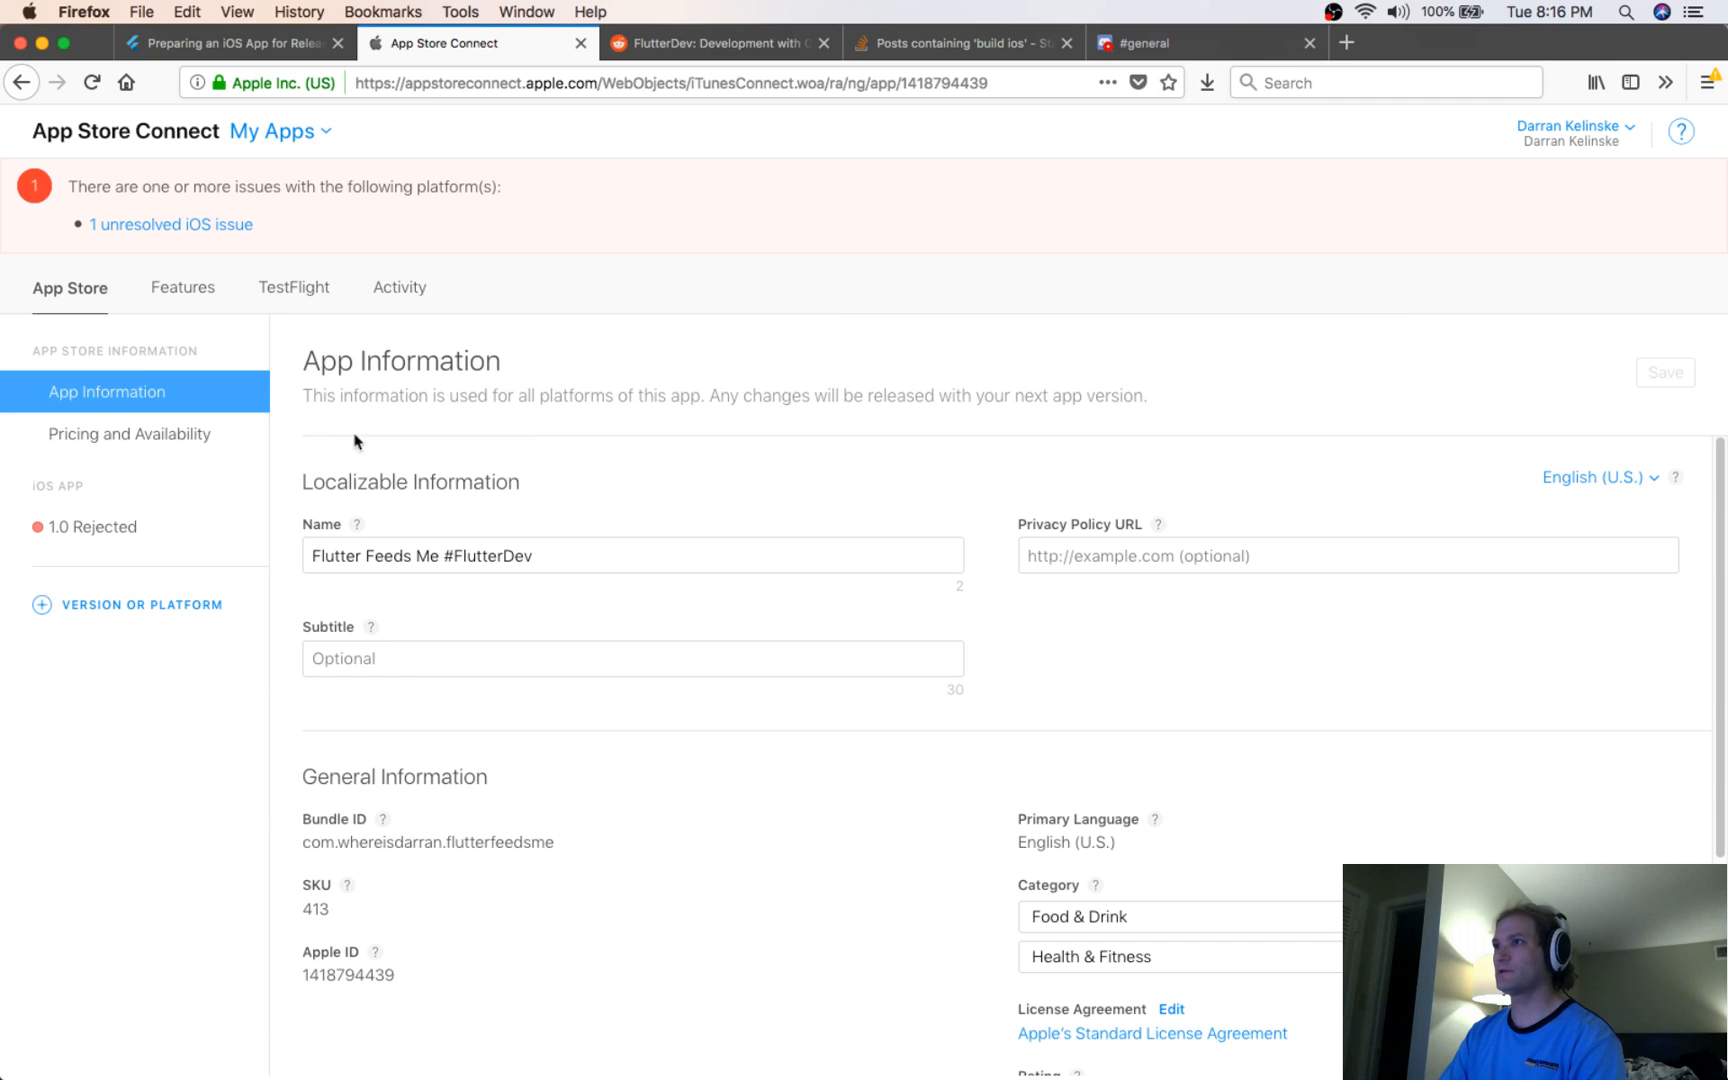
pyautogui.moveTo(119, 610)
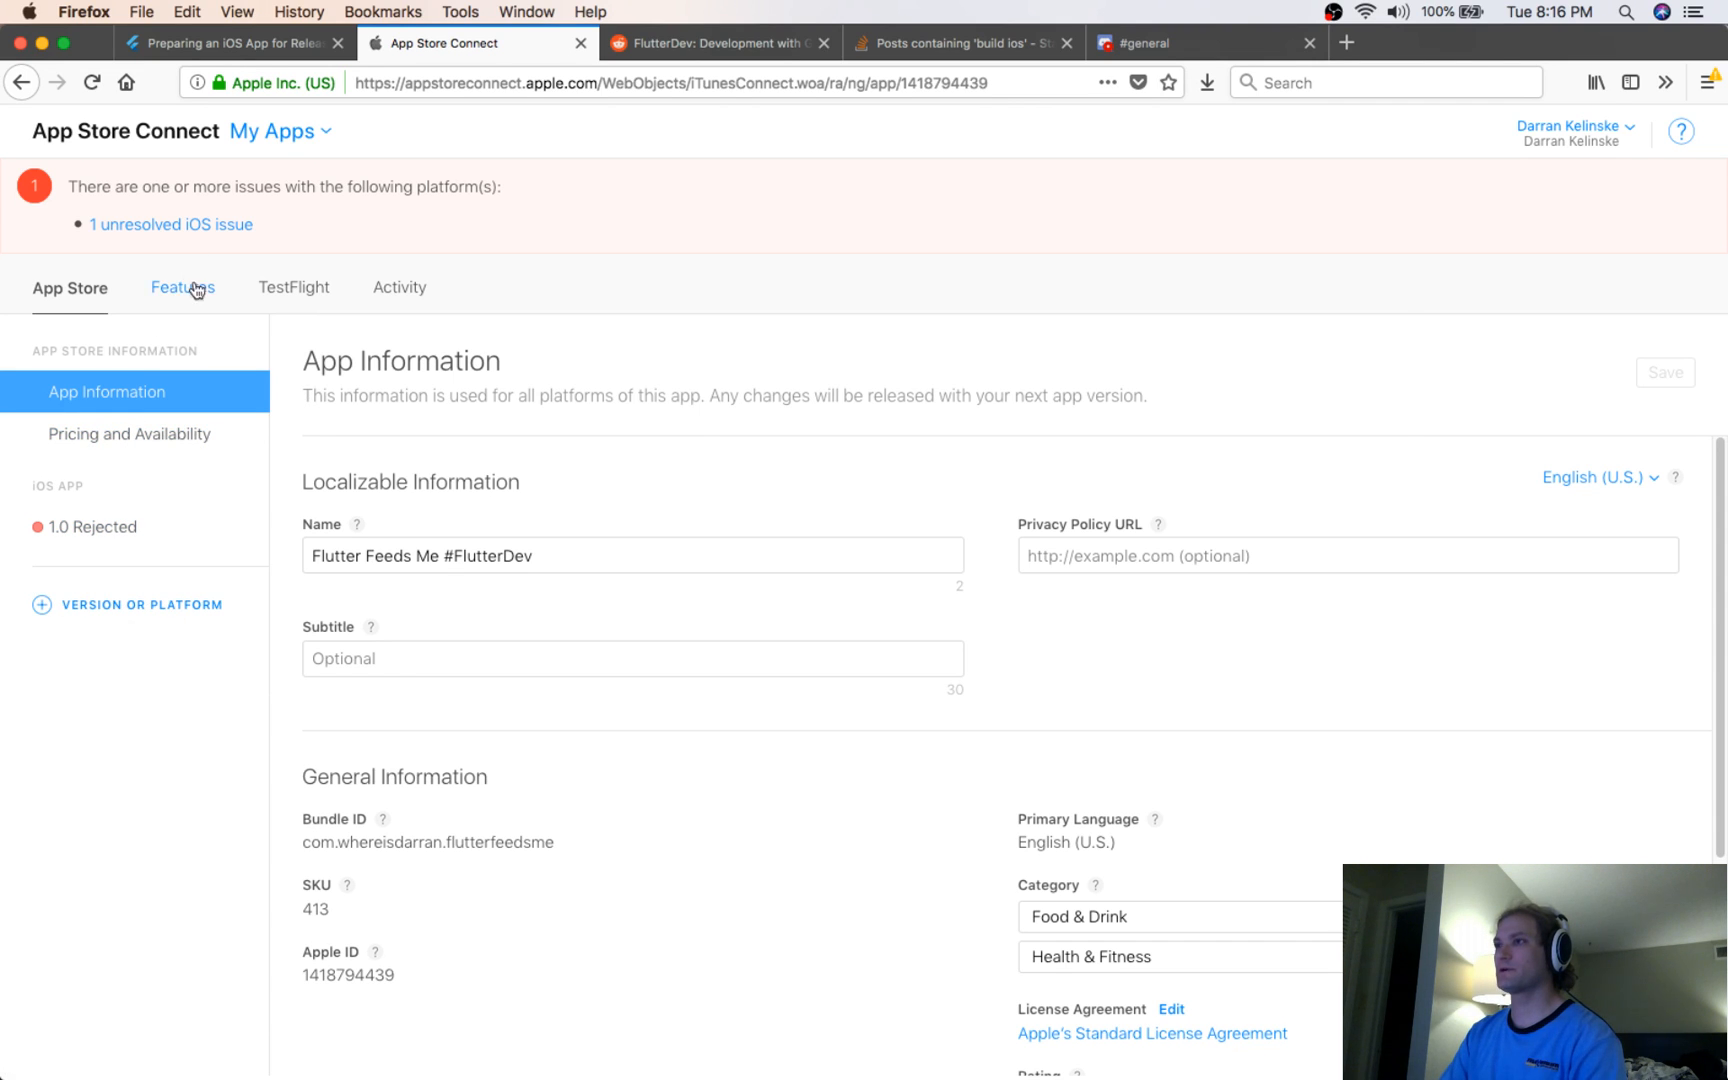
pyautogui.click(398, 288)
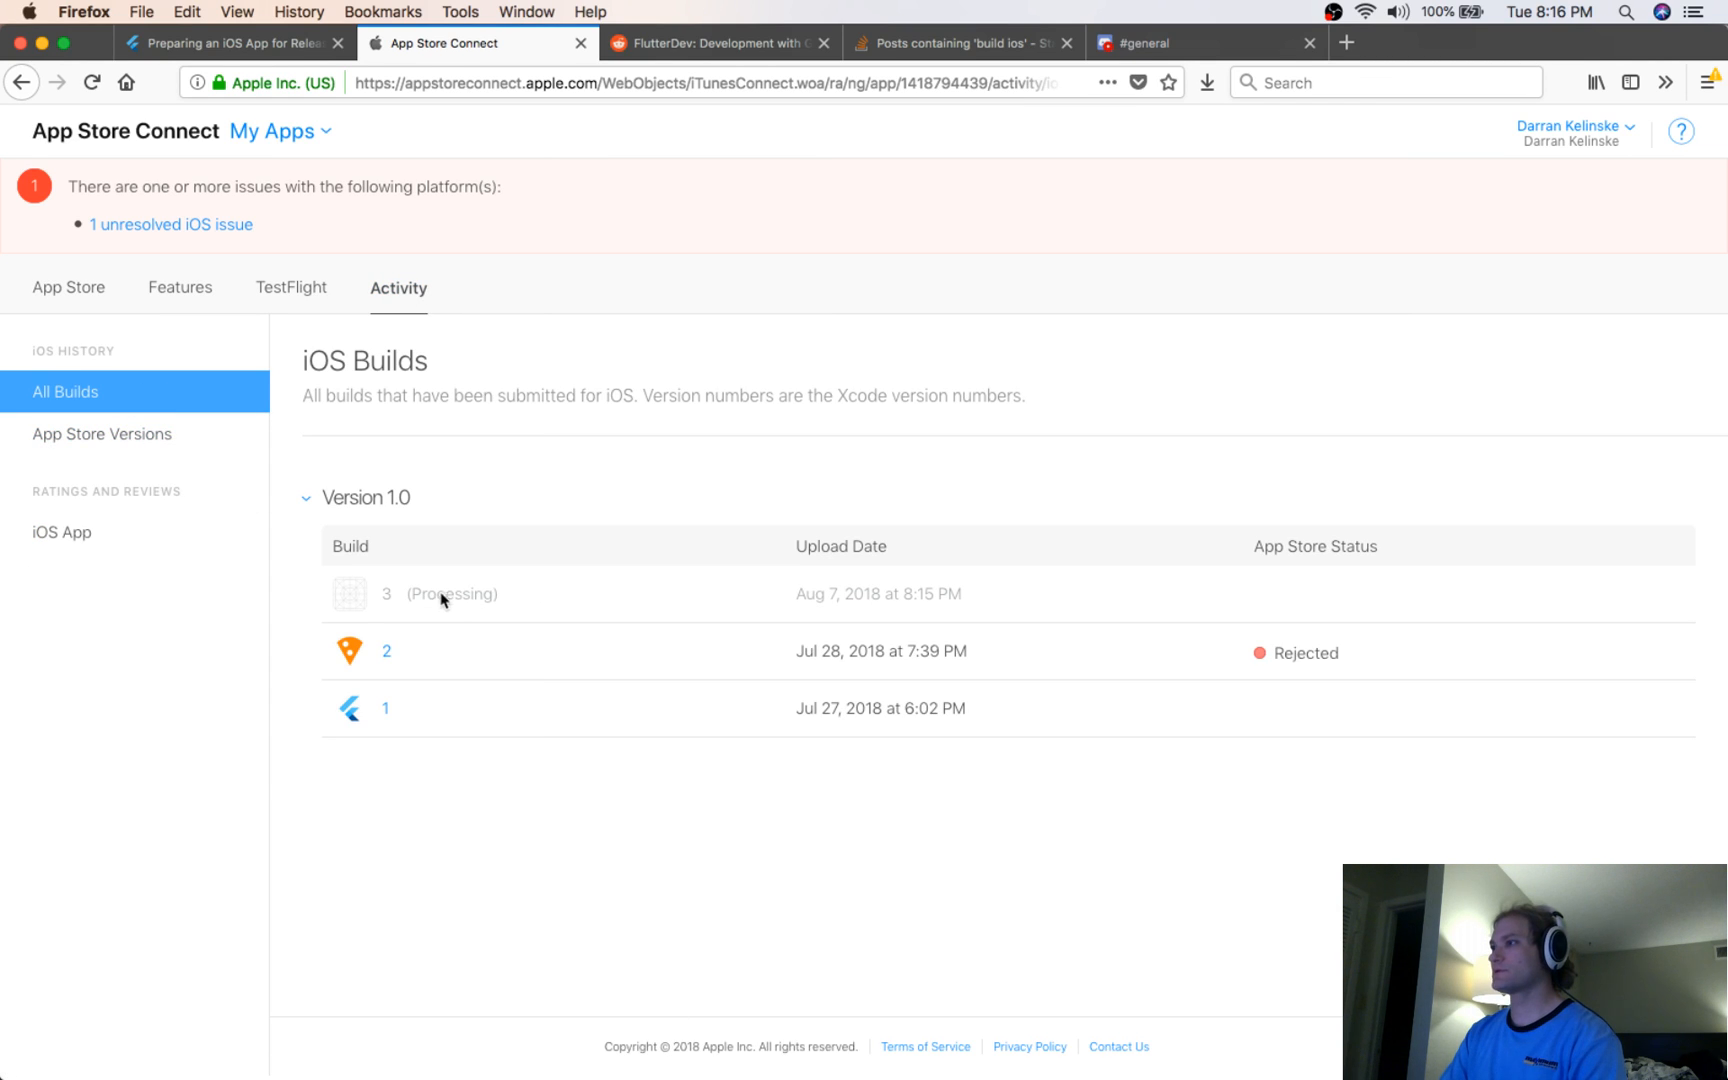
pyautogui.moveTo(398, 600)
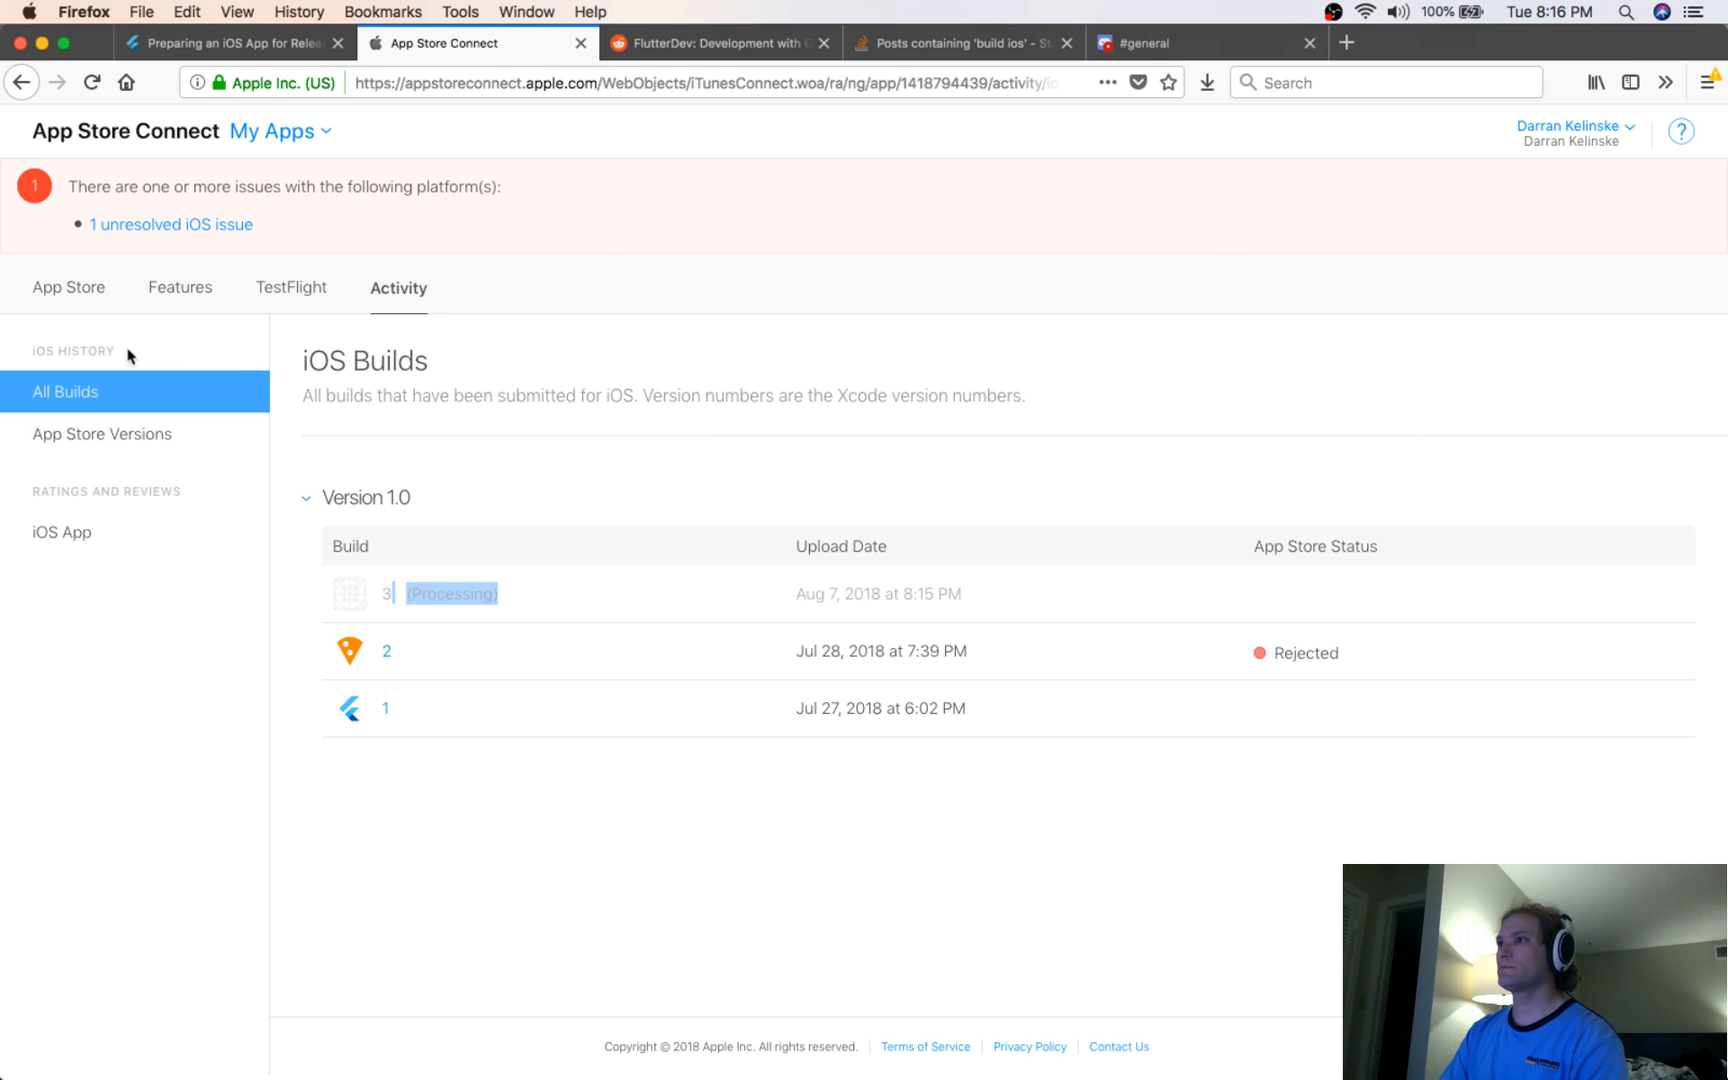
# Confirm on Activity that build 3 is still processing, then go to TestFlight
pyautogui.click(68, 288)
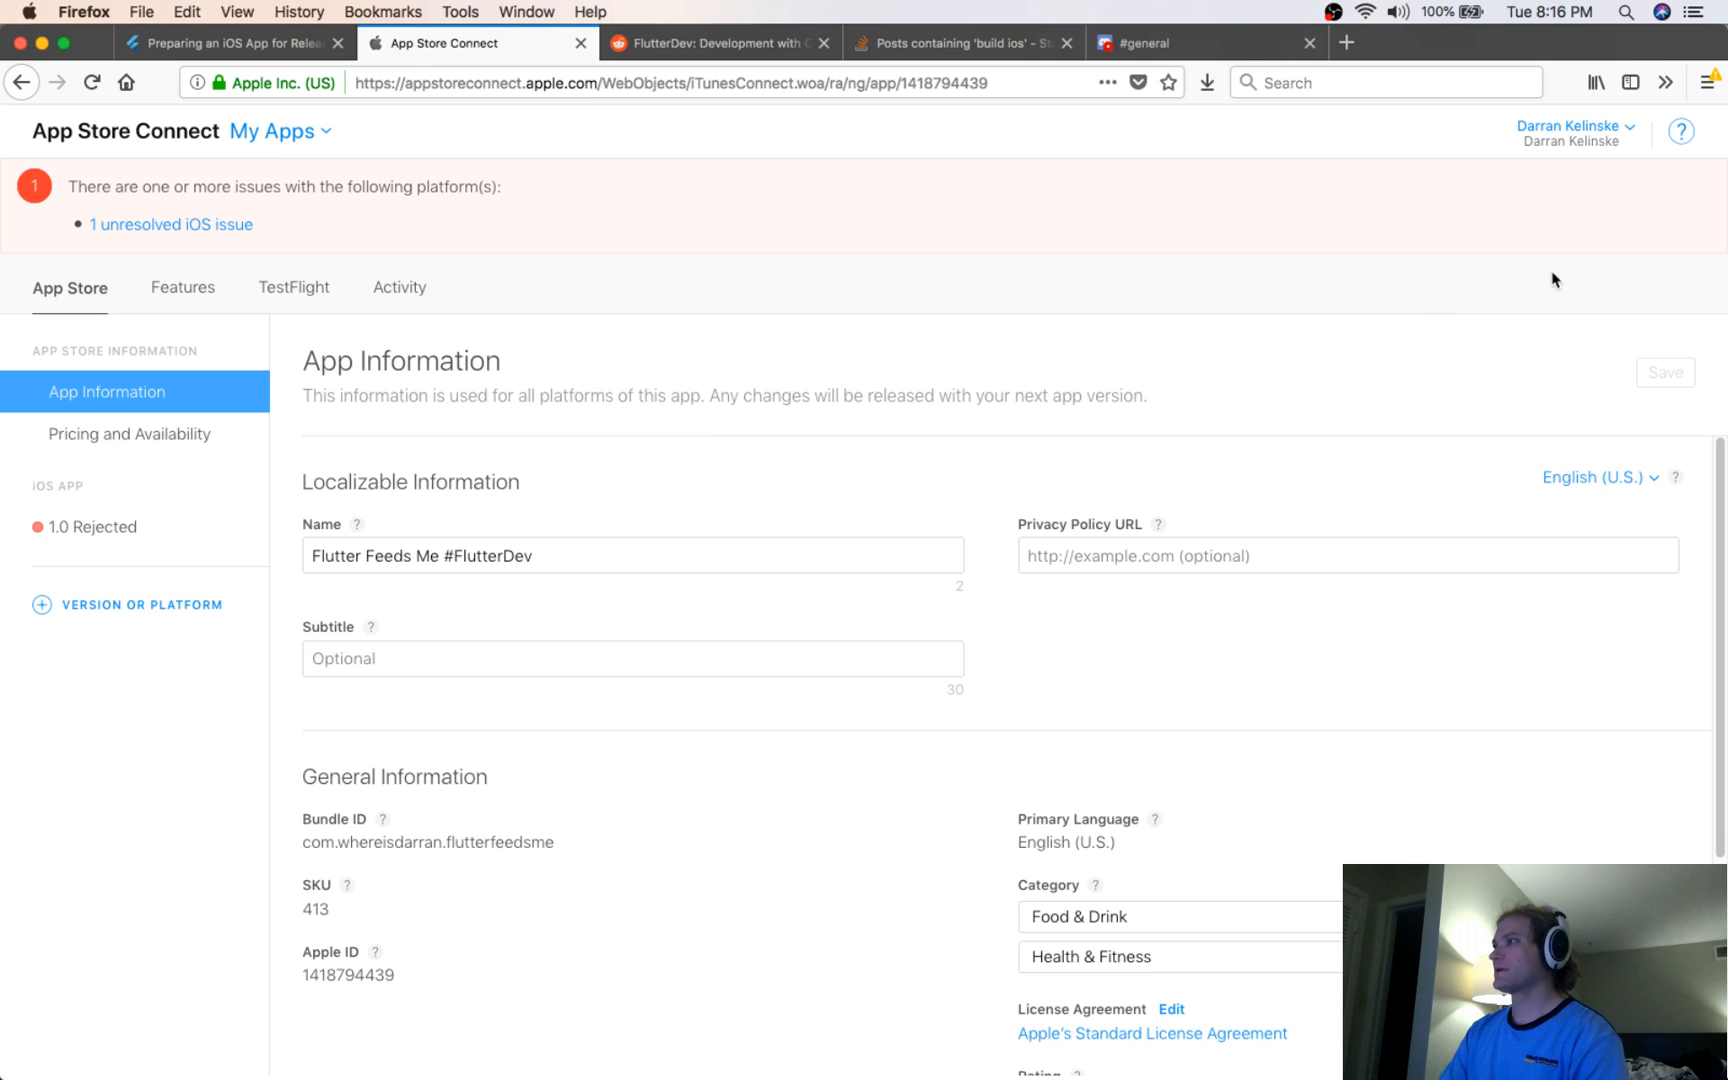
pyautogui.moveTo(150, 331)
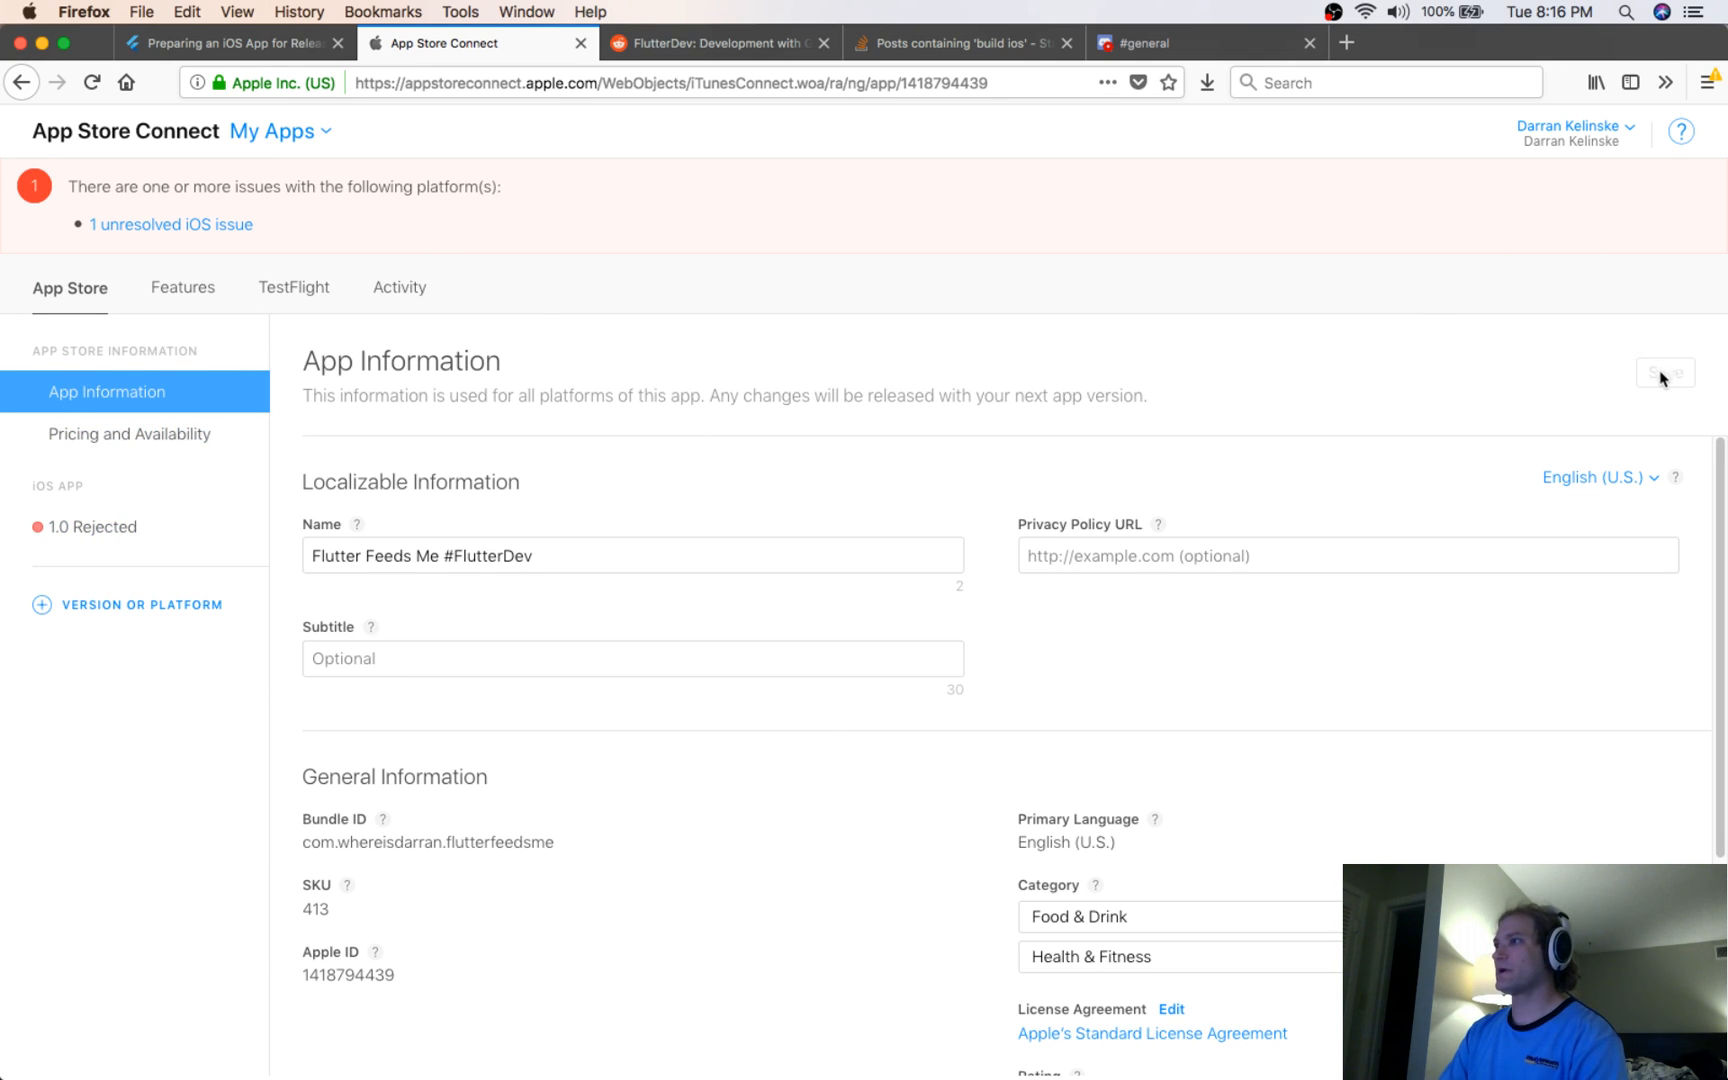
pyautogui.scroll(-3)
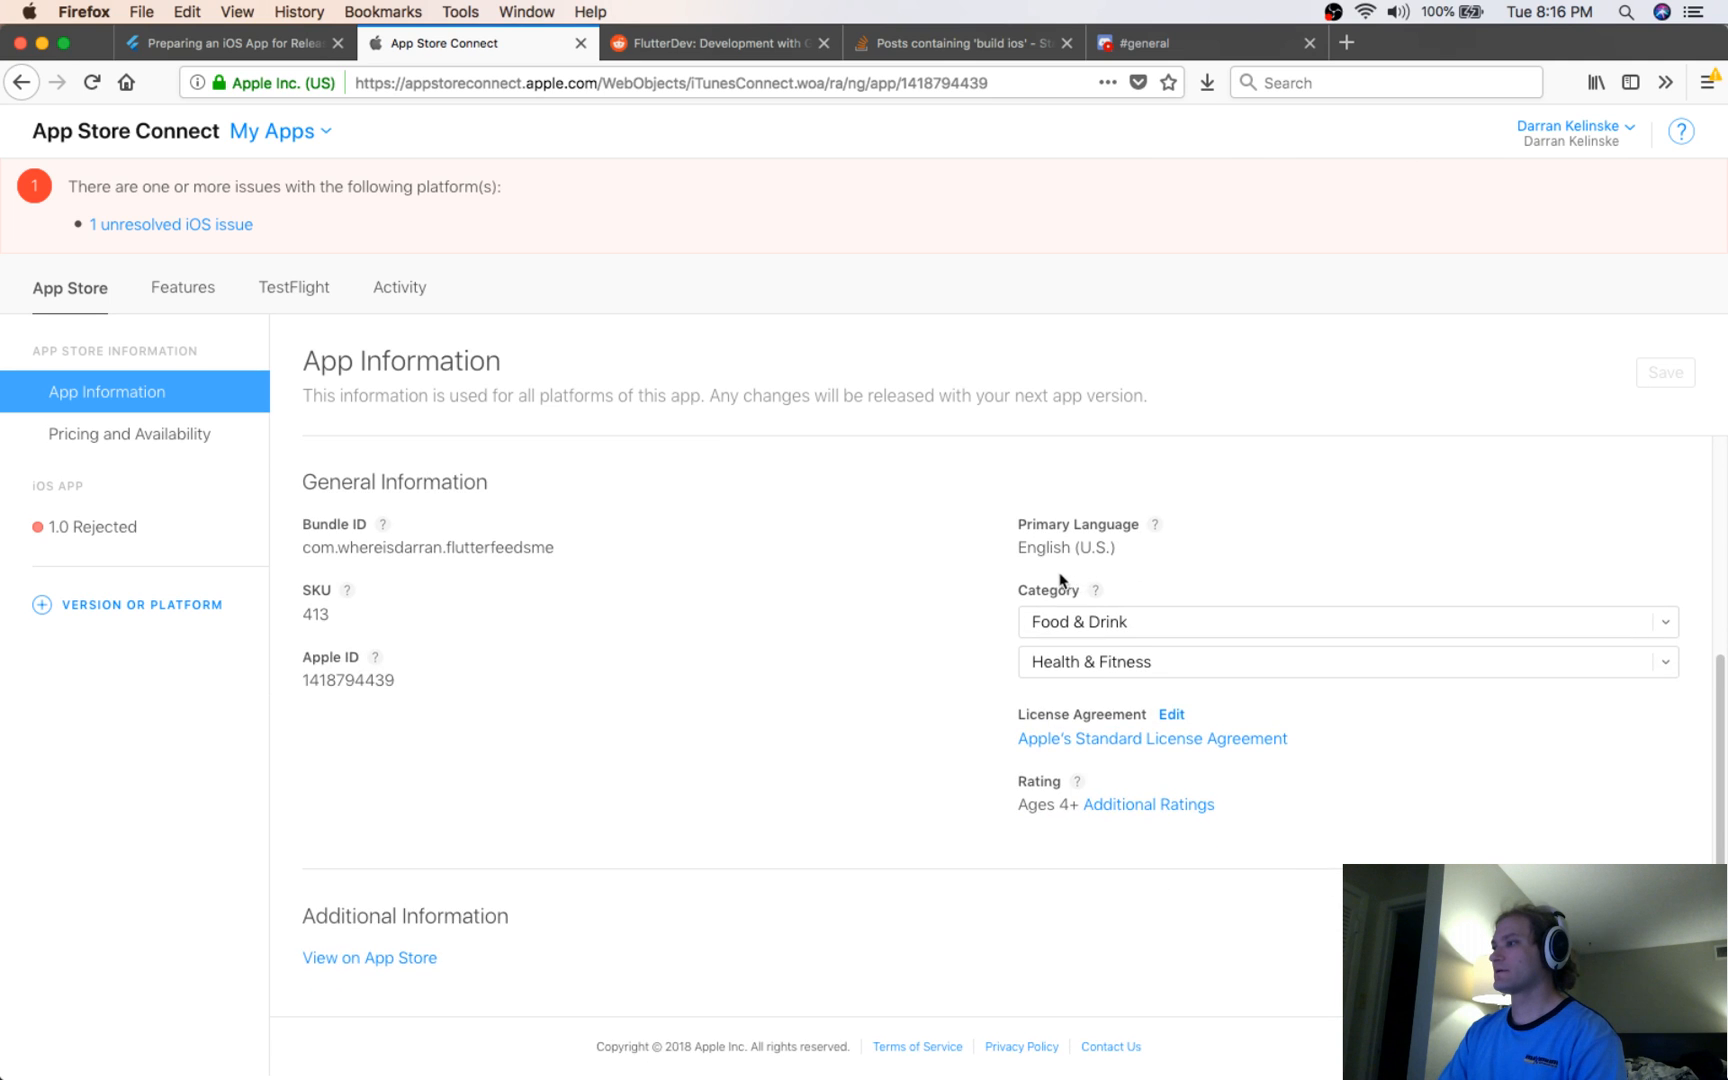
pyautogui.click(181, 287)
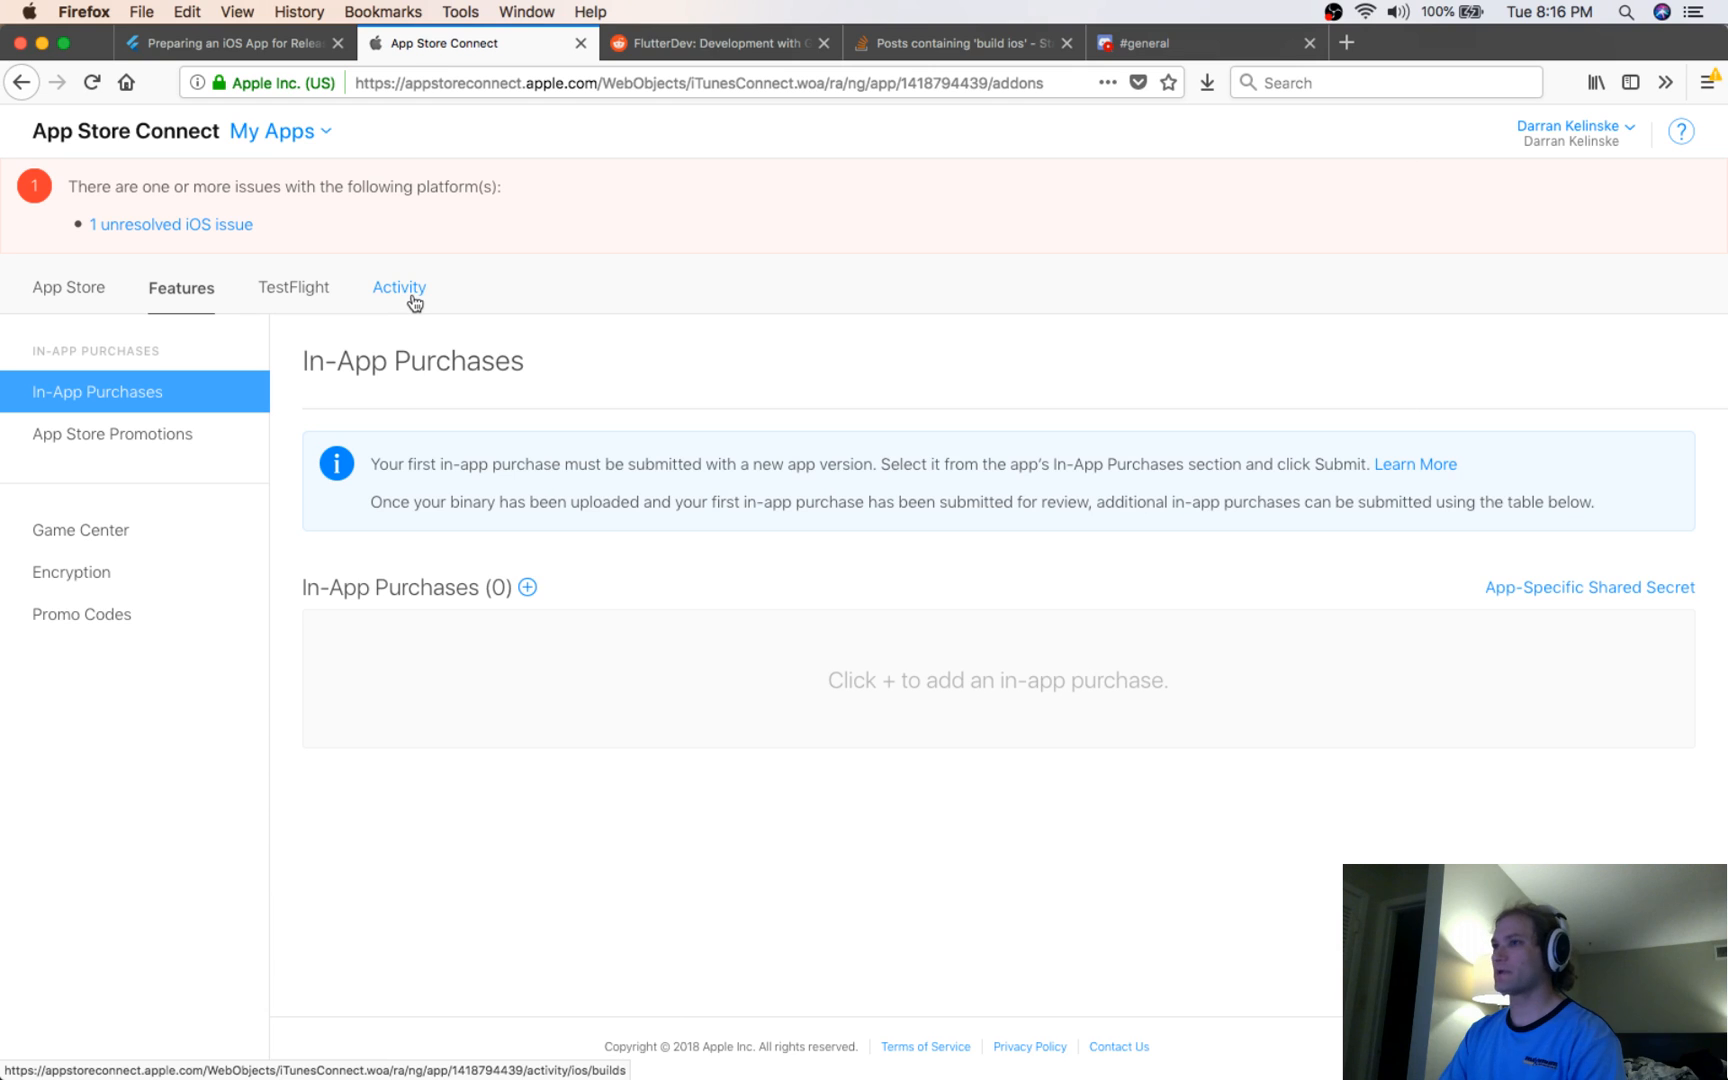
pyautogui.click(398, 288)
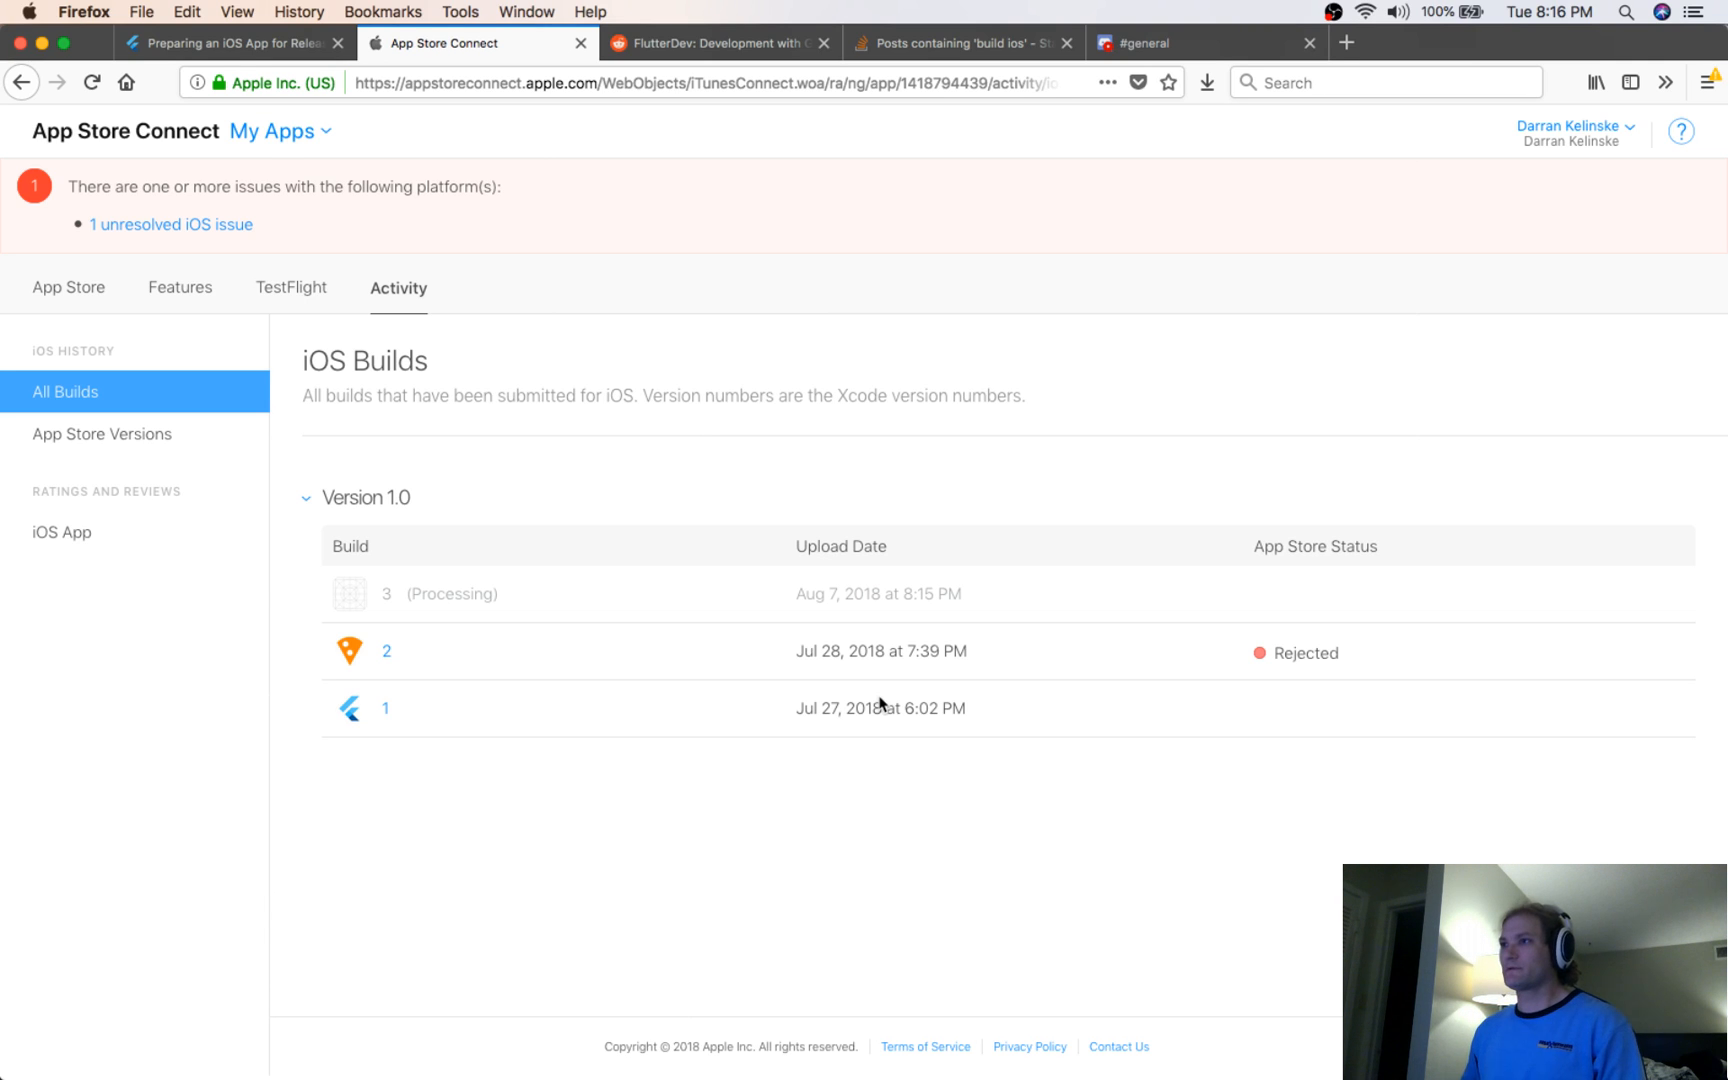
pyautogui.moveTo(316, 310)
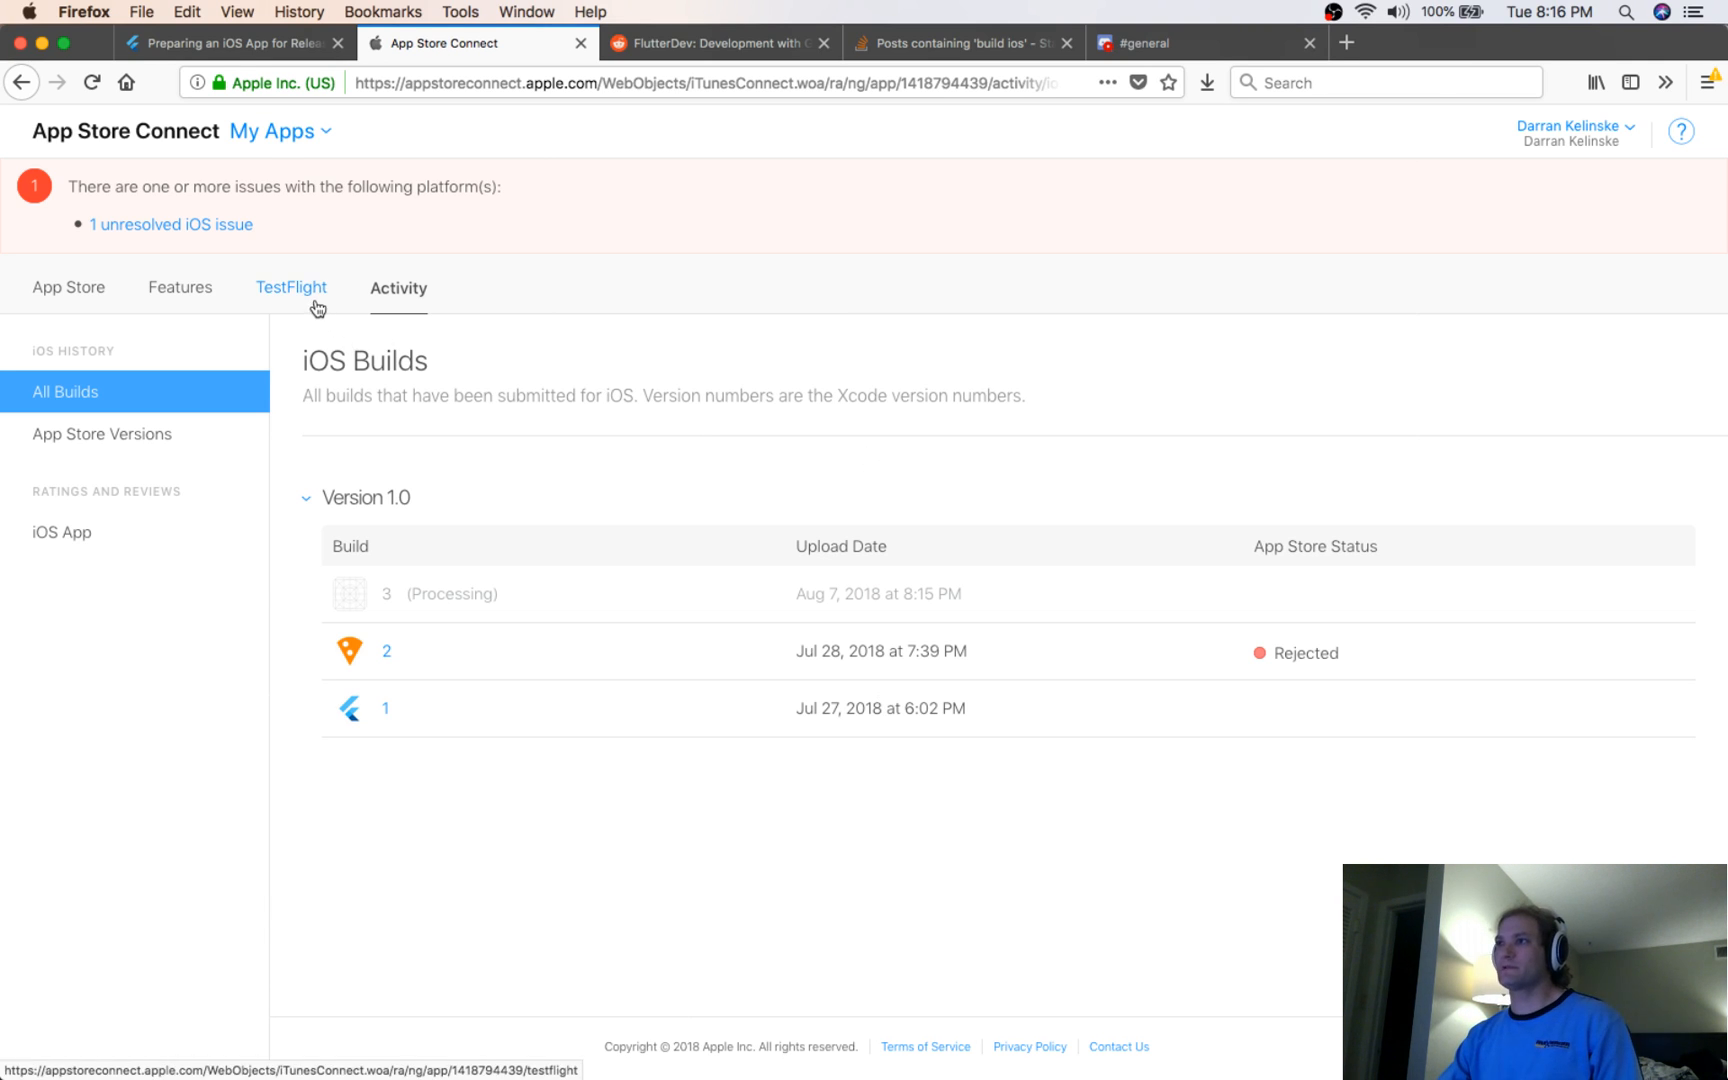
pyautogui.click(291, 288)
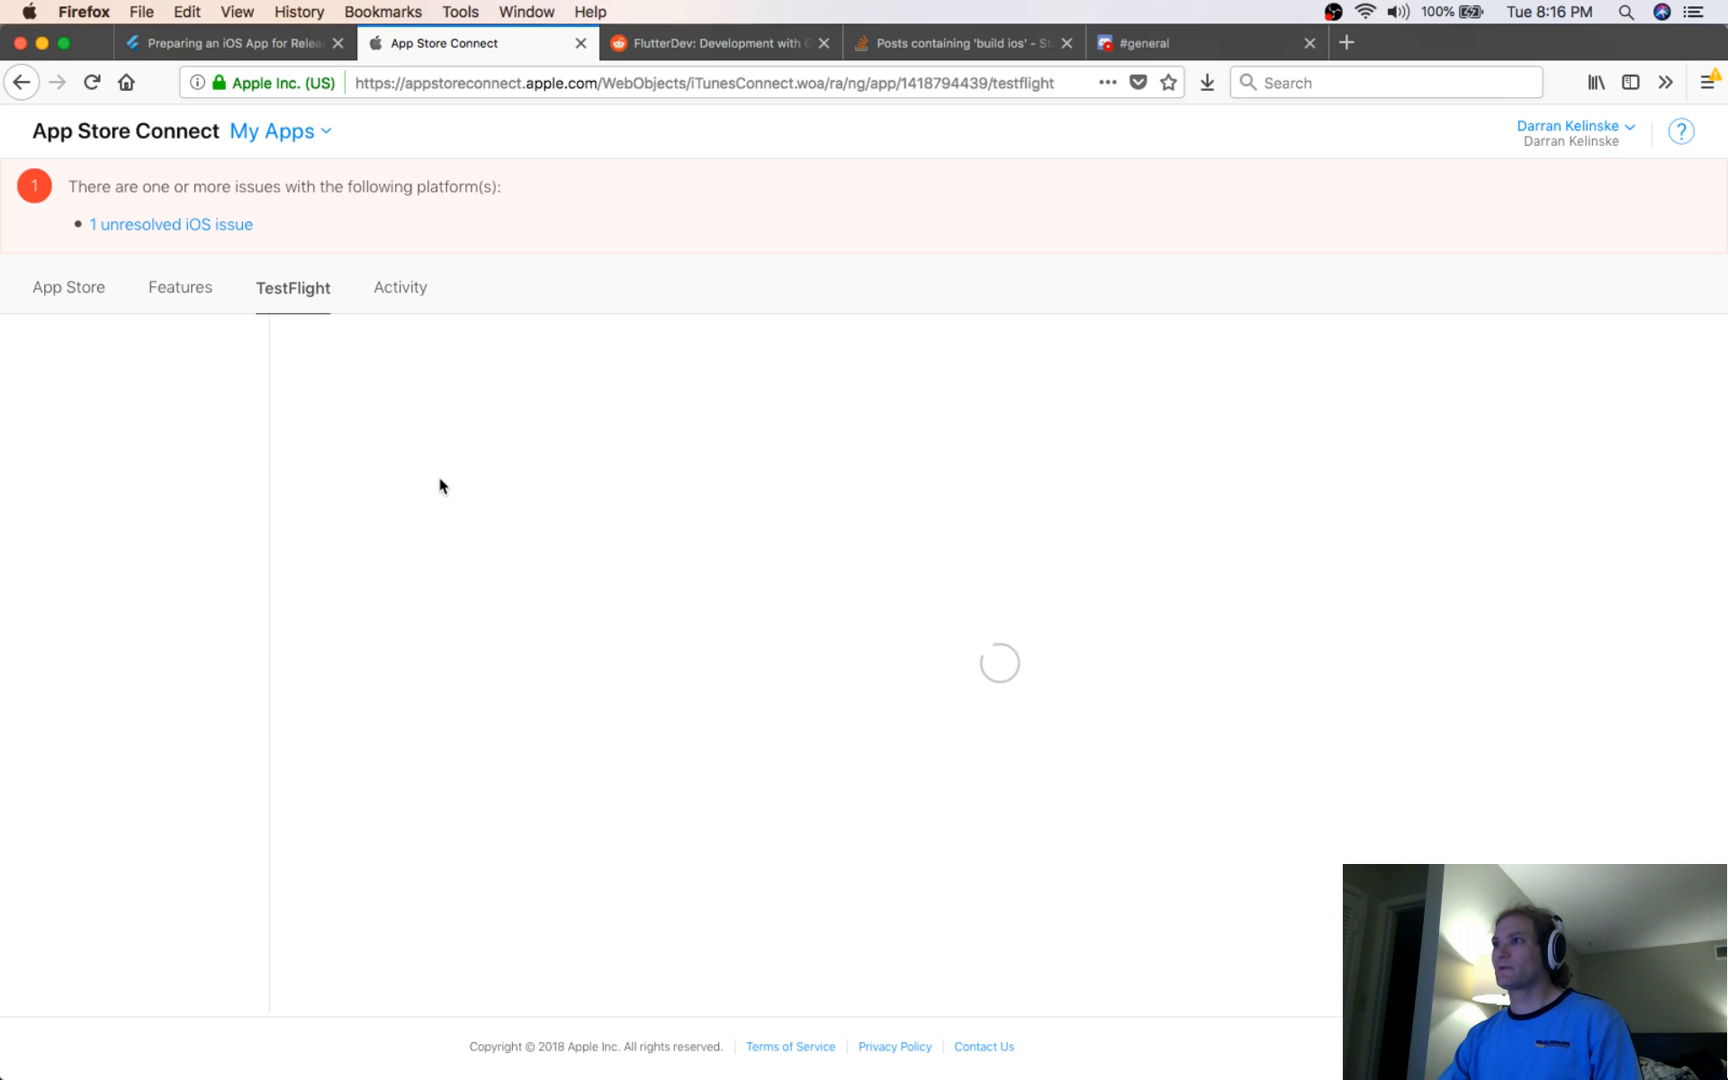